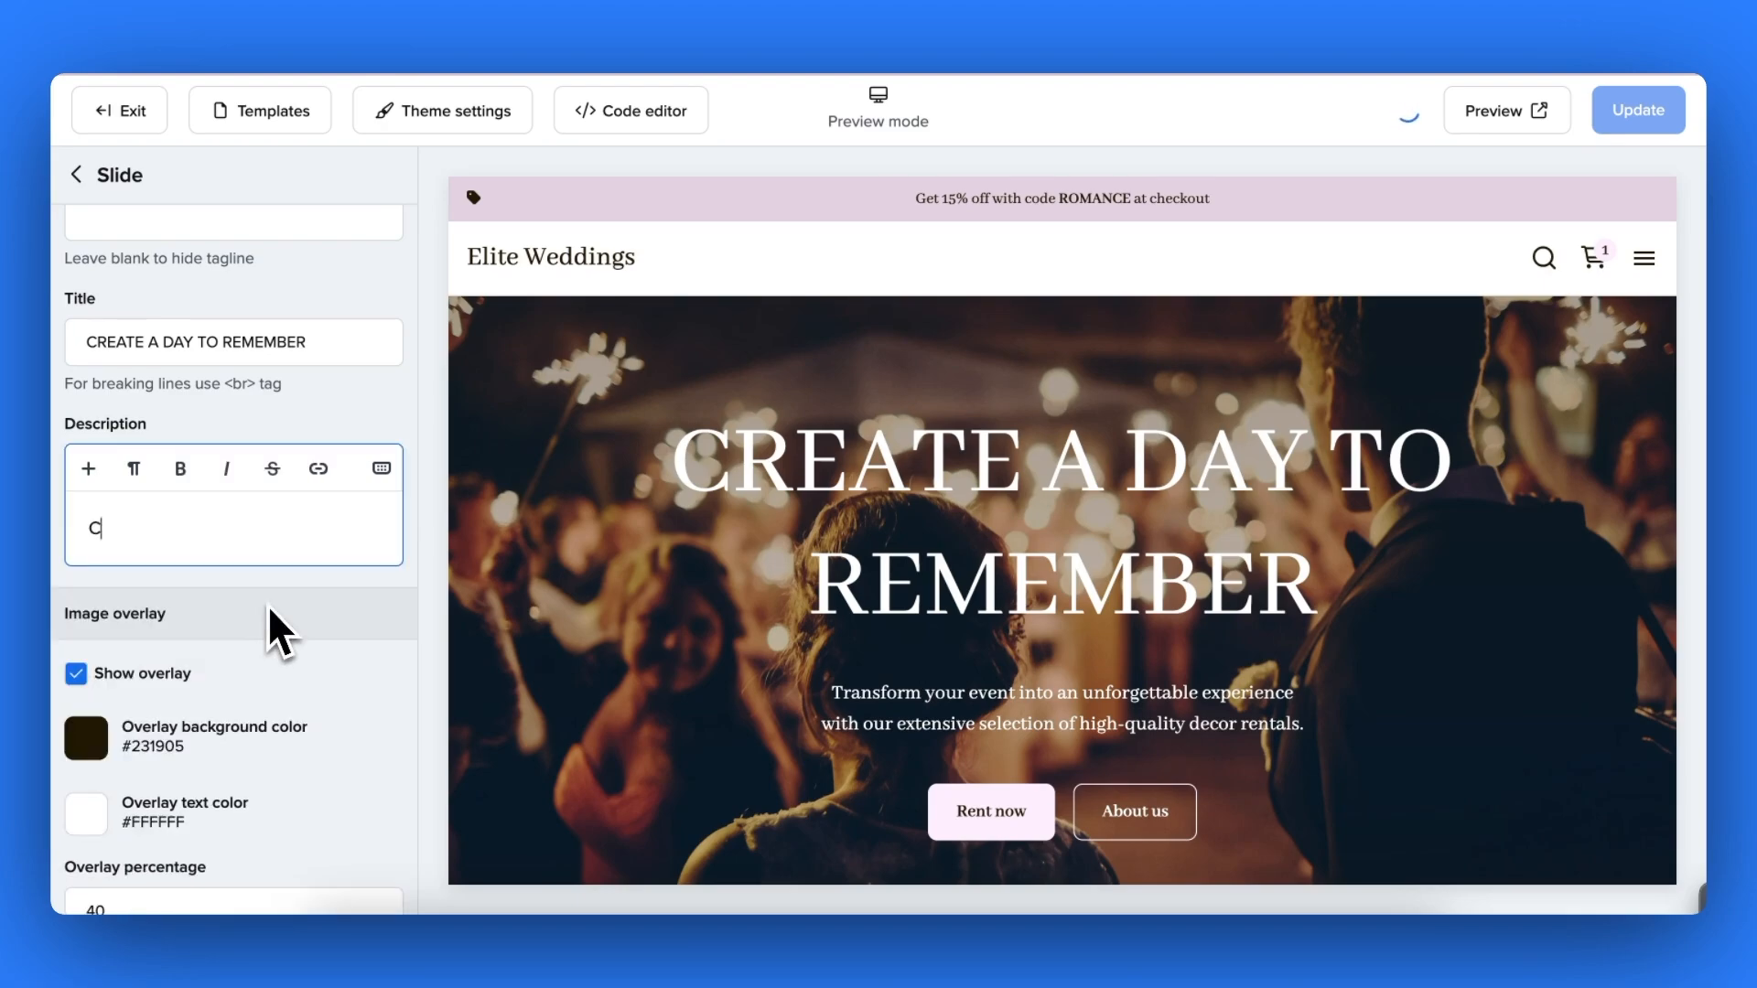
- Enter the slide description text 'Create your dream wedding...' under the hero title
{"action": "type", "text": "reate your dream weddin"}
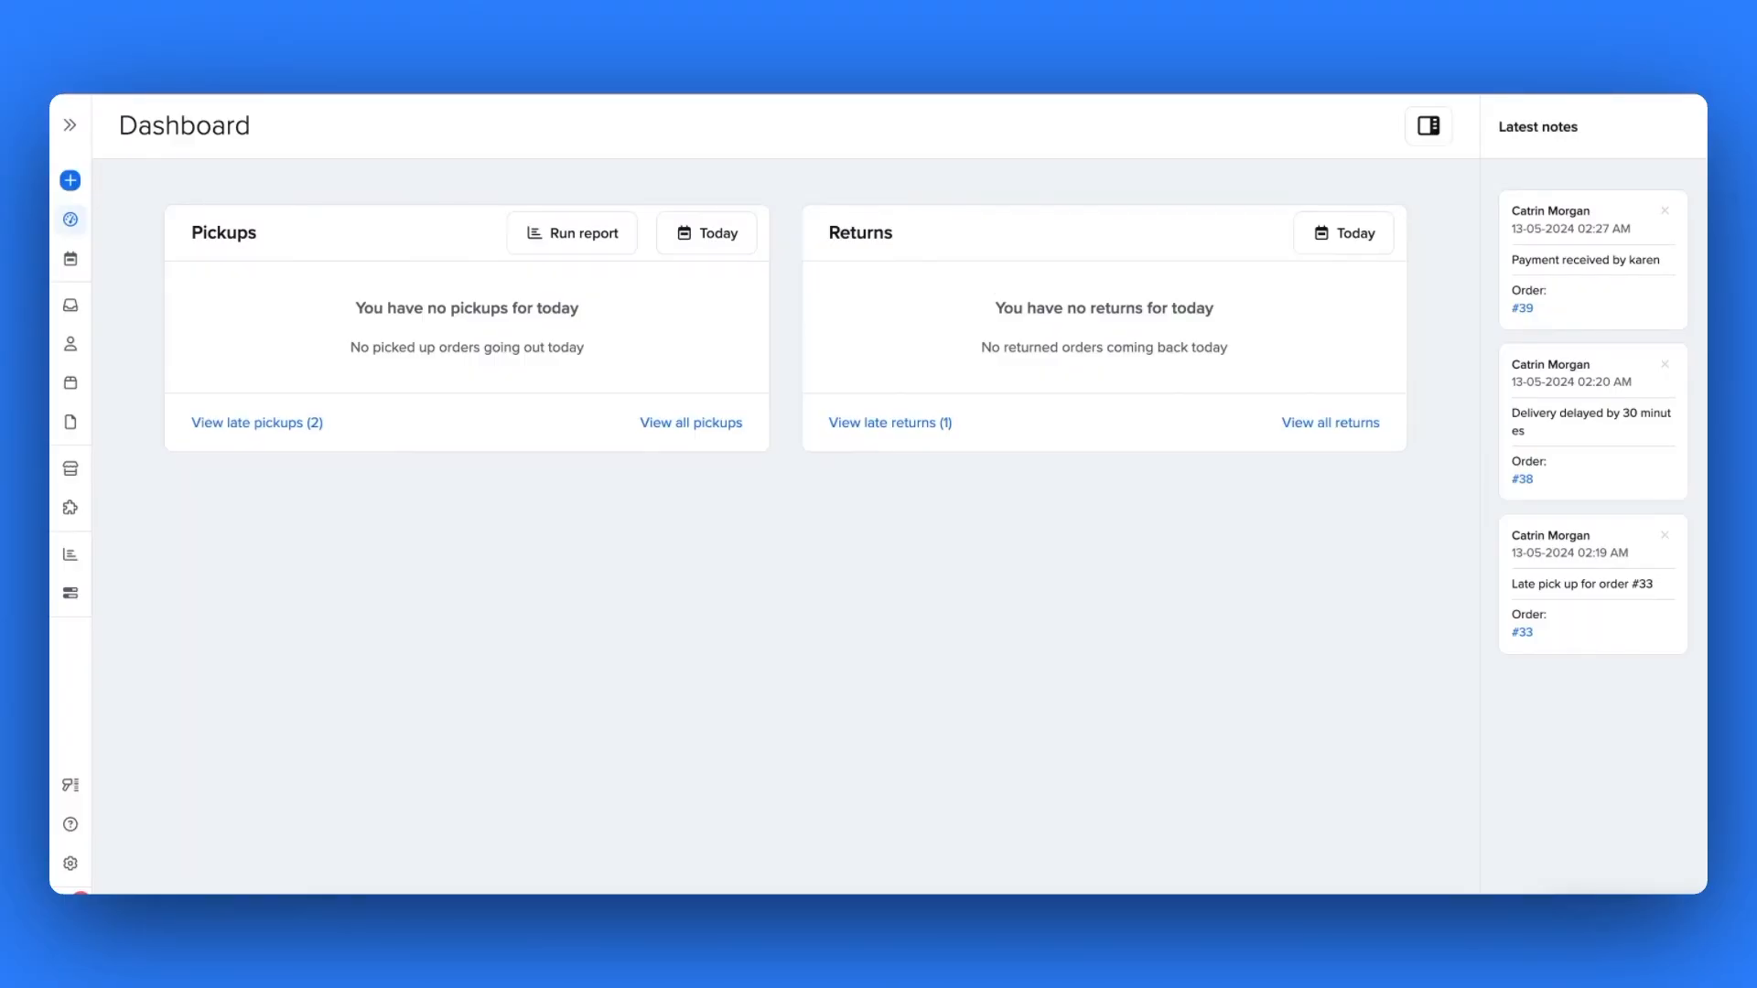
{"action": "mouse_move", "coordinate": [282, 555]}
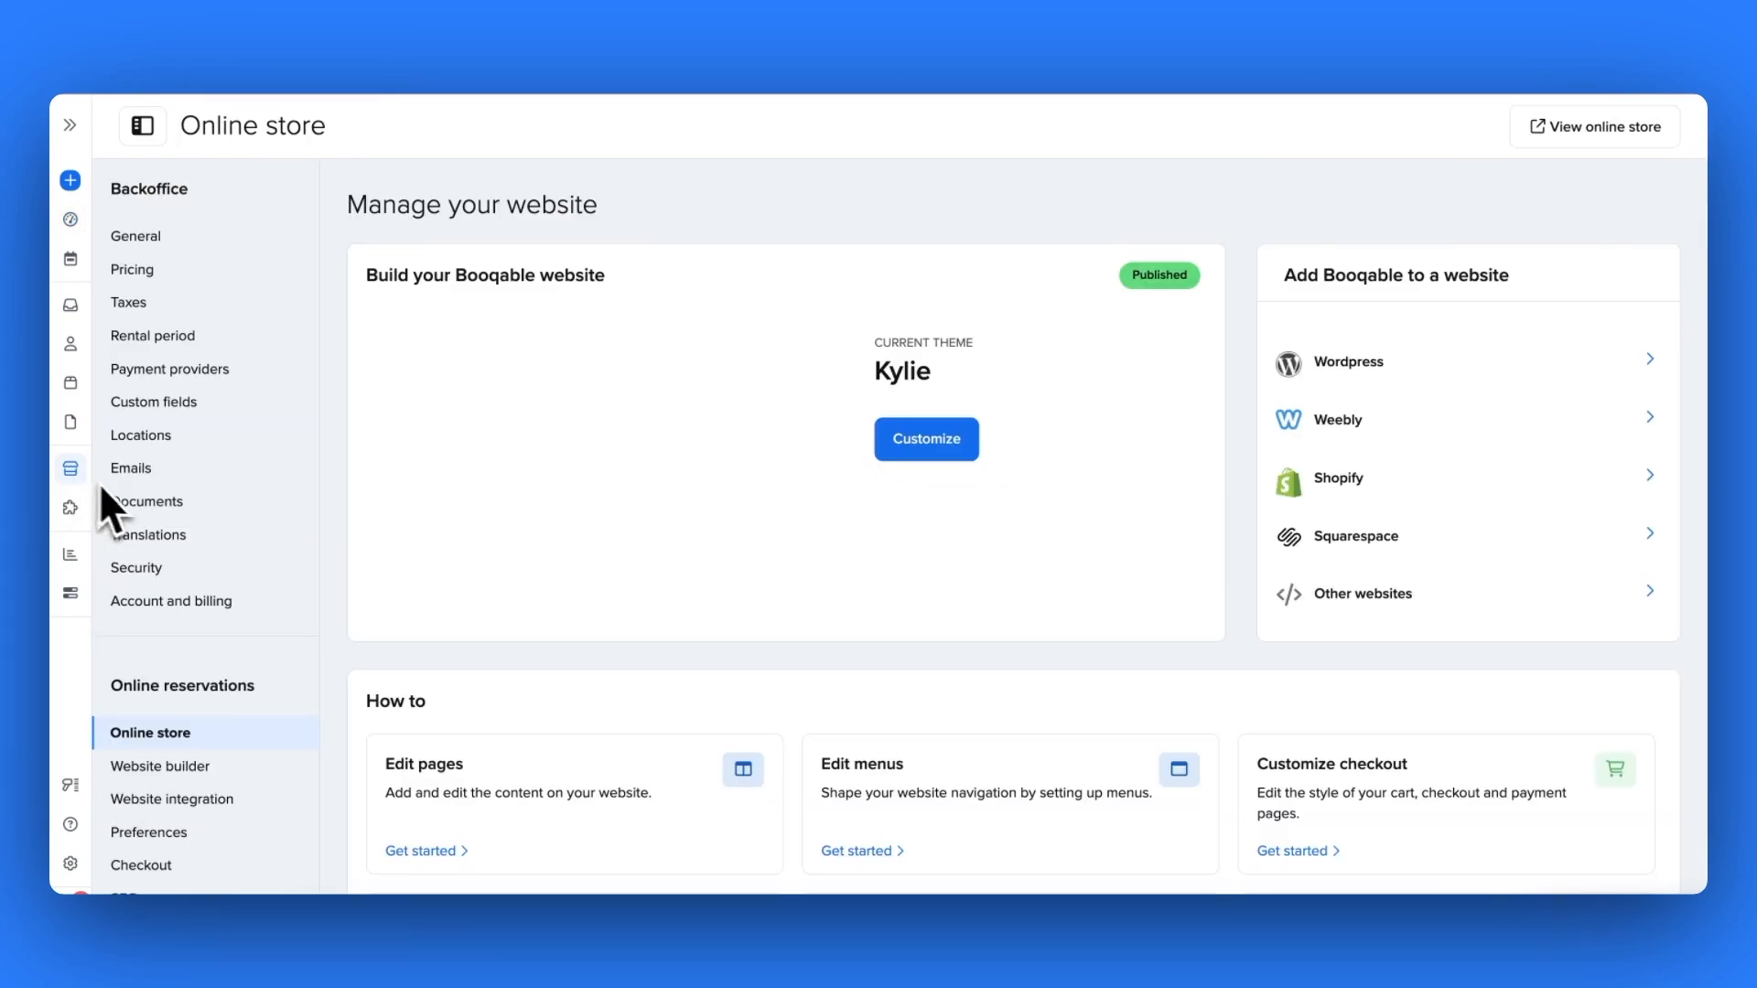
- Scroll the Online store settings down to the Popular themes (Romance, Radical, Daredevil)
{"action": "scroll", "scroll_direction": "down", "scroll_amount": 3}
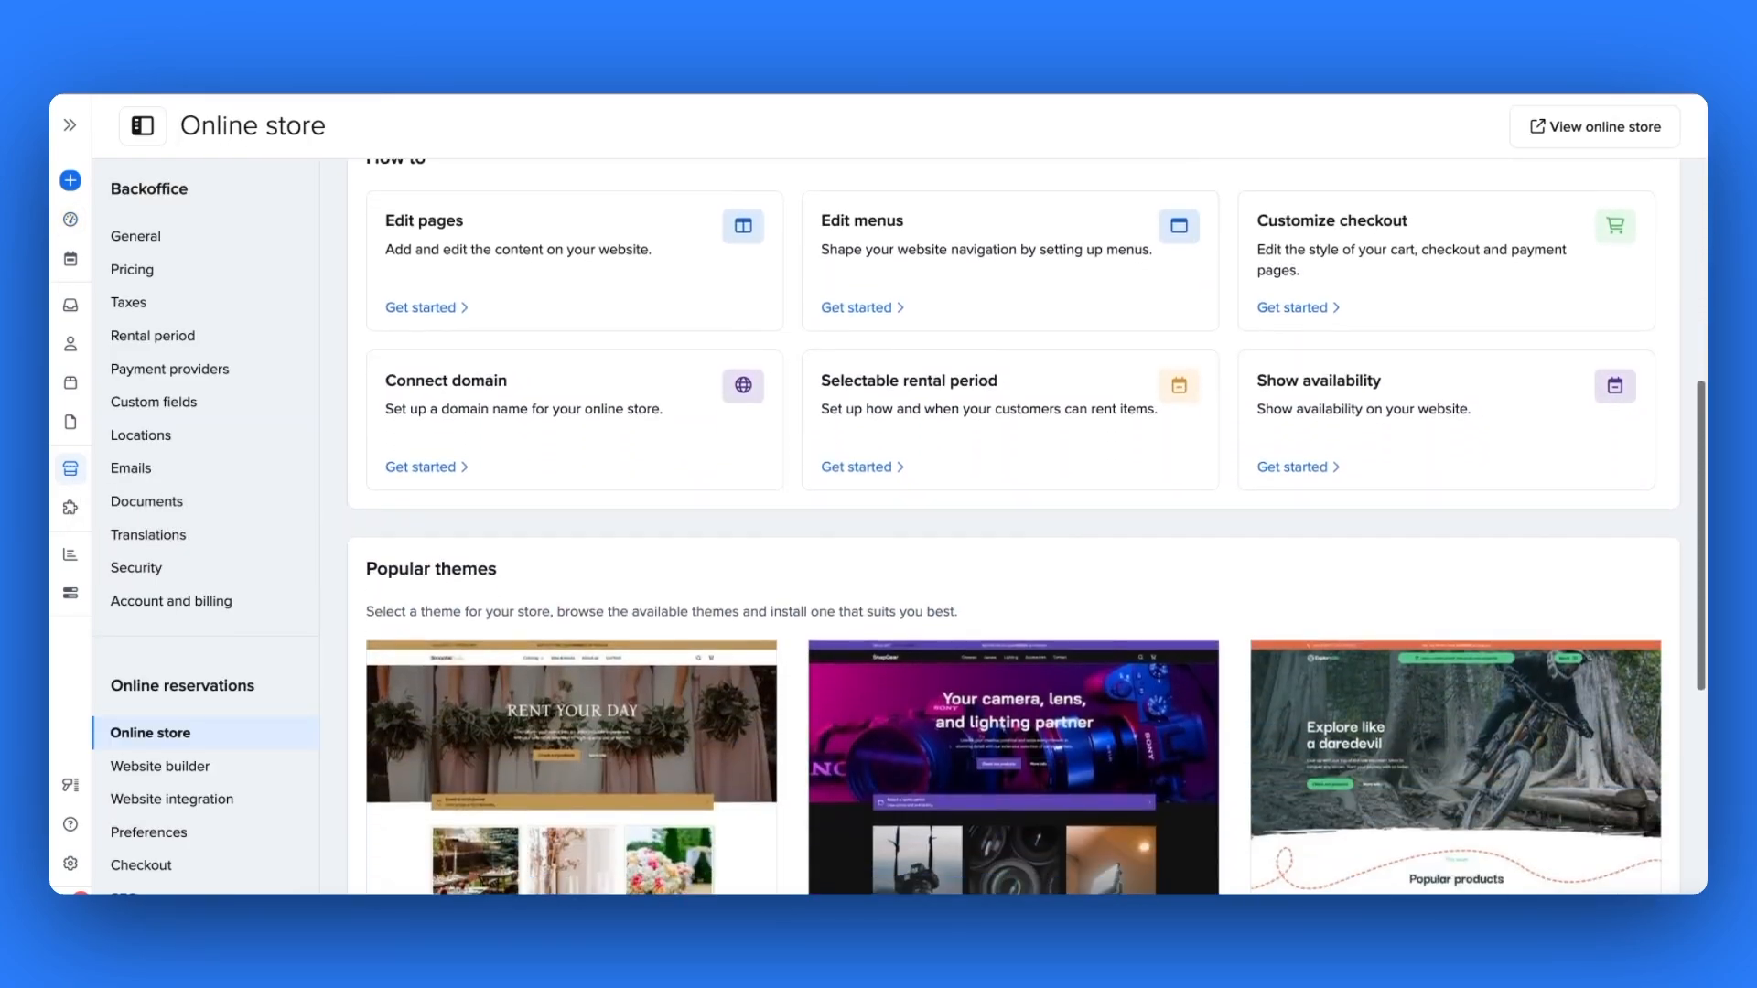
{"action": "scroll", "scroll_direction": "down", "scroll_amount": 3}
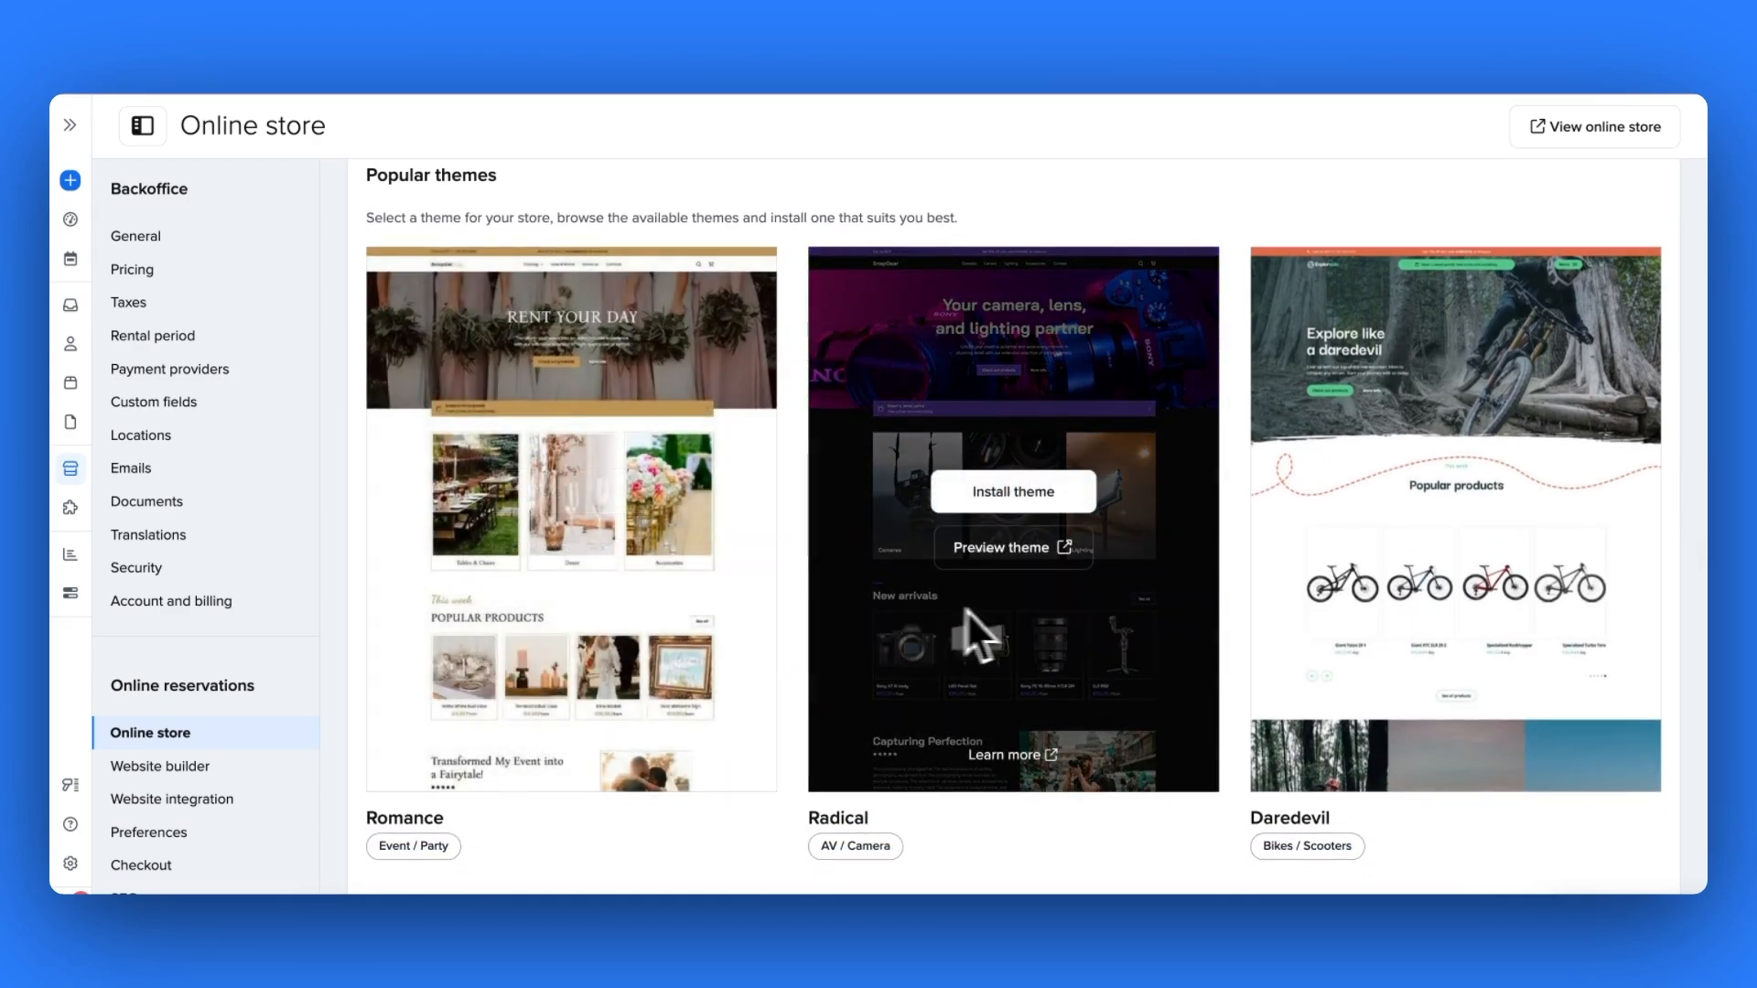
{"action": "scroll", "scroll_direction": "down", "scroll_amount": 3}
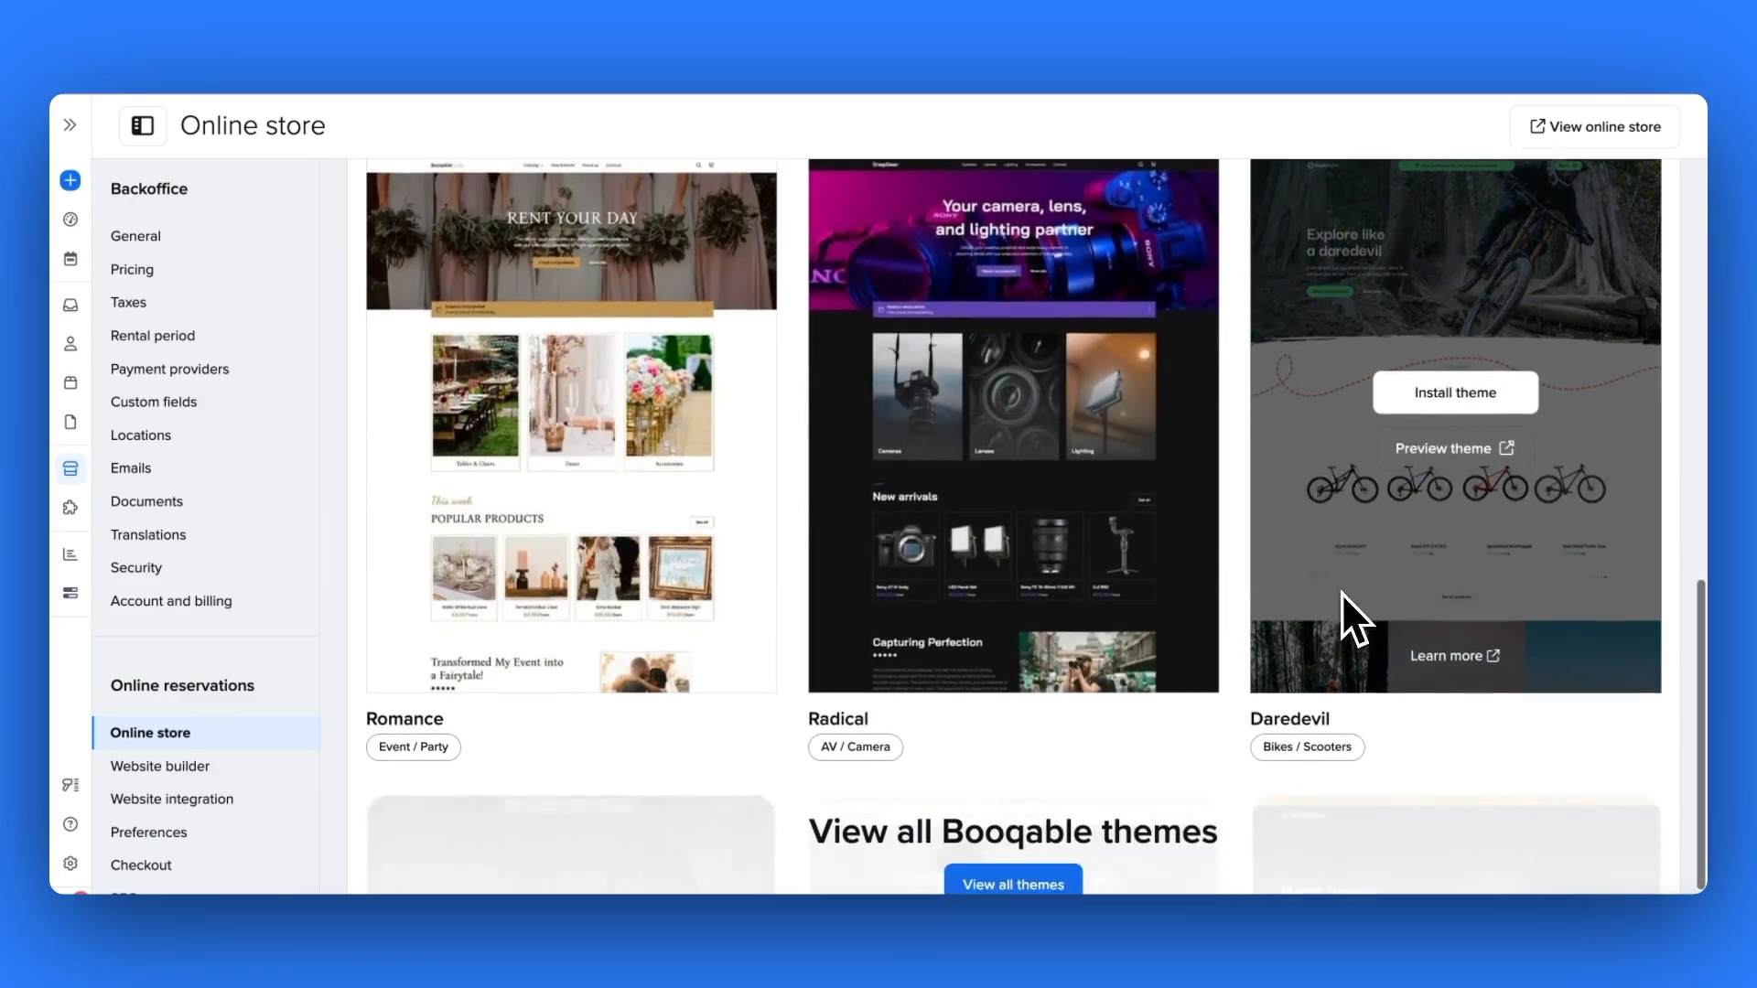
- View the full theme gallery and browse down through the available themes
{"action": "left_click", "coordinate": [1011, 884]}
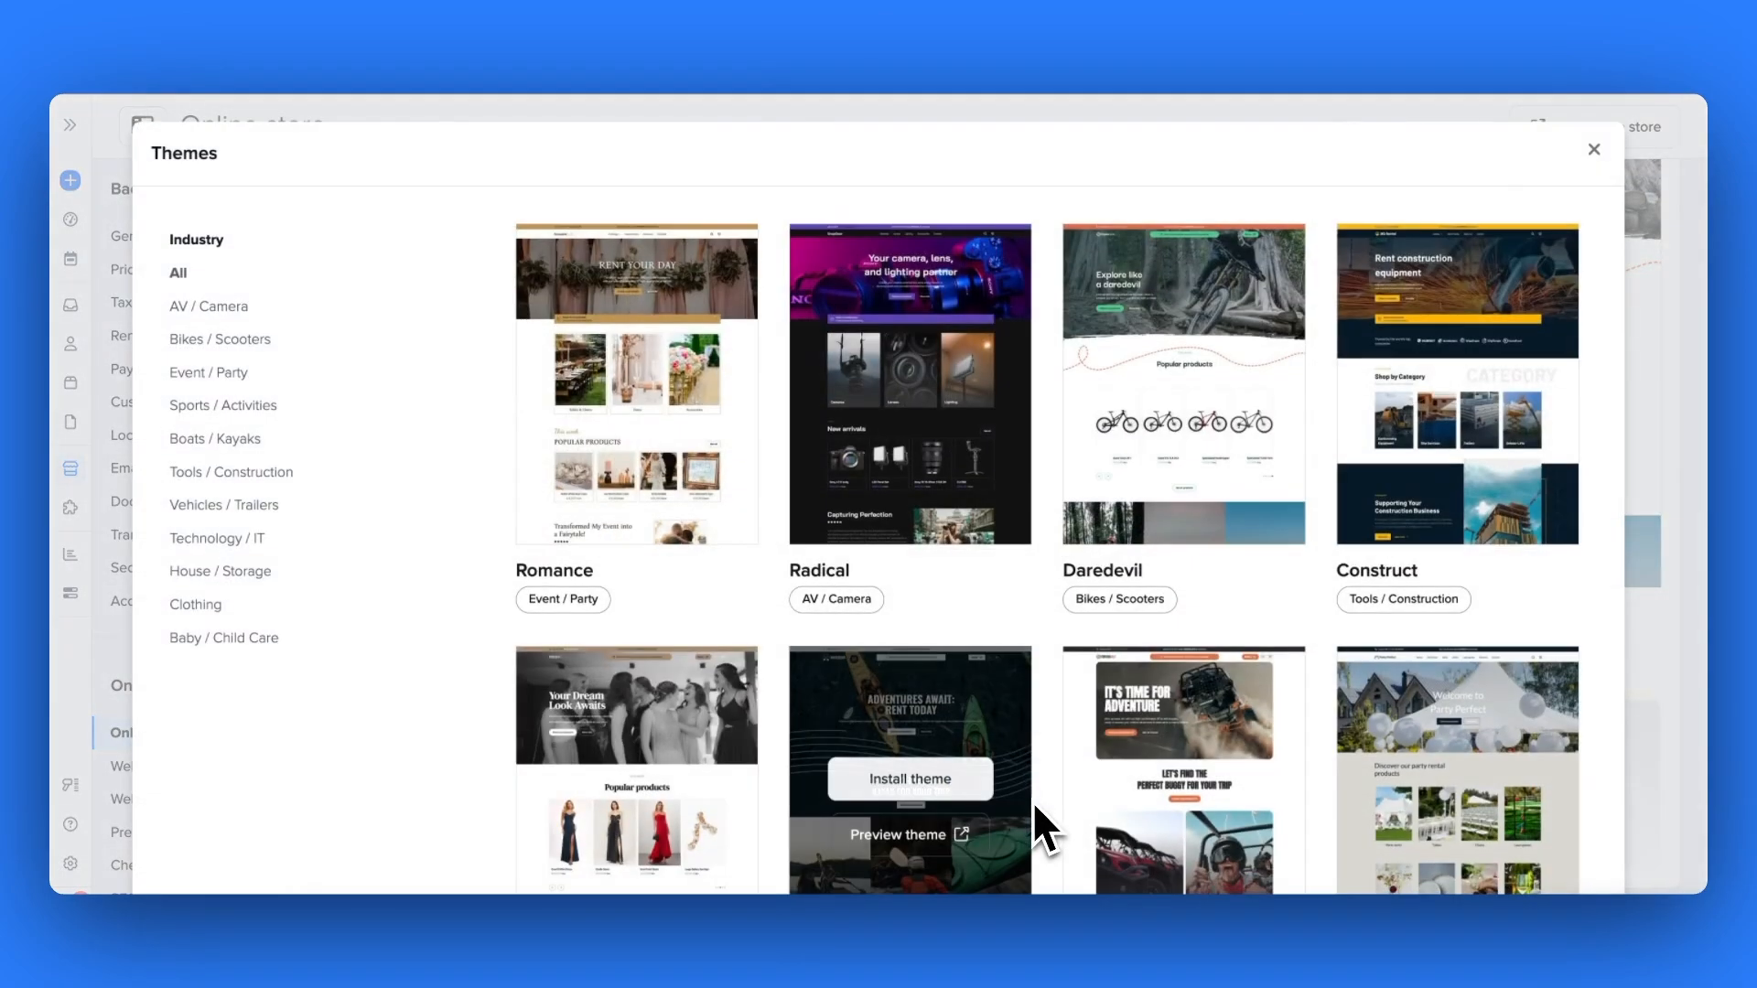
{"action": "scroll", "scroll_direction": "down", "scroll_amount": 3}
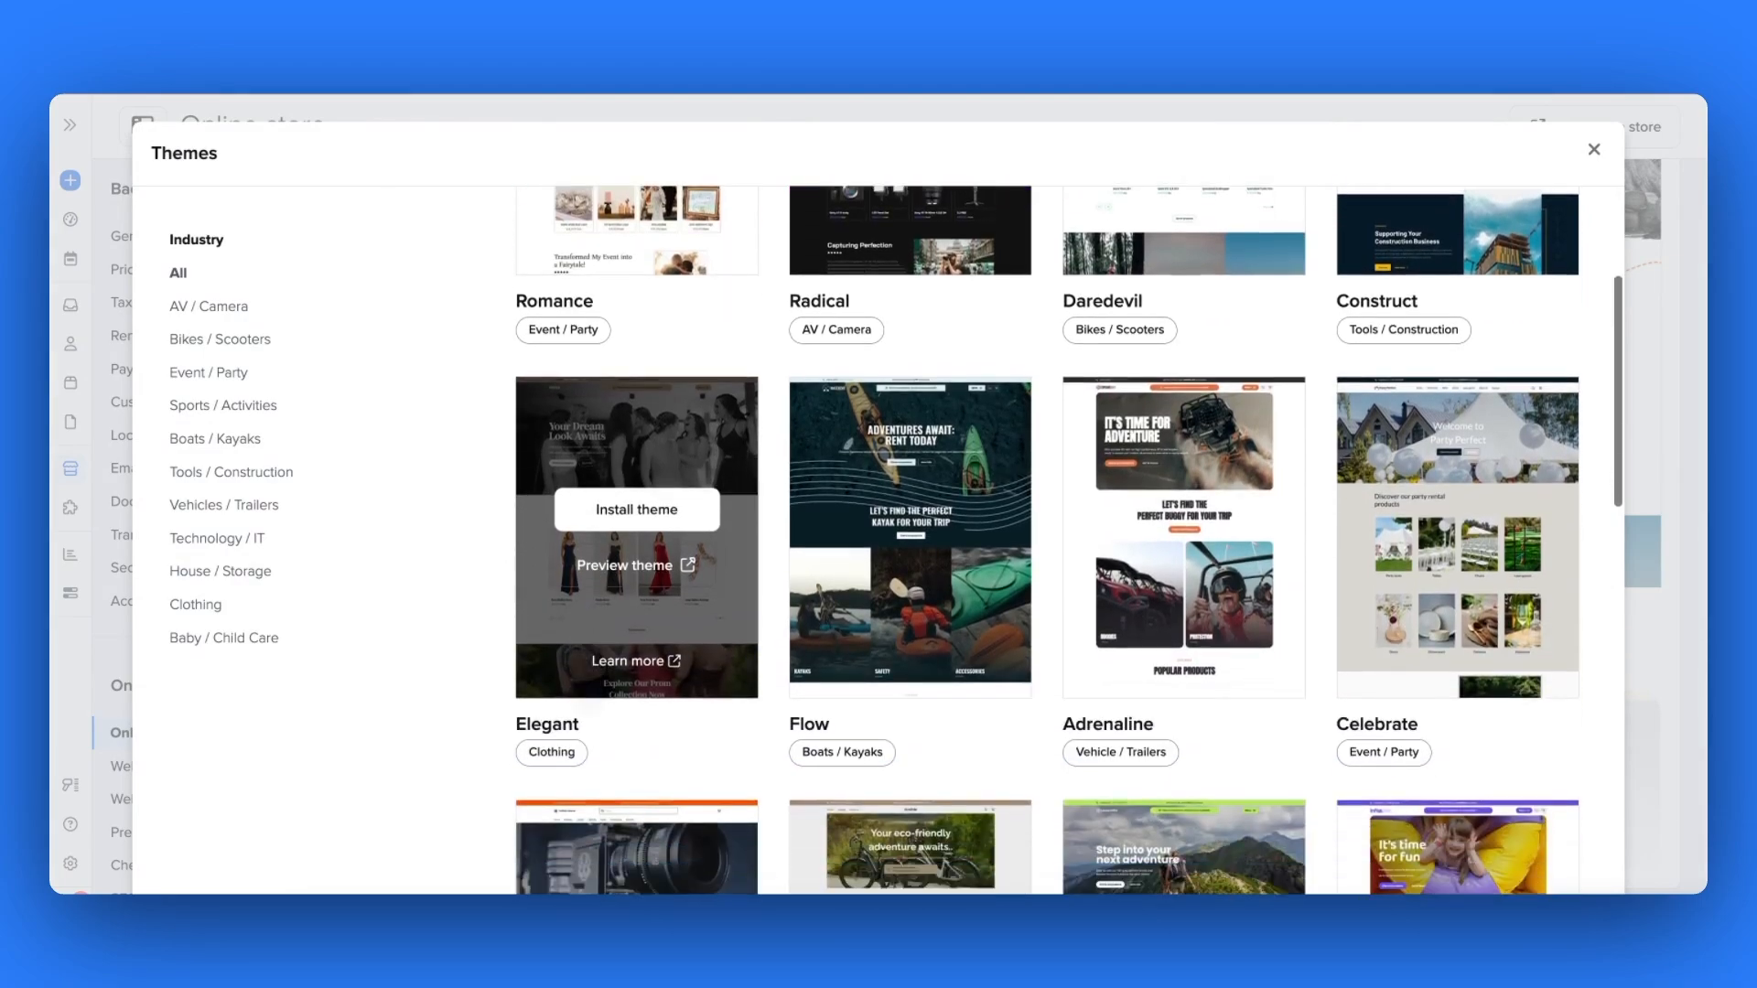
{"action": "scroll", "scroll_direction": "down", "scroll_amount": 3}
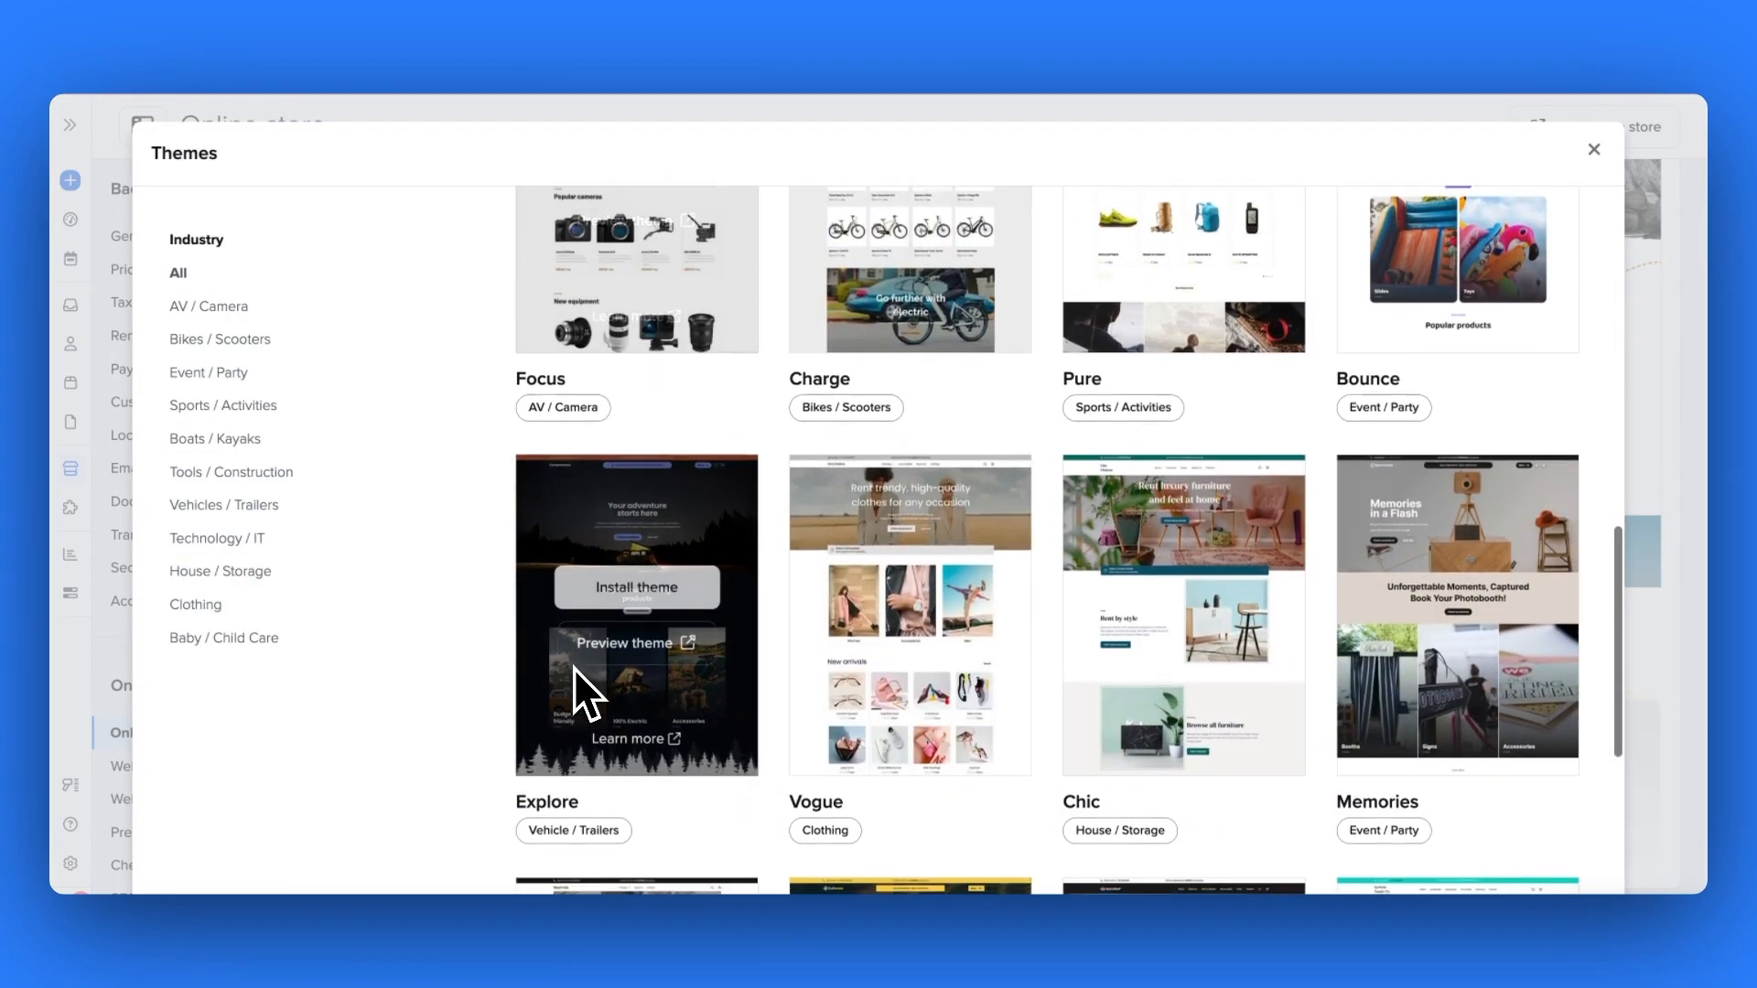
{"action": "scroll", "scroll_direction": "down", "scroll_amount": 3}
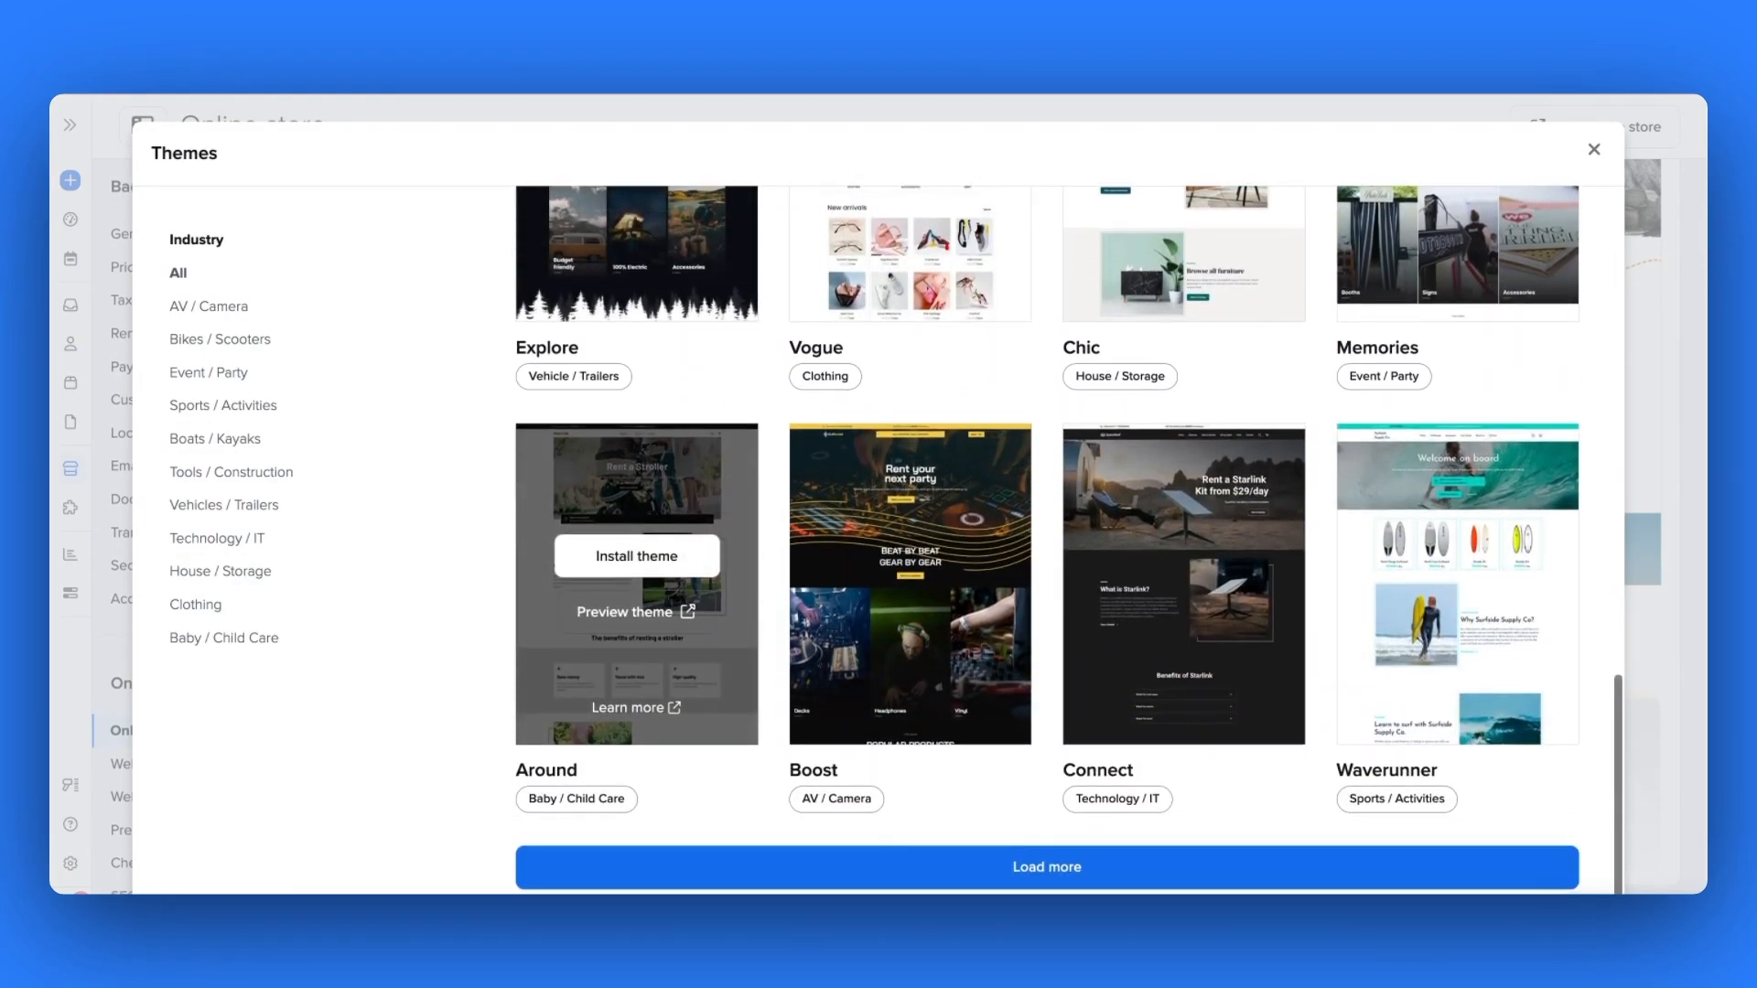
- Filter to Event / Party themes, load more and reach the Romance theme to install it
{"action": "left_click", "coordinate": [207, 372]}
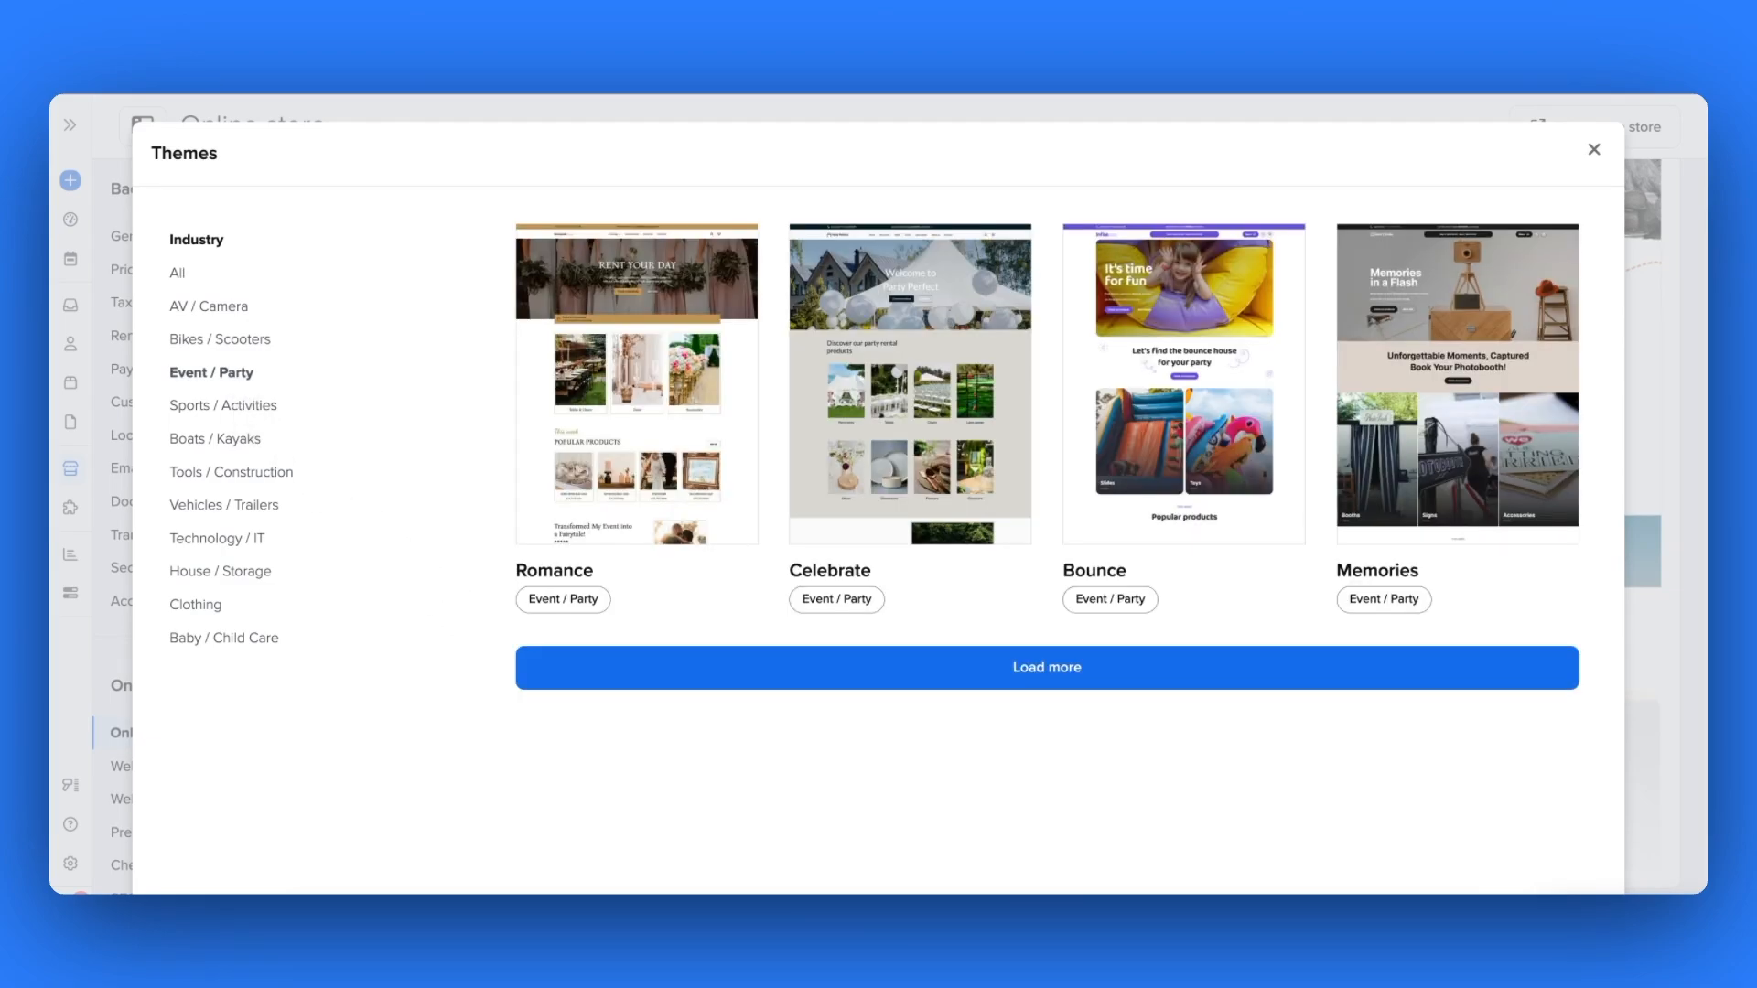
{"action": "left_click", "coordinate": [1045, 667]}
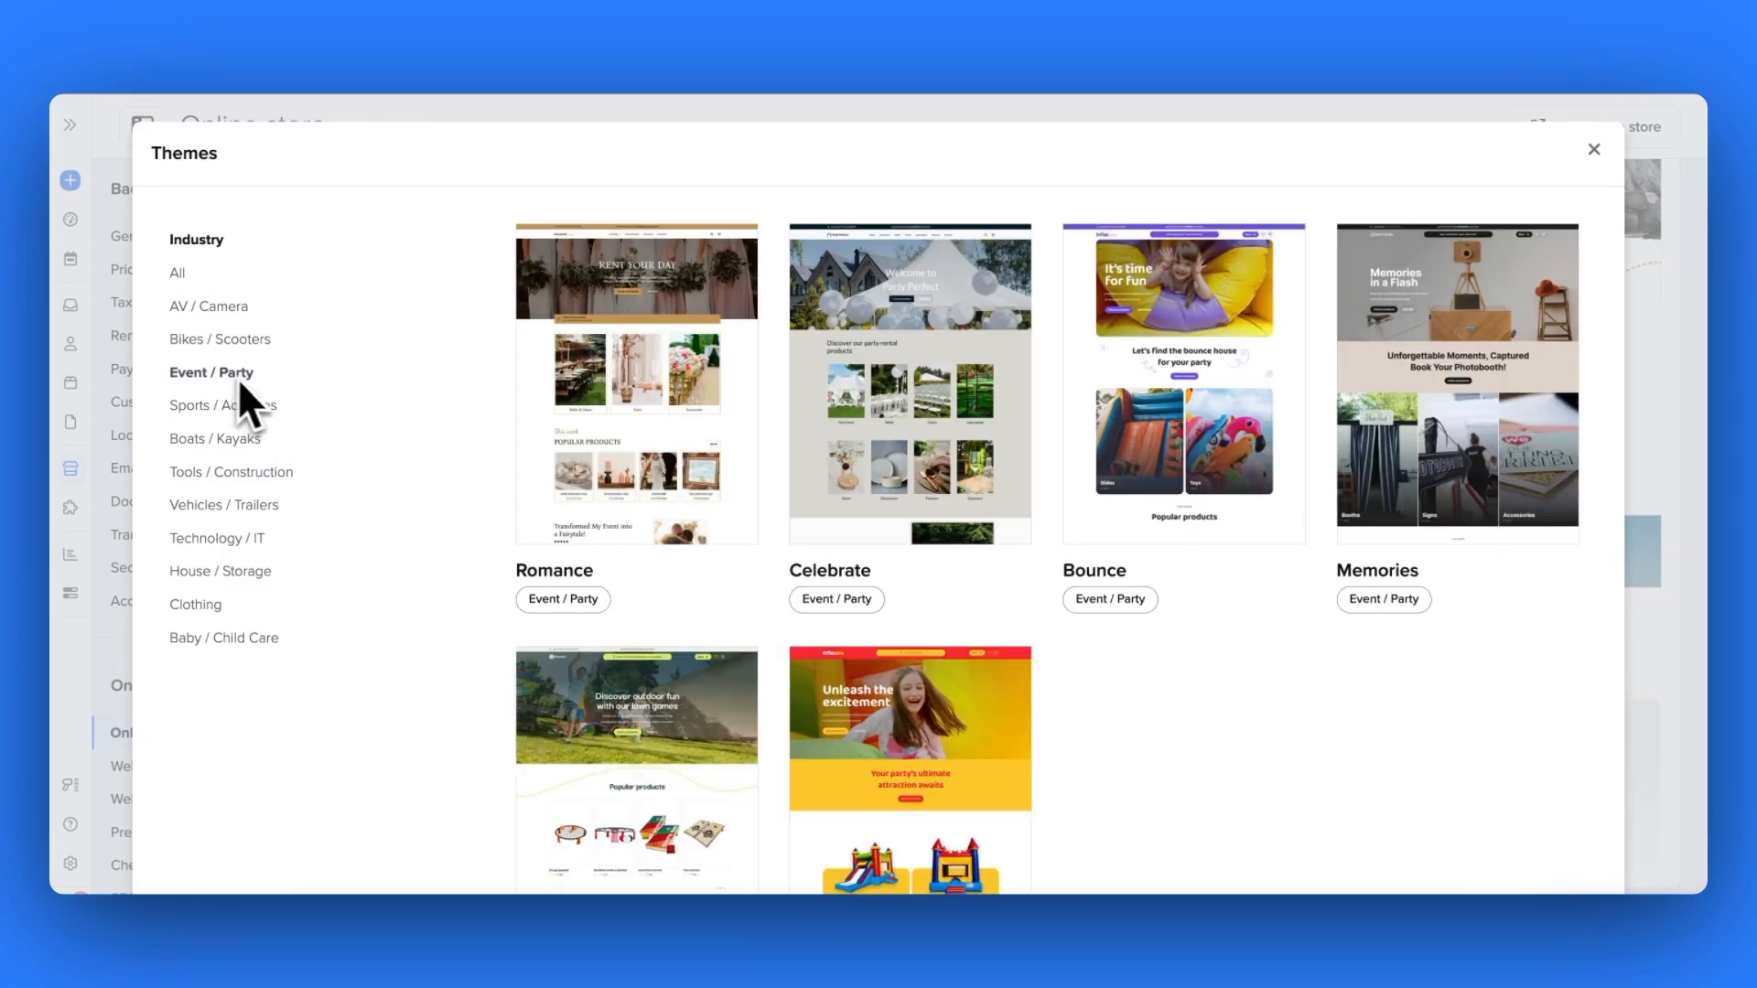
{"action": "scroll", "scroll_direction": "down", "scroll_amount": 3}
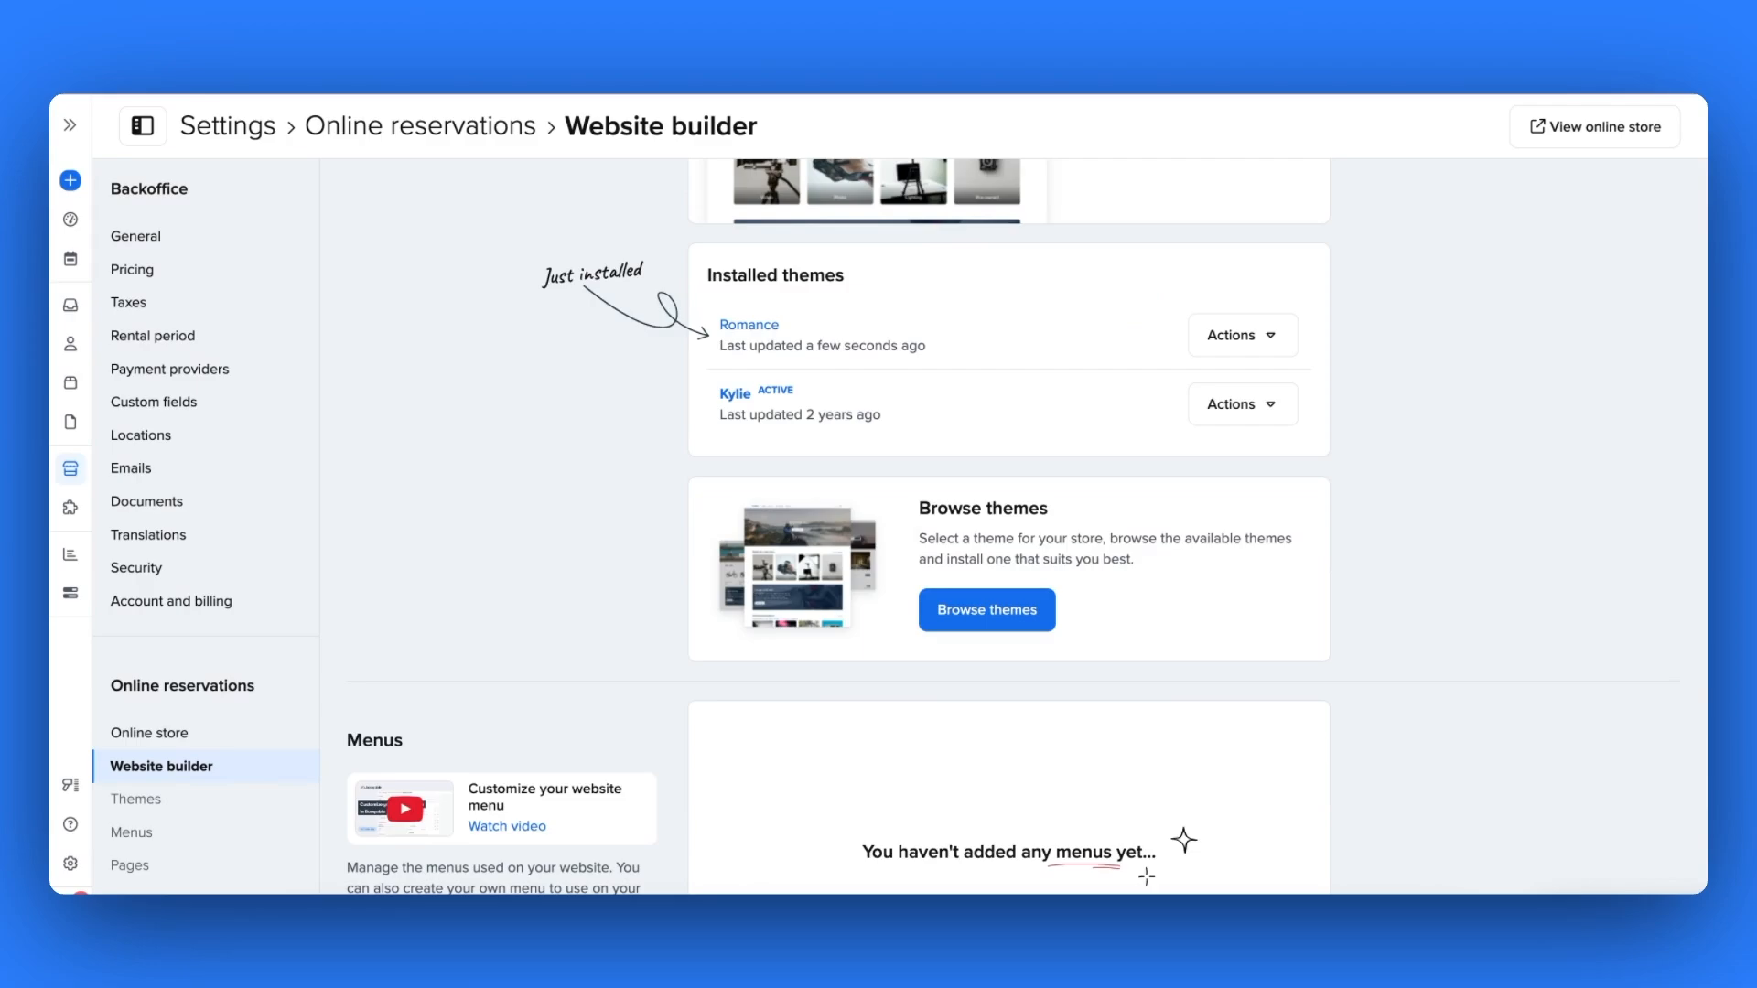
{"action": "mouse_move", "coordinate": [650, 376]}
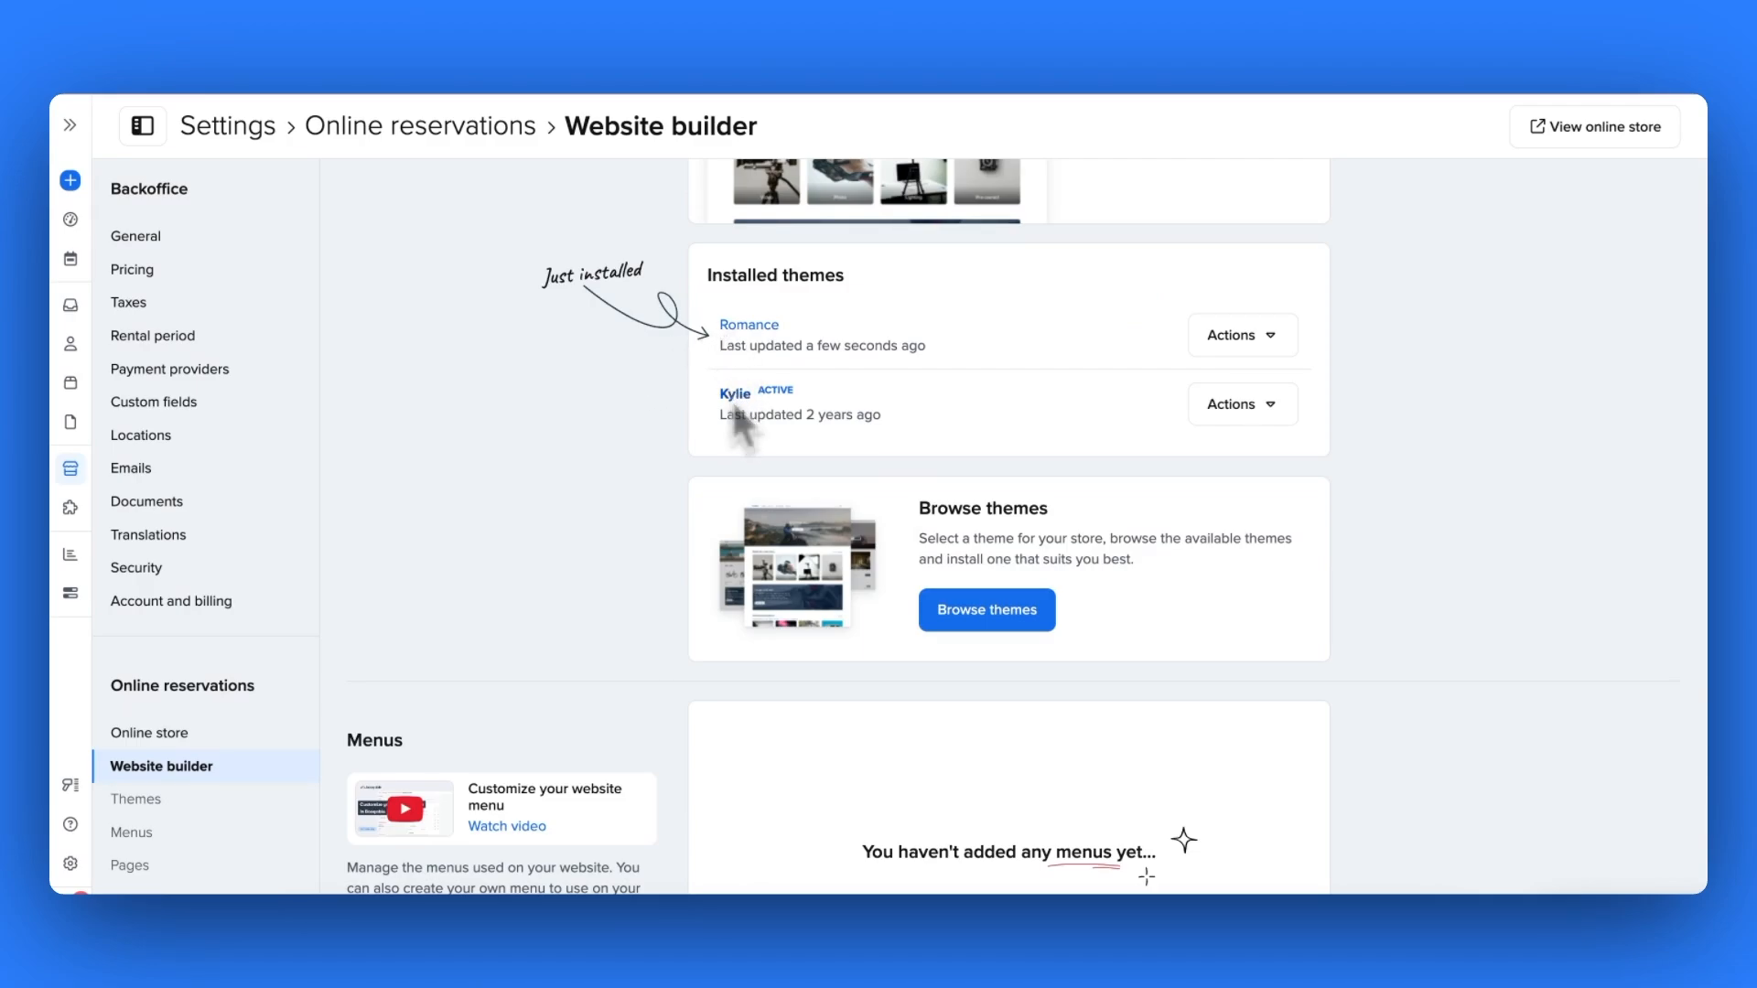
- Set Romance as the current store theme in place of Kylie via its Actions menu
{"action": "left_click", "coordinate": [1241, 333]}
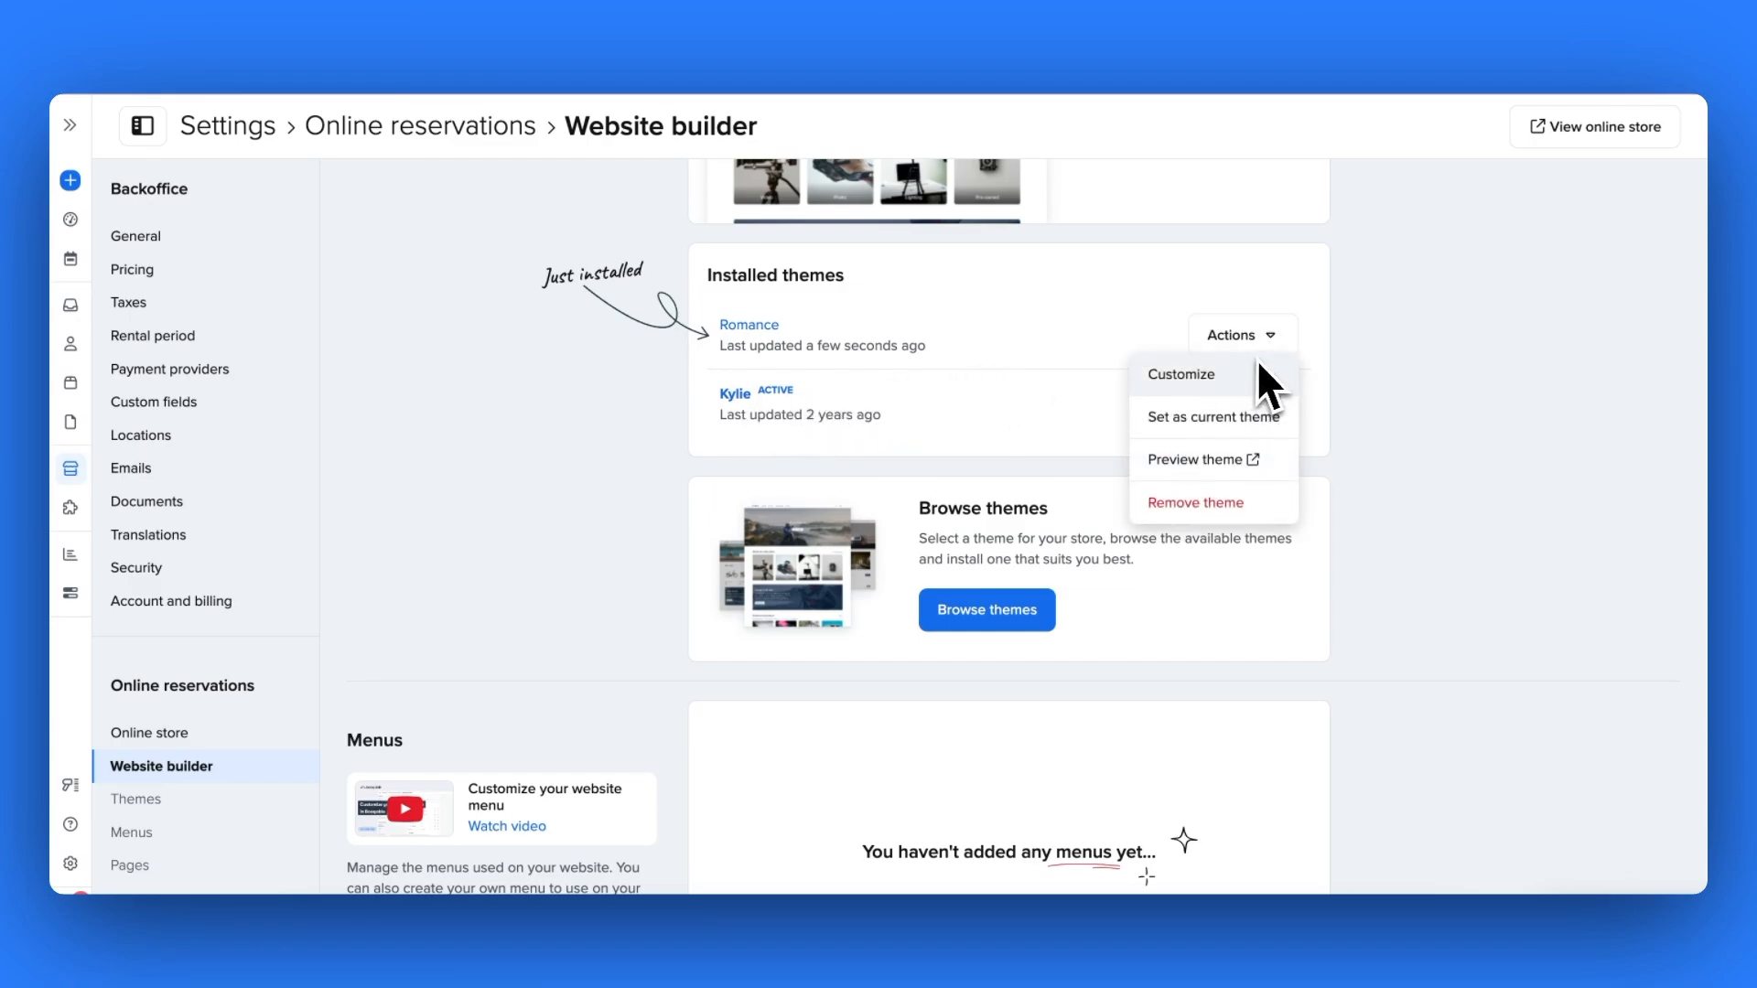
{"action": "left_click", "coordinate": [1212, 415]}
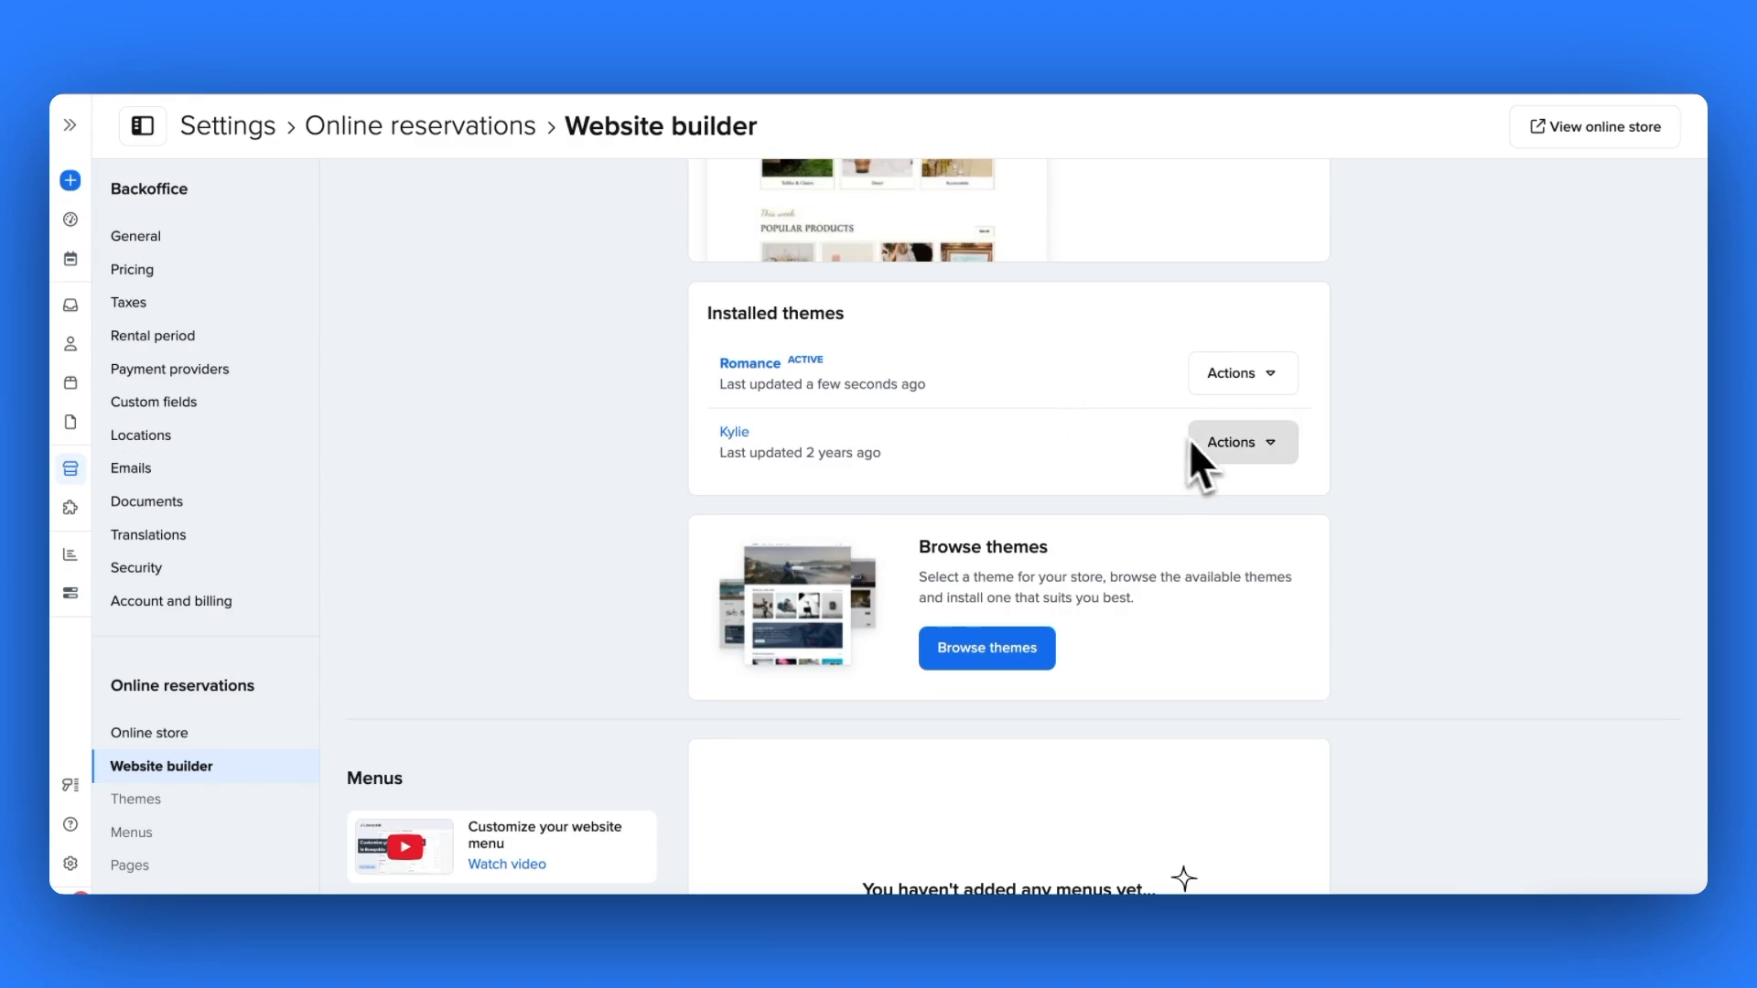
{"action": "left_click", "coordinate": [1241, 441]}
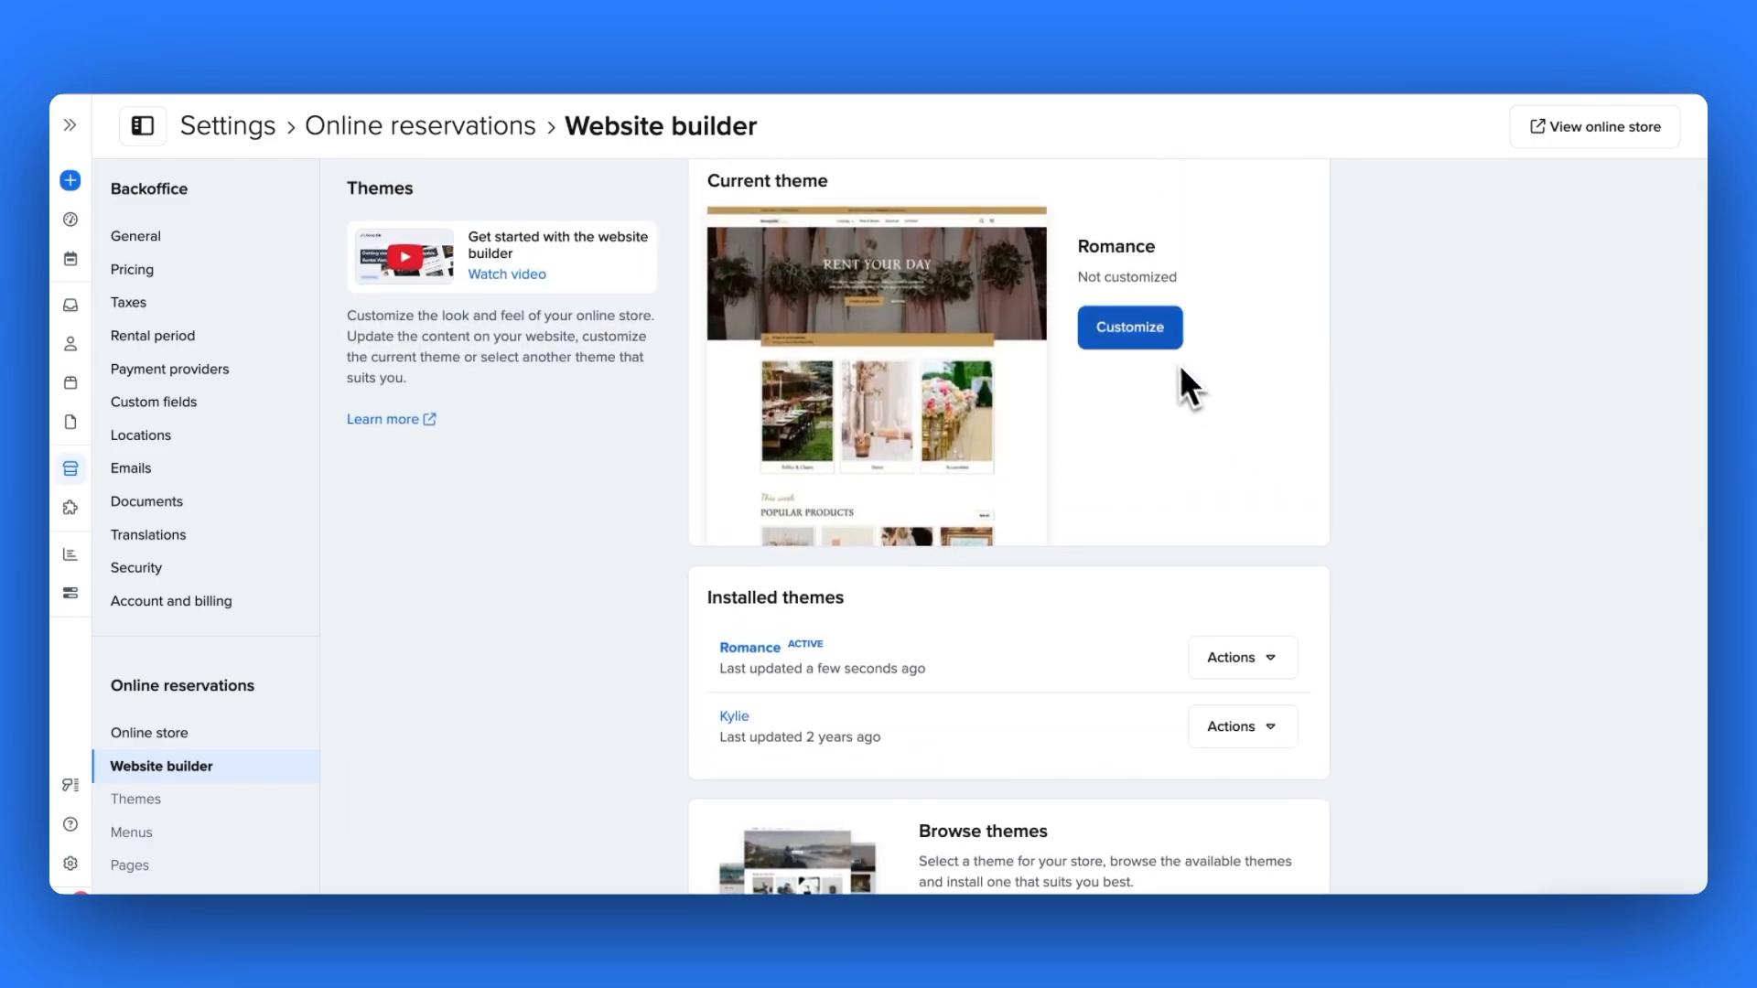
{"action": "scroll", "scroll_direction": "down", "scroll_amount": 3}
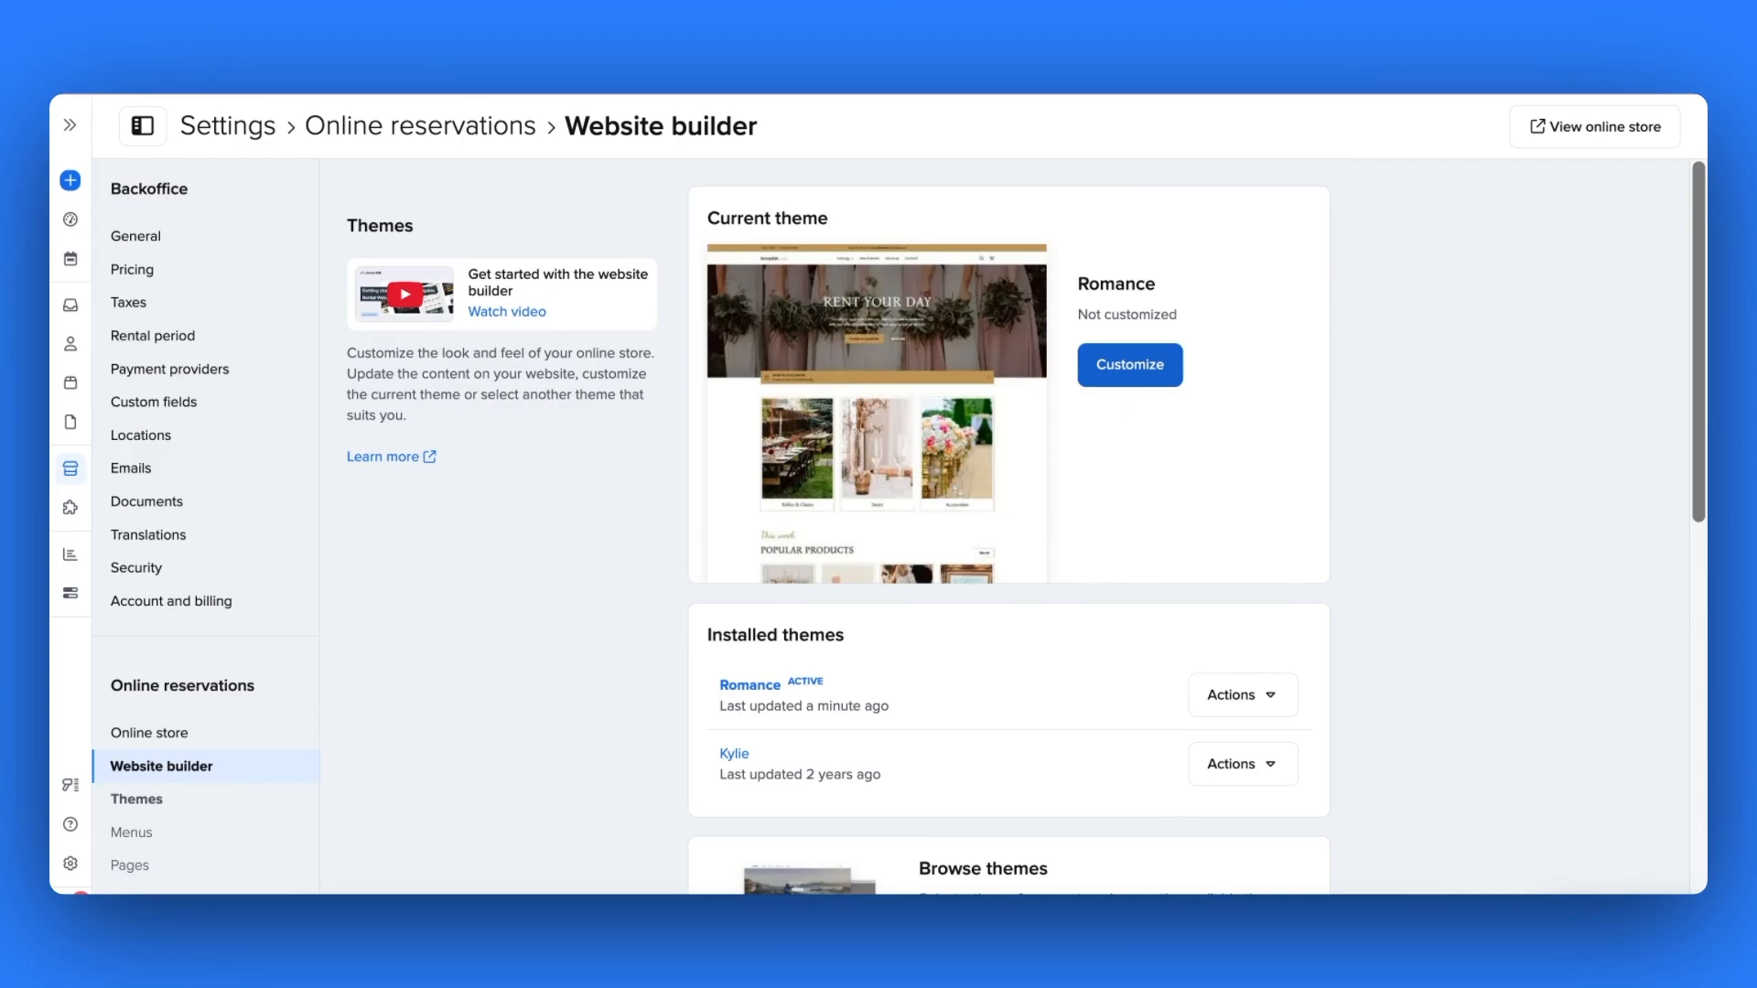
{"action": "scroll", "scroll_direction": "down", "scroll_amount": 3}
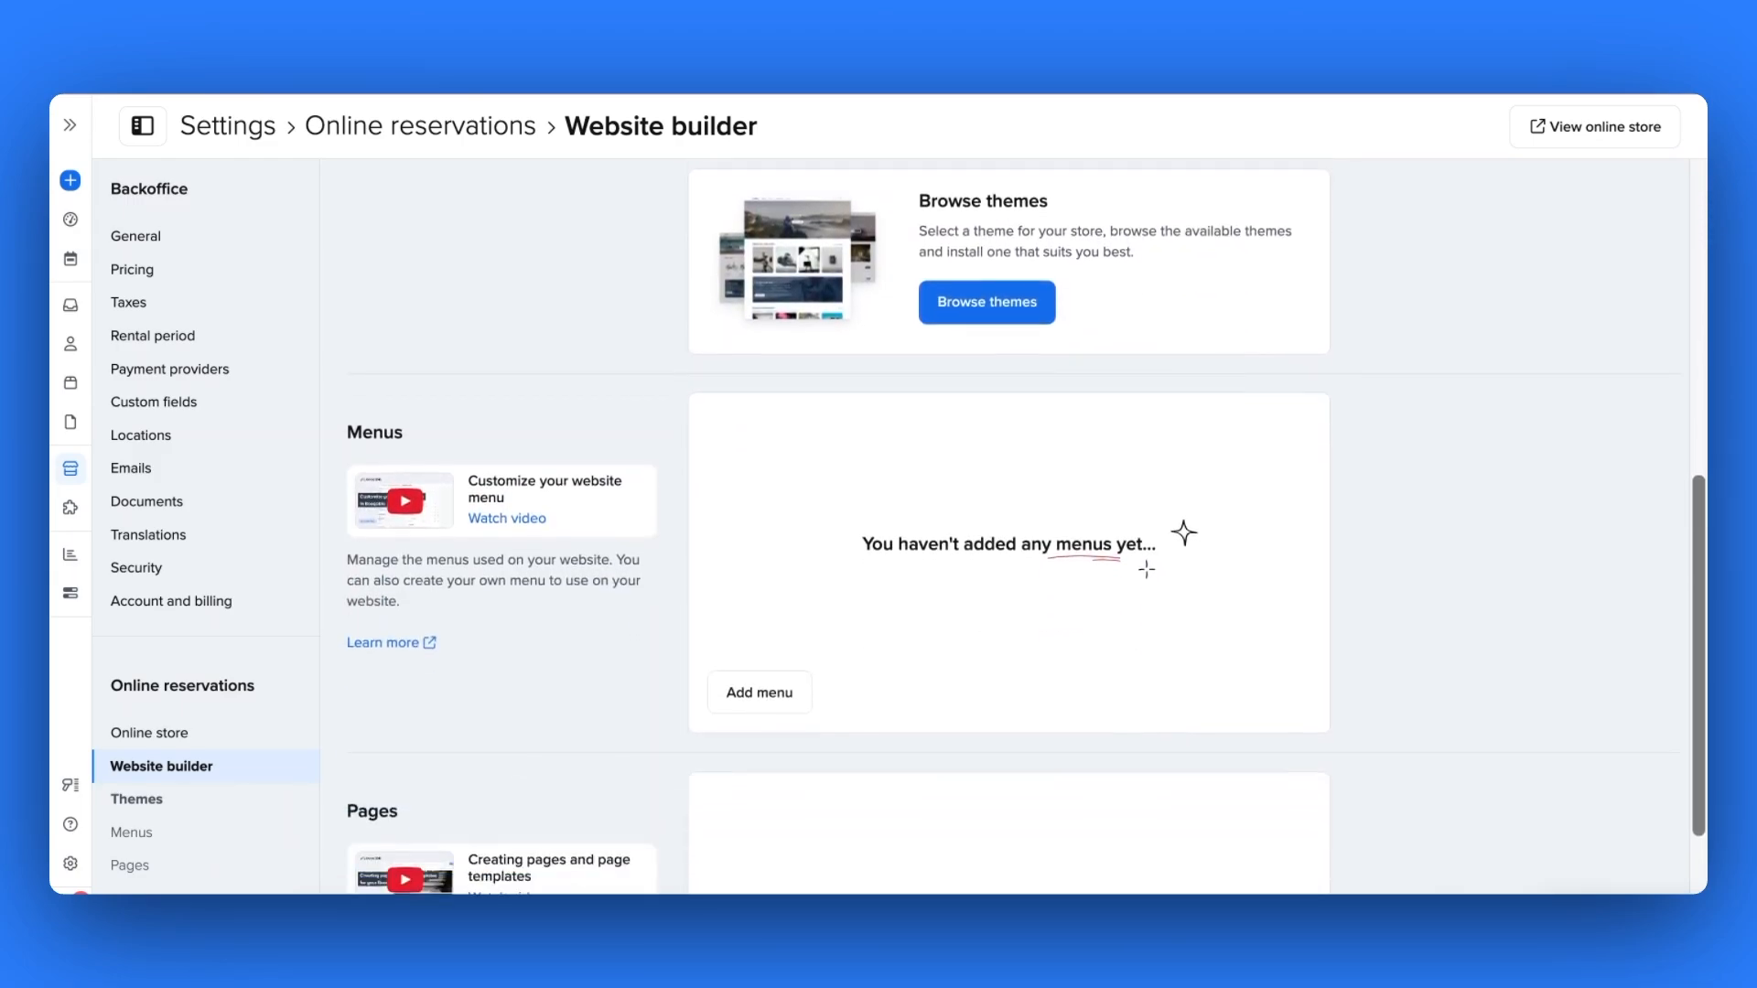
{"action": "scroll", "scroll_direction": "down", "scroll_amount": 3}
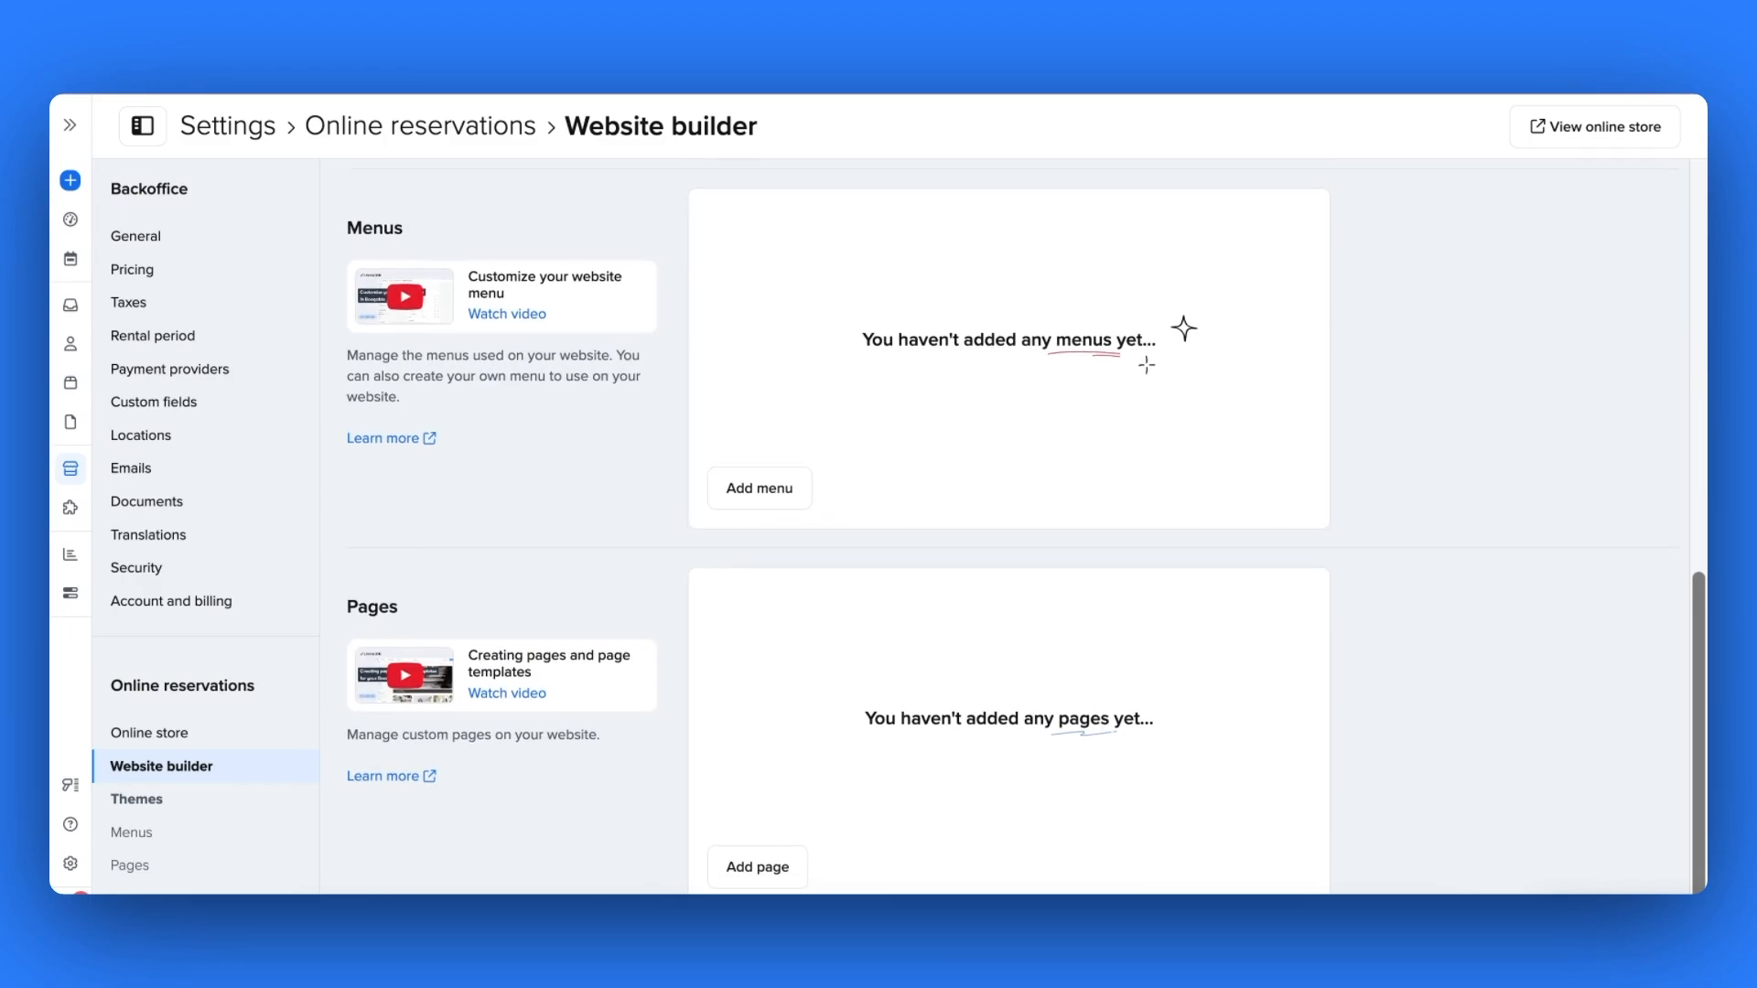
{"action": "mouse_move", "coordinate": [830, 633]}
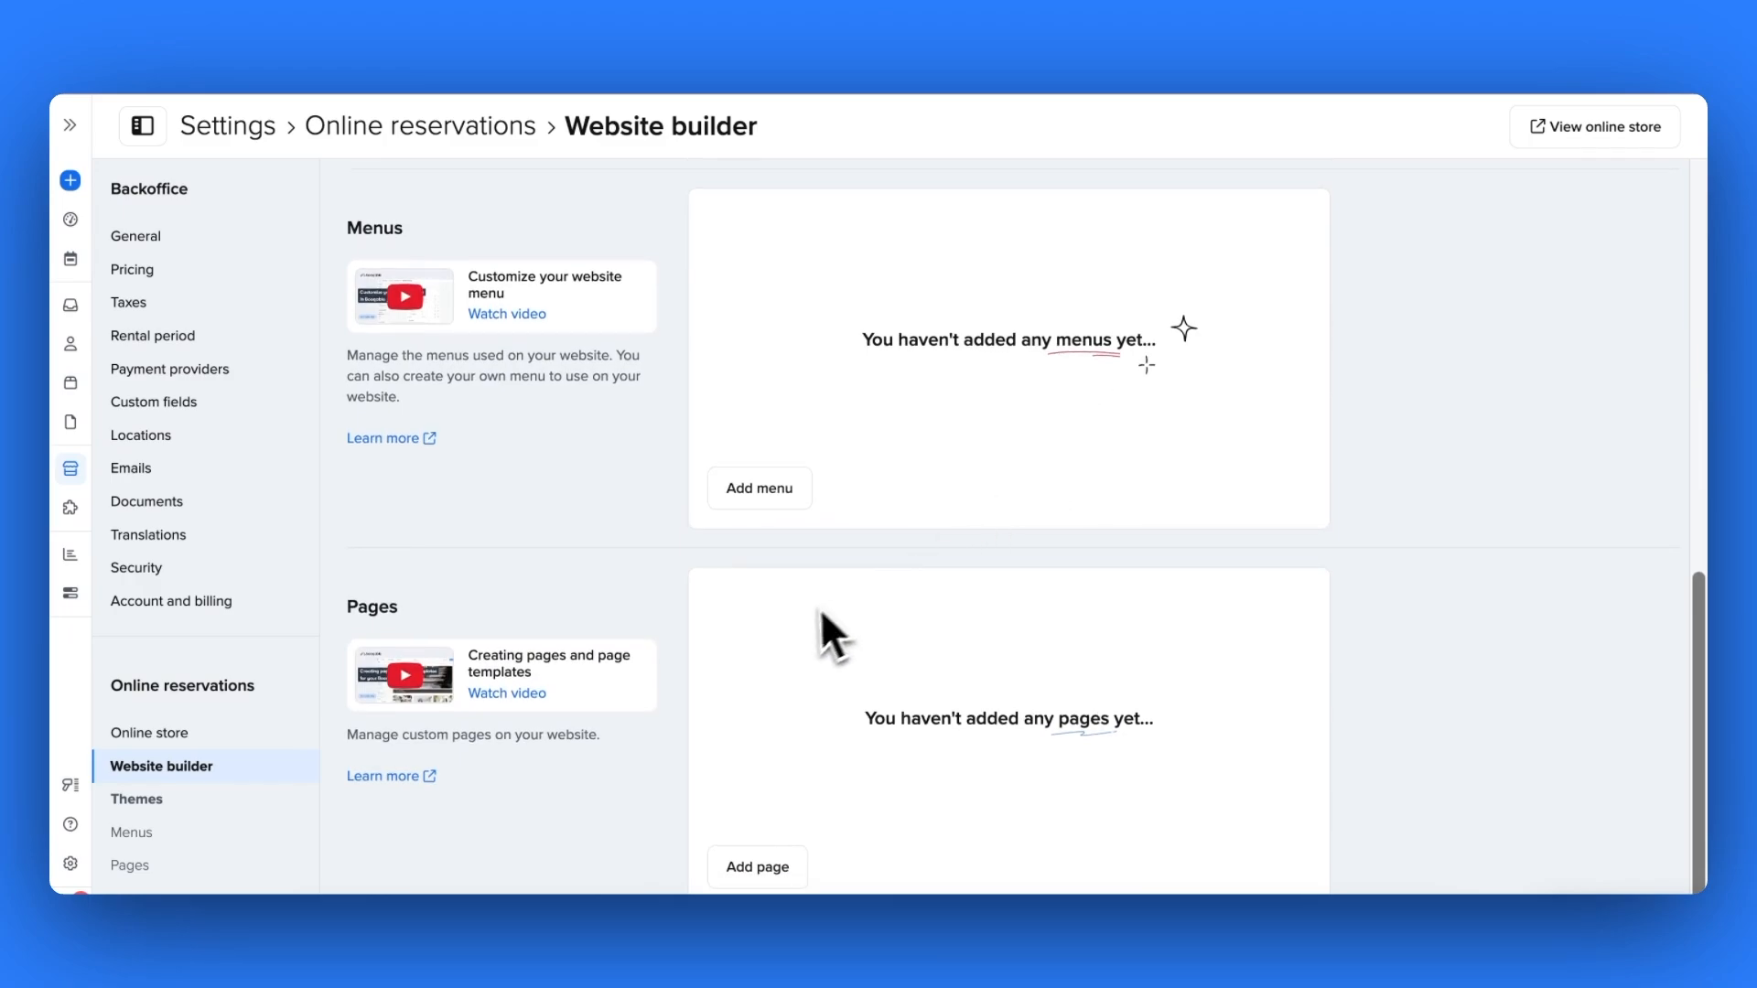
{"action": "mouse_move", "coordinate": [622, 717]}
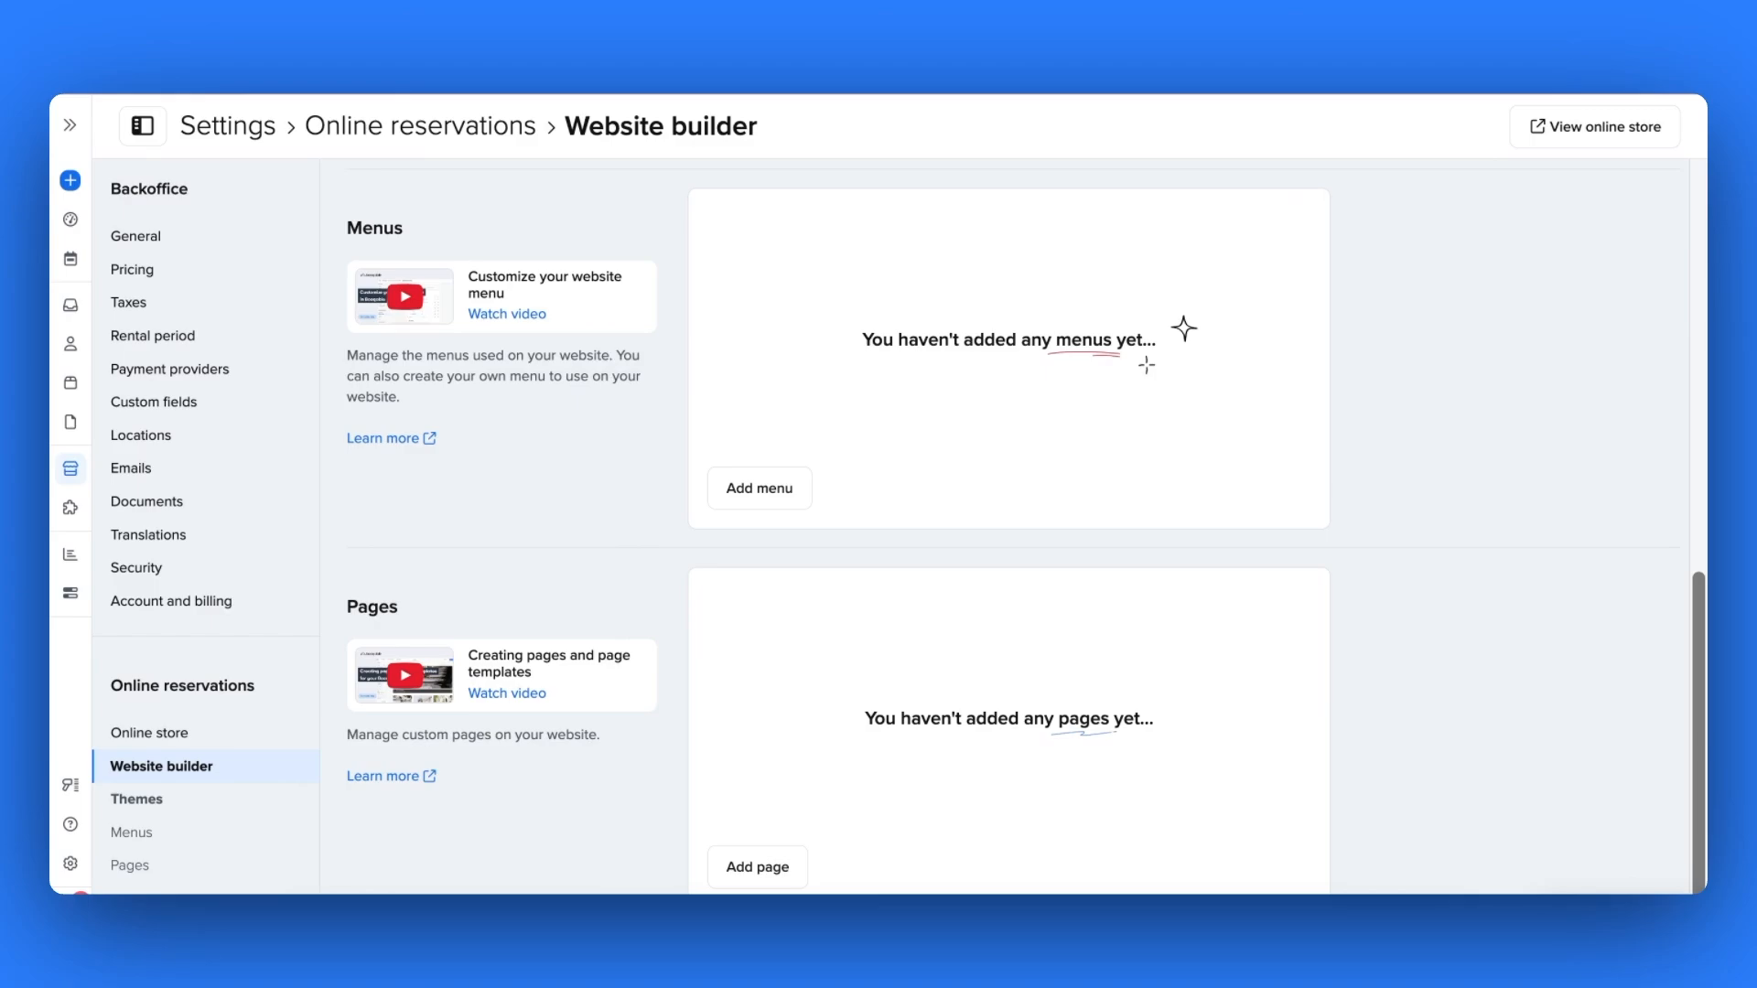
{"action": "left_click", "coordinate": [135, 800]}
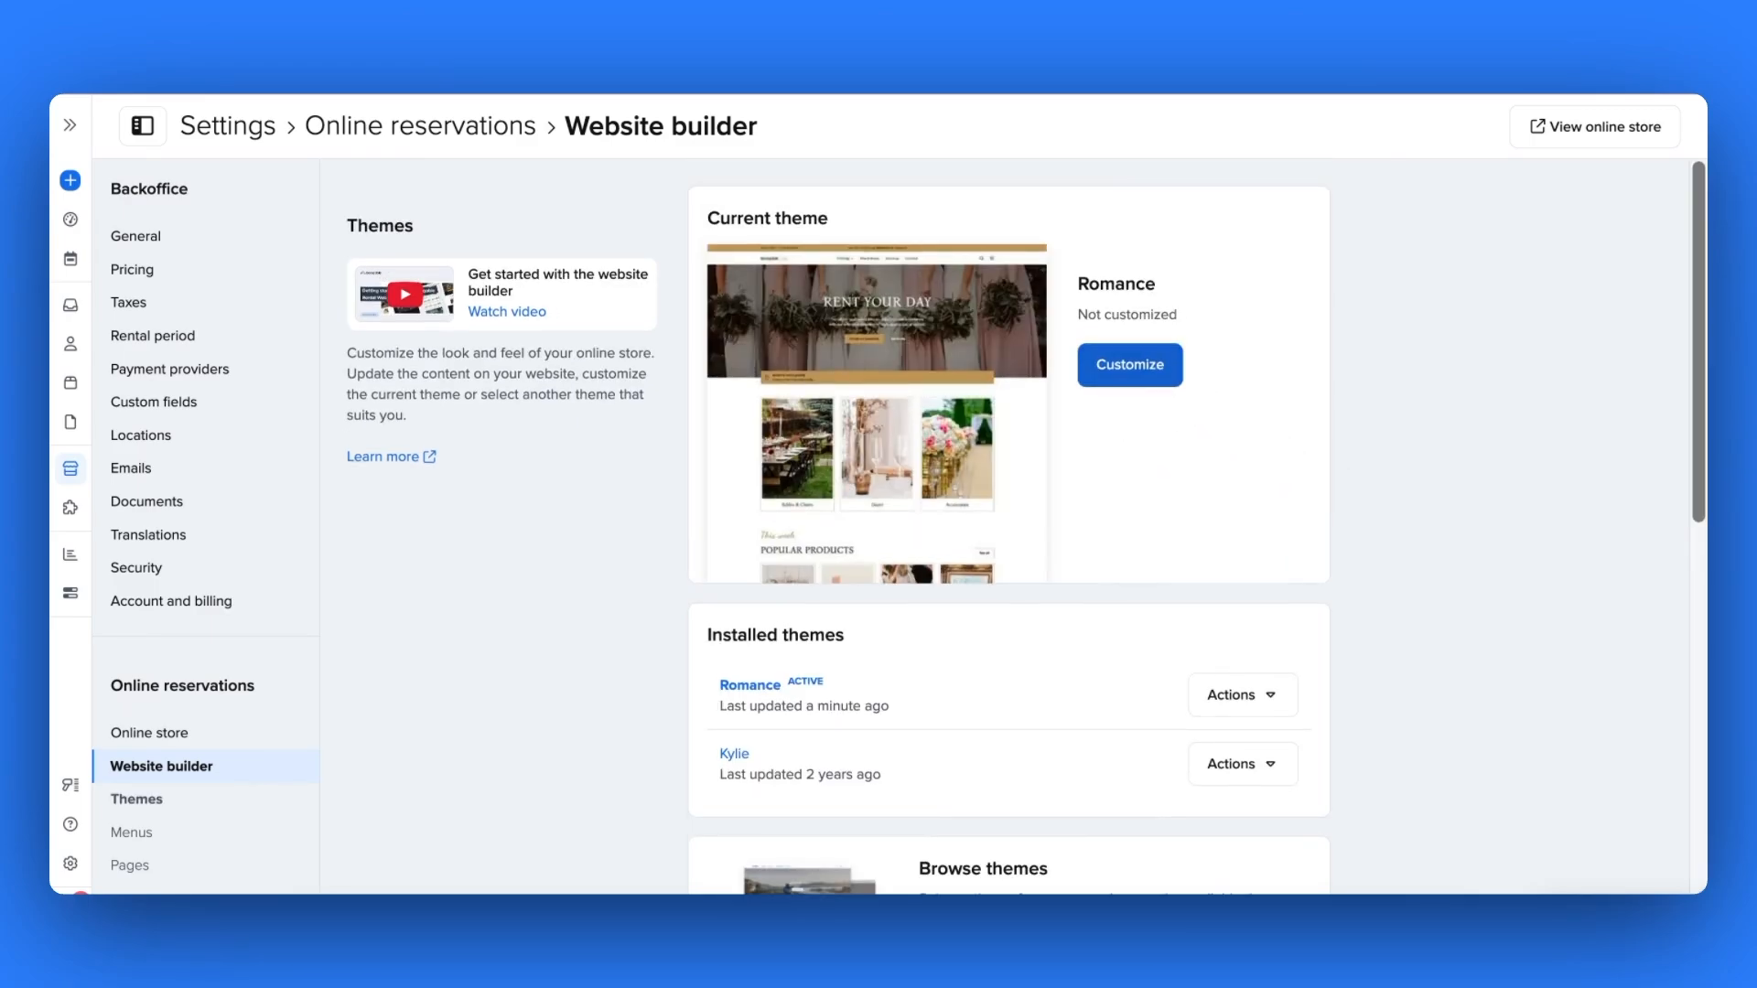
- Customize the current Romance theme, opening the editor on its RENT YOUR DAY homepage
{"action": "left_click", "coordinate": [1130, 365]}
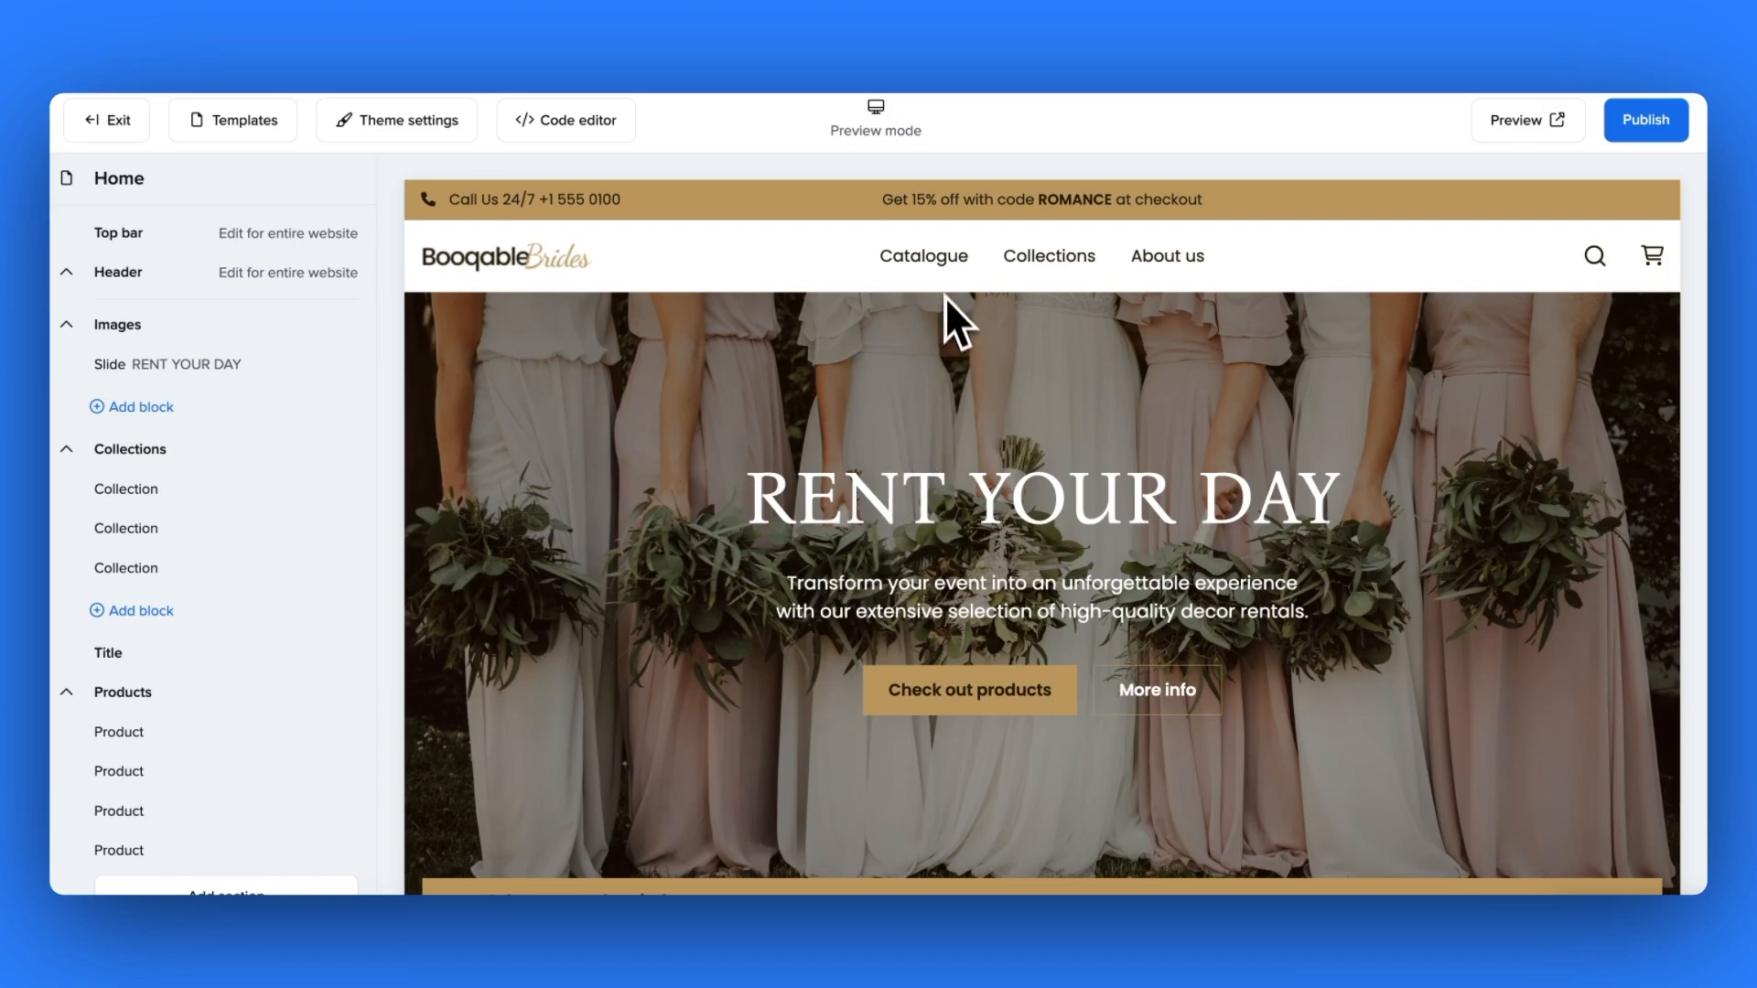
{"action": "mouse_move", "coordinate": [1057, 298]}
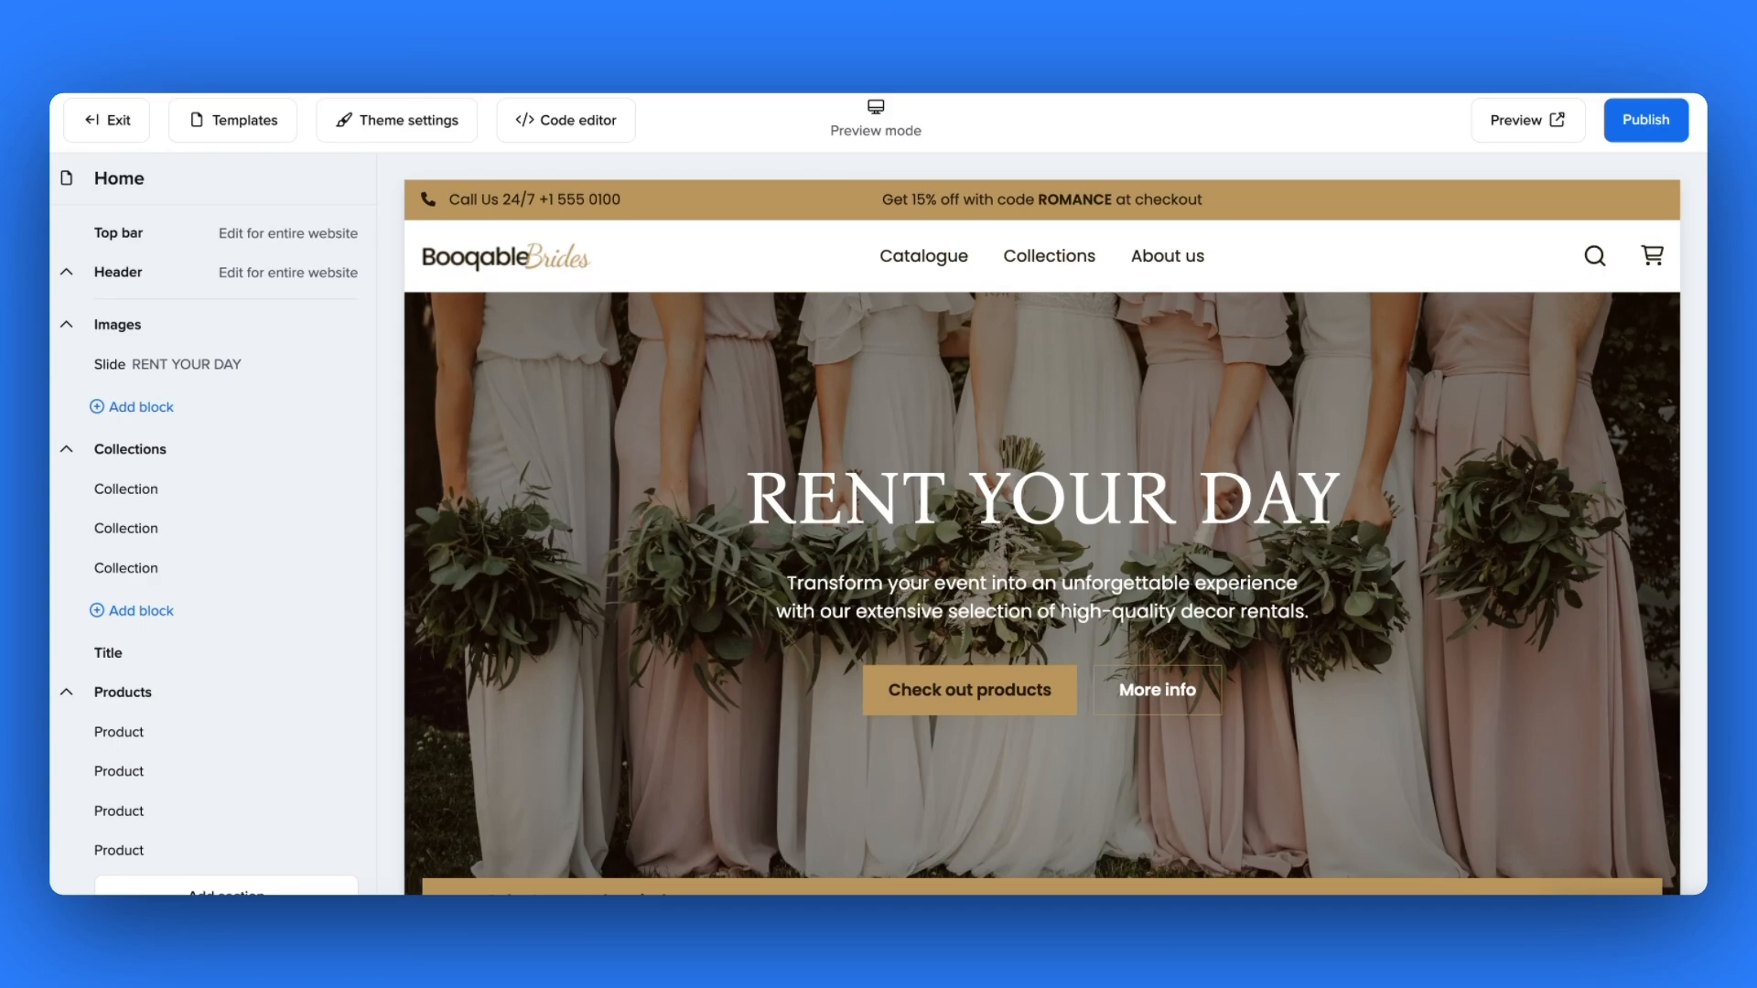
{"action": "mouse_move", "coordinate": [1175, 295]}
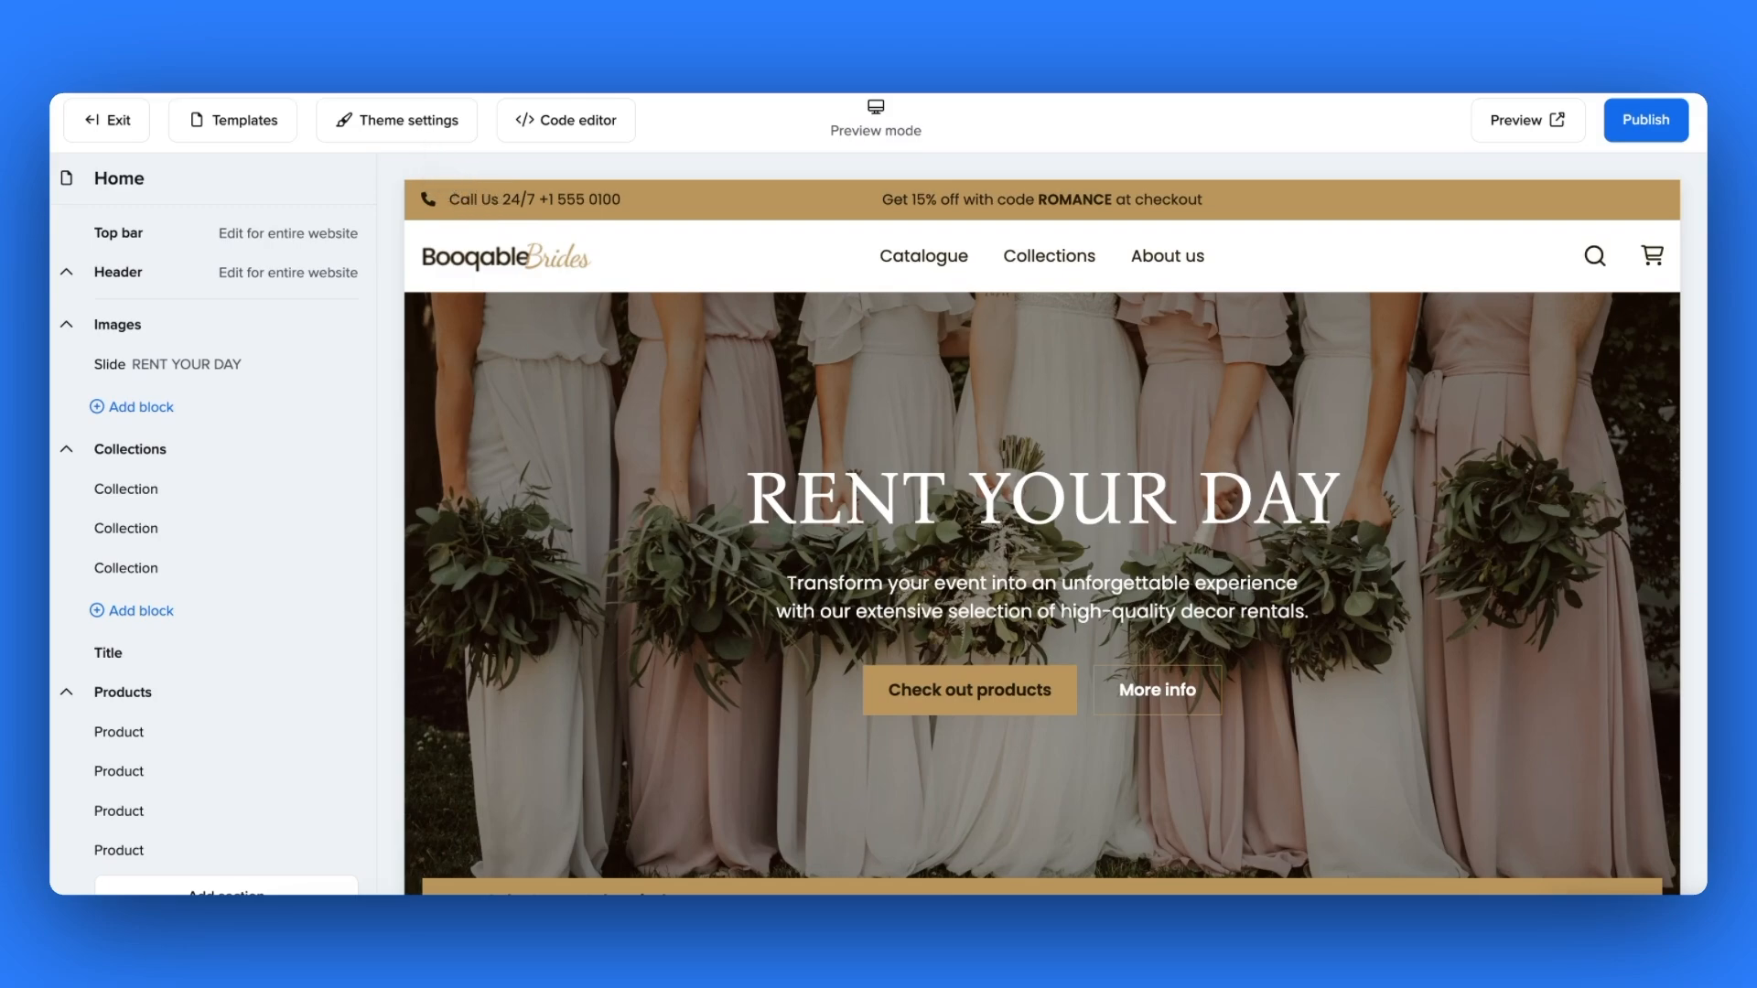
{"action": "left_click", "coordinate": [397, 121]}
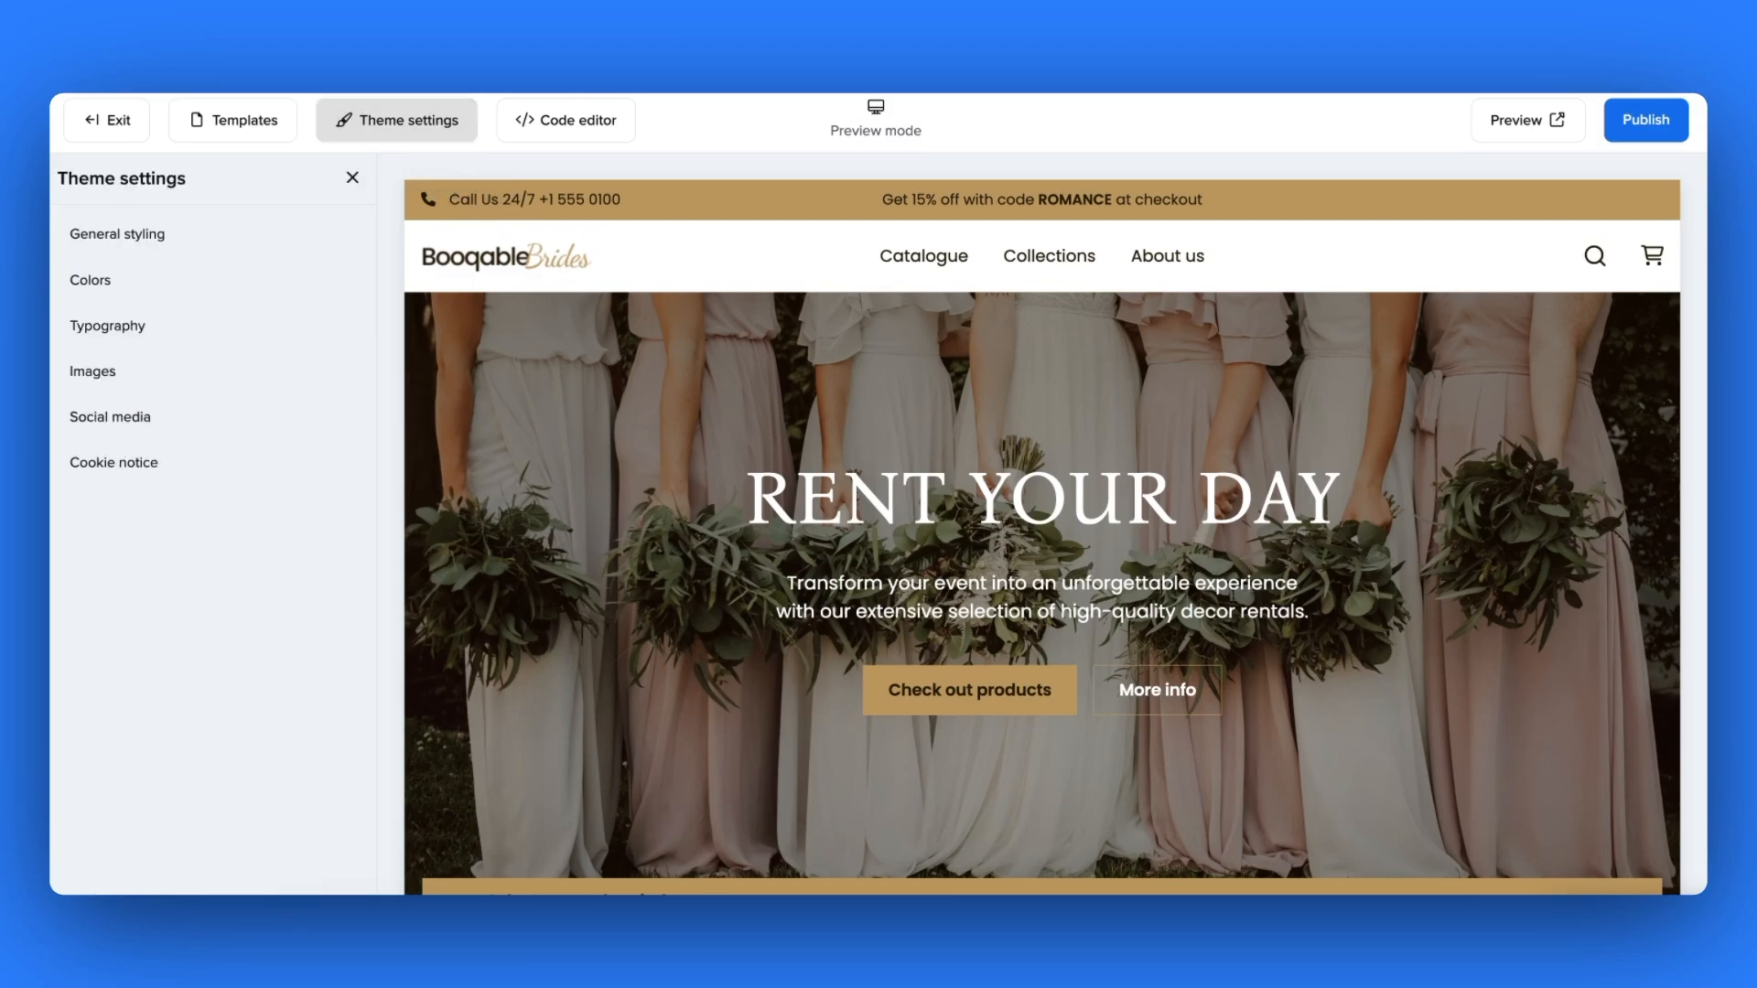
{"action": "mouse_move", "coordinate": [479, 364]}
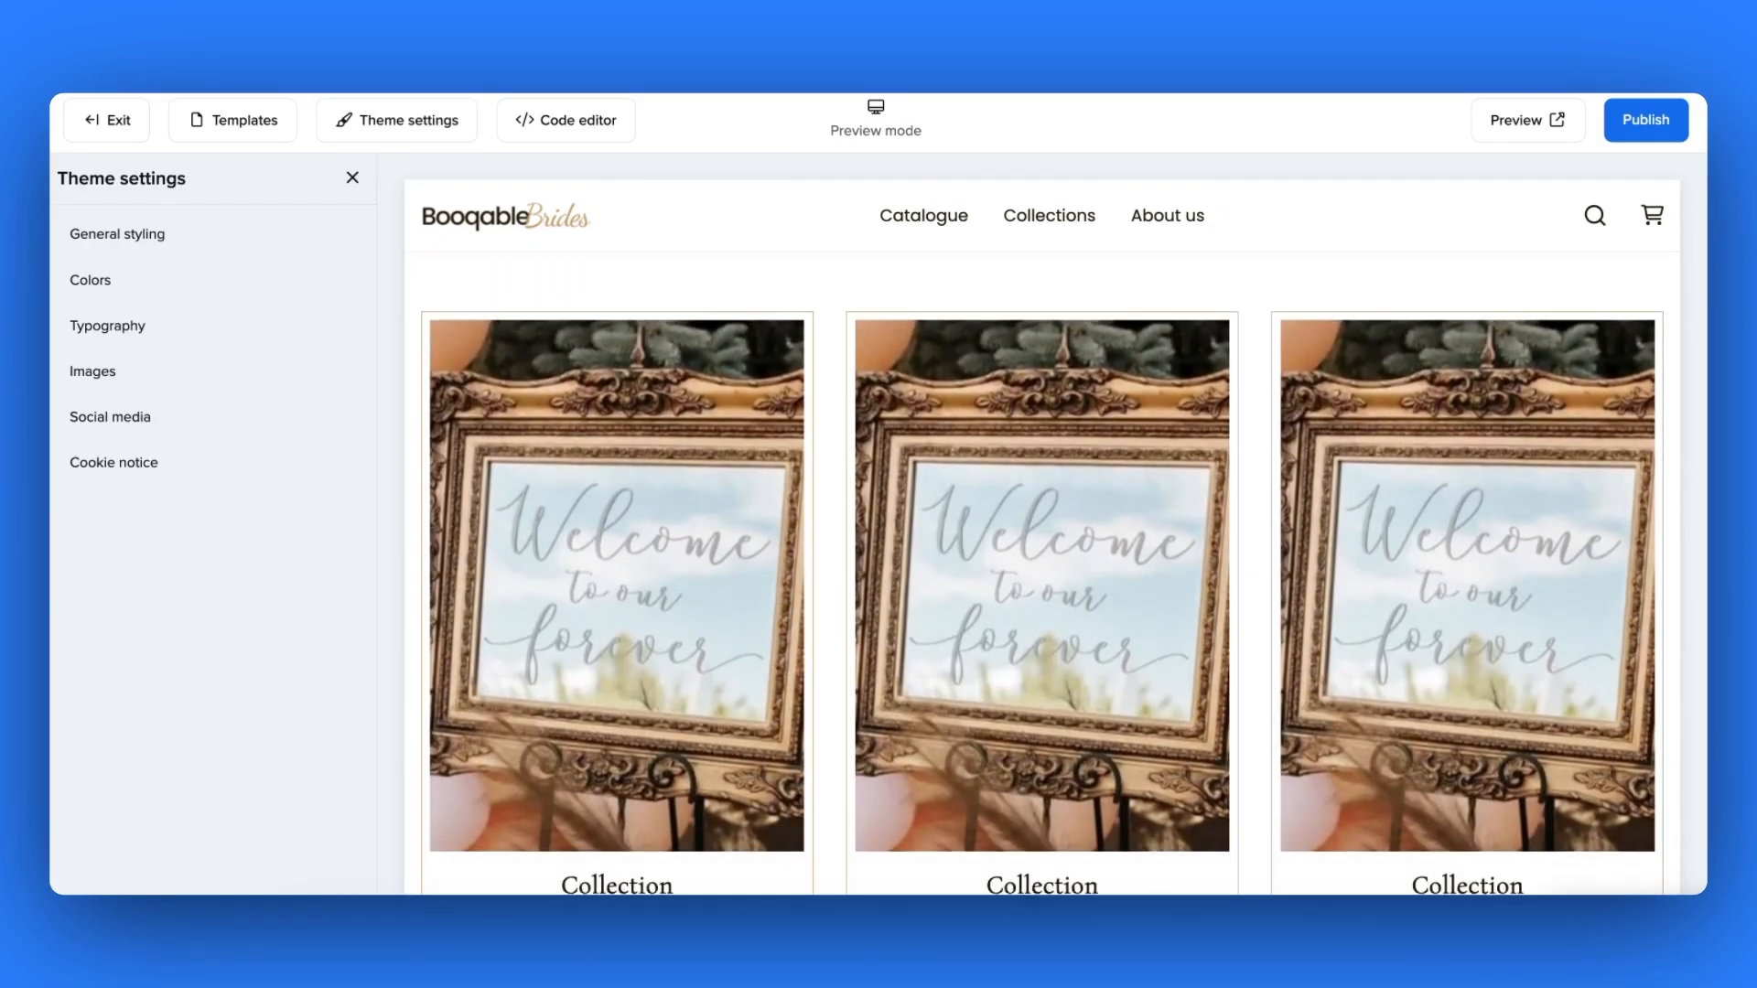
{"action": "scroll", "scroll_direction": "down", "scroll_amount": 3}
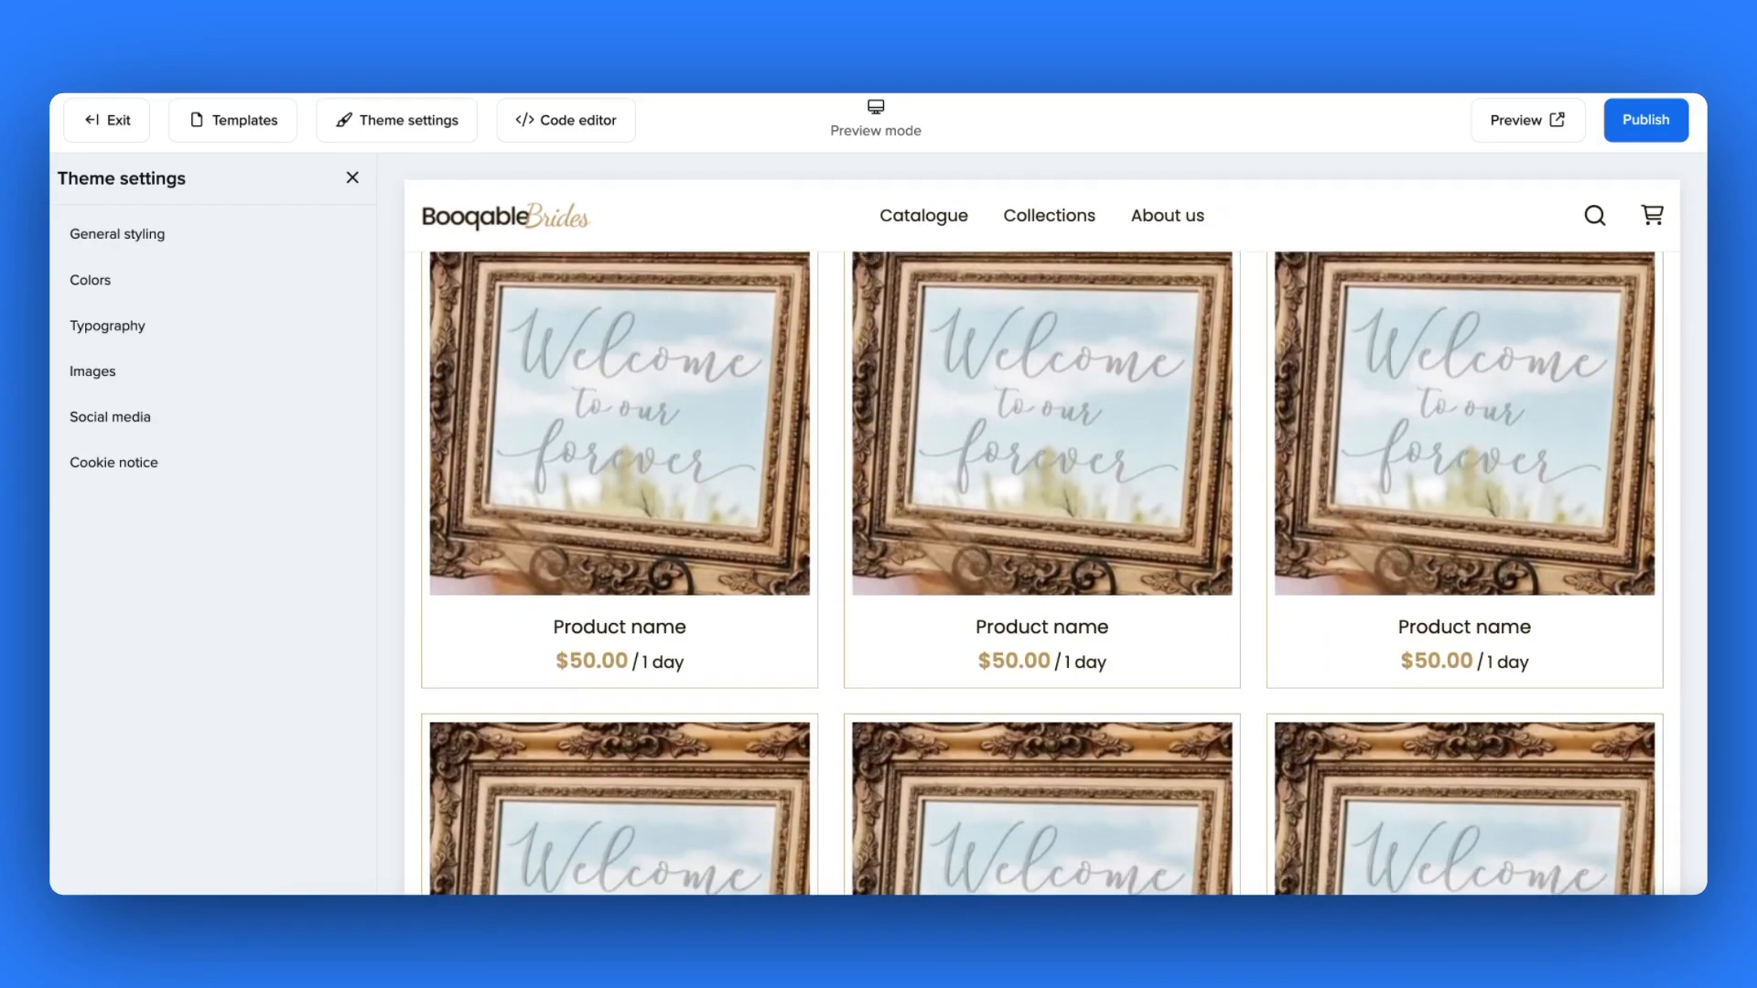
{"action": "scroll", "scroll_direction": "down", "scroll_amount": 3}
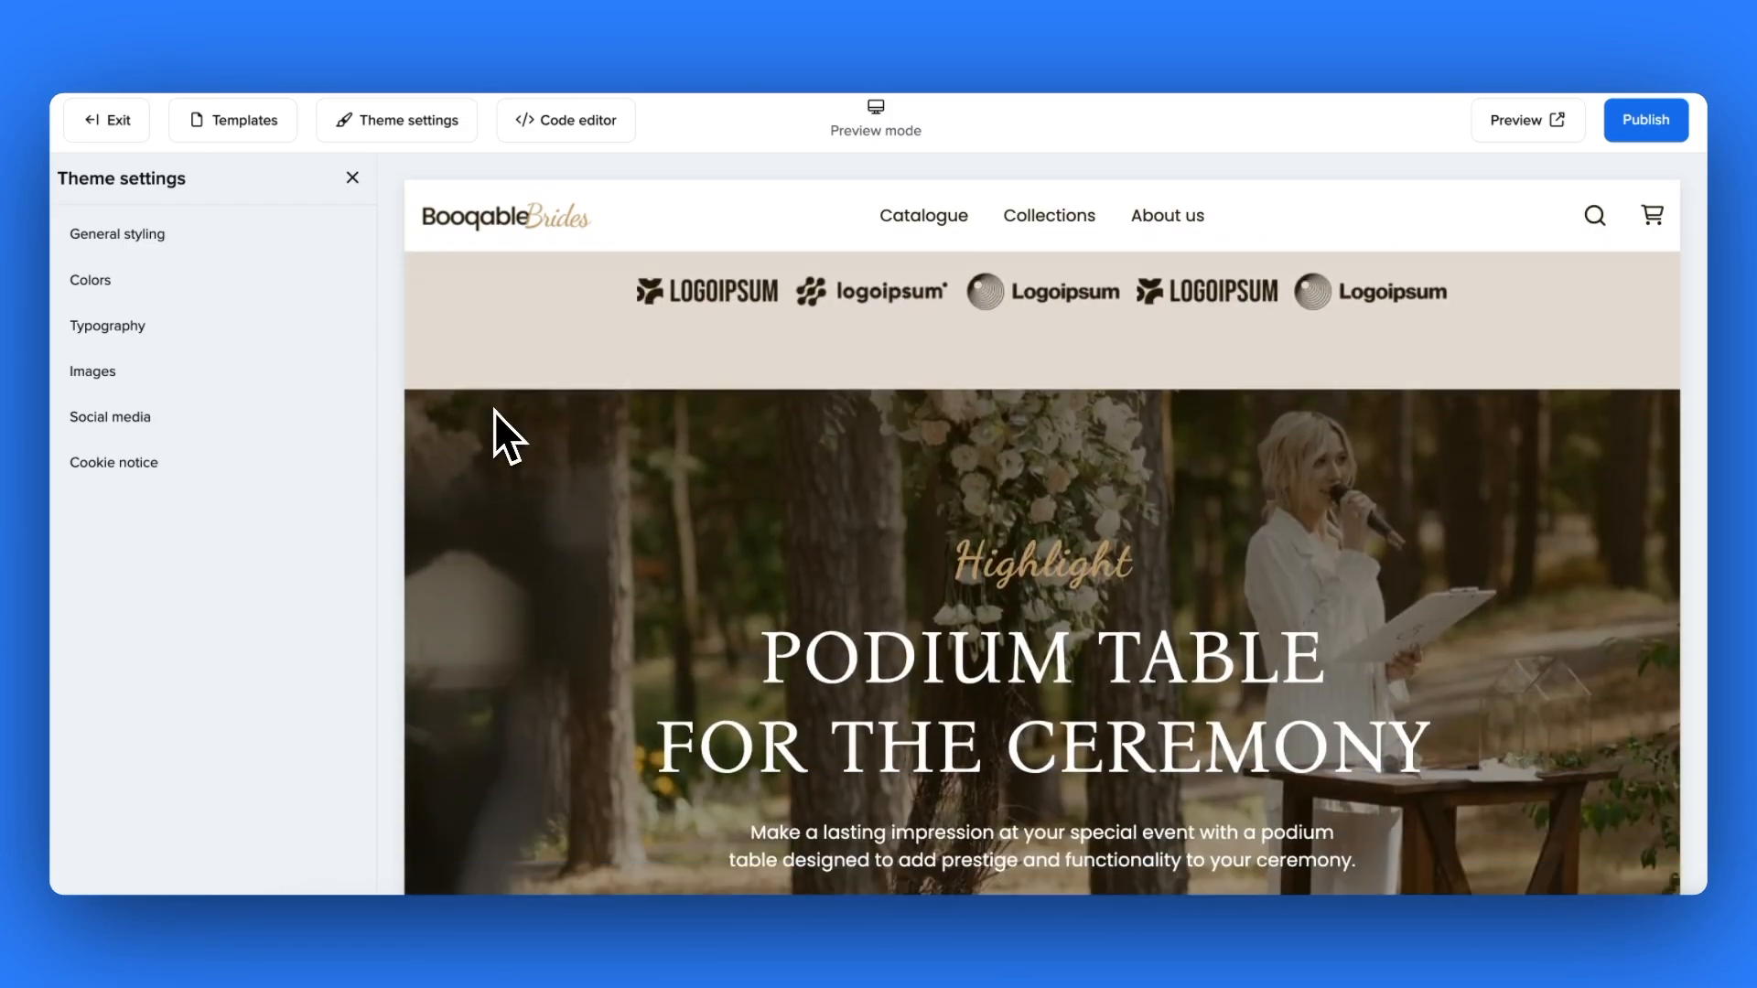
{"action": "scroll", "scroll_direction": "down", "scroll_amount": 3}
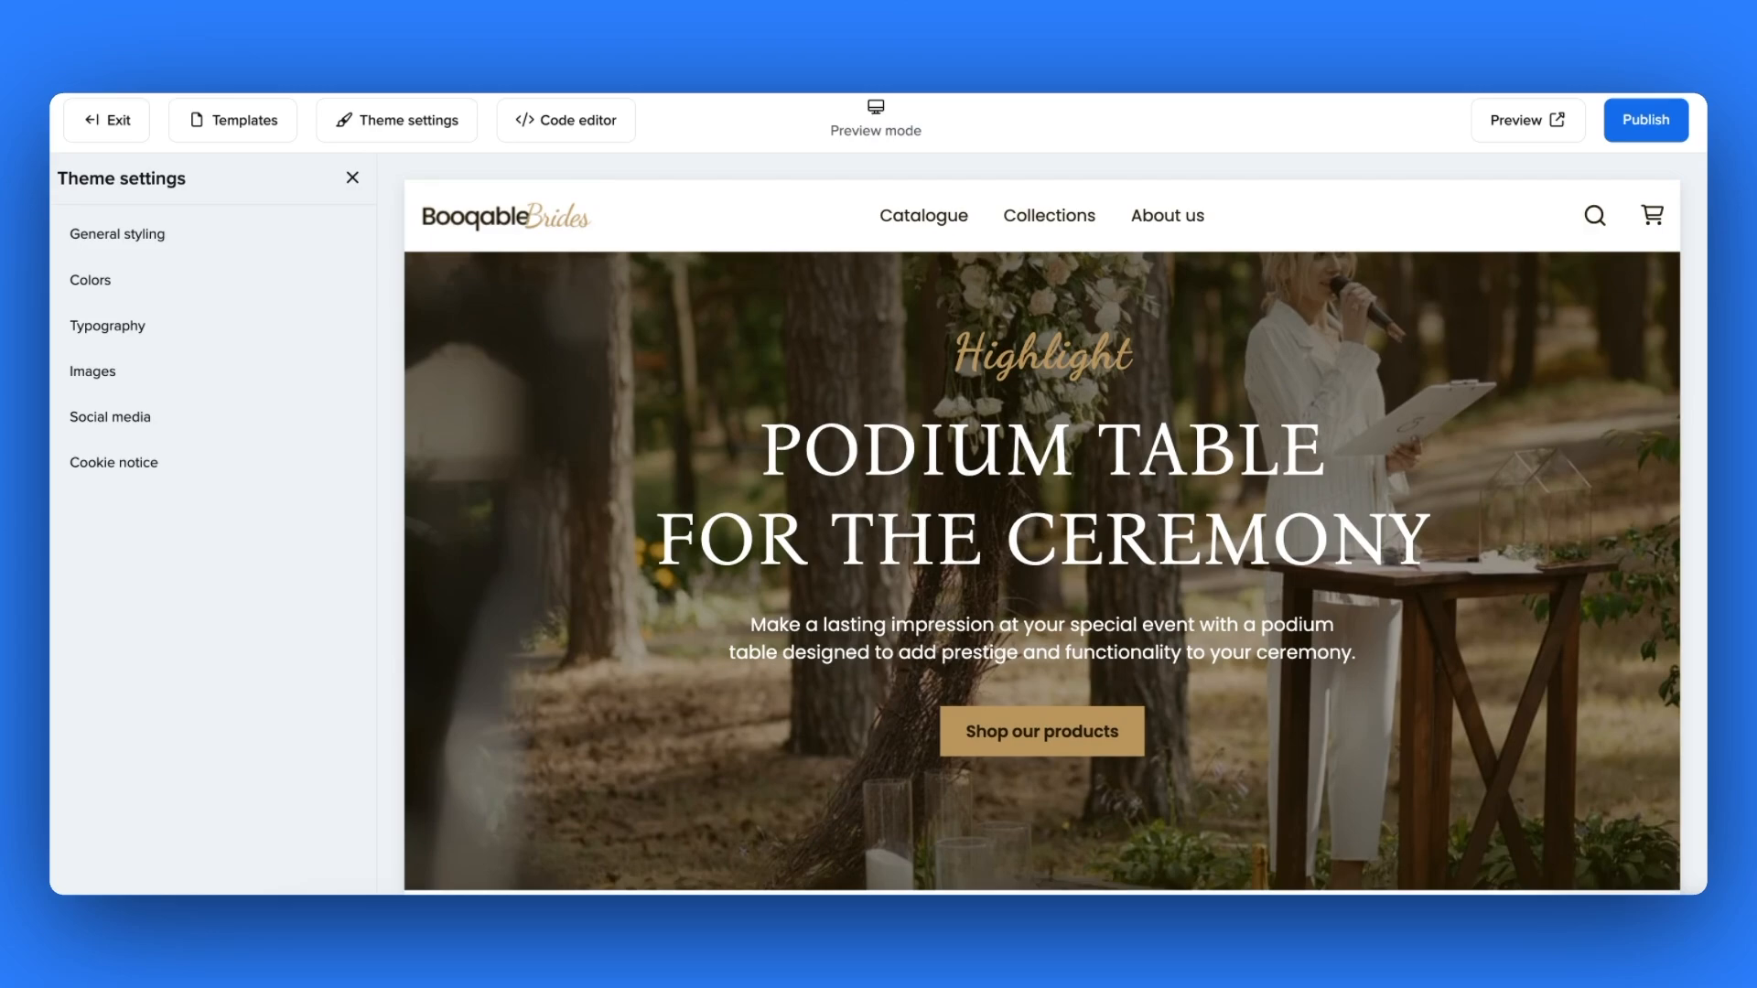
{"action": "double_click", "coordinate": [1039, 355]}
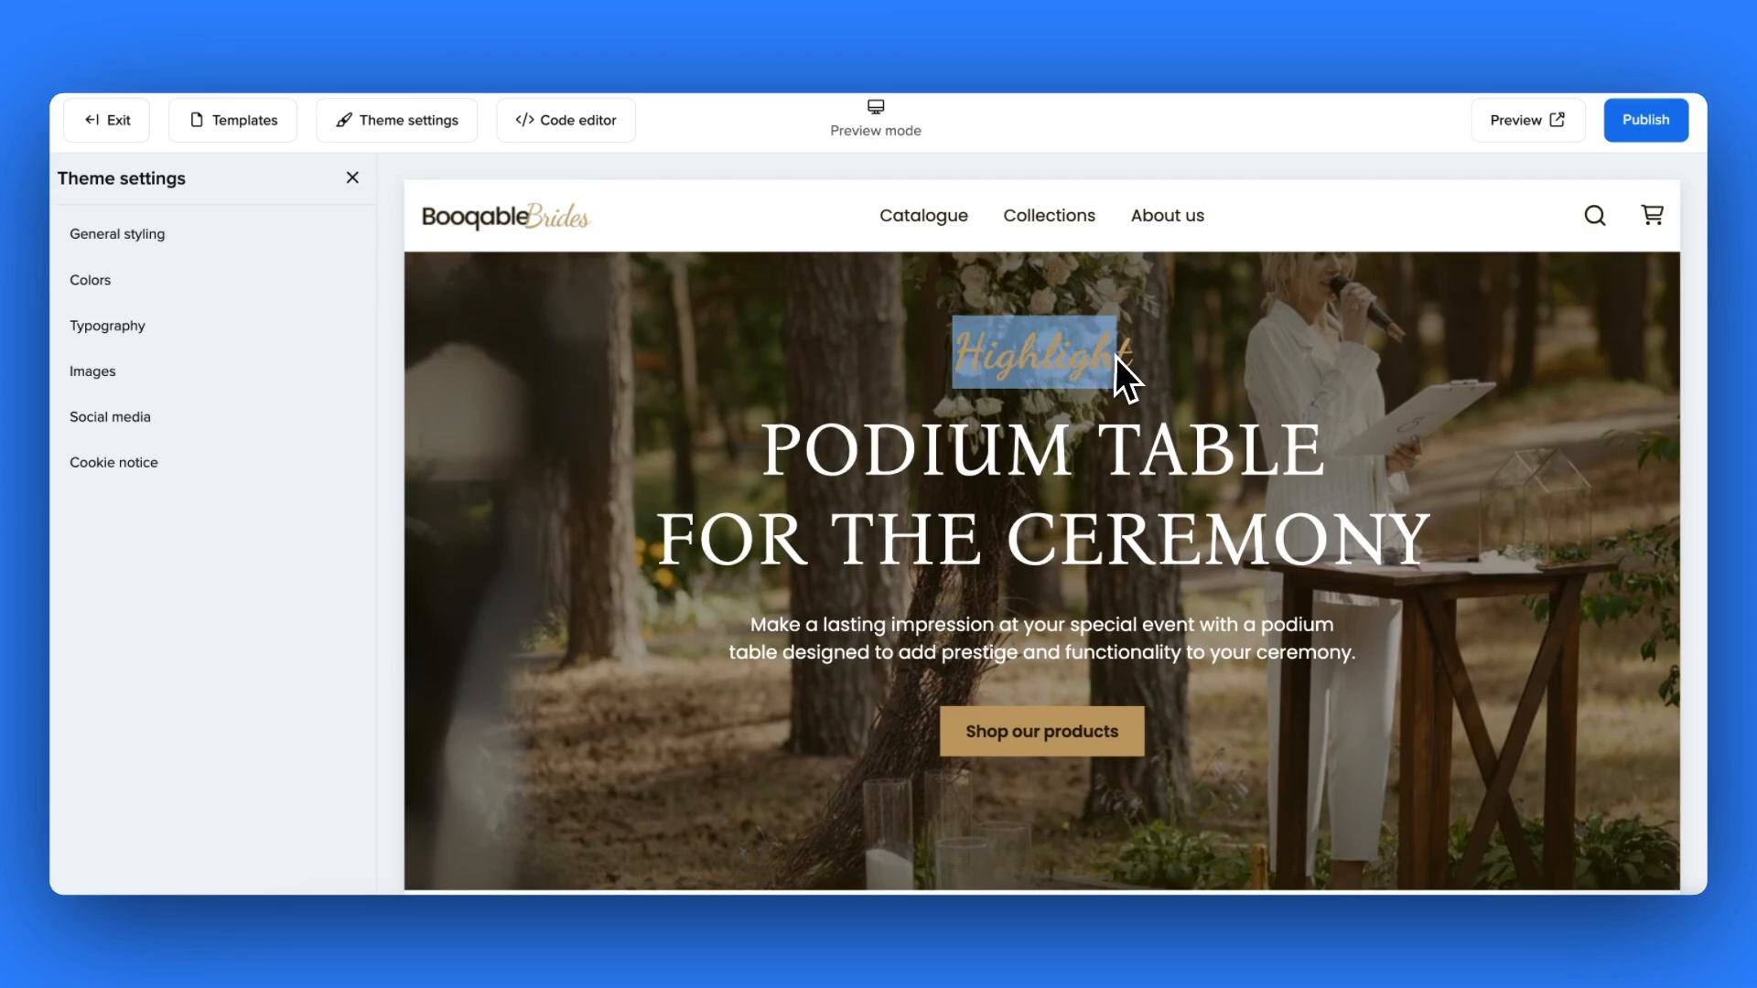
{"action": "scroll", "scroll_direction": "down", "scroll_amount": 3}
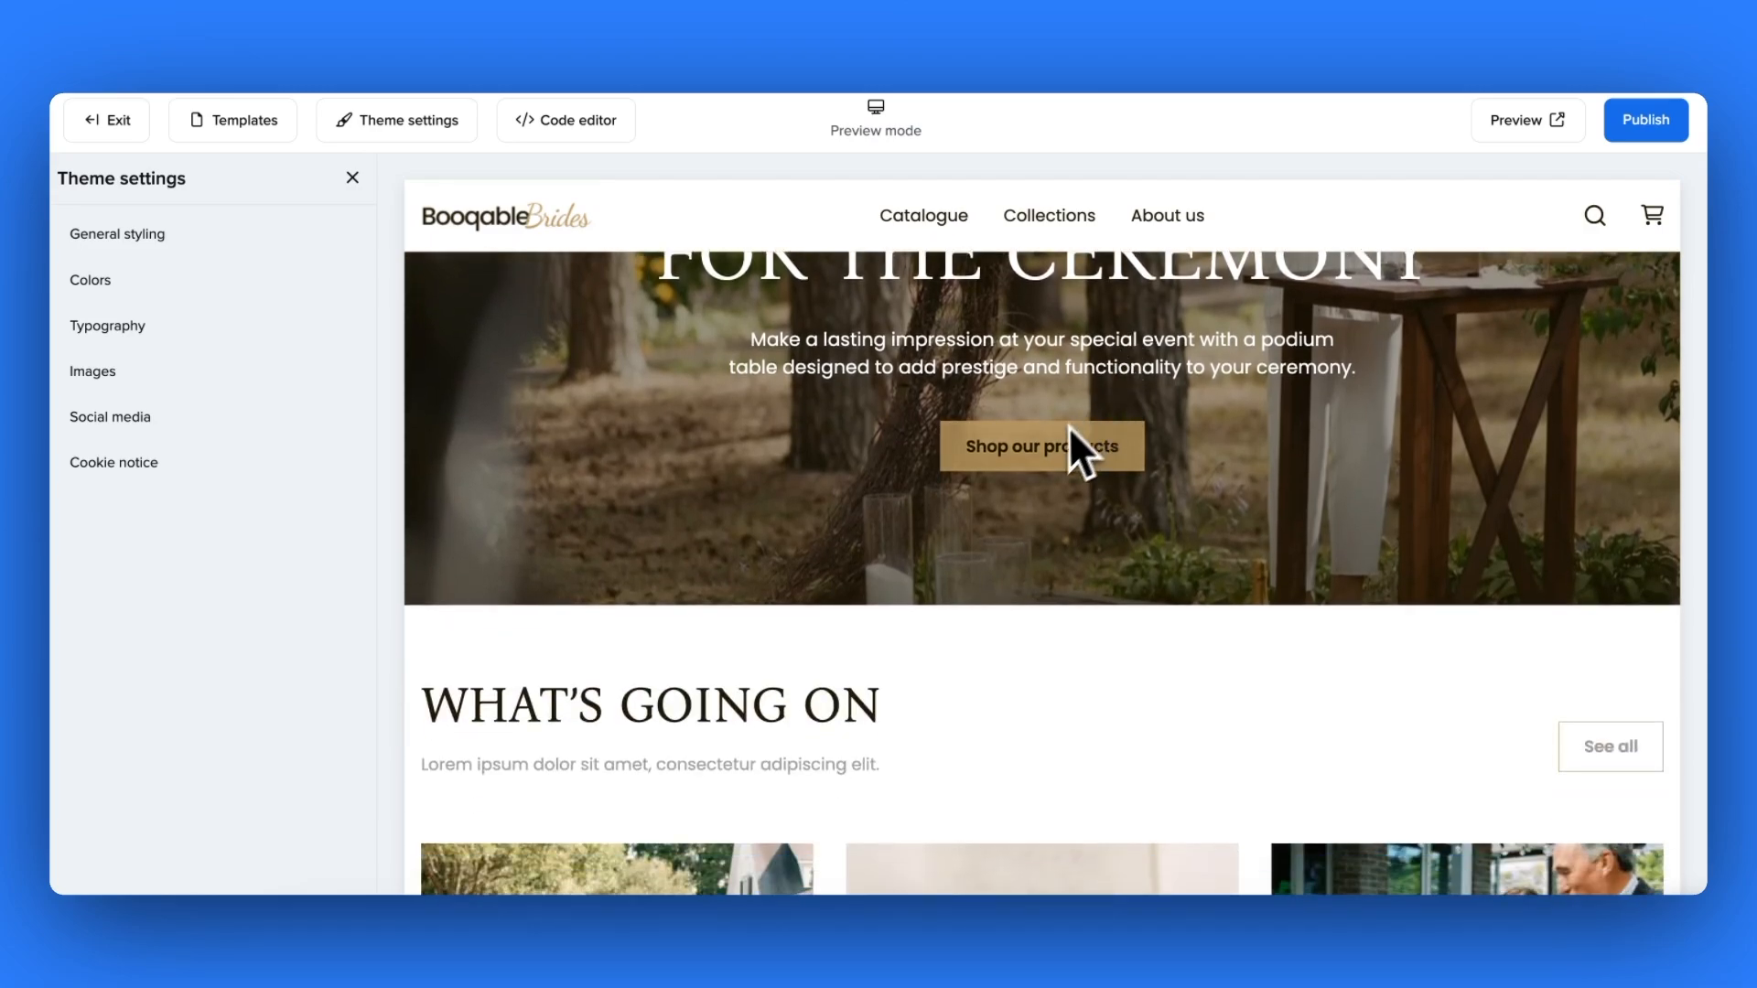
{"action": "scroll", "scroll_direction": "down", "scroll_amount": 3}
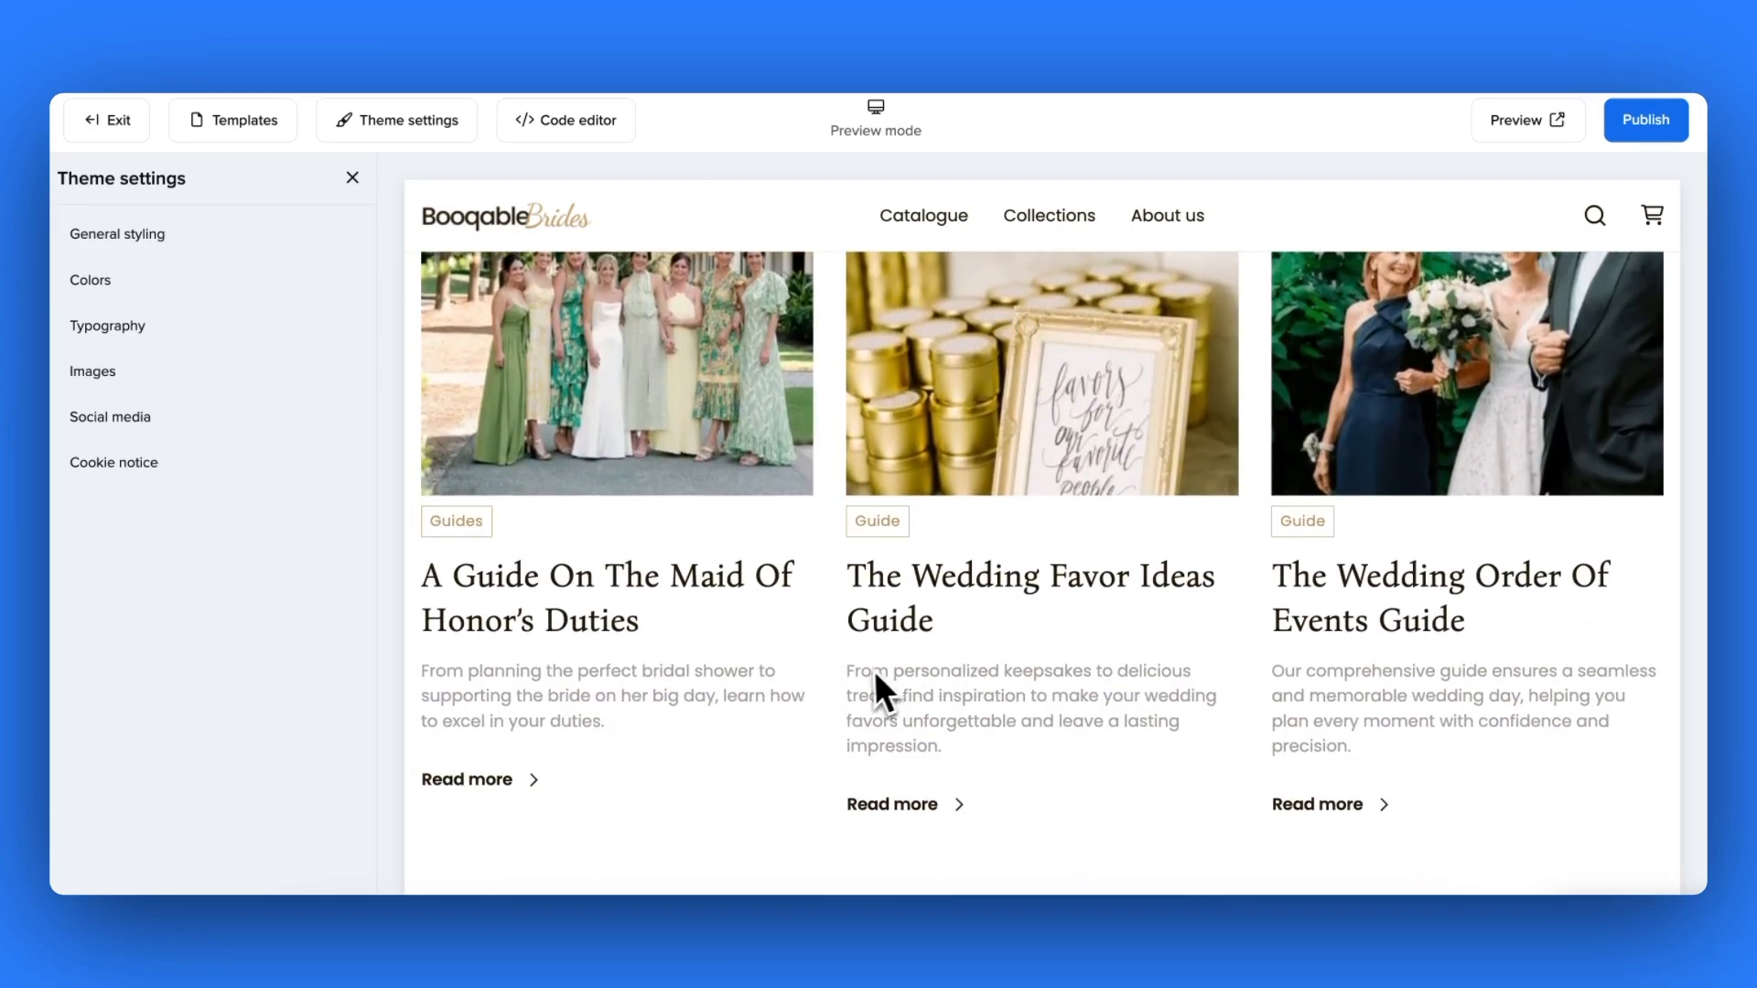
{"action": "scroll", "scroll_direction": "down", "scroll_amount": 3}
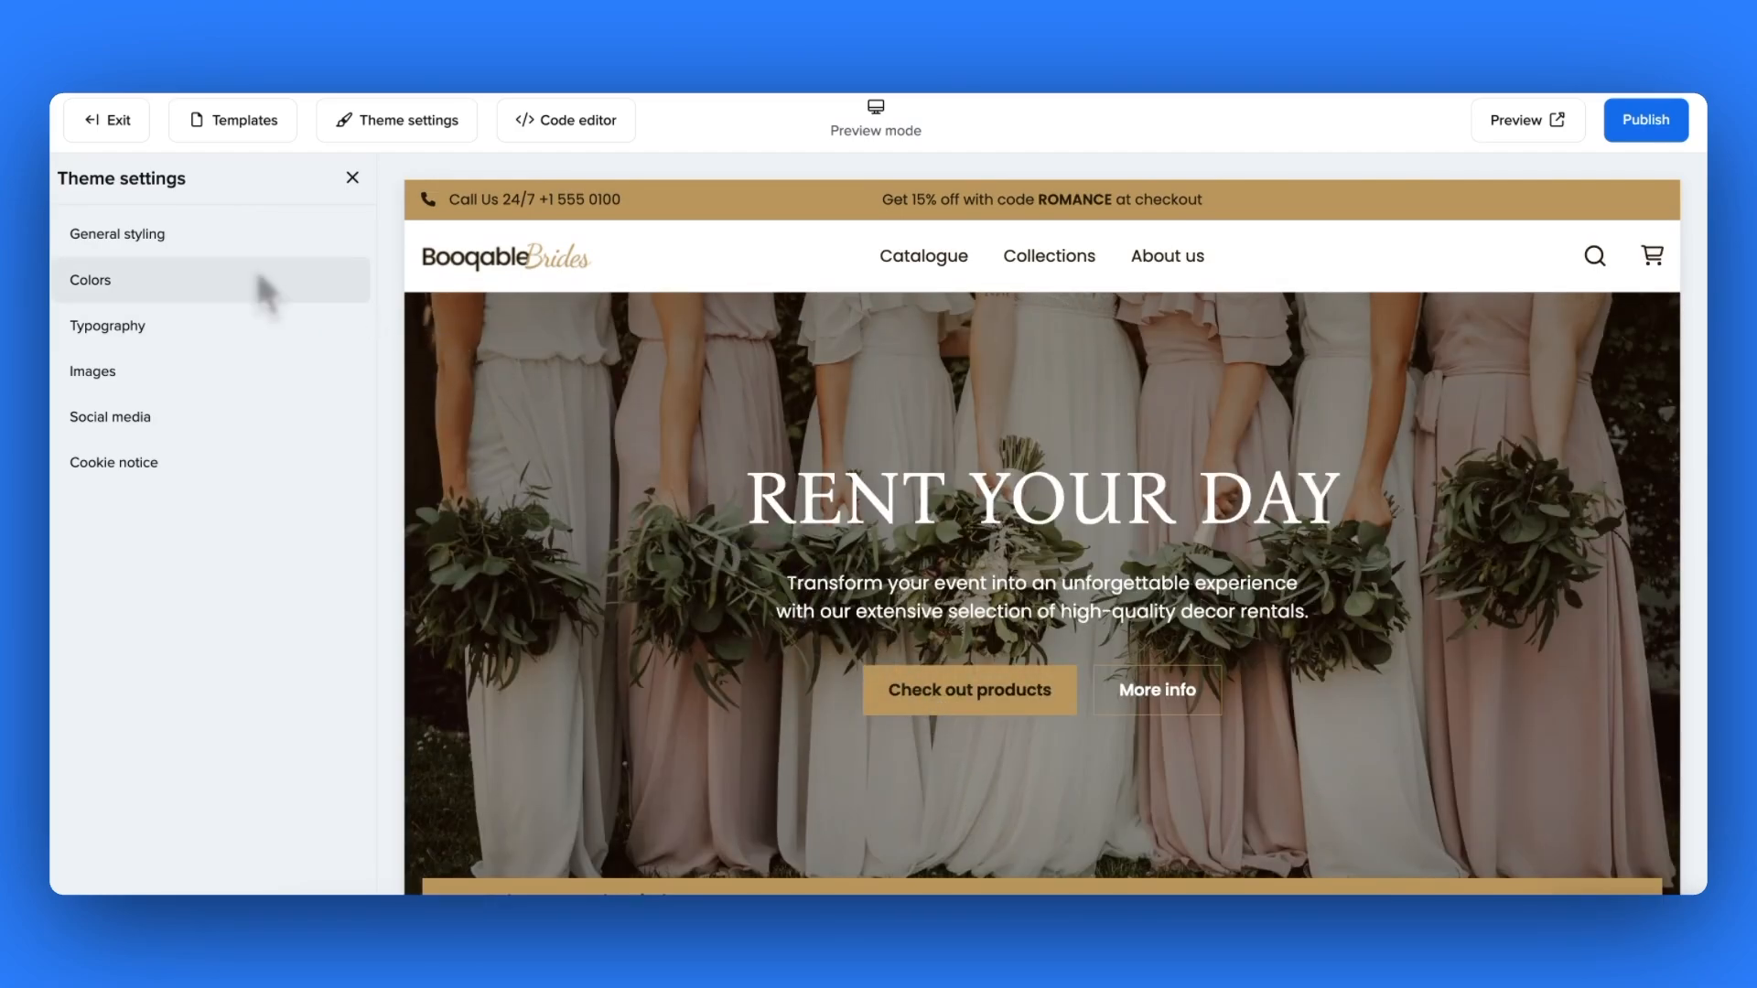
- In the theme's Colors settings, bring up the picker for Color set 1's accent background
{"action": "left_click", "coordinate": [89, 279]}
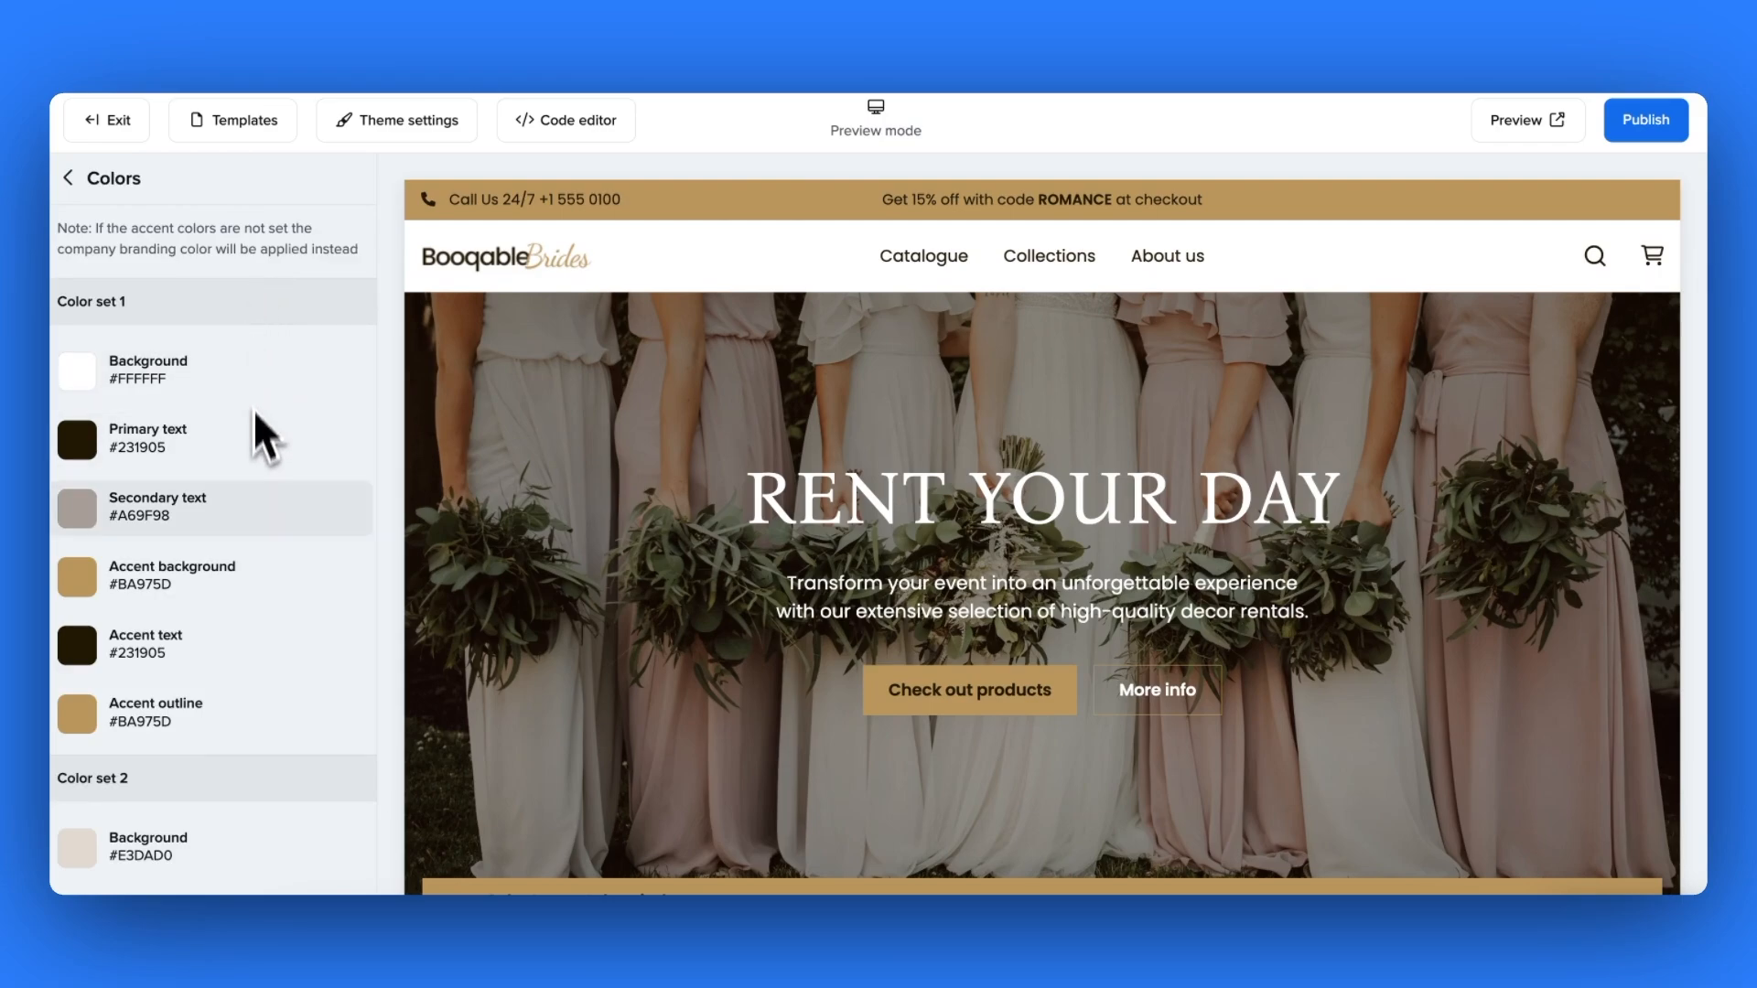
{"action": "scroll", "scroll_direction": "down", "scroll_amount": 3}
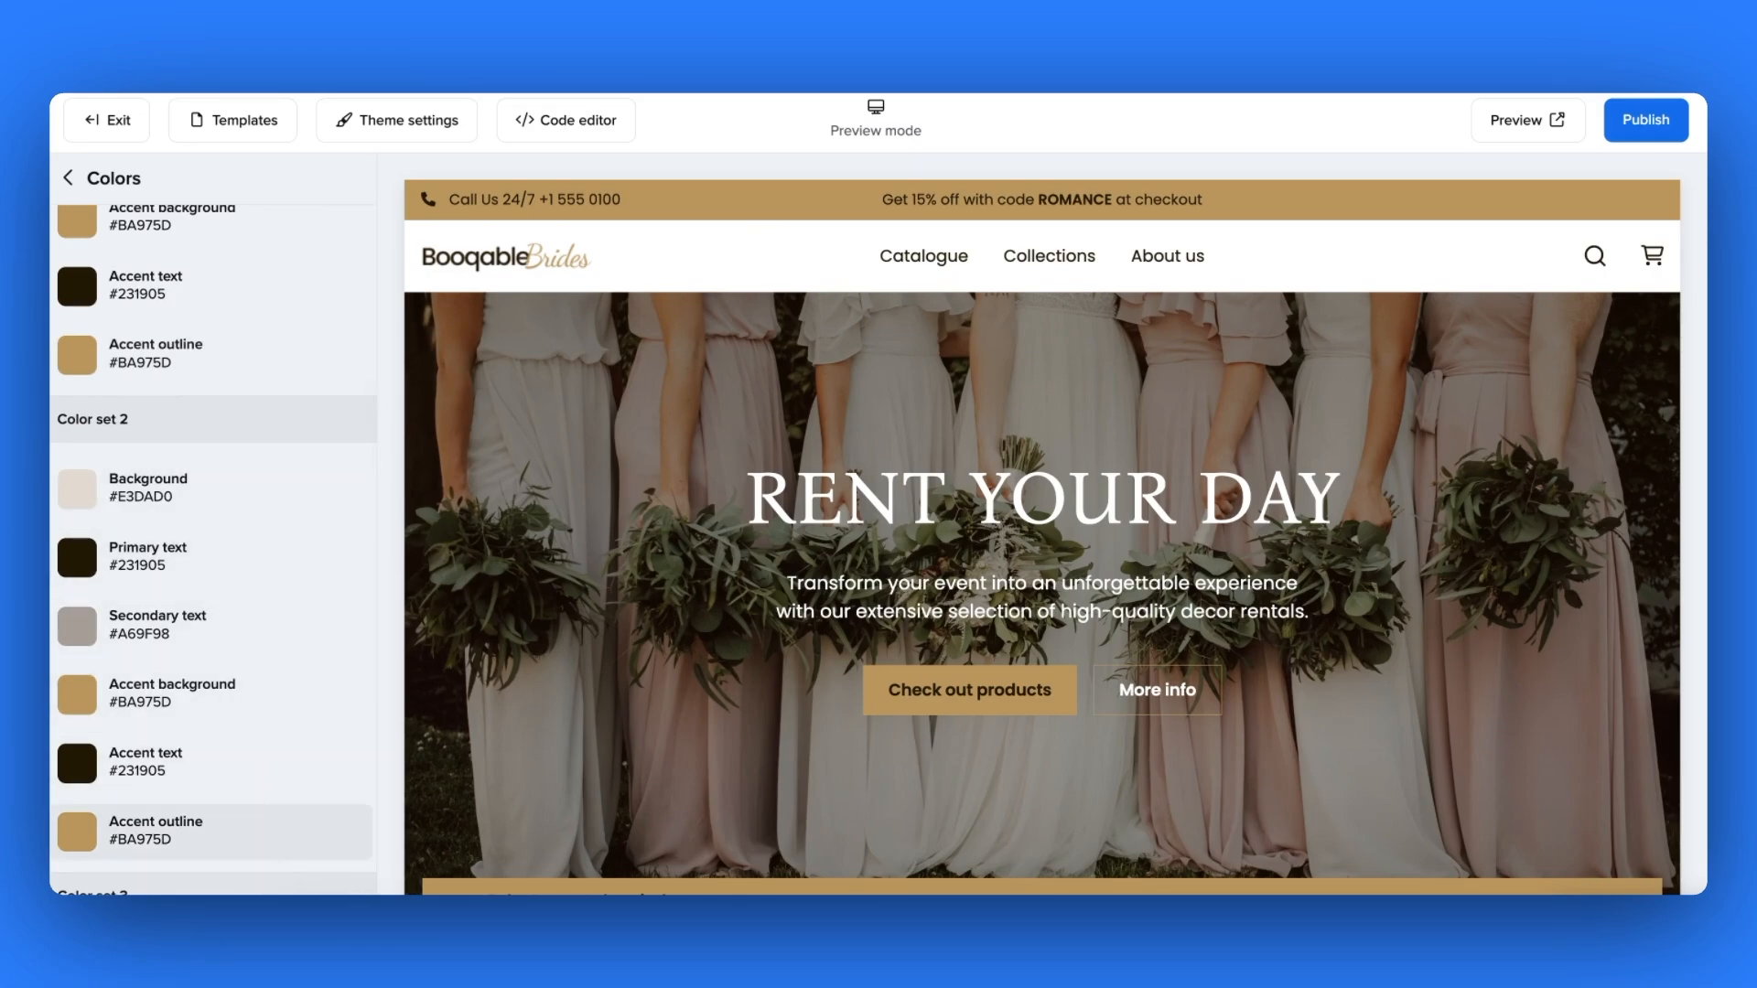
{"action": "scroll", "scroll_direction": "down", "scroll_amount": 3}
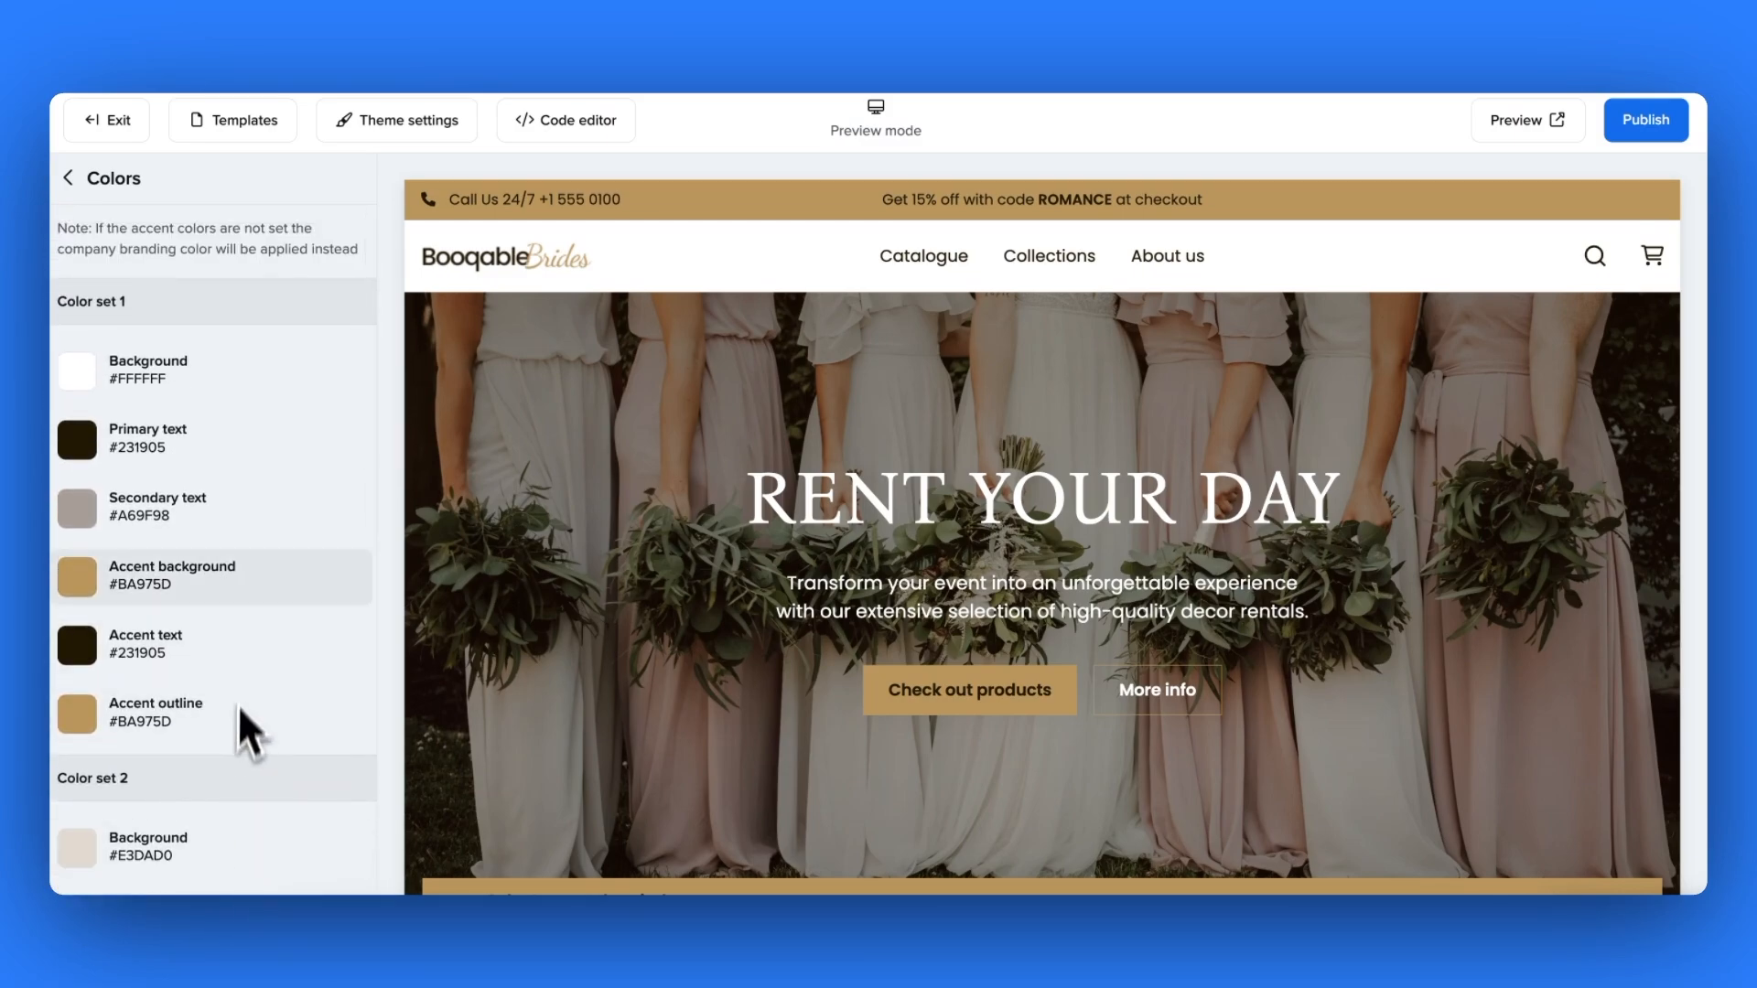
{"action": "left_click", "coordinate": [213, 644]}
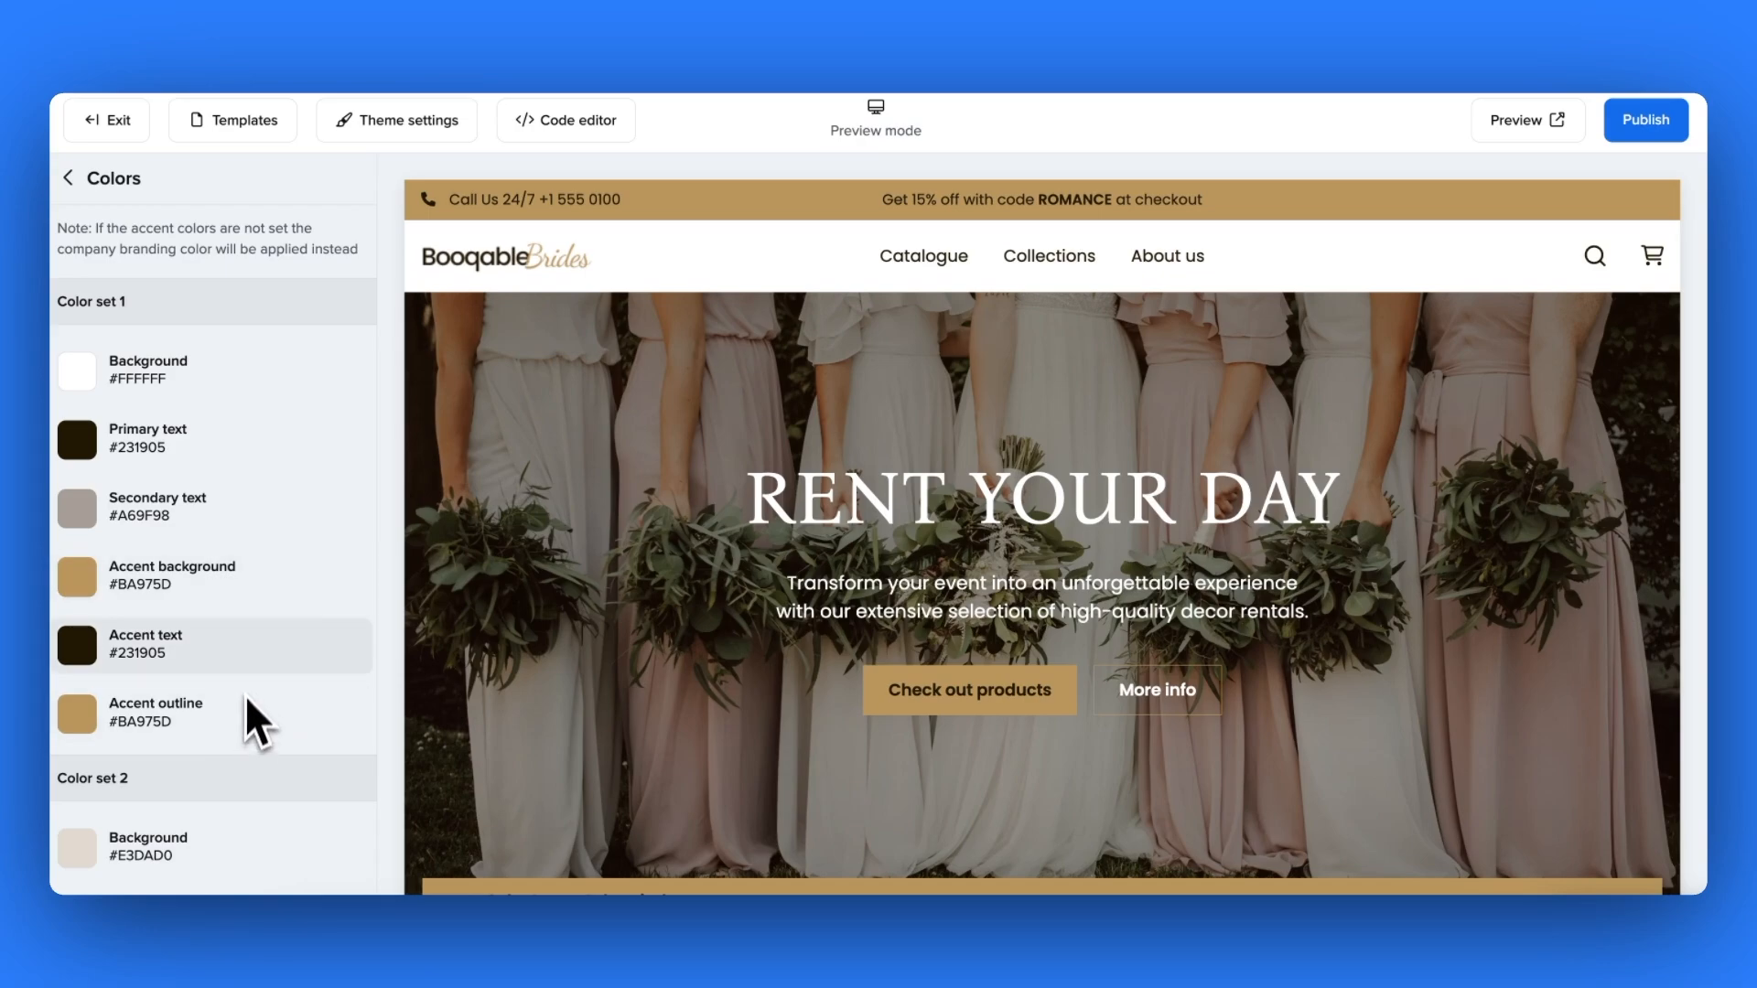
{"action": "left_click", "coordinate": [77, 577]}
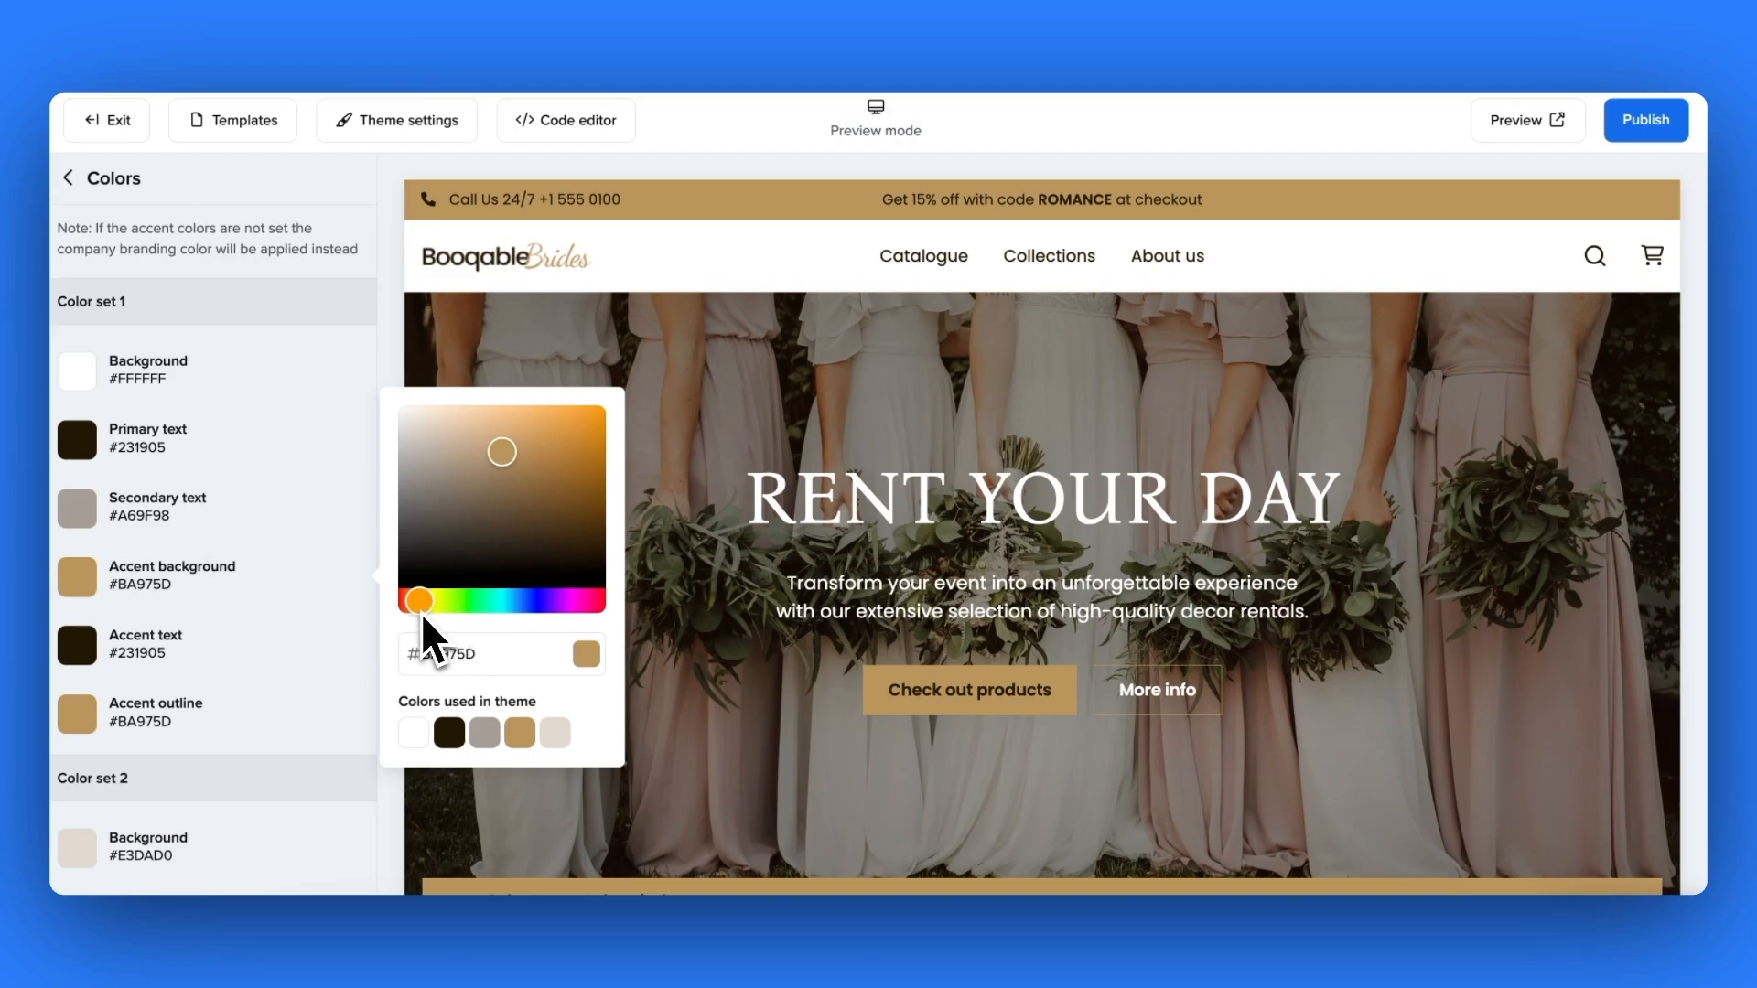
- Set the accent background to pale pink #FBE1F9 and check the pink buttons and rental-period bar in the preview
{"action": "left_click_drag", "start_coordinate": [421, 601], "coordinate": [565, 600]}
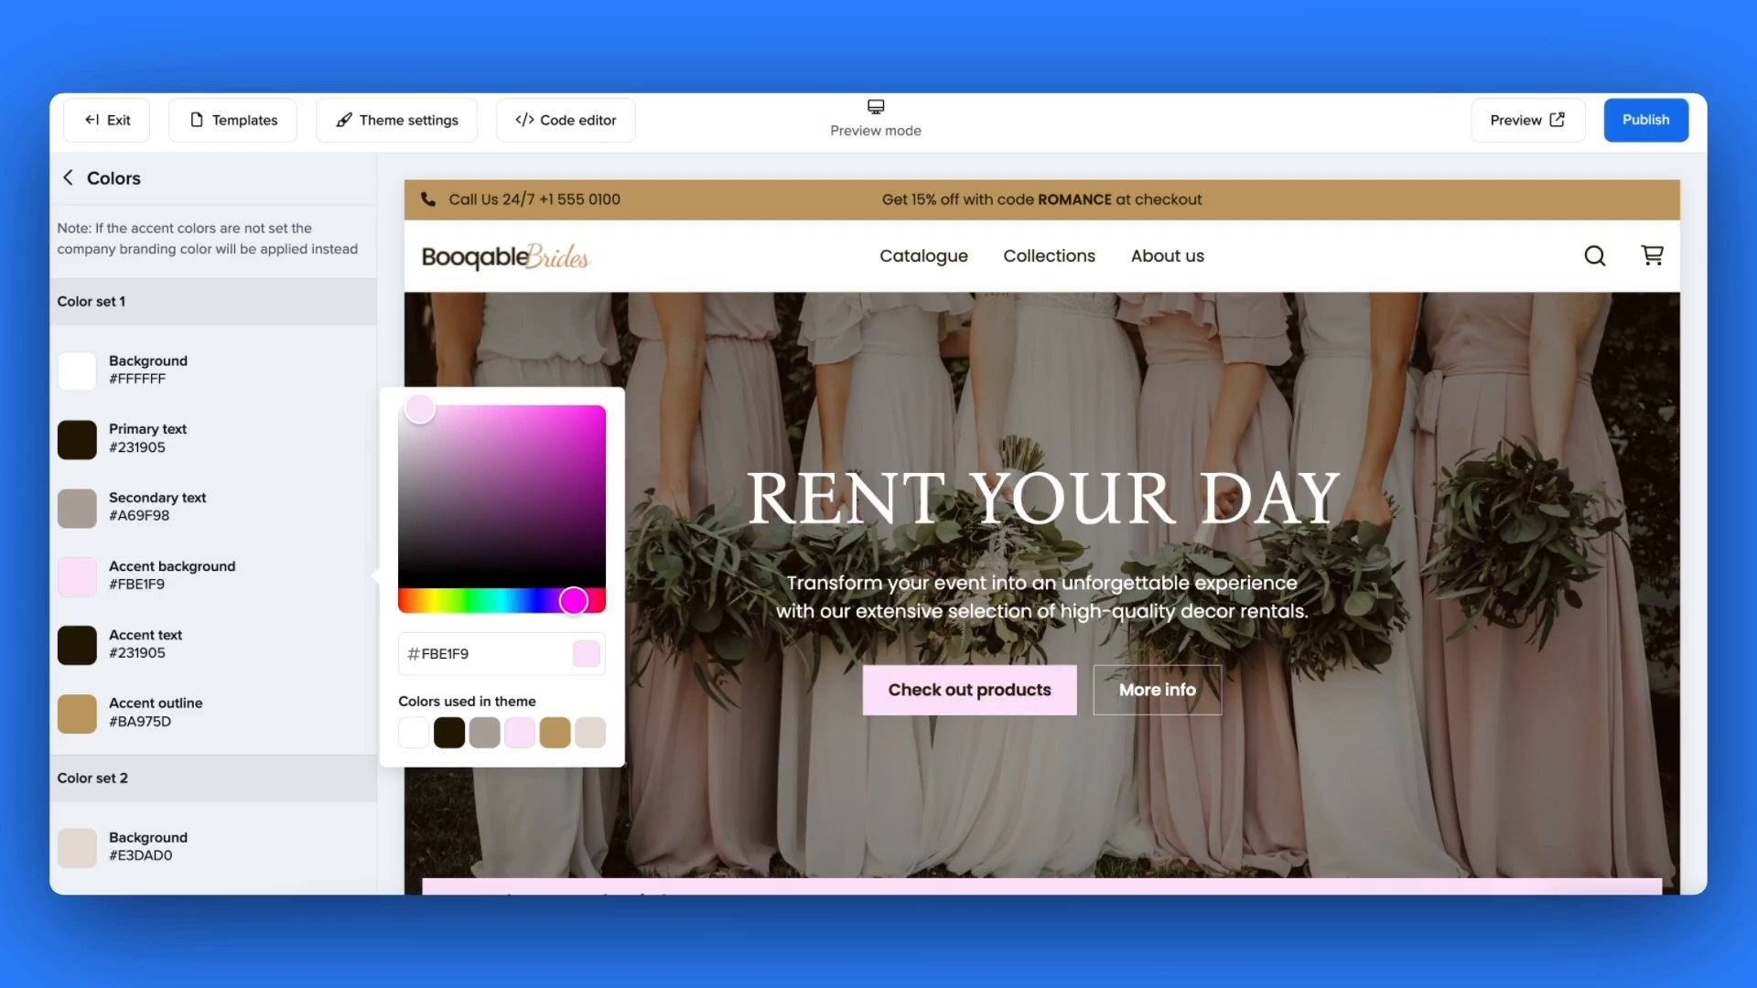
{"action": "mouse_move", "coordinate": [432, 453]}
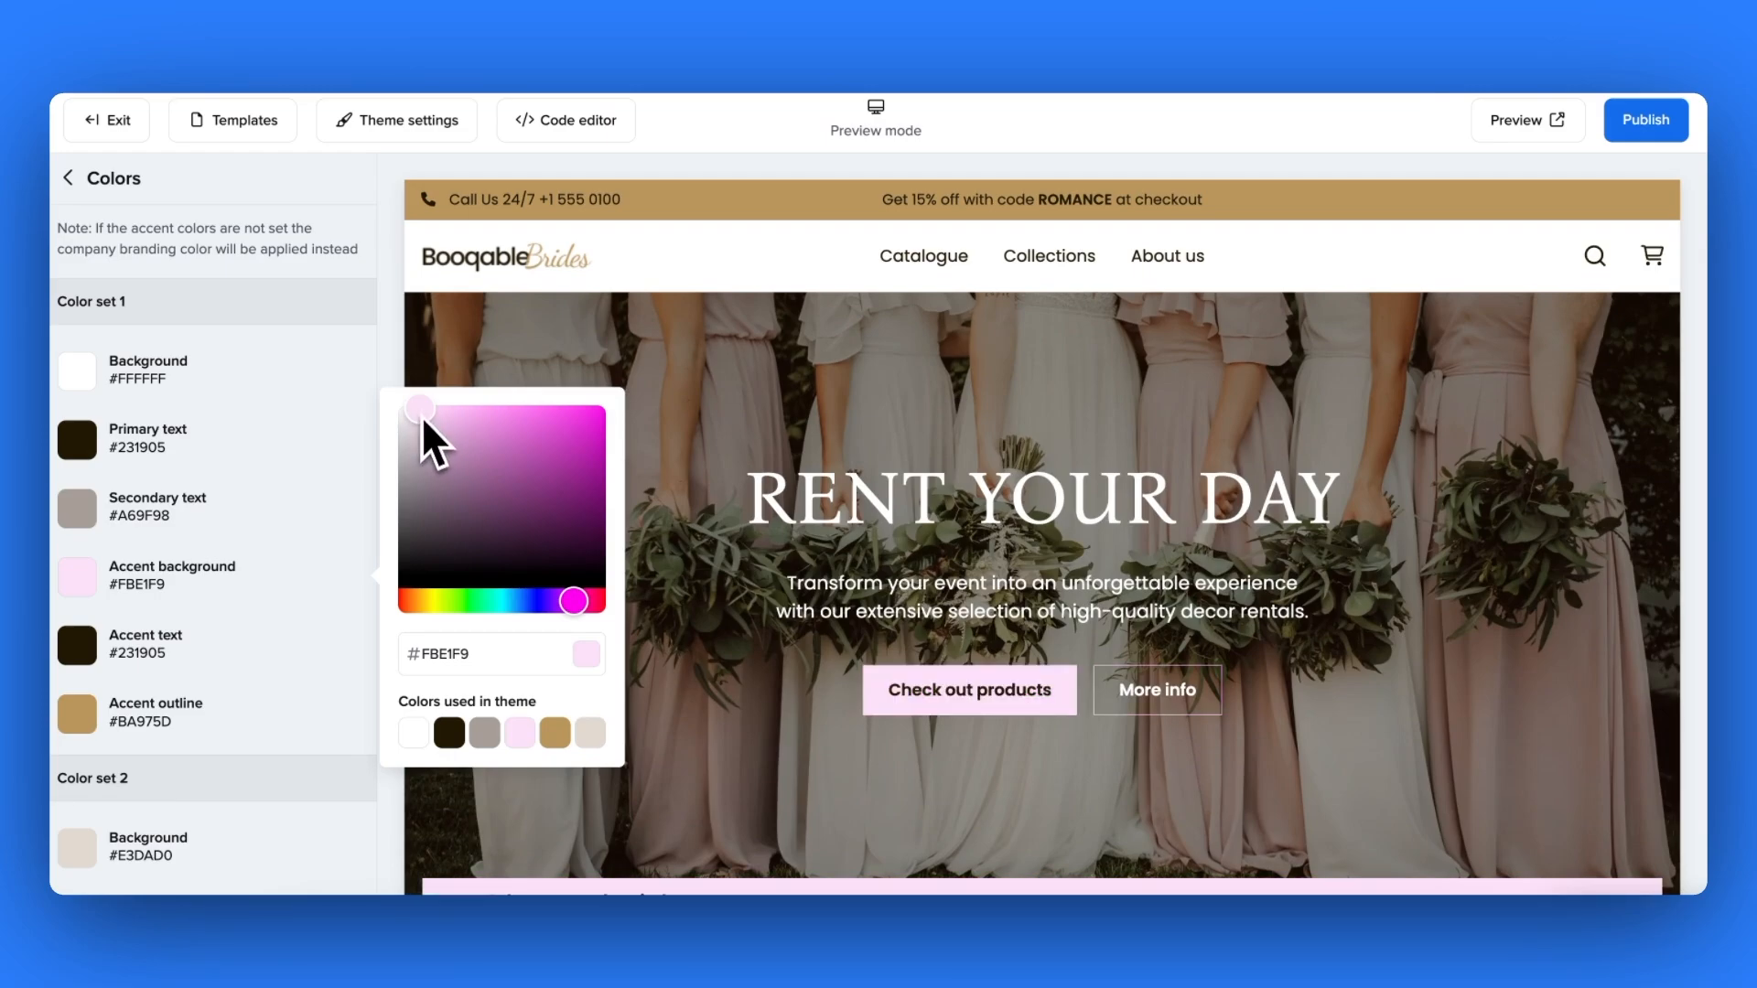
{"action": "left_click", "coordinate": [403, 824]}
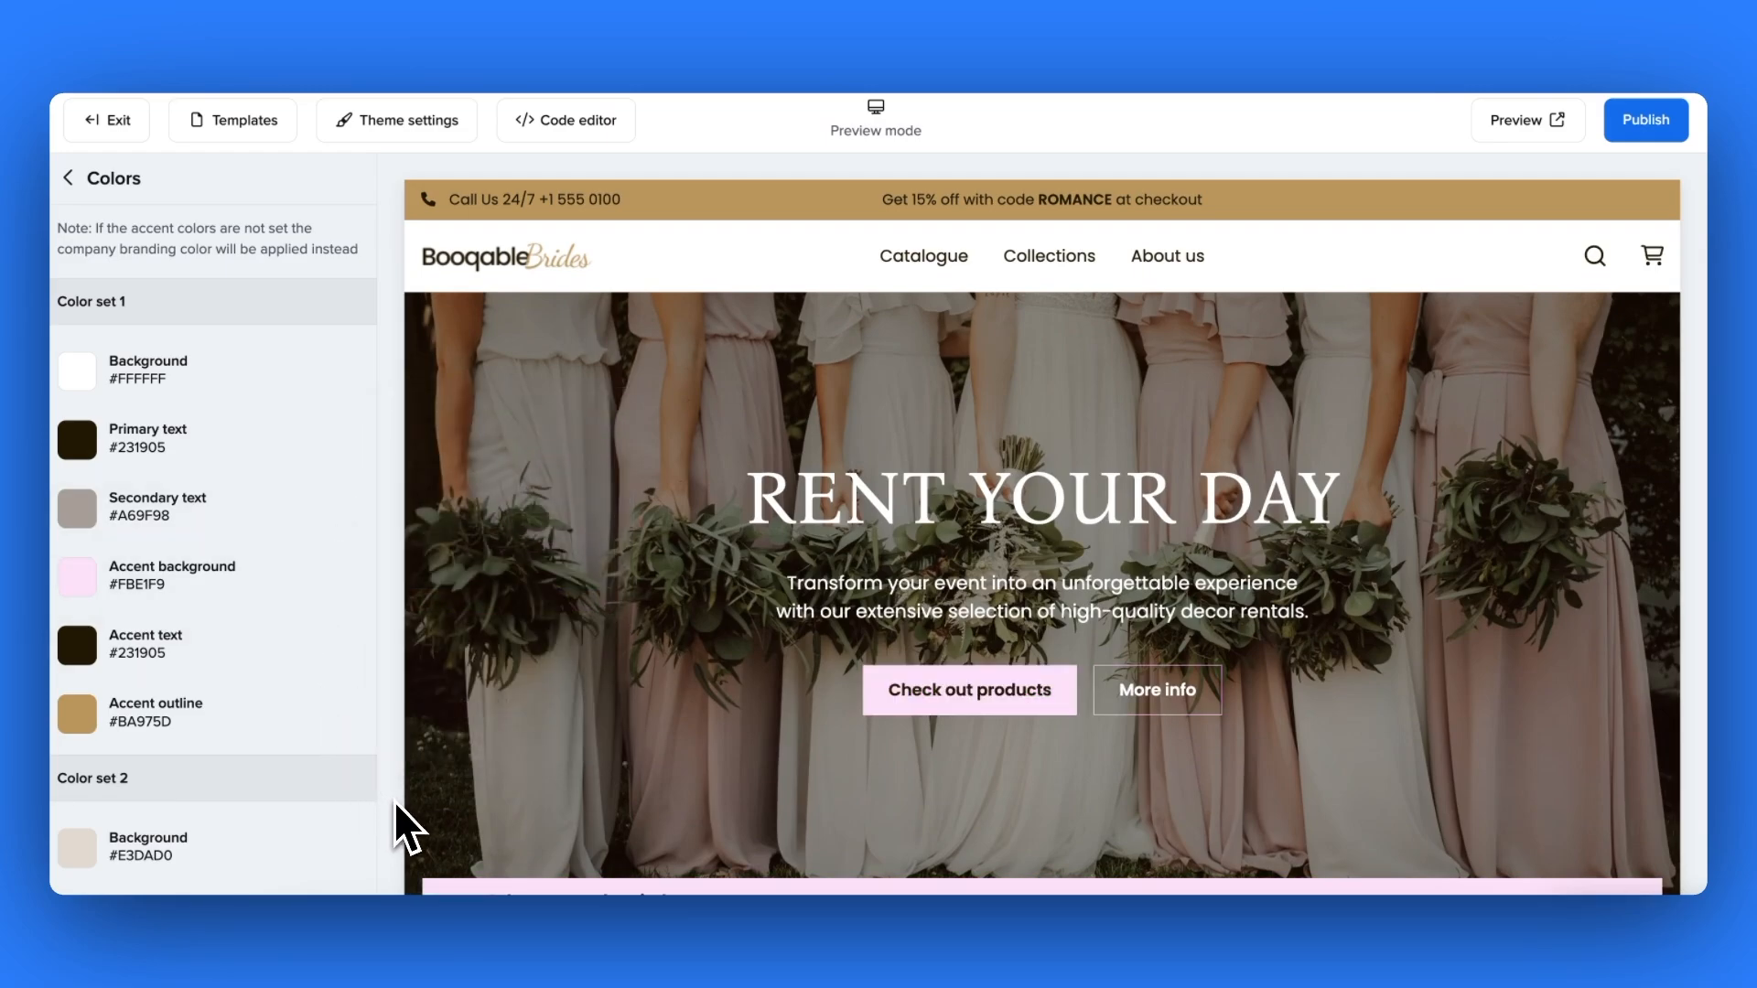
{"action": "scroll", "scroll_direction": "down", "scroll_amount": 3}
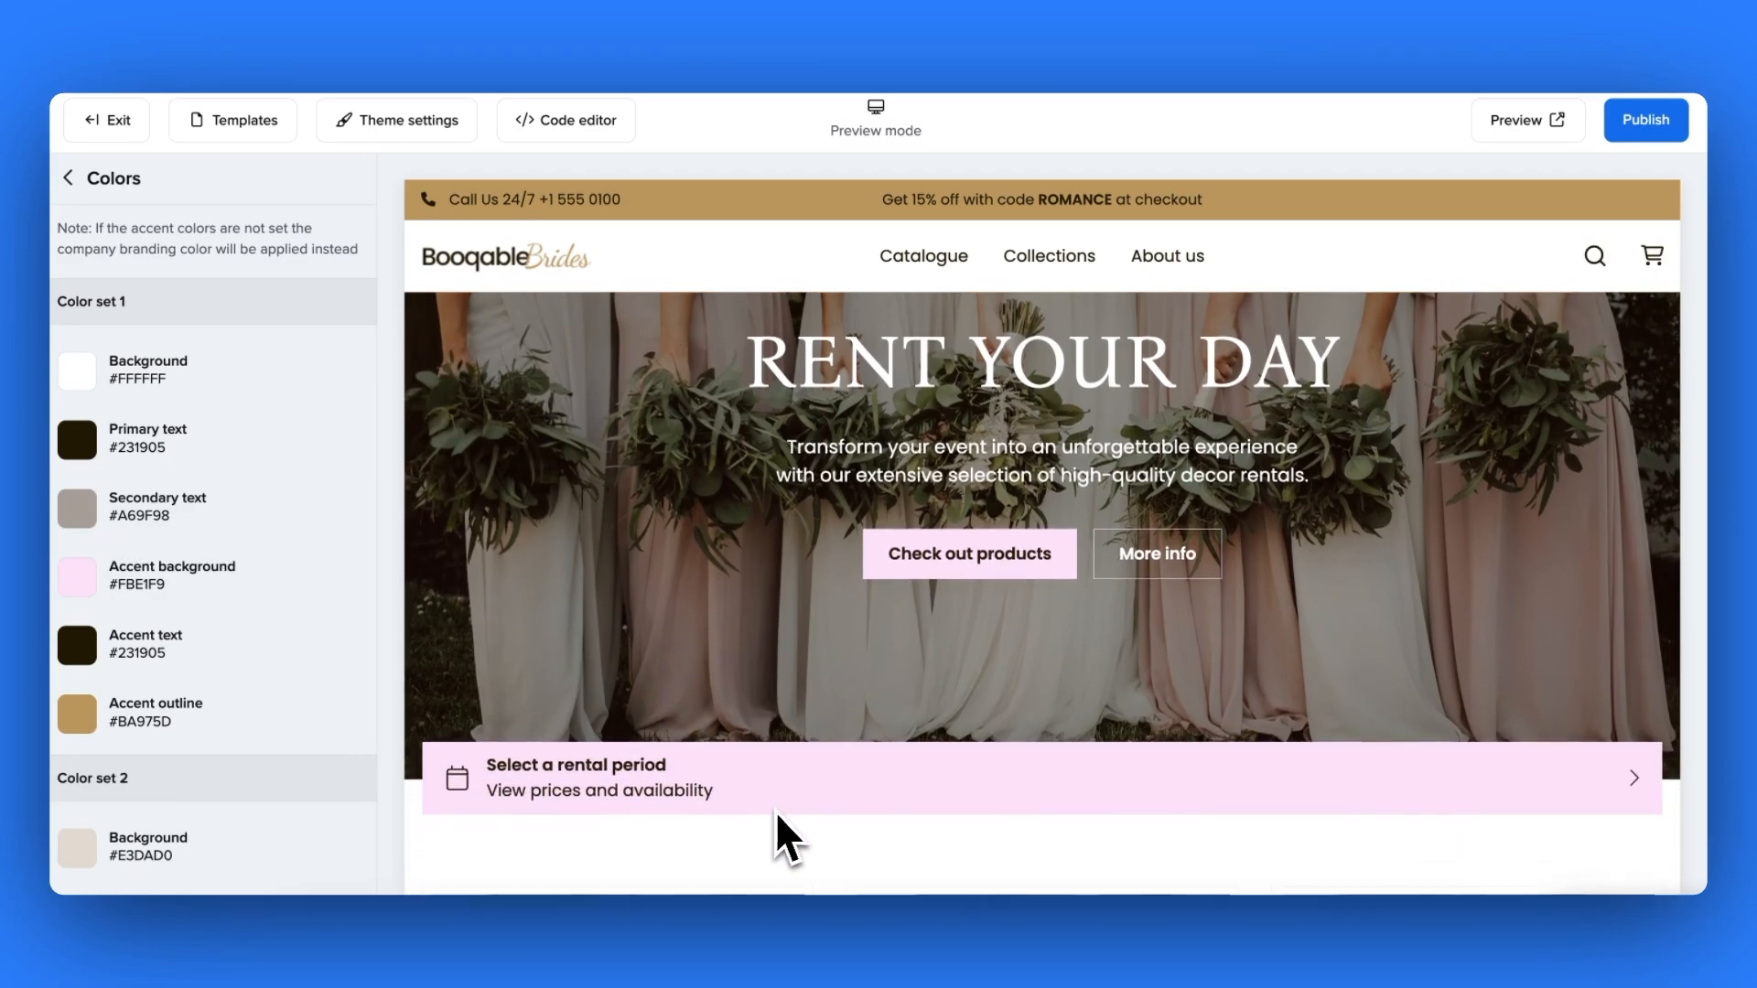
{"action": "scroll", "scroll_direction": "down", "scroll_amount": 3}
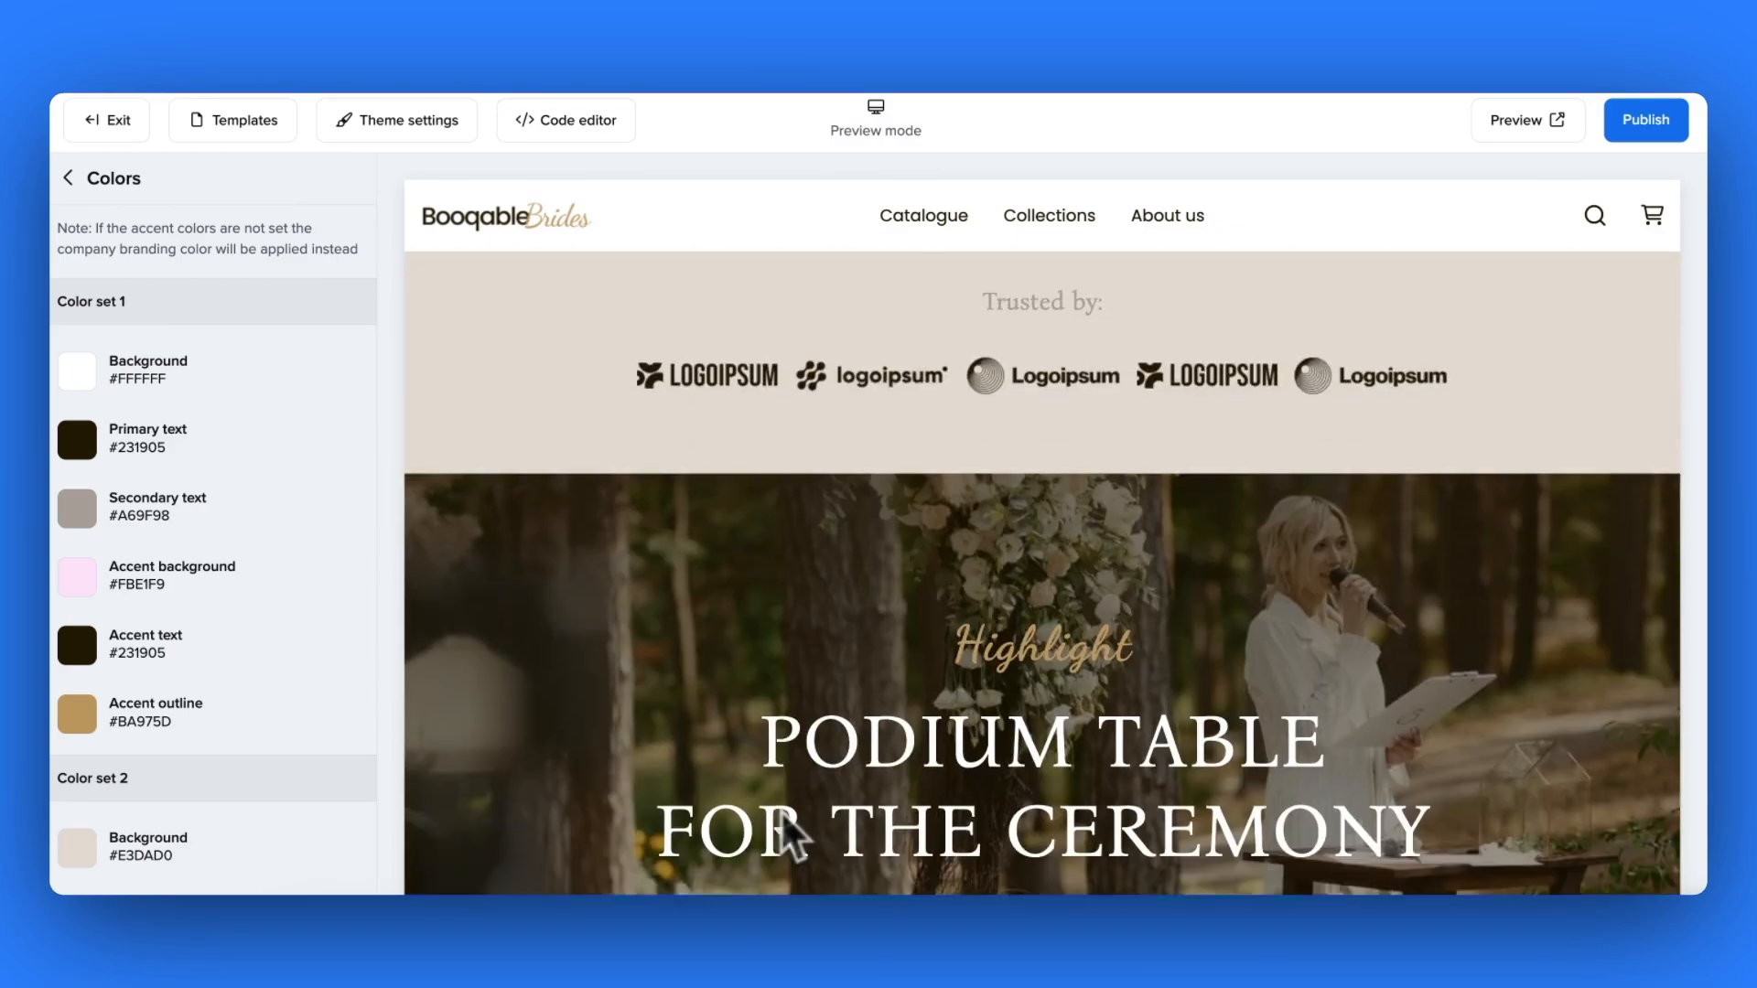
{"action": "scroll", "scroll_direction": "down", "scroll_amount": 3}
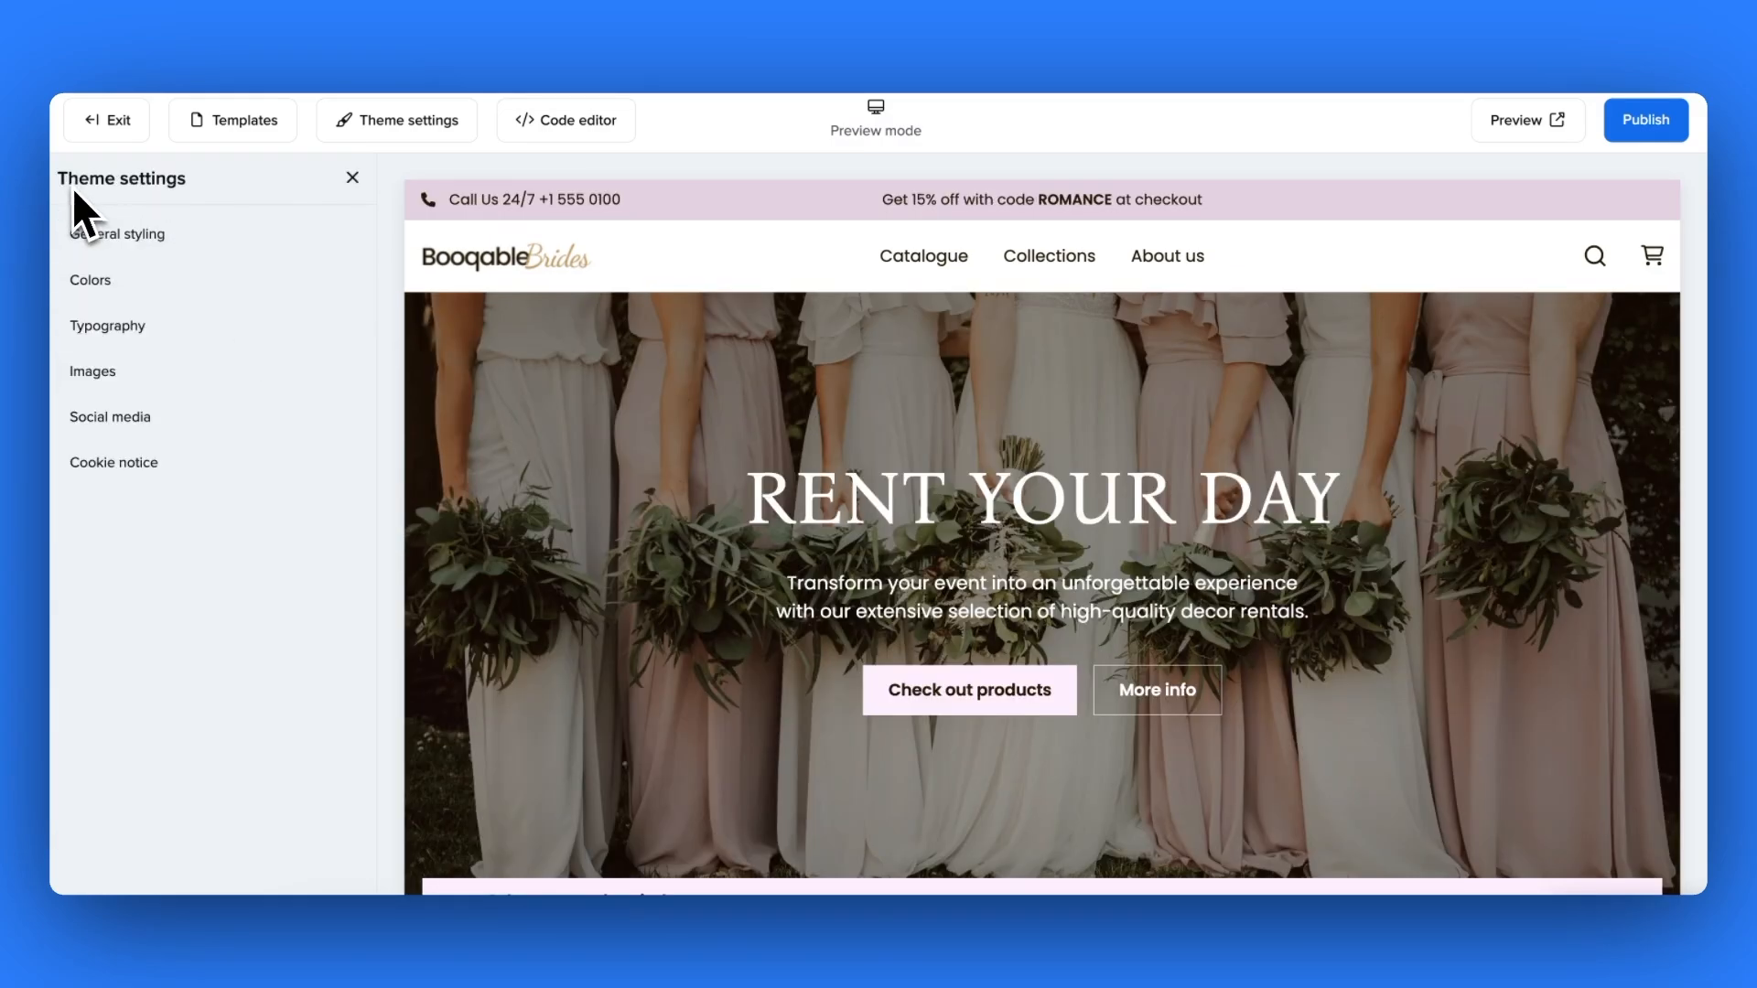
- In General styling, try the Modern element design and revert to Classic
{"action": "left_click", "coordinate": [118, 234]}
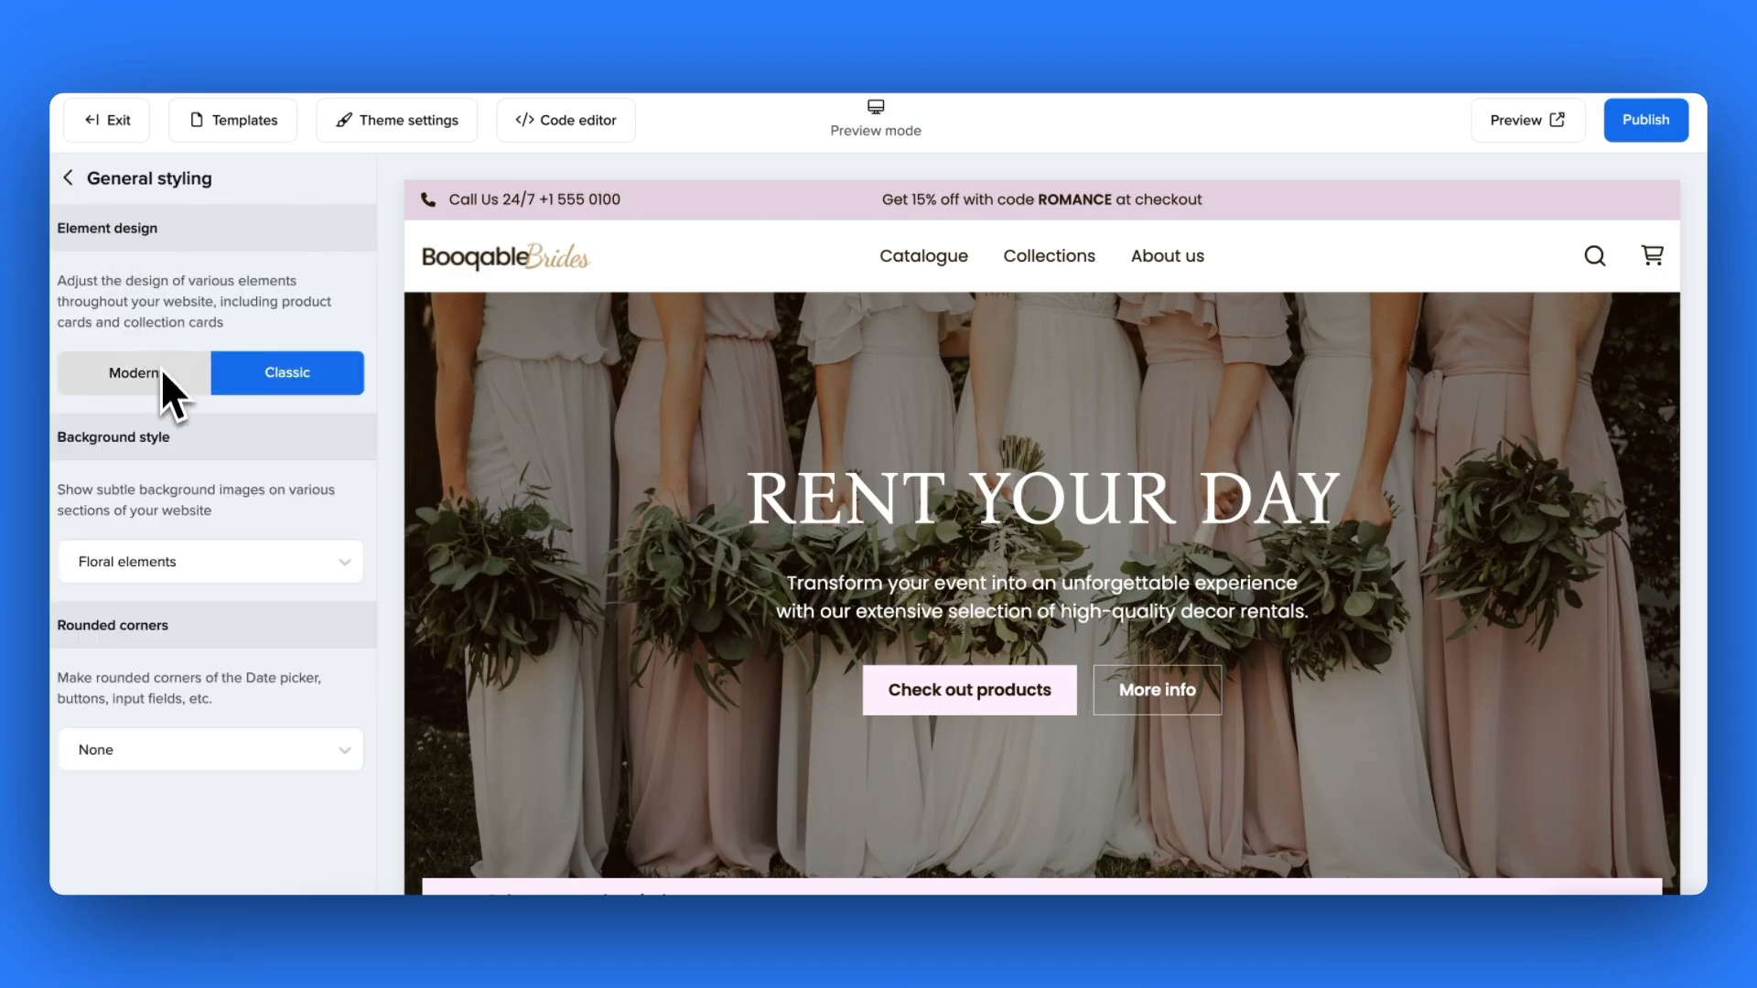
{"action": "mouse_move", "coordinate": [198, 406]}
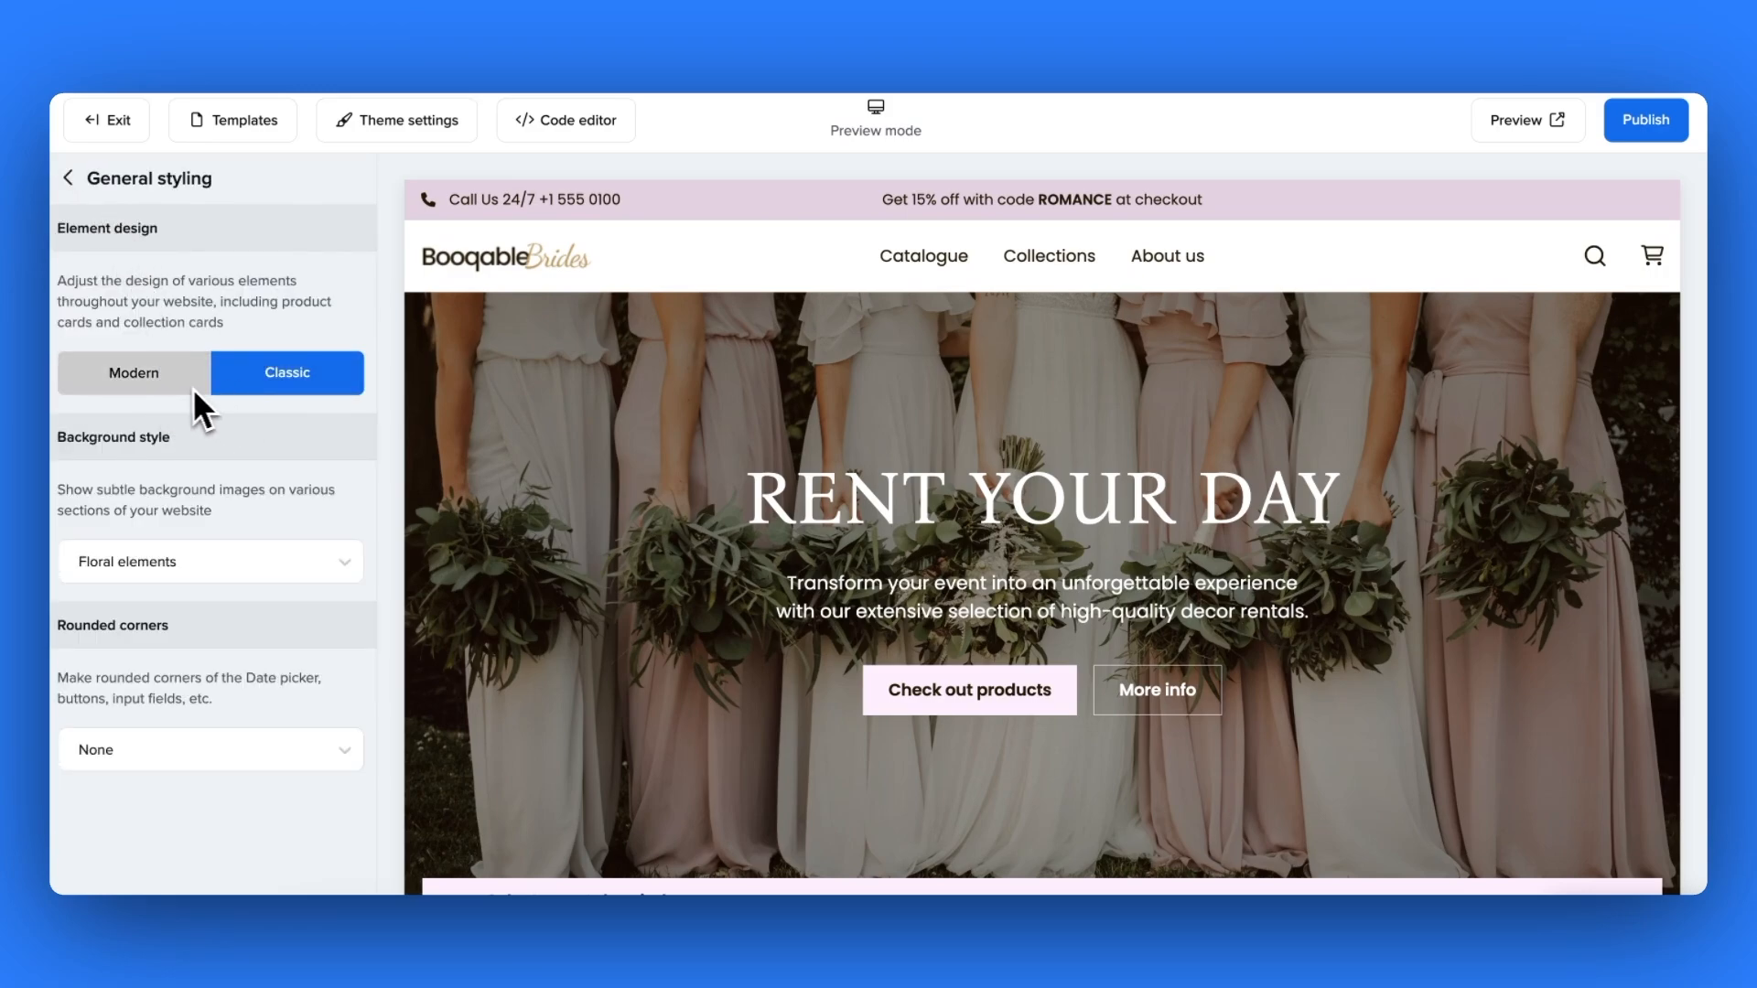
{"action": "left_click", "coordinate": [133, 371]}
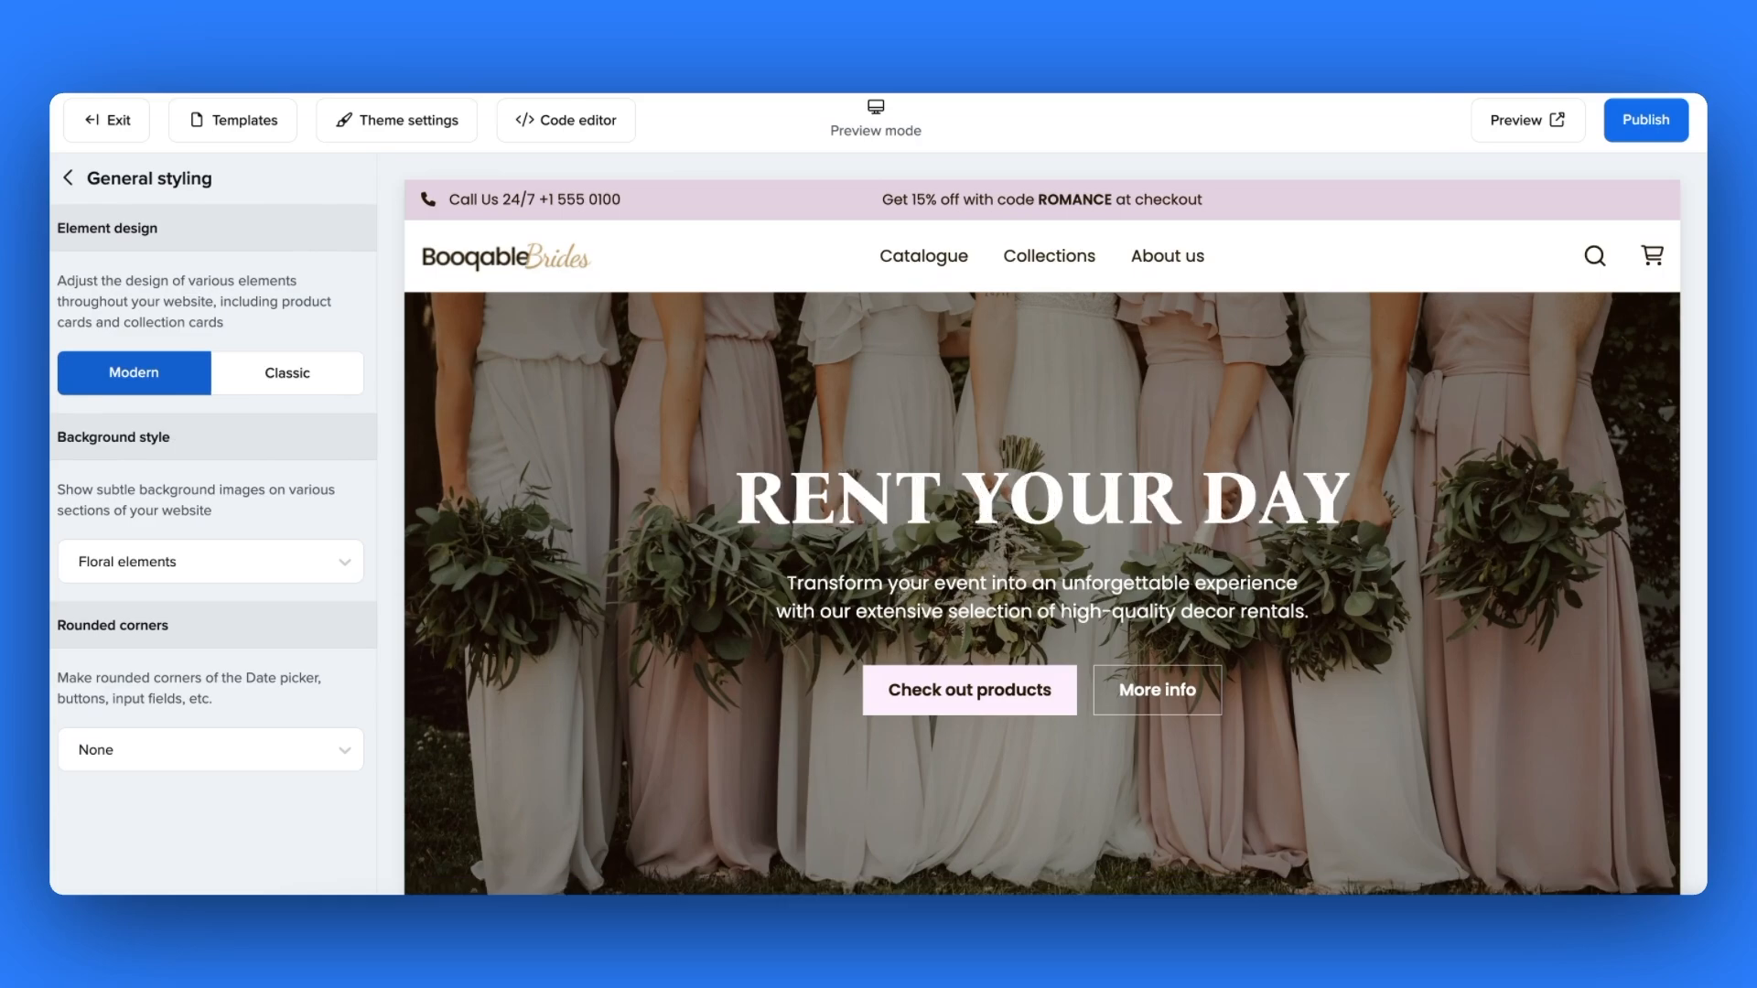
{"action": "left_click", "coordinate": [286, 371]}
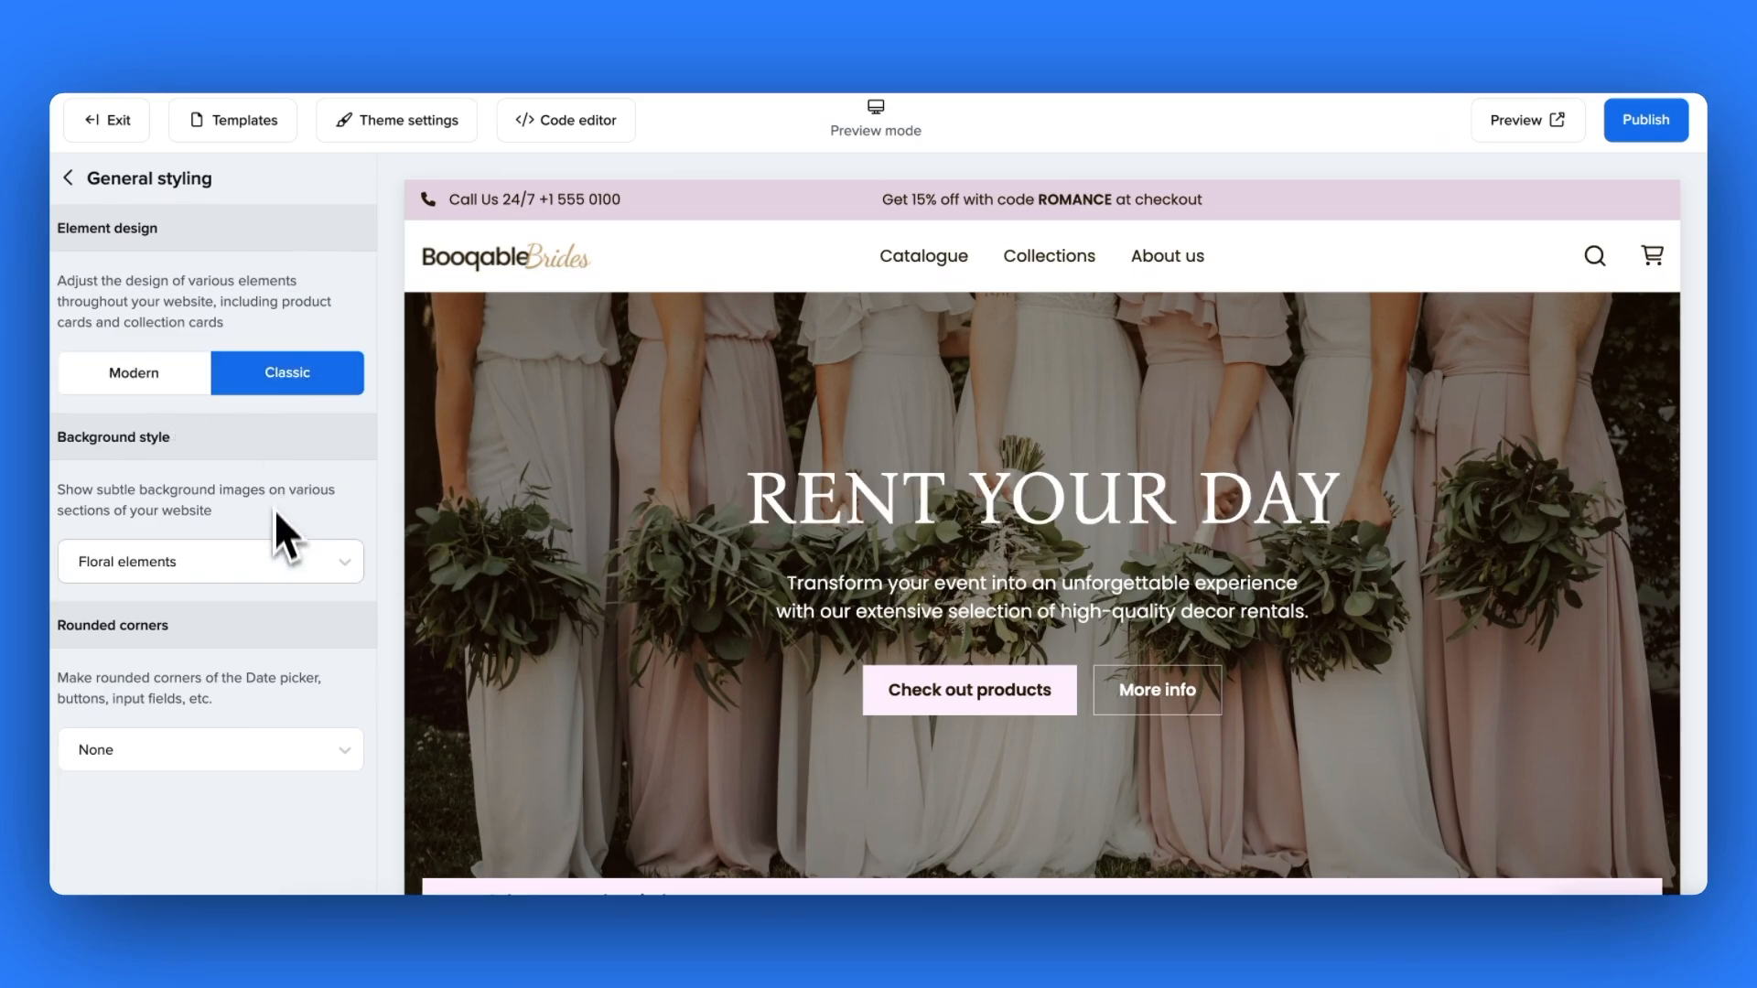
- Set Background style to None and Rounded corners to Medium for buttons and fields
{"action": "left_click", "coordinate": [209, 561]}
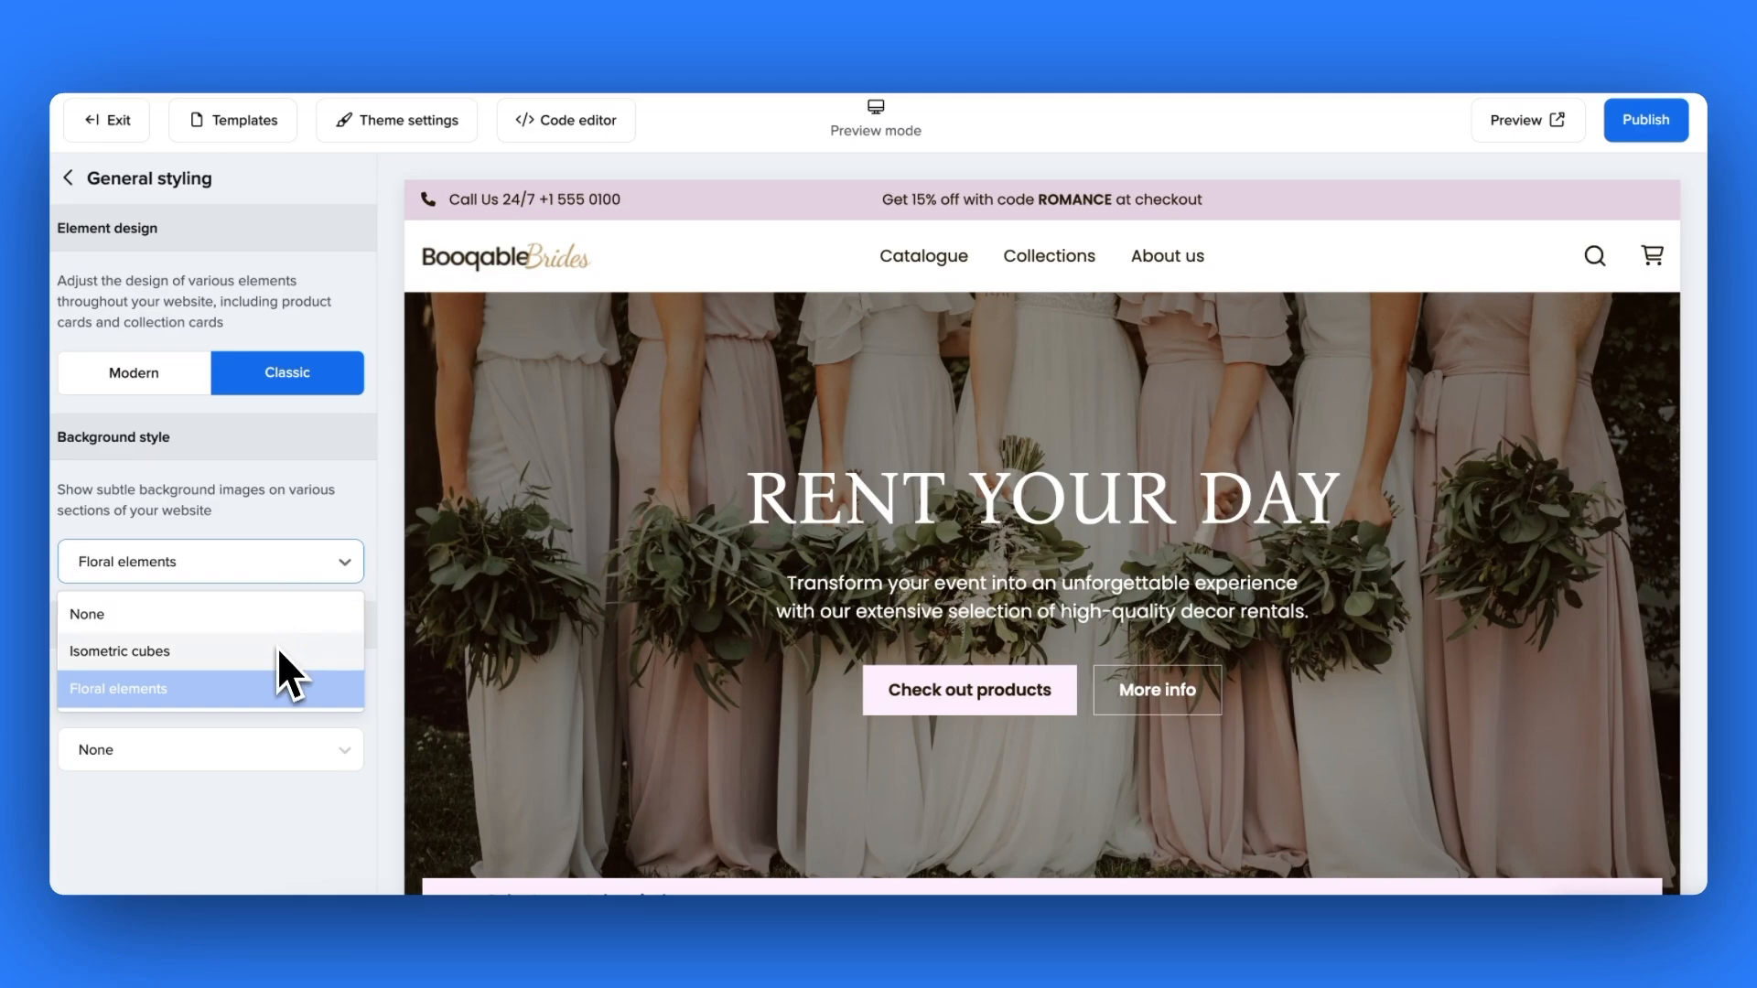
{"action": "left_click", "coordinate": [119, 688]}
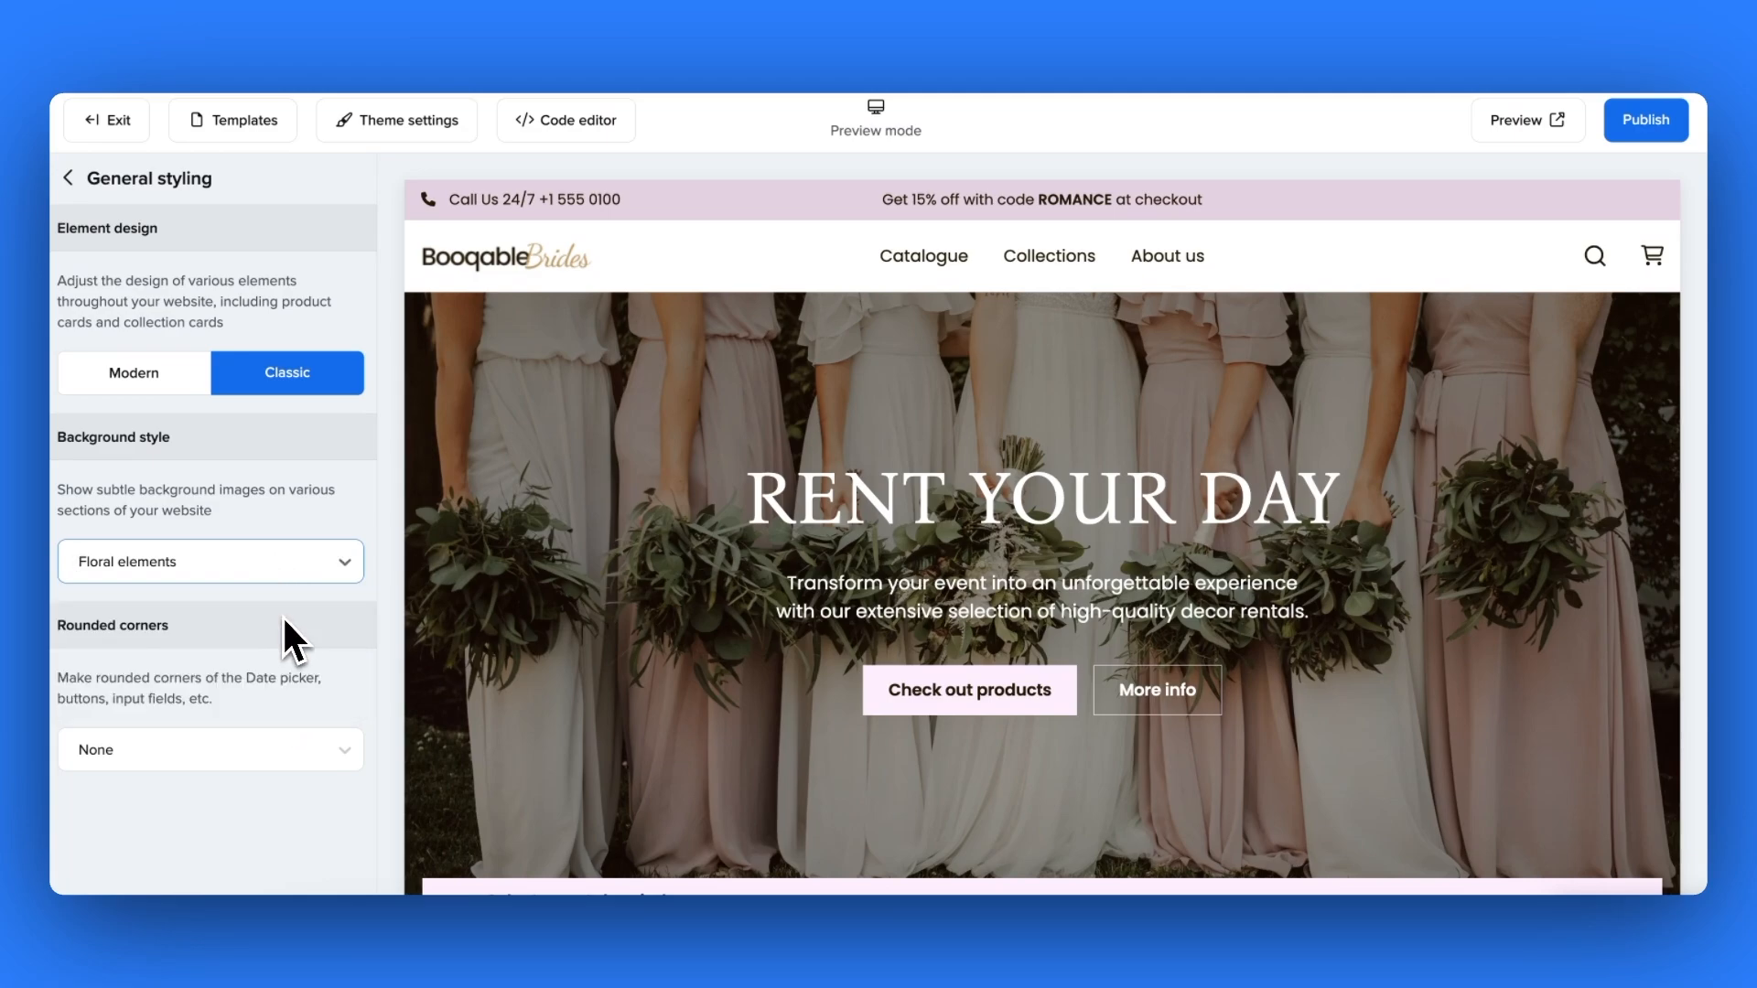
{"action": "left_click", "coordinate": [209, 562]}
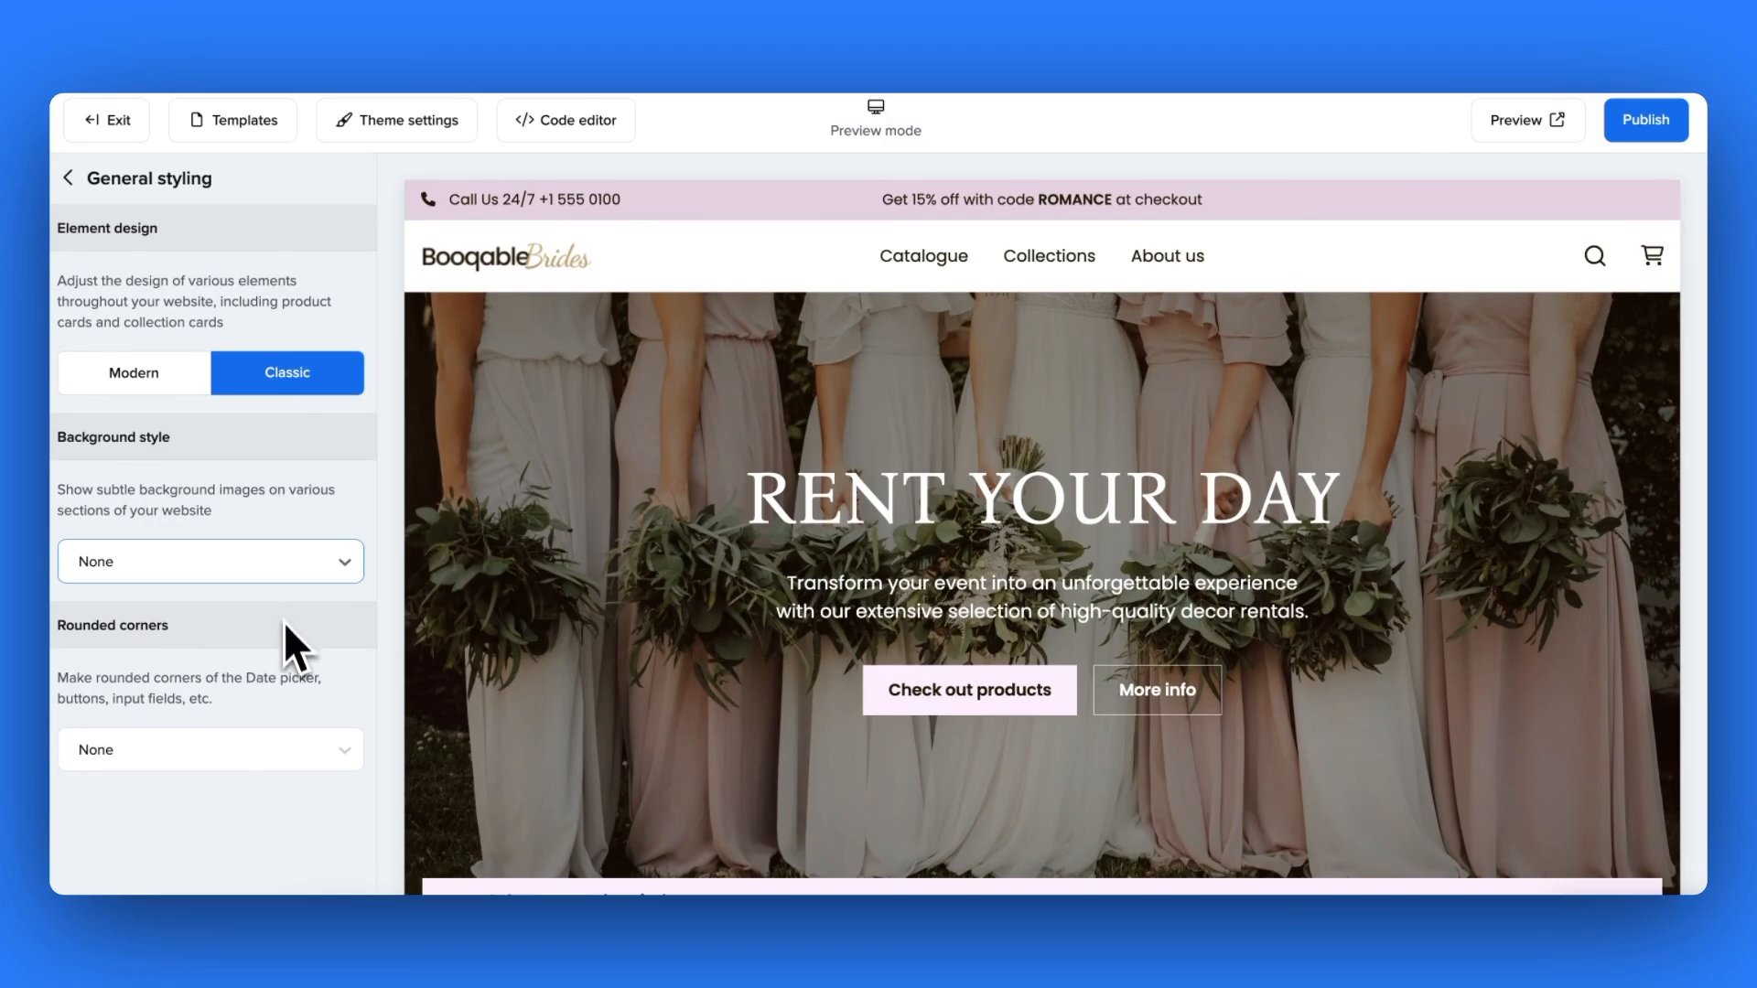
{"action": "left_click", "coordinate": [209, 748]}
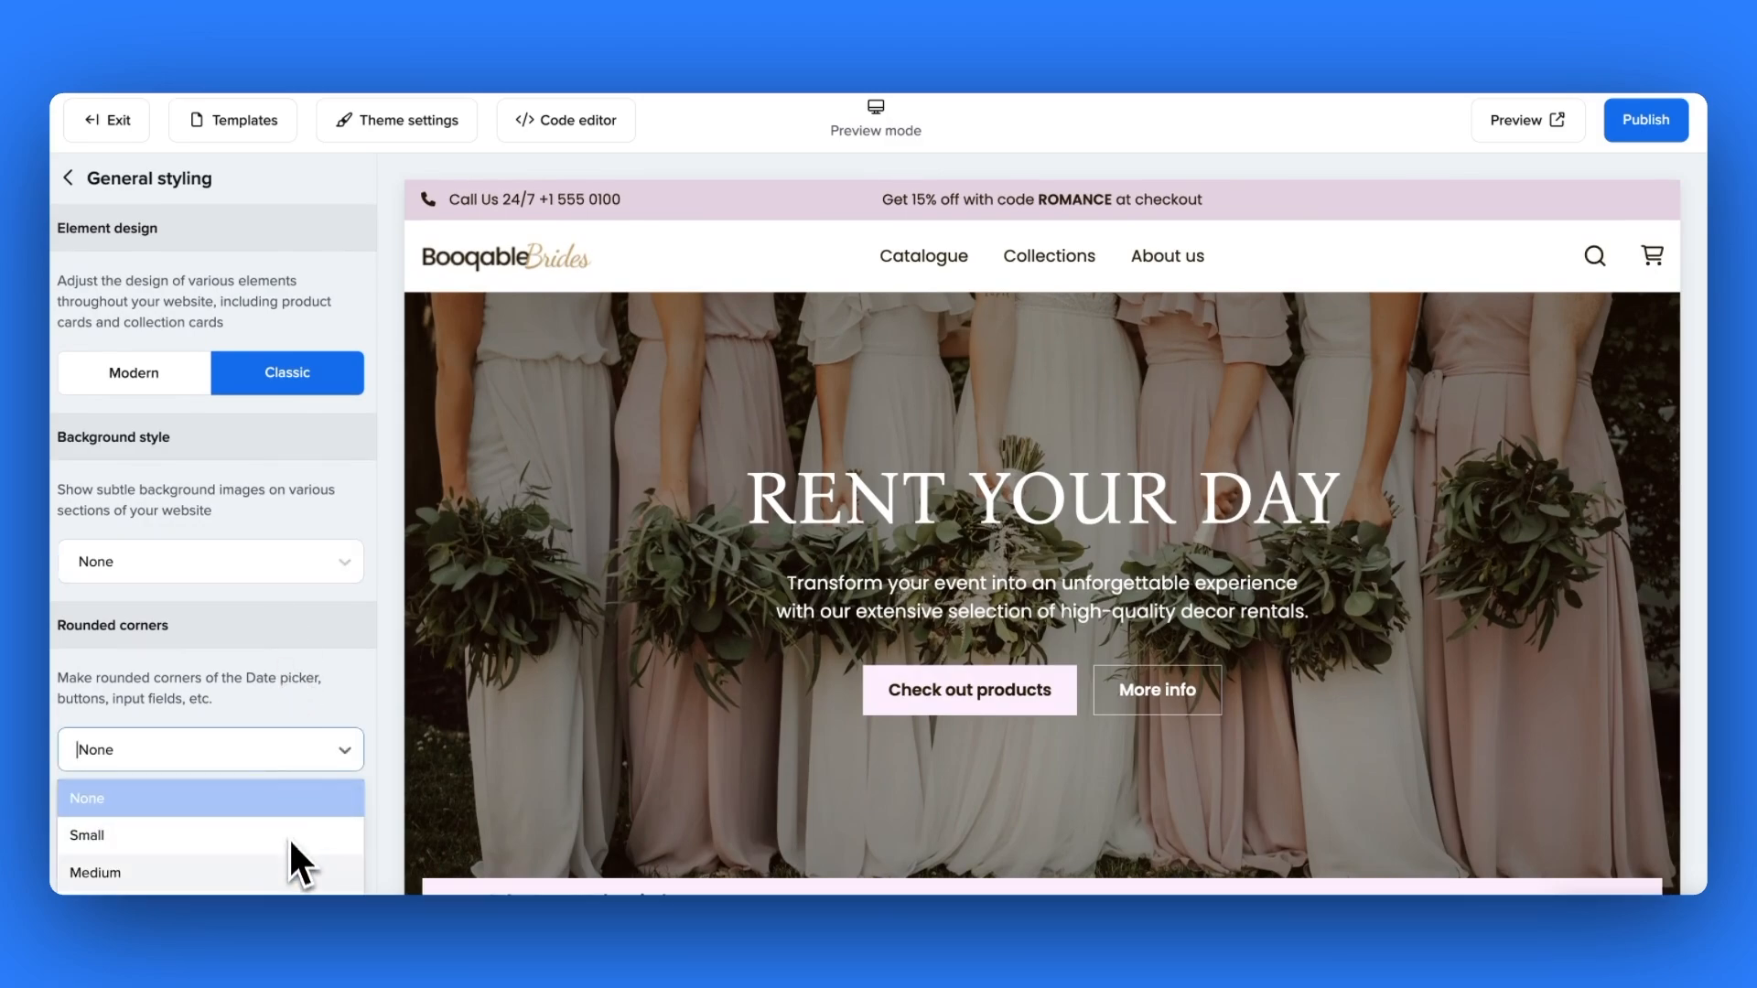
{"action": "left_click", "coordinate": [95, 873]}
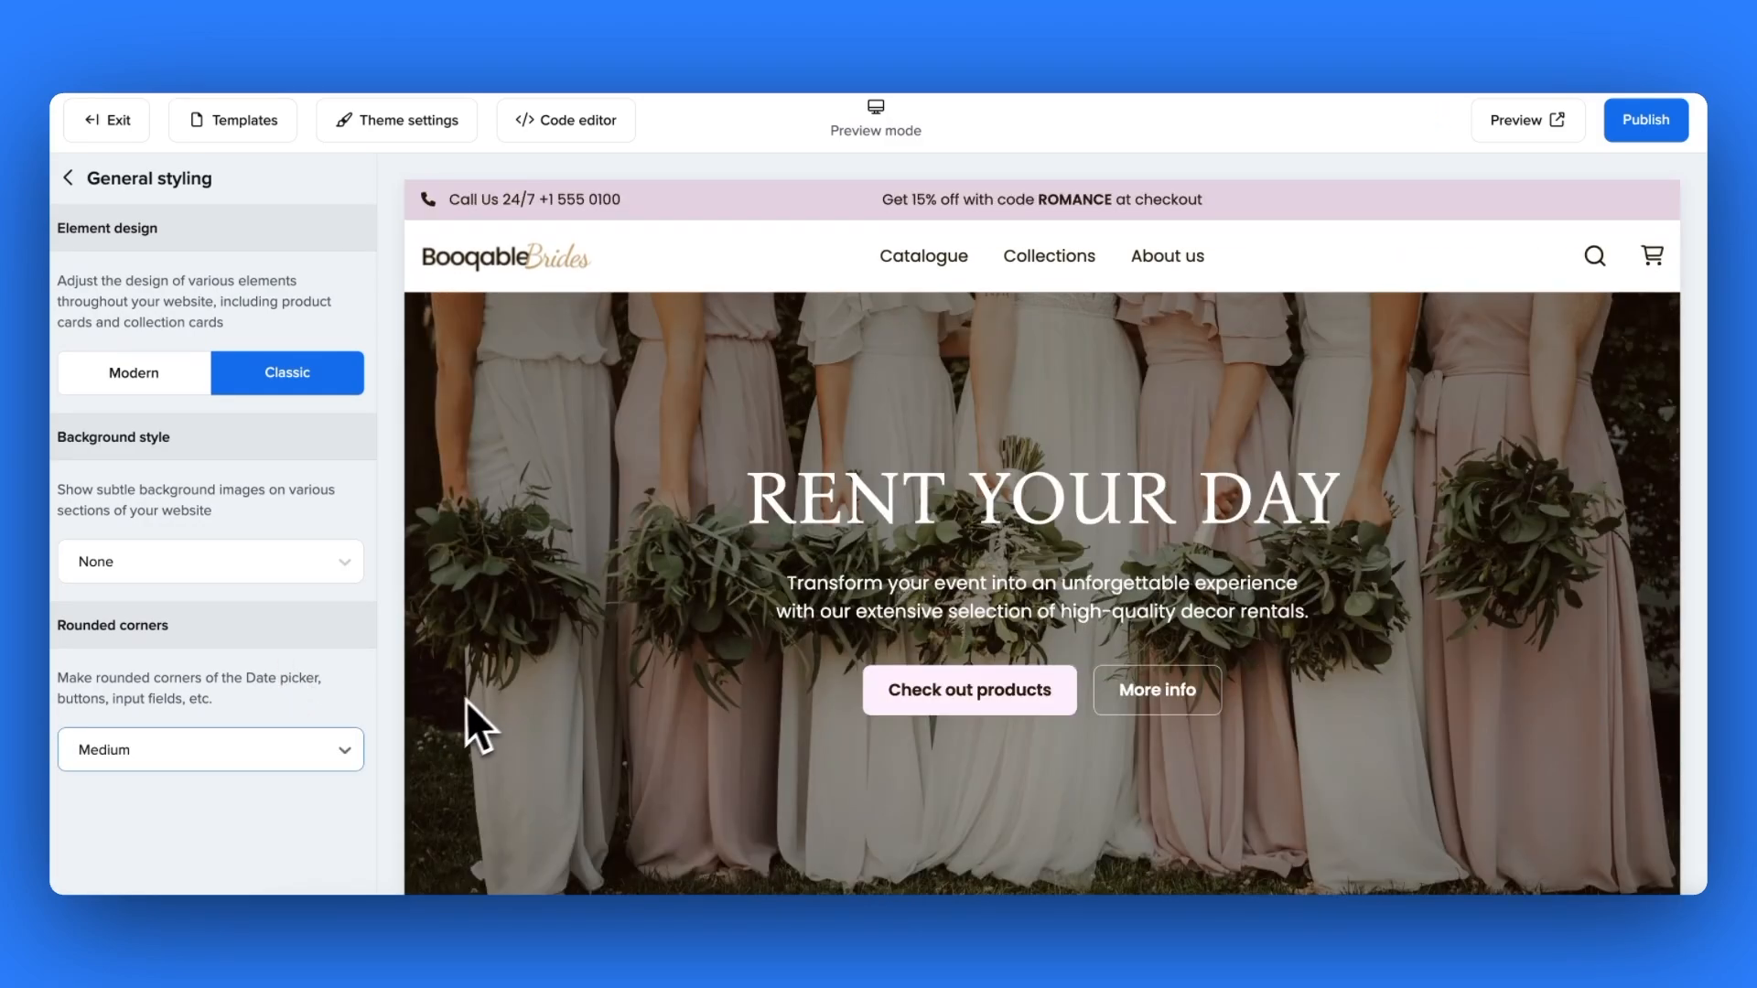
{"action": "scroll", "scroll_direction": "down", "scroll_amount": 3}
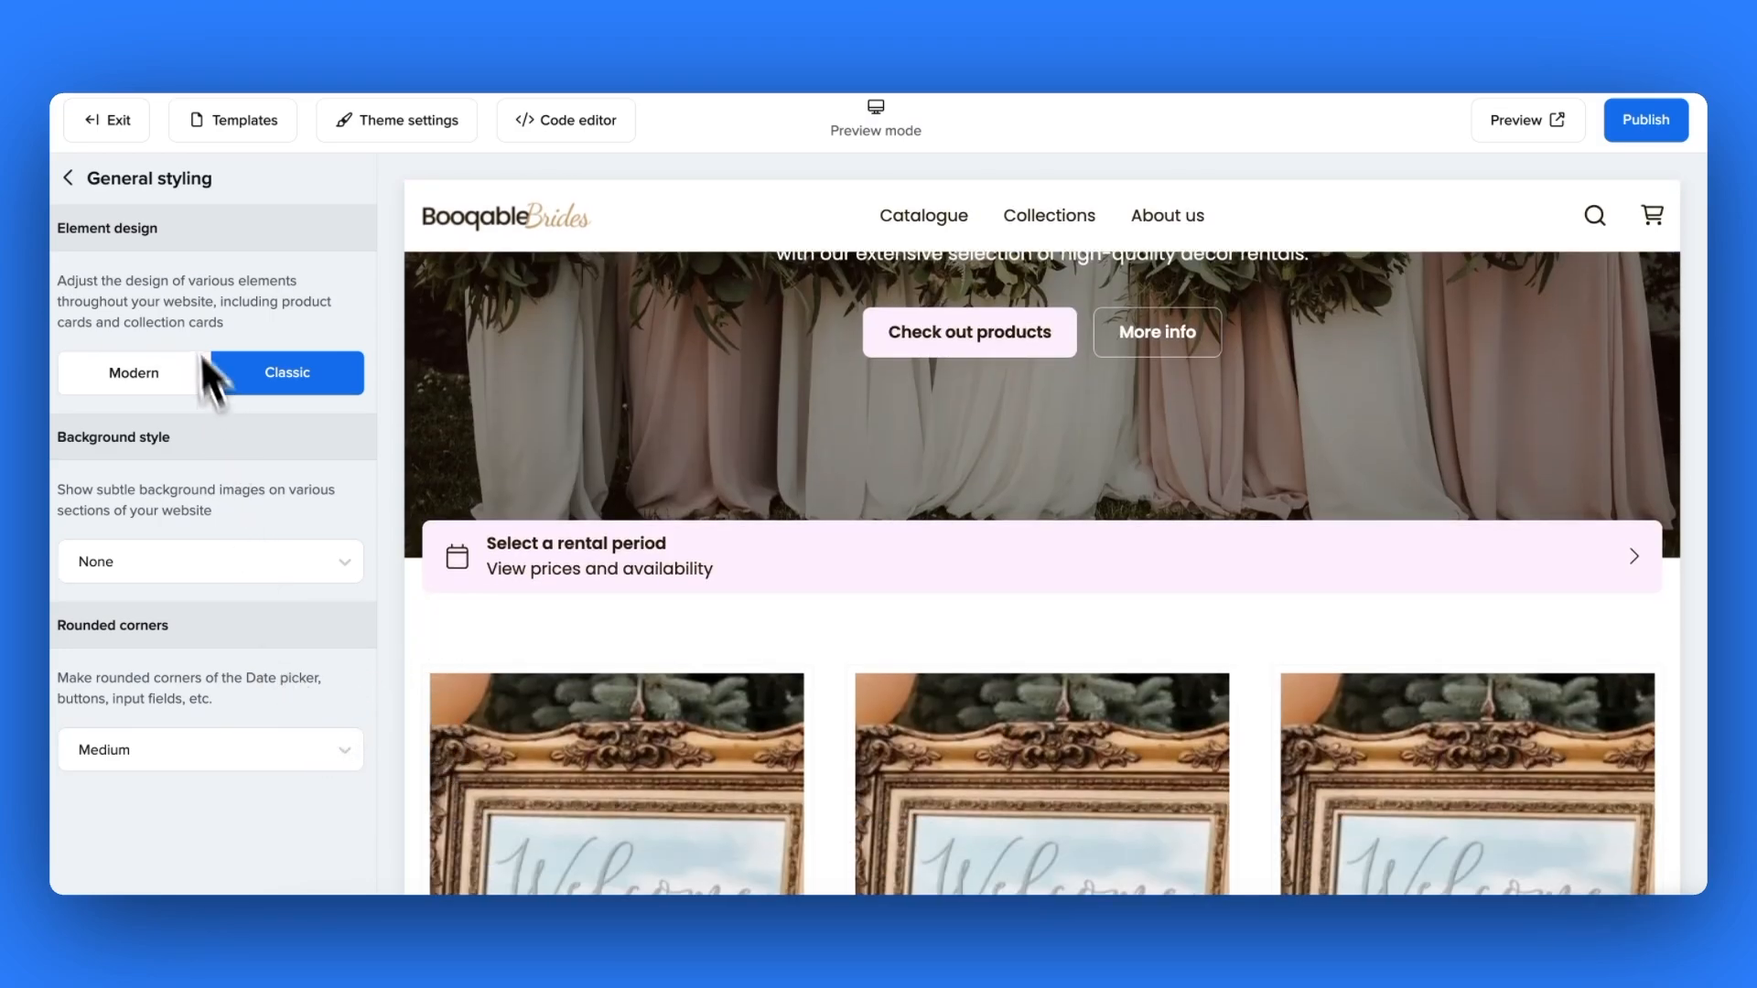
- In Typography, set the heading font to Abhaya Libre and adjust the body text font
{"action": "left_click", "coordinate": [68, 178]}
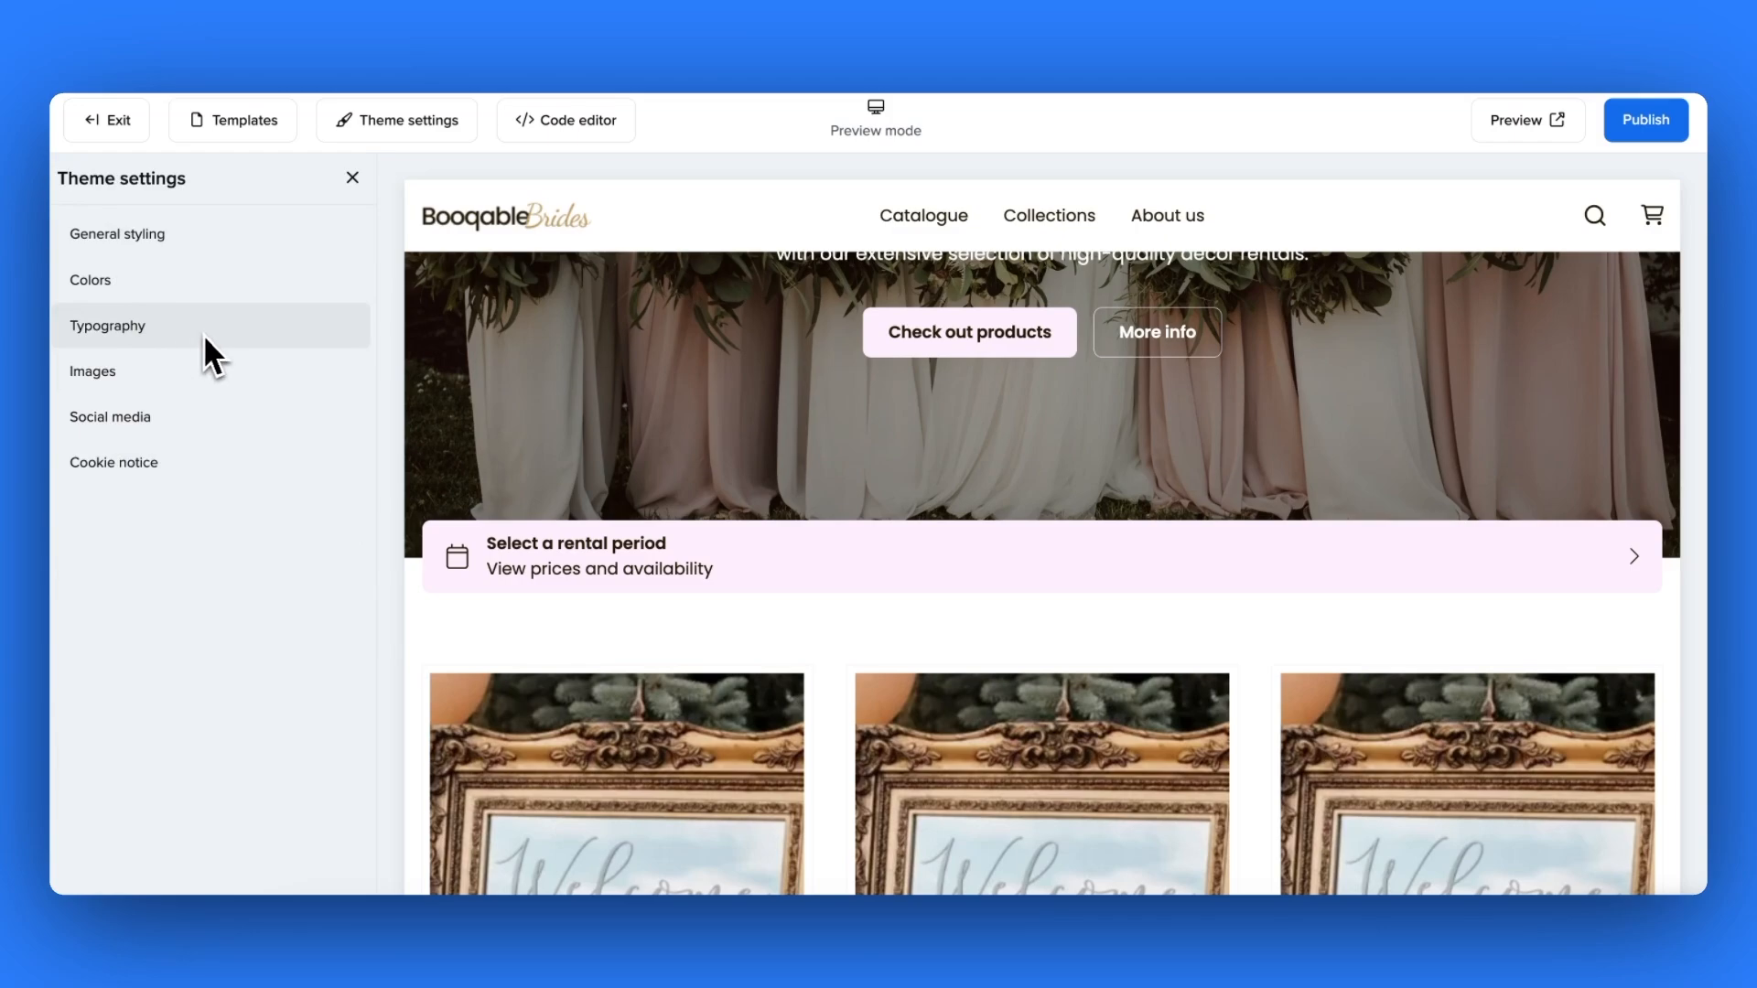
{"action": "left_click", "coordinate": [108, 326]}
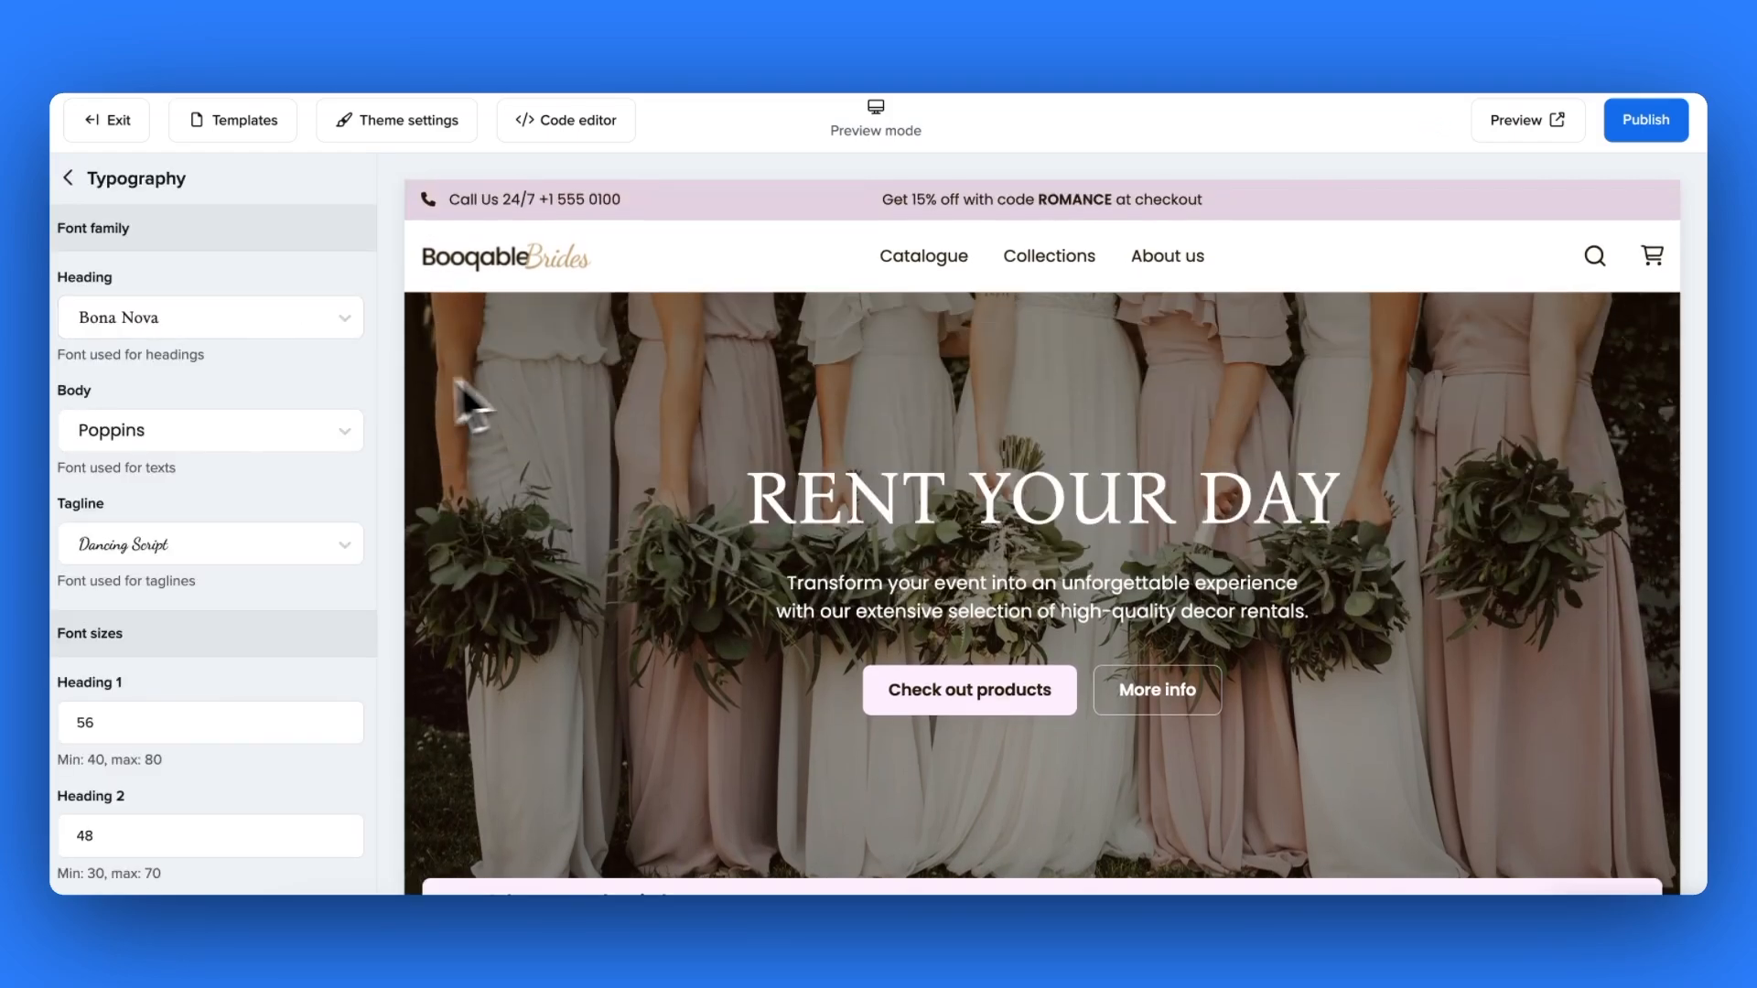
{"action": "left_click", "coordinate": [208, 317]}
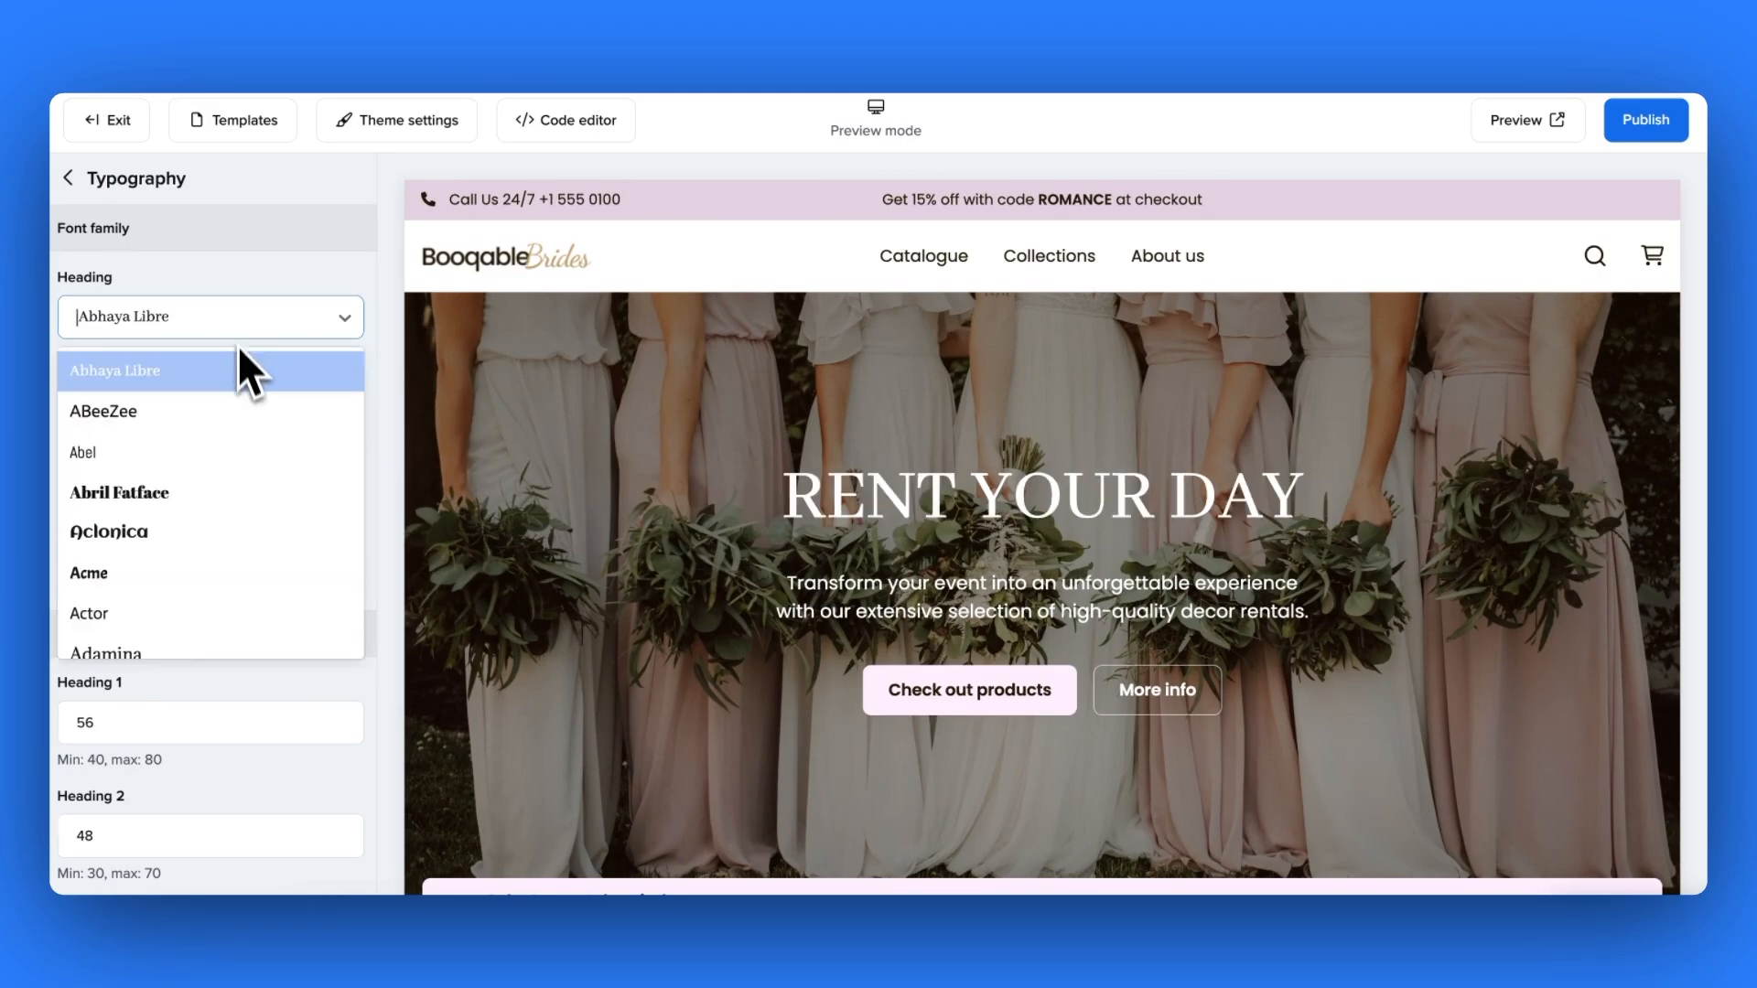
{"action": "left_click", "coordinate": [113, 370]}
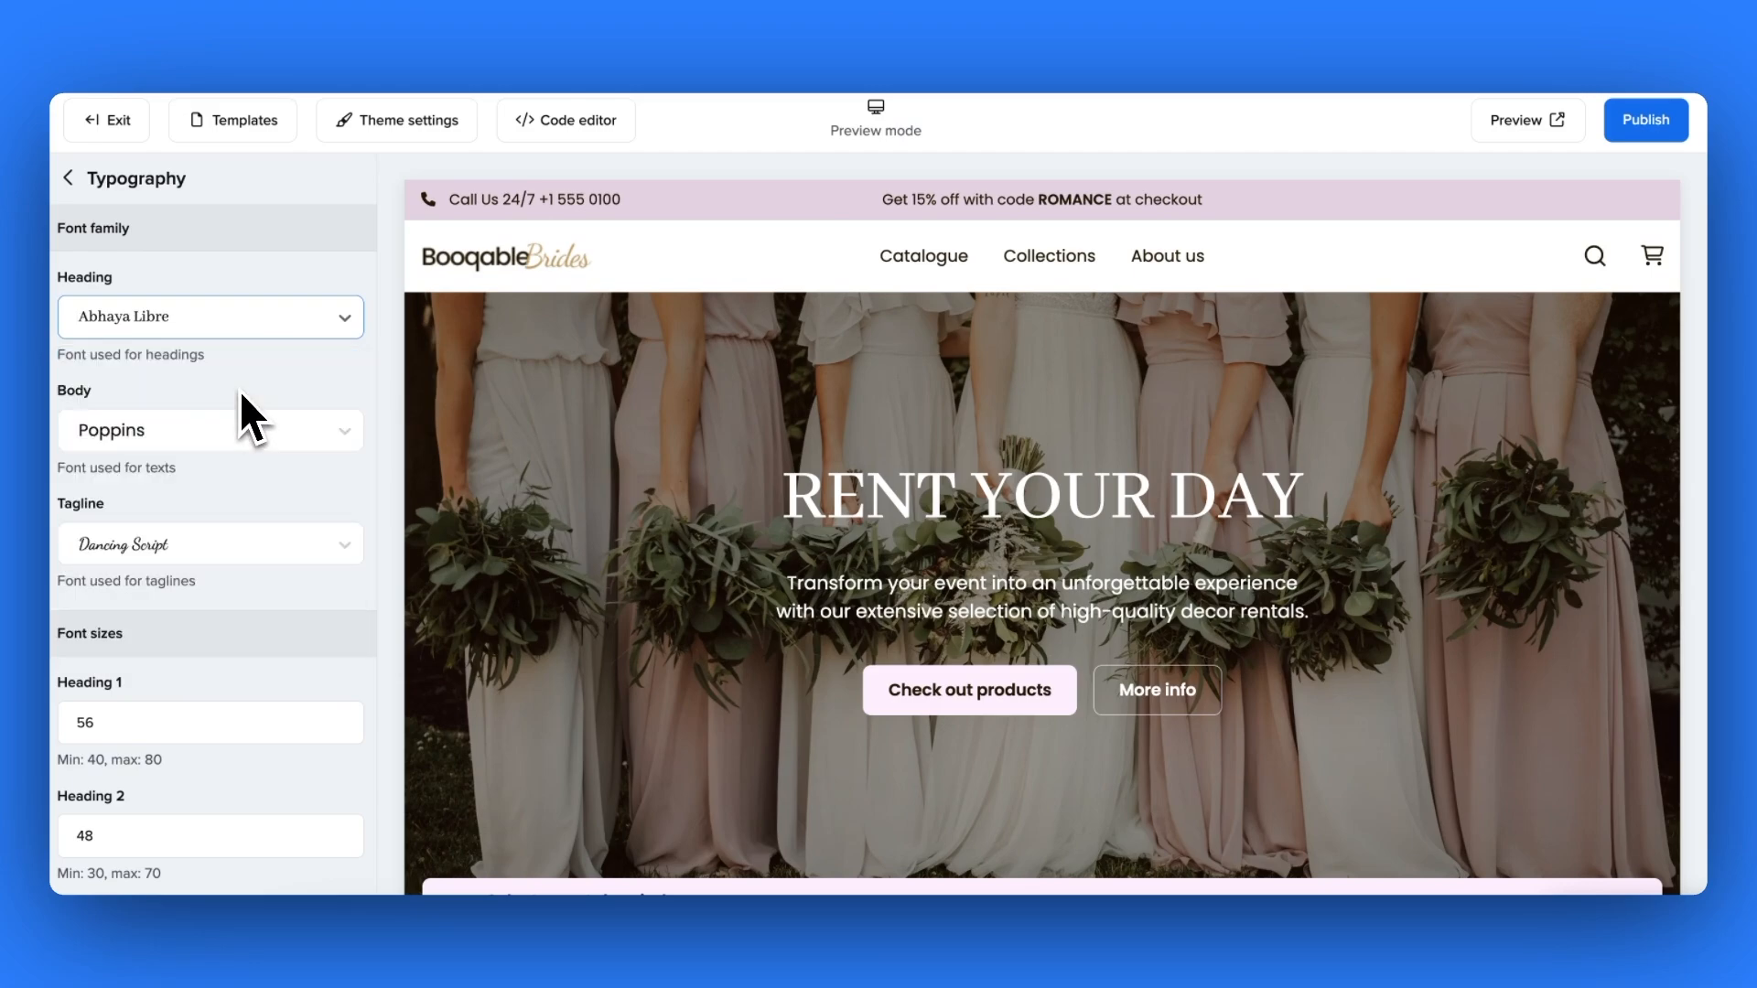
{"action": "left_click", "coordinate": [209, 430]}
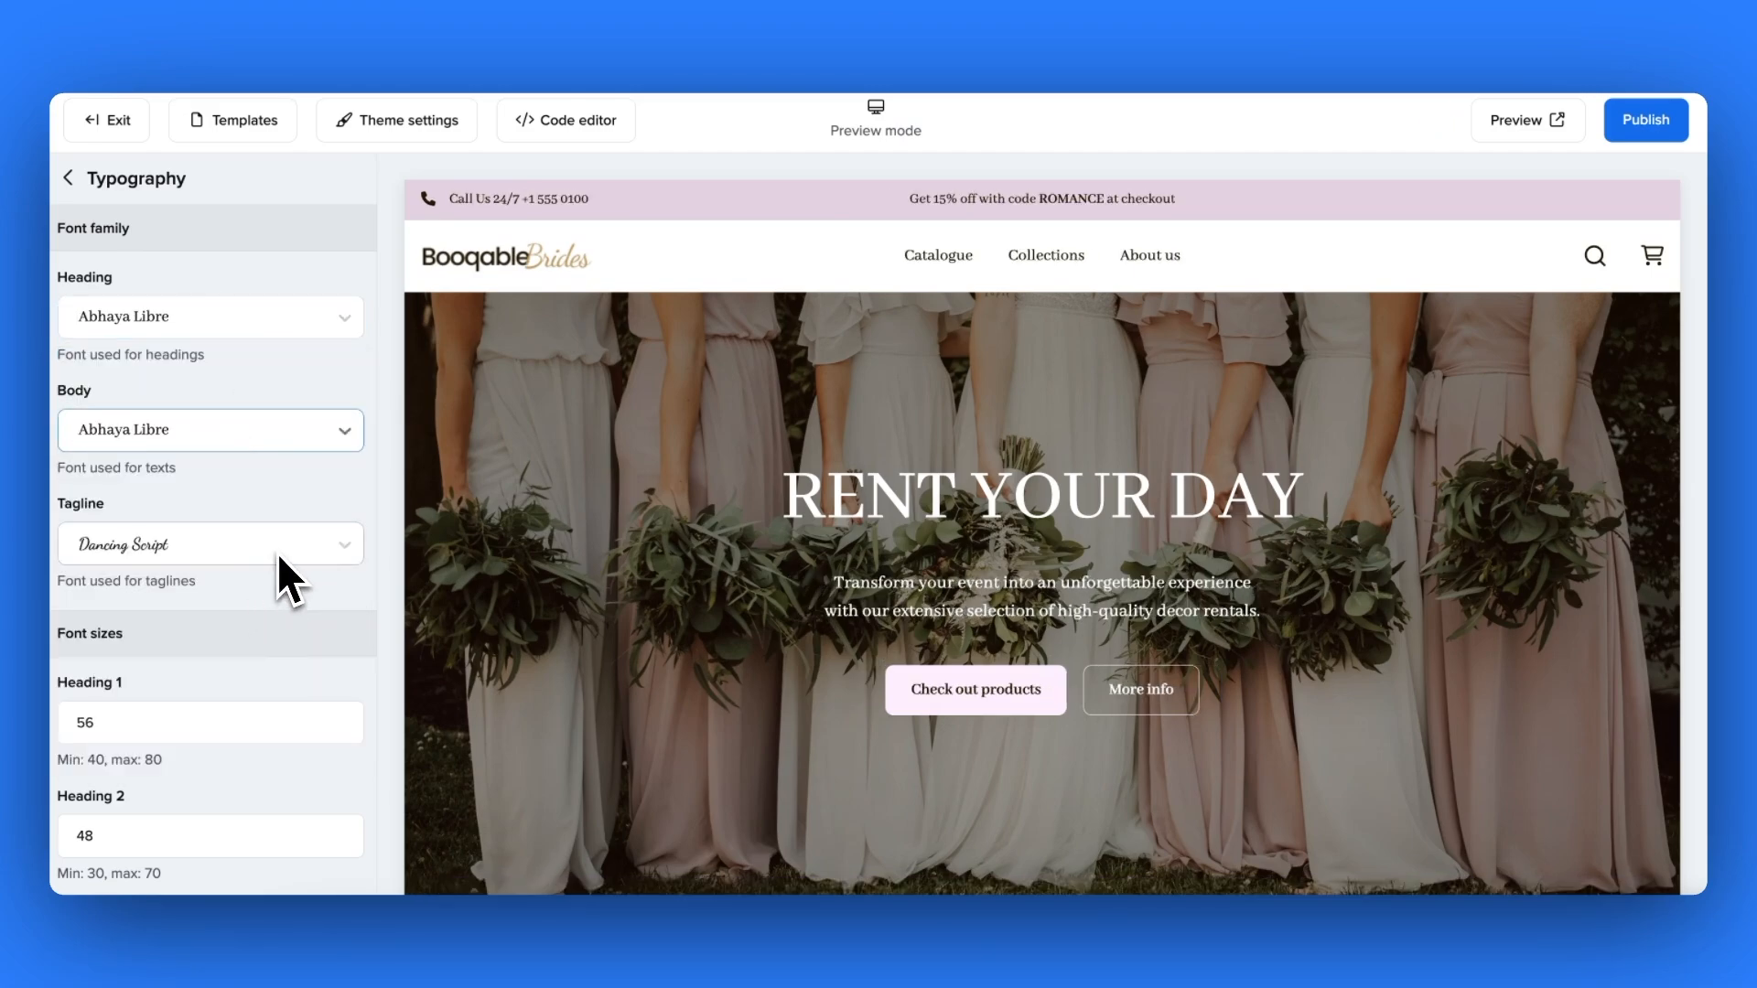
- Enlarge the Heading 2 and Tagline font sizes, keeping Heading 1 at 73, and return to theme settings
{"action": "scroll", "scroll_direction": "down", "scroll_amount": 3}
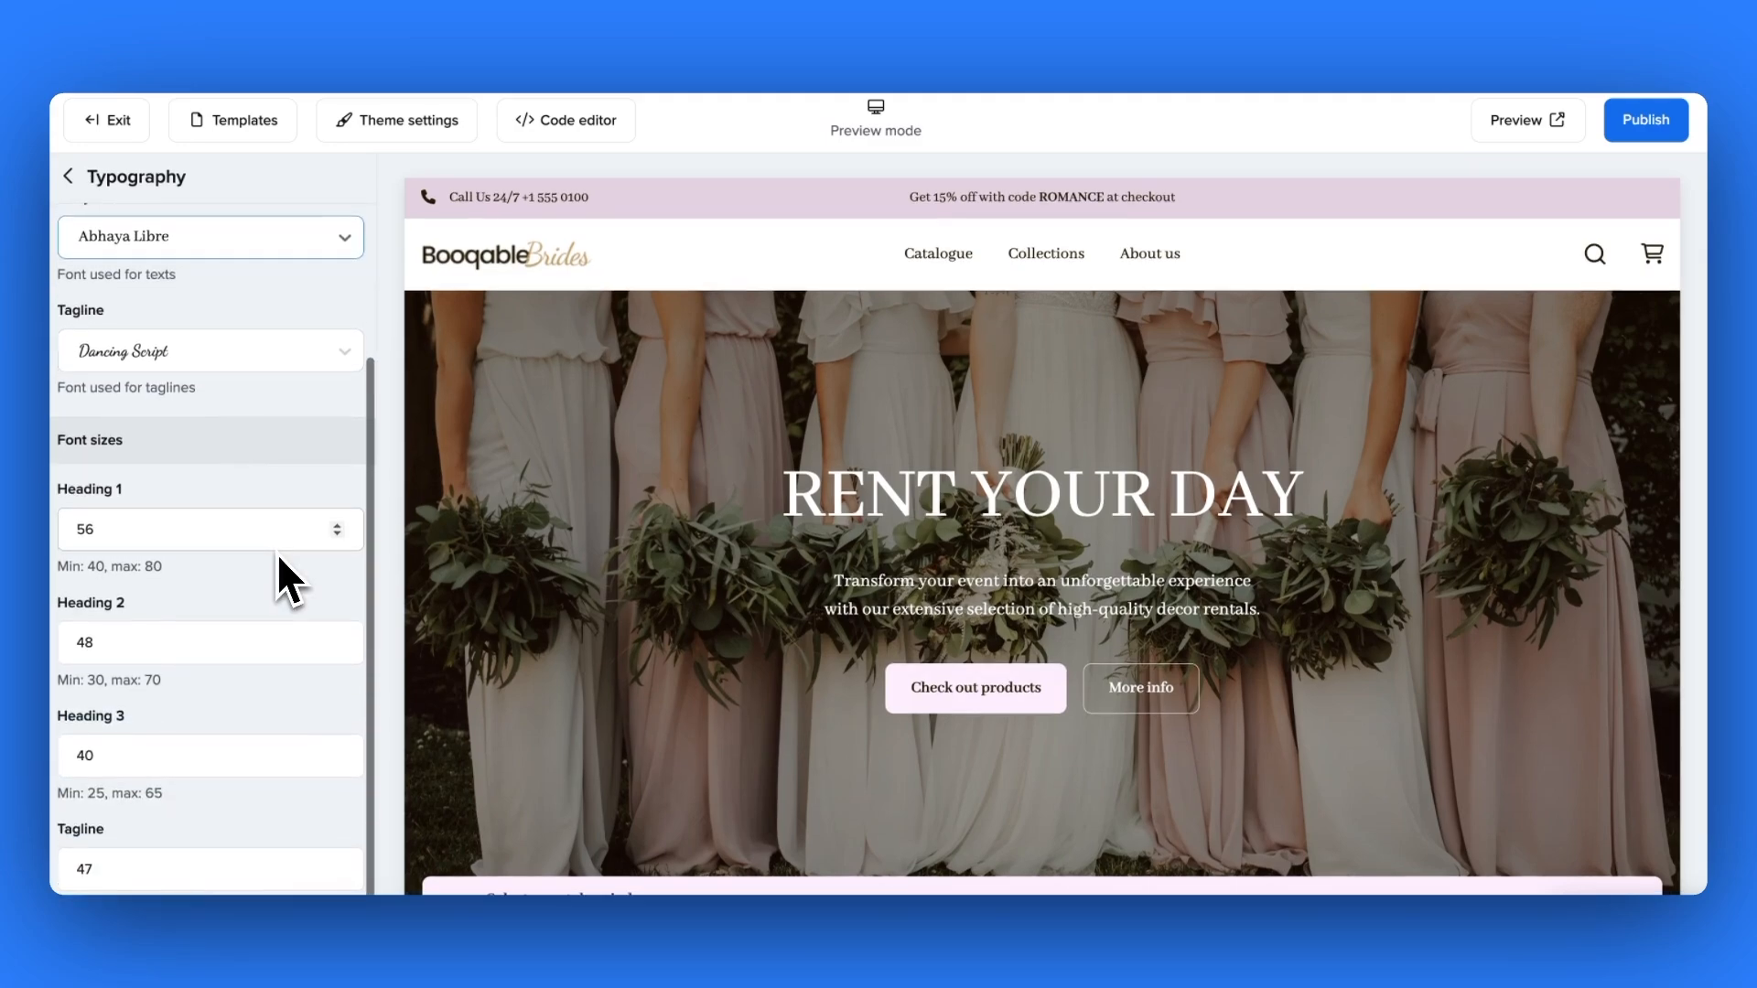
{"action": "type", "text": "65"}
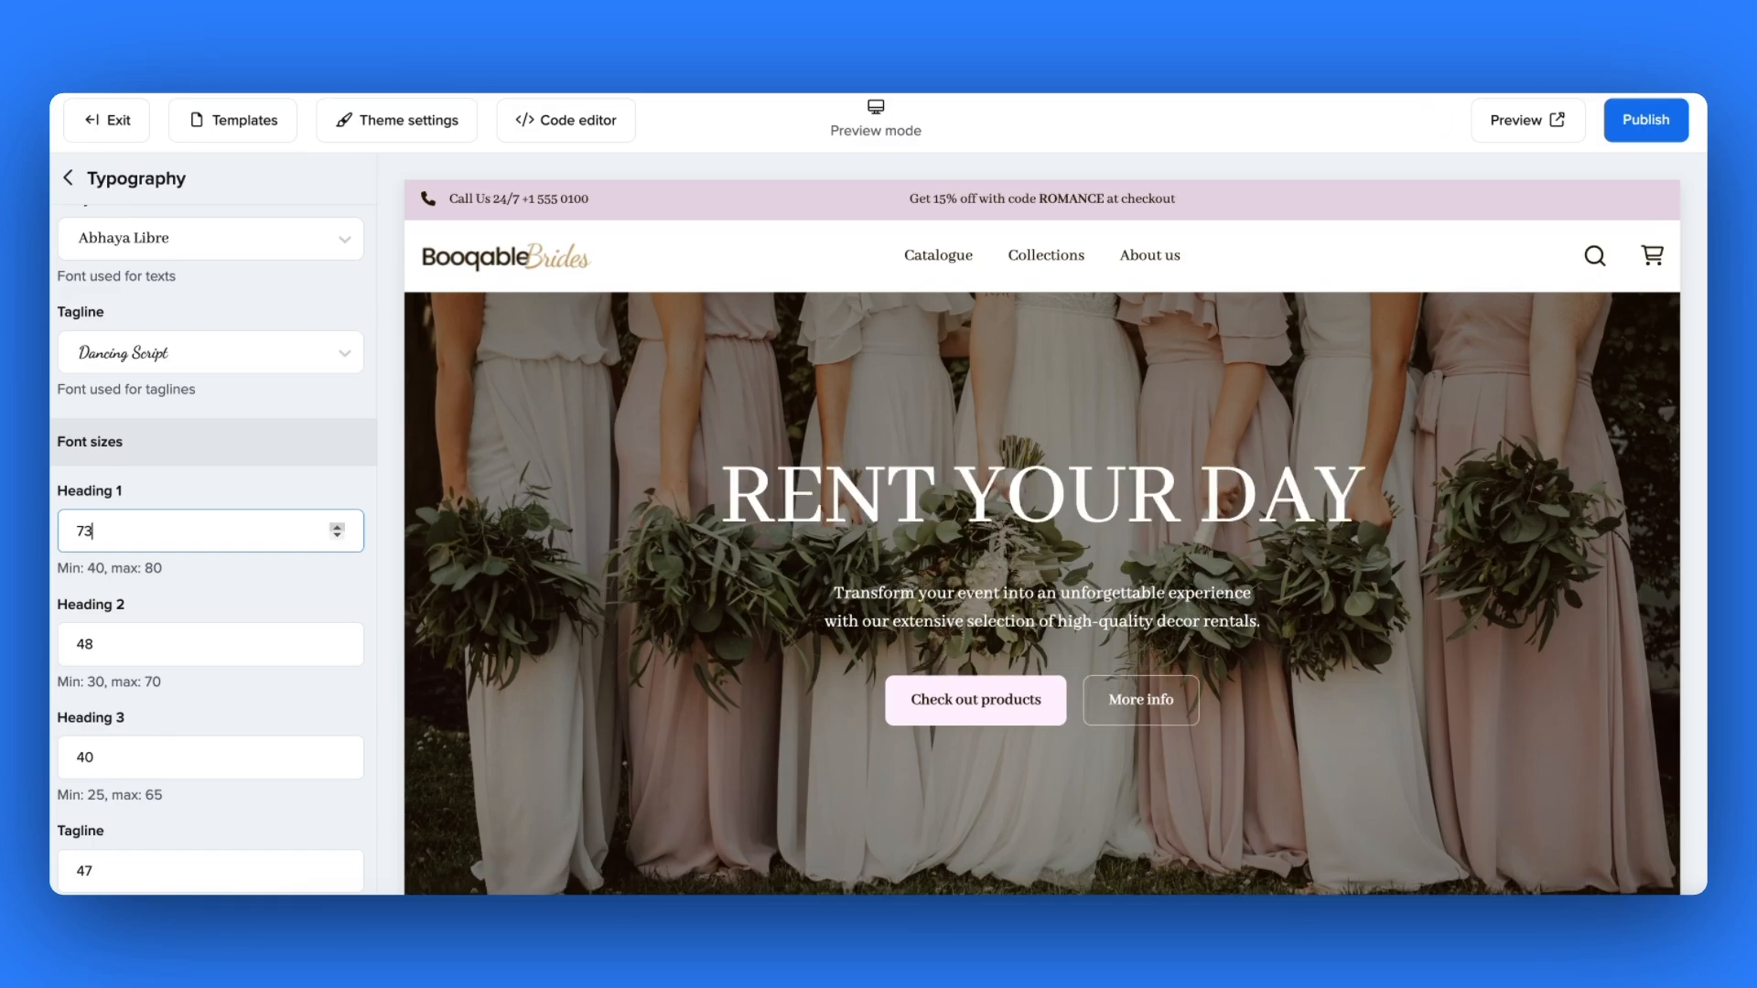
{"action": "mouse_move", "coordinate": [322, 667]}
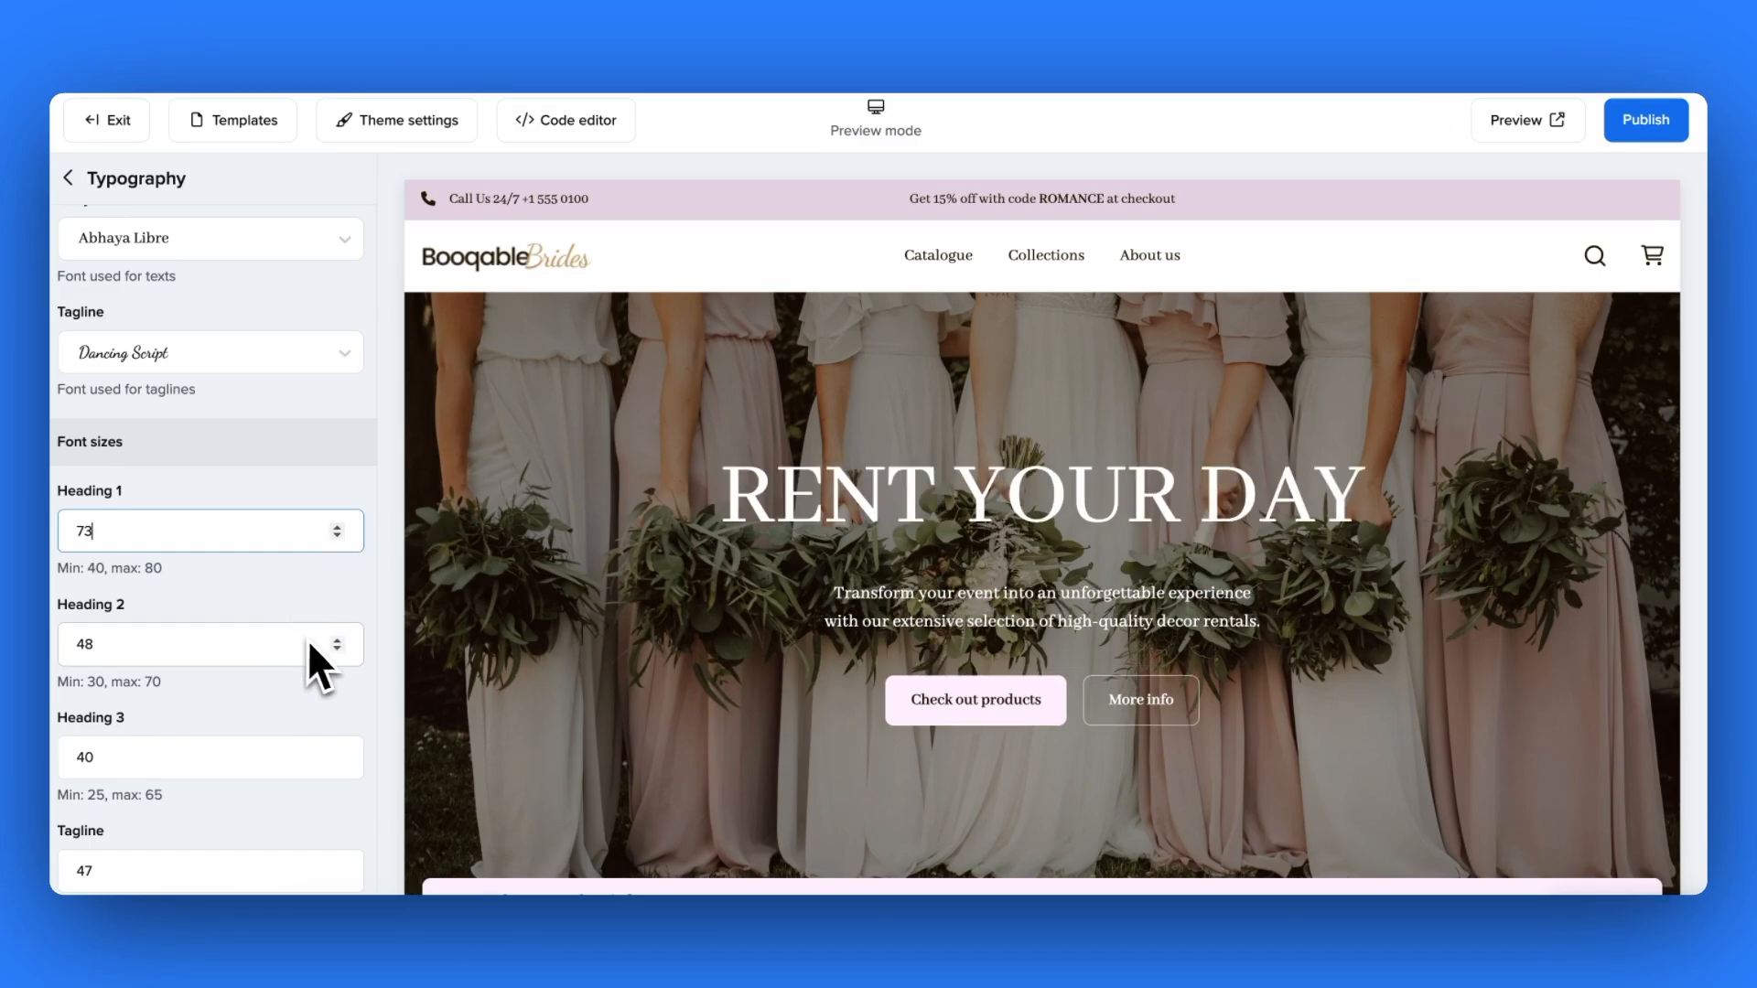
{"action": "left_click", "coordinate": [346, 635]}
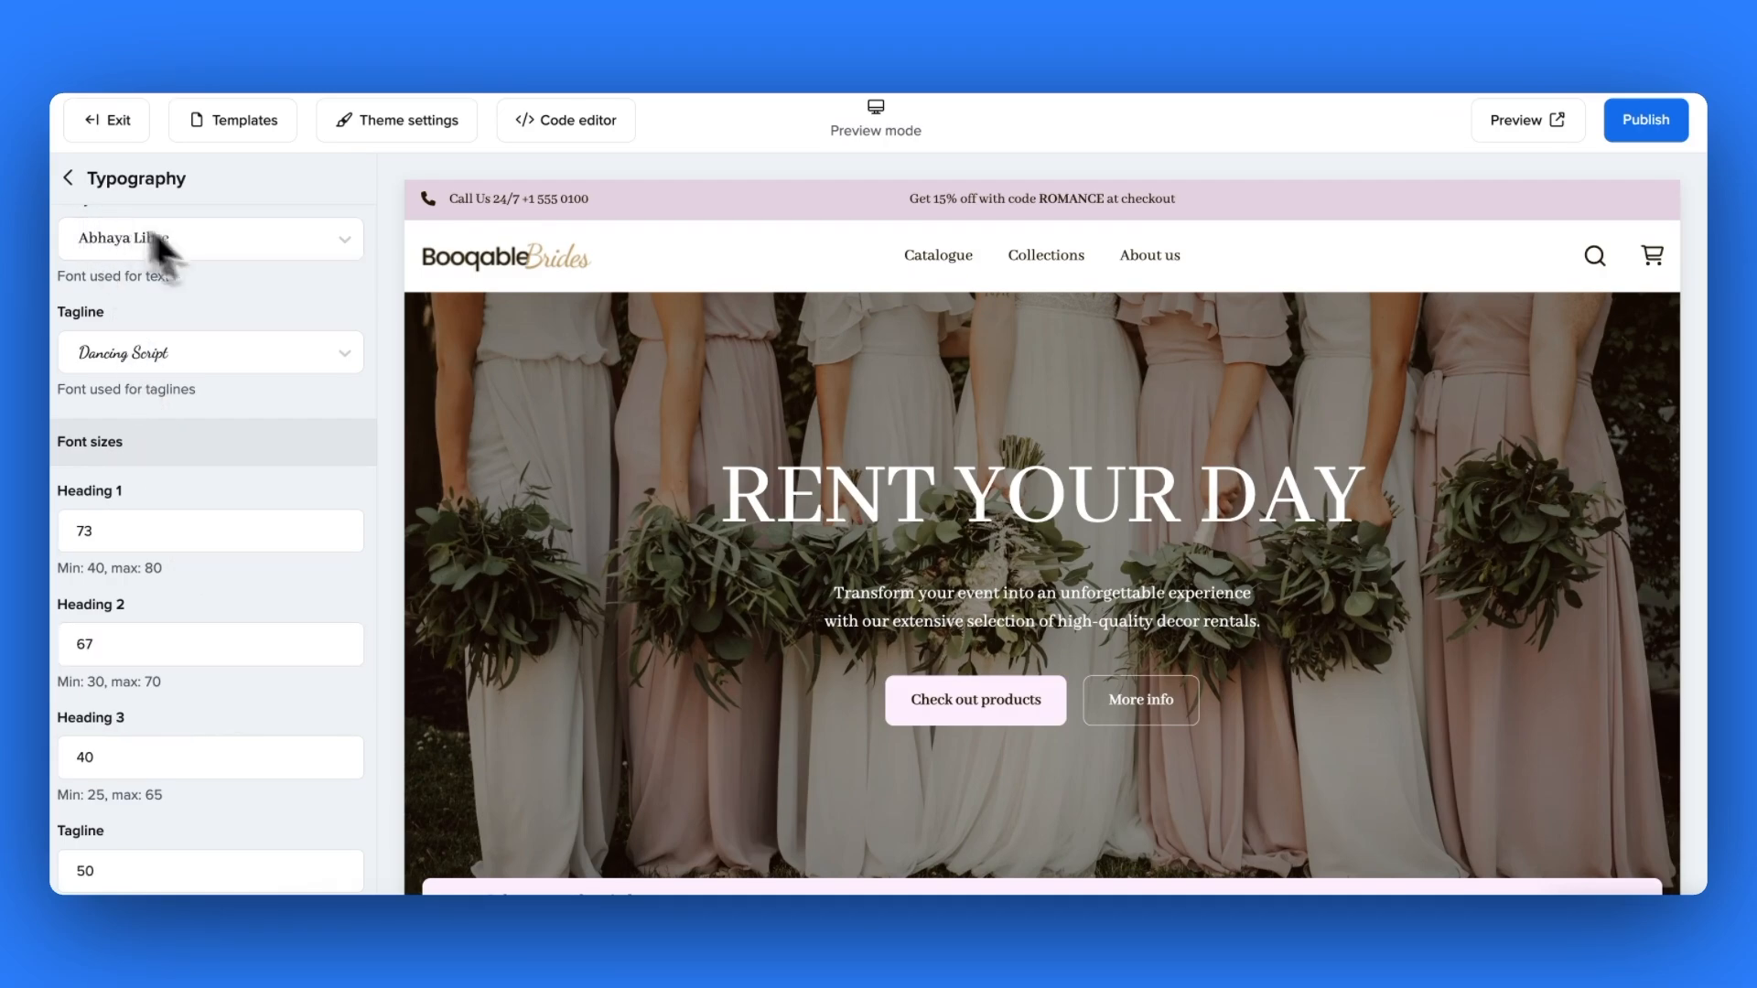
{"action": "scroll", "scroll_direction": "down", "scroll_amount": 3}
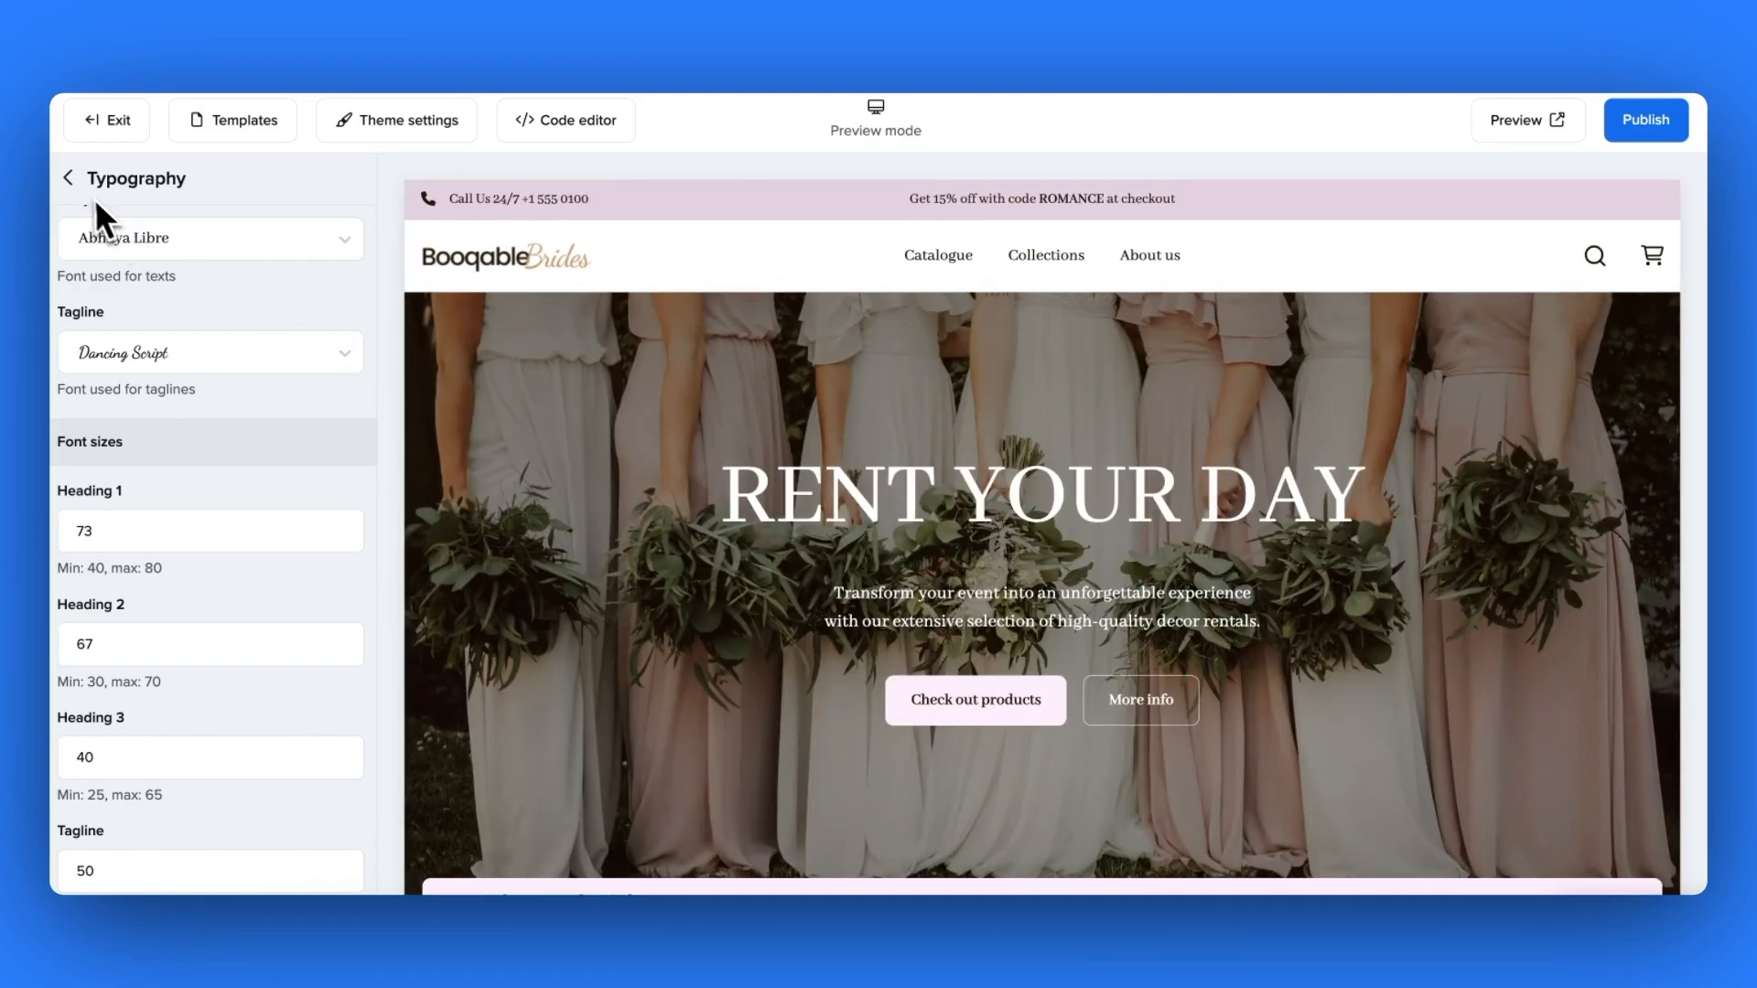
{"action": "left_click", "coordinate": [66, 177]}
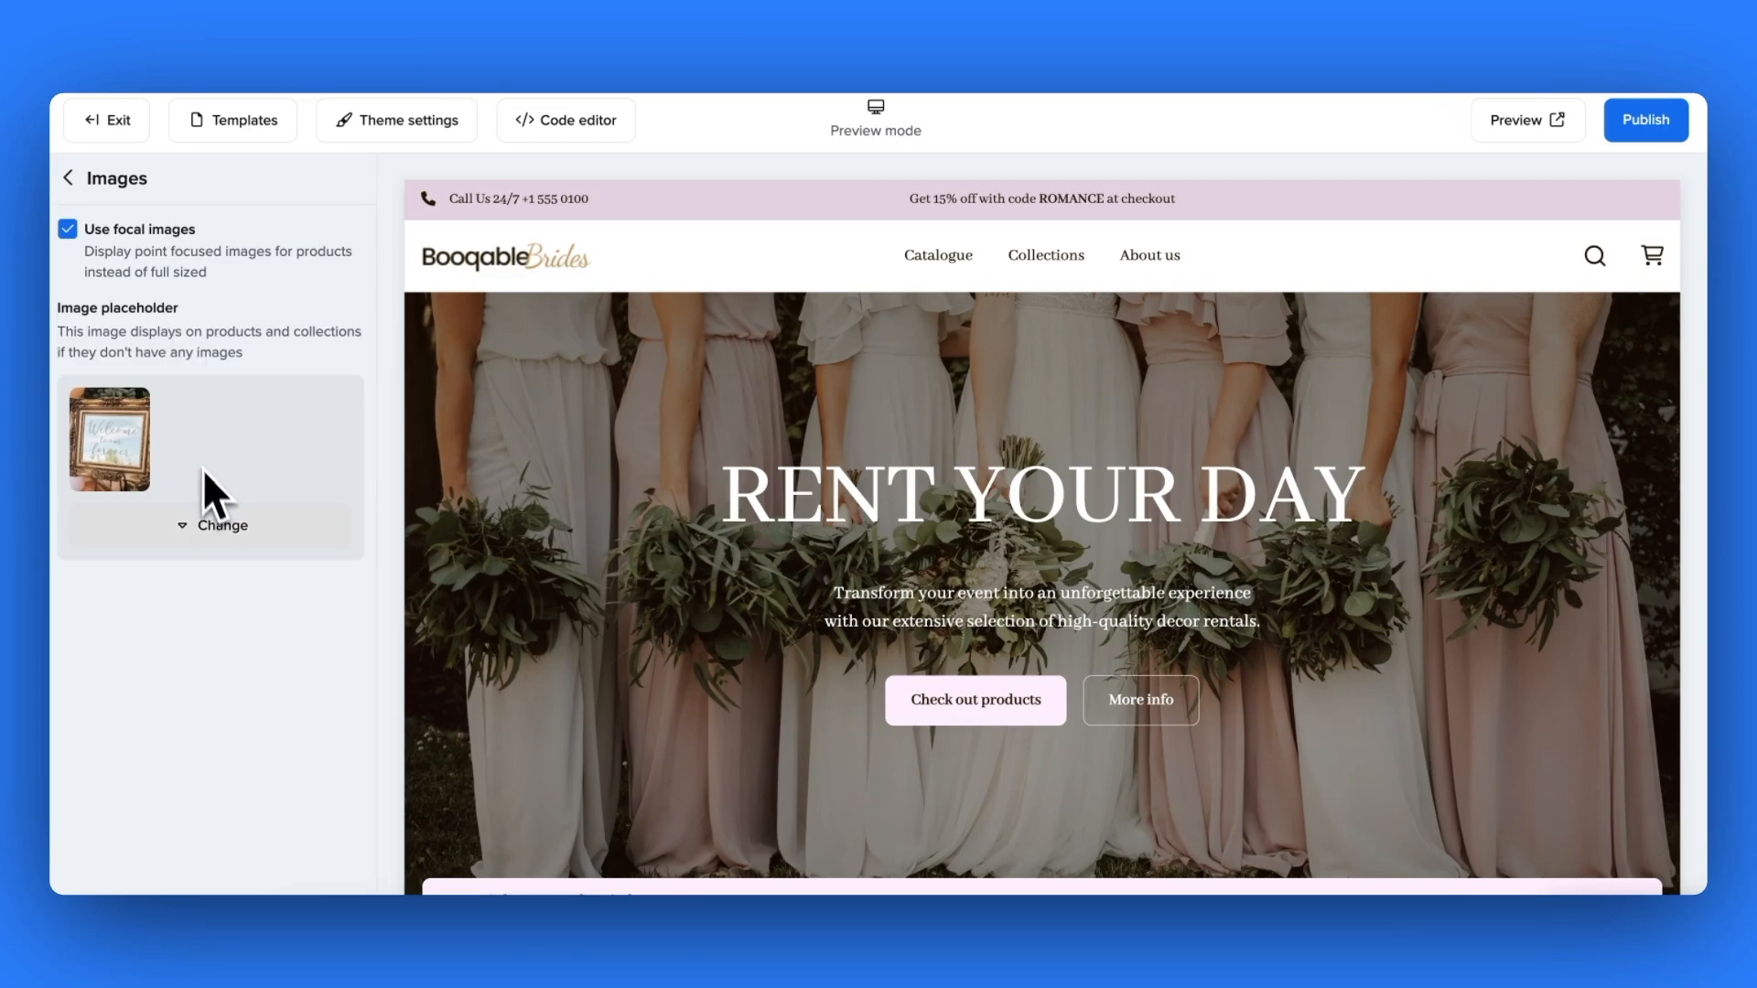
{"action": "left_click", "coordinate": [221, 525]}
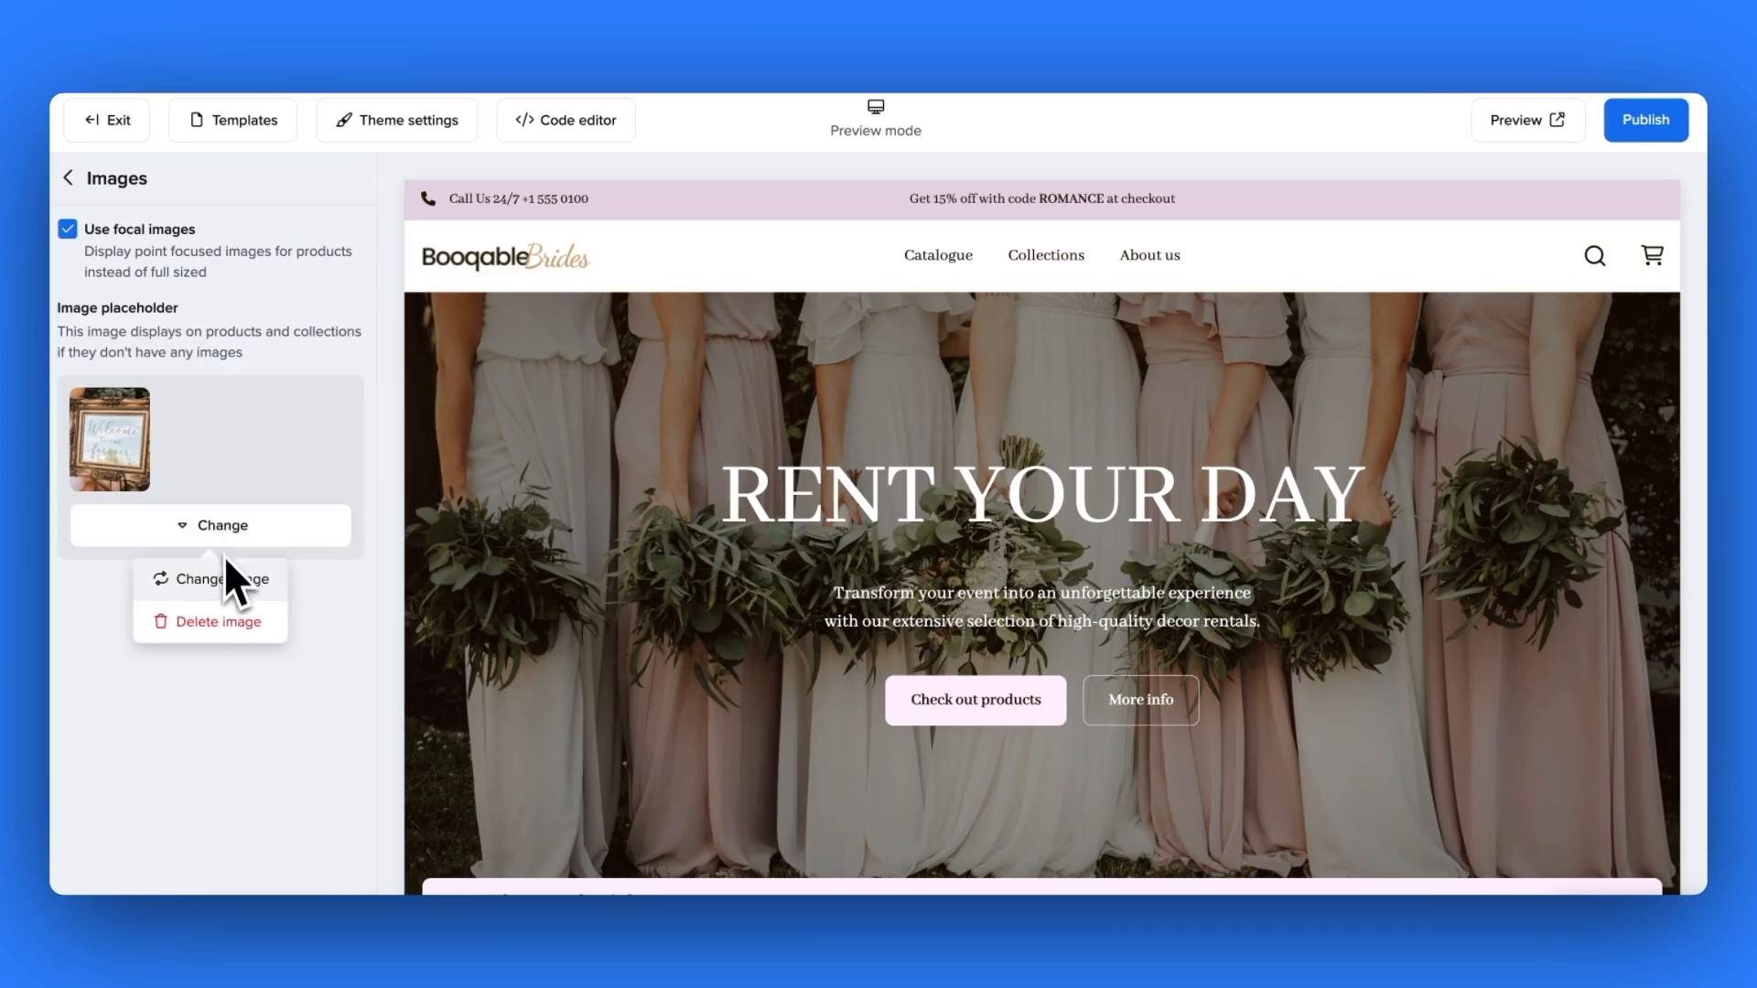
{"action": "left_click", "coordinate": [220, 621]}
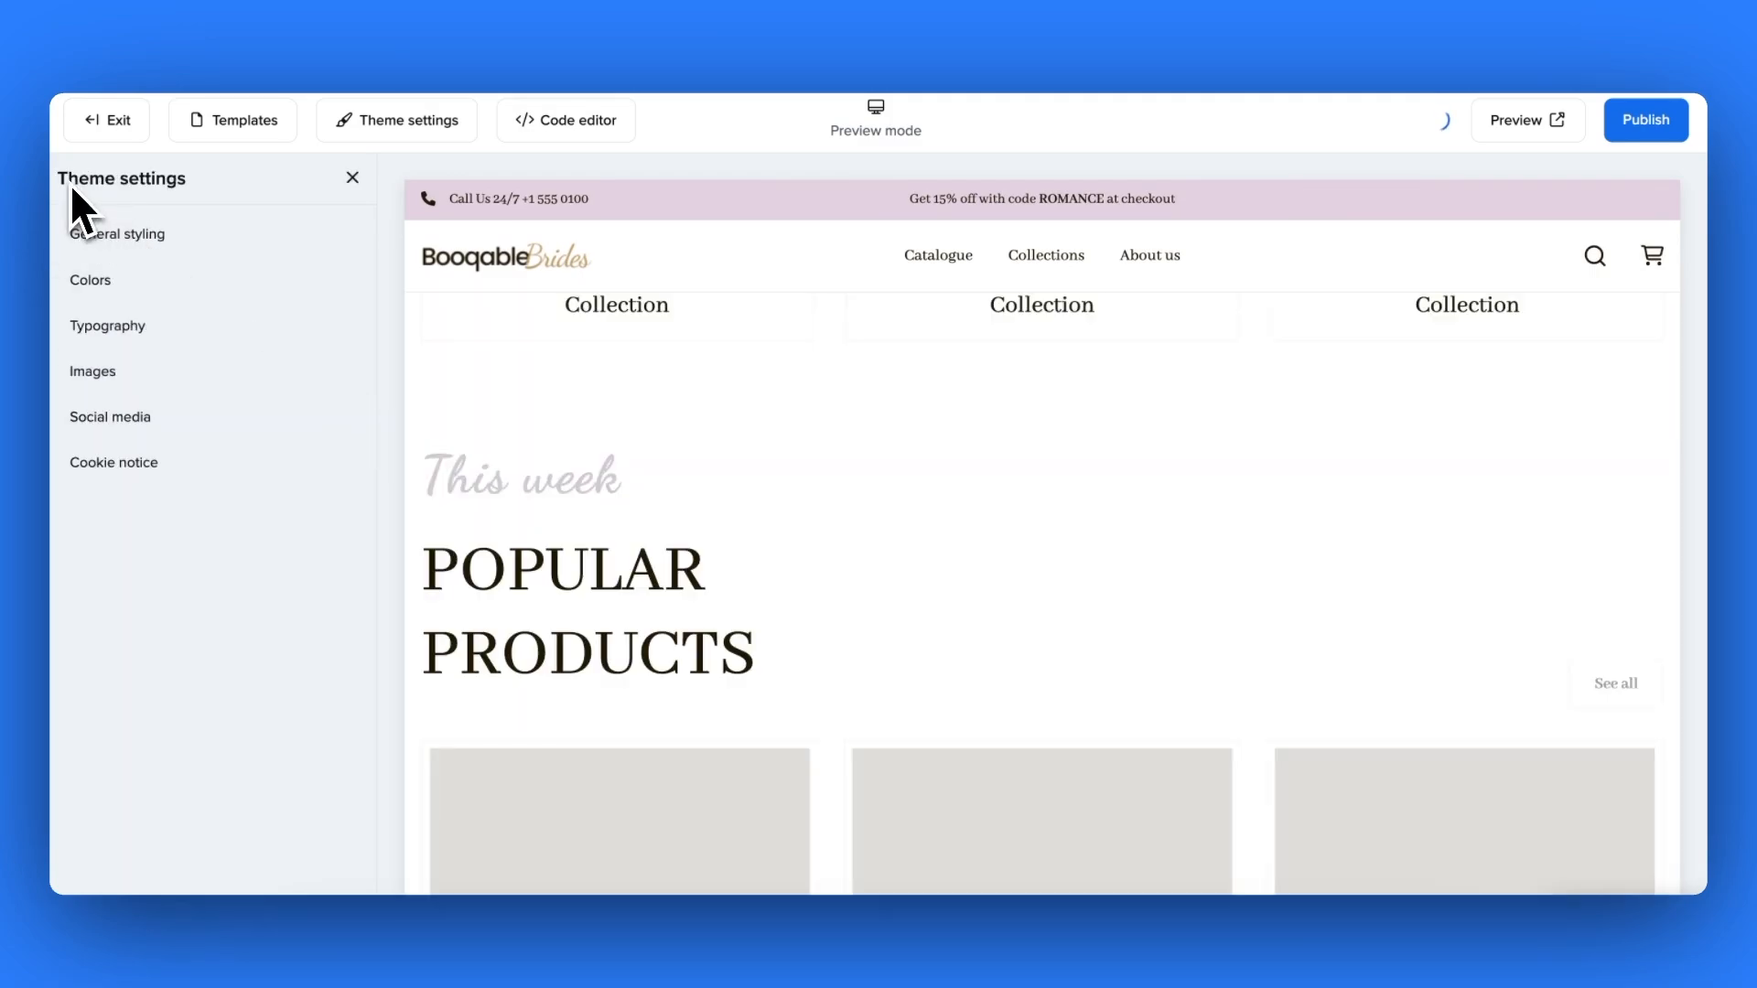
{"action": "left_click", "coordinate": [110, 417]}
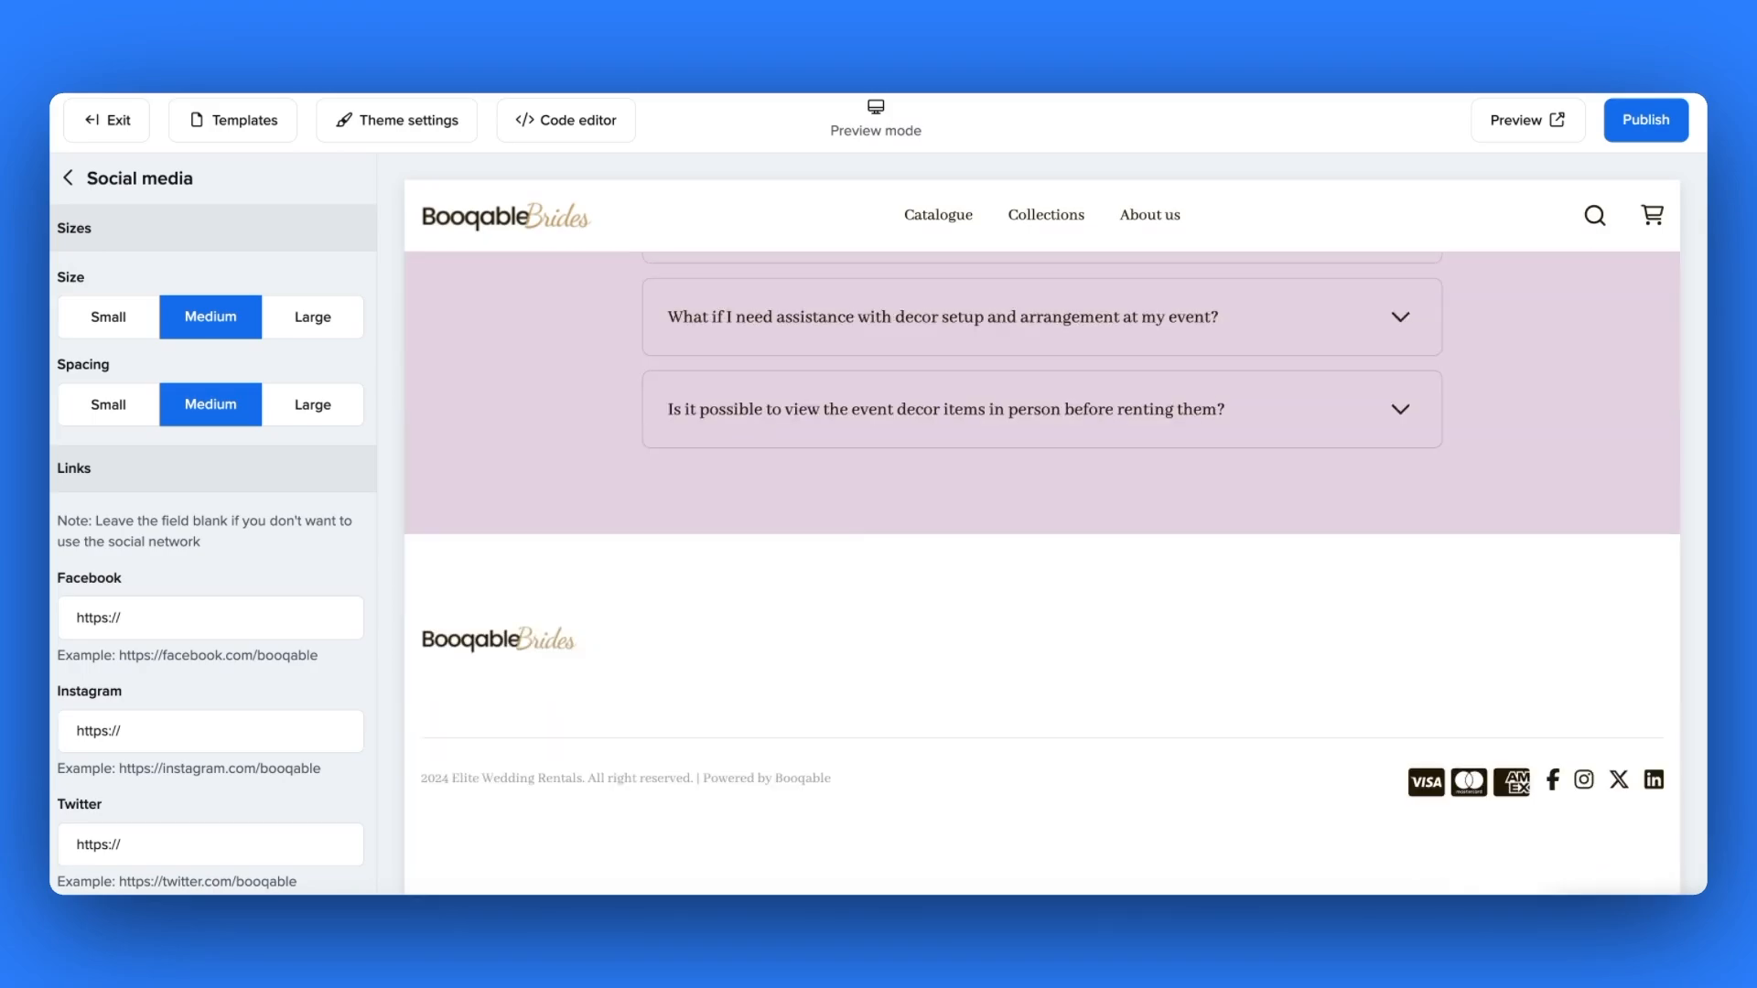
{"action": "mouse_move", "coordinate": [1617, 813]}
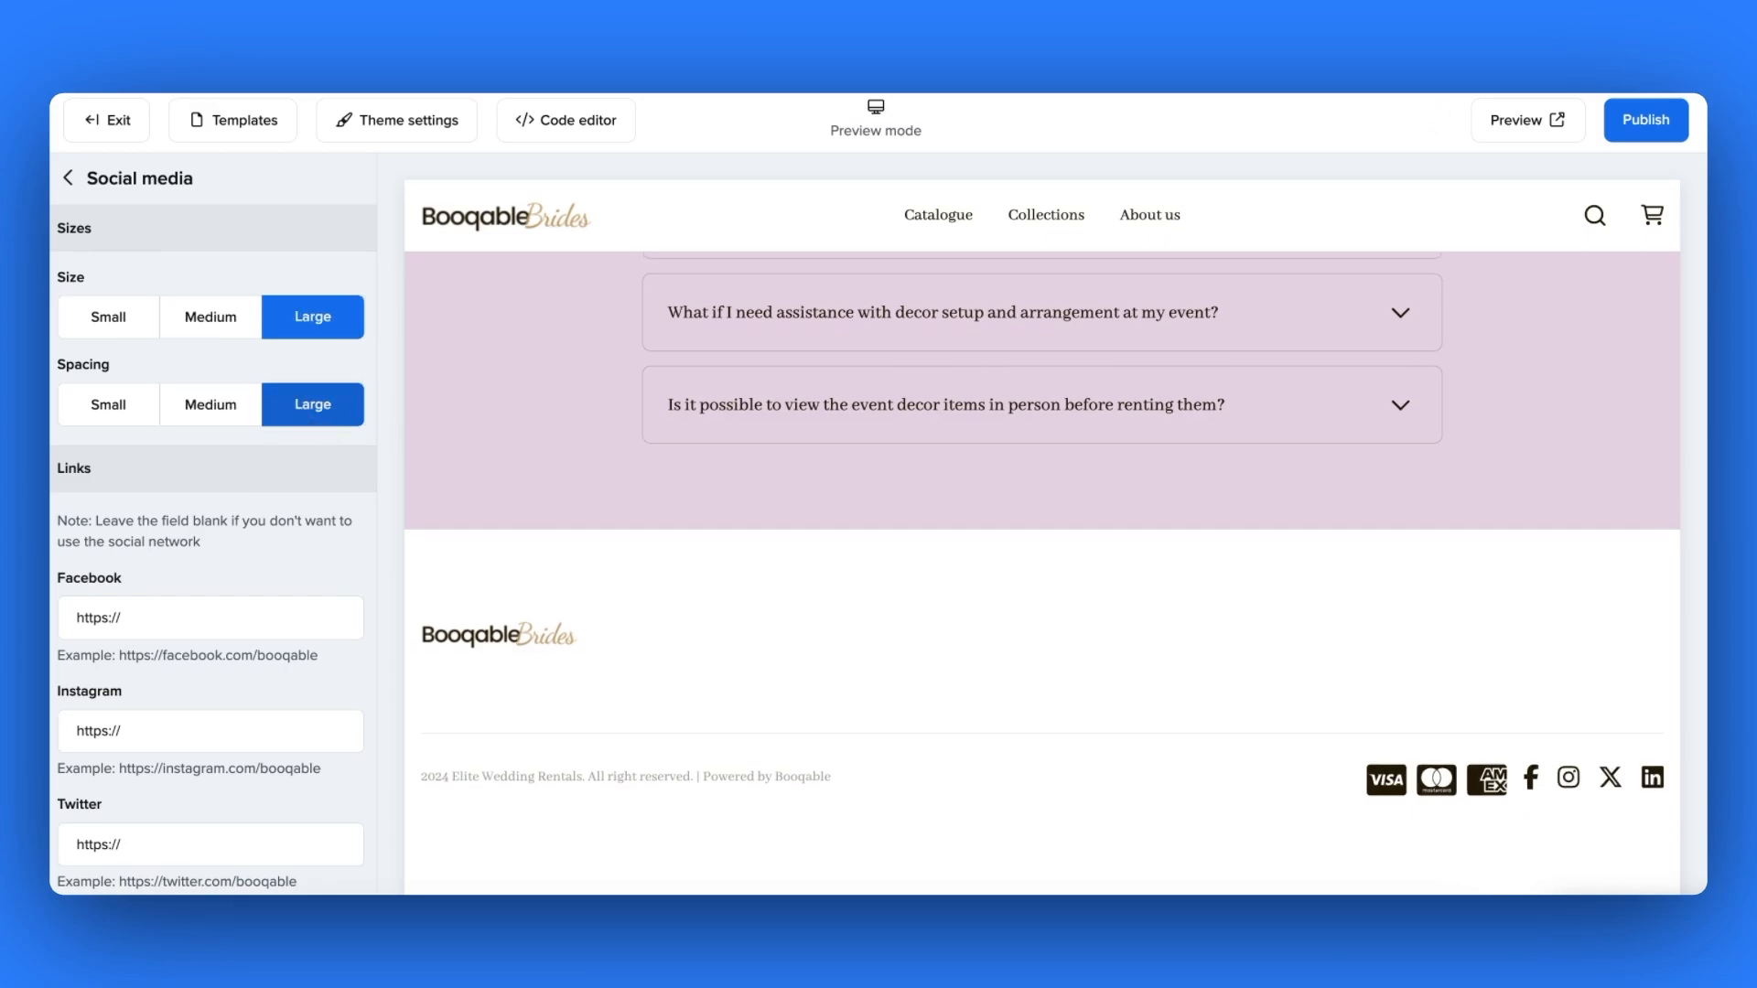
- Set social media icon Size and Spacing to Large and return to the theme settings list
{"action": "scroll", "scroll_direction": "down", "scroll_amount": 3}
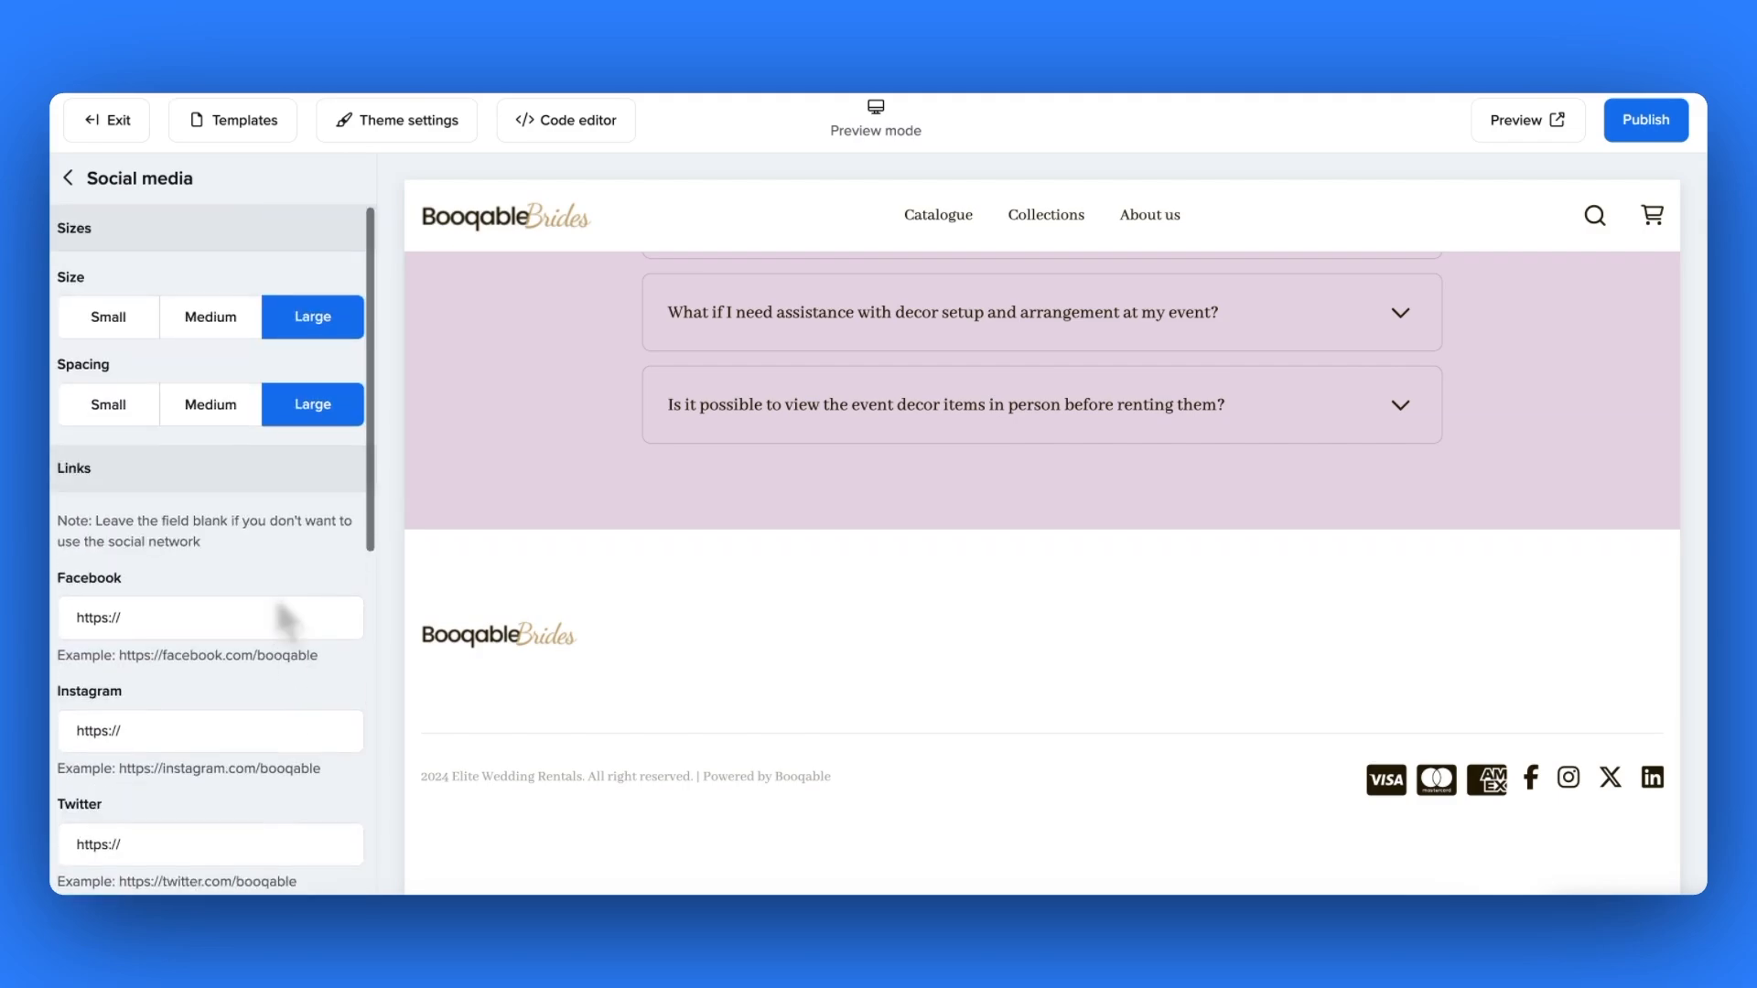
{"action": "left_click", "coordinate": [67, 178]}
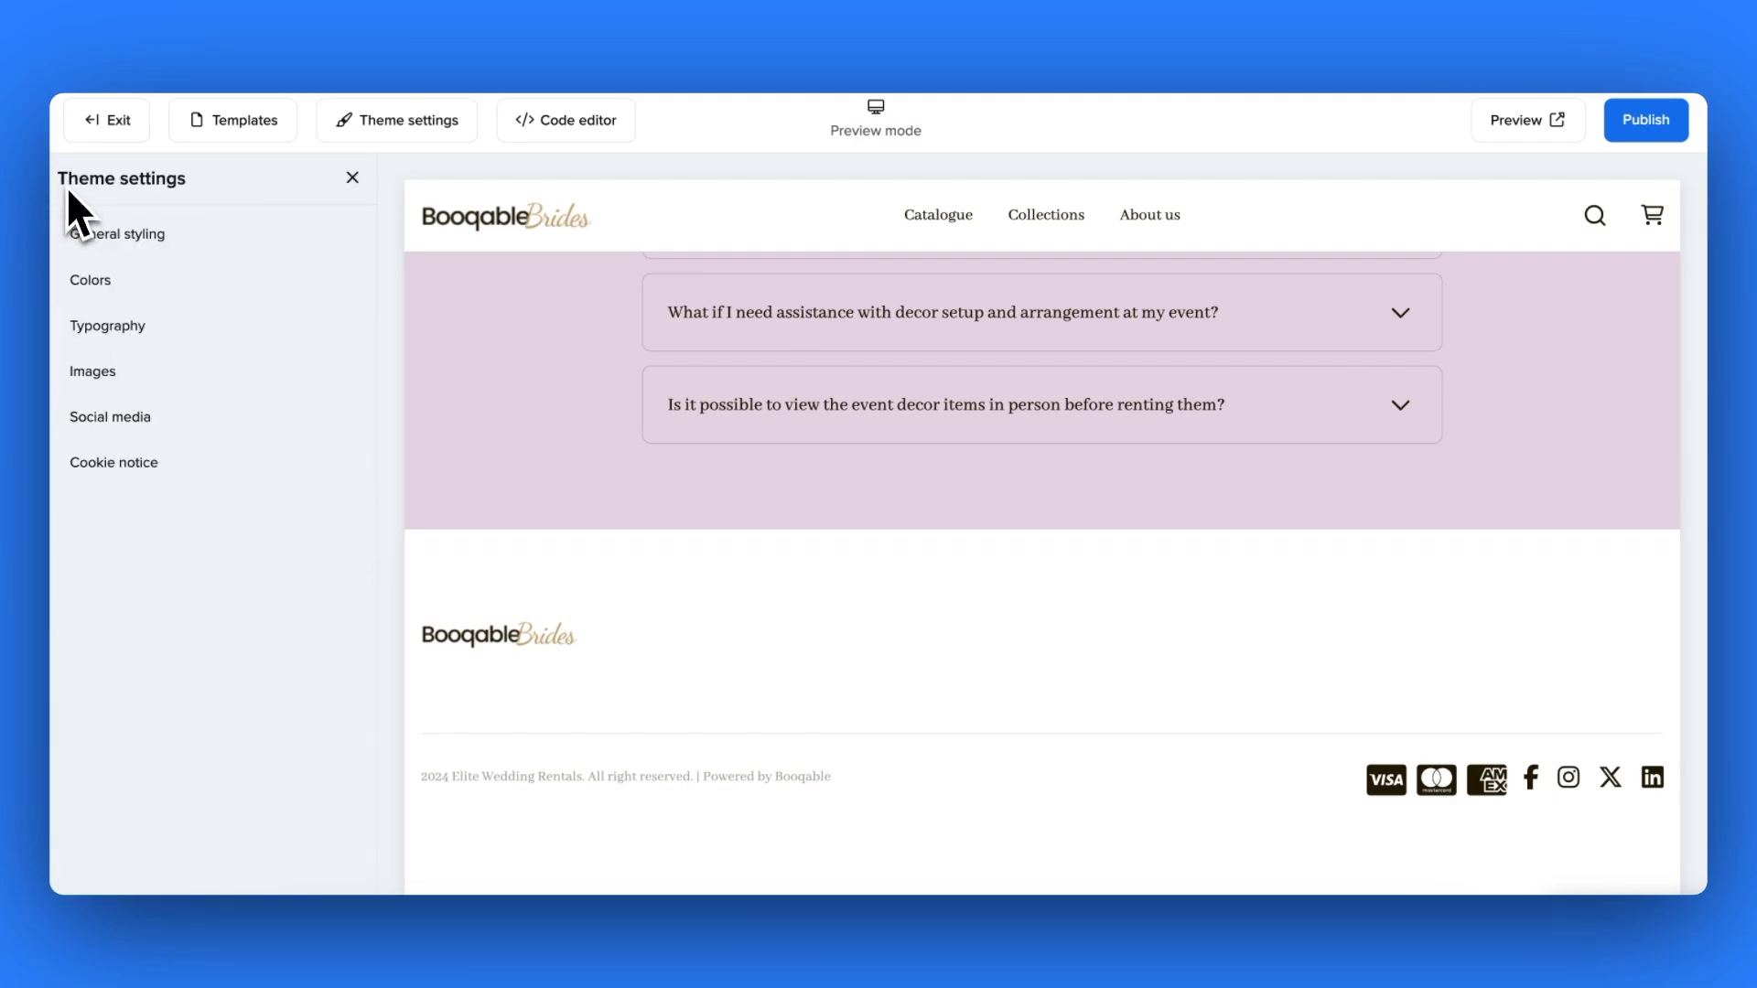
- Show the cookie notice with Color set 2 (after trying set 3) and title 'This website uses cookies.'
{"action": "left_click", "coordinate": [113, 462]}
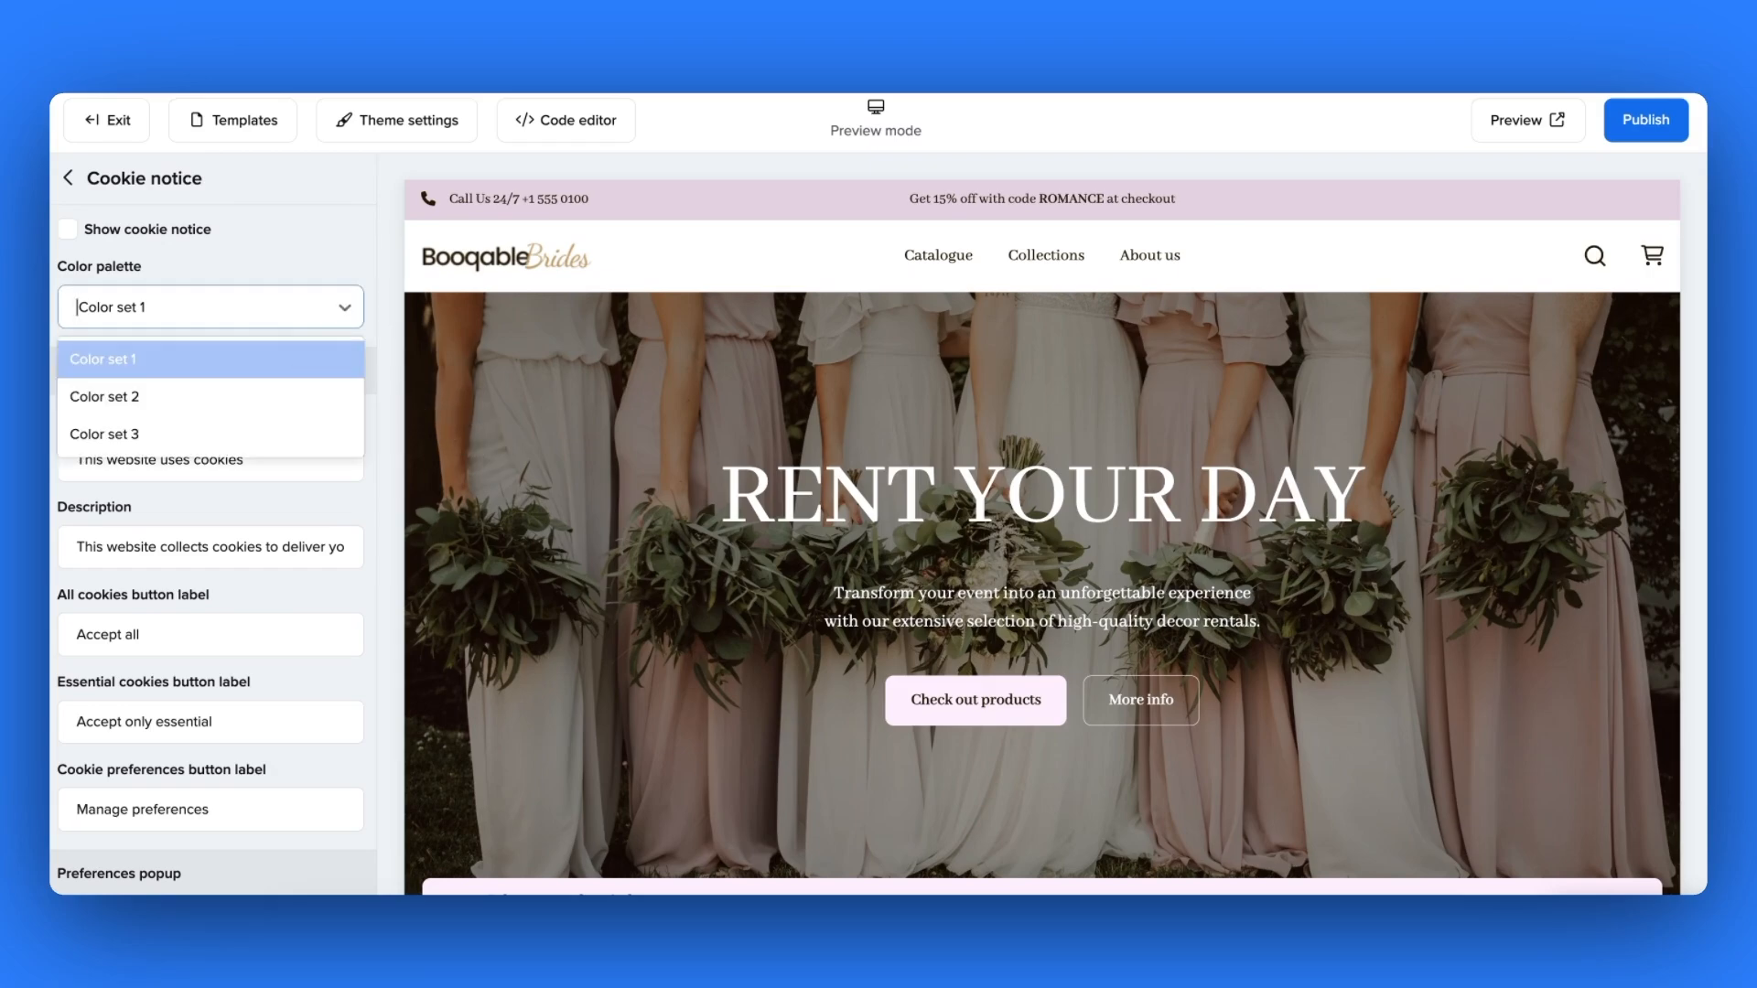
{"action": "left_click", "coordinate": [68, 229]}
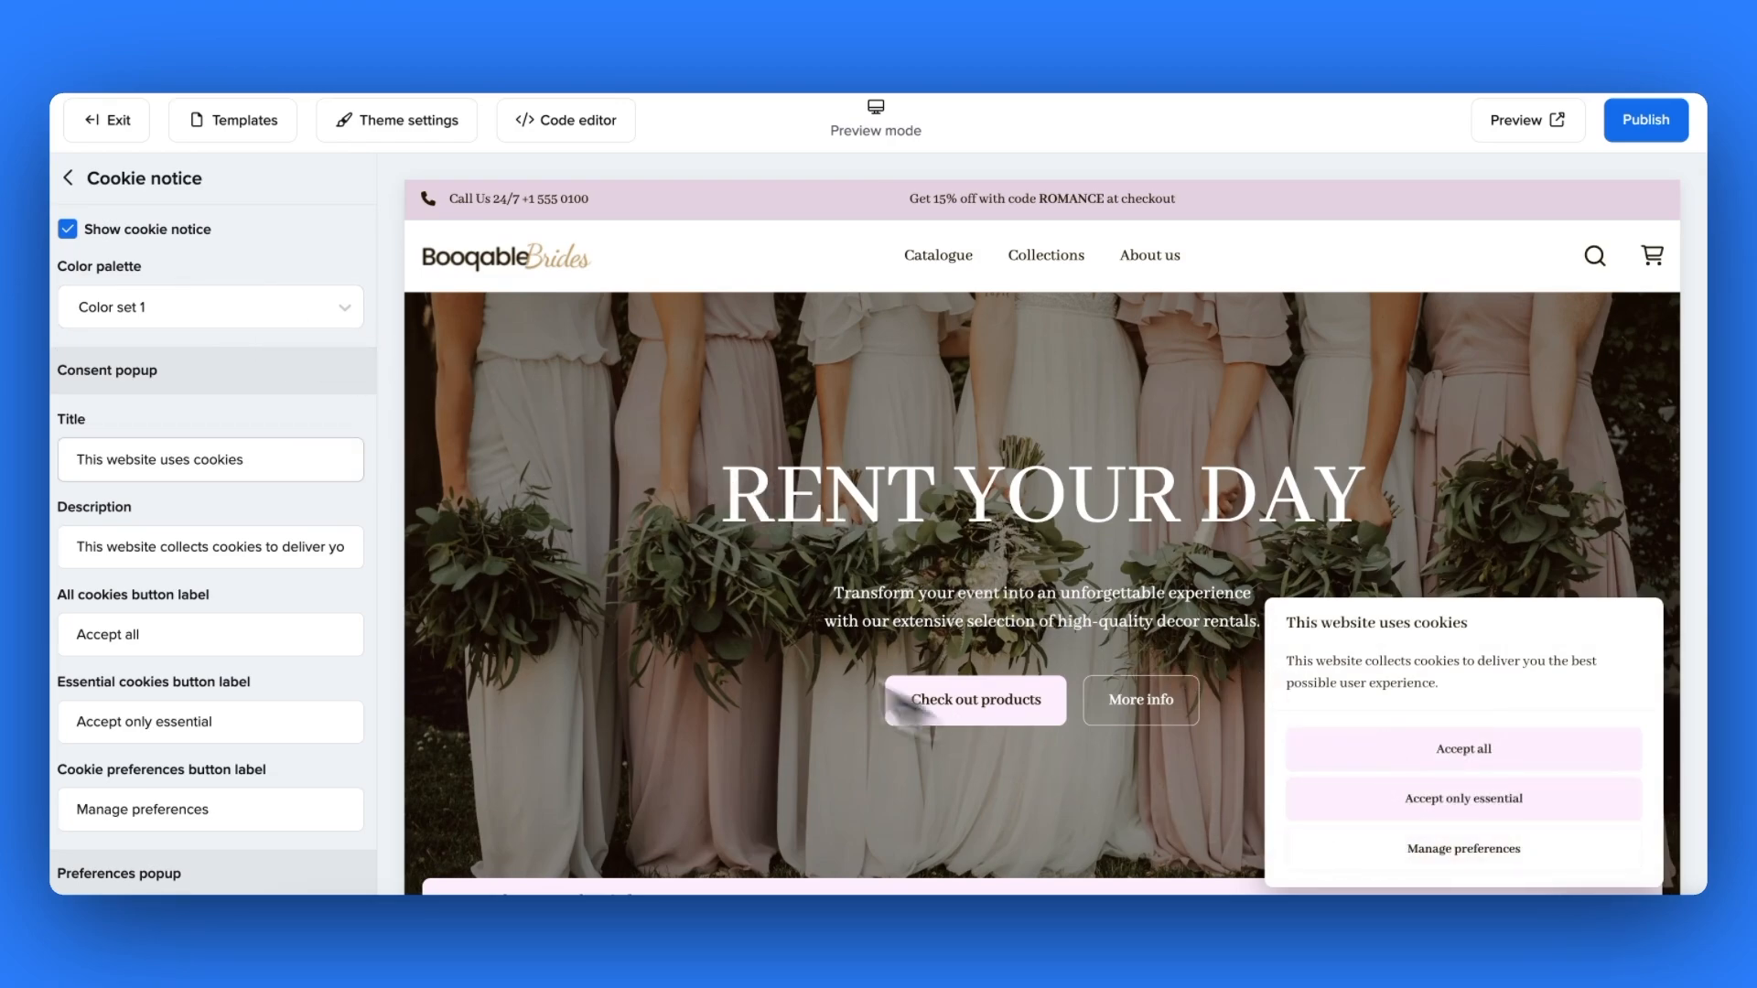
{"action": "left_click", "coordinate": [209, 306]}
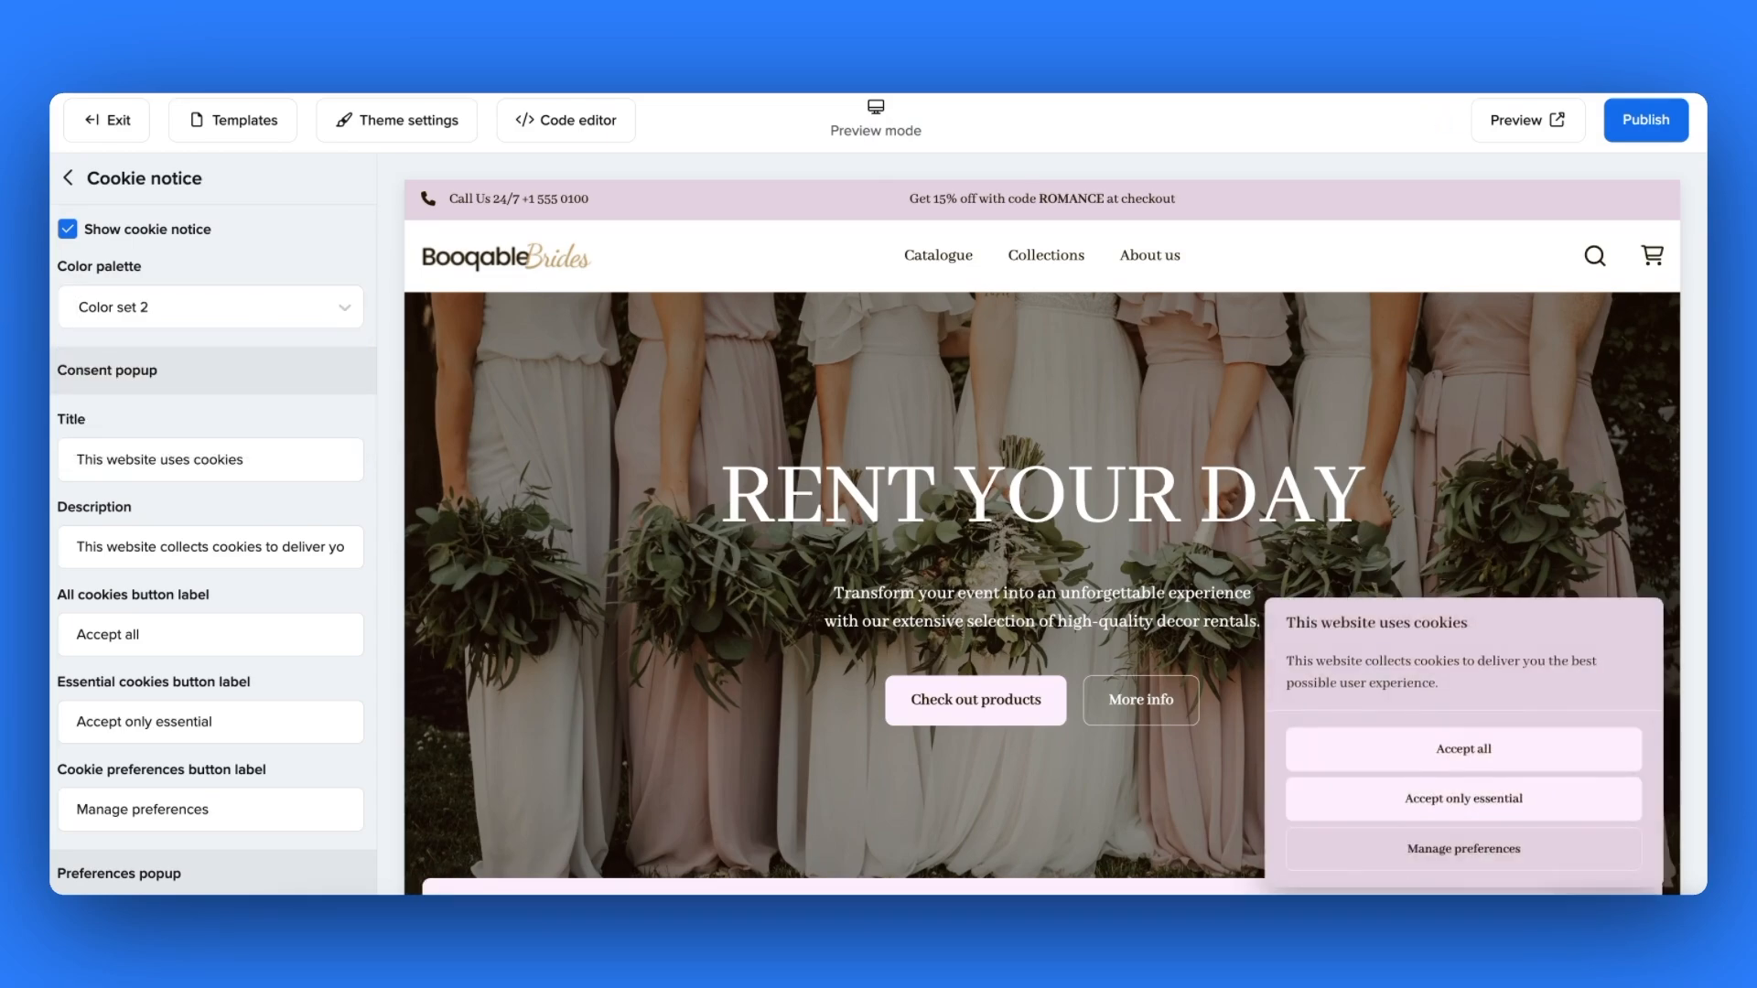
{"action": "left_click", "coordinate": [208, 305]}
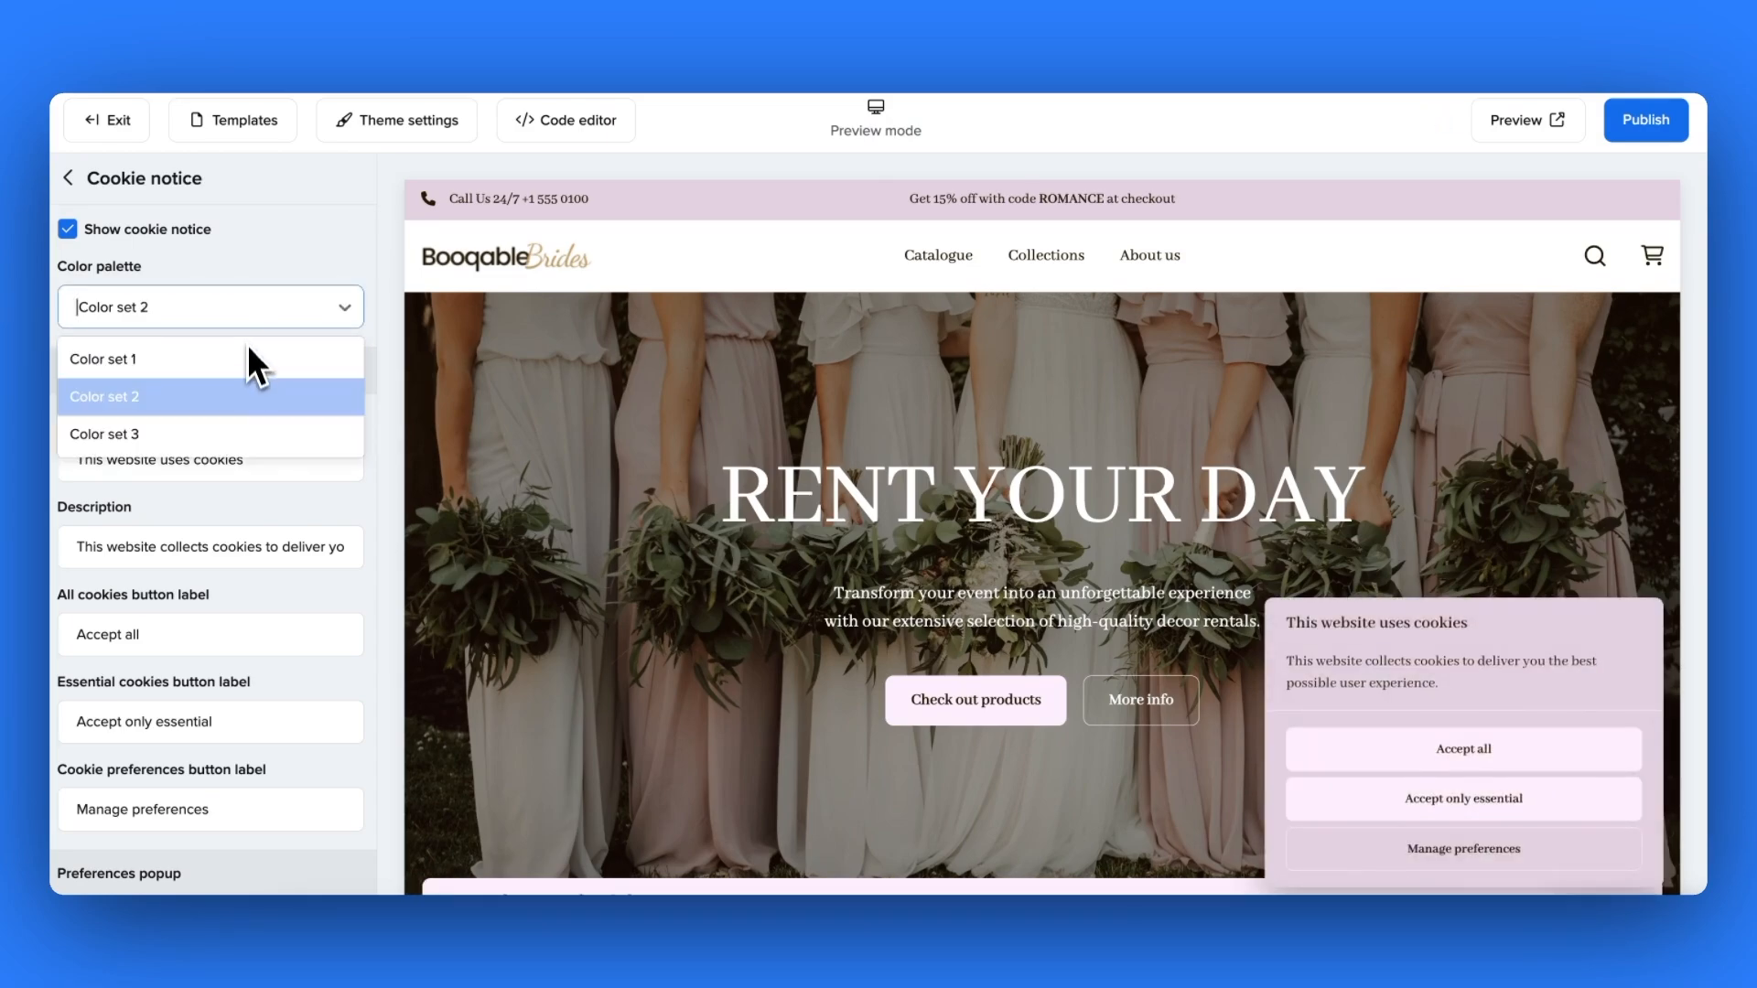
{"action": "left_click", "coordinate": [104, 434]}
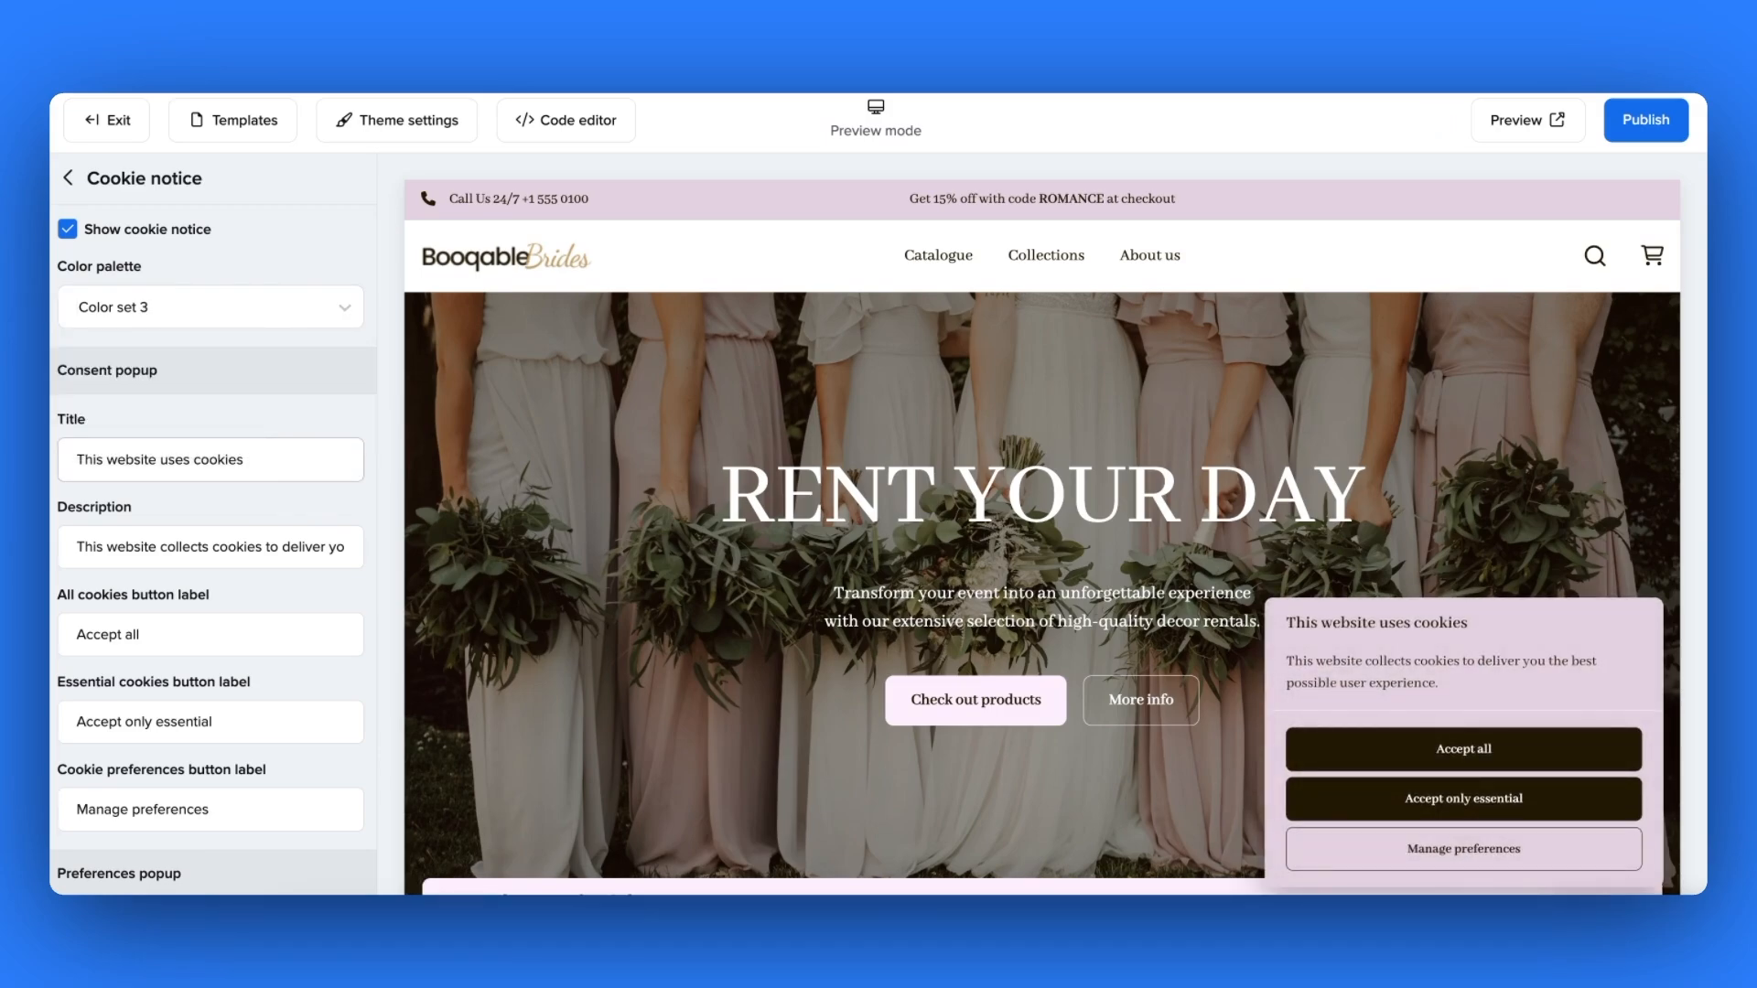
{"action": "left_click", "coordinate": [209, 306]}
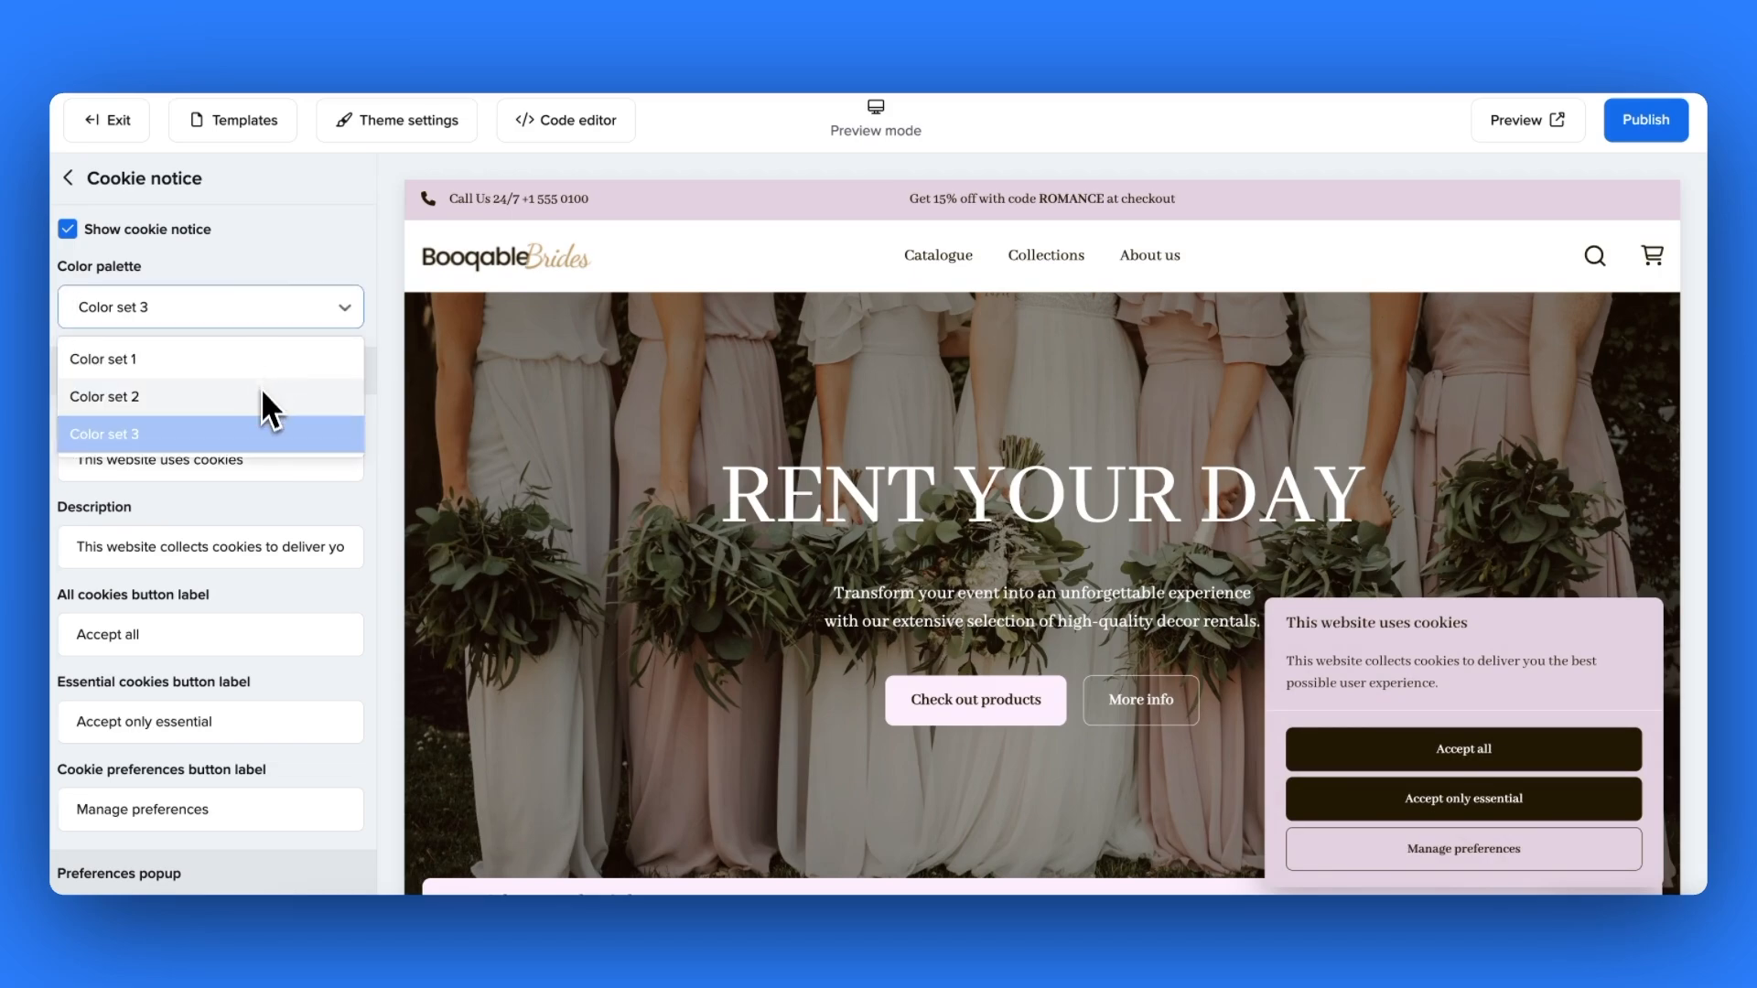
{"action": "left_click", "coordinate": [104, 395]}
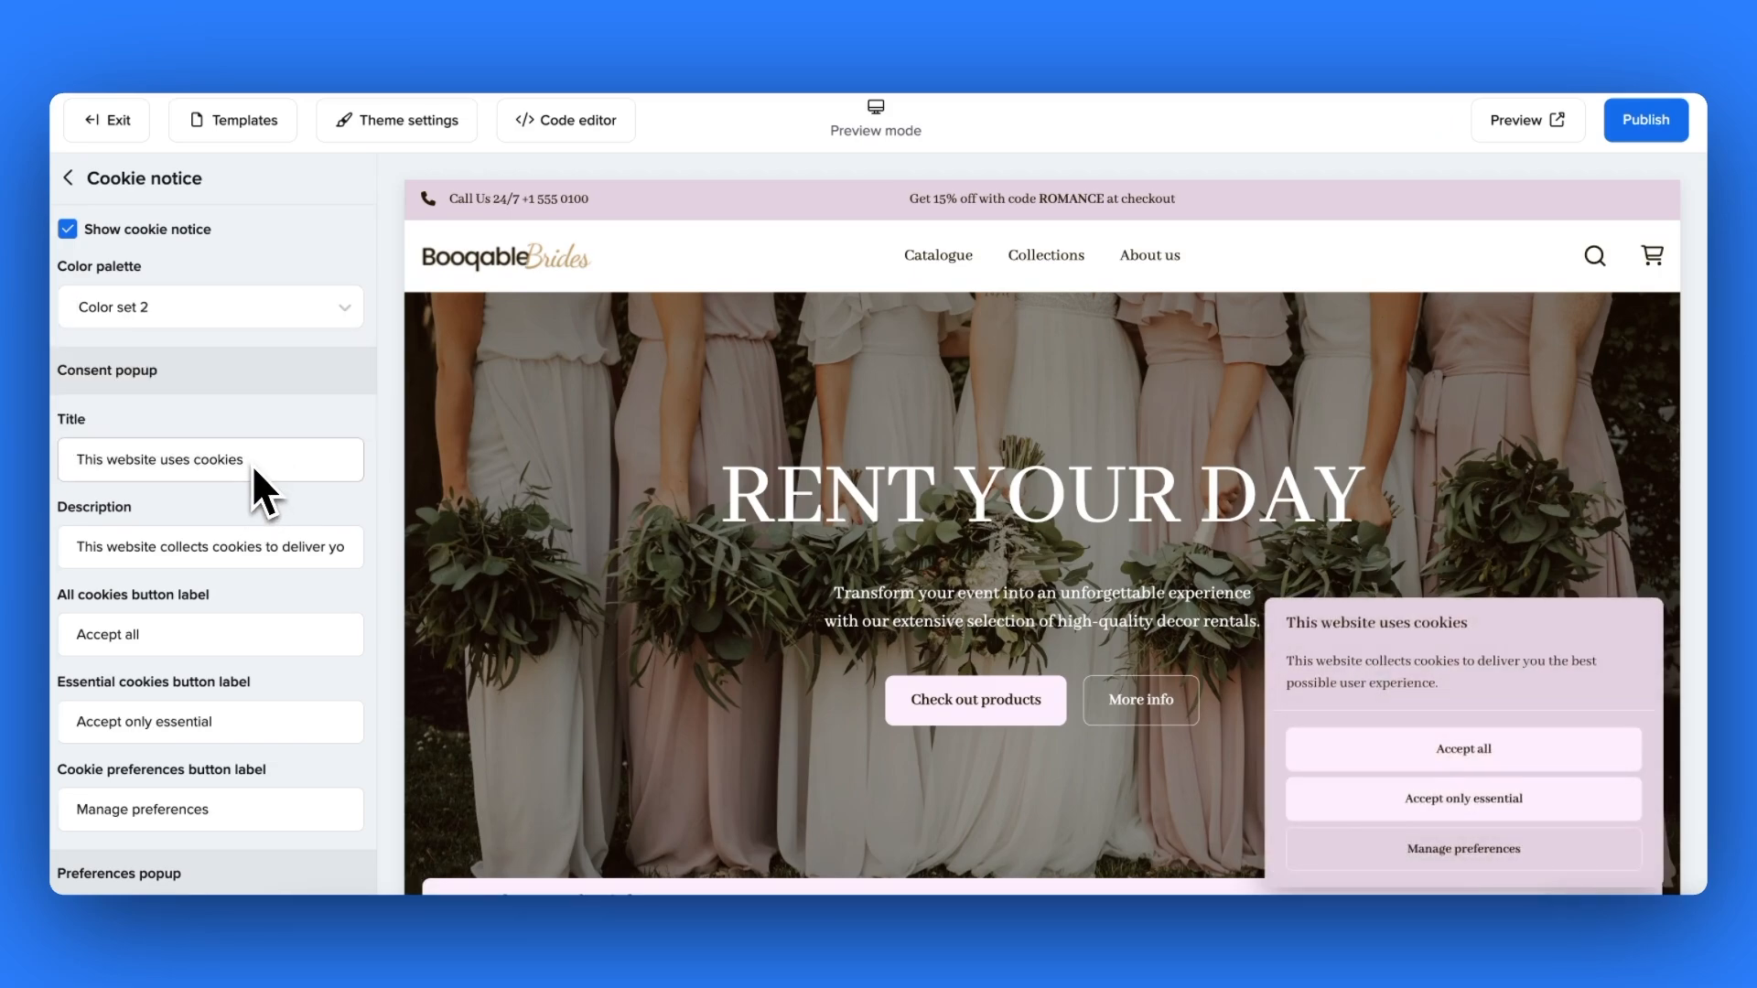
{"action": "mouse_move", "coordinate": [264, 518]}
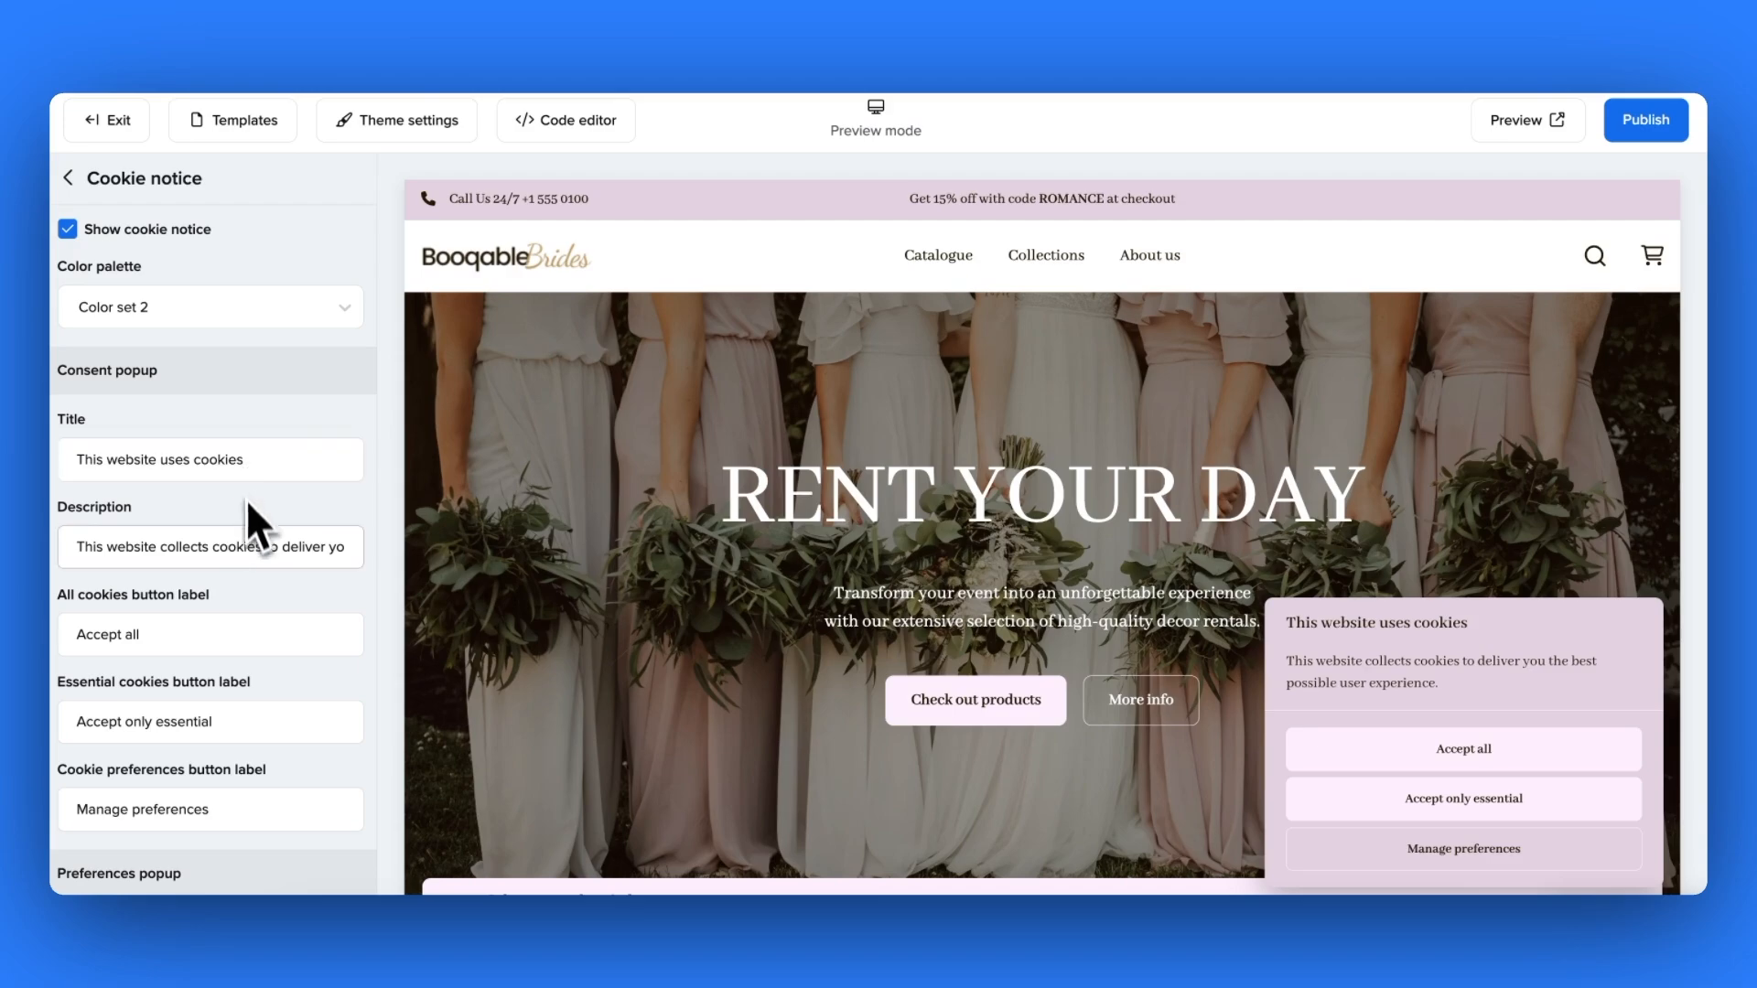
{"action": "left_click", "coordinate": [208, 460]}
{"action": "type", "text": "."}
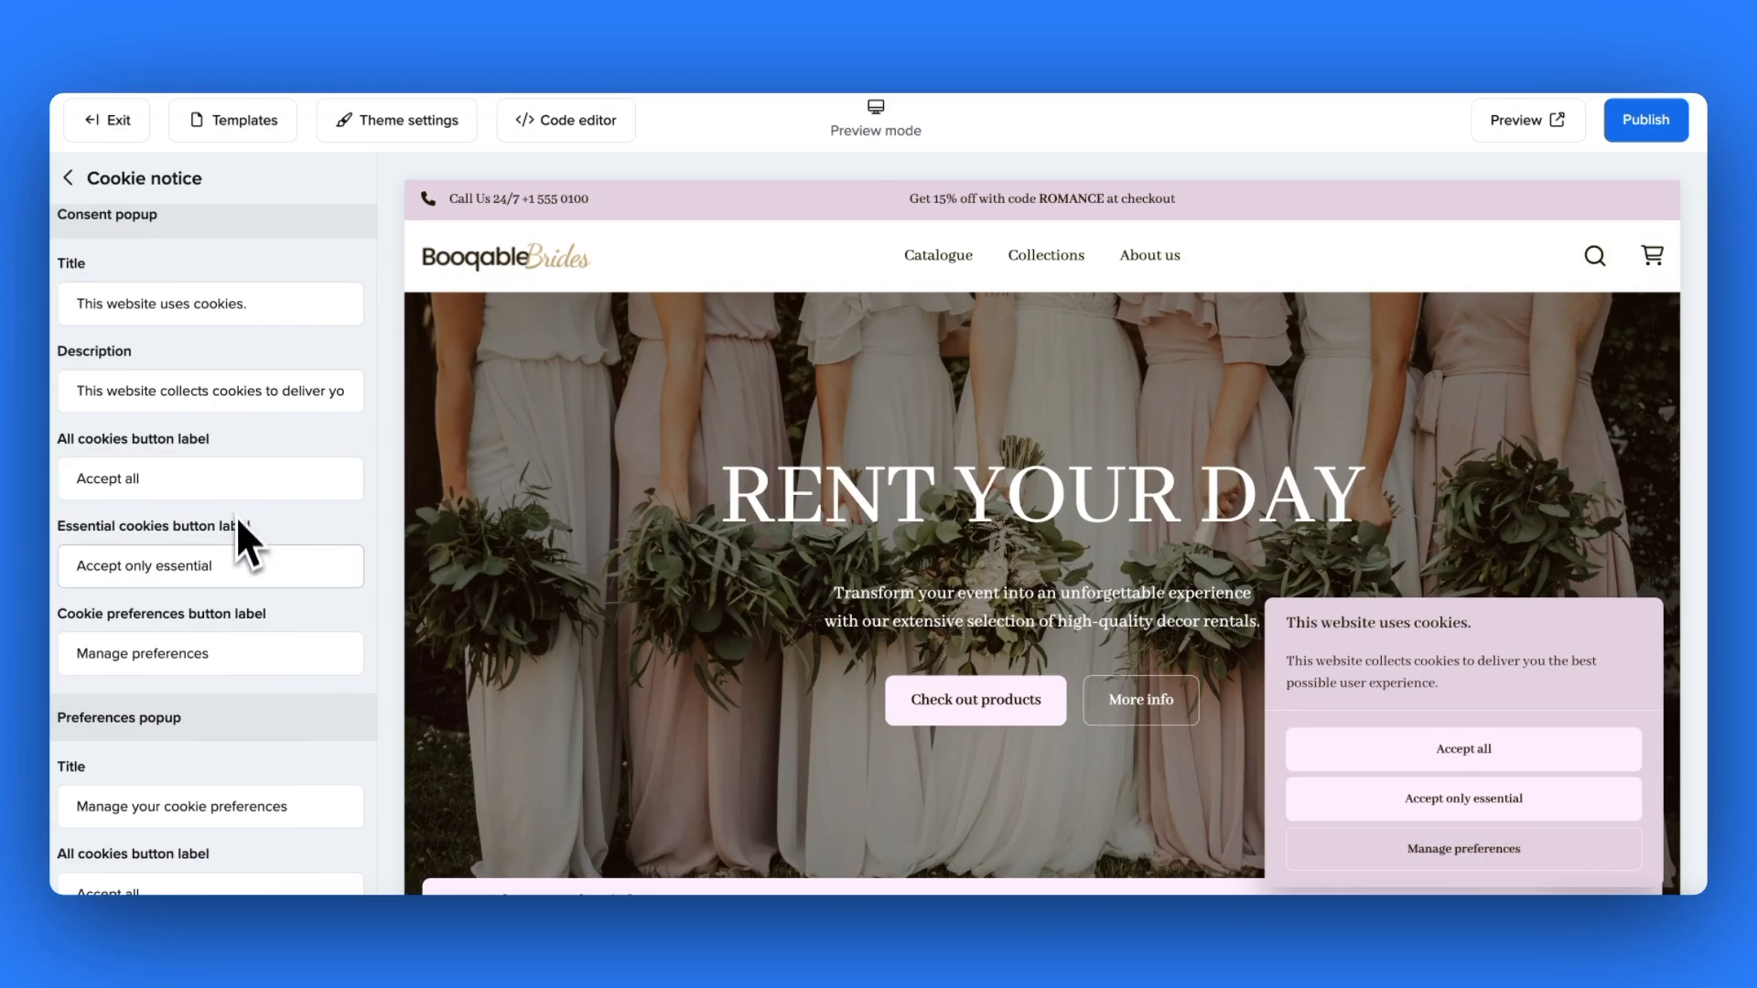
{"action": "scroll", "scroll_direction": "down", "scroll_amount": 3}
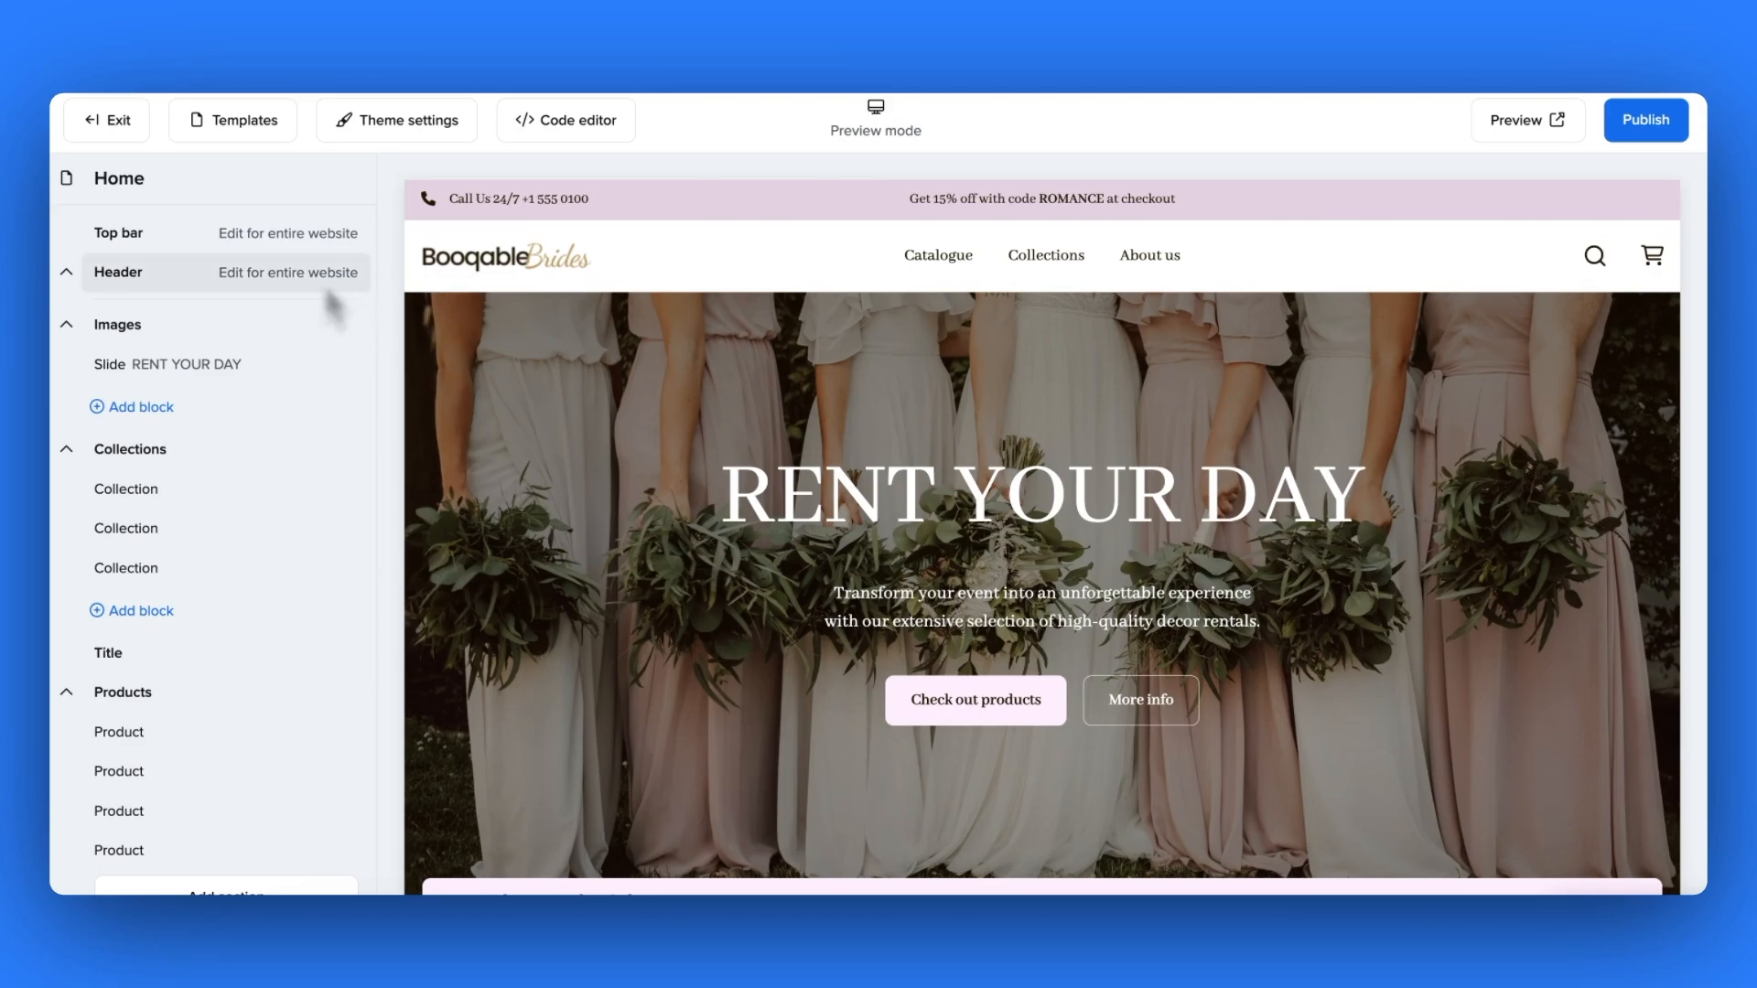
- Remove the header logo image and enter 'Elite Weddin' as the logo text
{"action": "left_click", "coordinate": [117, 273]}
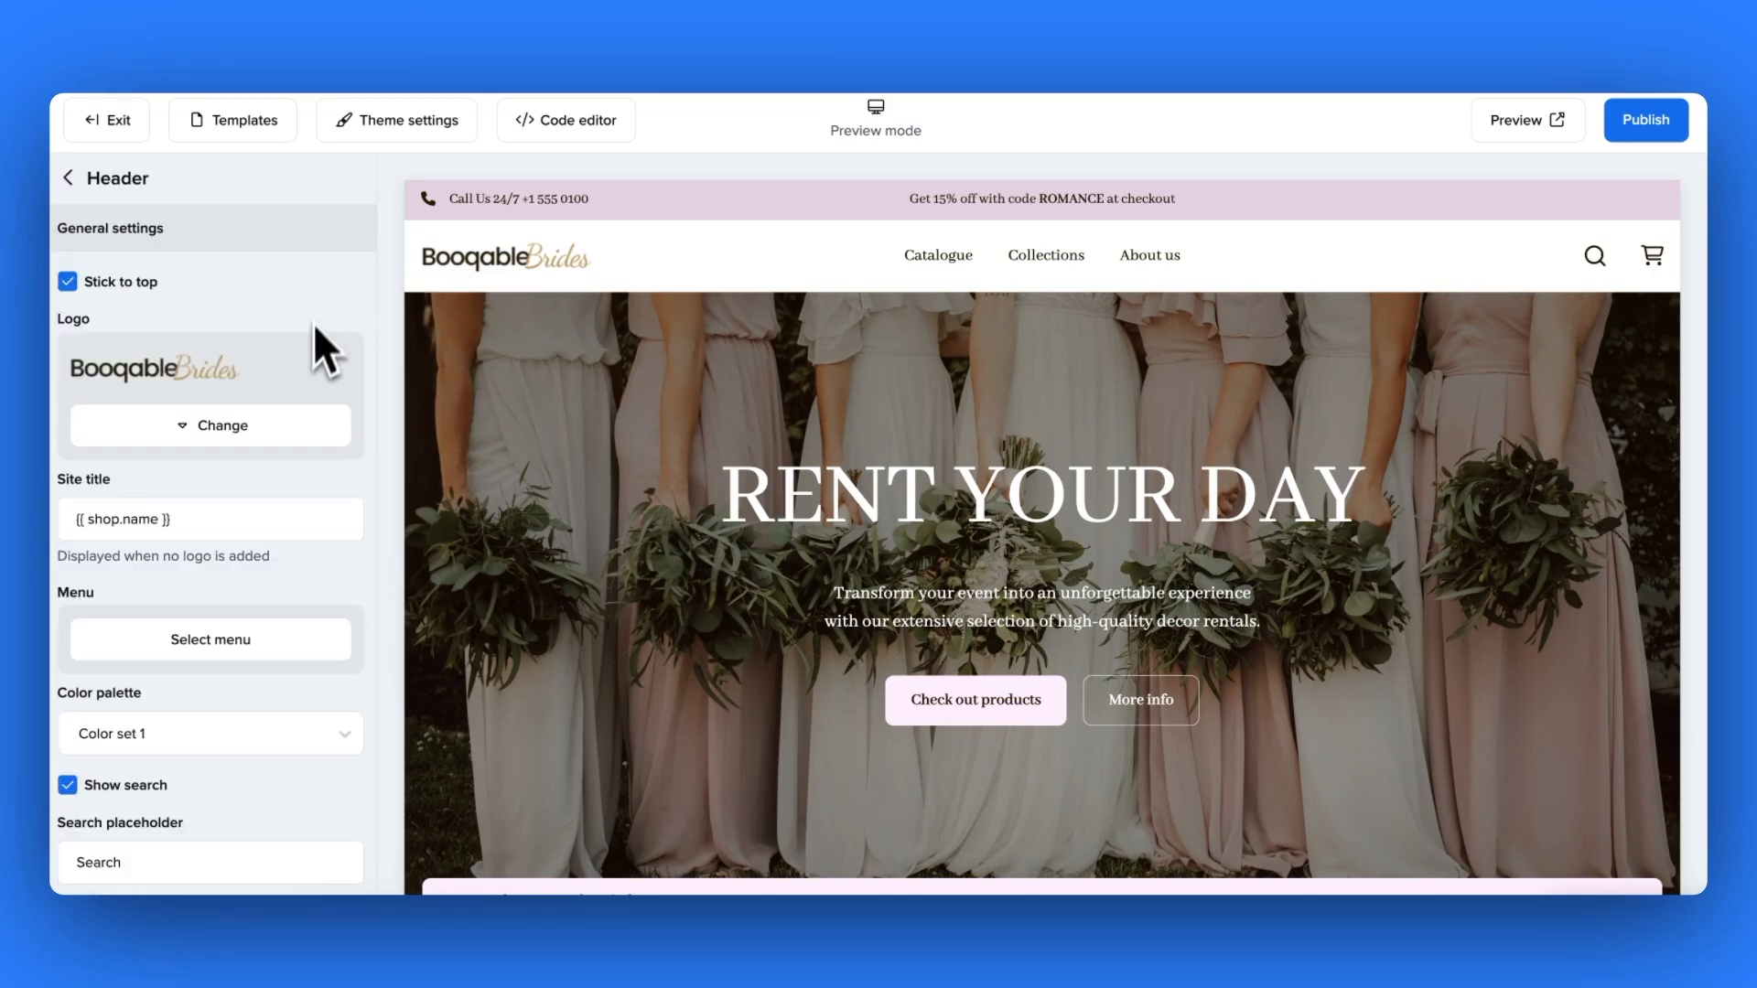
{"action": "left_click", "coordinate": [209, 425]}
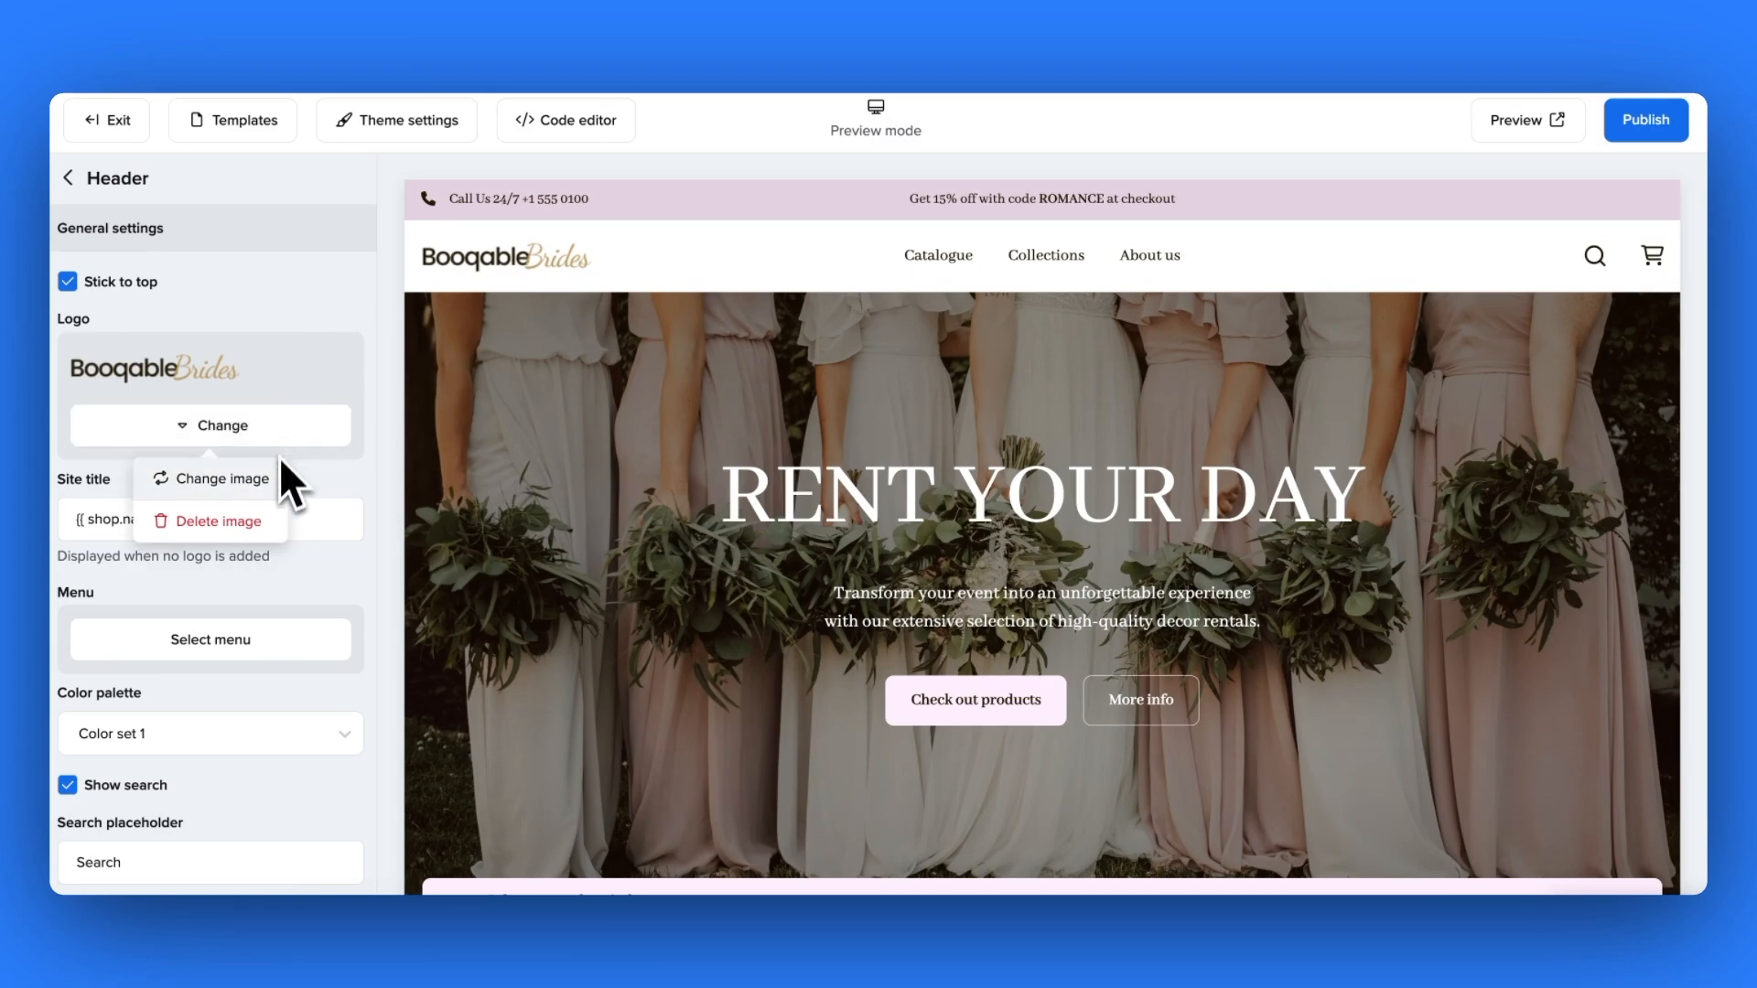
{"action": "left_click", "coordinate": [218, 522]}
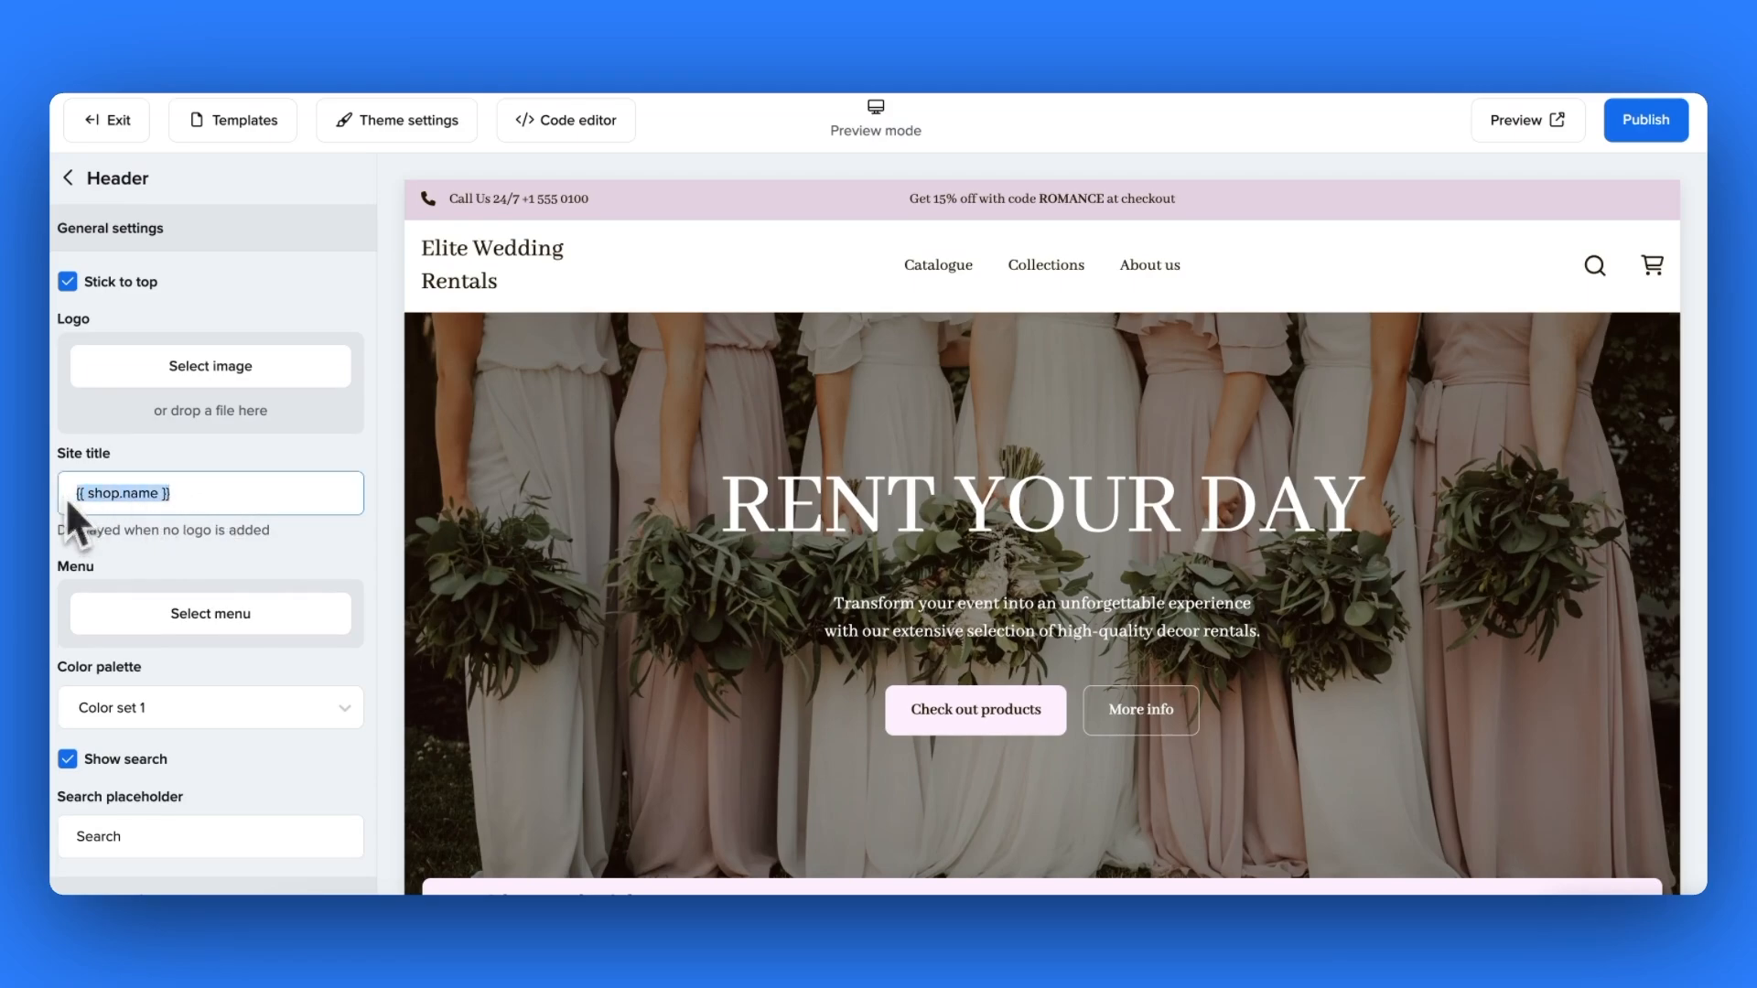
{"action": "type", "text": "Elite Weddings"}
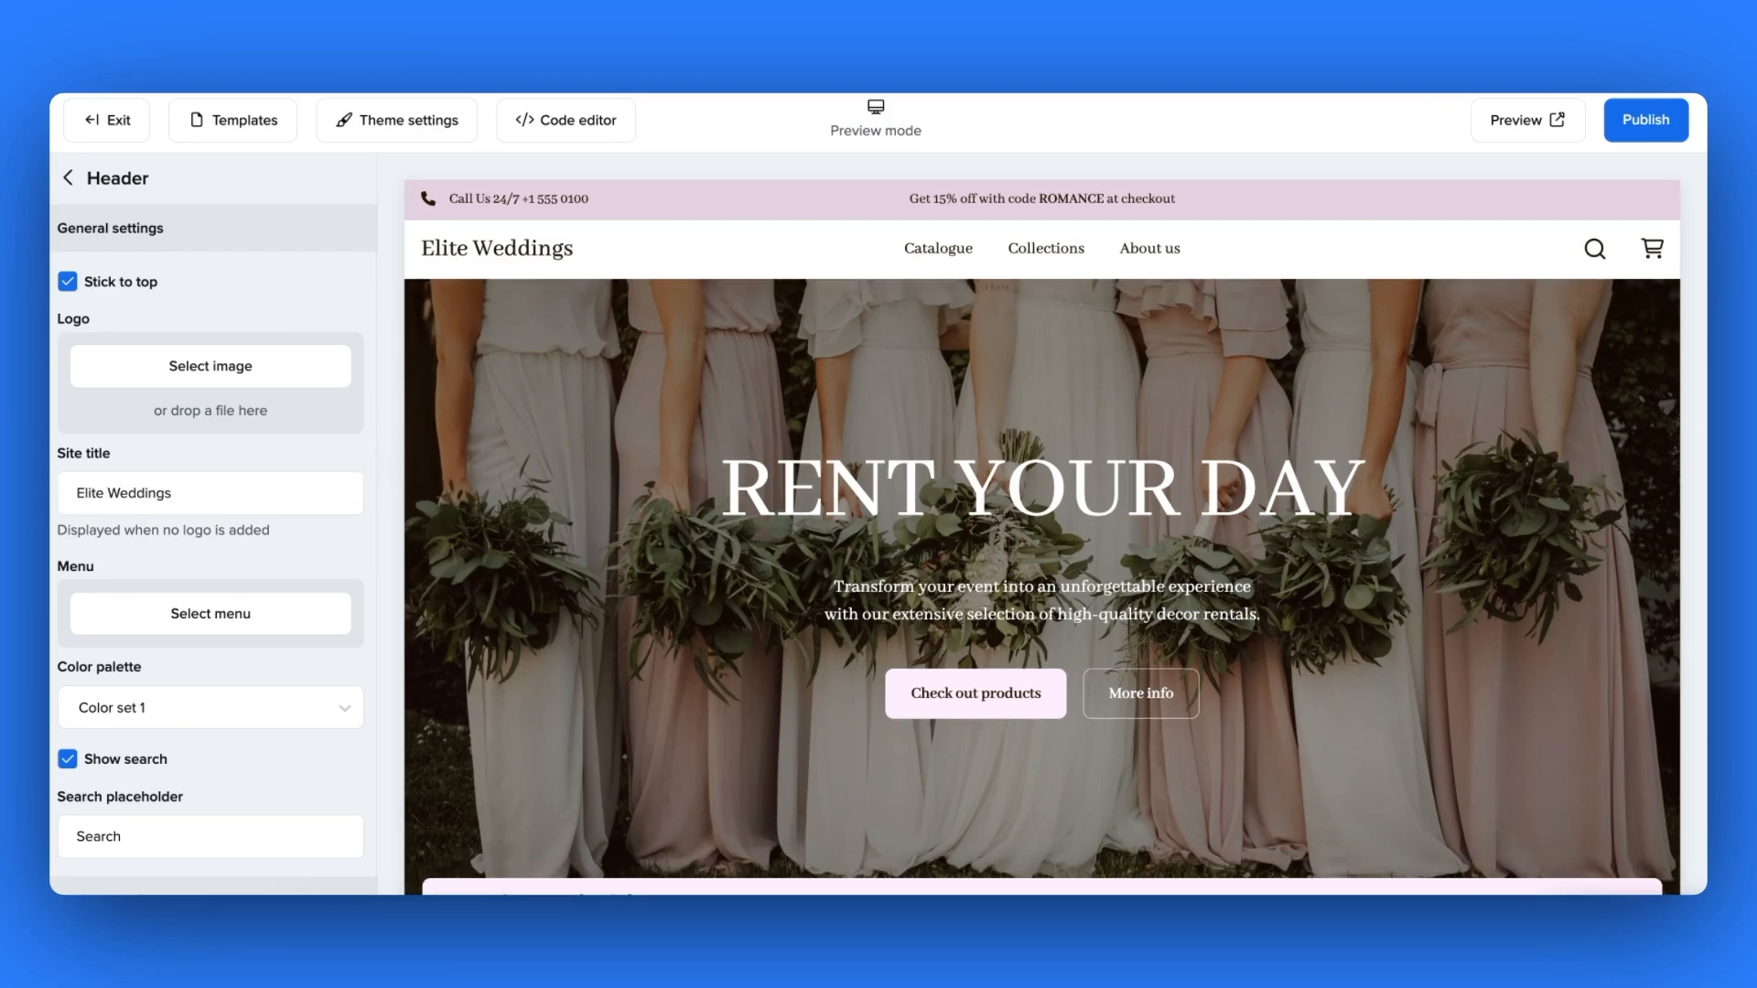
{"action": "mouse_move", "coordinate": [390, 476]}
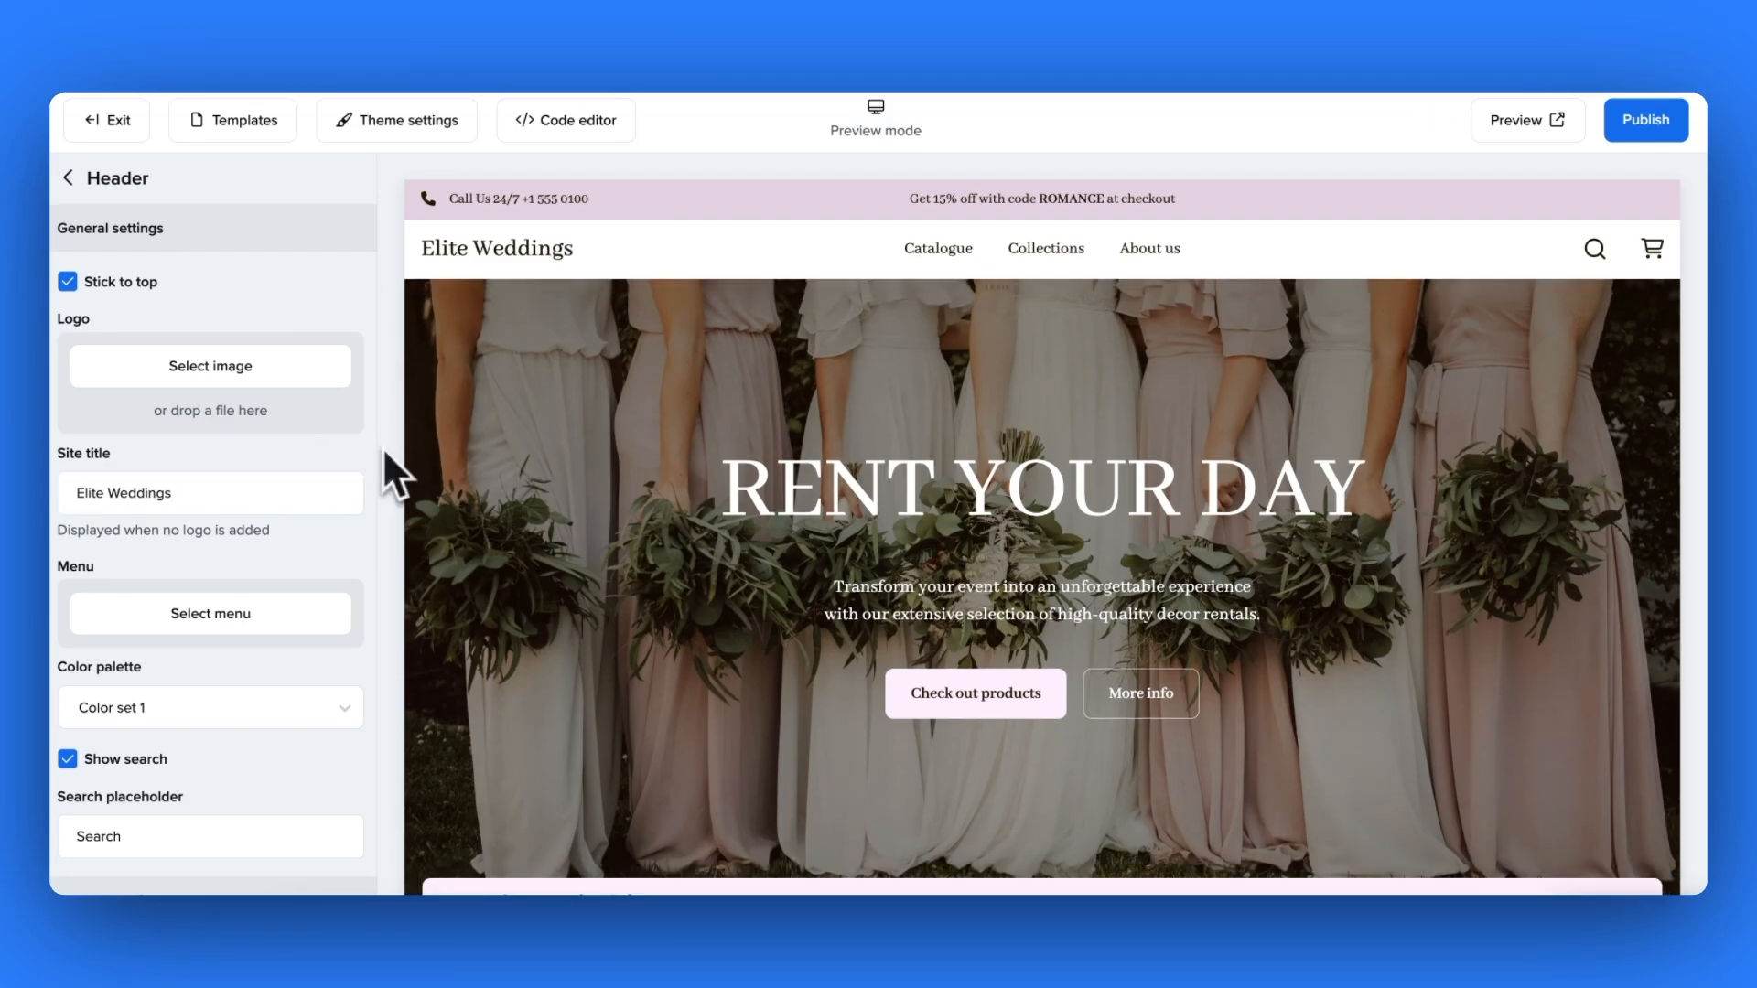
- Keep the header sticky and set its colour palette to Color set 1
{"action": "left_click", "coordinate": [67, 282]}
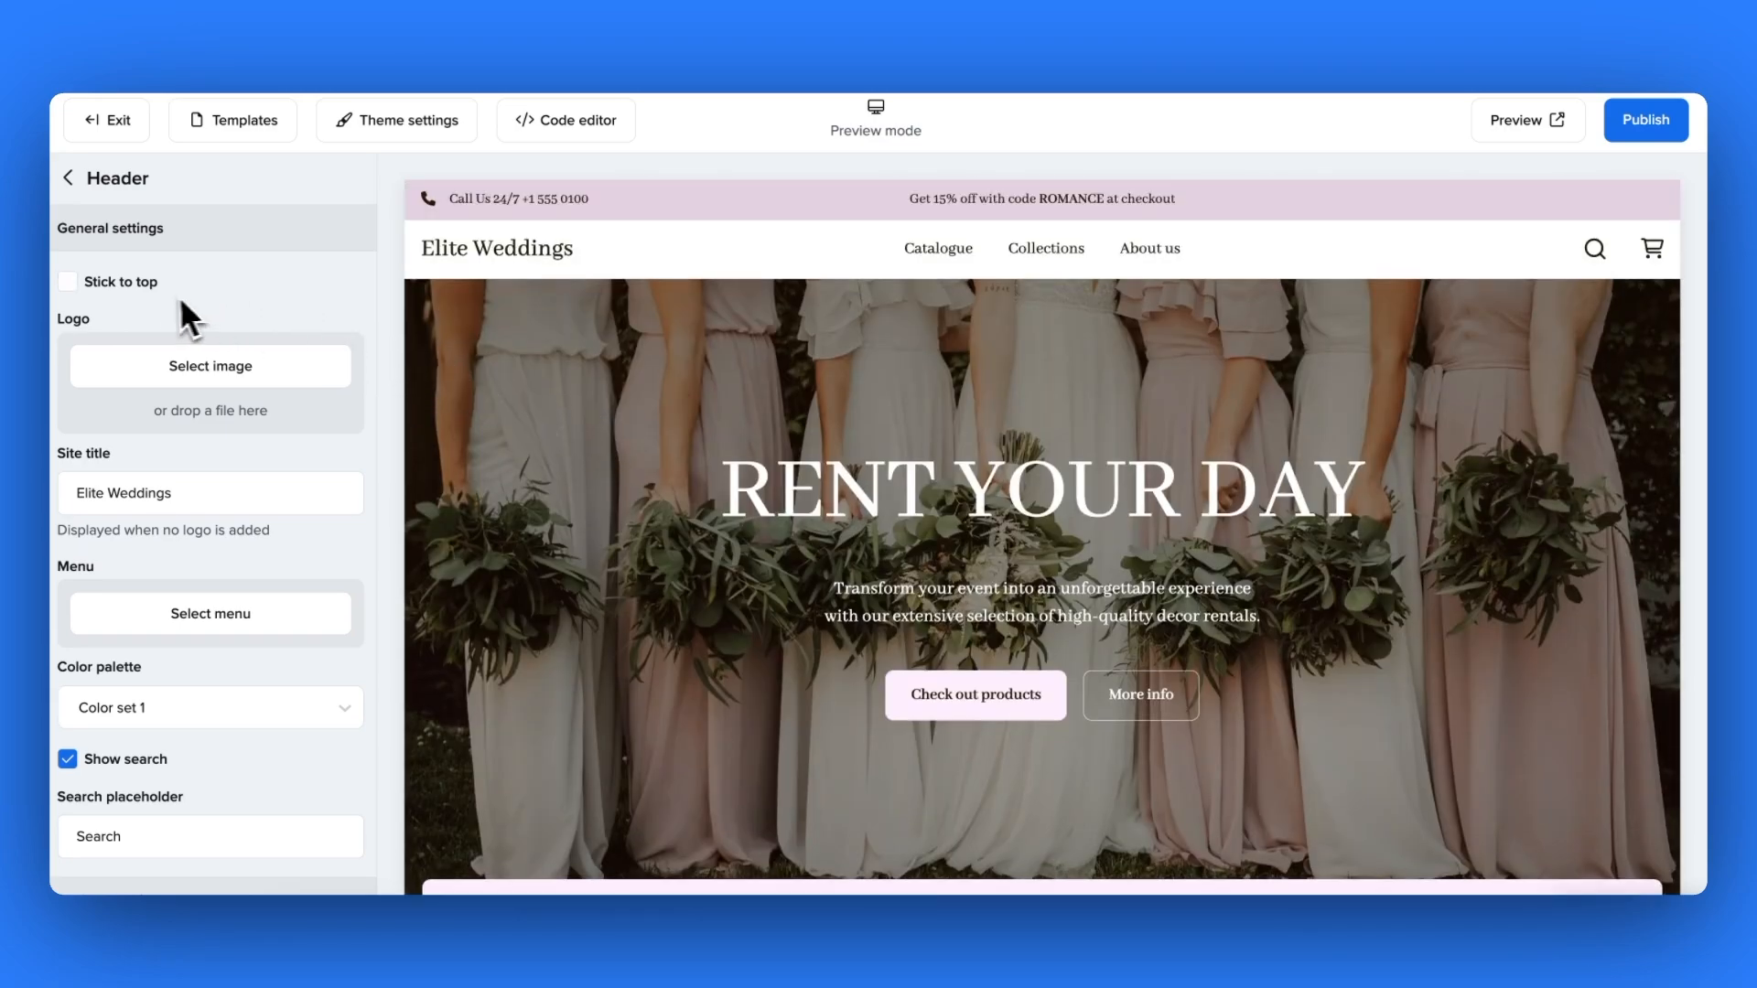
{"action": "left_click", "coordinate": [68, 282]}
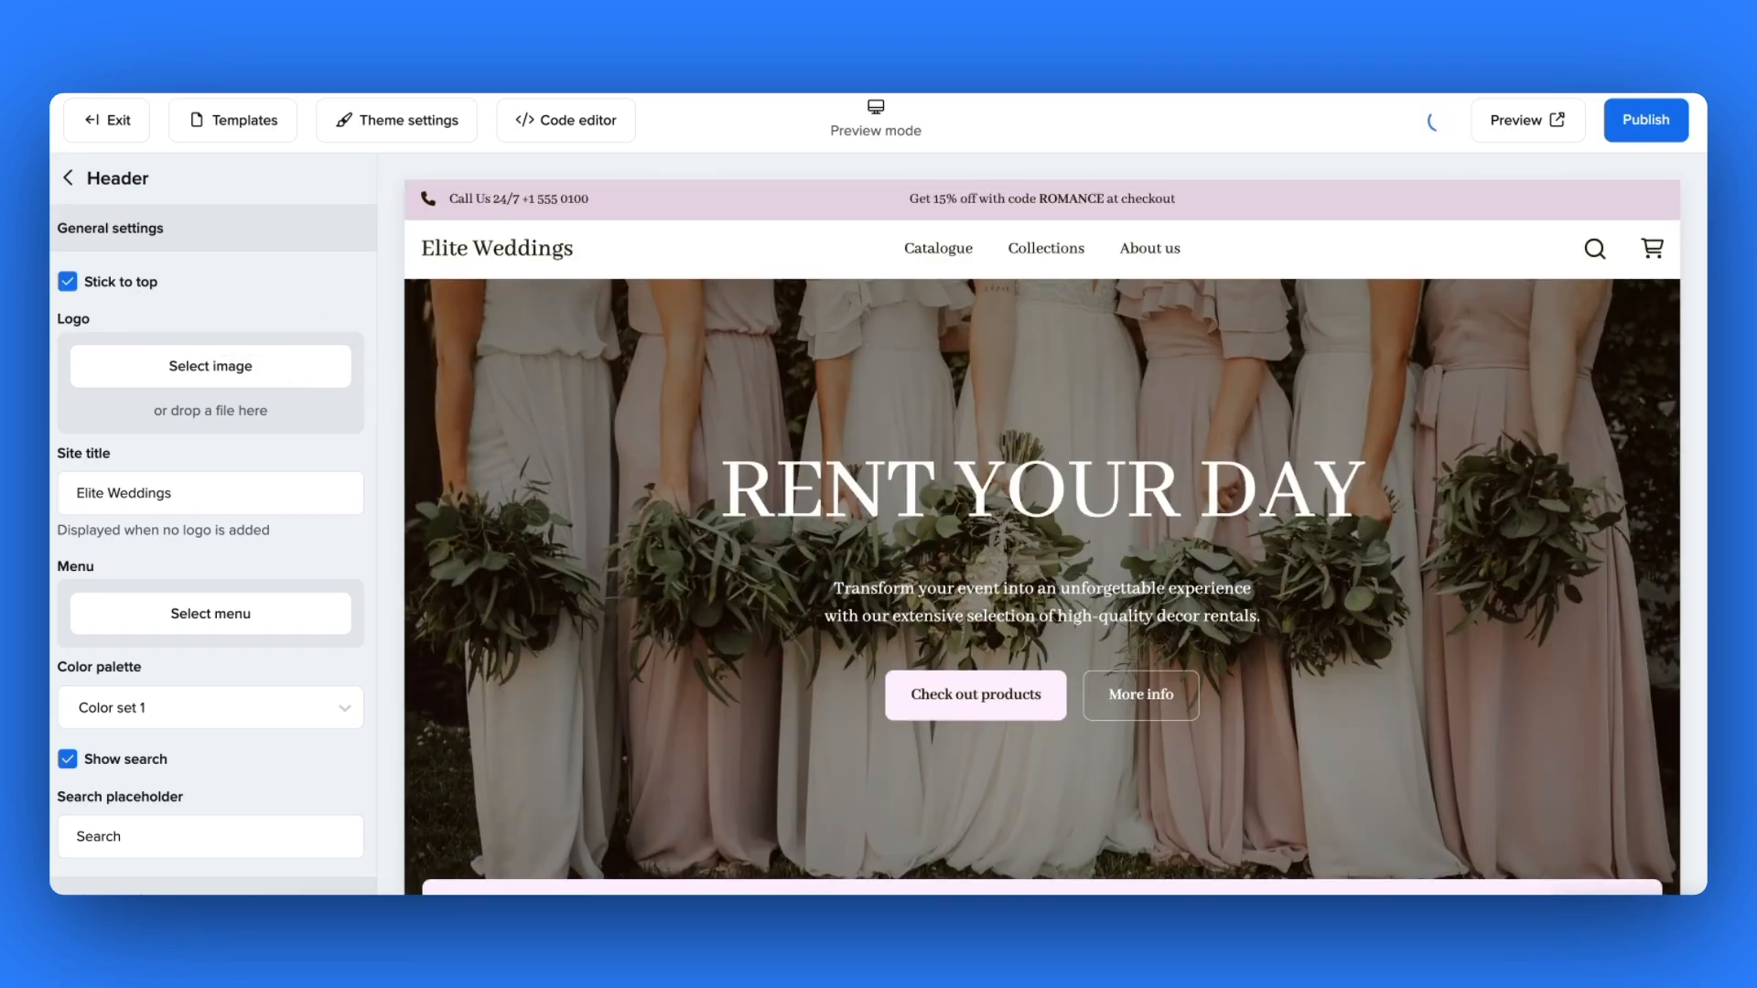
{"action": "scroll", "scroll_direction": "down", "scroll_amount": 3}
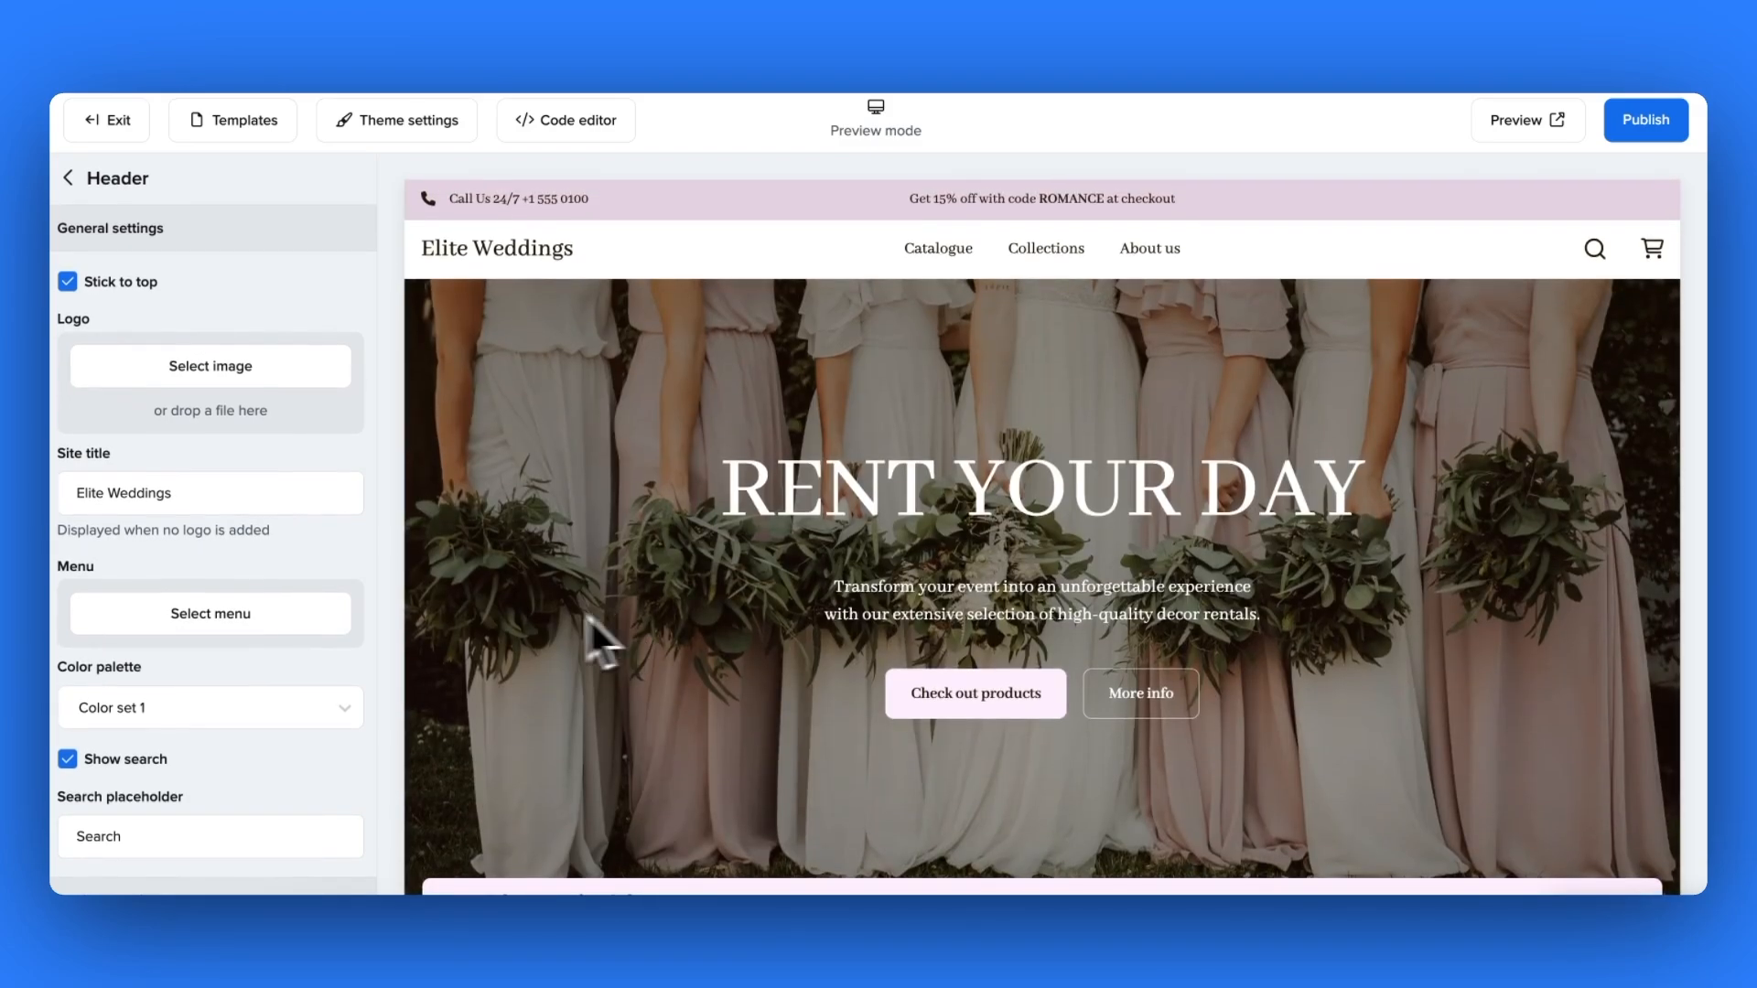
{"action": "left_click", "coordinate": [209, 366]}
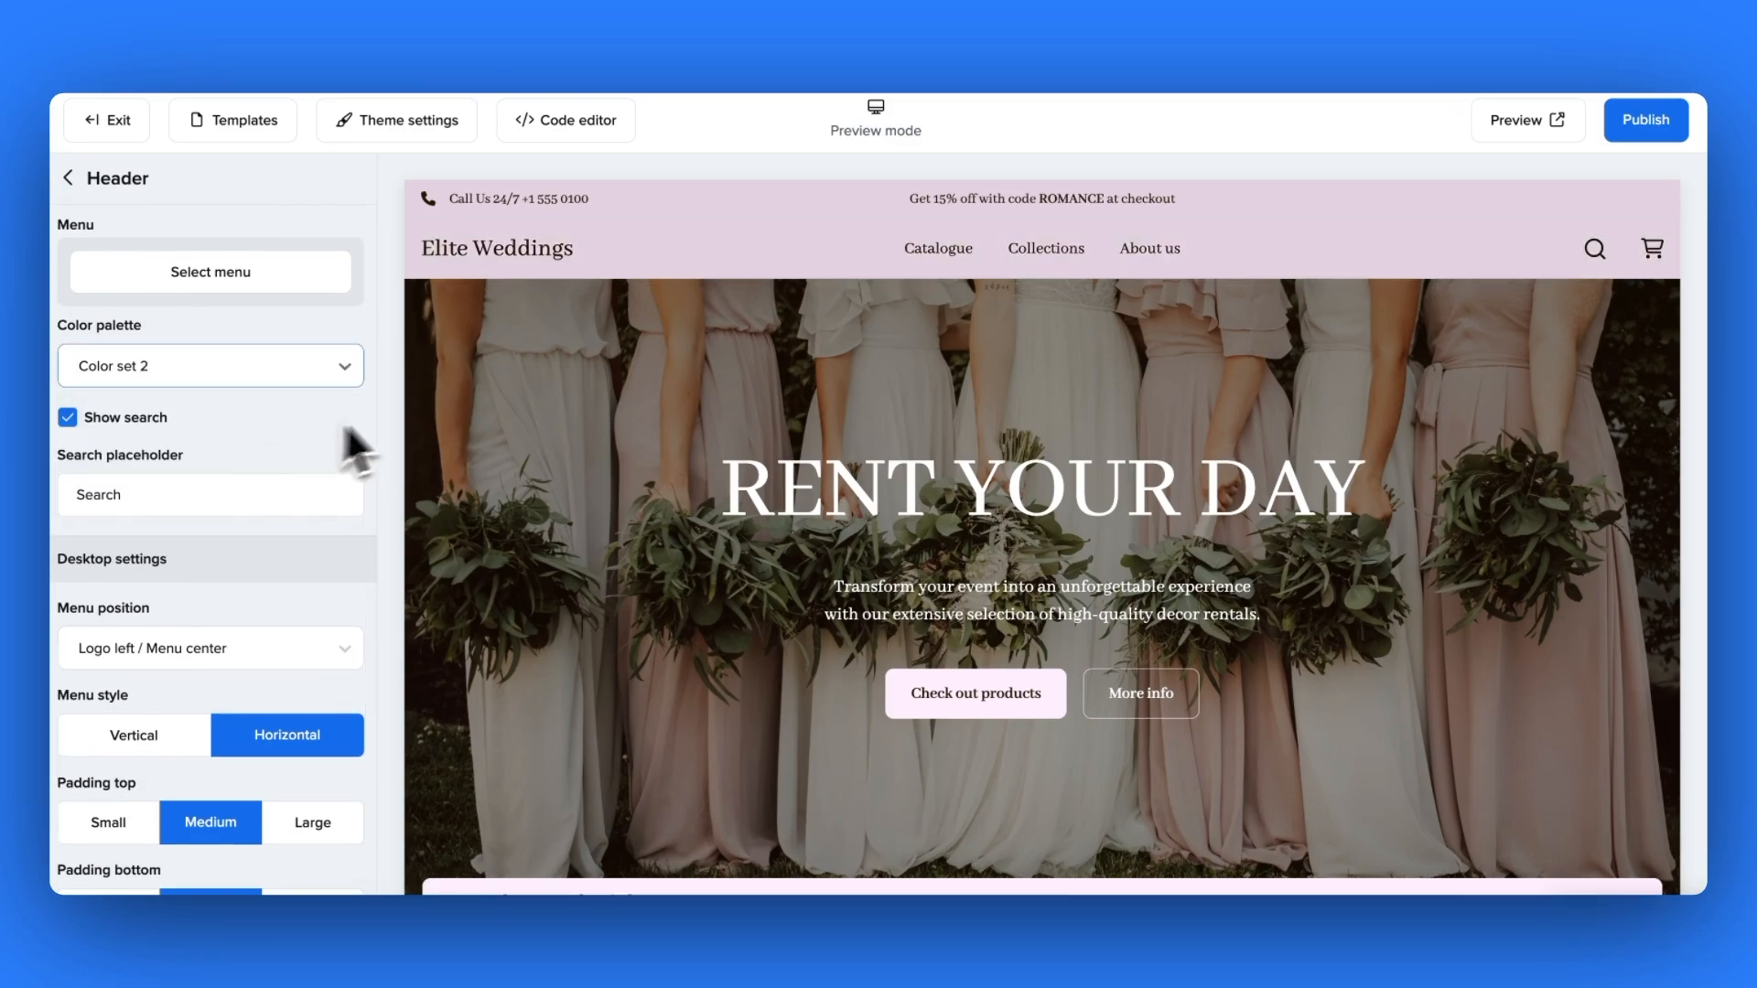
{"action": "left_click", "coordinate": [209, 366]}
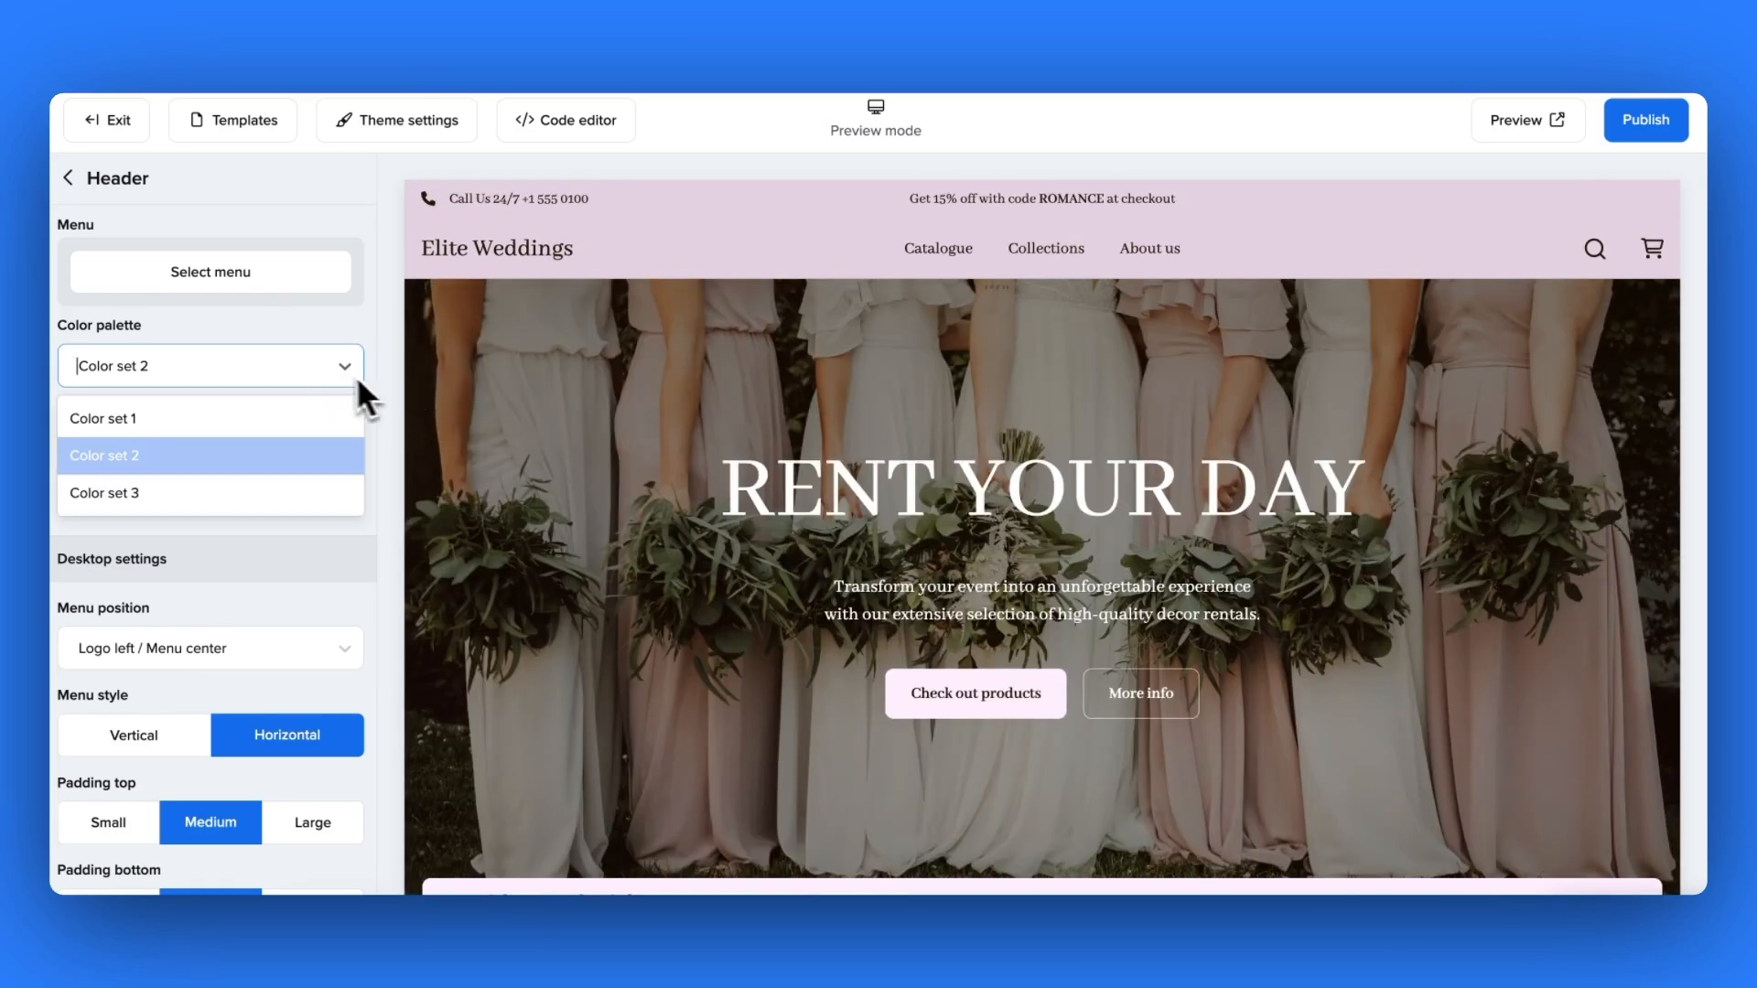
{"action": "left_click", "coordinate": [103, 418]}
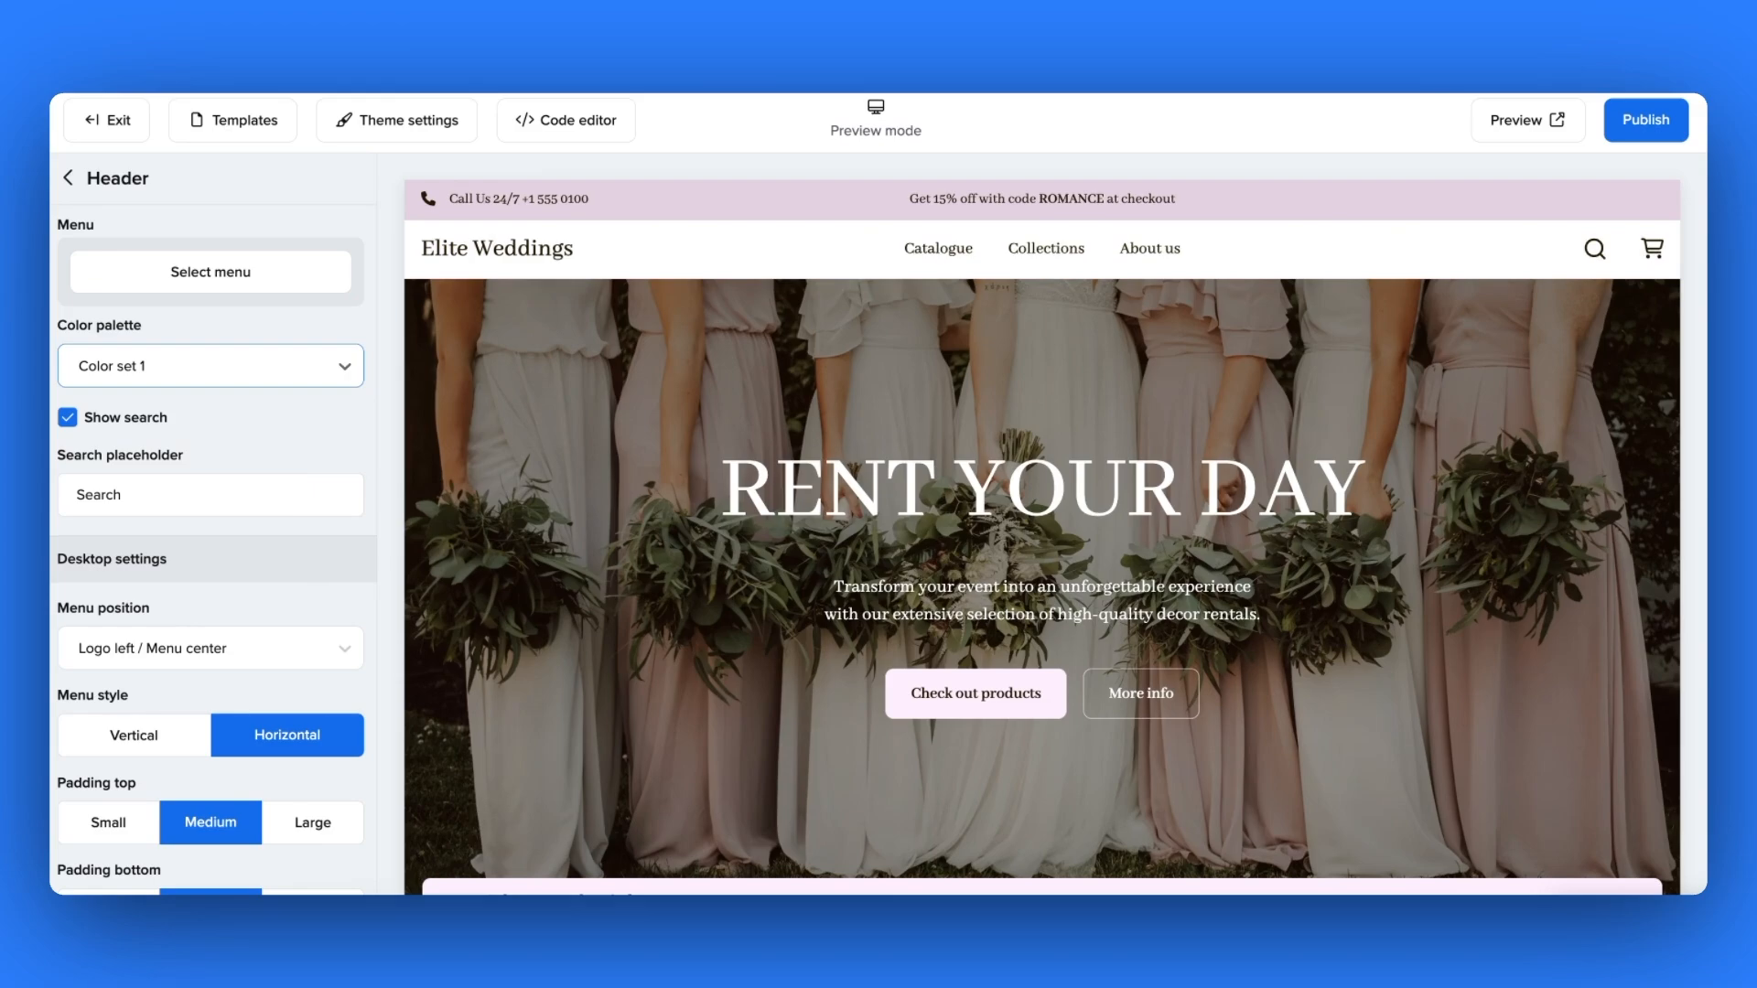
{"action": "mouse_move", "coordinate": [1556, 302]}
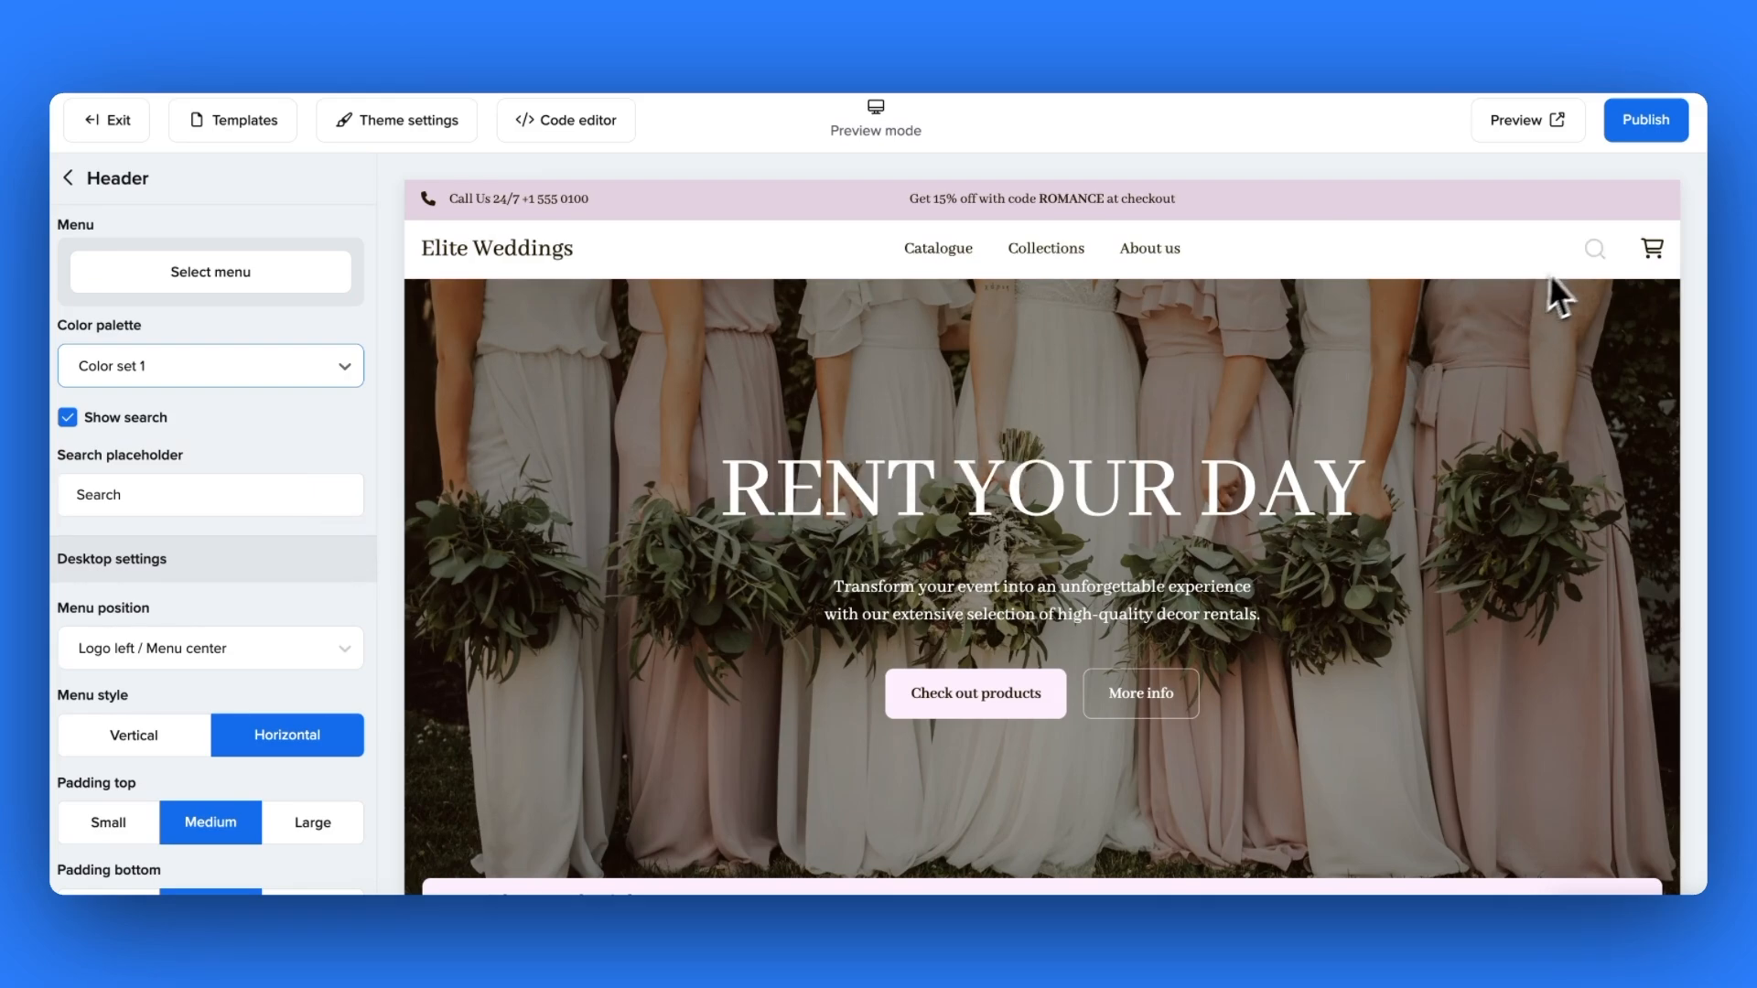
- Preview the 'Search for a product' search bar and set Menu position to Logo left / Menu right
{"action": "left_click", "coordinate": [1594, 249]}
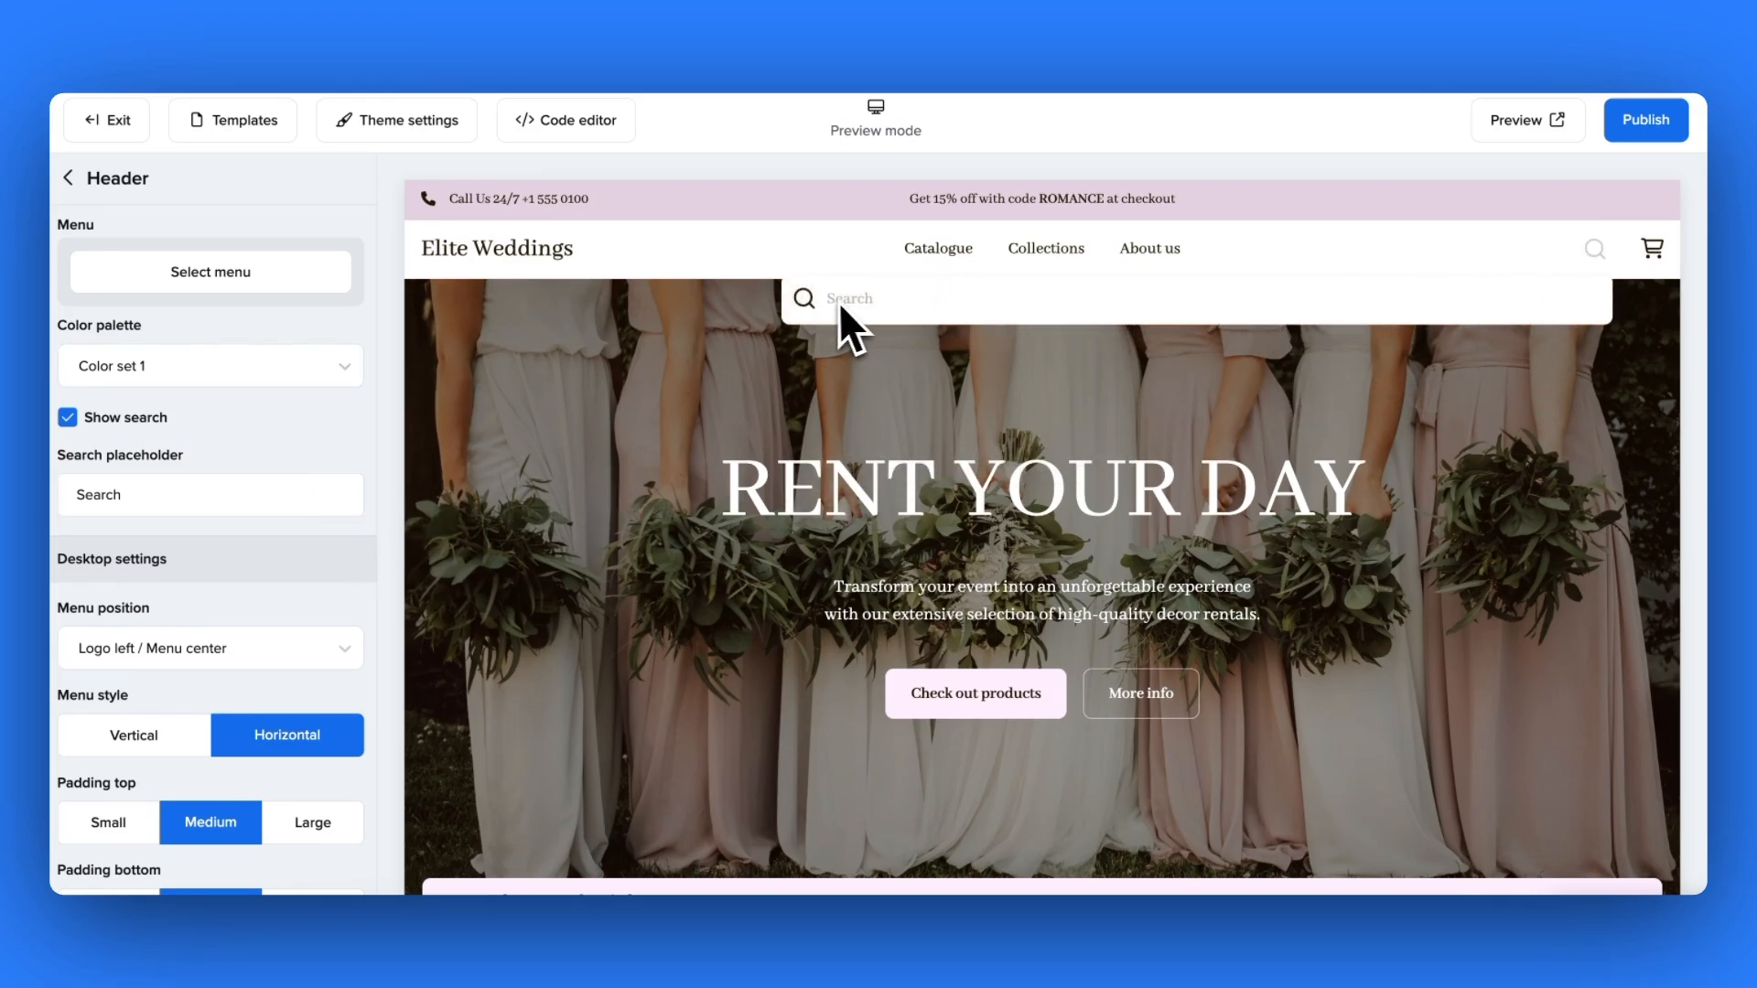
{"action": "mouse_move", "coordinate": [611, 353]}
{"action": "type", "text": " for a product"}
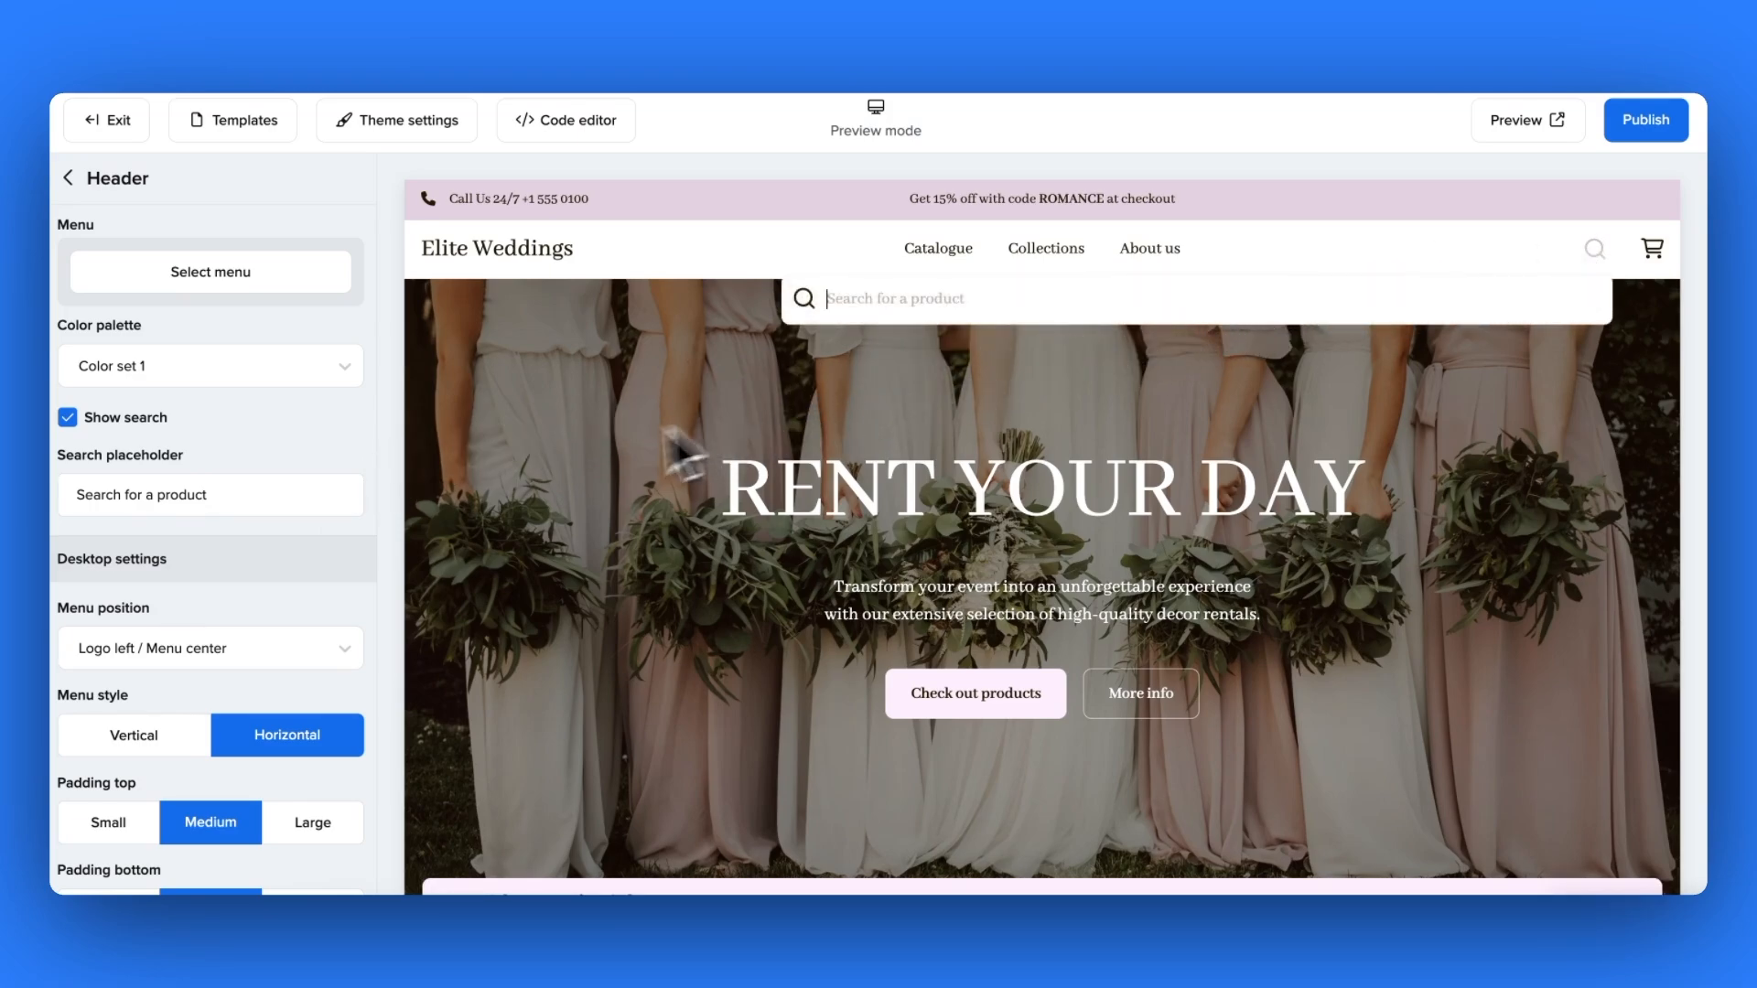
{"action": "left_click", "coordinate": [209, 648]}
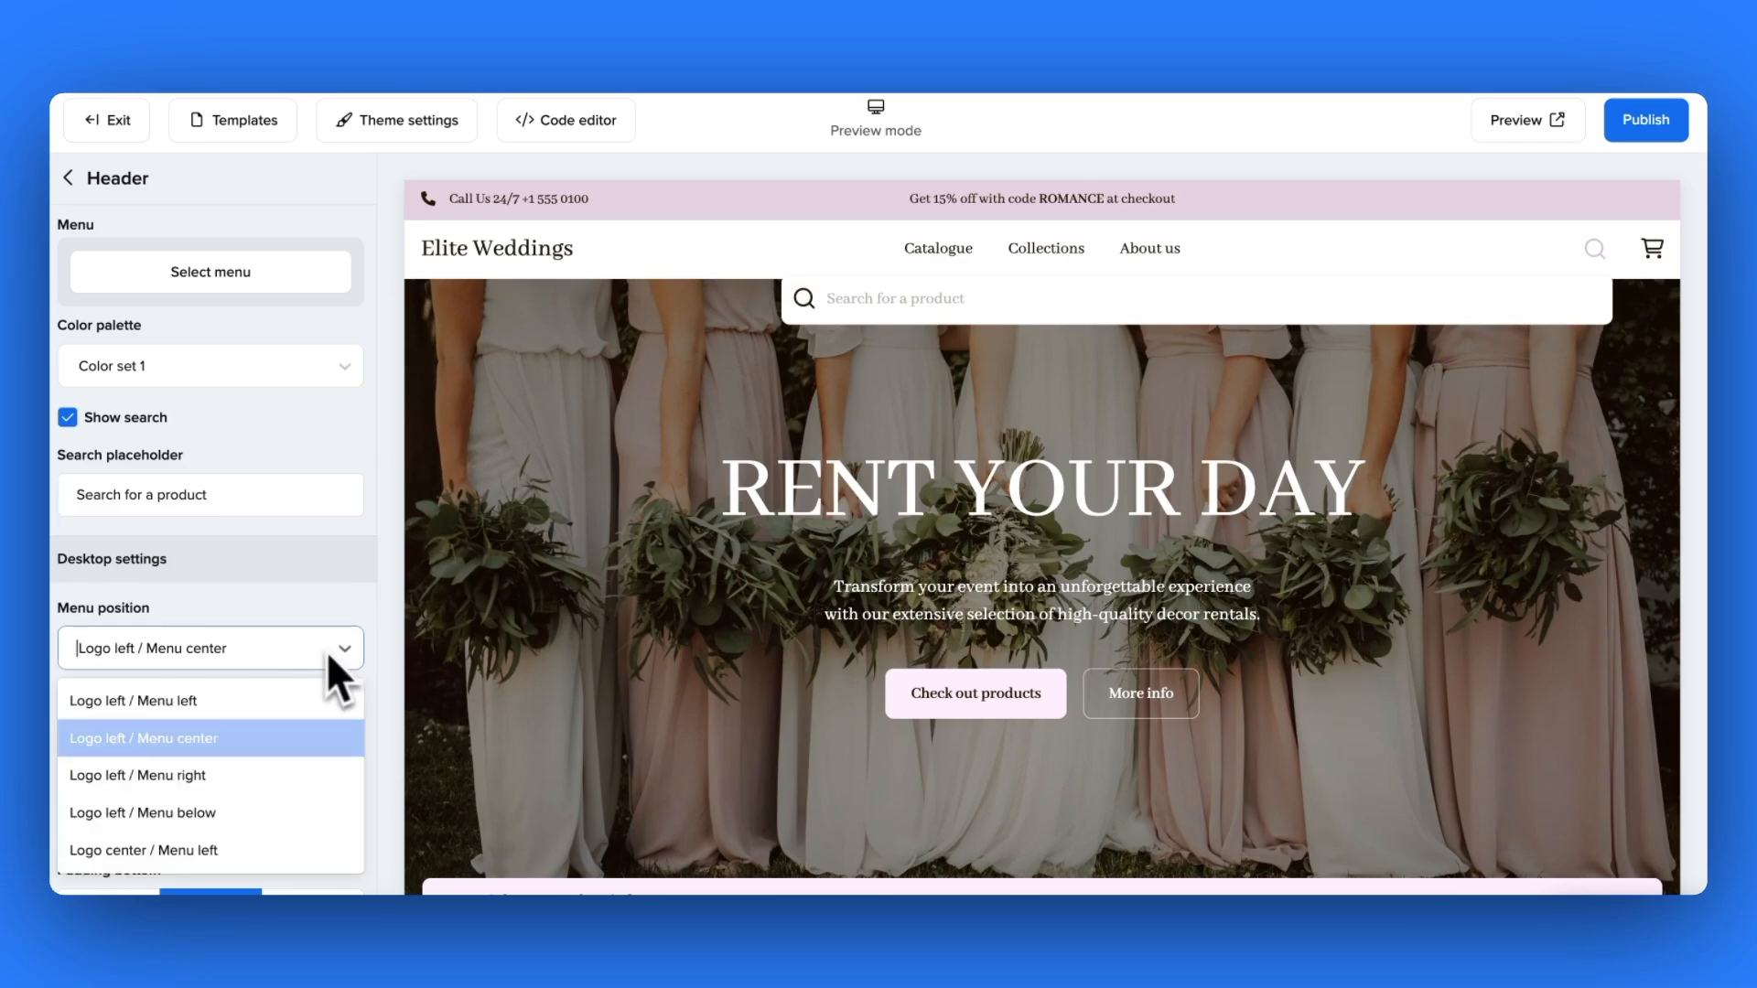
{"action": "left_click", "coordinate": [139, 774]}
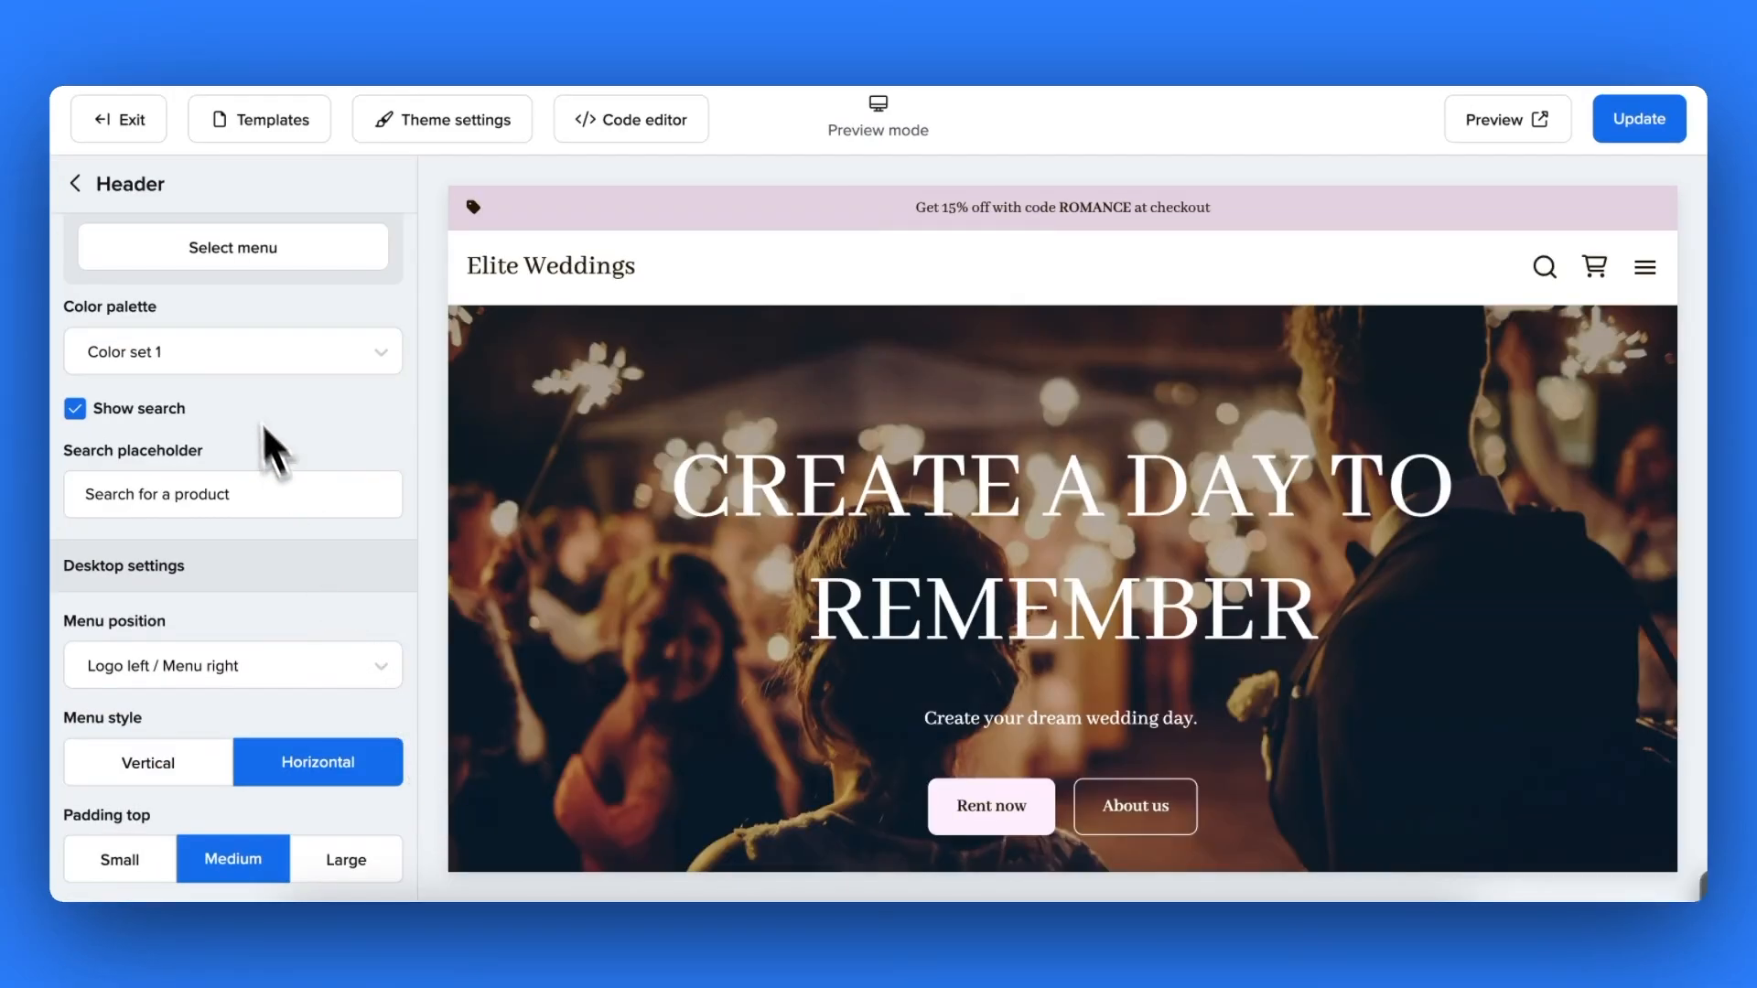
{"action": "left_click", "coordinate": [73, 183]}
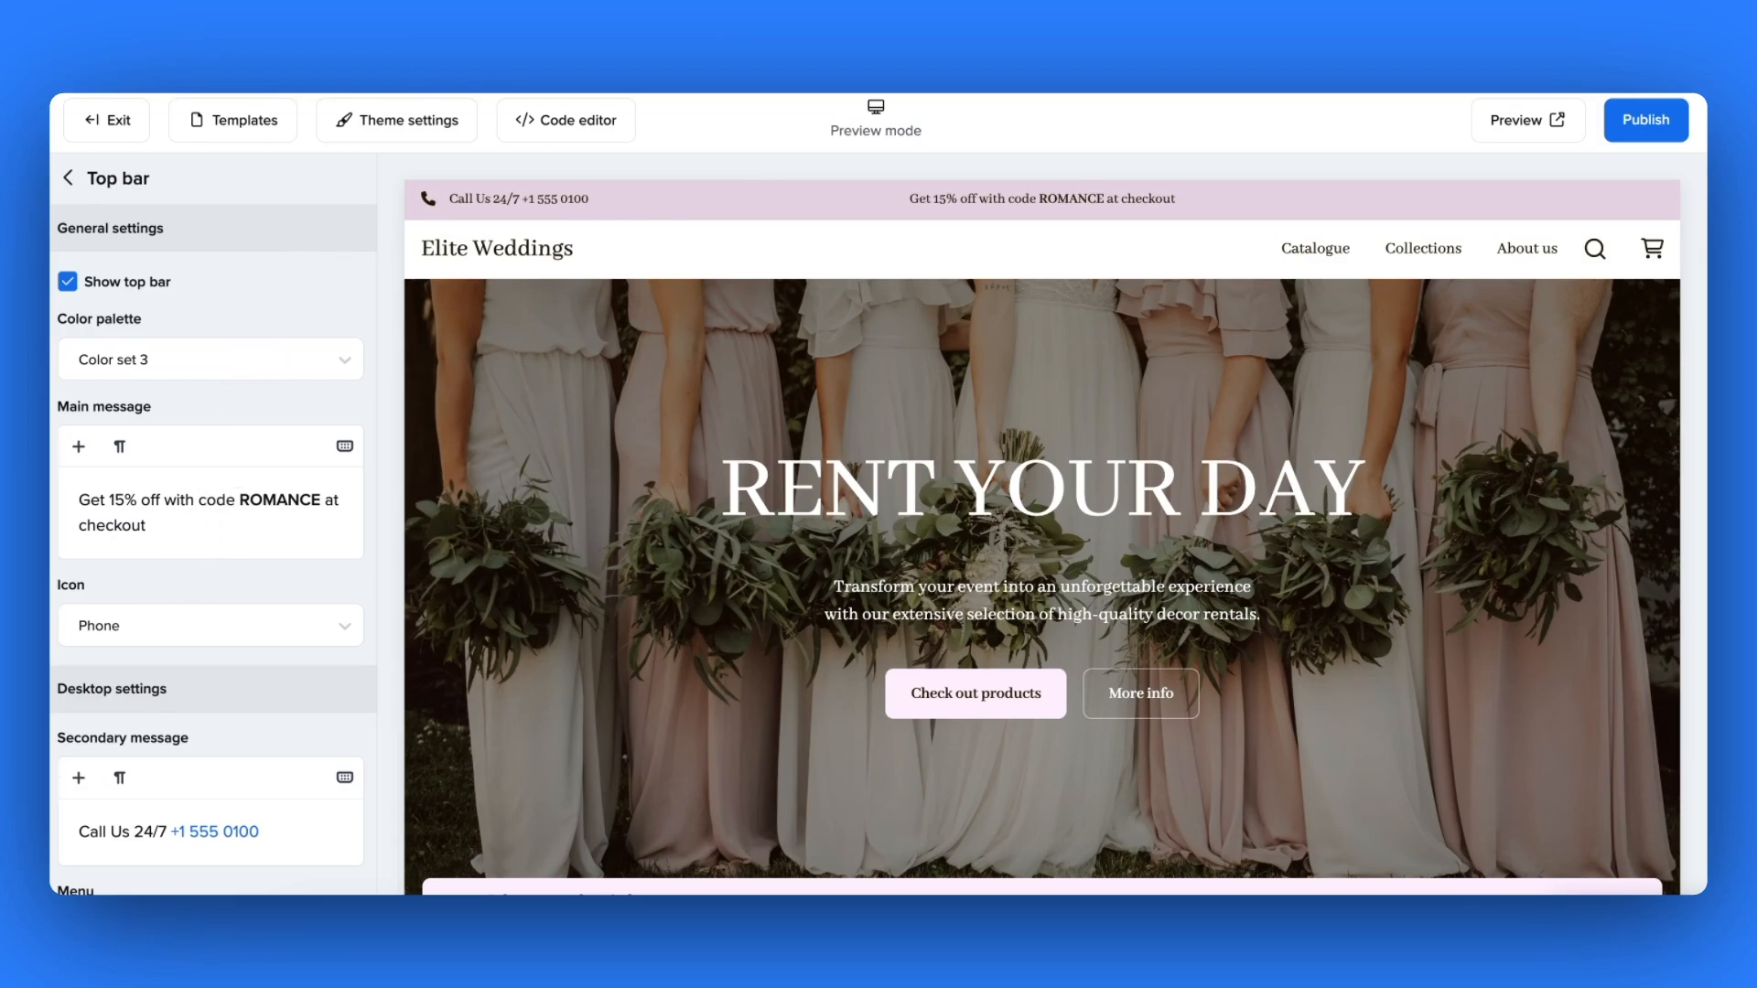
{"action": "mouse_move", "coordinate": [179, 527]}
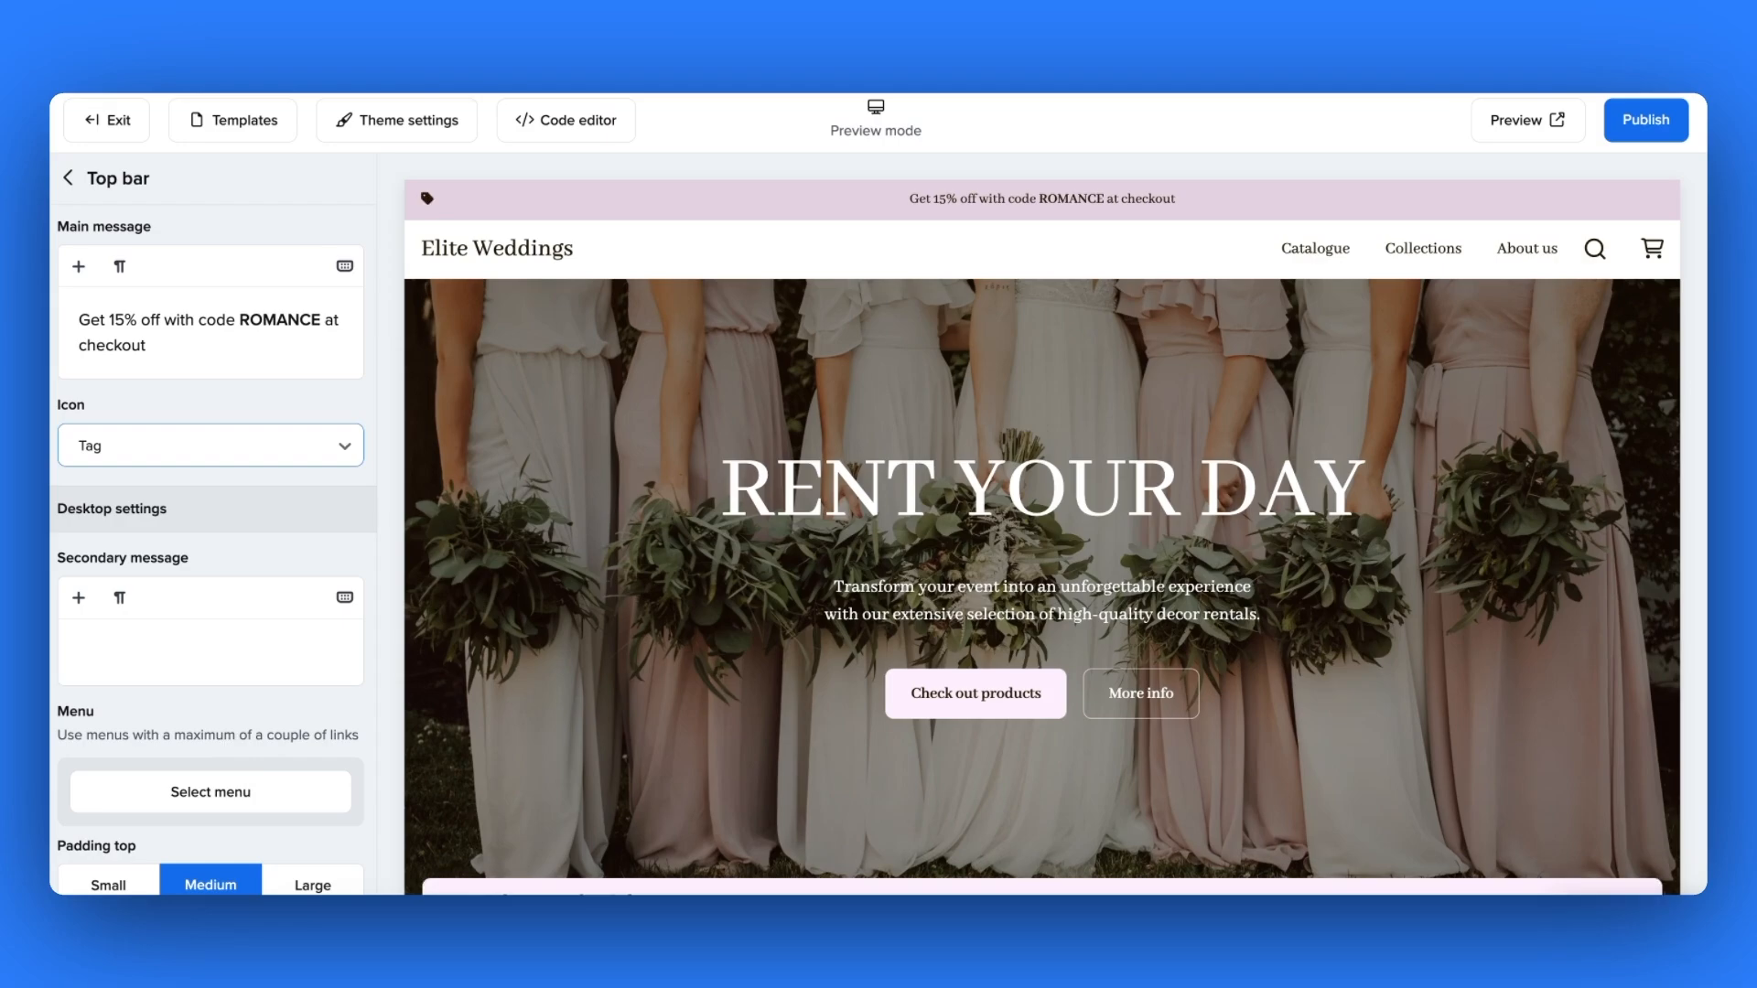
- Try Color set 2 on the top bar, then return it to the pink Color set 3
{"action": "left_click", "coordinate": [209, 358]}
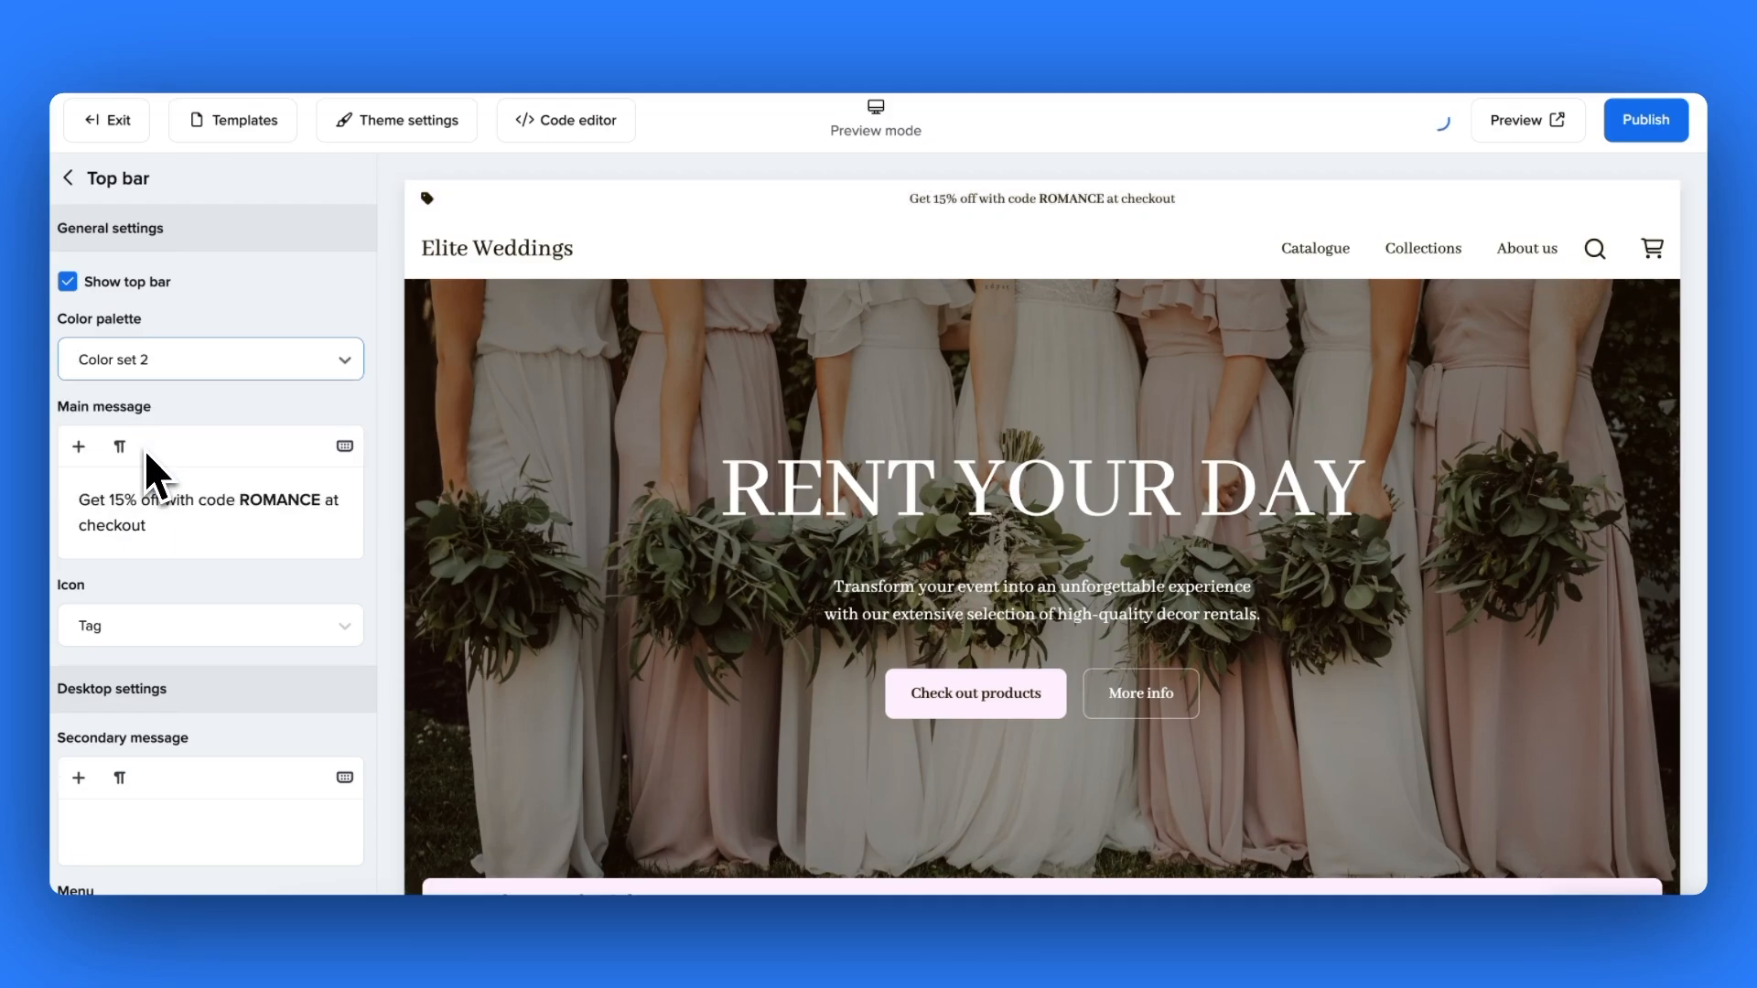
{"action": "left_click", "coordinate": [209, 359]}
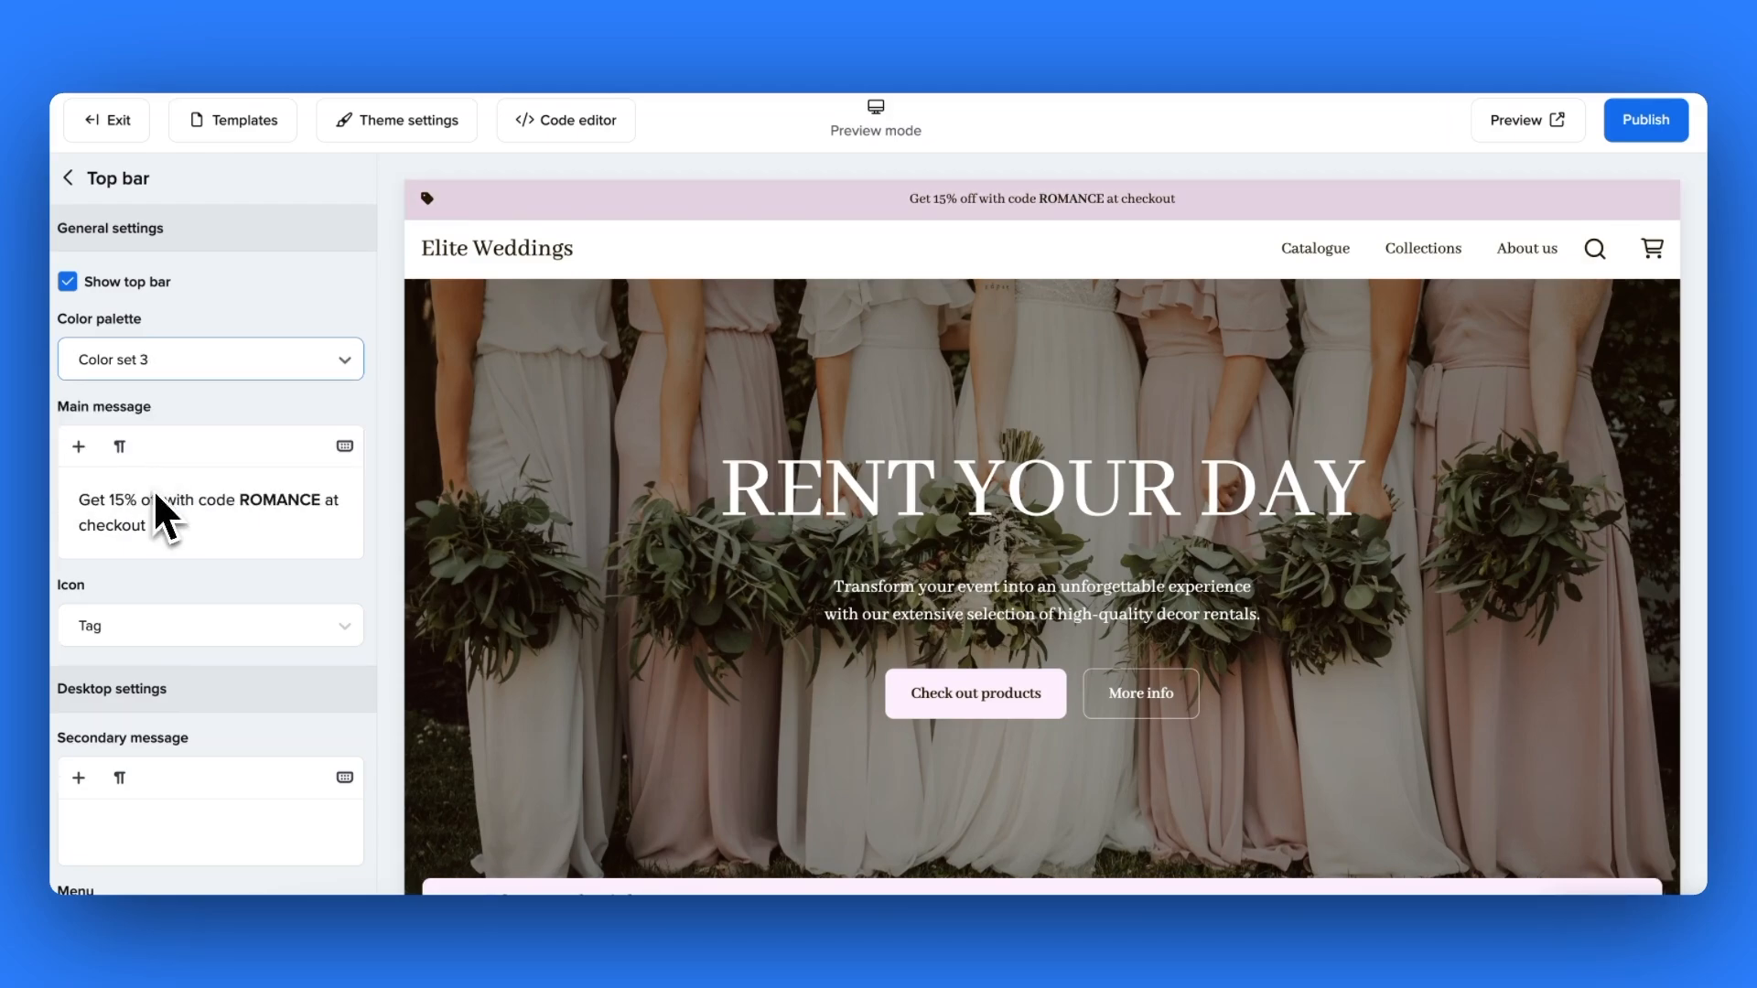
{"action": "left_click", "coordinate": [67, 178]}
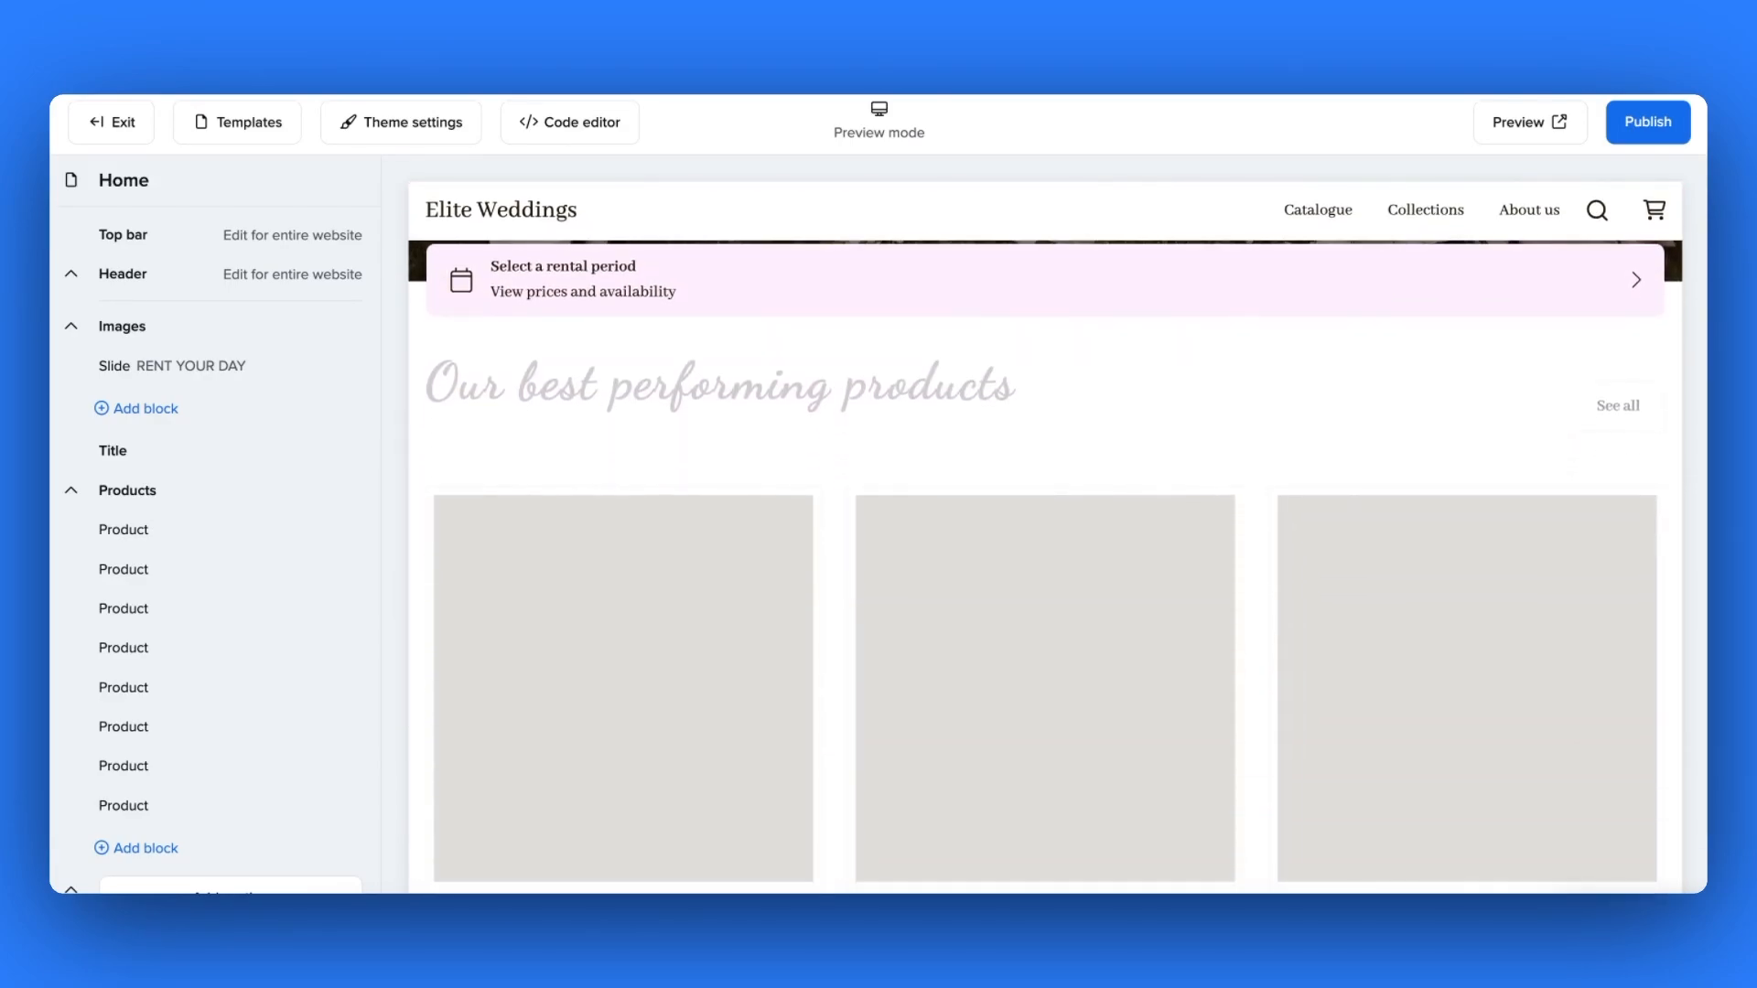
- Remove the FAQ Accordion section from the Home page section list
{"action": "scroll", "scroll_direction": "down", "scroll_amount": 3}
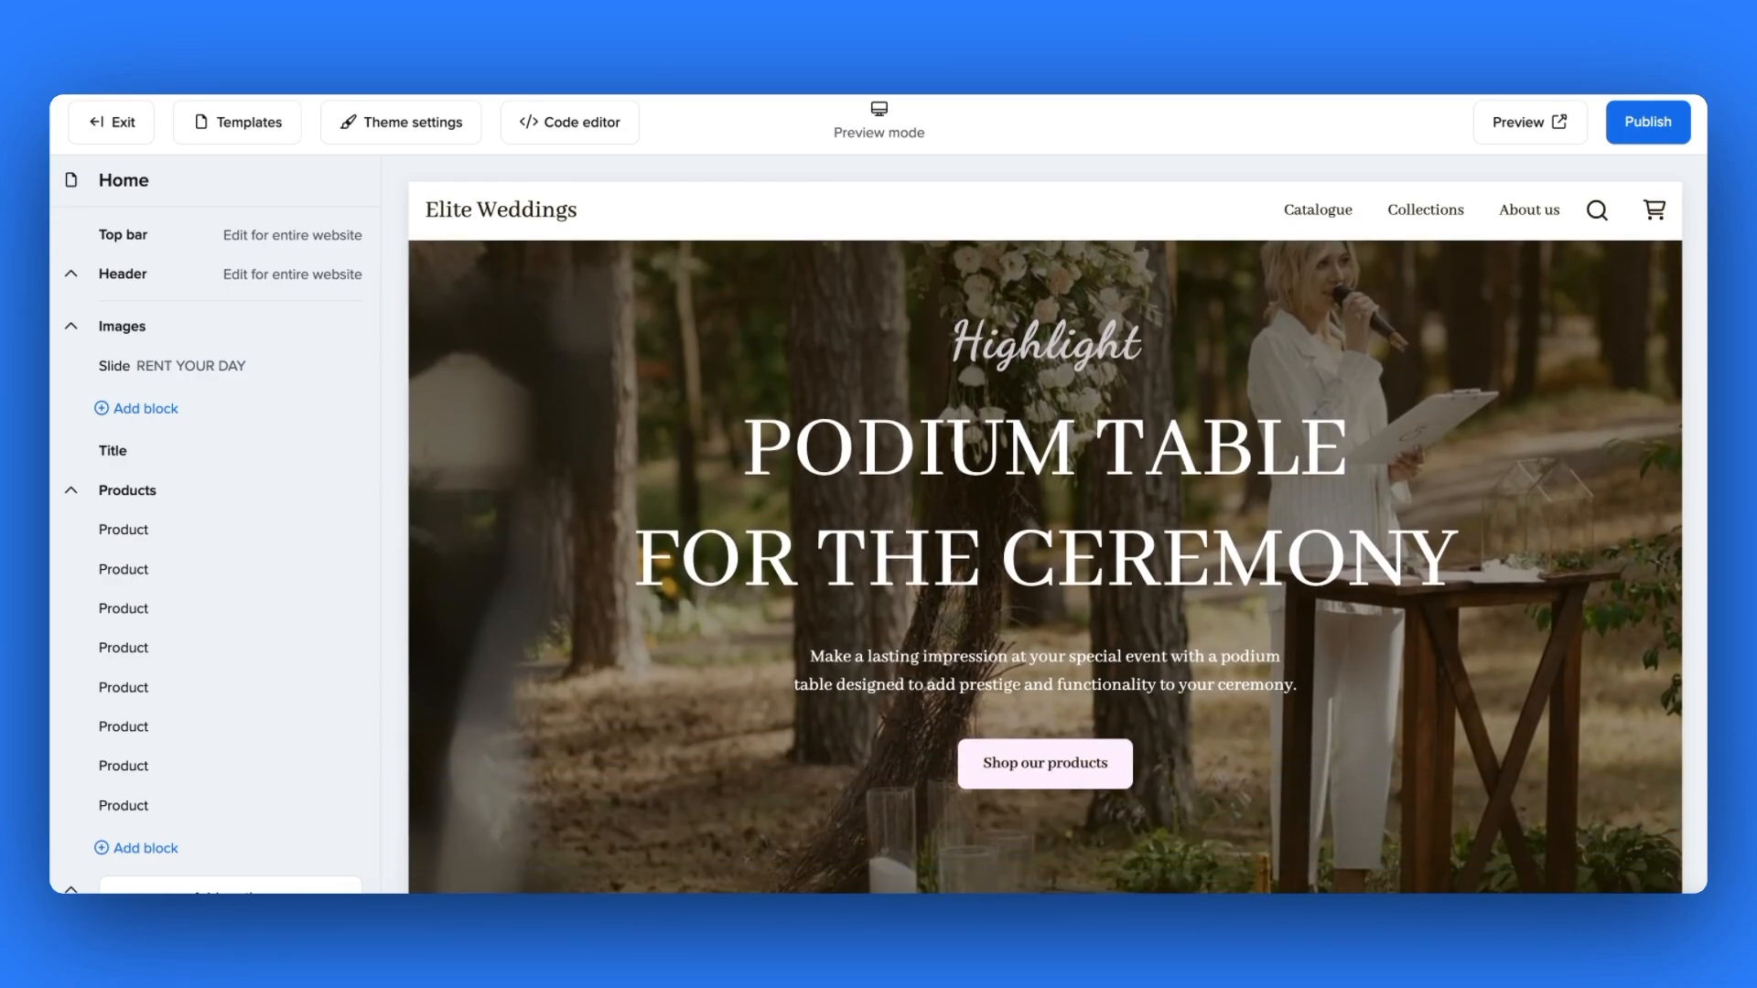
{"action": "scroll", "scroll_direction": "down", "scroll_amount": 3}
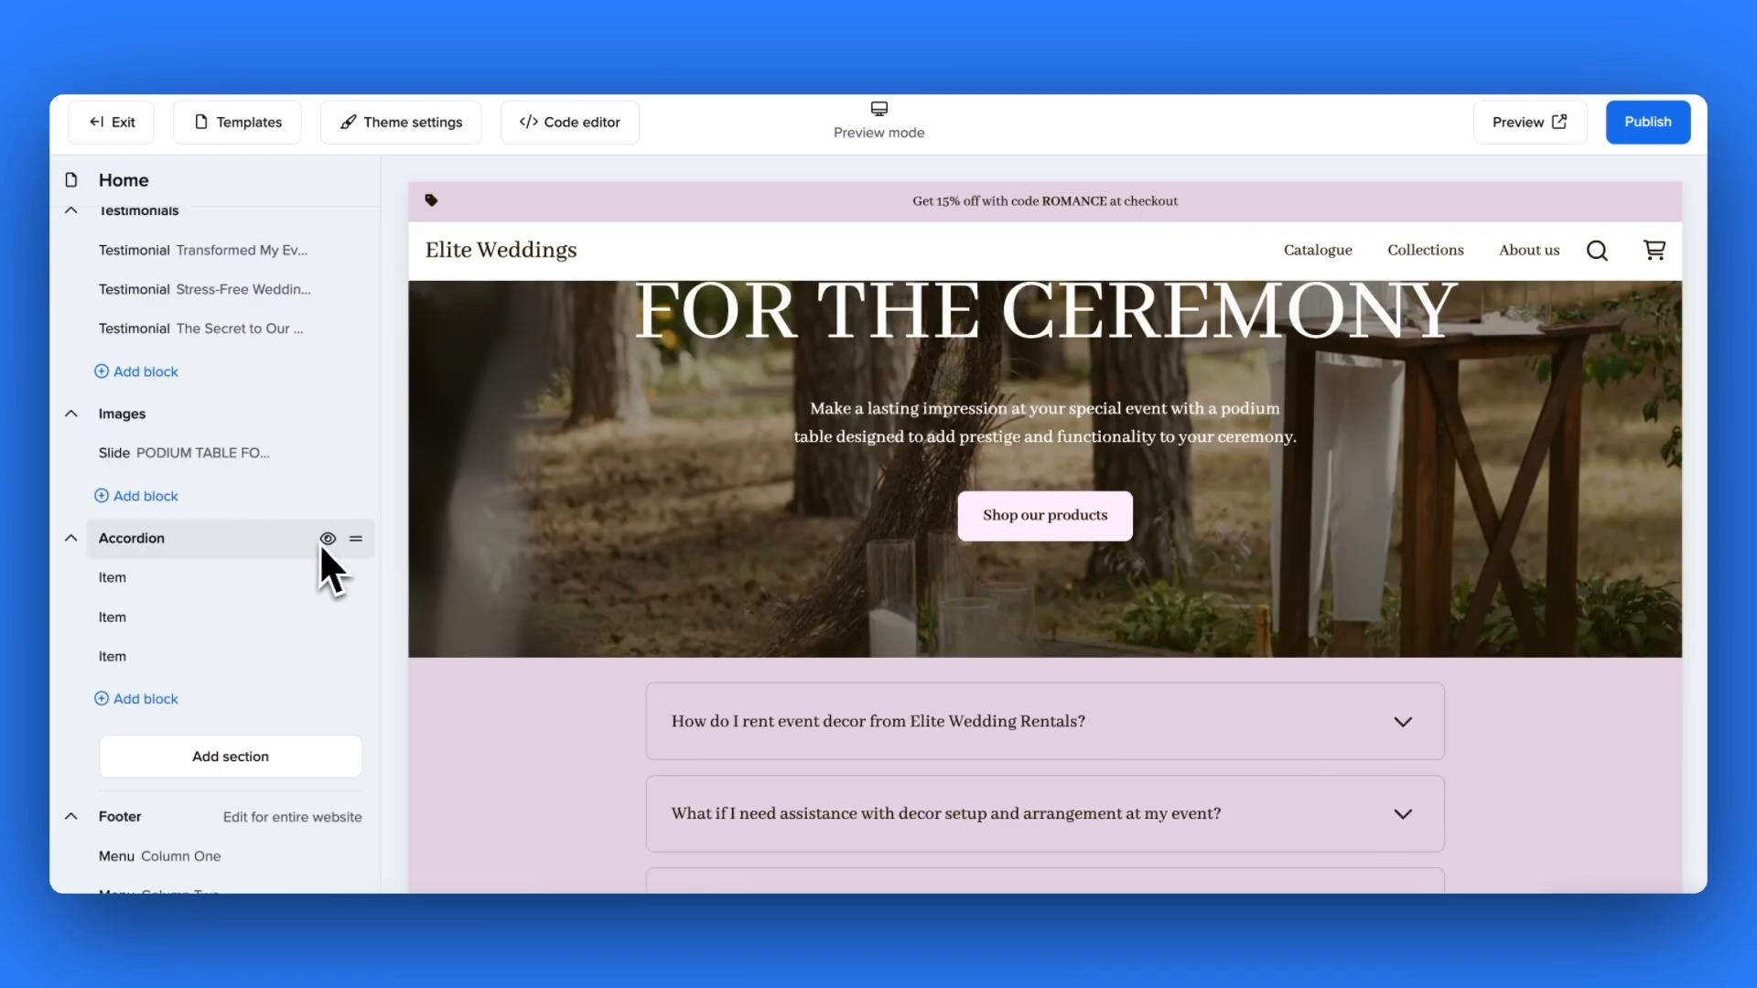
{"action": "left_click", "coordinate": [327, 538]}
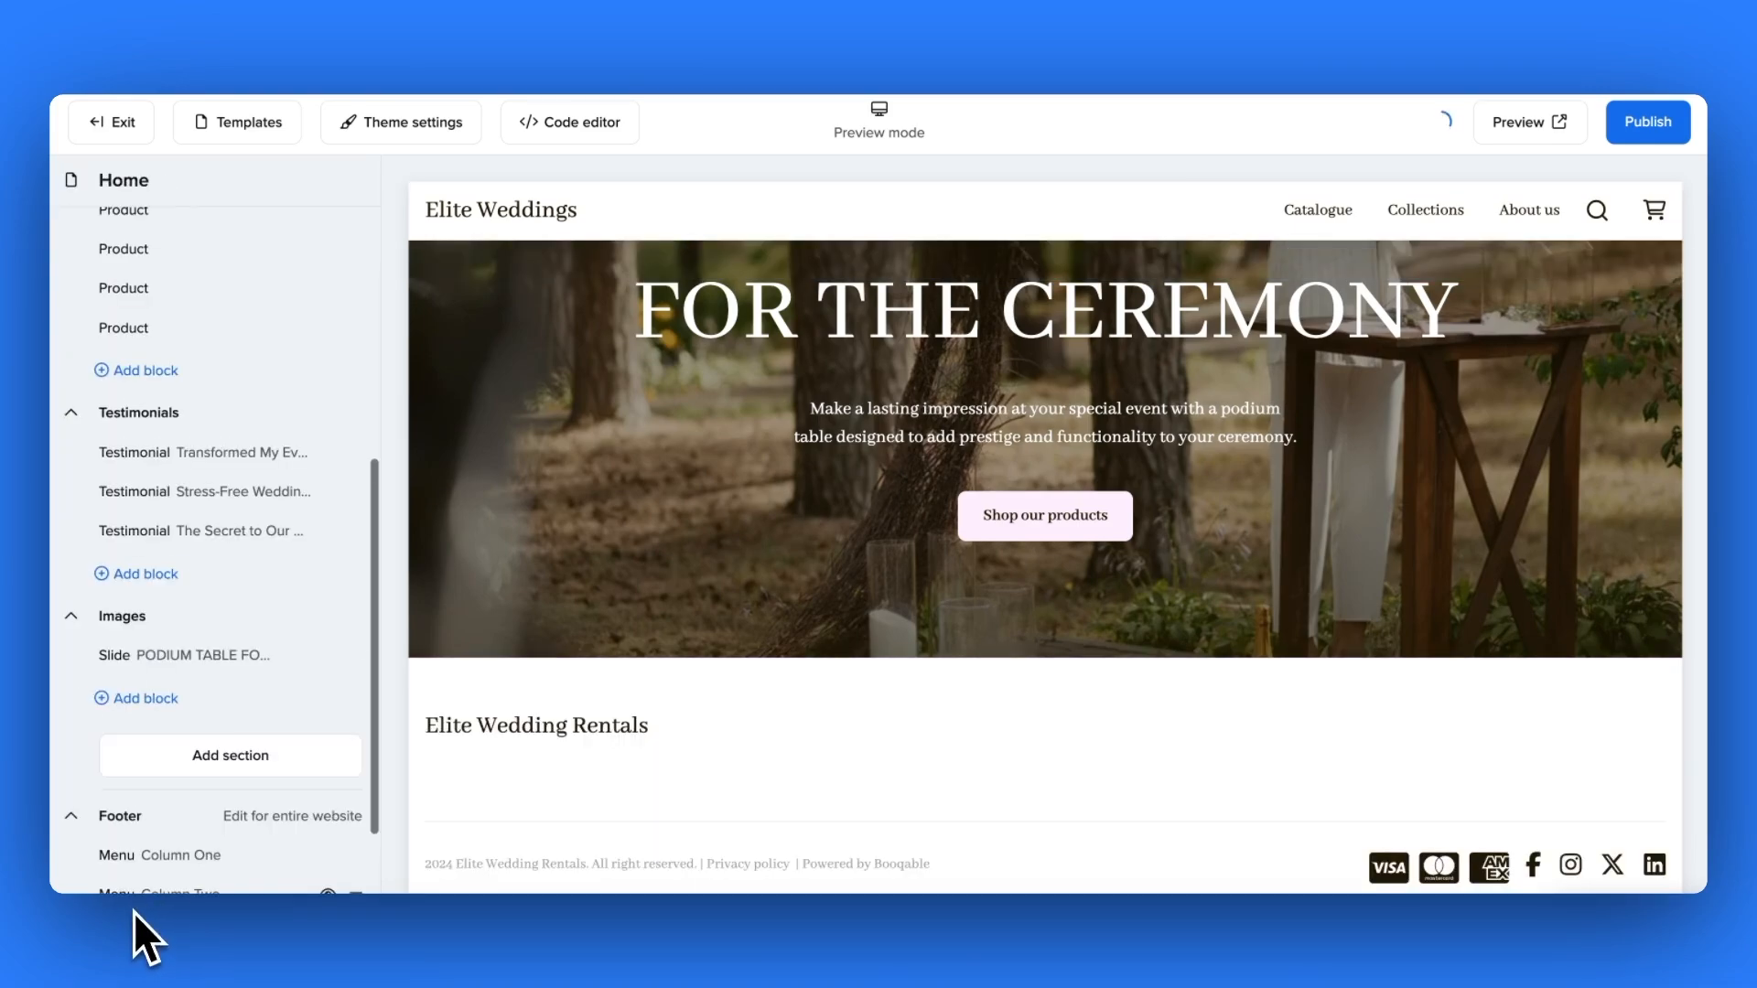
{"action": "left_click", "coordinate": [119, 814]}
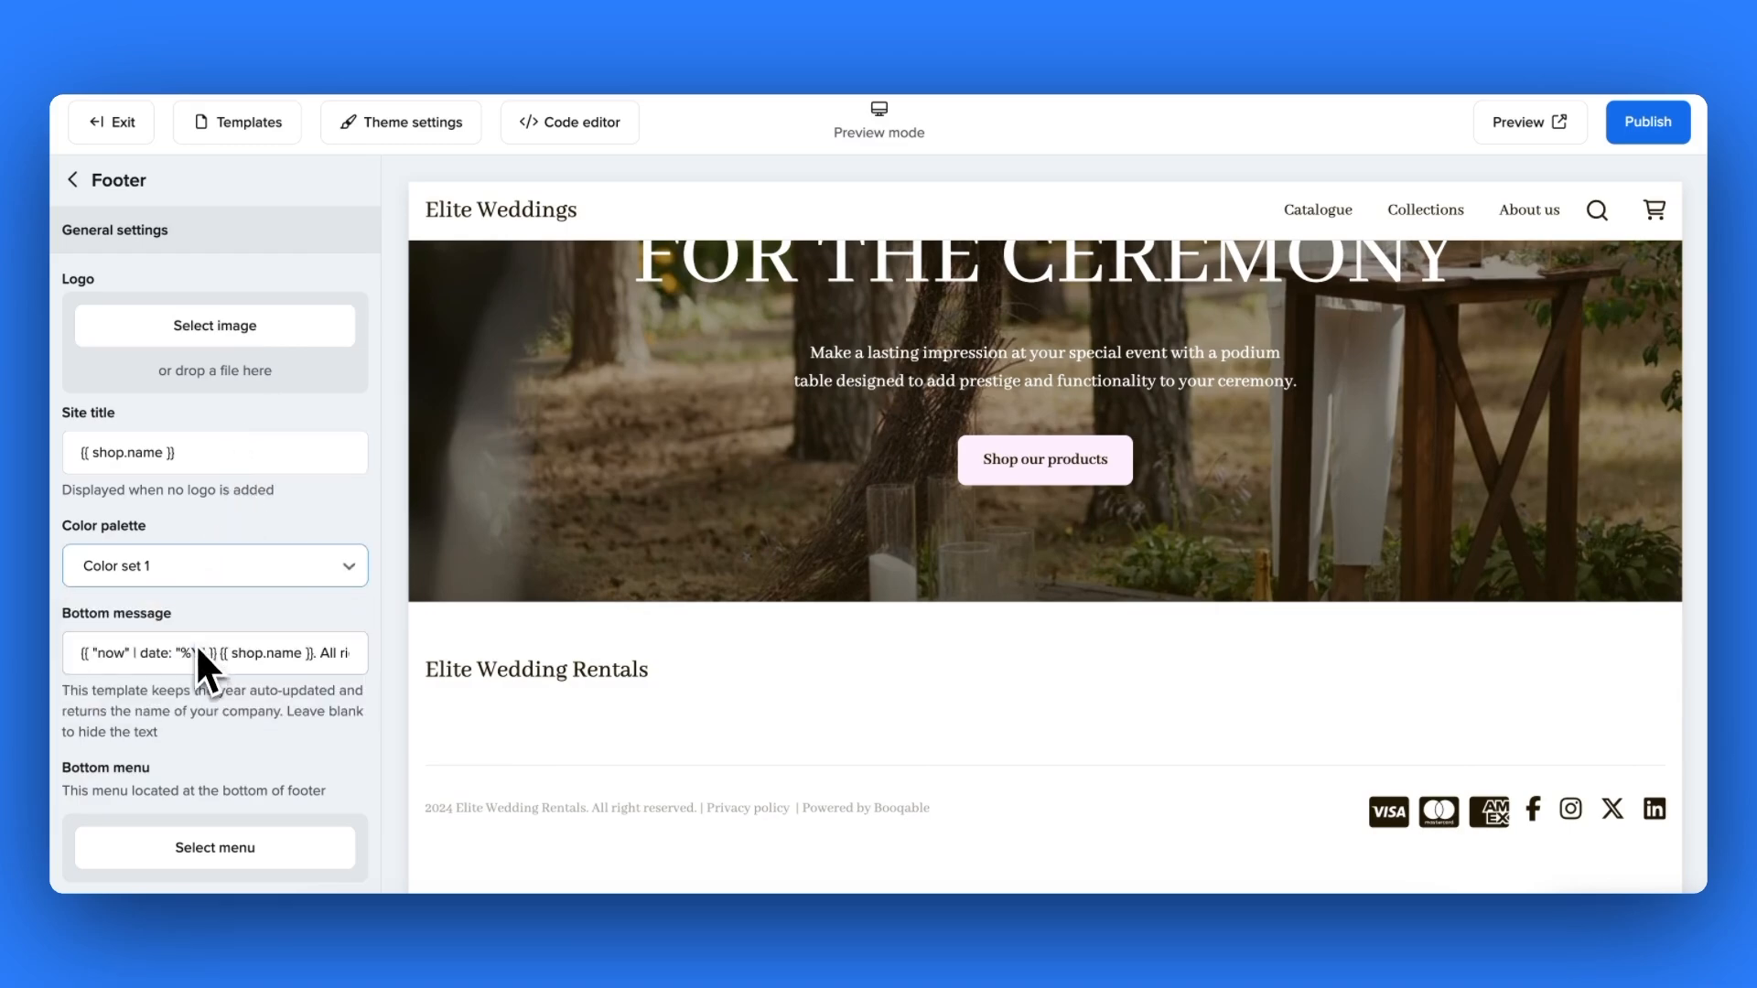
- Set the footer to Color set 2 with Main menu links in the bottom row and payment icons hidden
{"action": "left_click", "coordinate": [213, 565]}
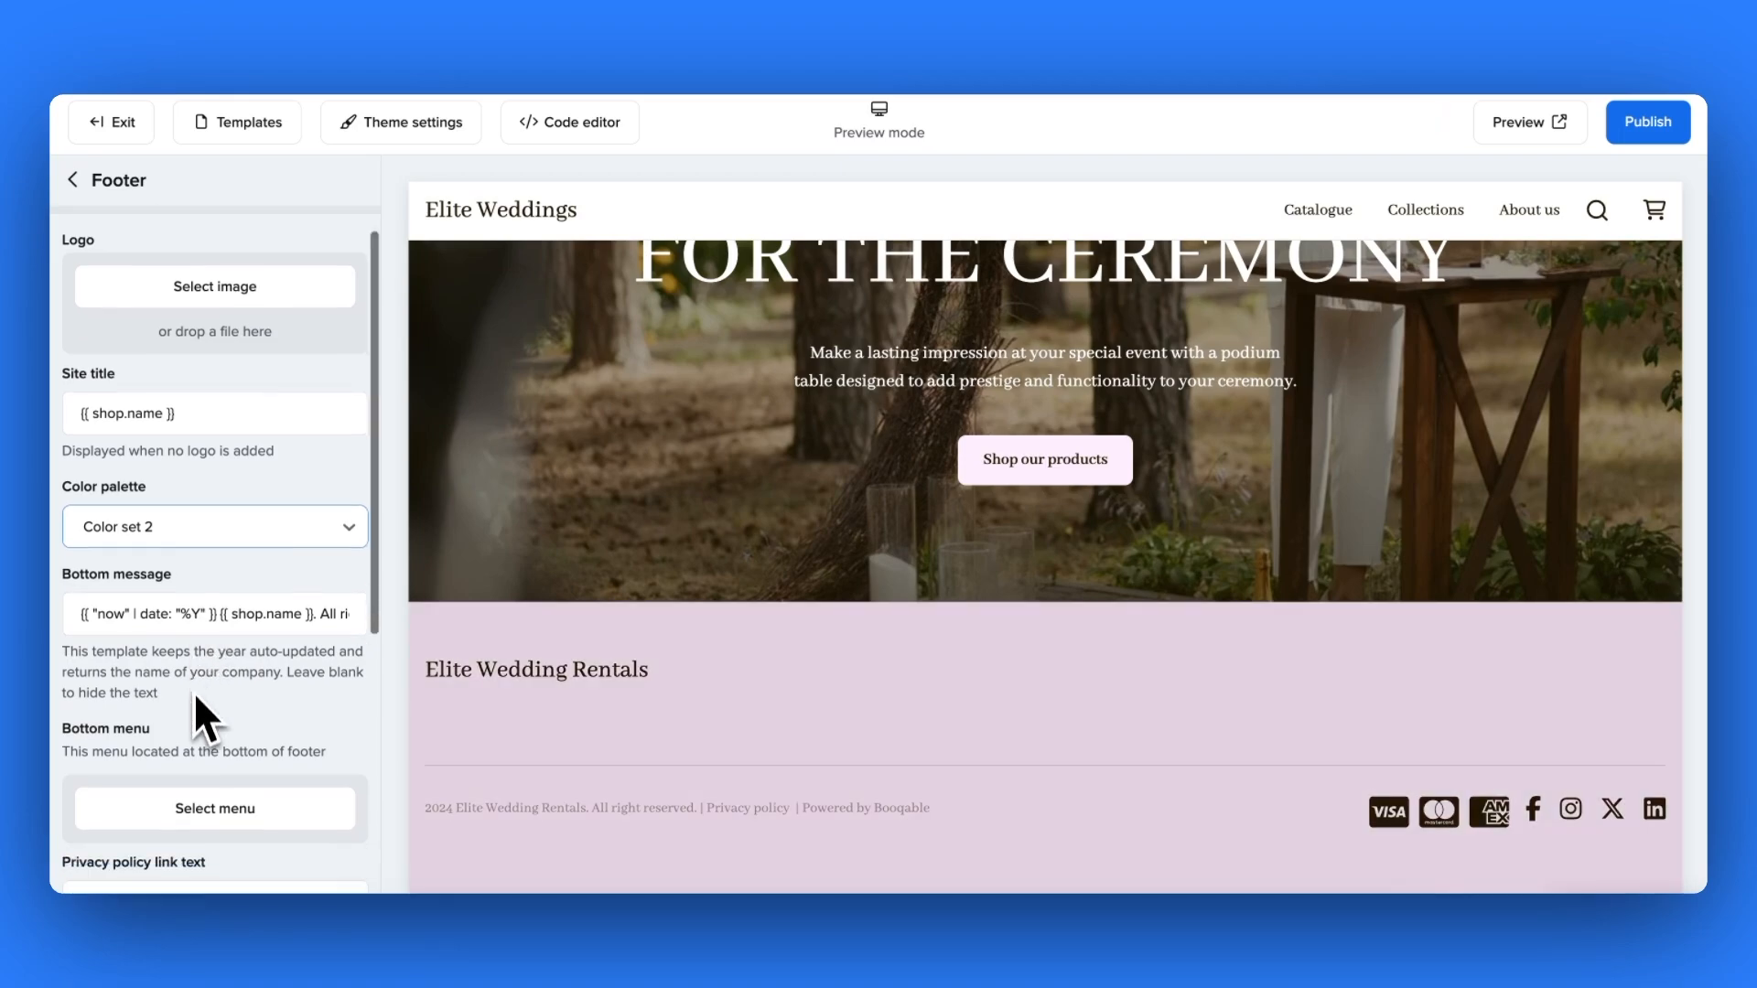
{"action": "scroll", "scroll_direction": "down", "scroll_amount": 3}
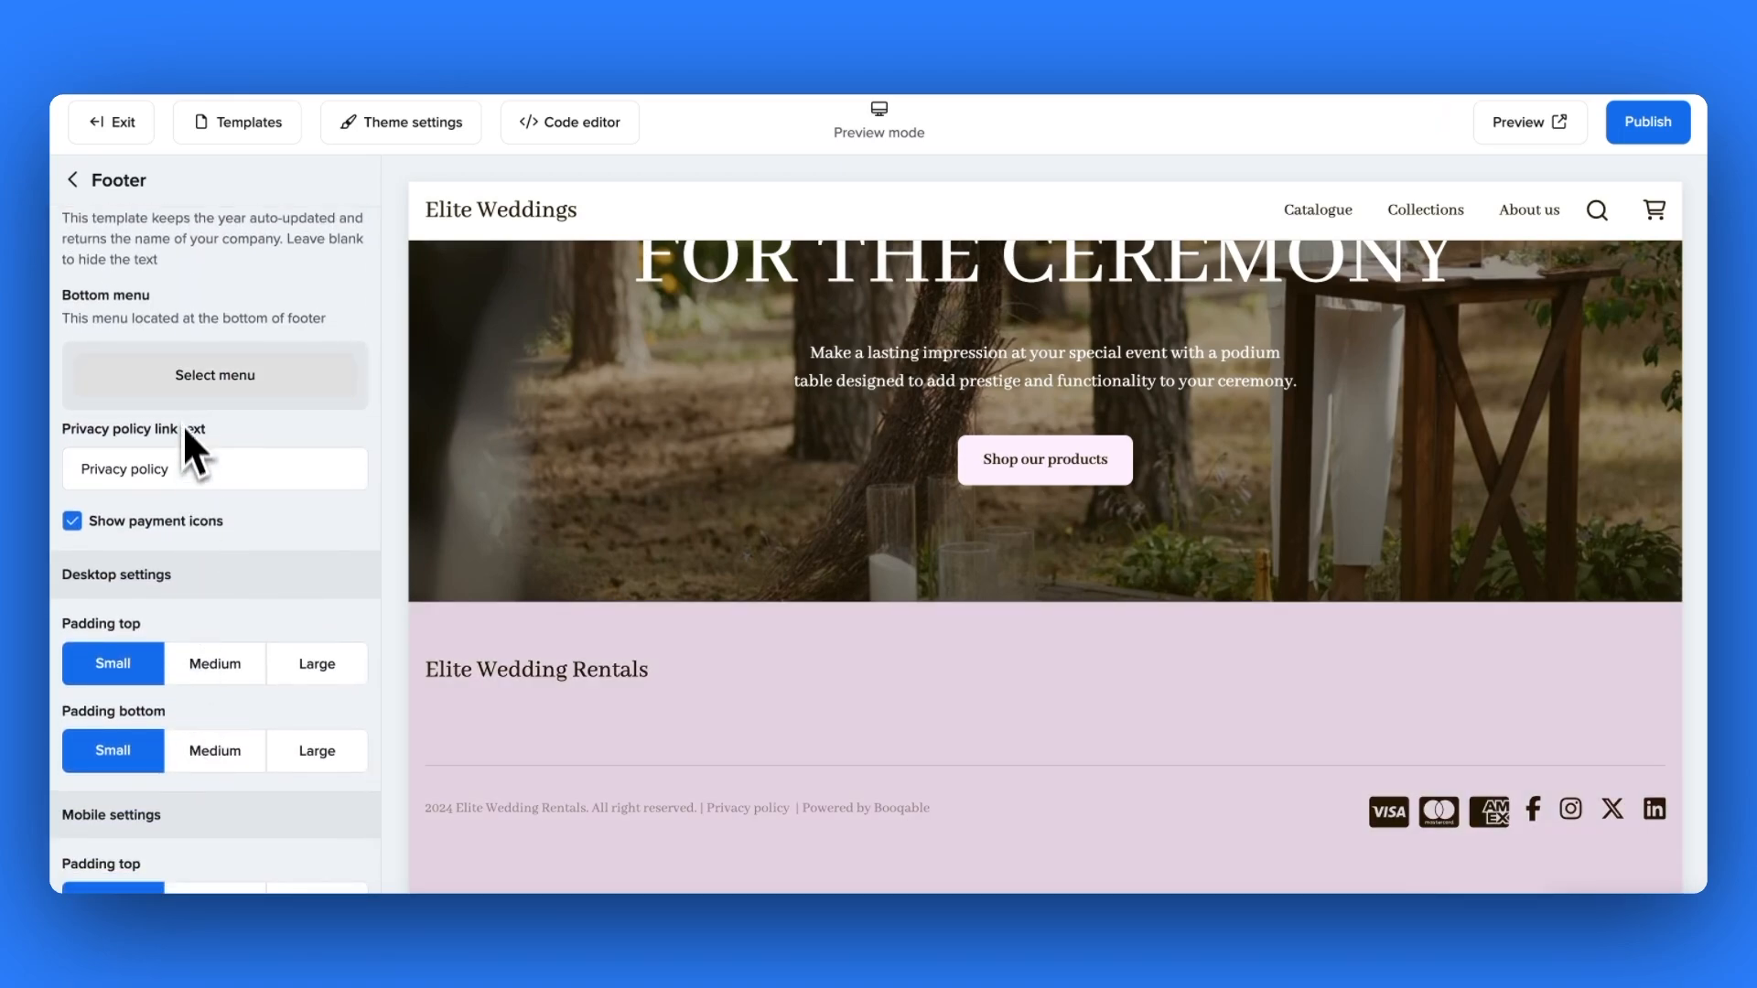
{"action": "left_click", "coordinate": [214, 373]}
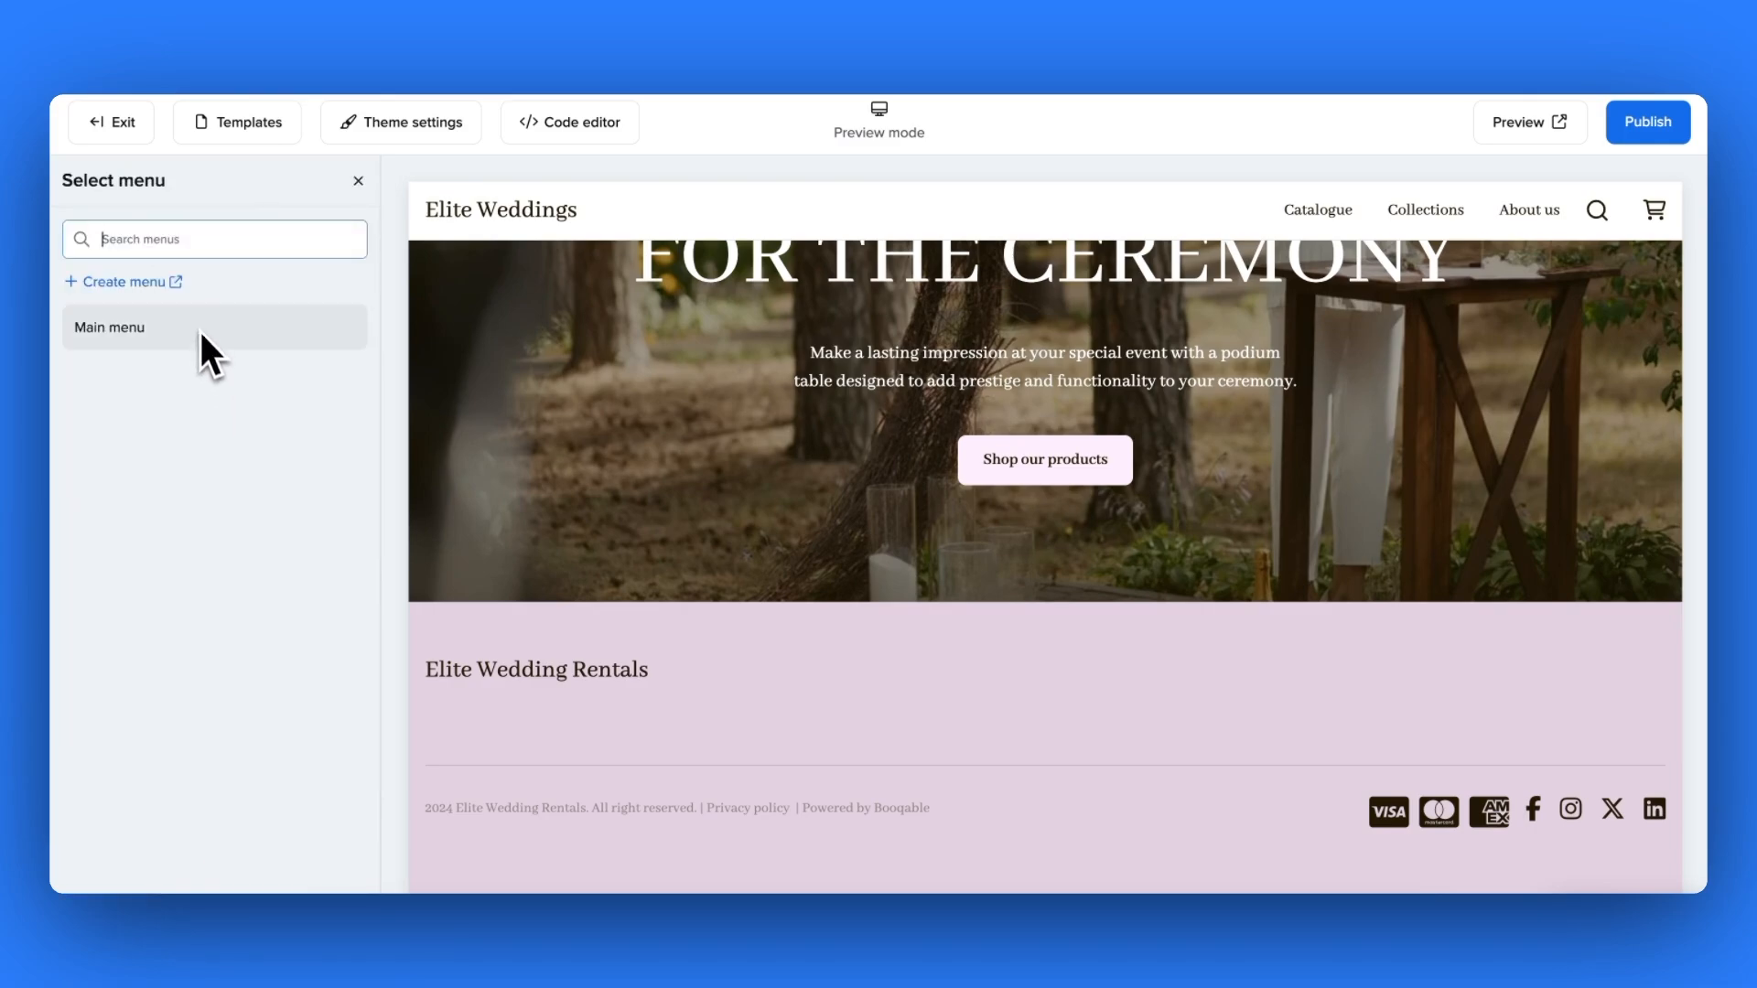
{"action": "left_click", "coordinate": [108, 326]}
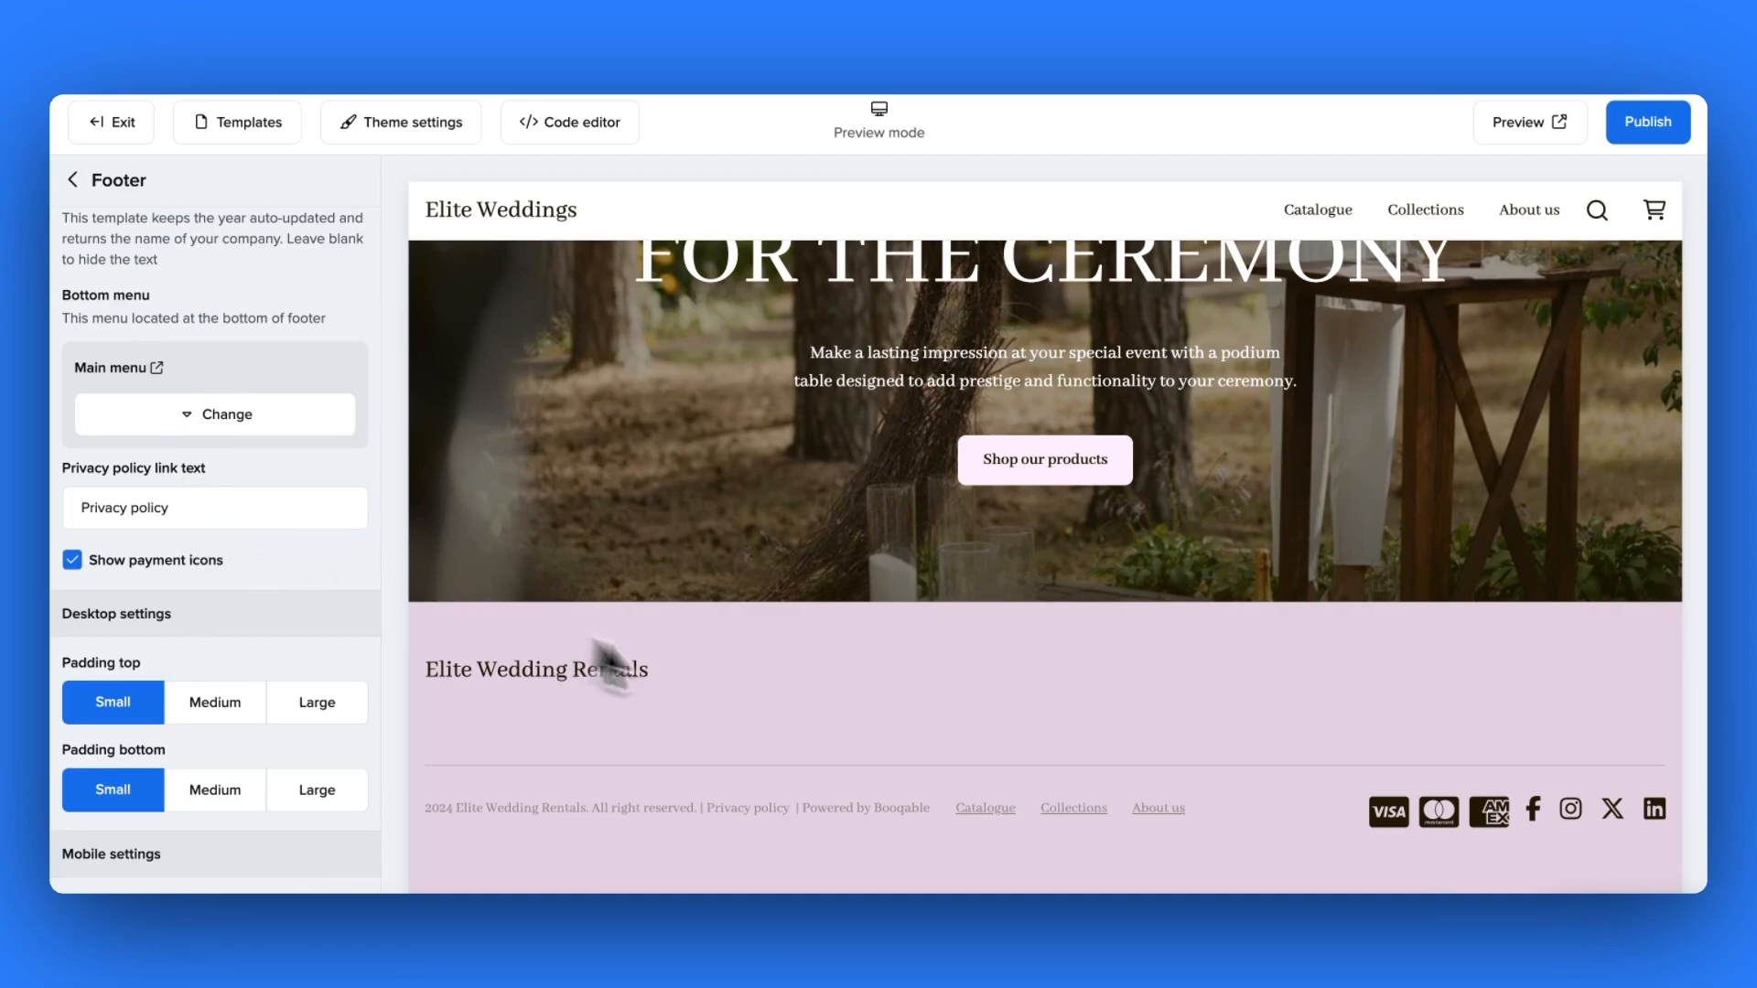
{"action": "mouse_move", "coordinate": [791, 824]}
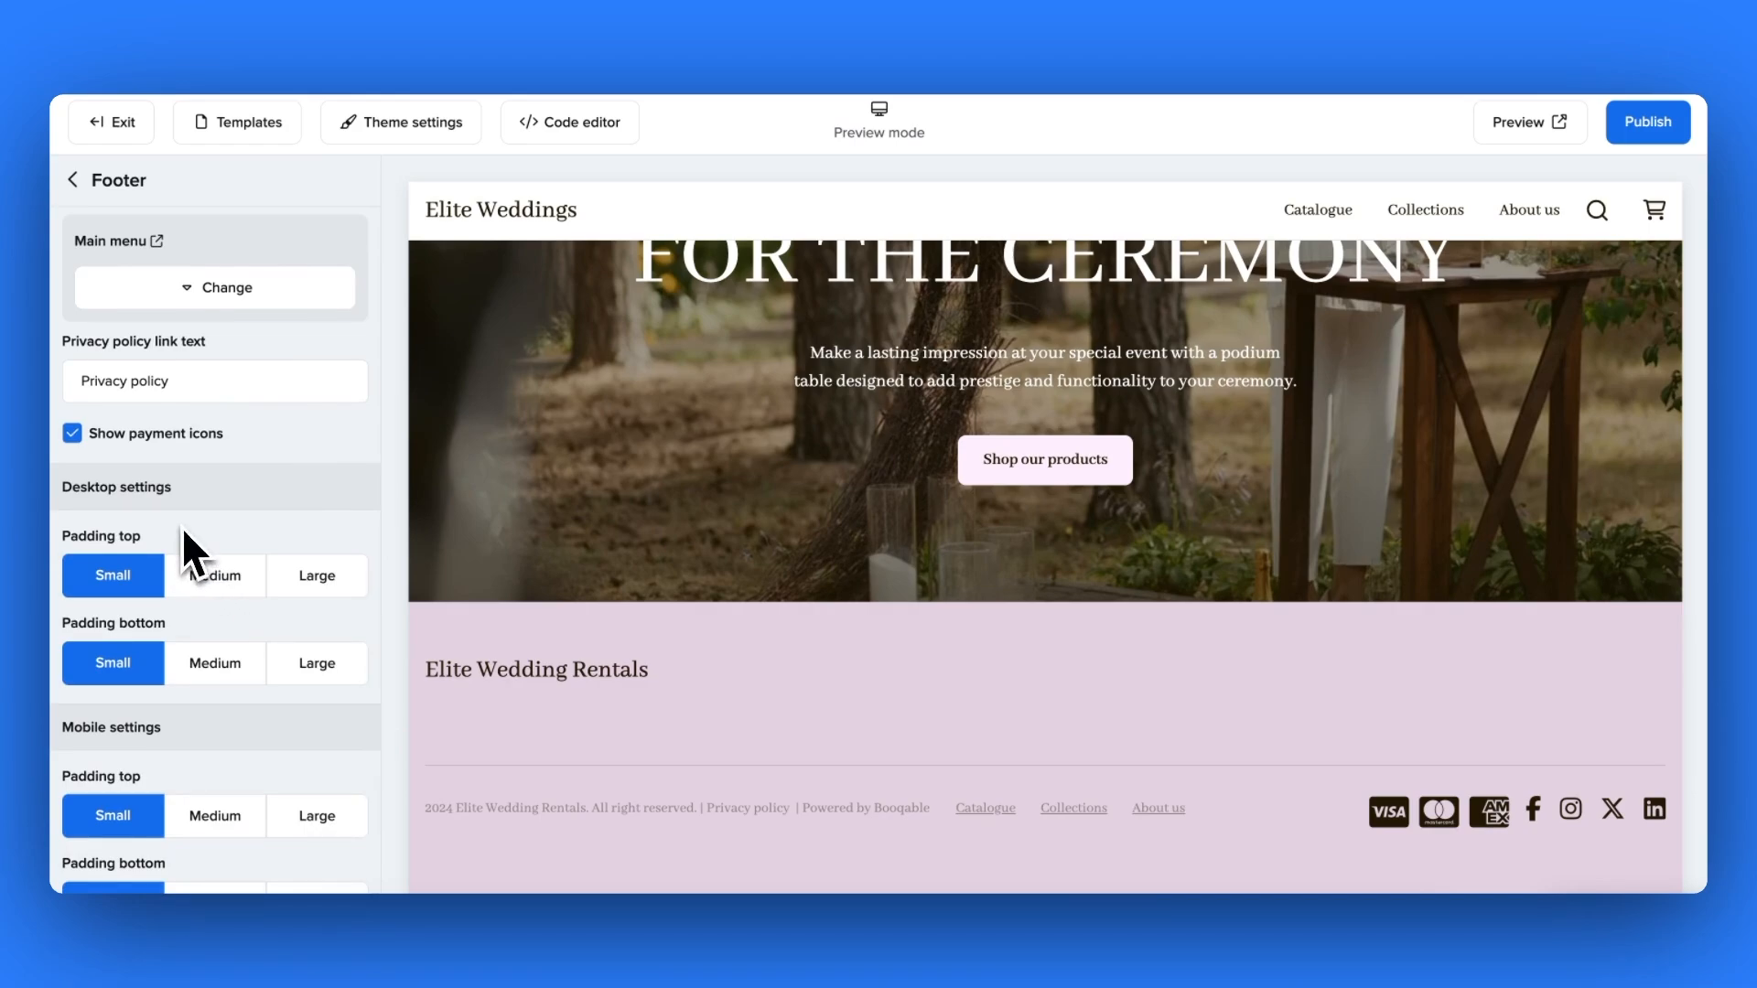
{"action": "left_click", "coordinate": [72, 432]}
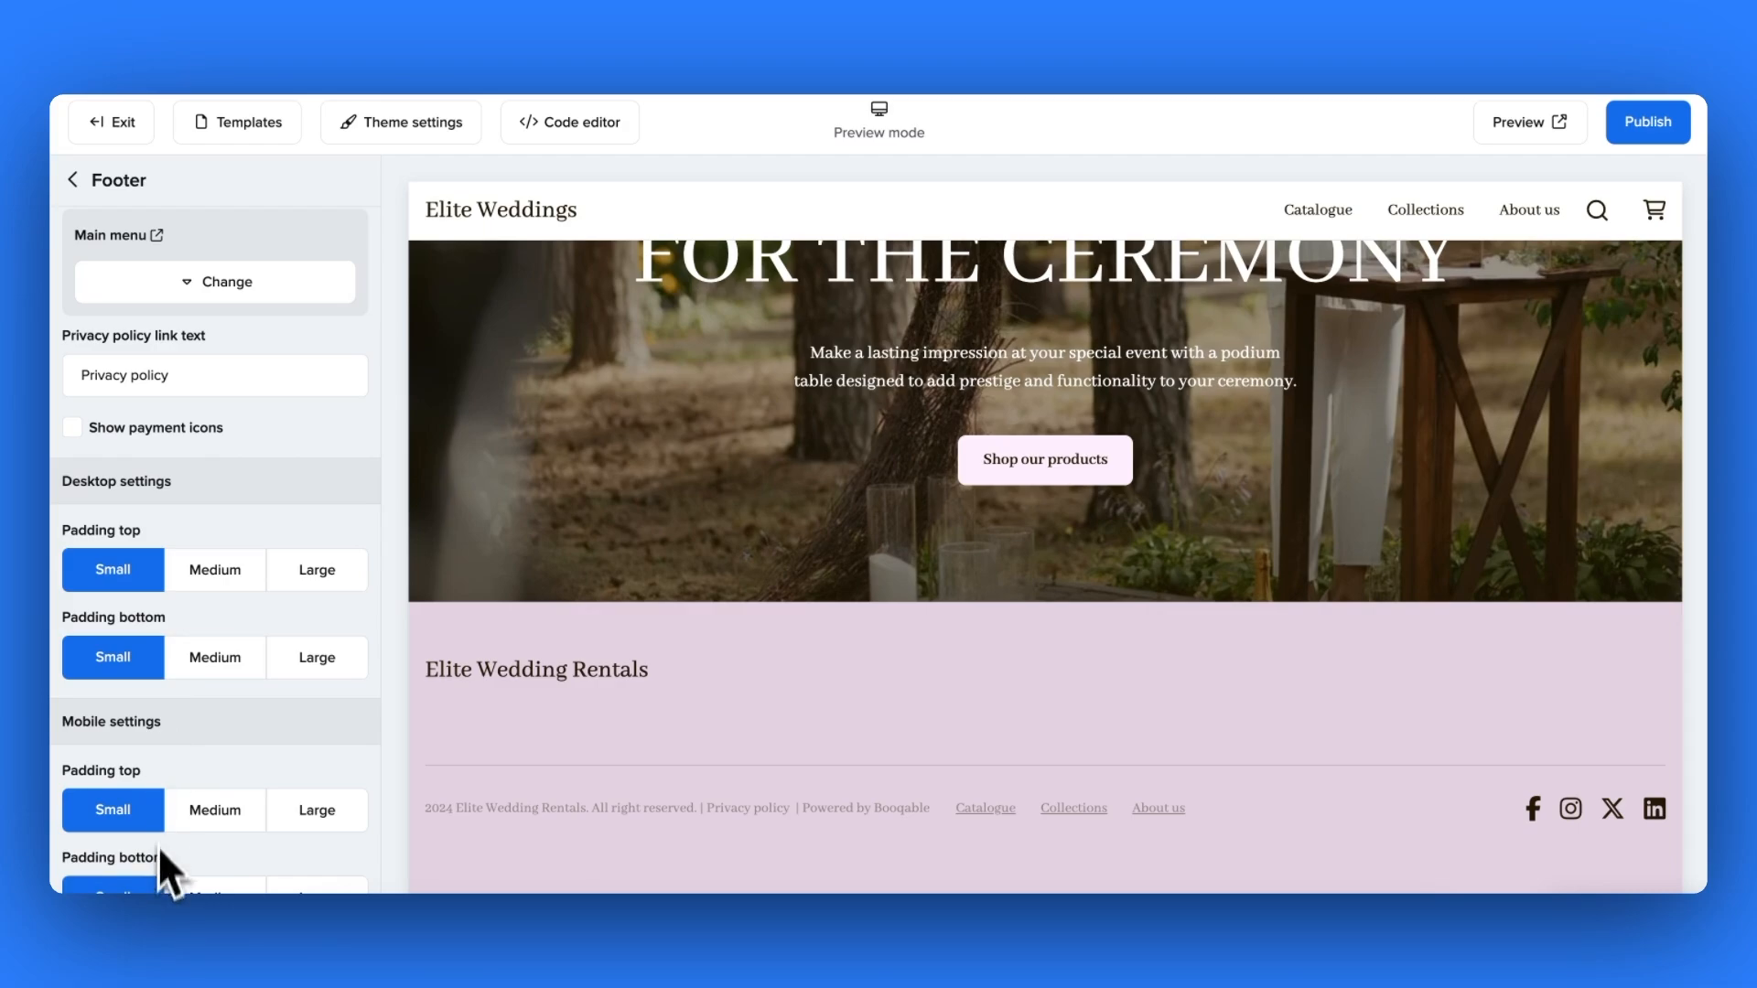
{"action": "left_click", "coordinate": [71, 180]}
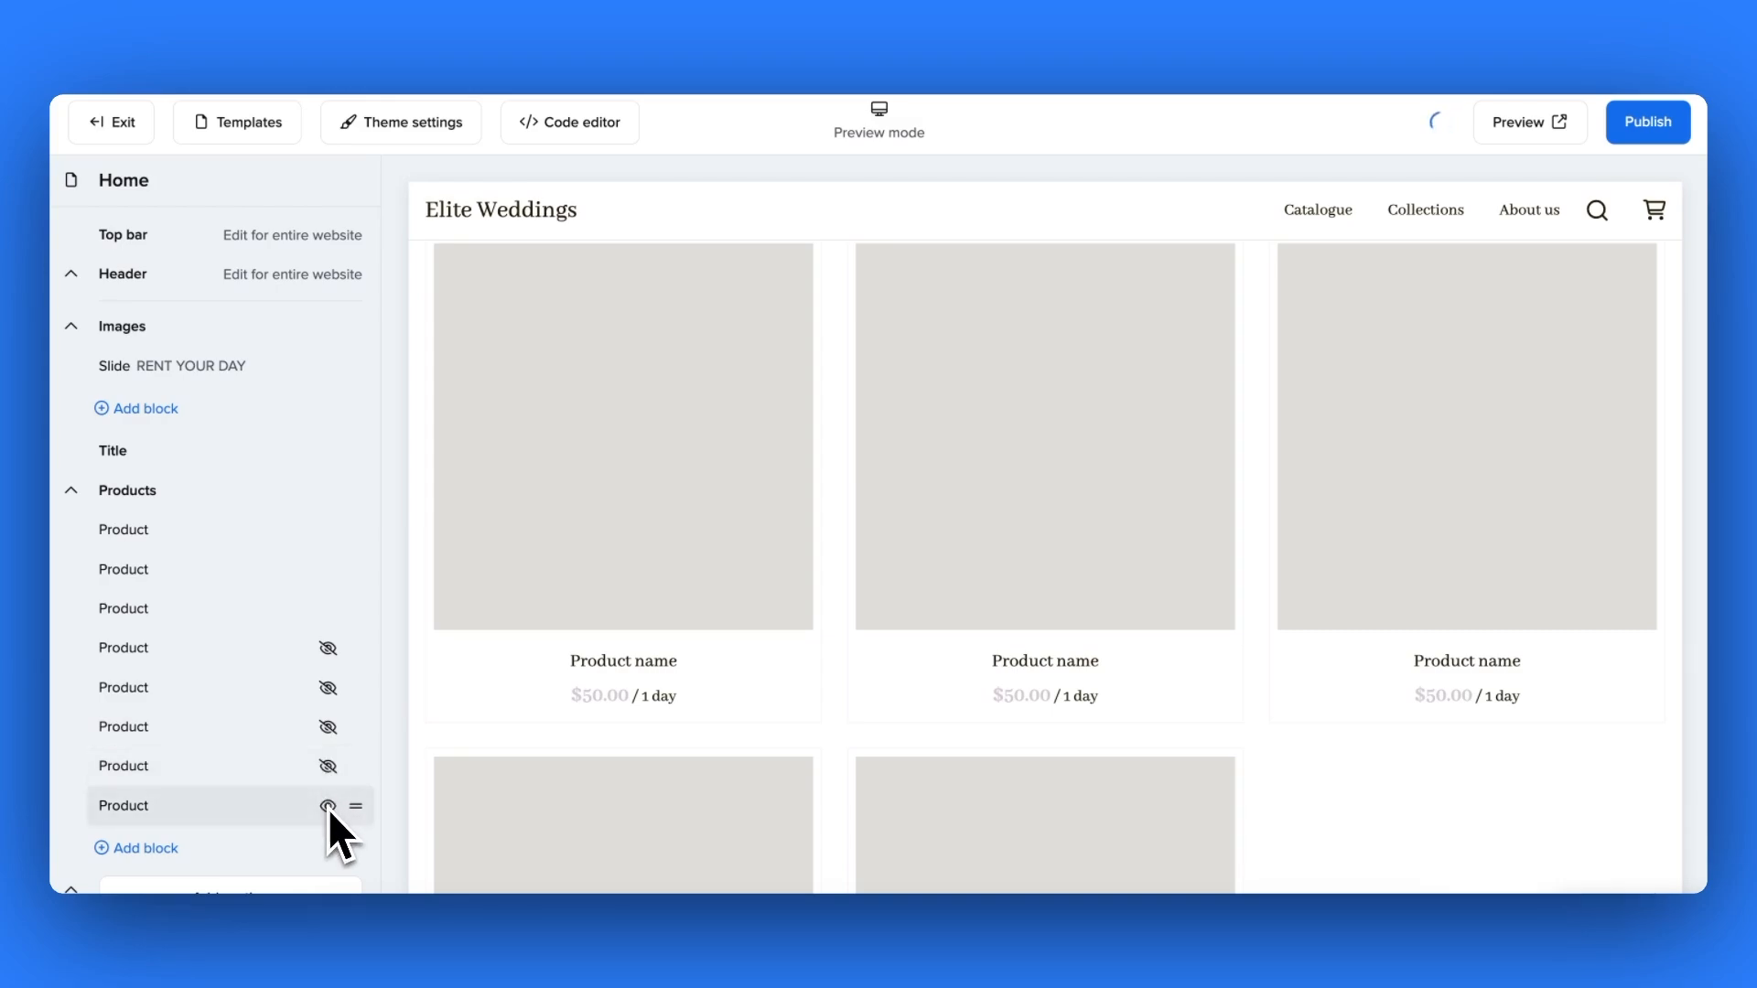
- Hide the empty product card and feature Ceremonial Chairs in the first card
{"action": "left_click", "coordinate": [328, 805]}
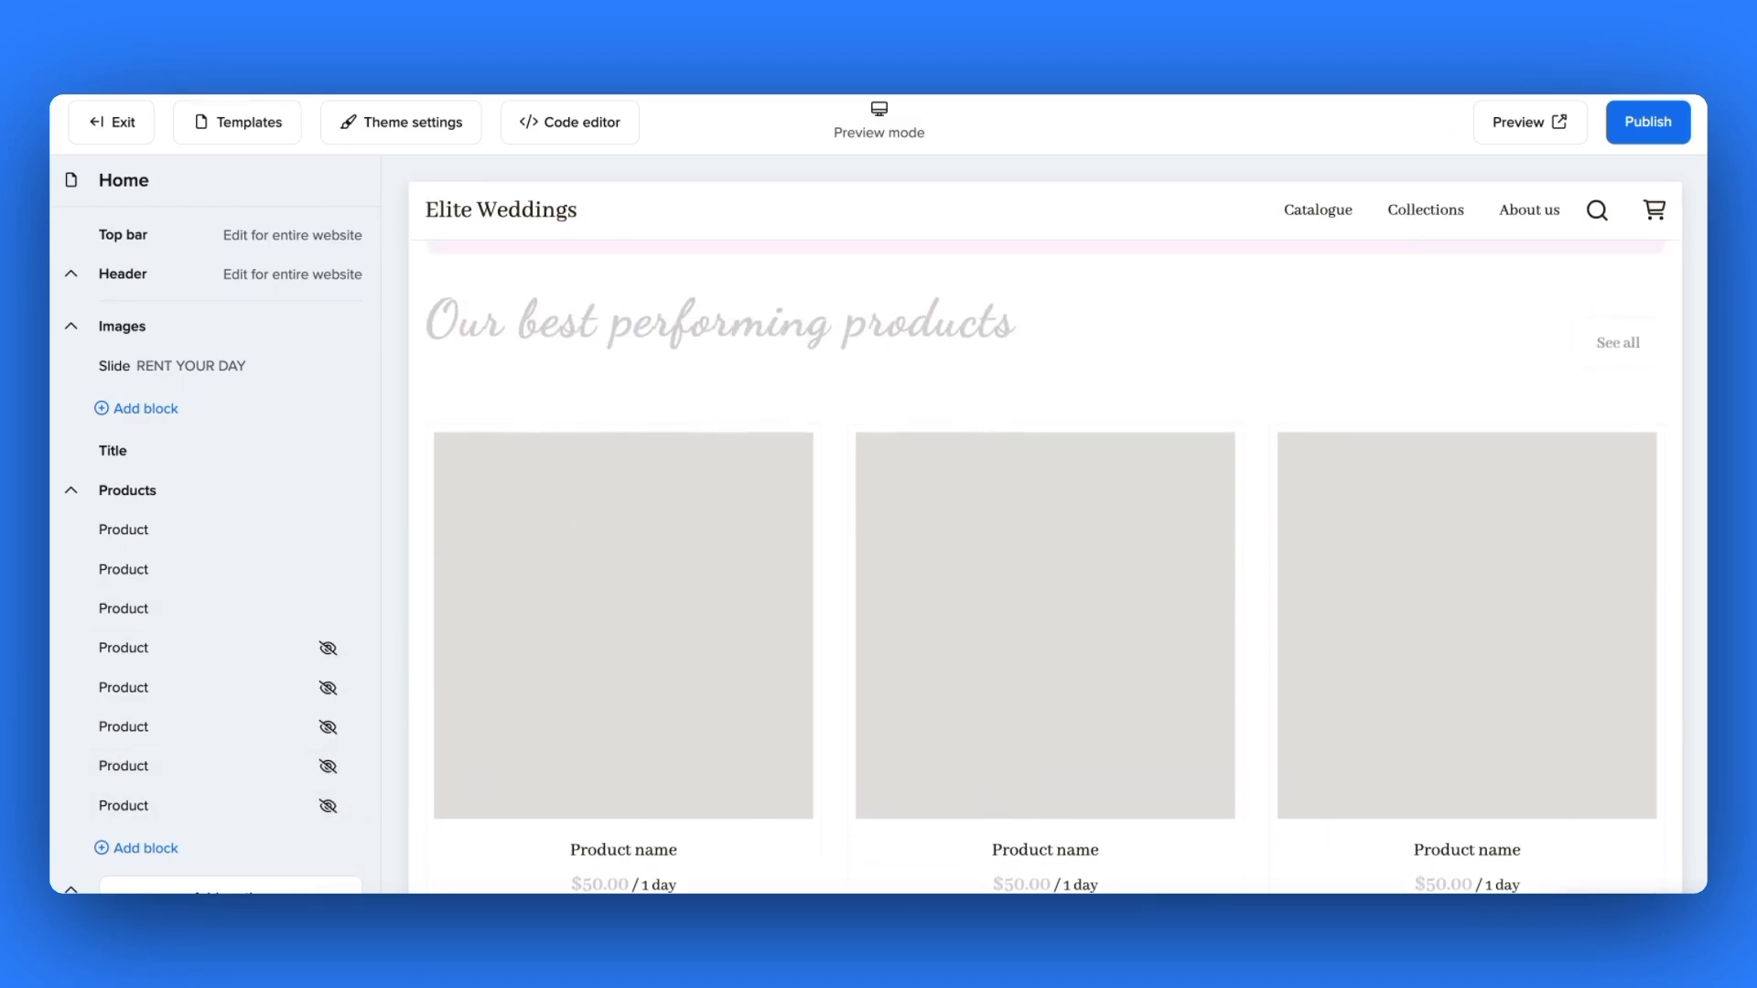
{"action": "left_click", "coordinate": [123, 529]}
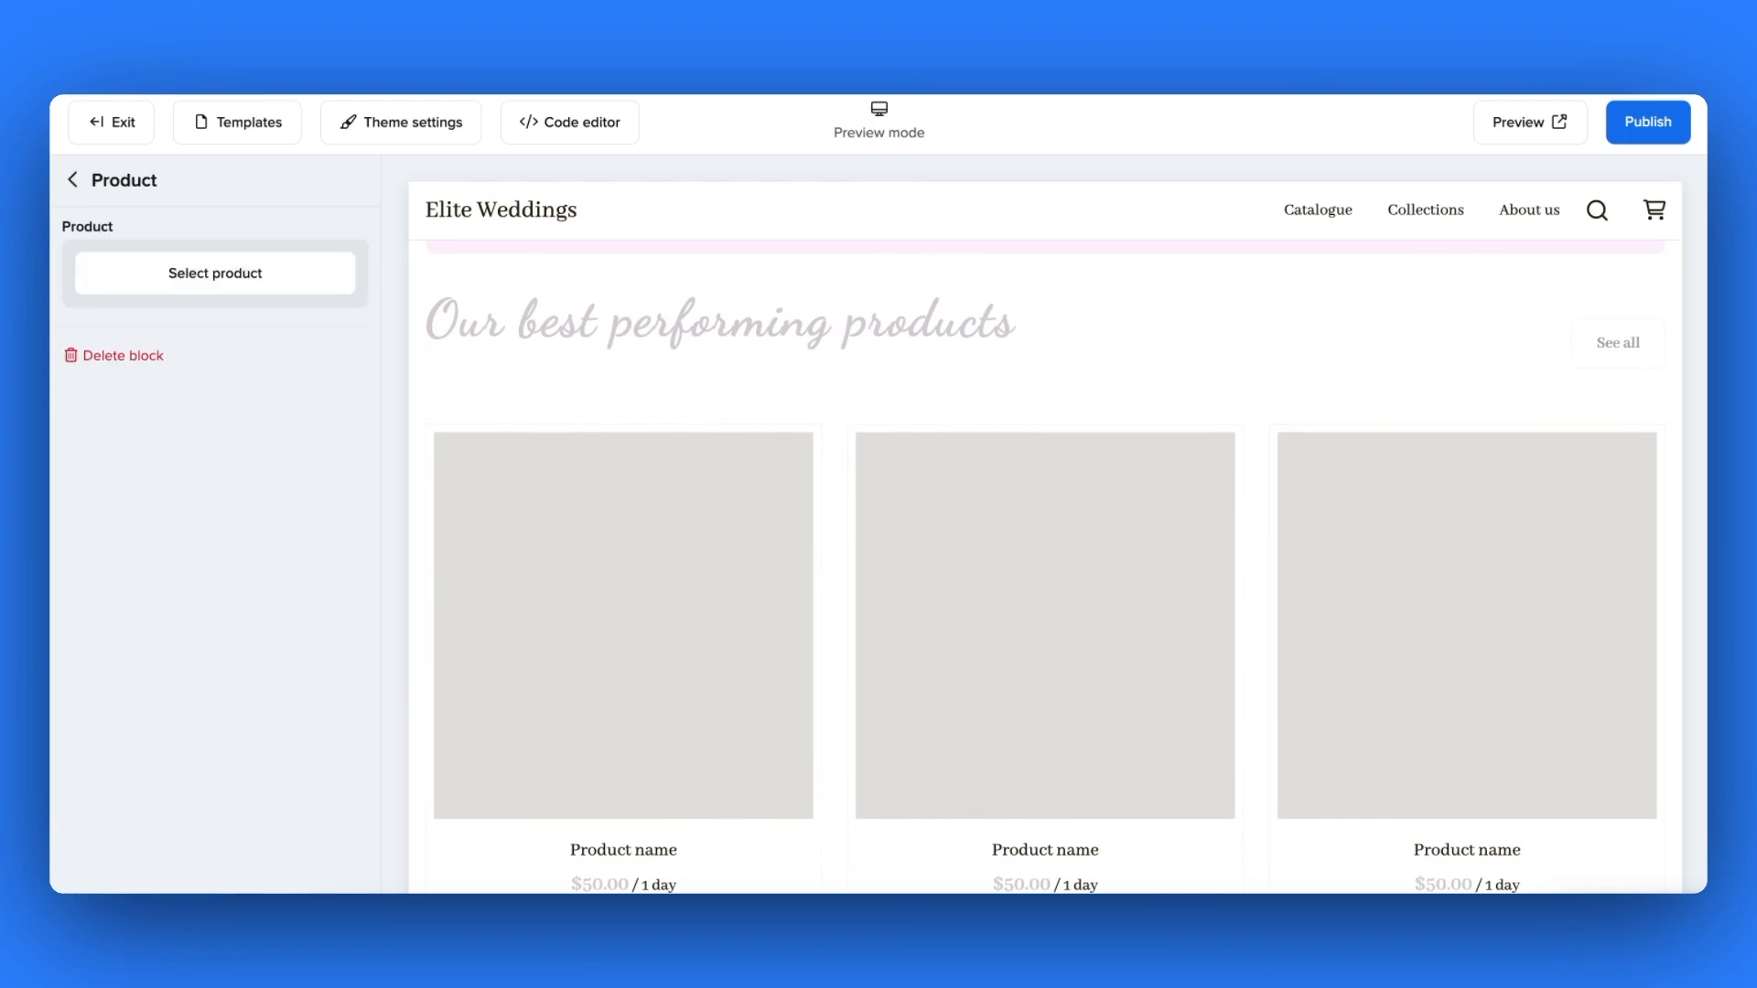
{"action": "left_click", "coordinate": [214, 273]}
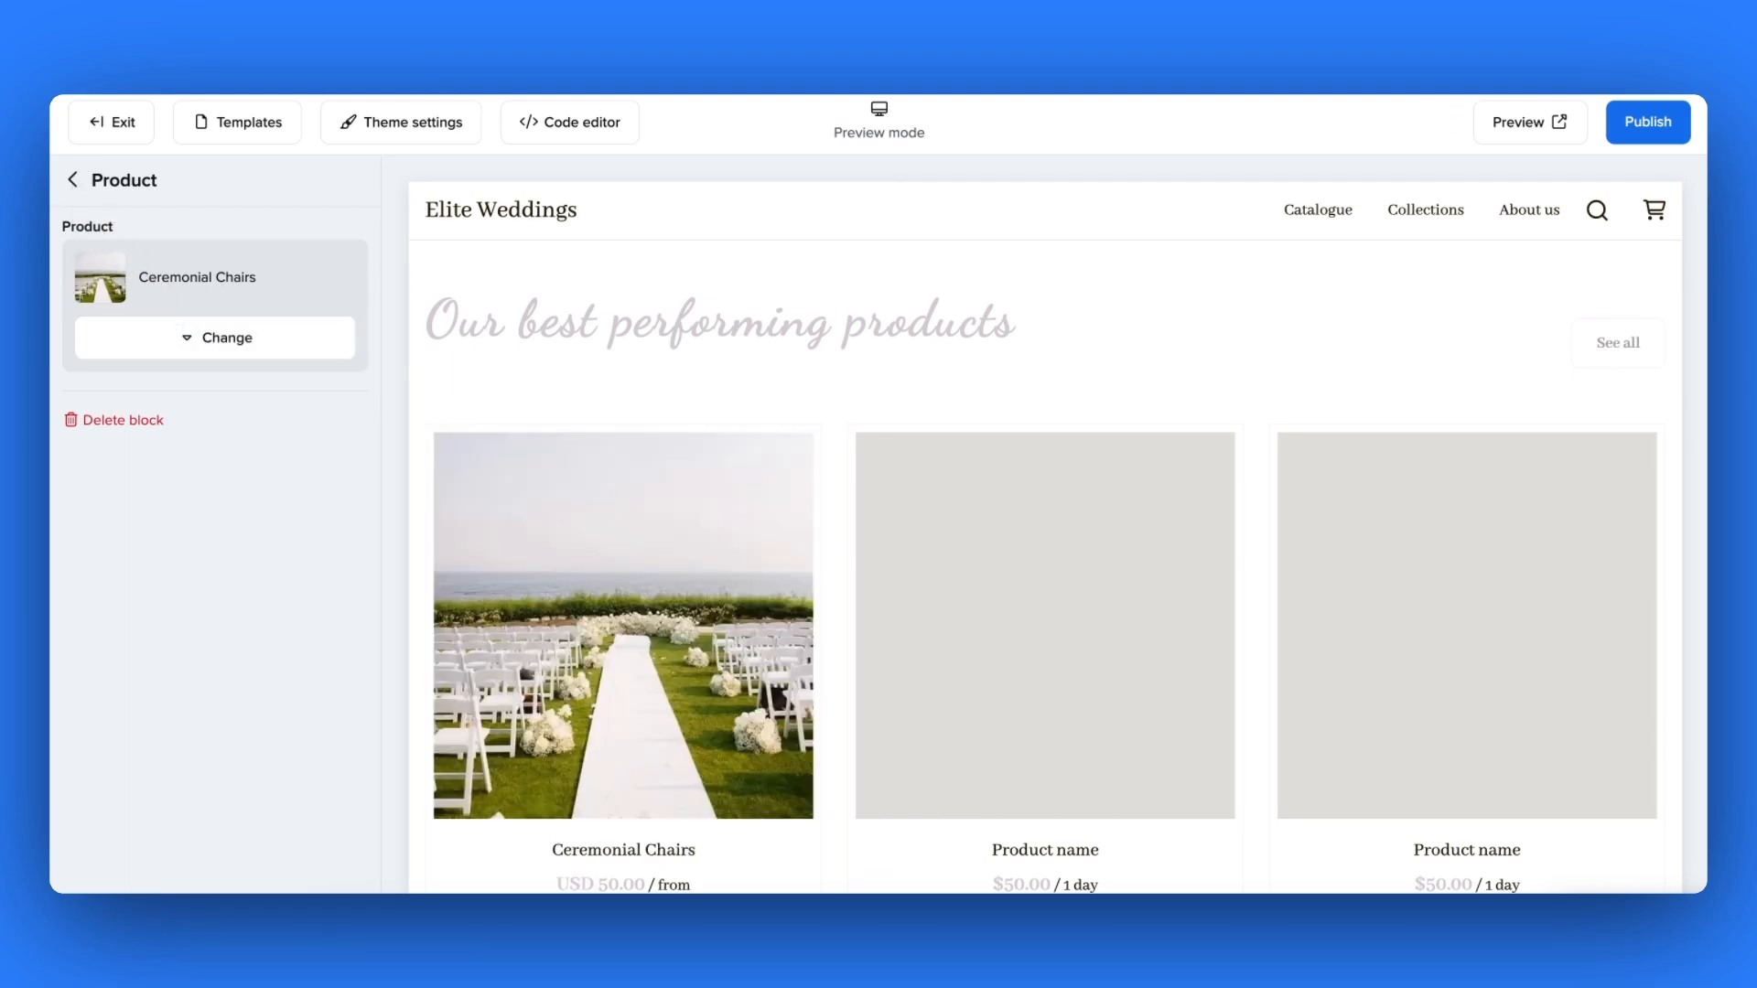
{"action": "left_click", "coordinate": [227, 336]}
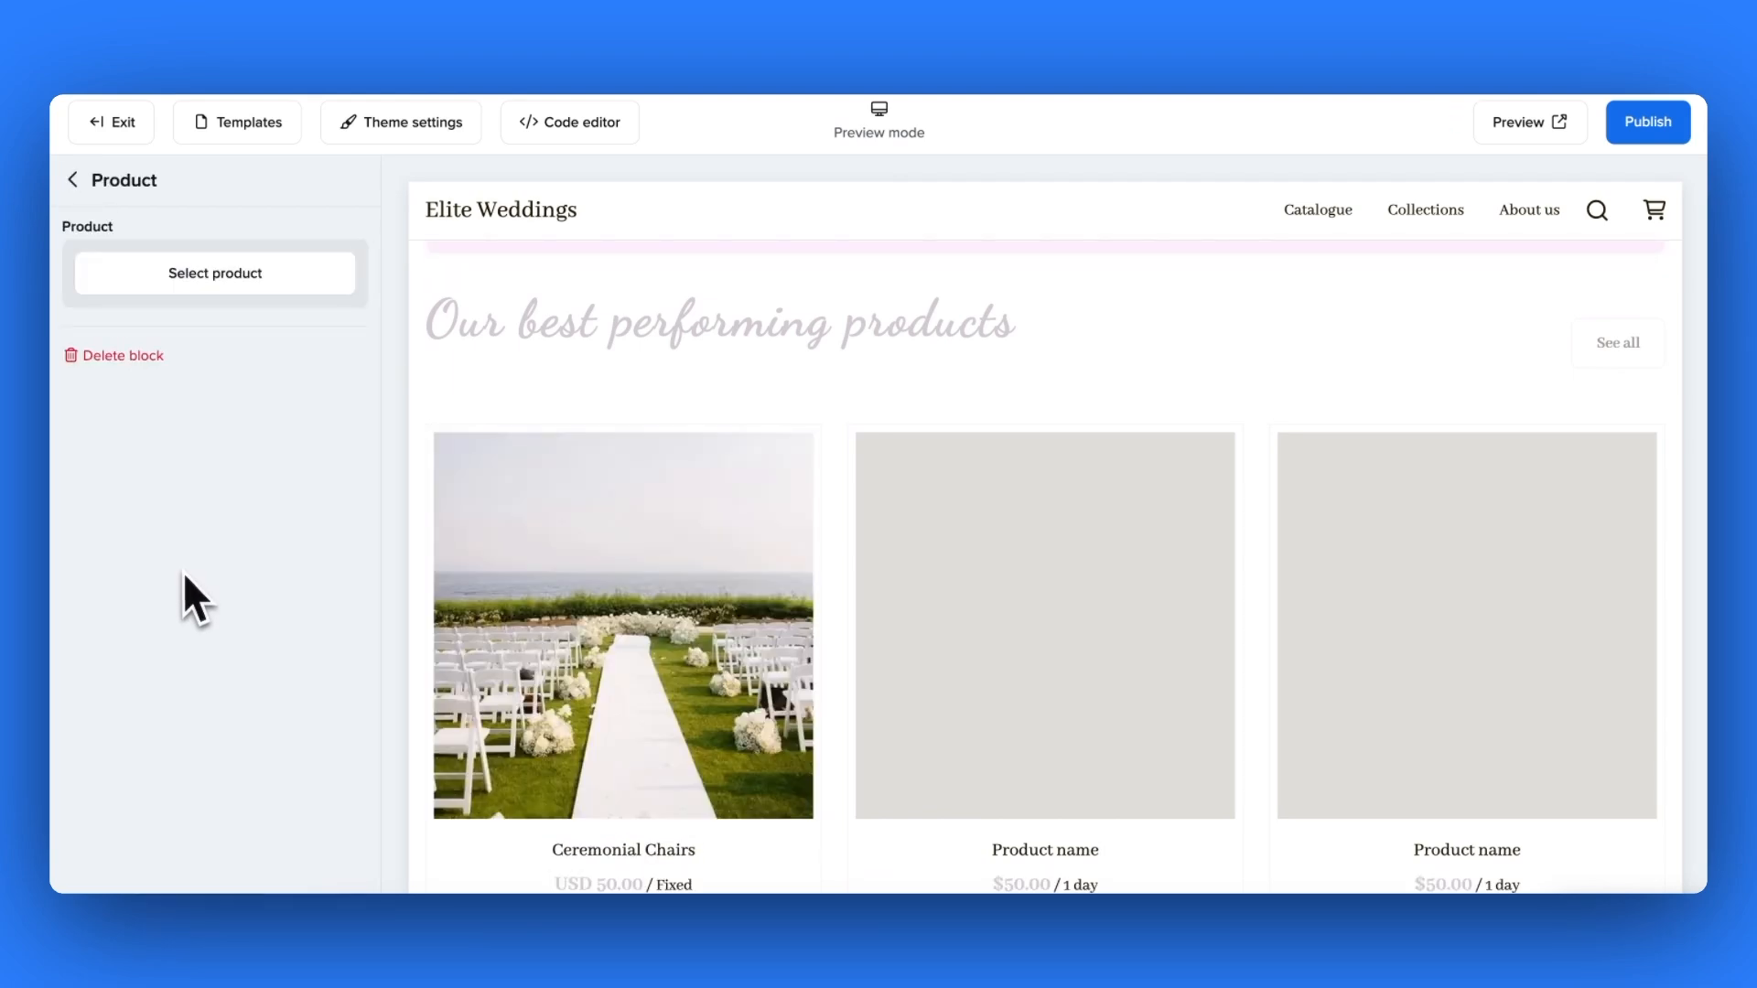
- Feature Faux Floral Table Arrangement in the second card and Wooden Dining Chair in the third
{"action": "left_click", "coordinate": [214, 272]}
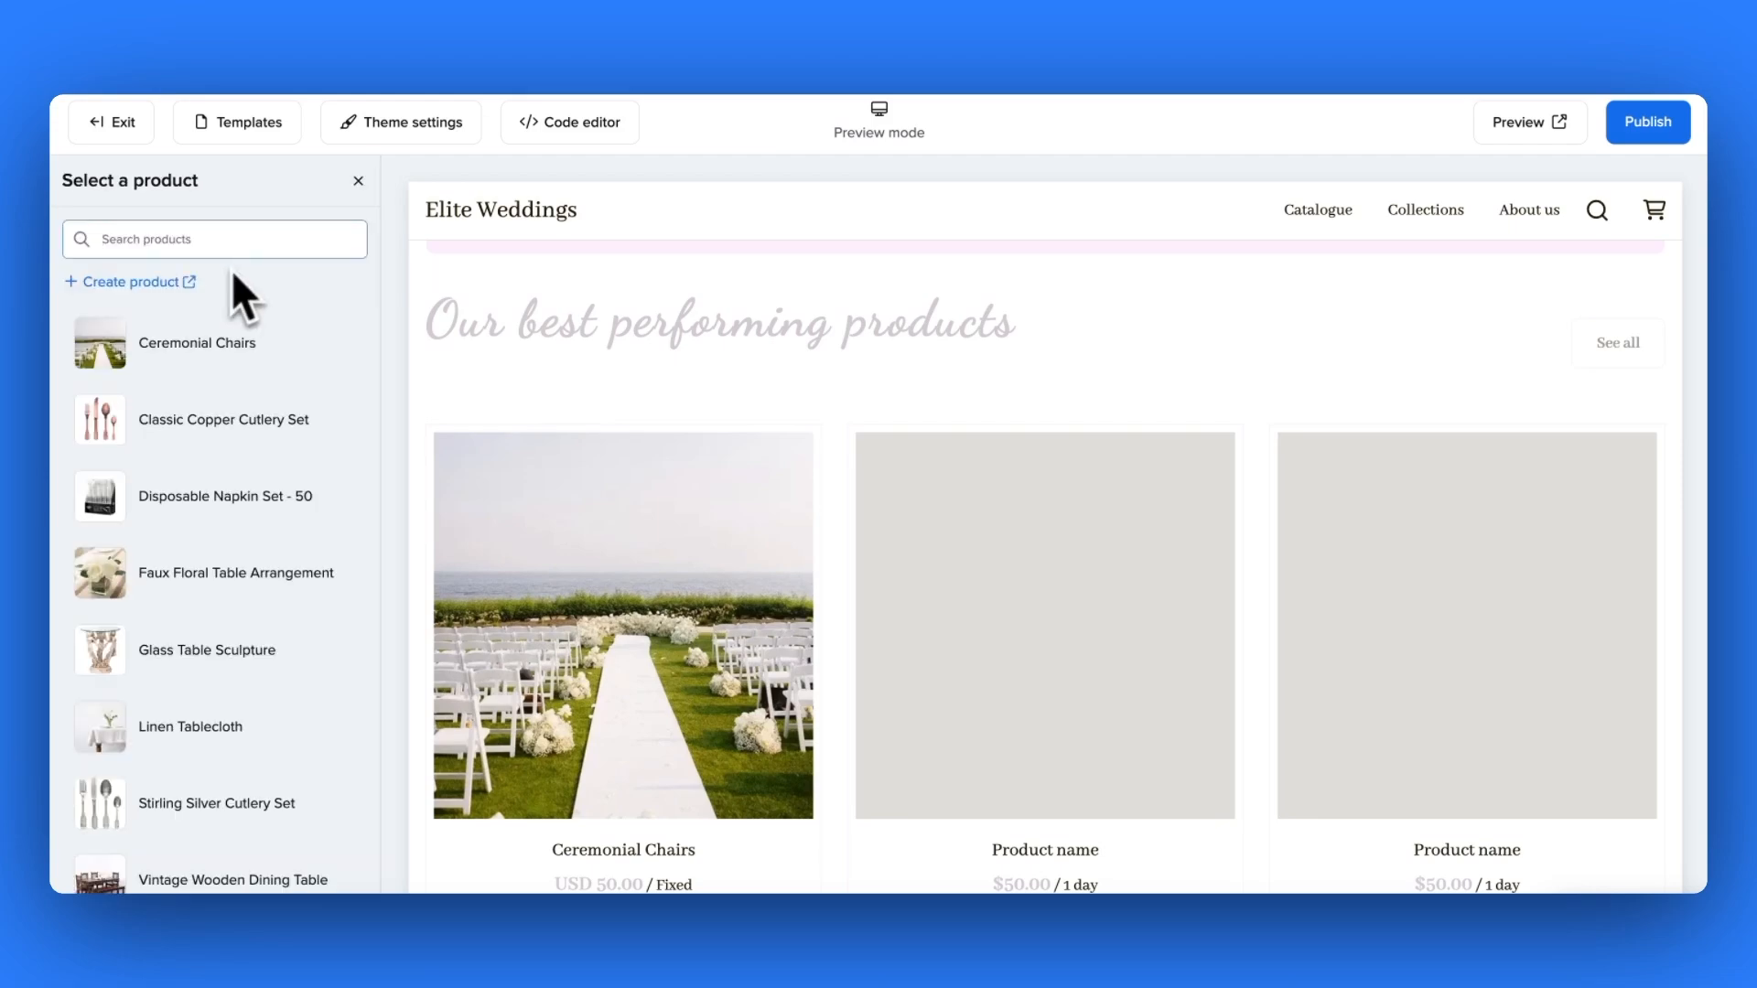
{"action": "mouse_move", "coordinate": [236, 573]}
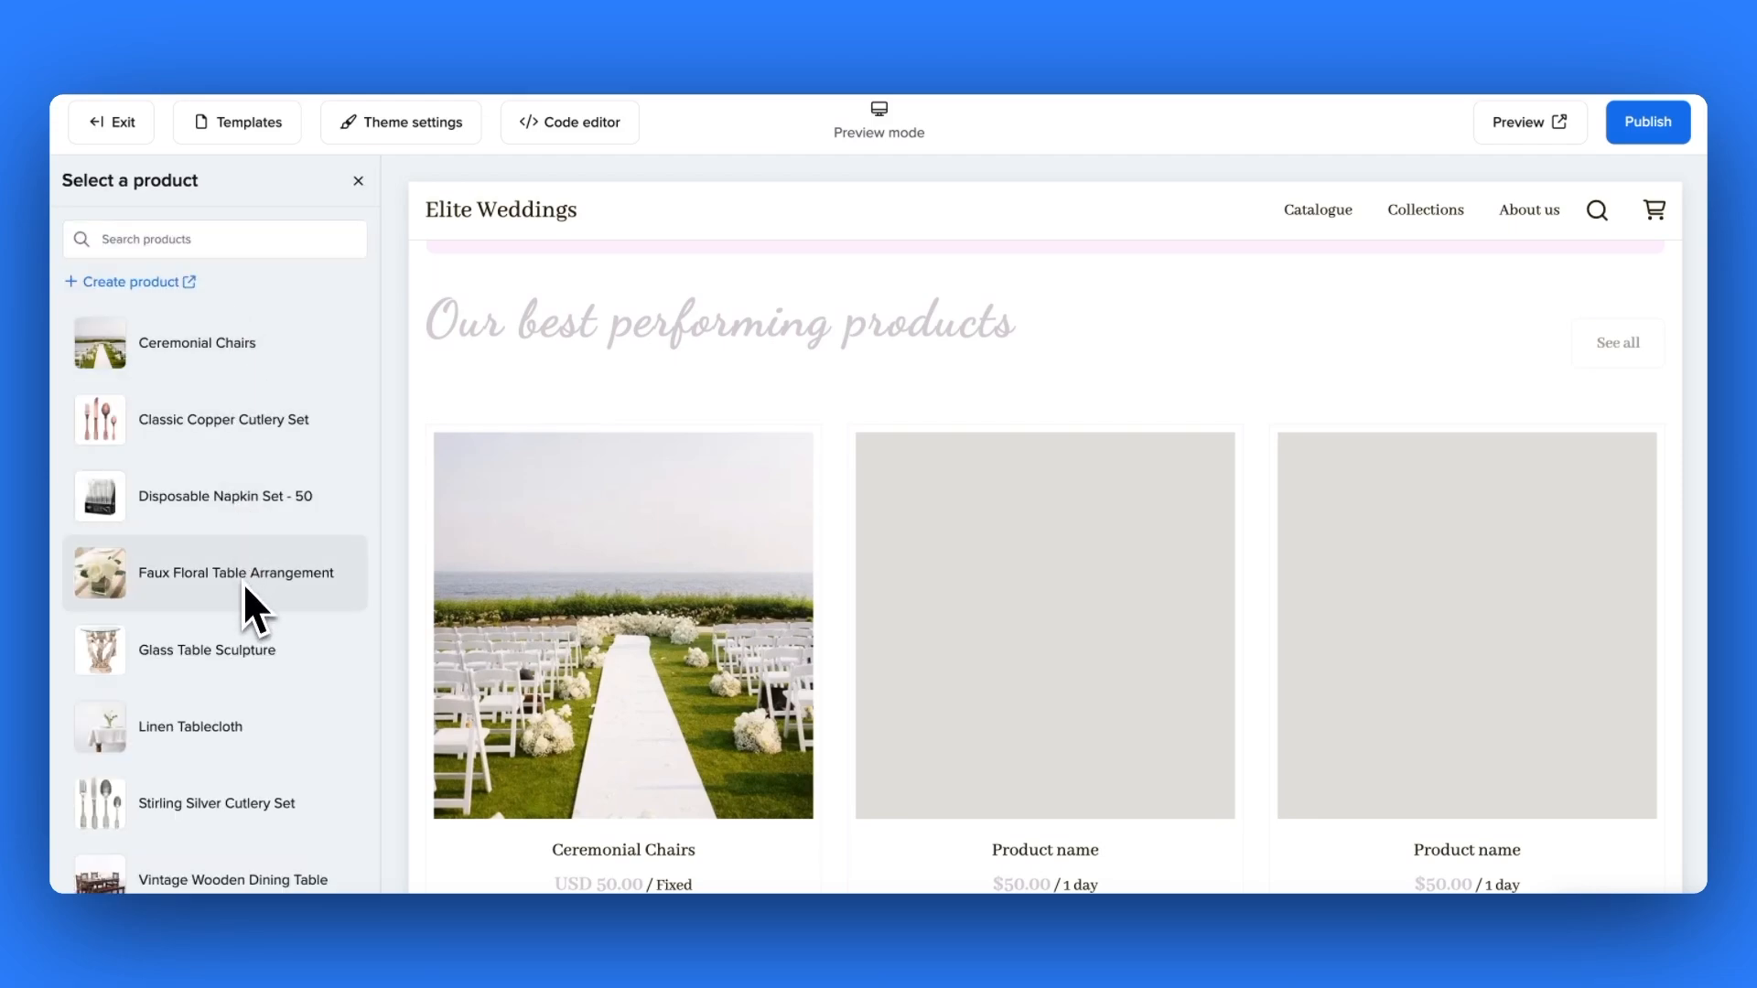
{"action": "left_click", "coordinate": [236, 573]}
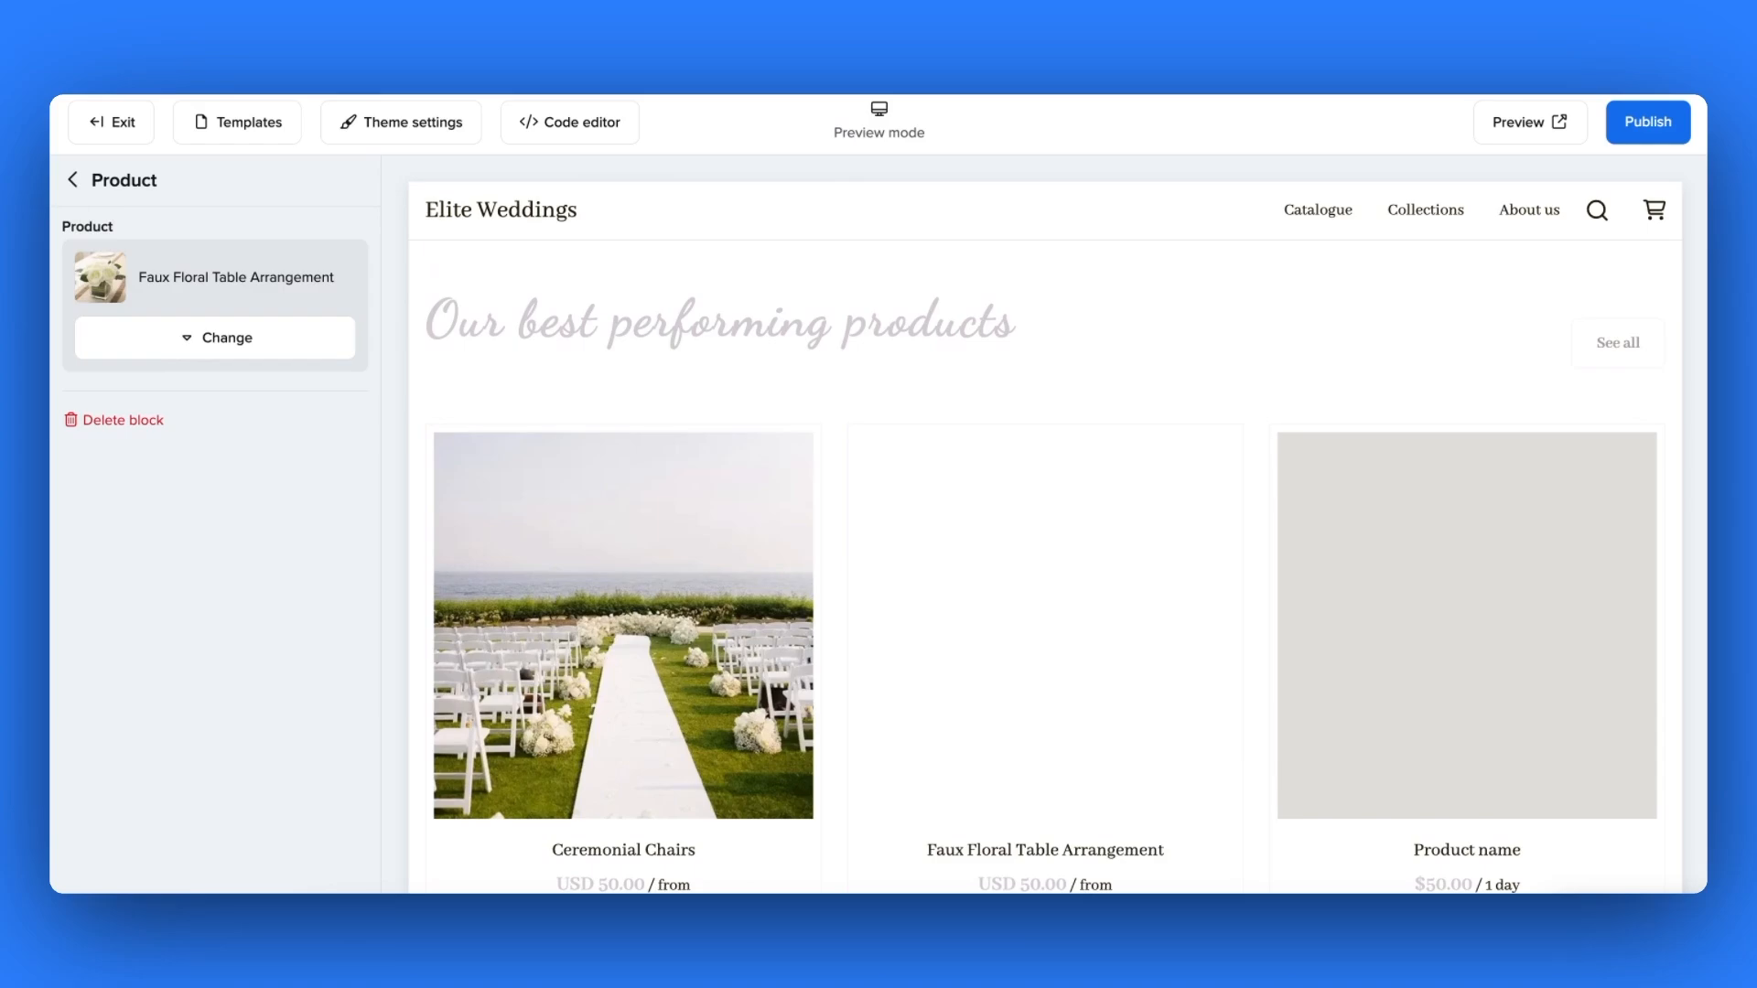
{"action": "left_click", "coordinate": [71, 181]}
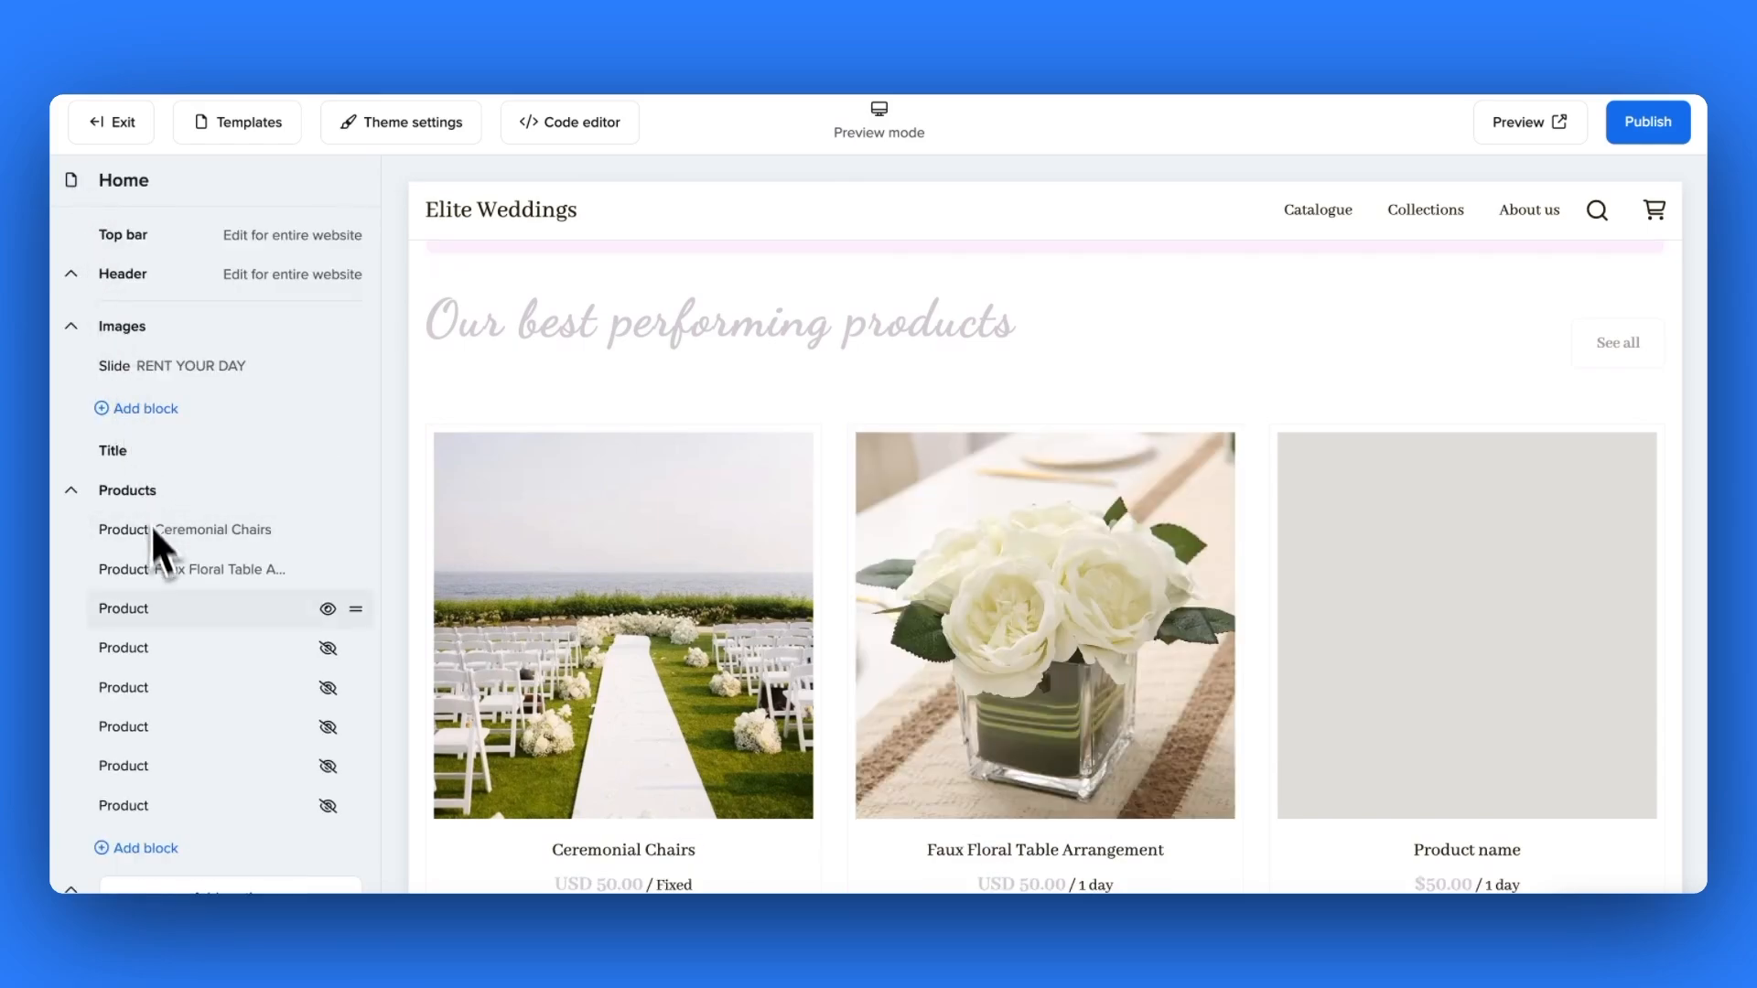
{"action": "left_click", "coordinate": [123, 608]}
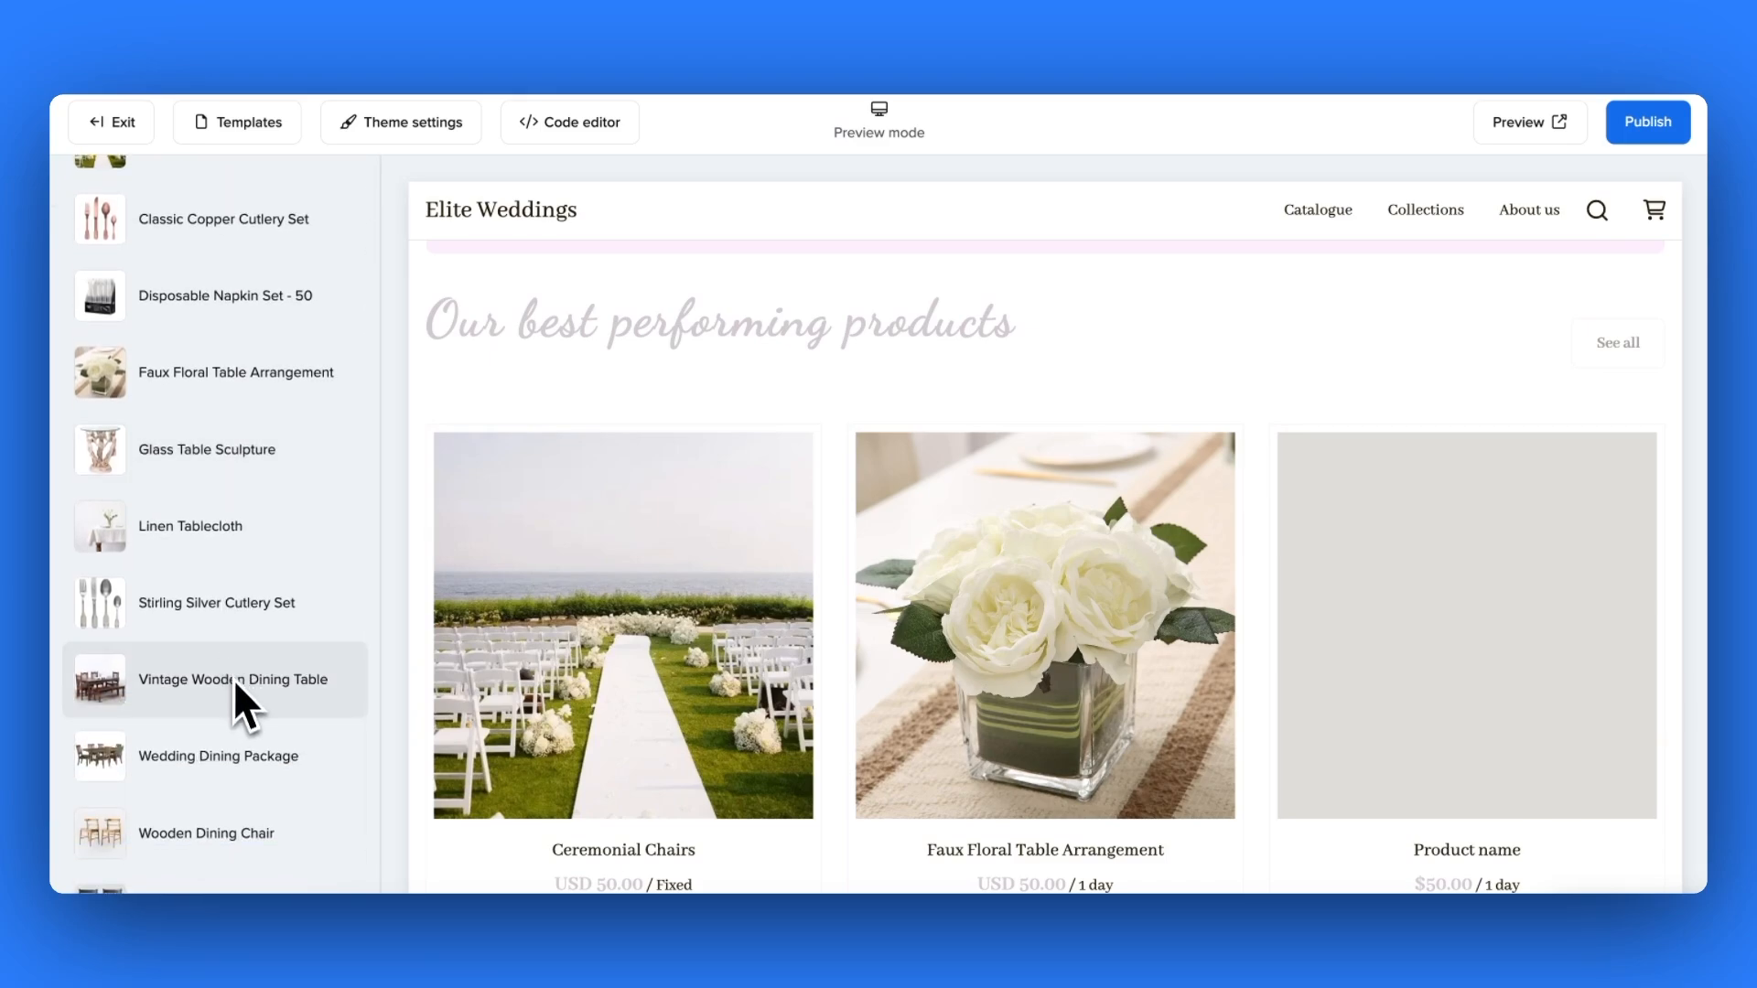
{"action": "left_click", "coordinate": [207, 833]}
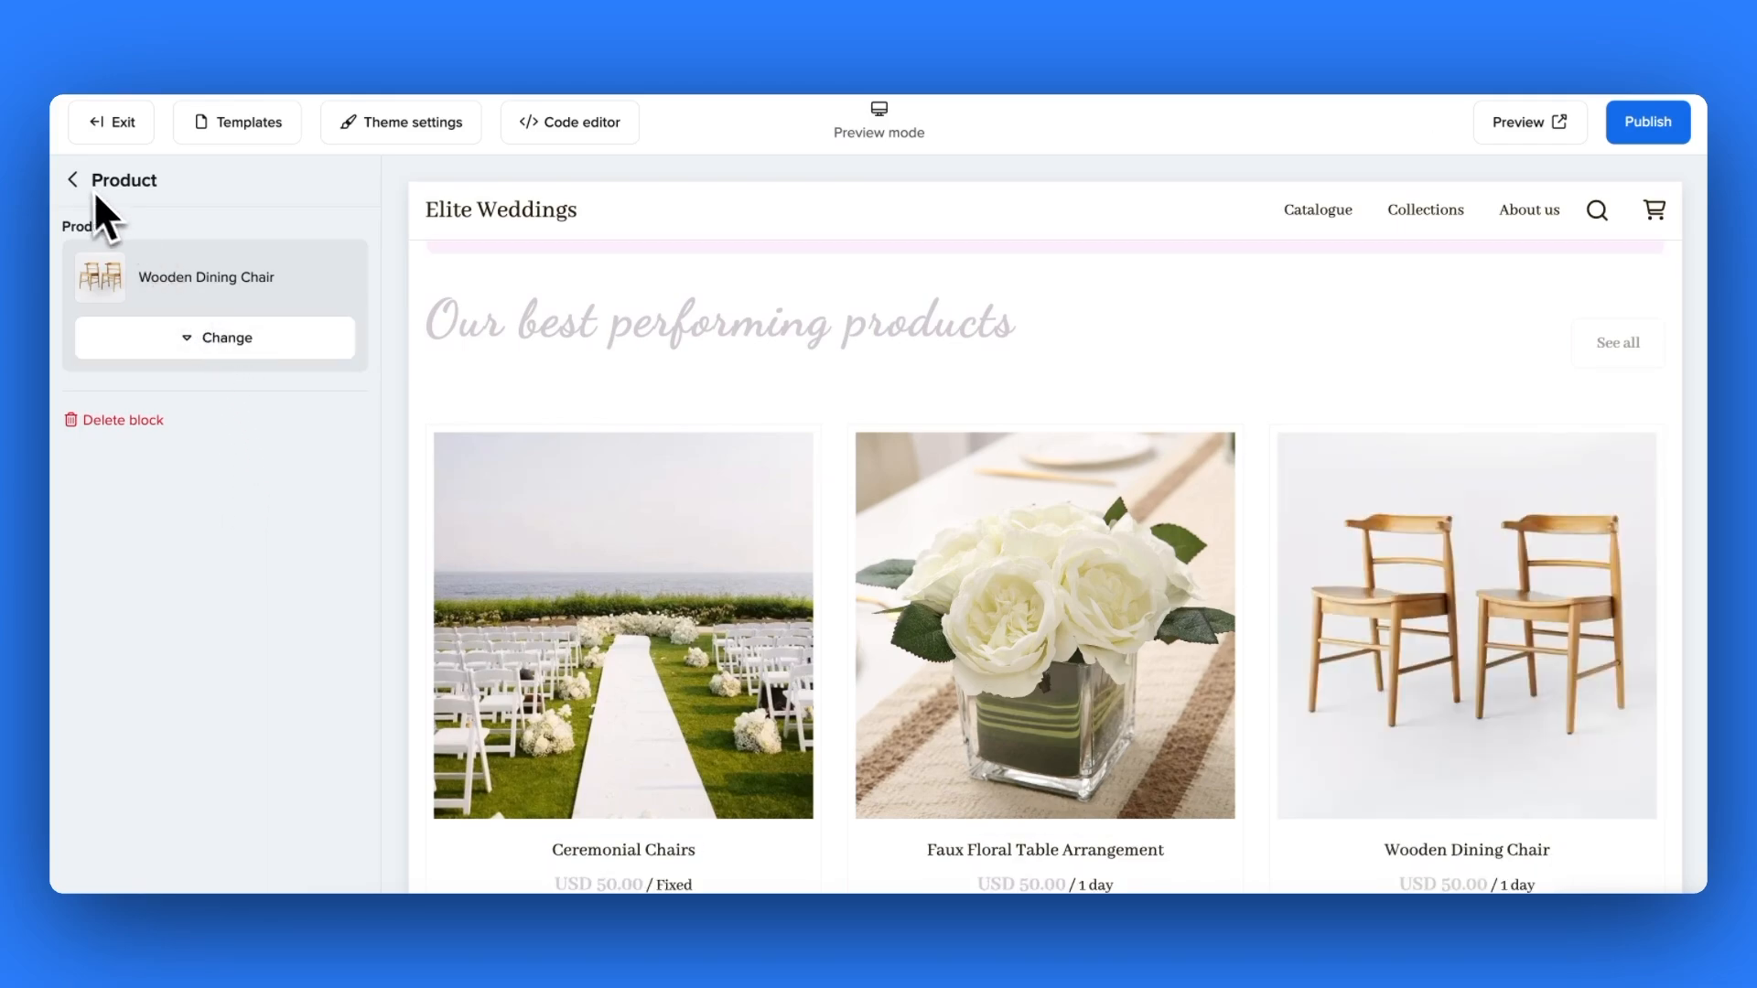
{"action": "left_click", "coordinate": [72, 180]}
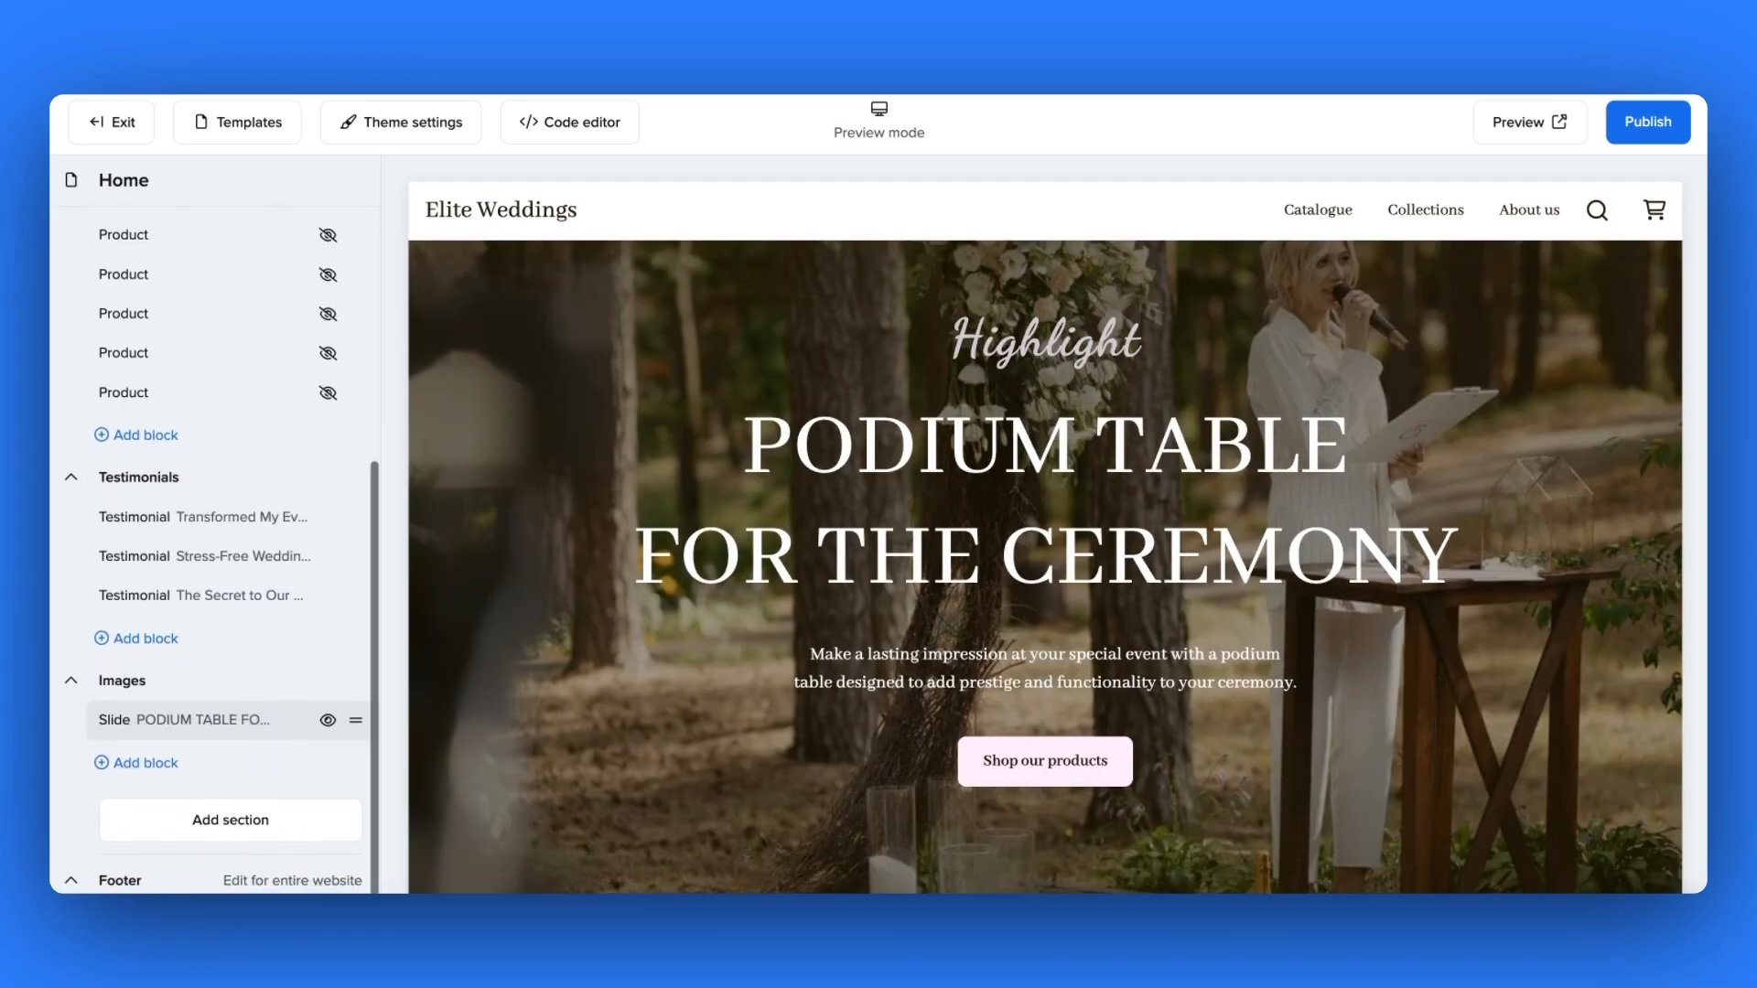
- Label the hero slide's first button 'Read more!' and choose its link
{"action": "left_click", "coordinate": [183, 719]}
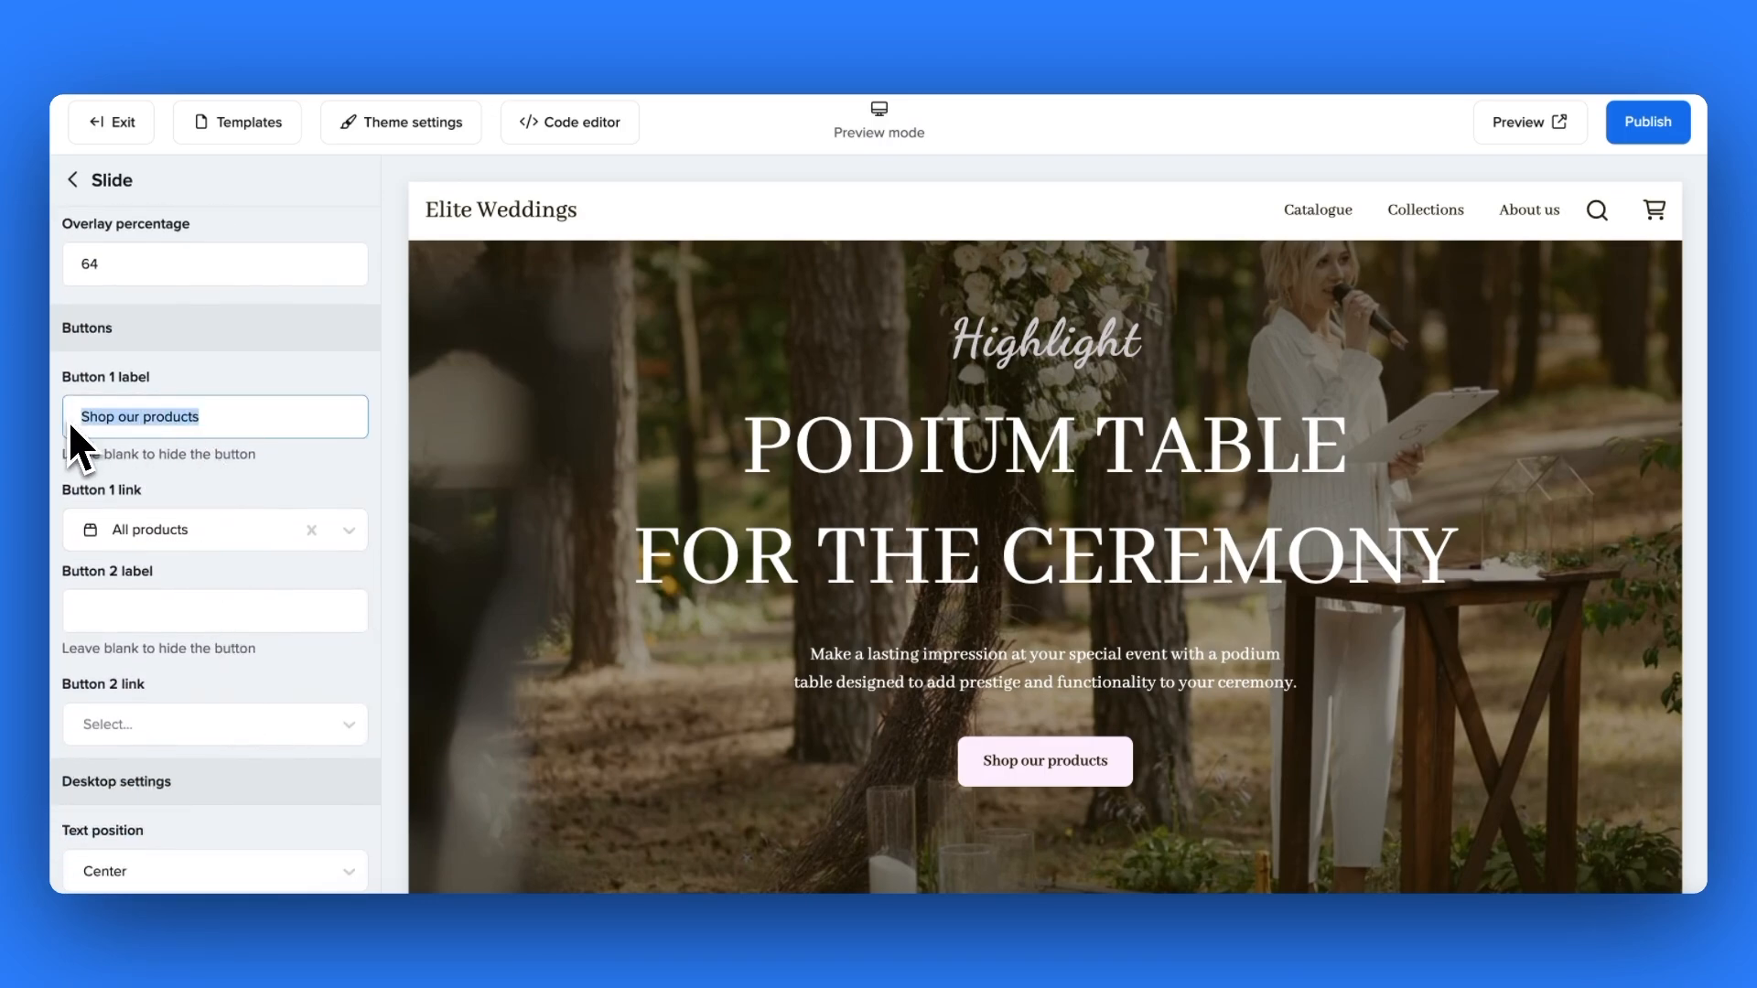
{"action": "type", "text": "Read more!"}
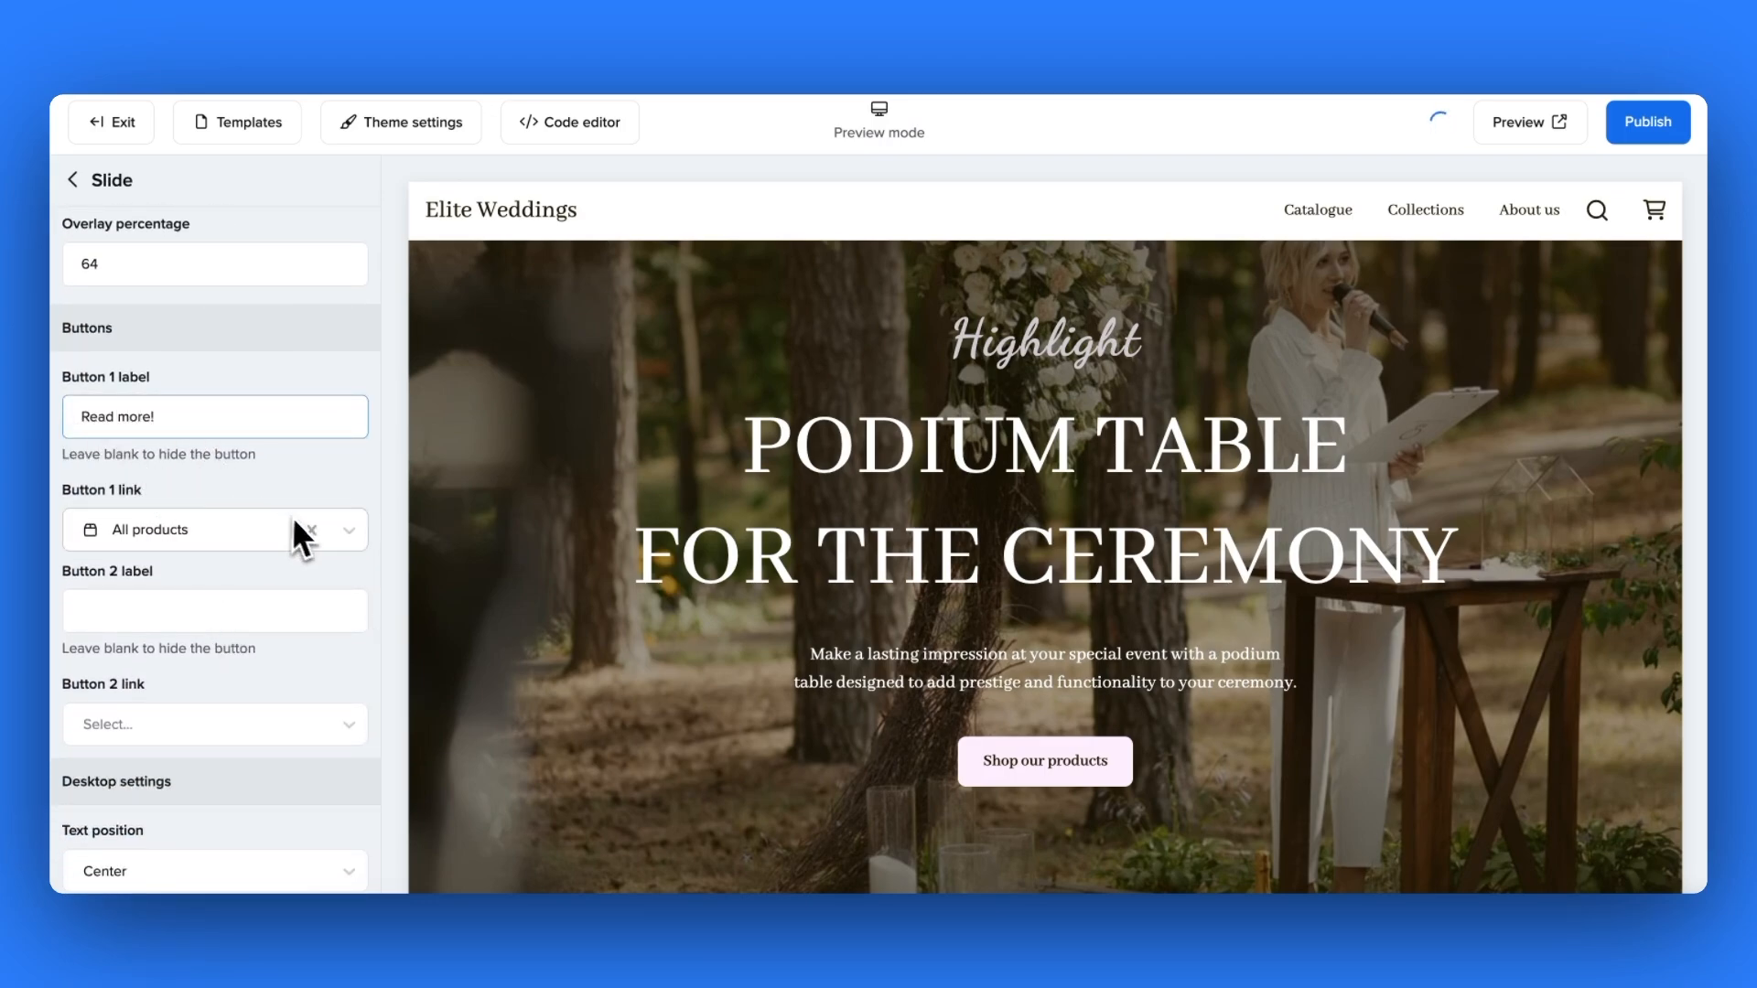
{"action": "left_click", "coordinate": [179, 529]}
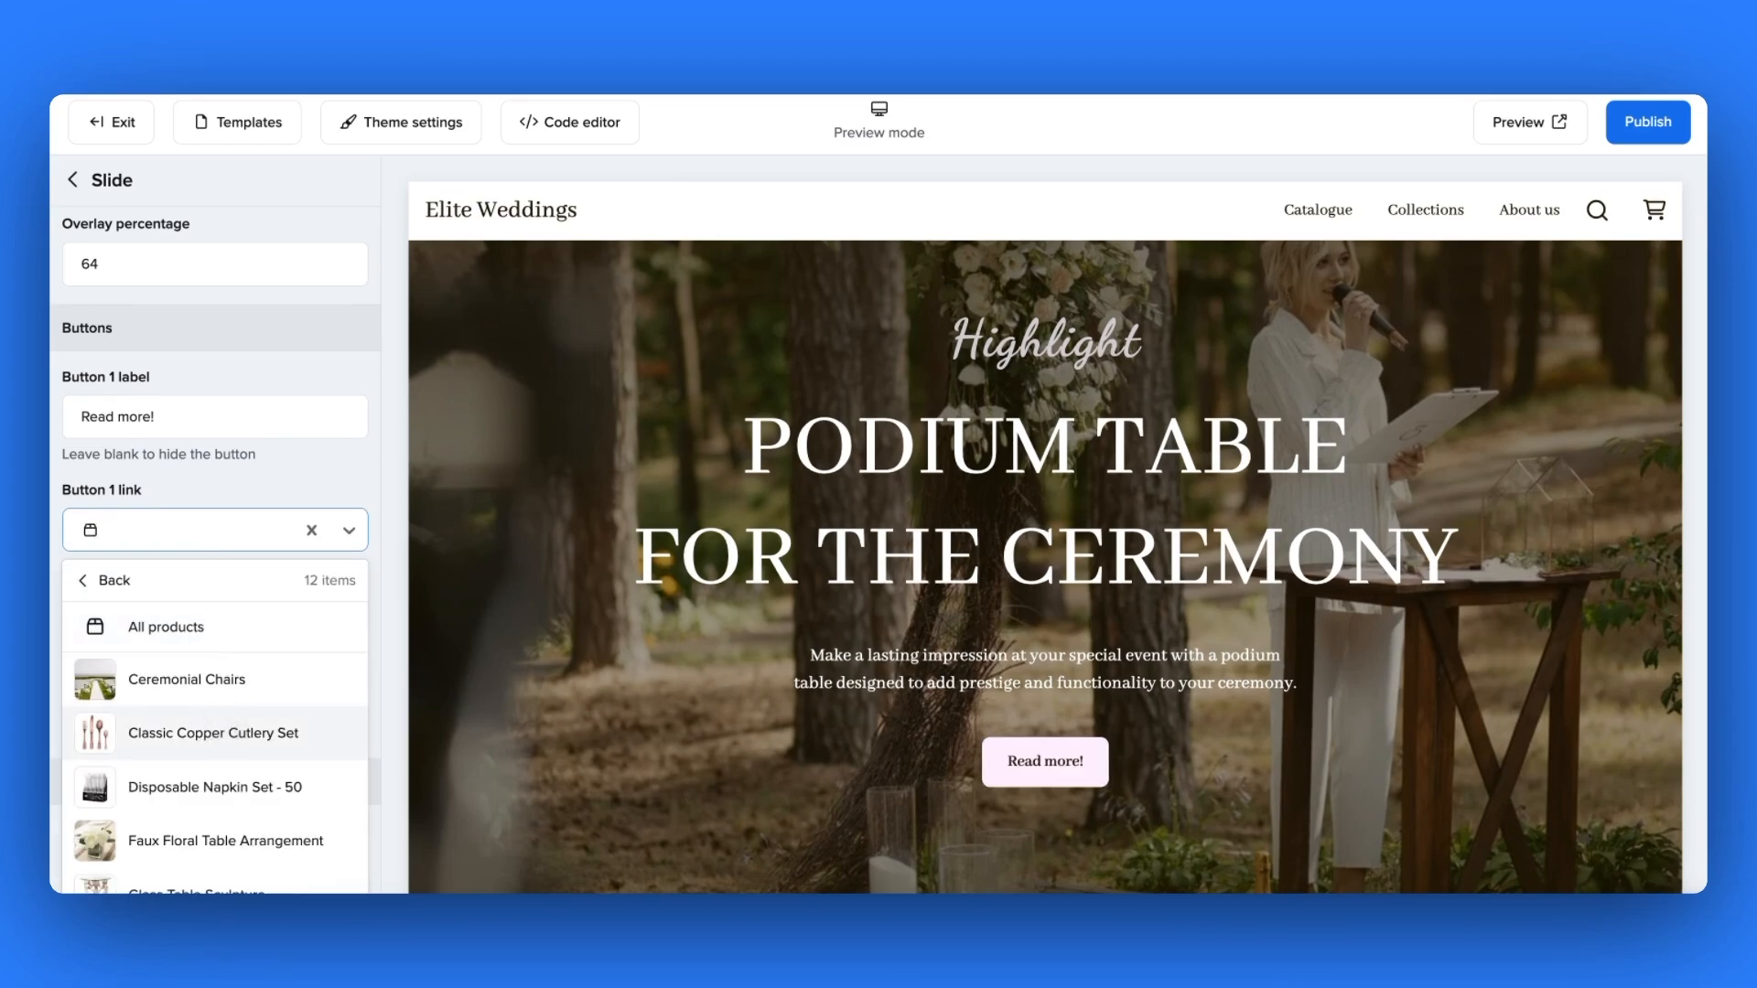
{"action": "scroll", "scroll_direction": "down", "scroll_amount": 3}
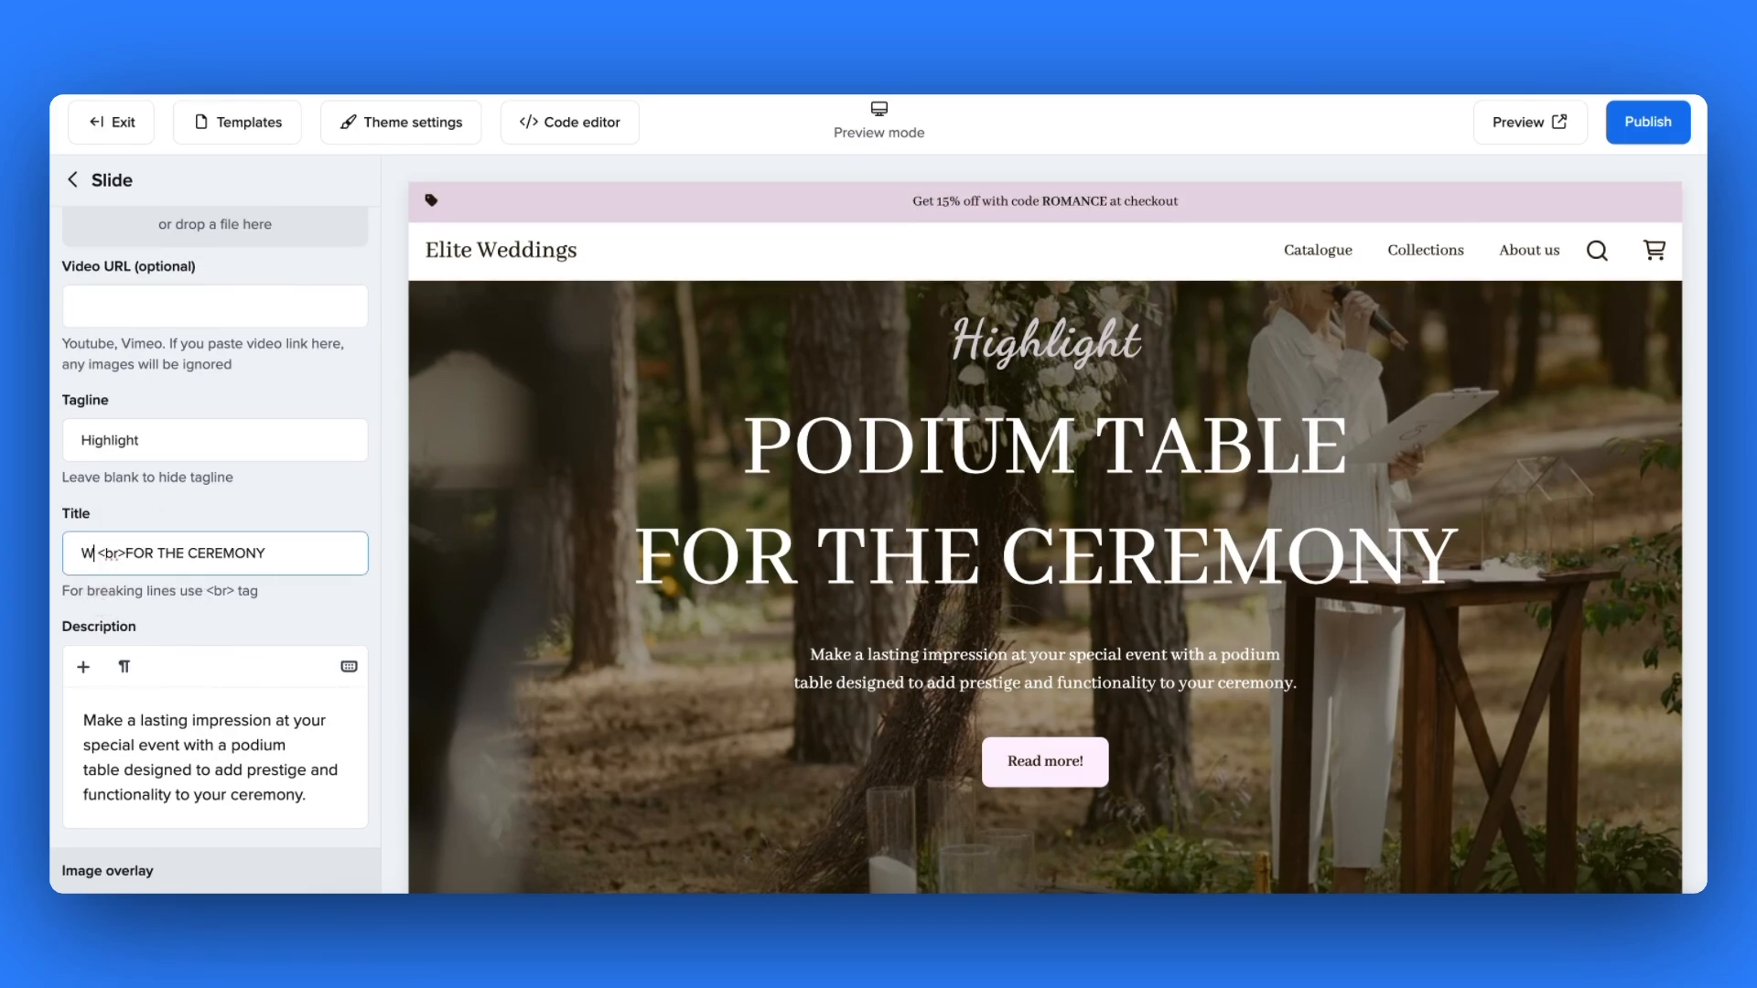
- Retitle the slide WOODEN ARCH FOR THE CEREMONY and rewrite the description around a wooden arch
{"action": "type", "text": "WOODEN ARCH"}
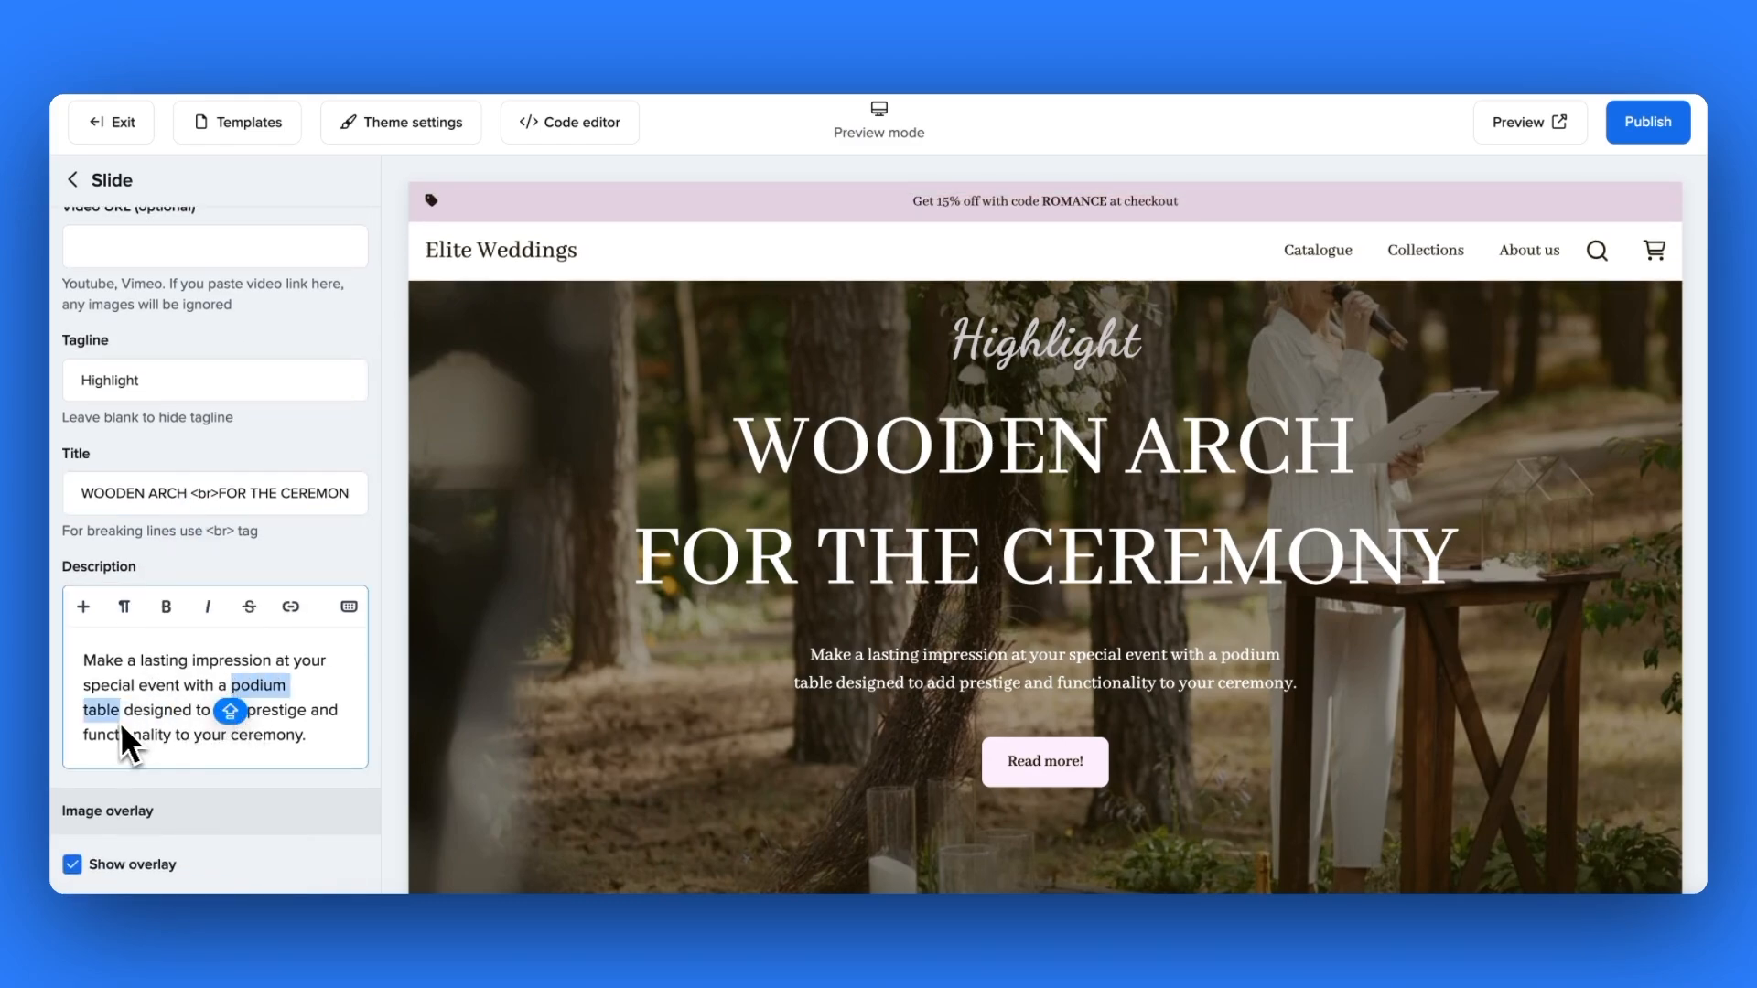
{"action": "type", "text": "wooden"}
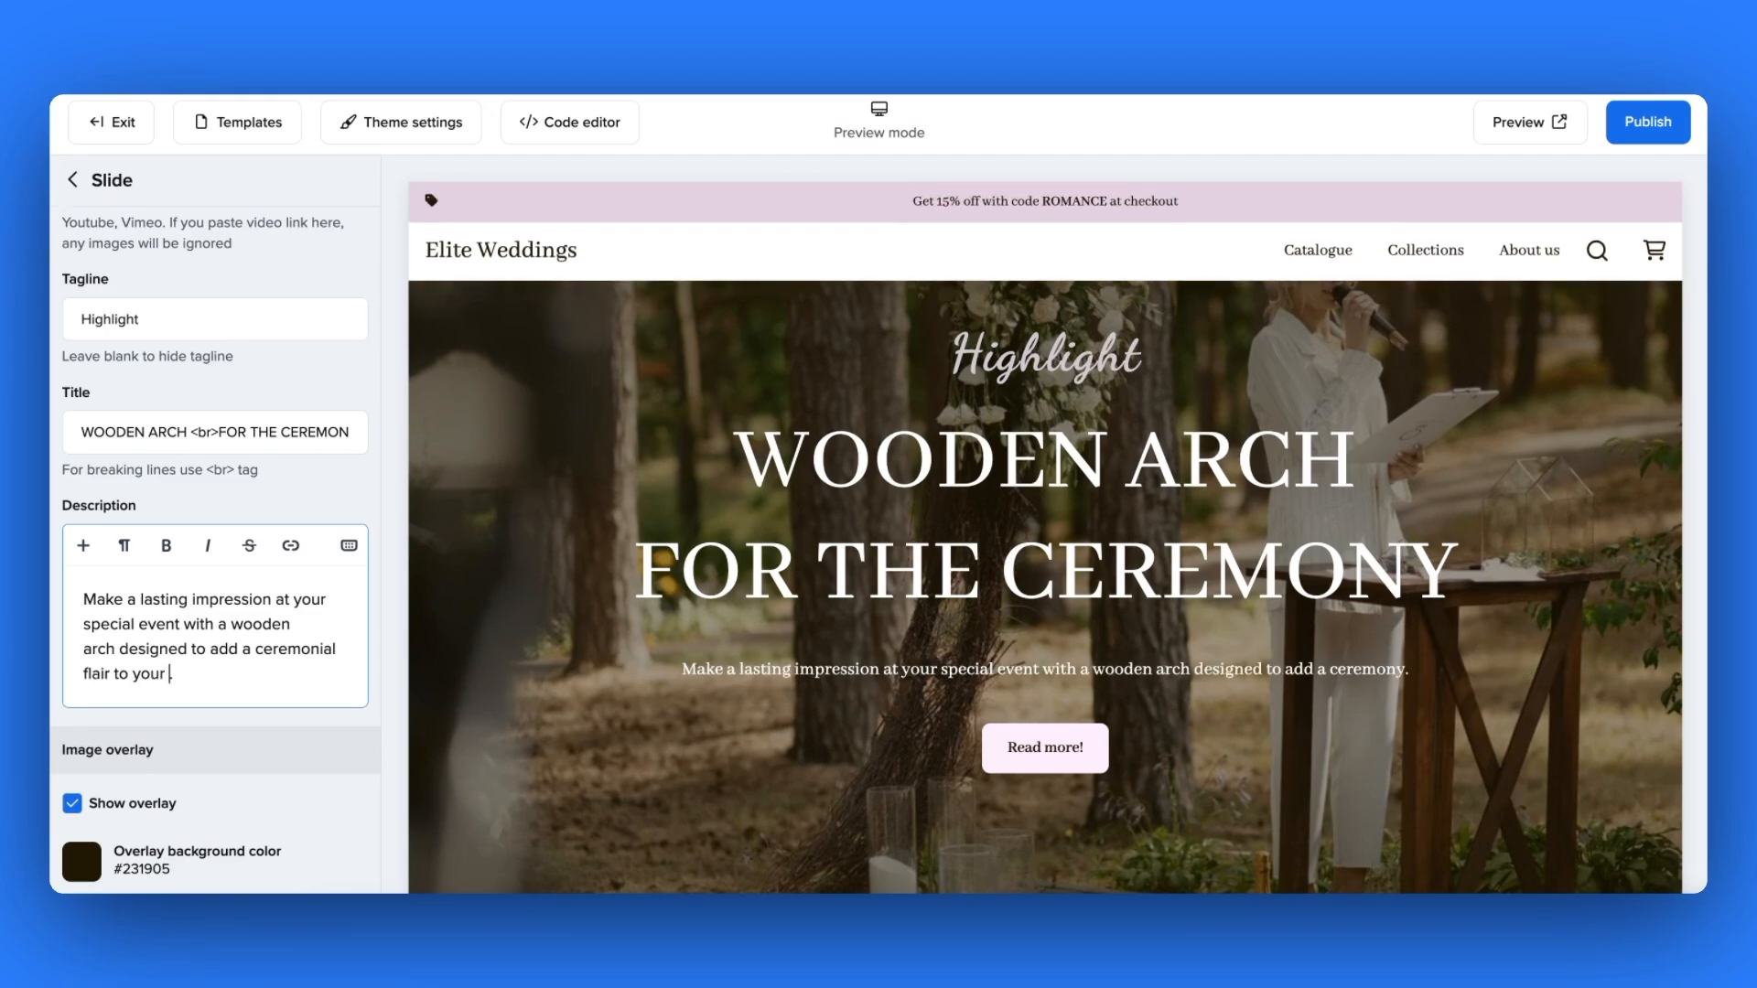
{"action": "type", "text": "day."}
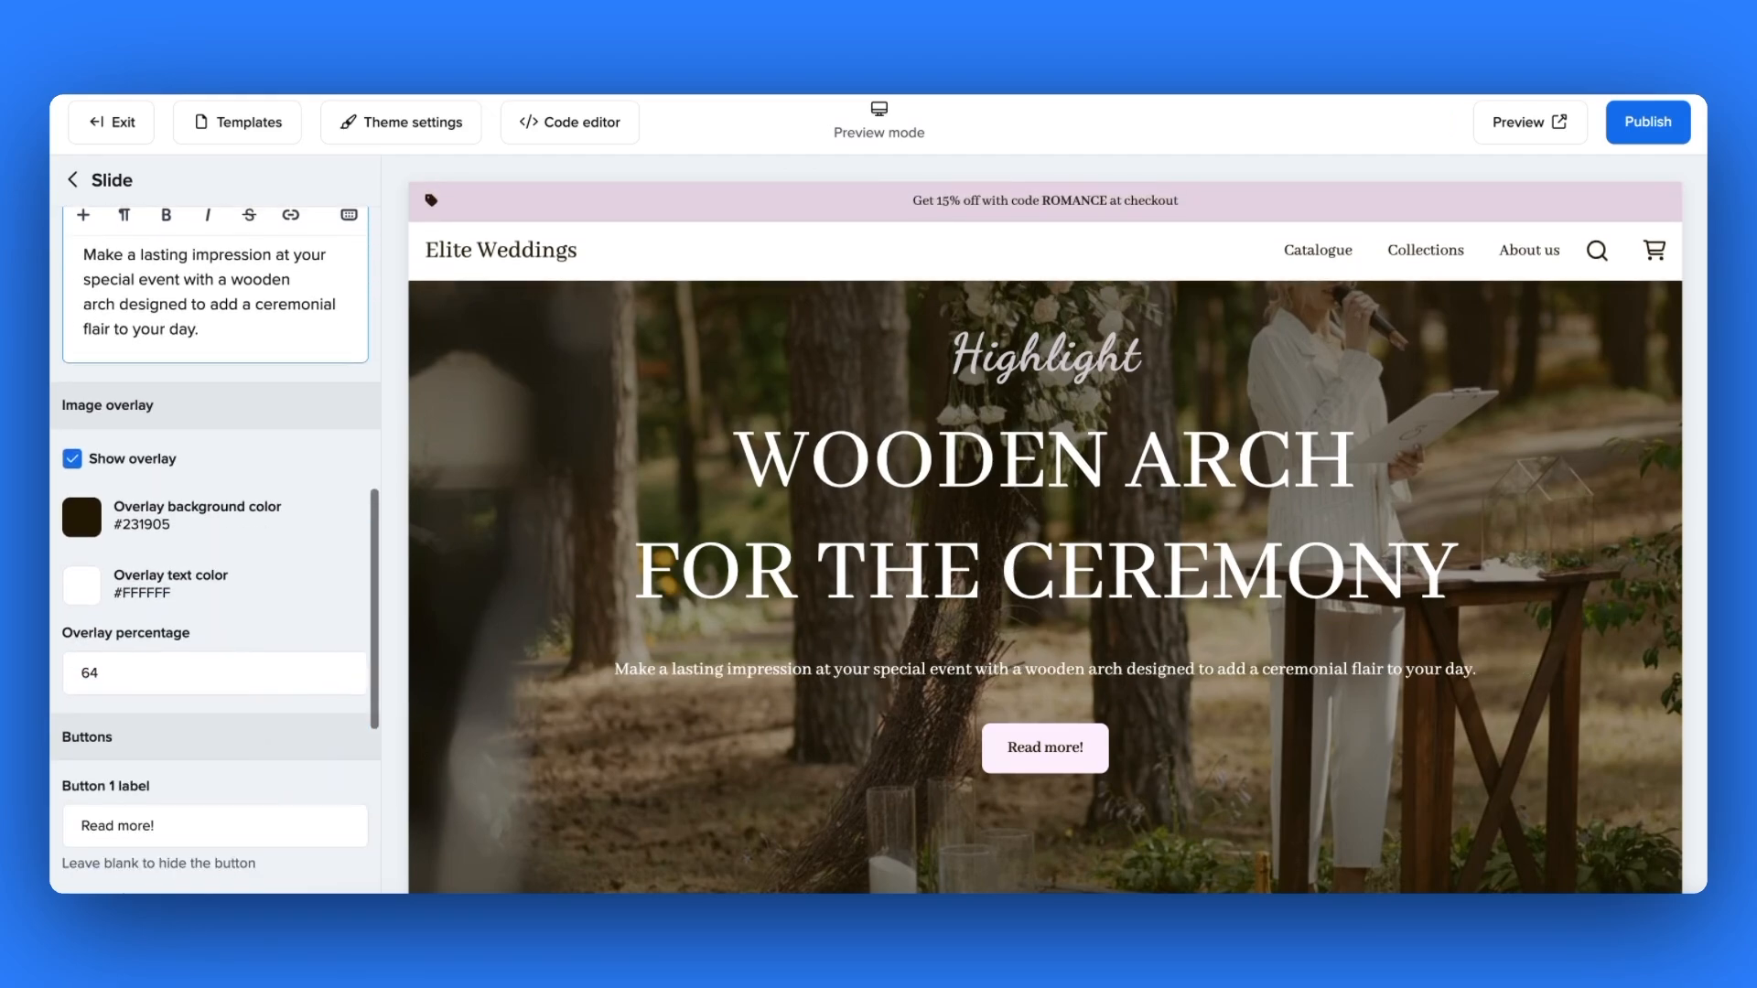
{"action": "scroll", "scroll_direction": "down", "scroll_amount": 3}
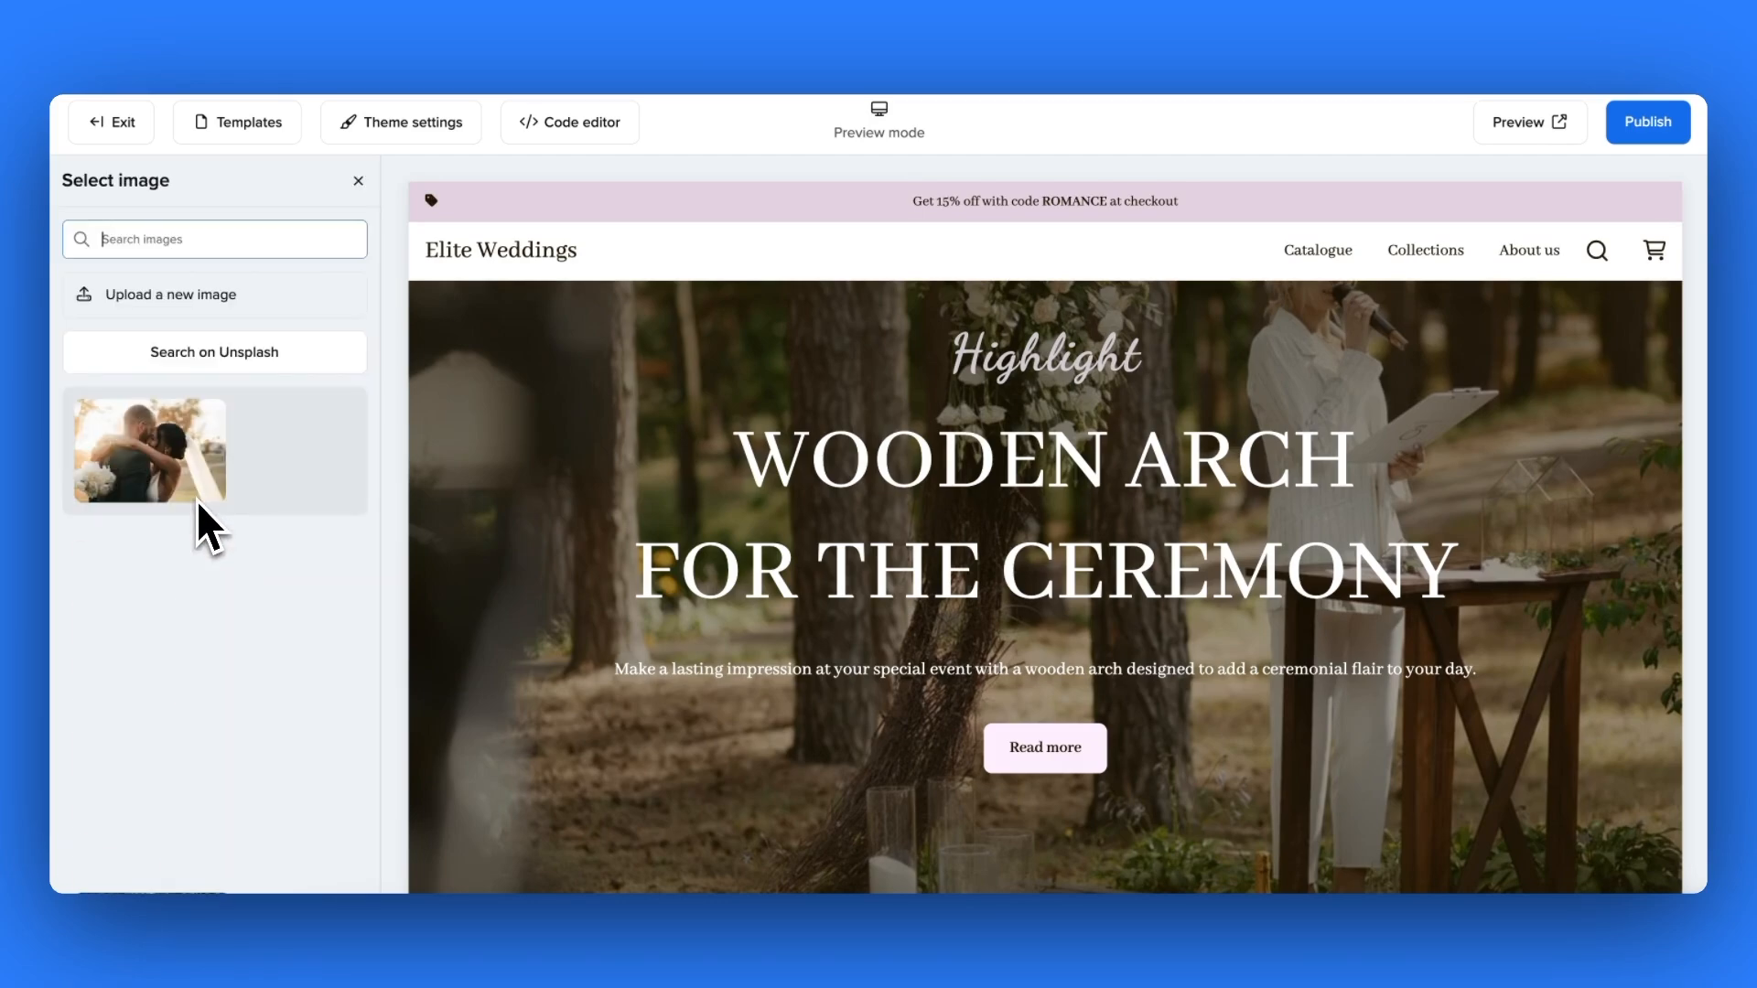
- Search Unsplash for 'wedding arch' and use the draped floral arch photo as the slide image
{"action": "left_click", "coordinate": [213, 351]}
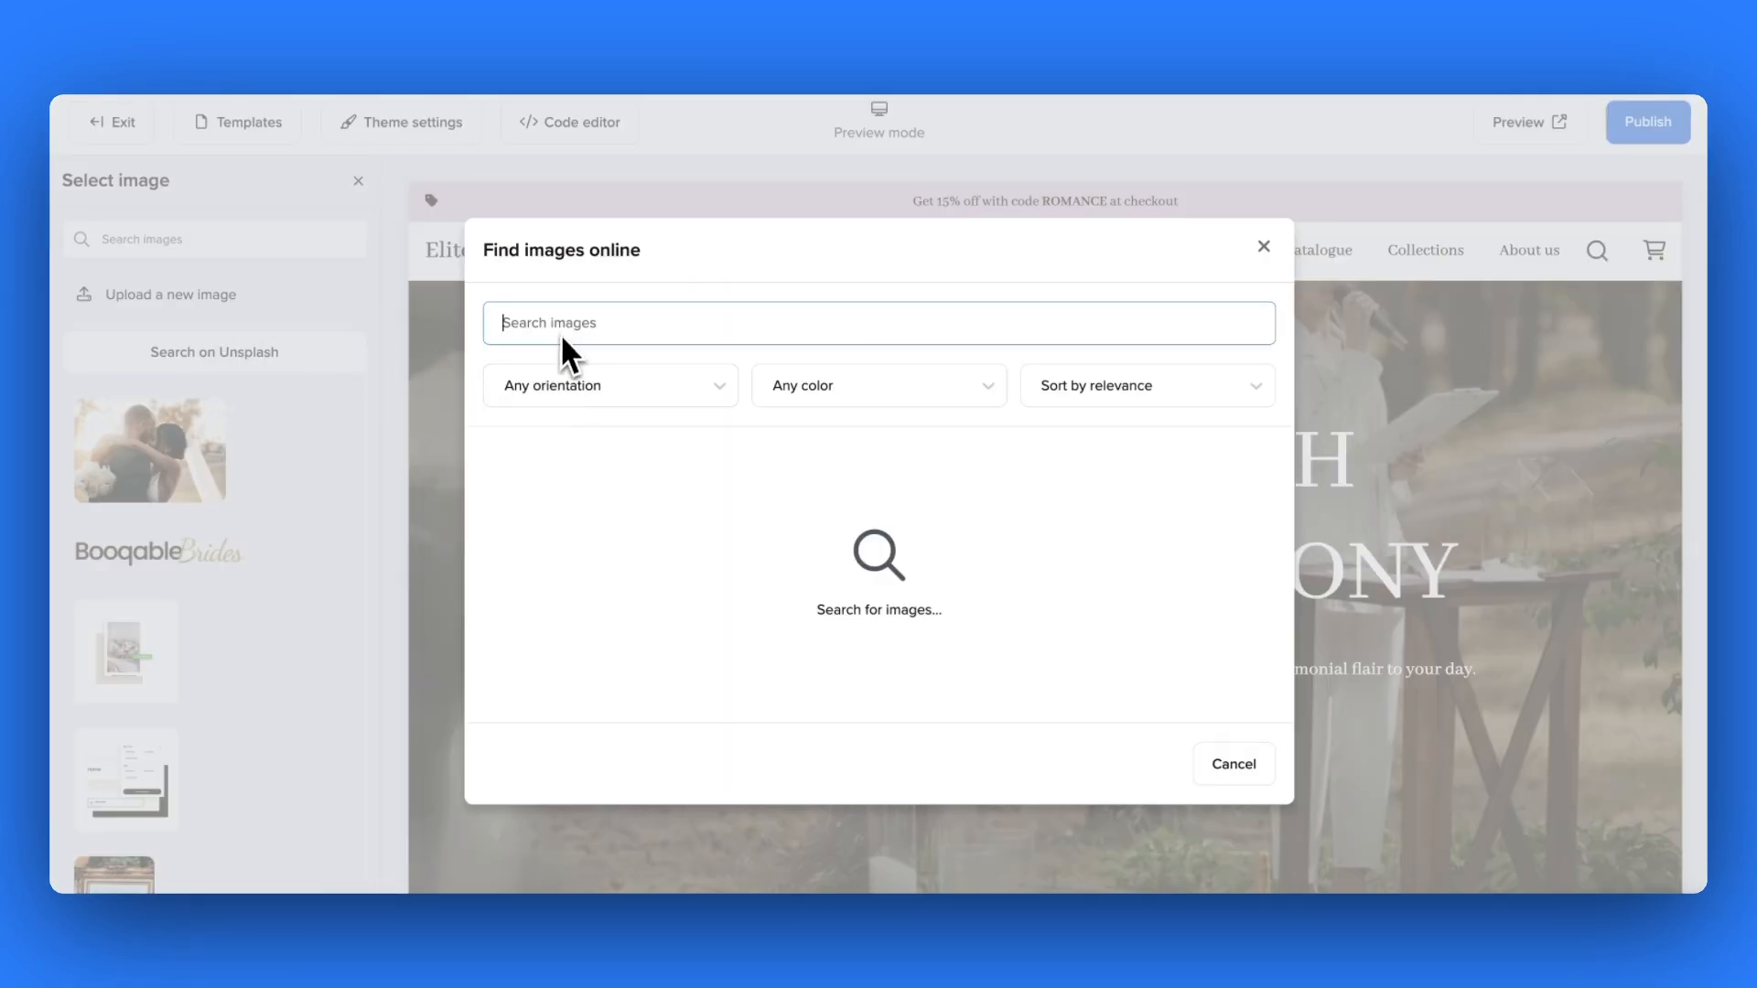
{"action": "type", "text": "wooden arch"}
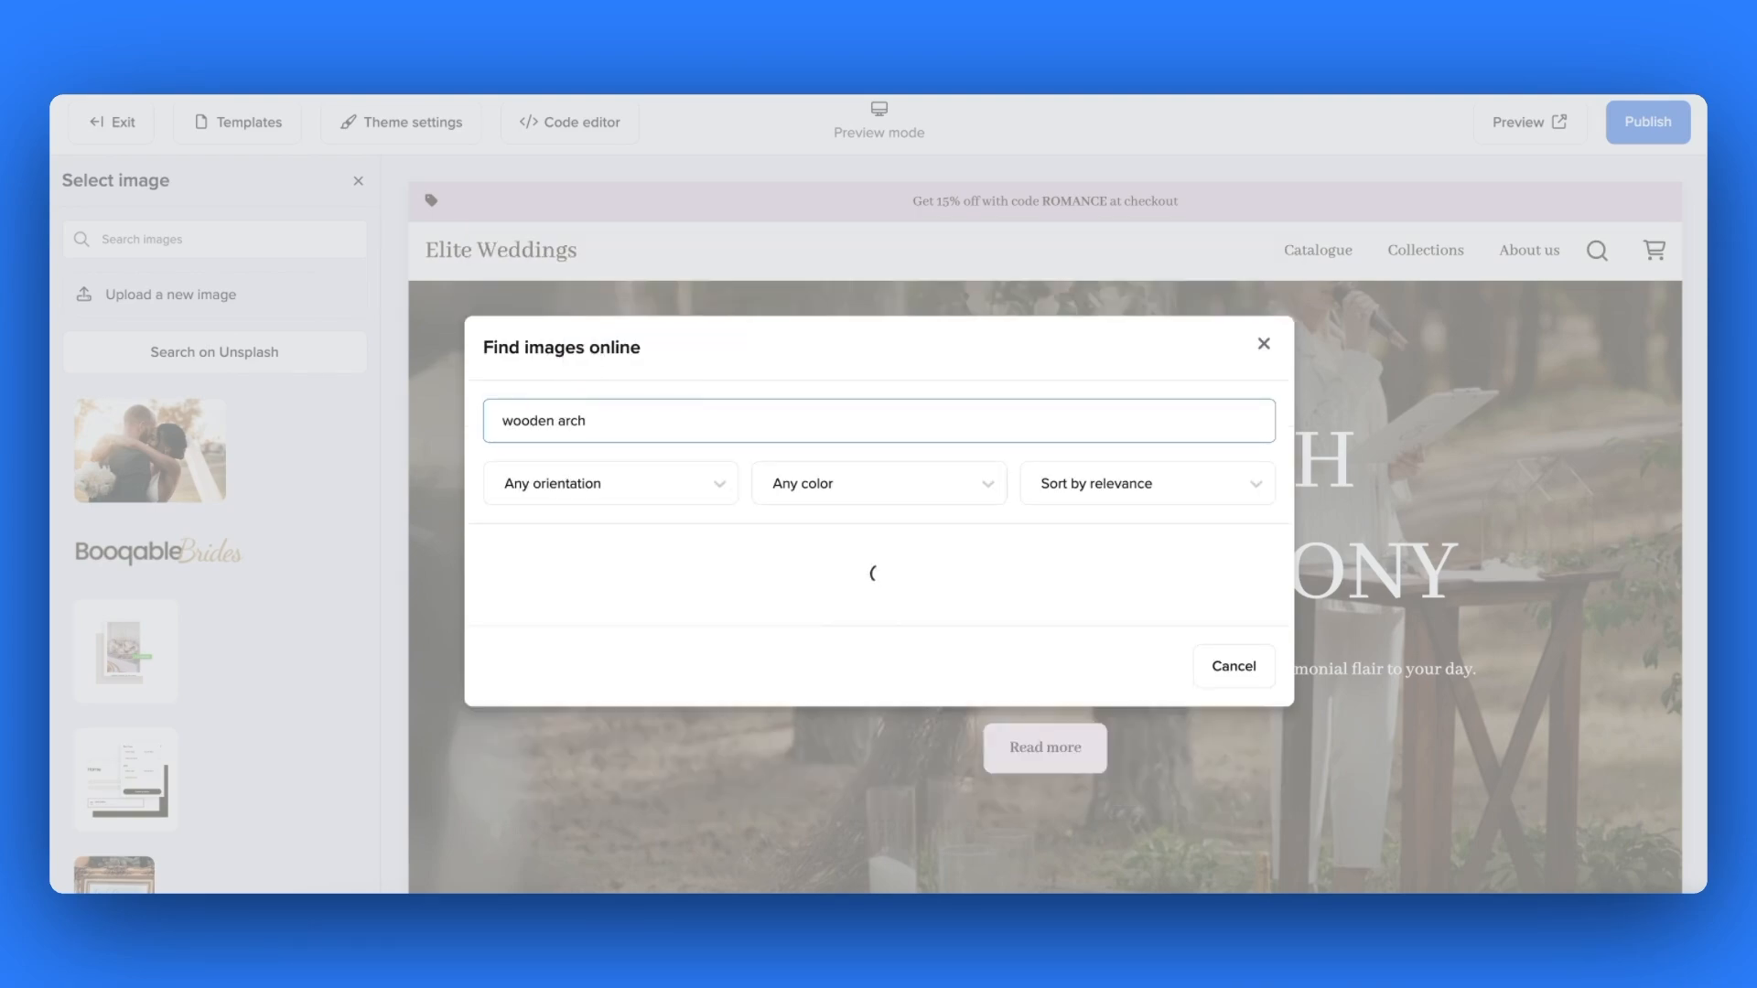
{"action": "type", "text": "wedding arch"}
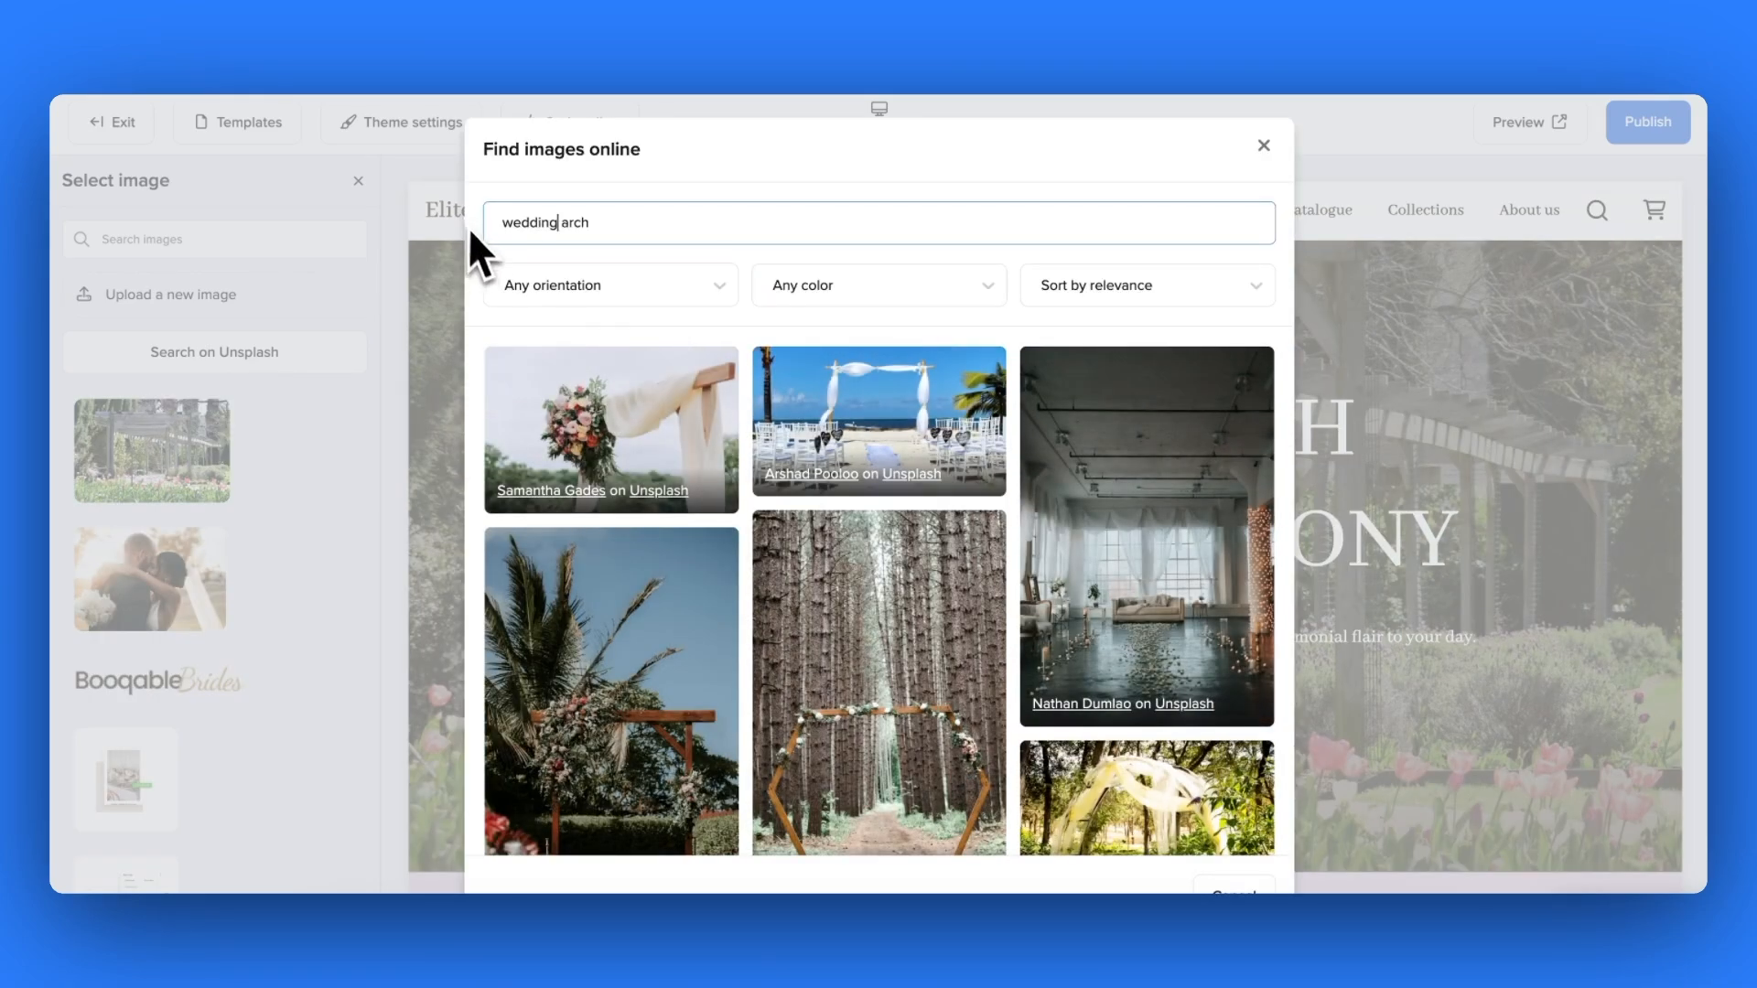
{"action": "scroll", "scroll_direction": "down", "scroll_amount": 3}
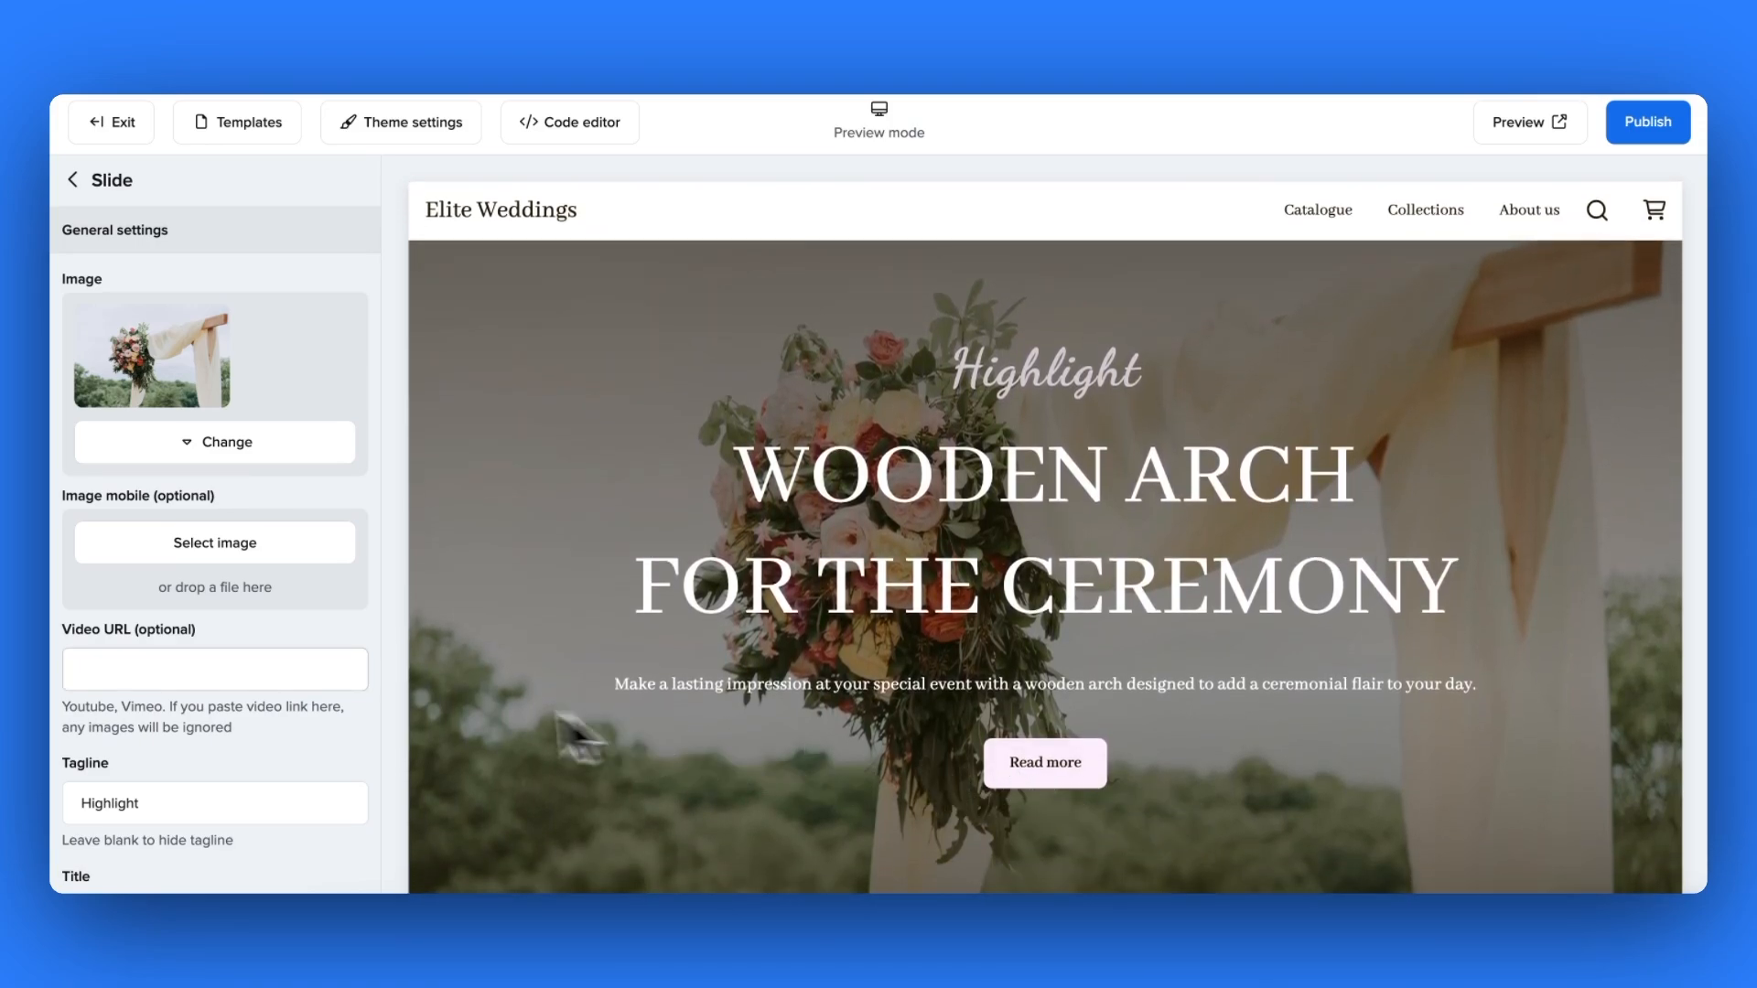
{"action": "left_click", "coordinate": [72, 180]}
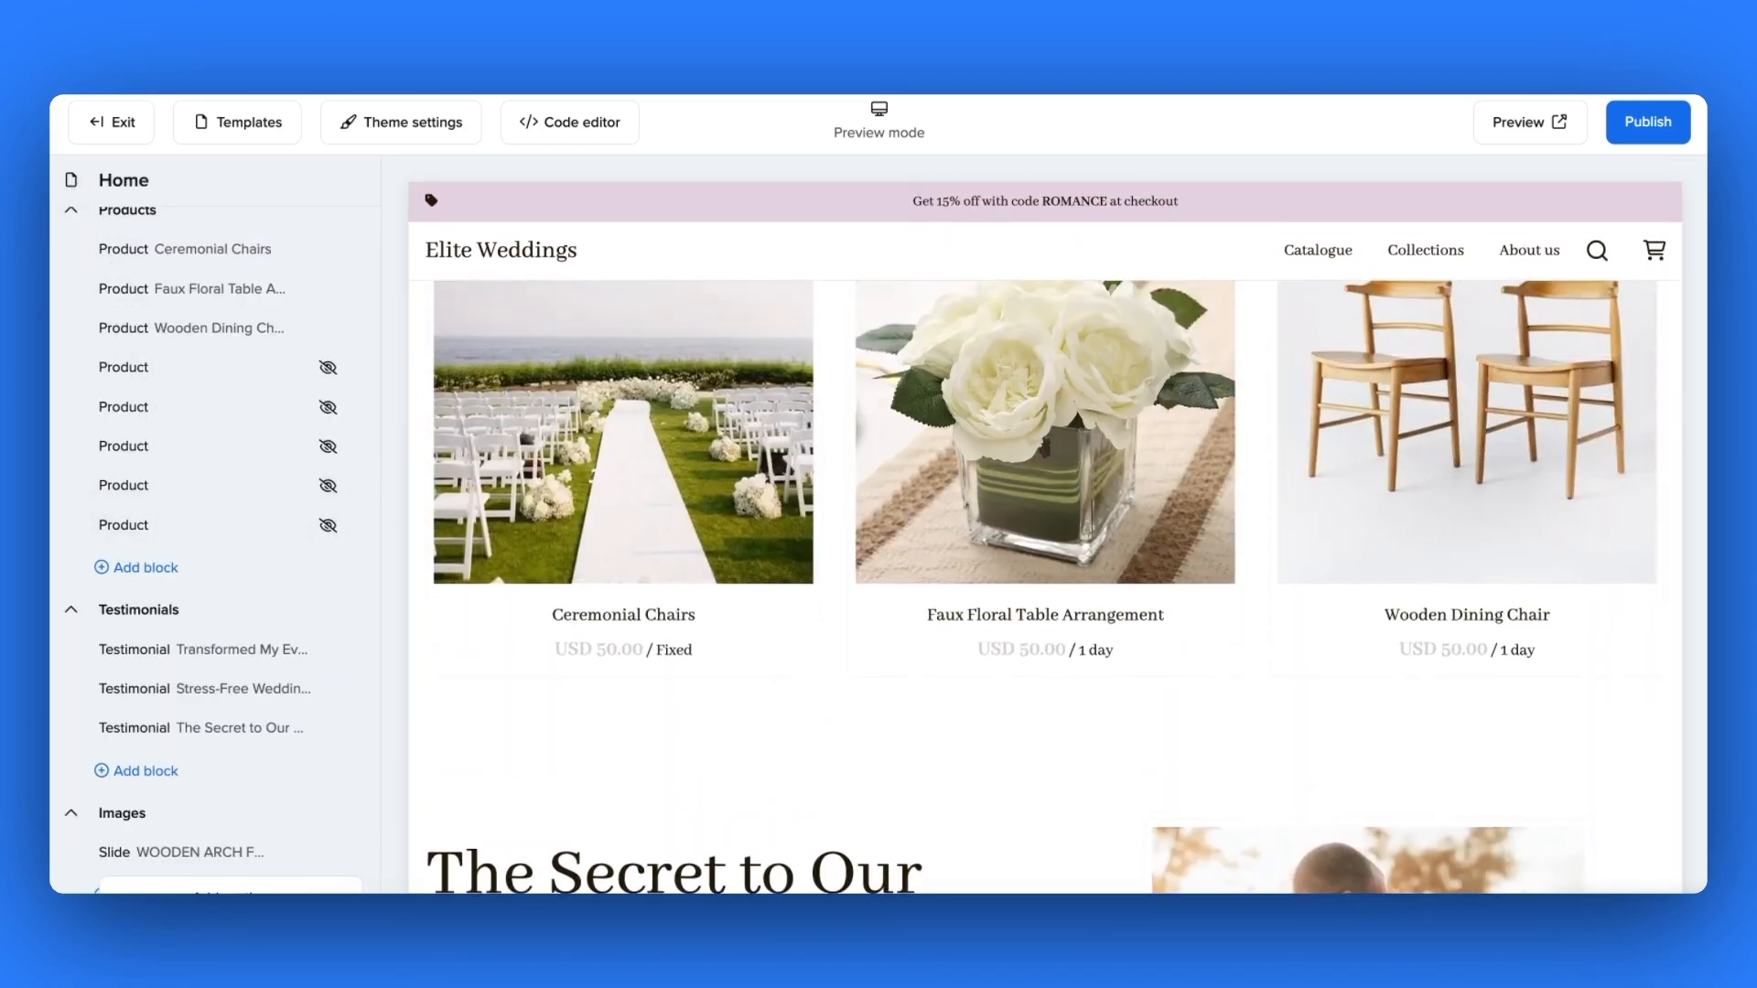
- Replace the RENT YOUR DAY slide image with the Unsplash sparkler celebration photo
{"action": "left_click", "coordinate": [121, 813]}
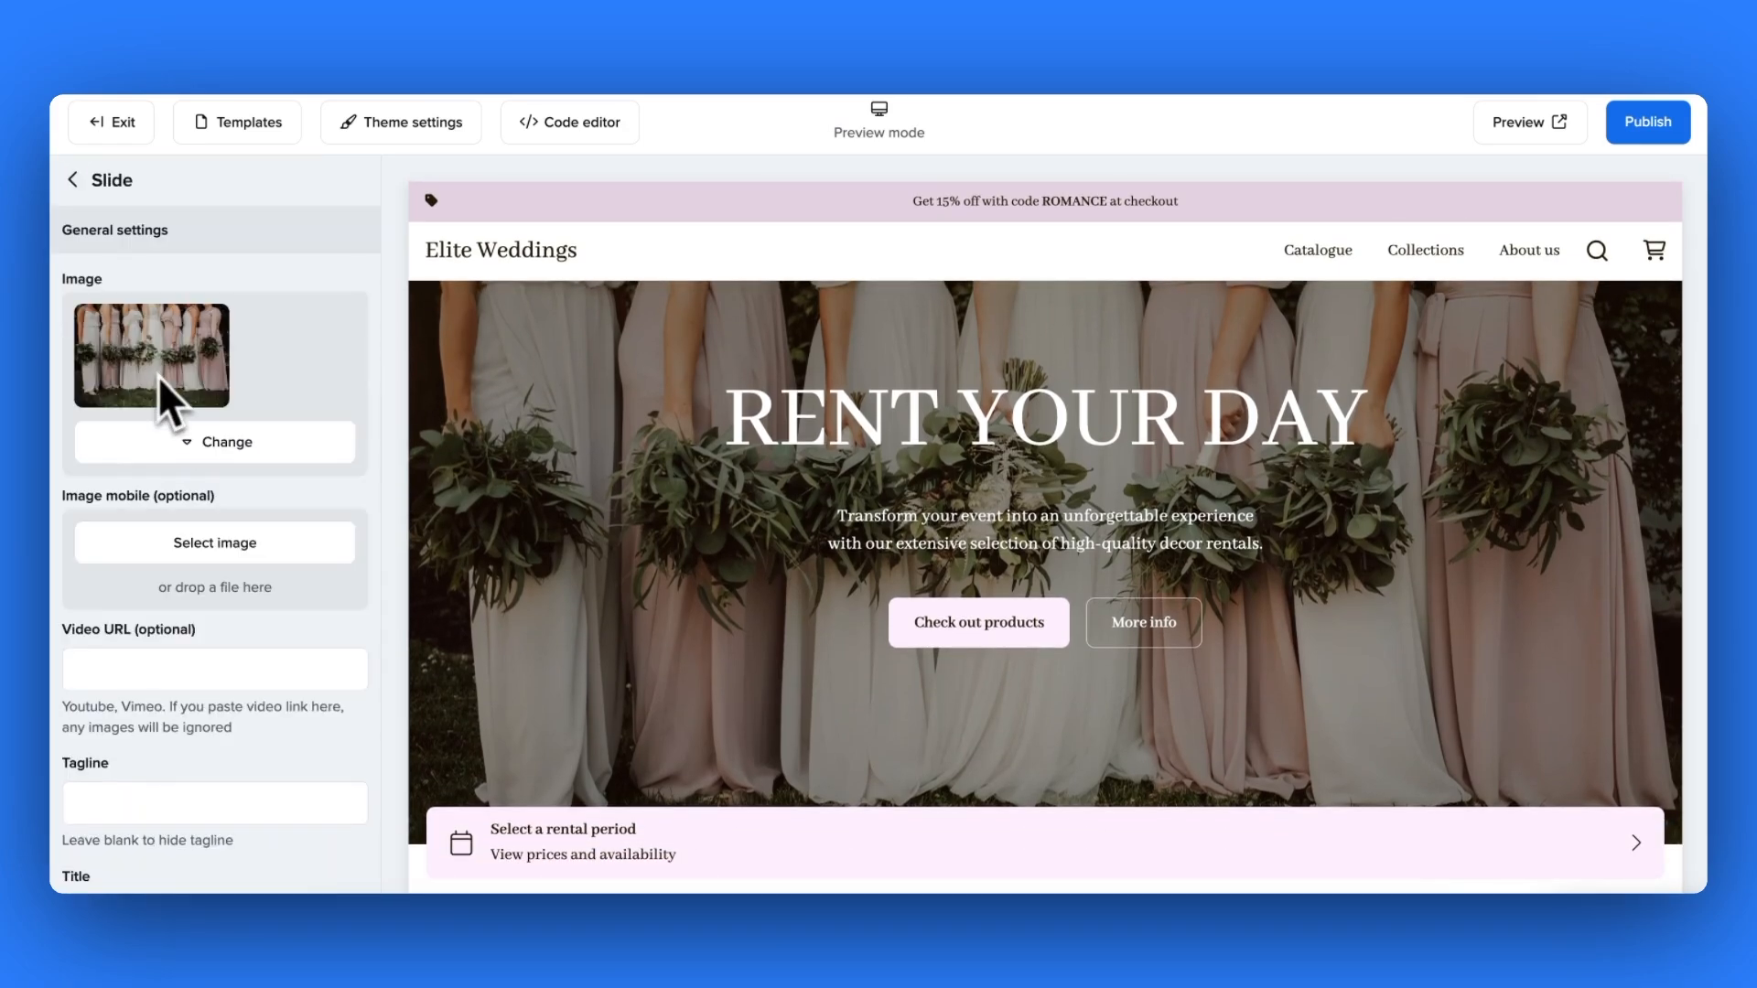
{"action": "left_click", "coordinate": [214, 441]}
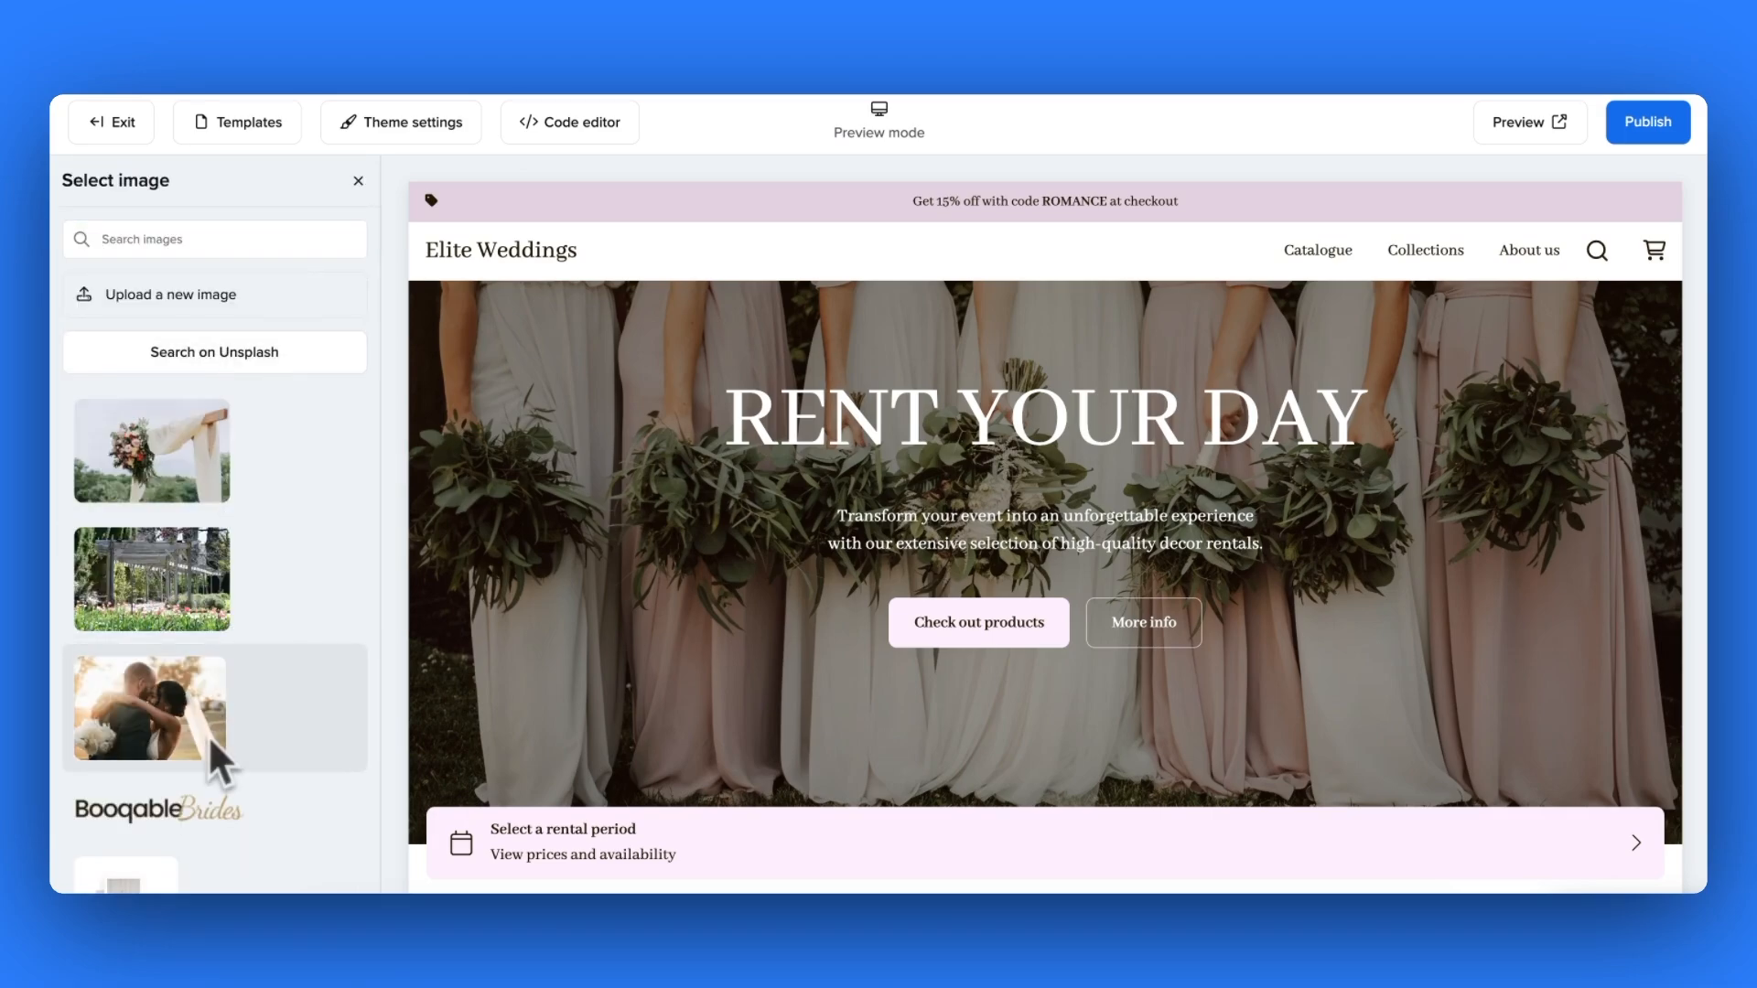
{"action": "left_click", "coordinate": [152, 707]}
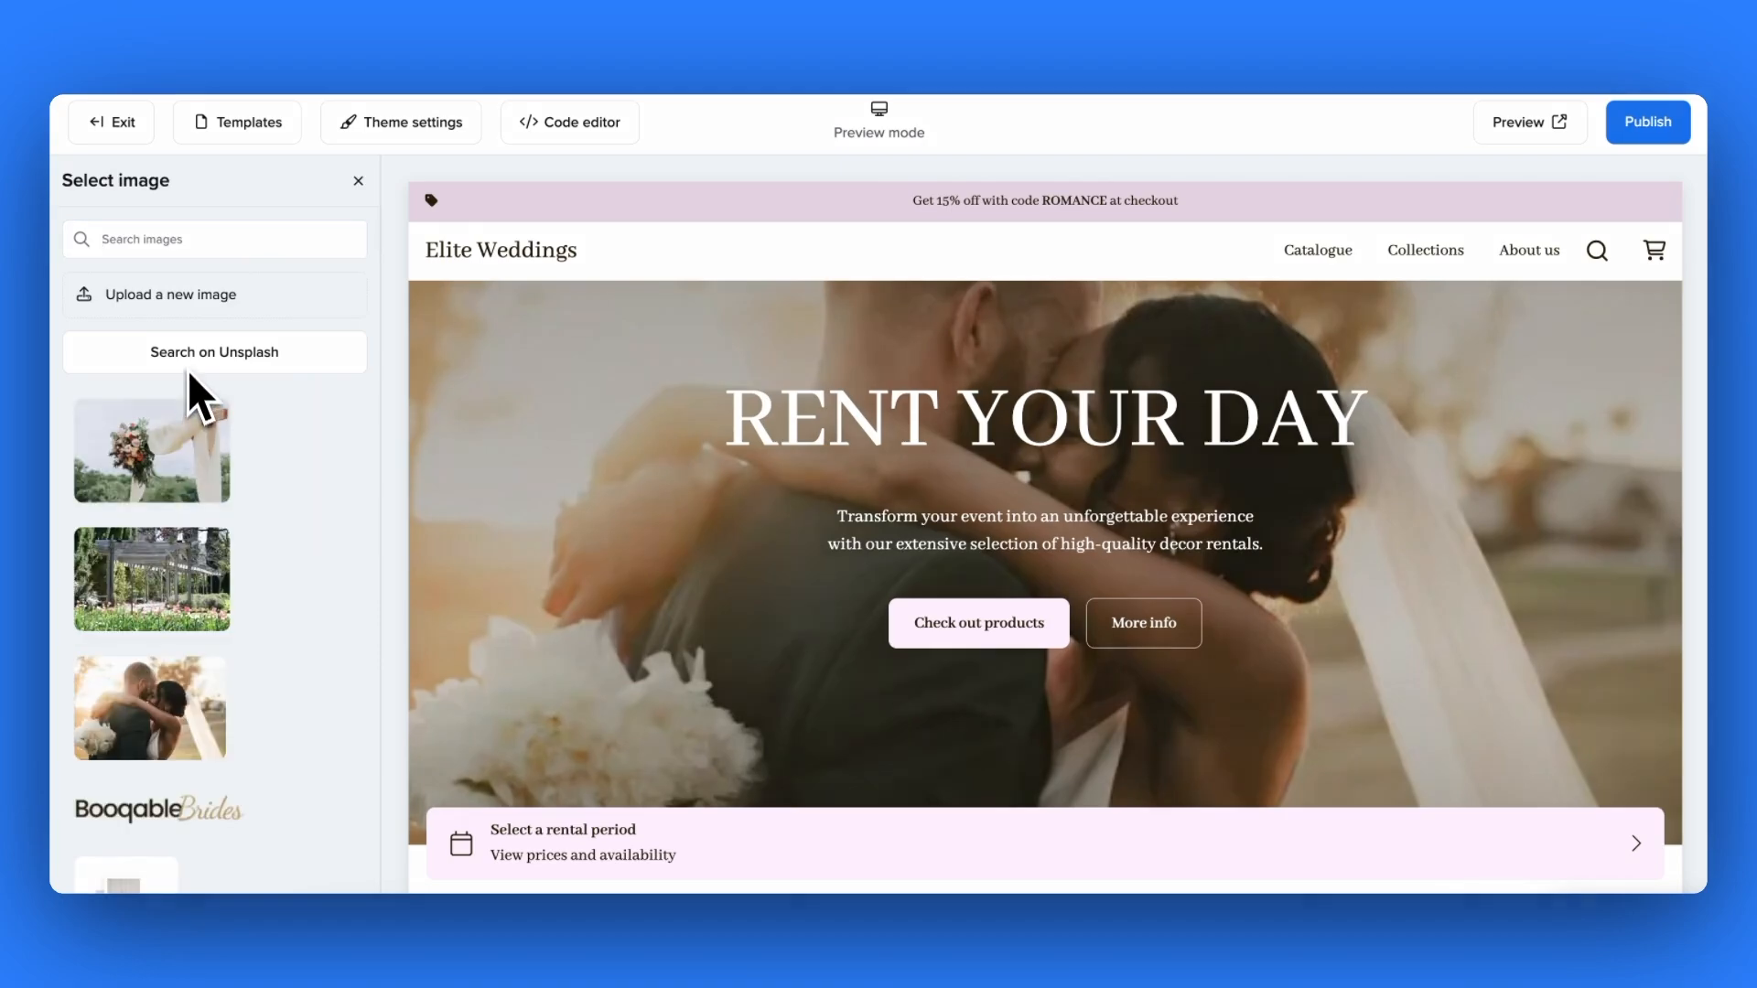
{"action": "left_click", "coordinate": [212, 352]}
{"action": "type", "text": "wedding"}
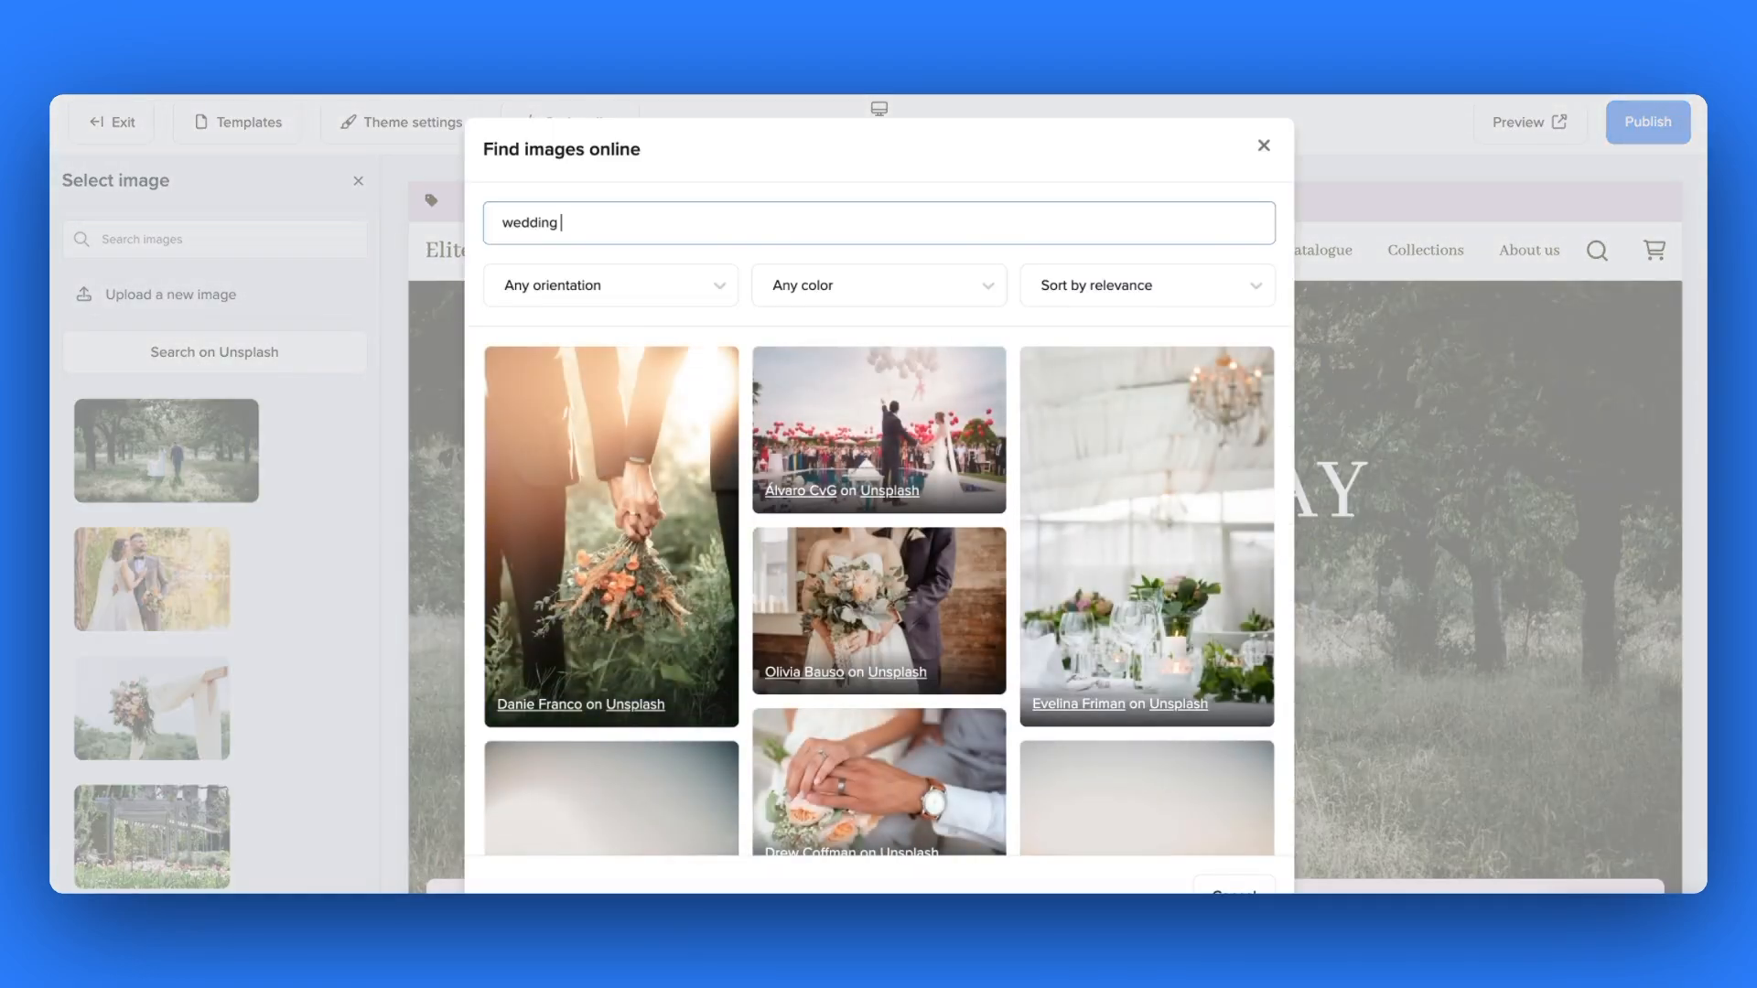
{"action": "mouse_move", "coordinate": [612, 343]}
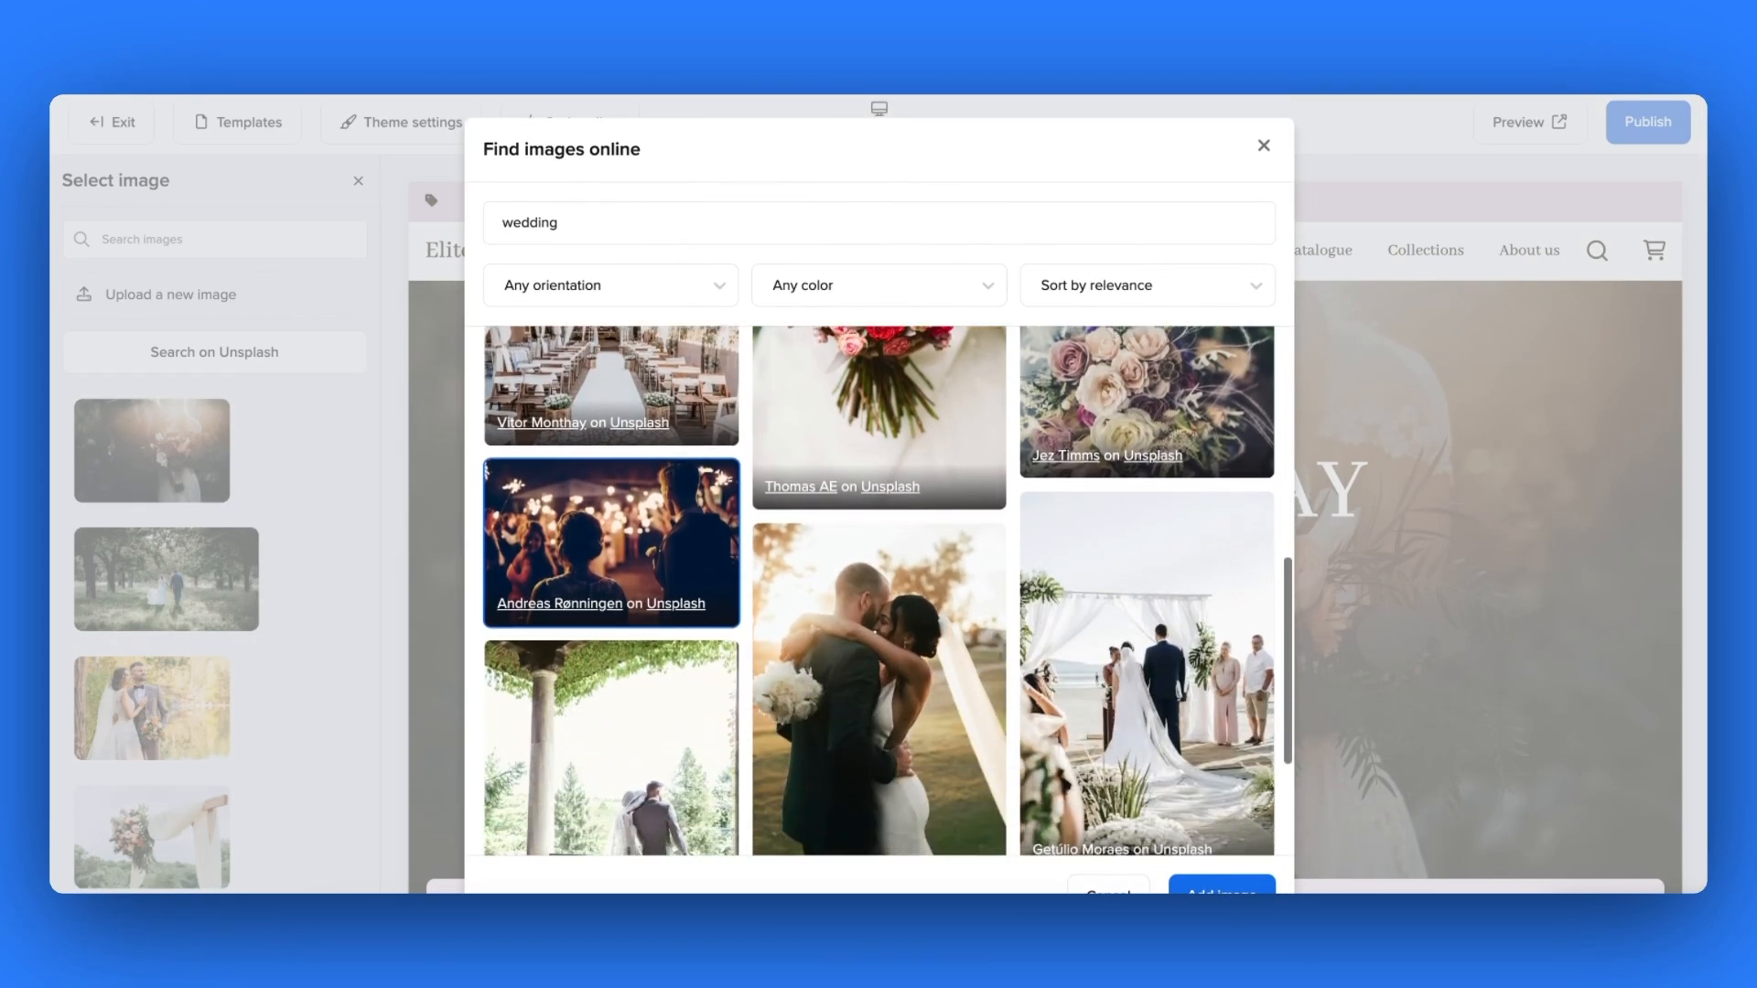
{"action": "scroll", "scroll_direction": "down", "scroll_amount": 3}
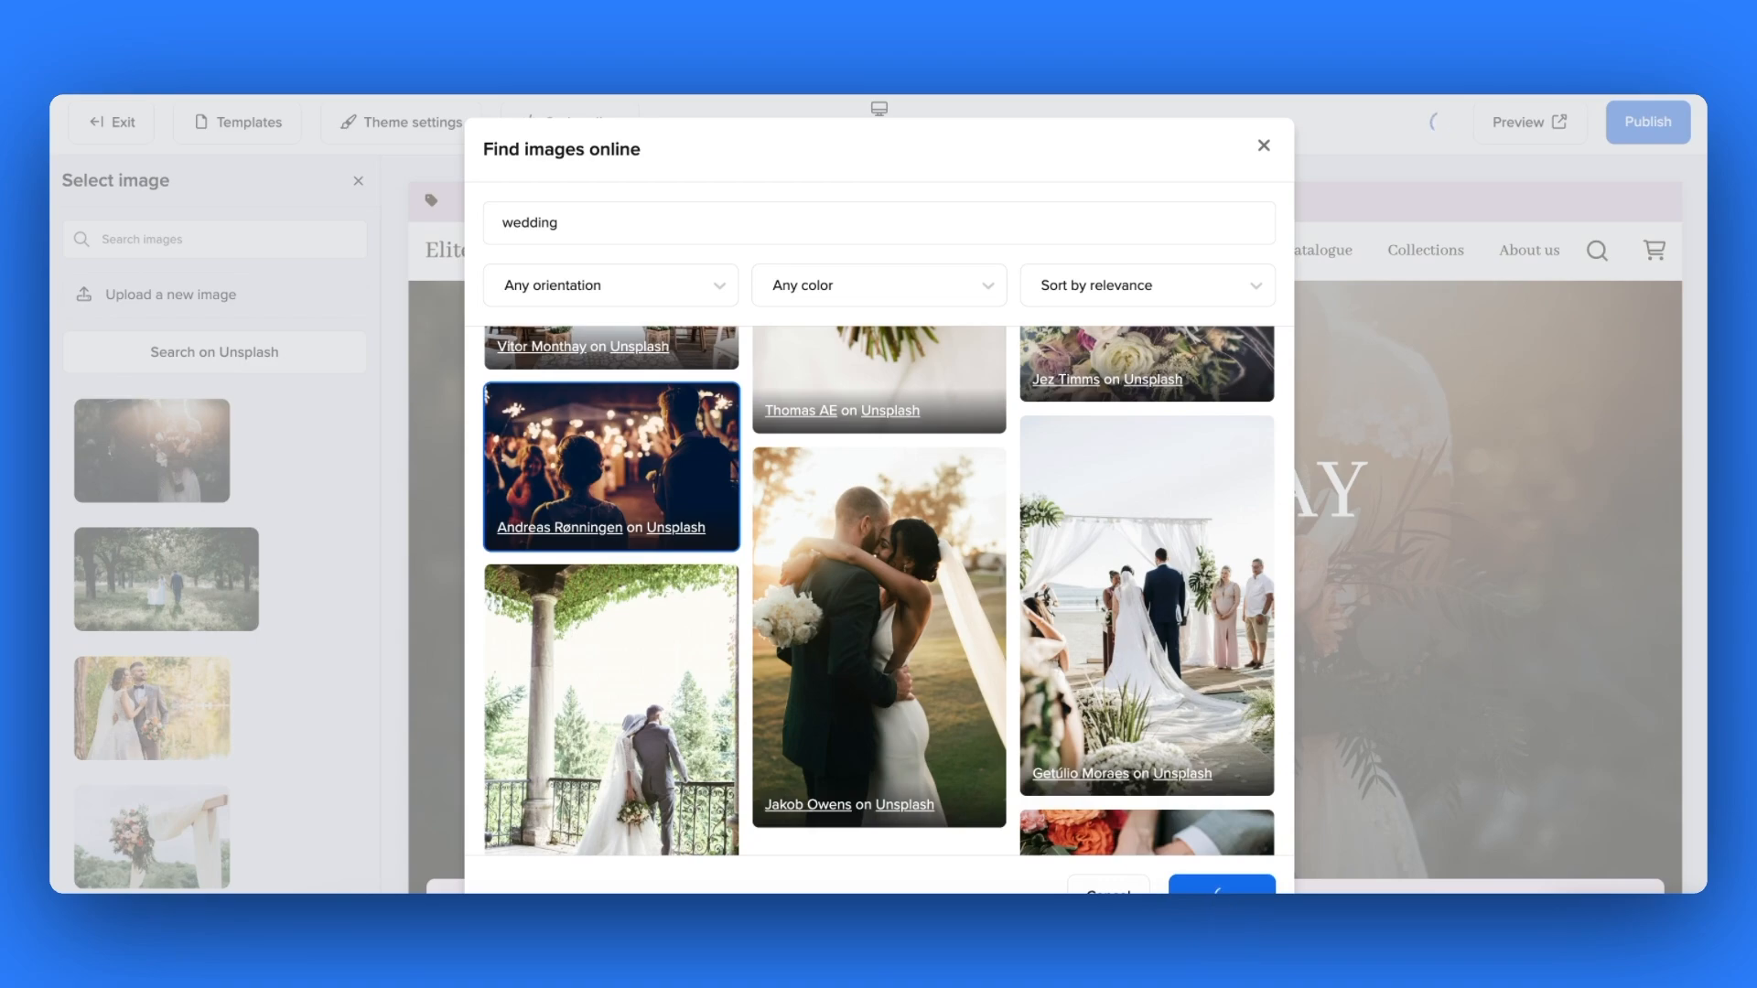
{"action": "left_click", "coordinate": [610, 465]}
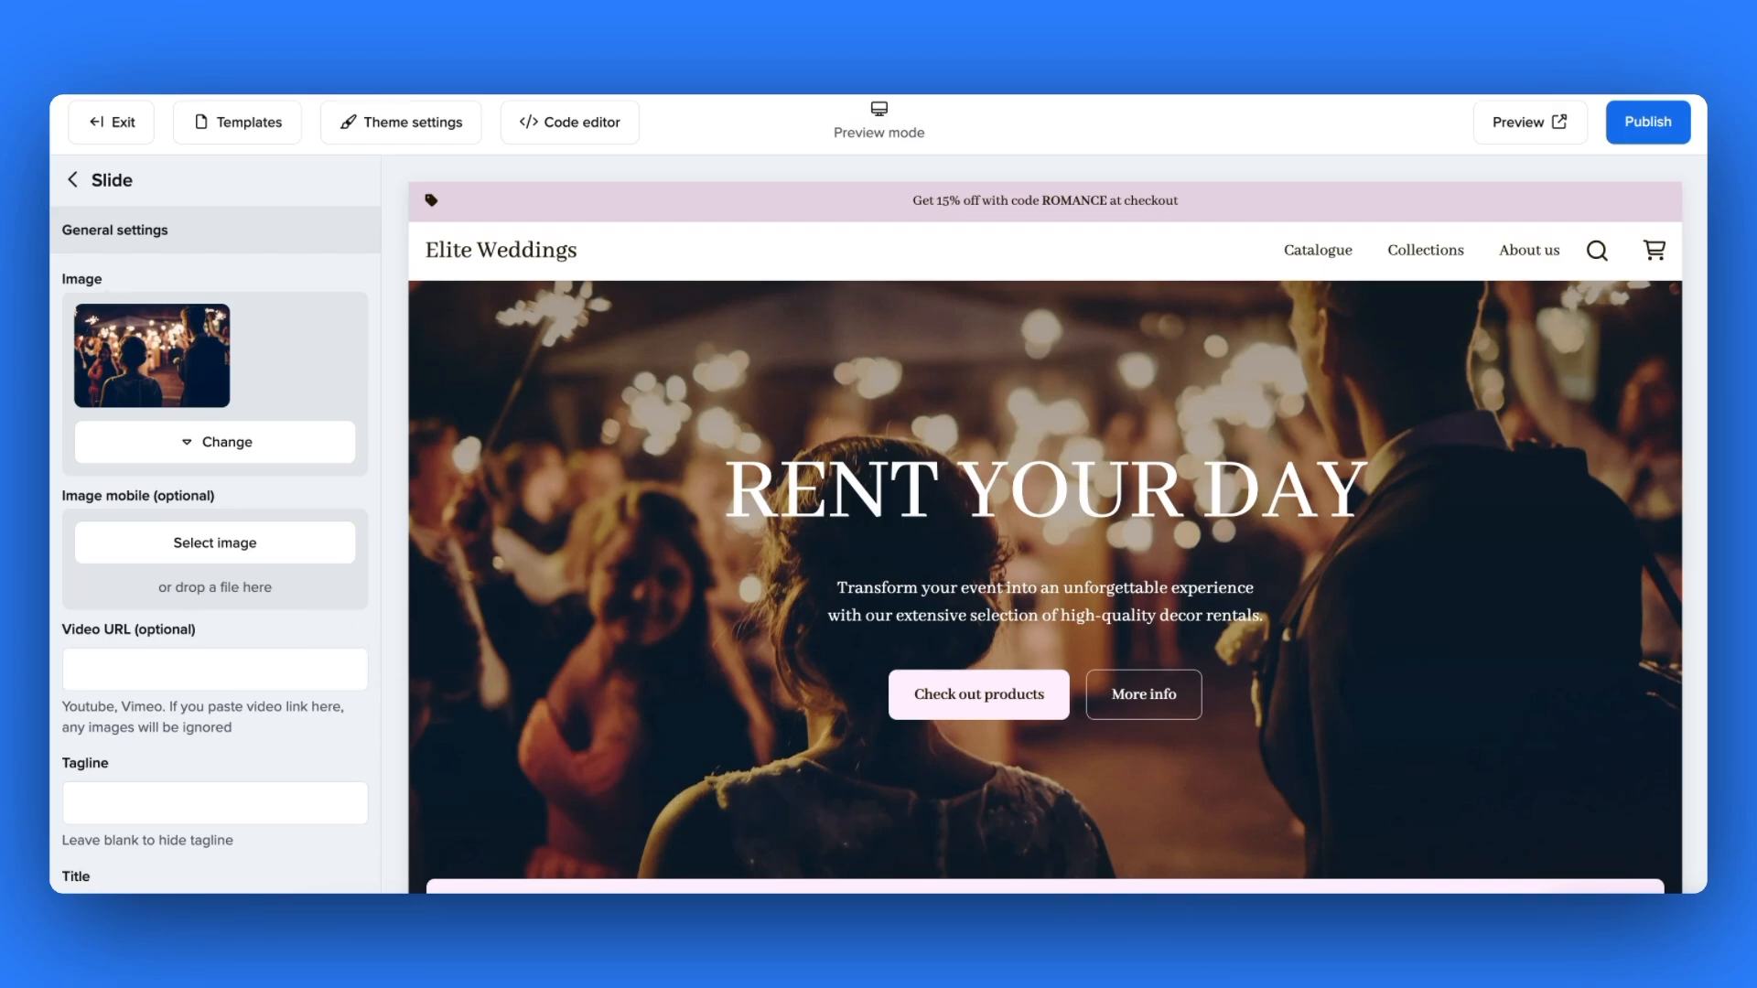
- Retitle the slide CREATE A DAY TO REMEMBER with description 'Create your dream wedding day.'
{"action": "scroll", "scroll_direction": "down", "scroll_amount": 3}
{"action": "type", "text": "CREATE A DAY TO REME"}
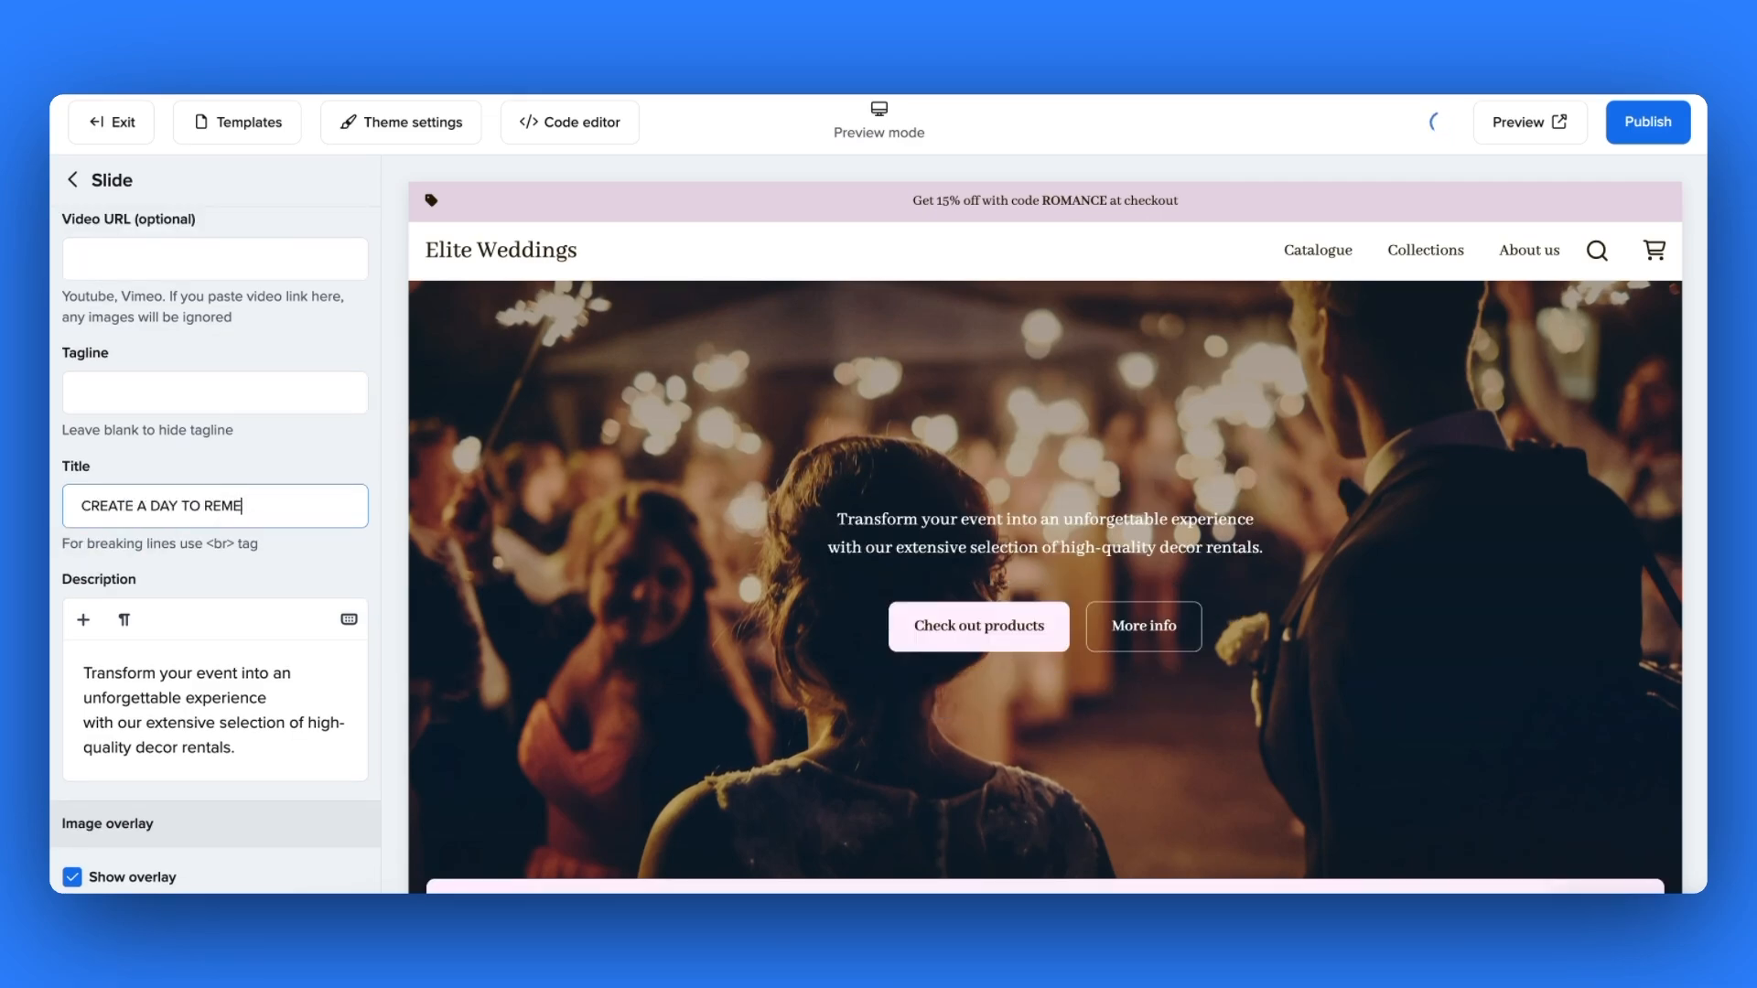
{"action": "type", "text": "MBER"}
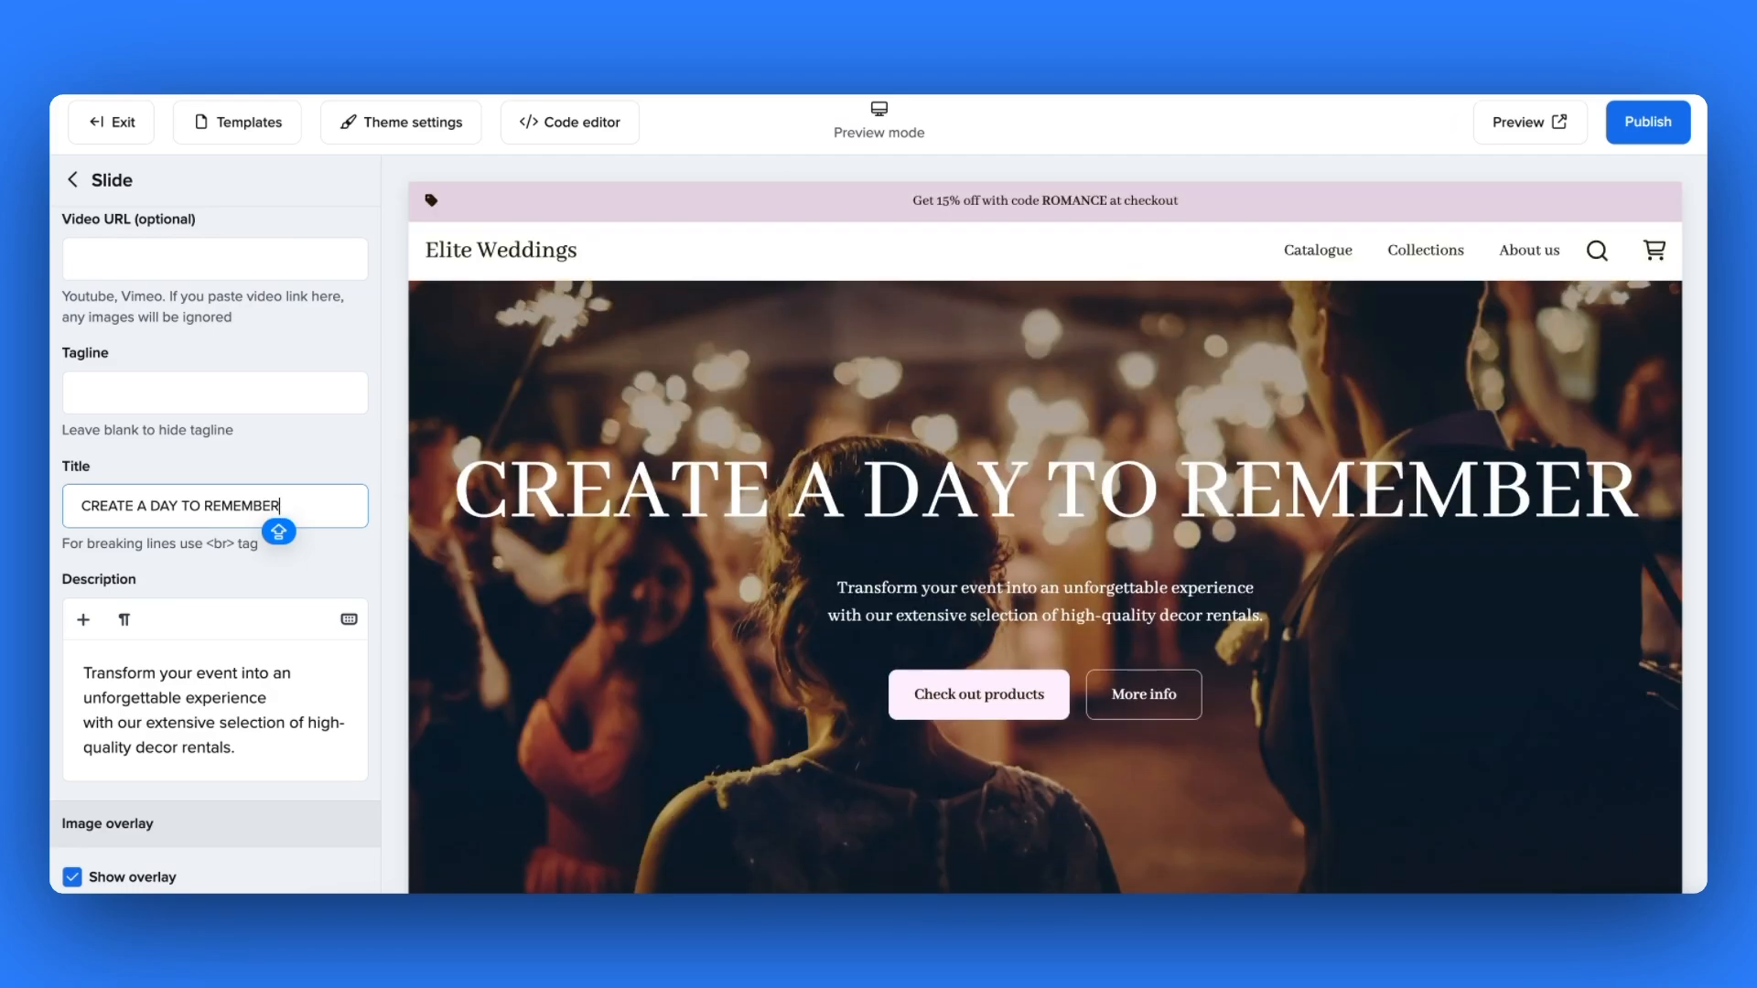
{"action": "scroll", "scroll_direction": "down", "scroll_amount": 3}
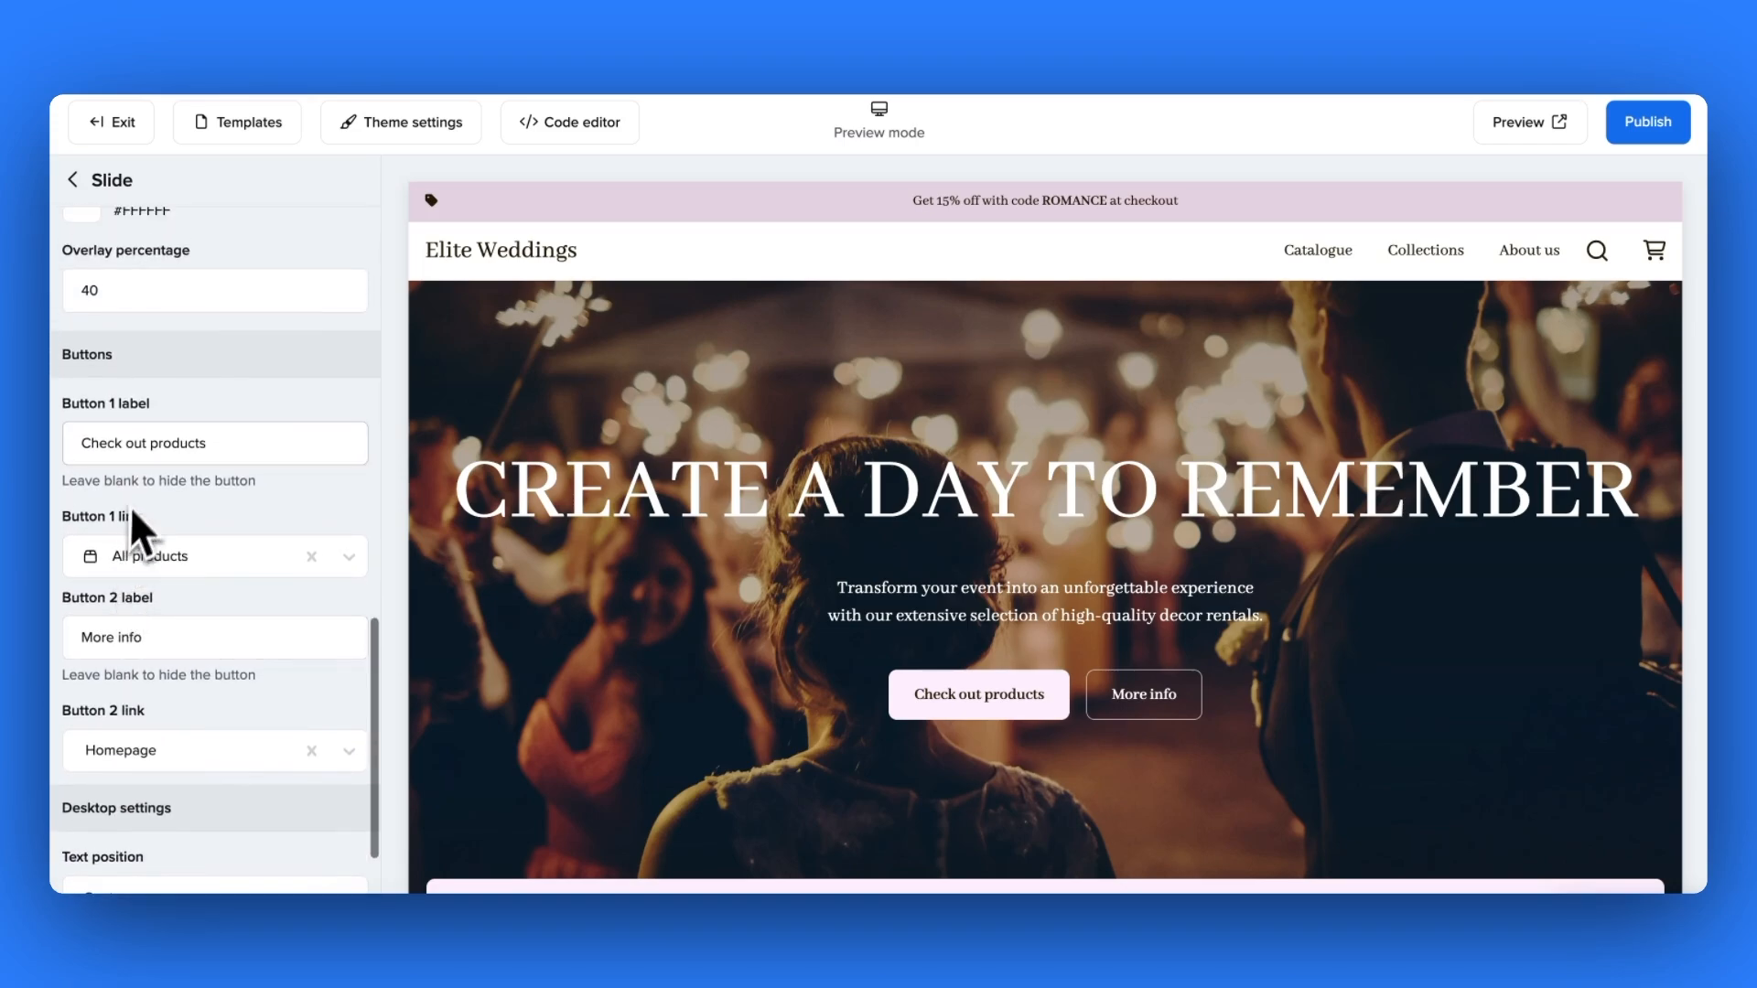
- Relabel the slide's buttons 'Rent now' and 'About us'
{"action": "left_click", "coordinate": [214, 443]}
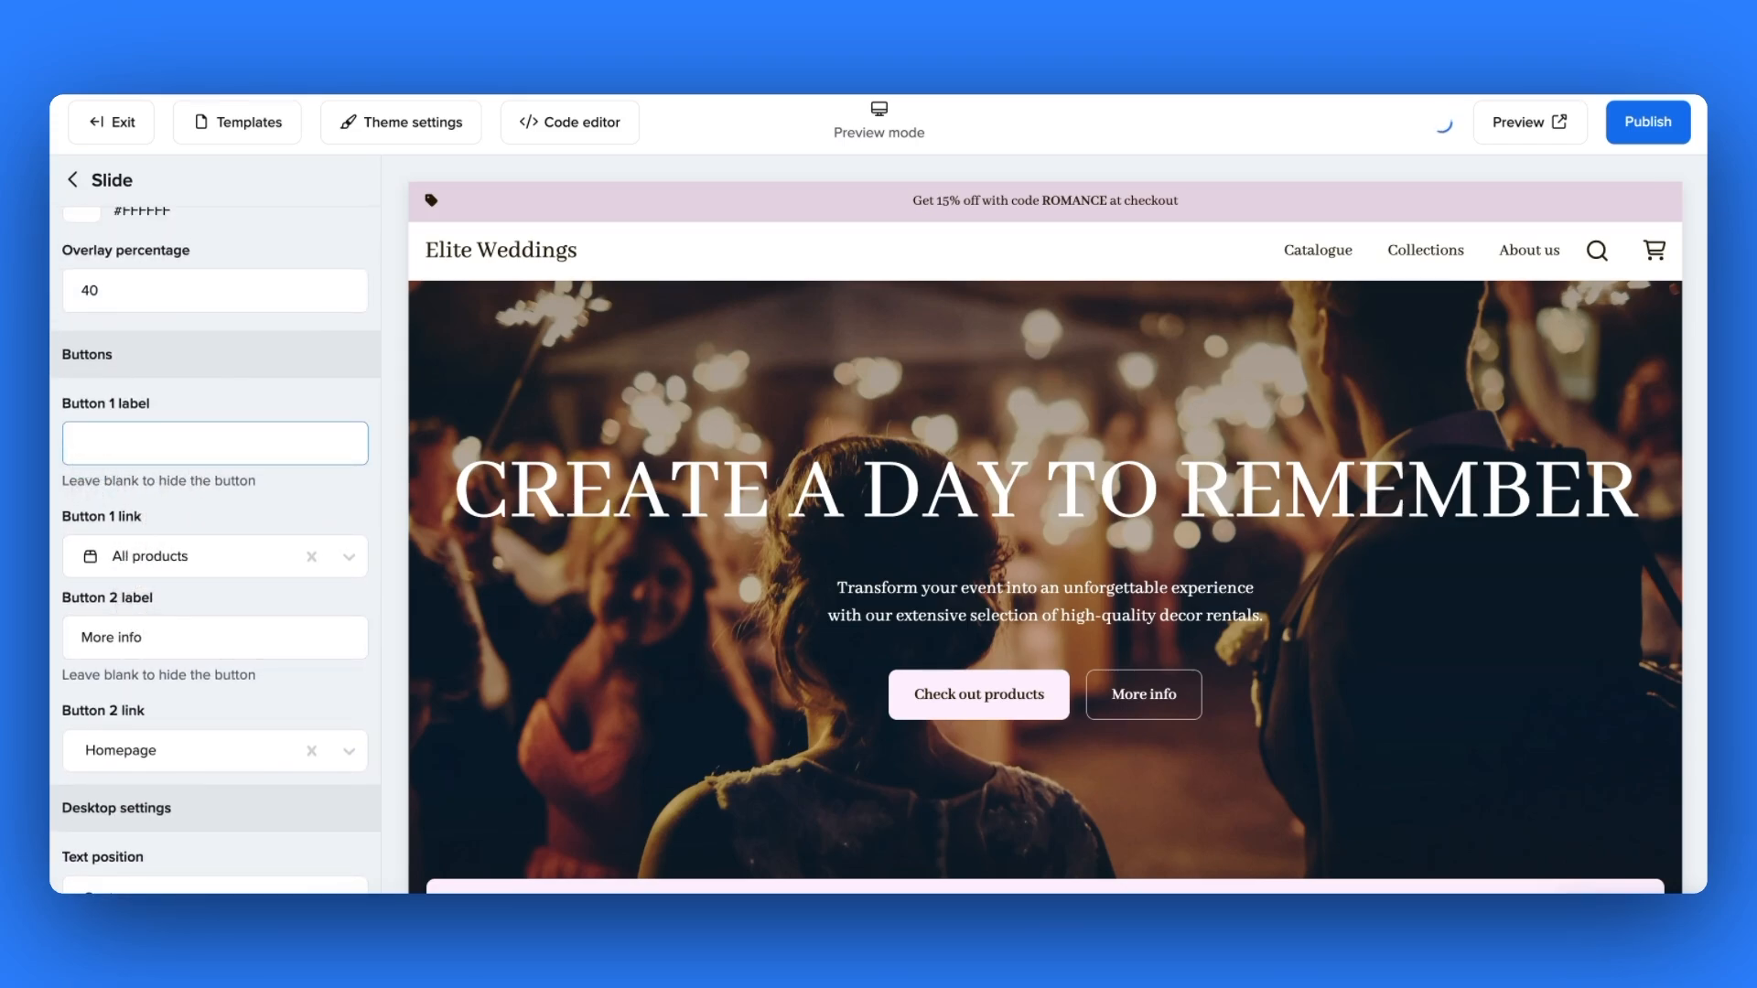
{"action": "type", "text": "Rent now"}
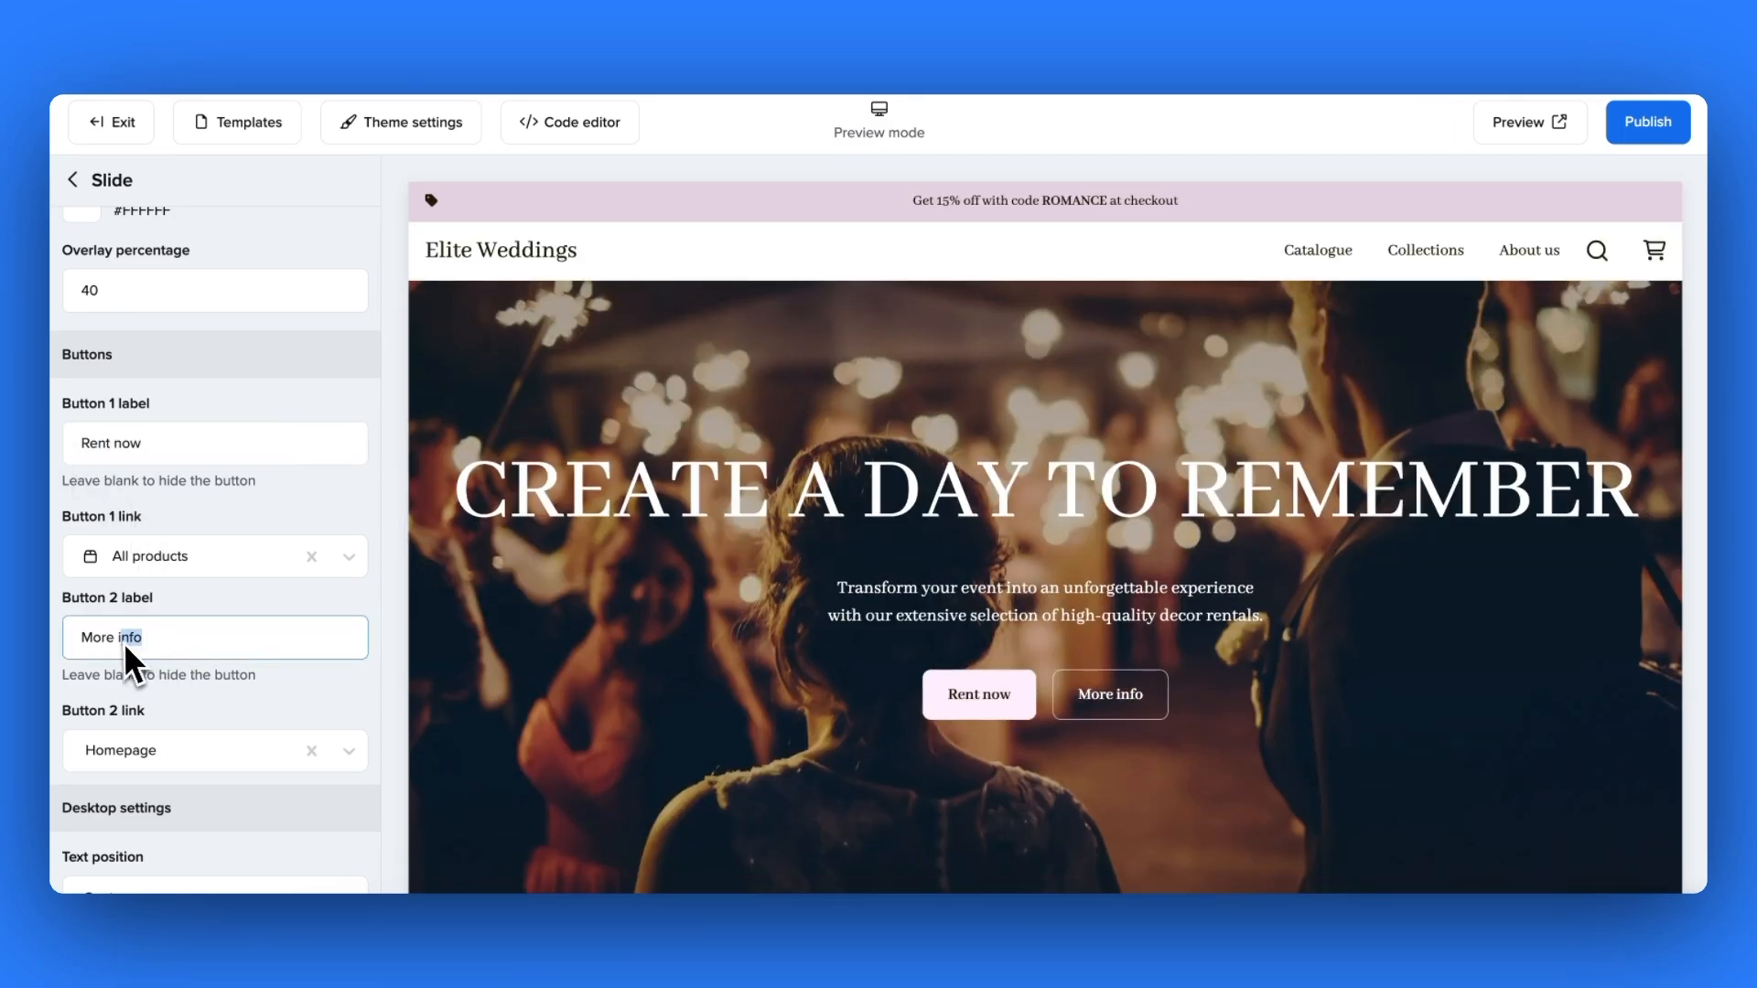
{"action": "type", "text": "About us"}
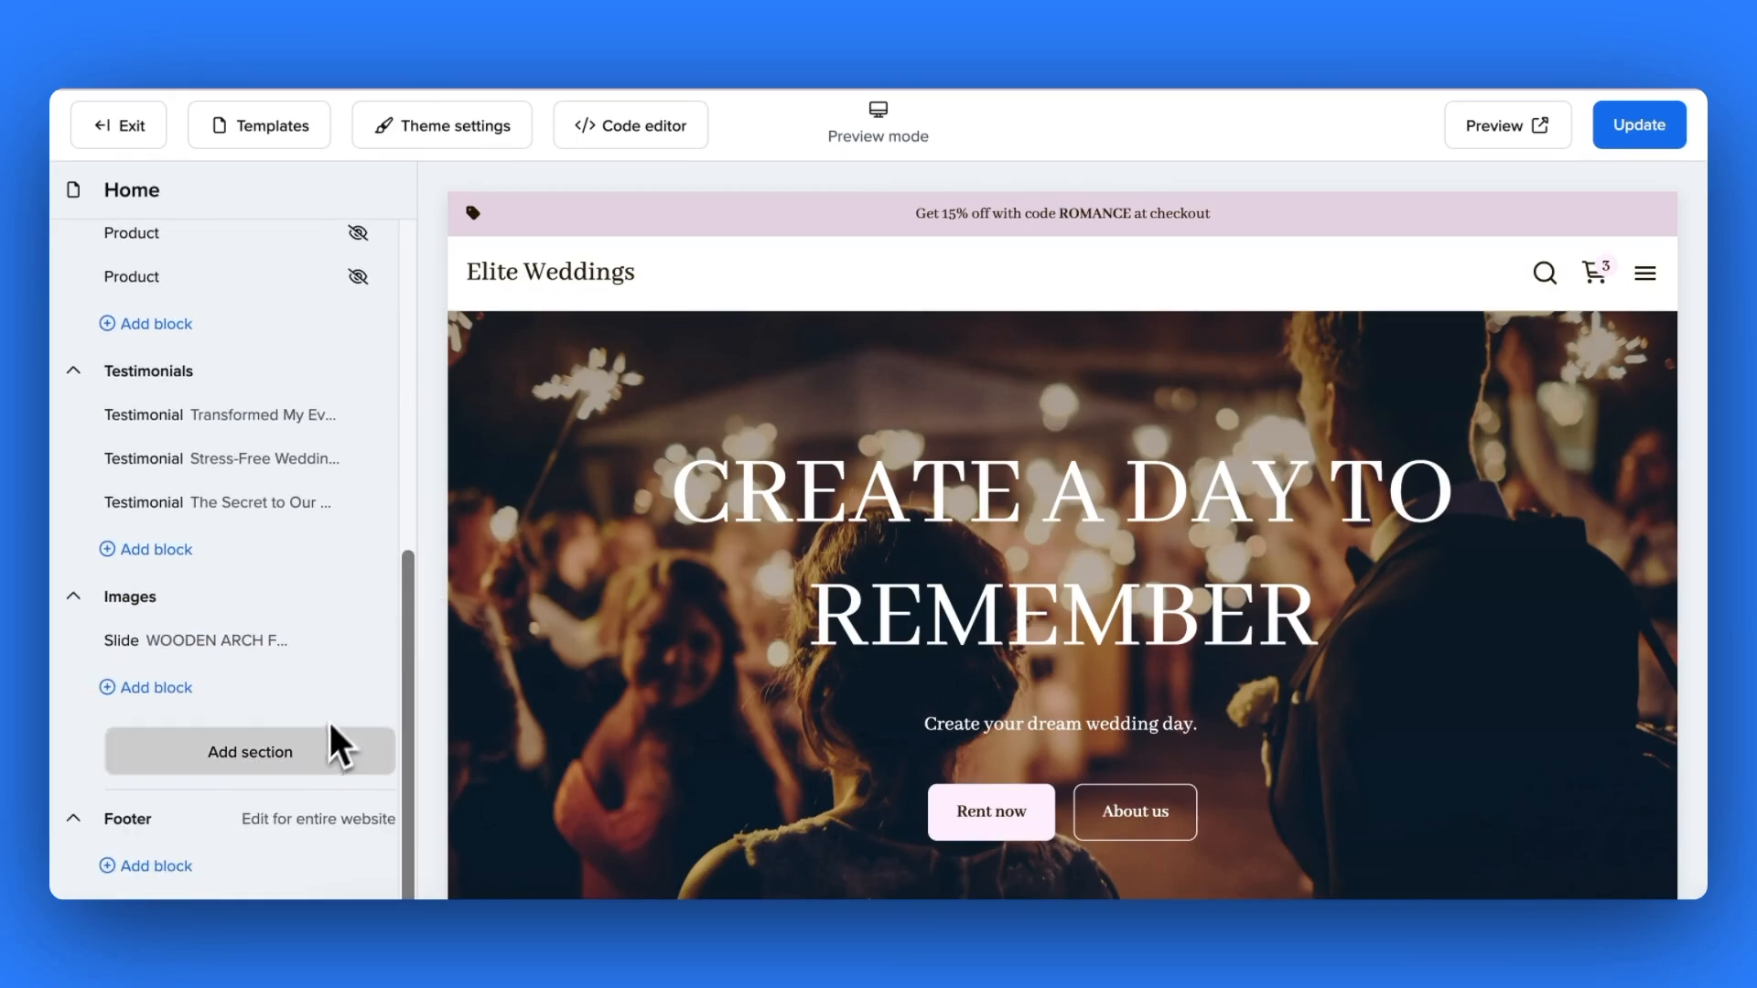
- Add a Text section titled "The best rentals in town!" with the line "Read what our customers have to say!"
{"action": "left_click", "coordinate": [249, 750]}
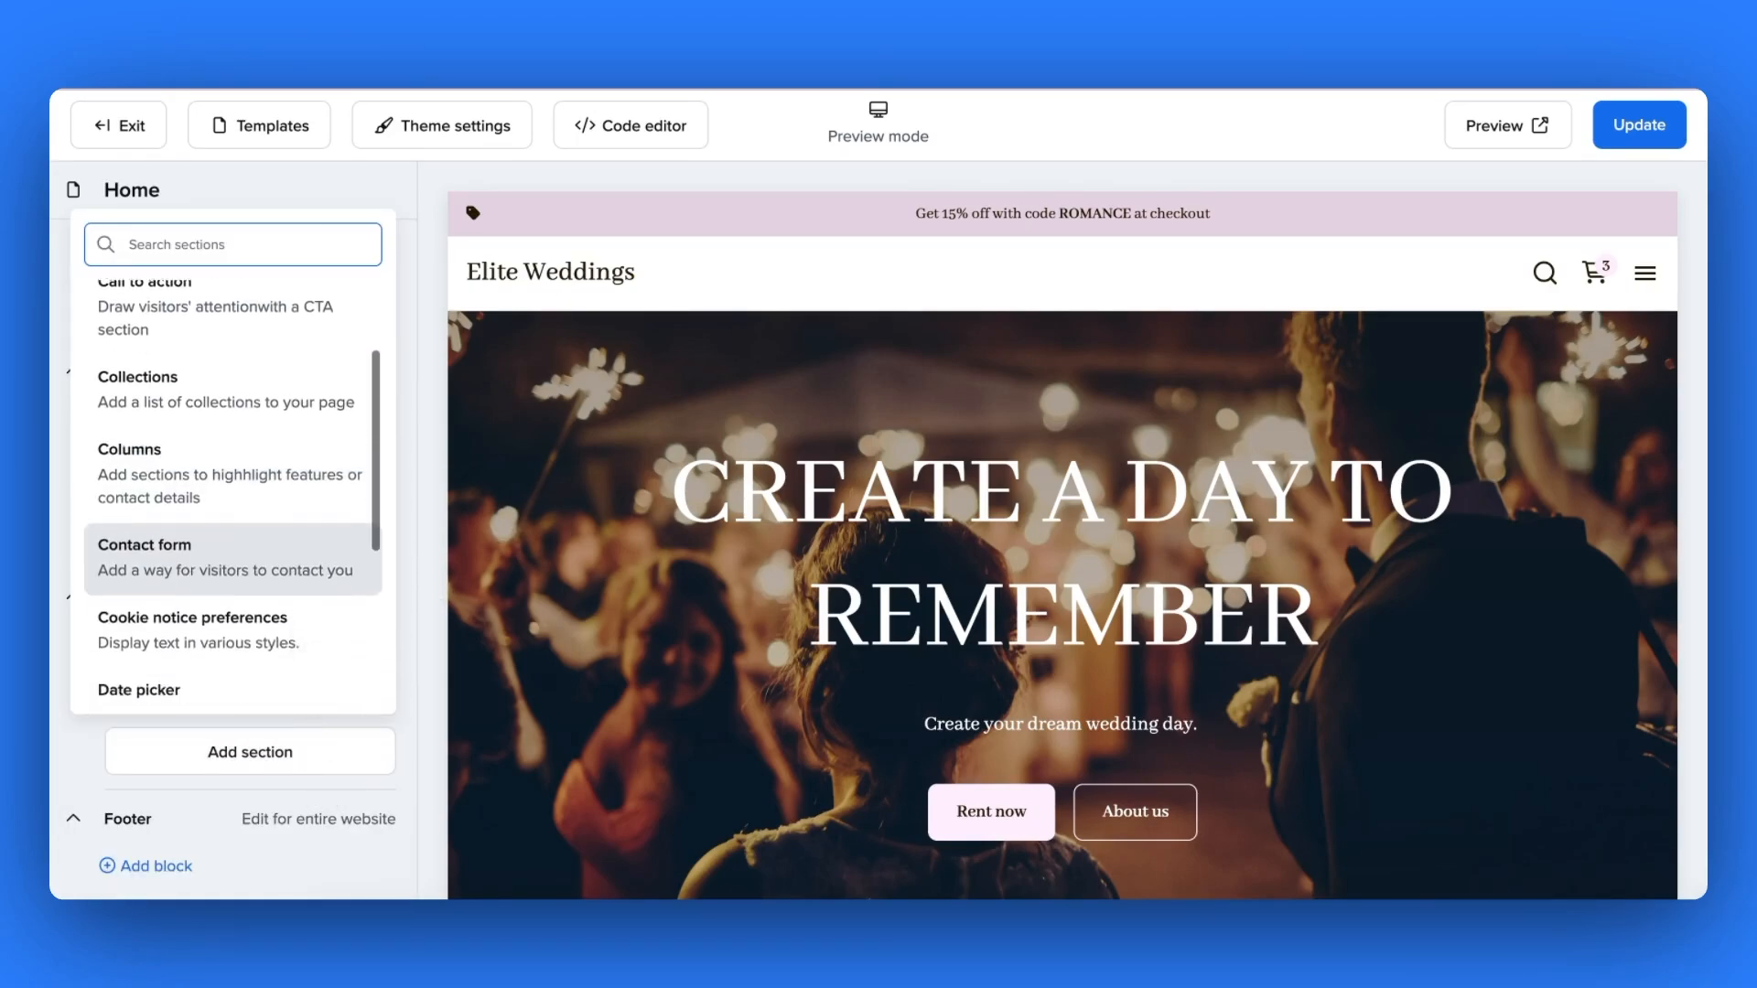
{"action": "scroll", "scroll_direction": "down", "scroll_amount": 3}
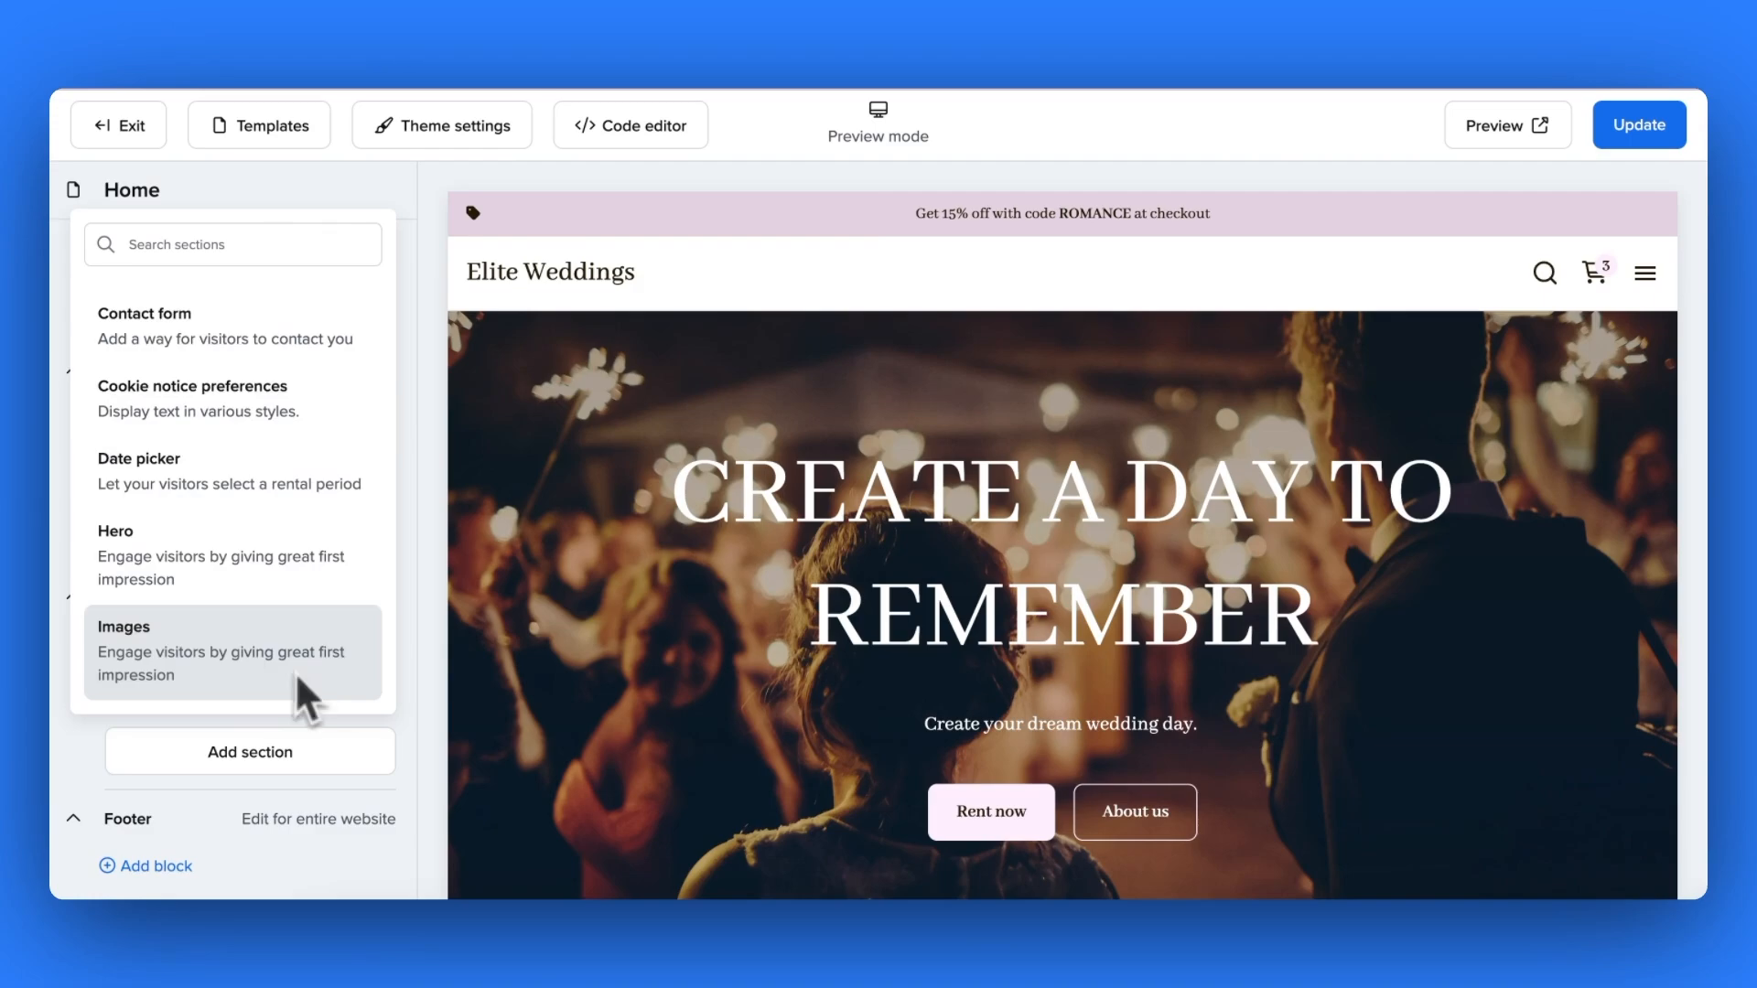
{"action": "scroll", "scroll_direction": "down", "scroll_amount": 3}
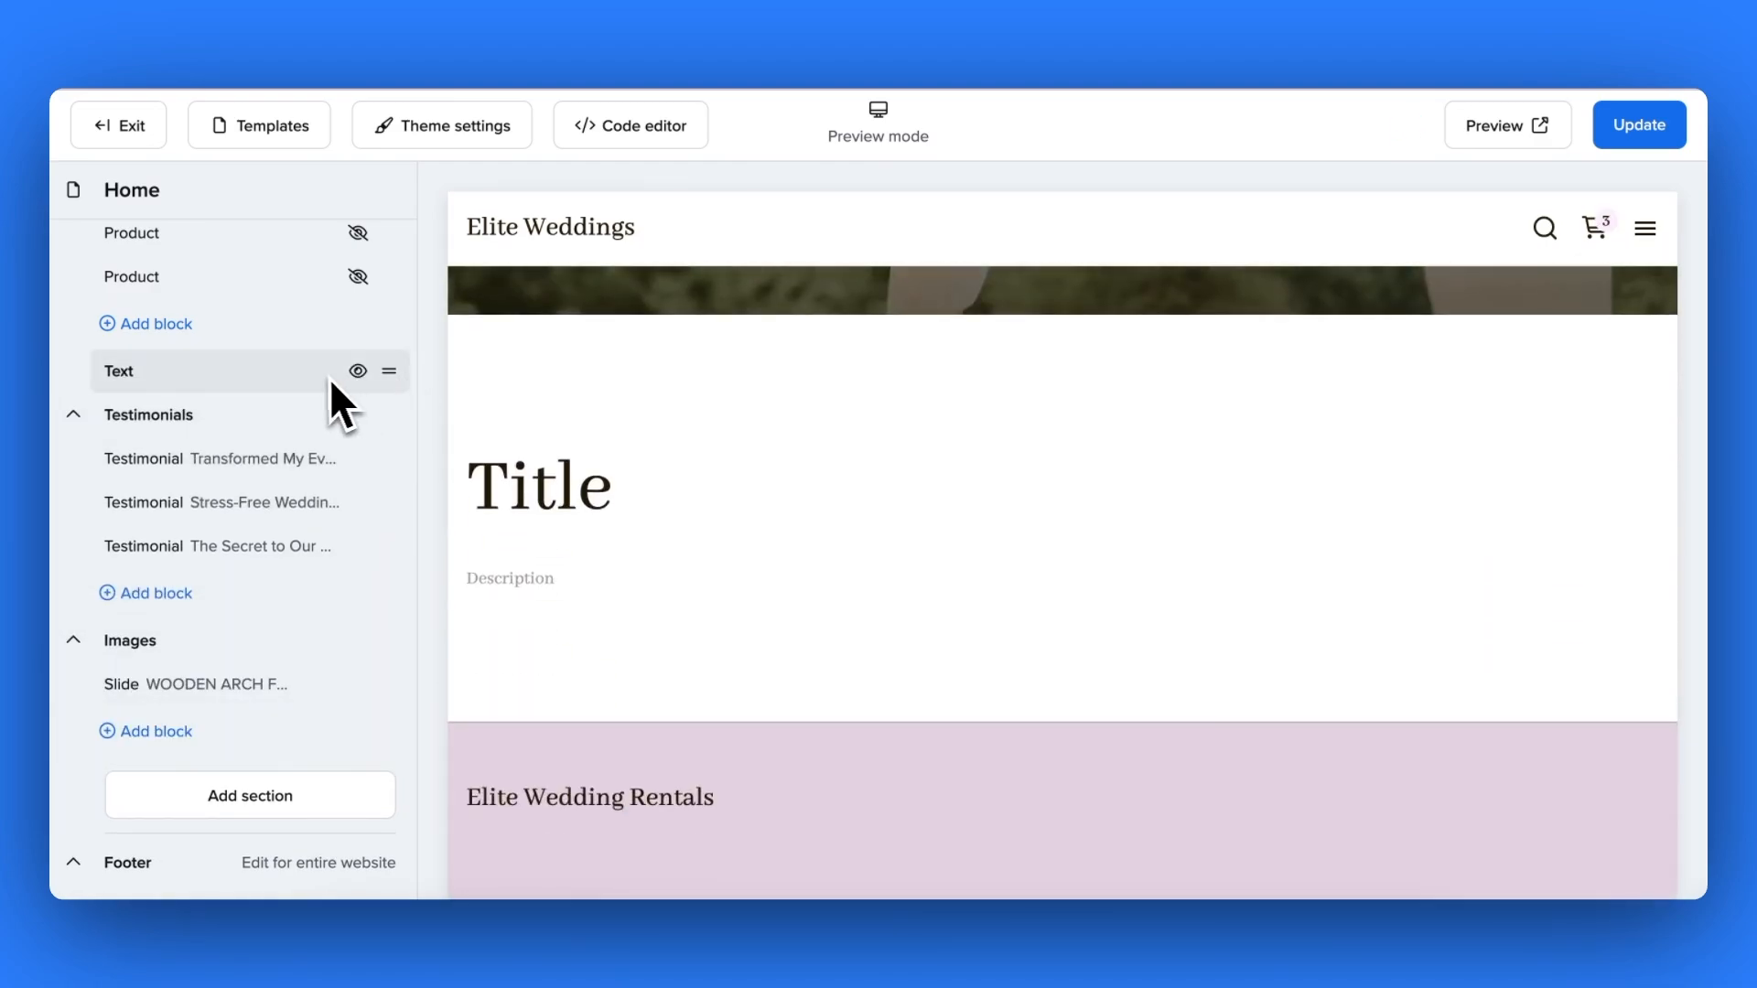
{"action": "left_click", "coordinate": [117, 372]}
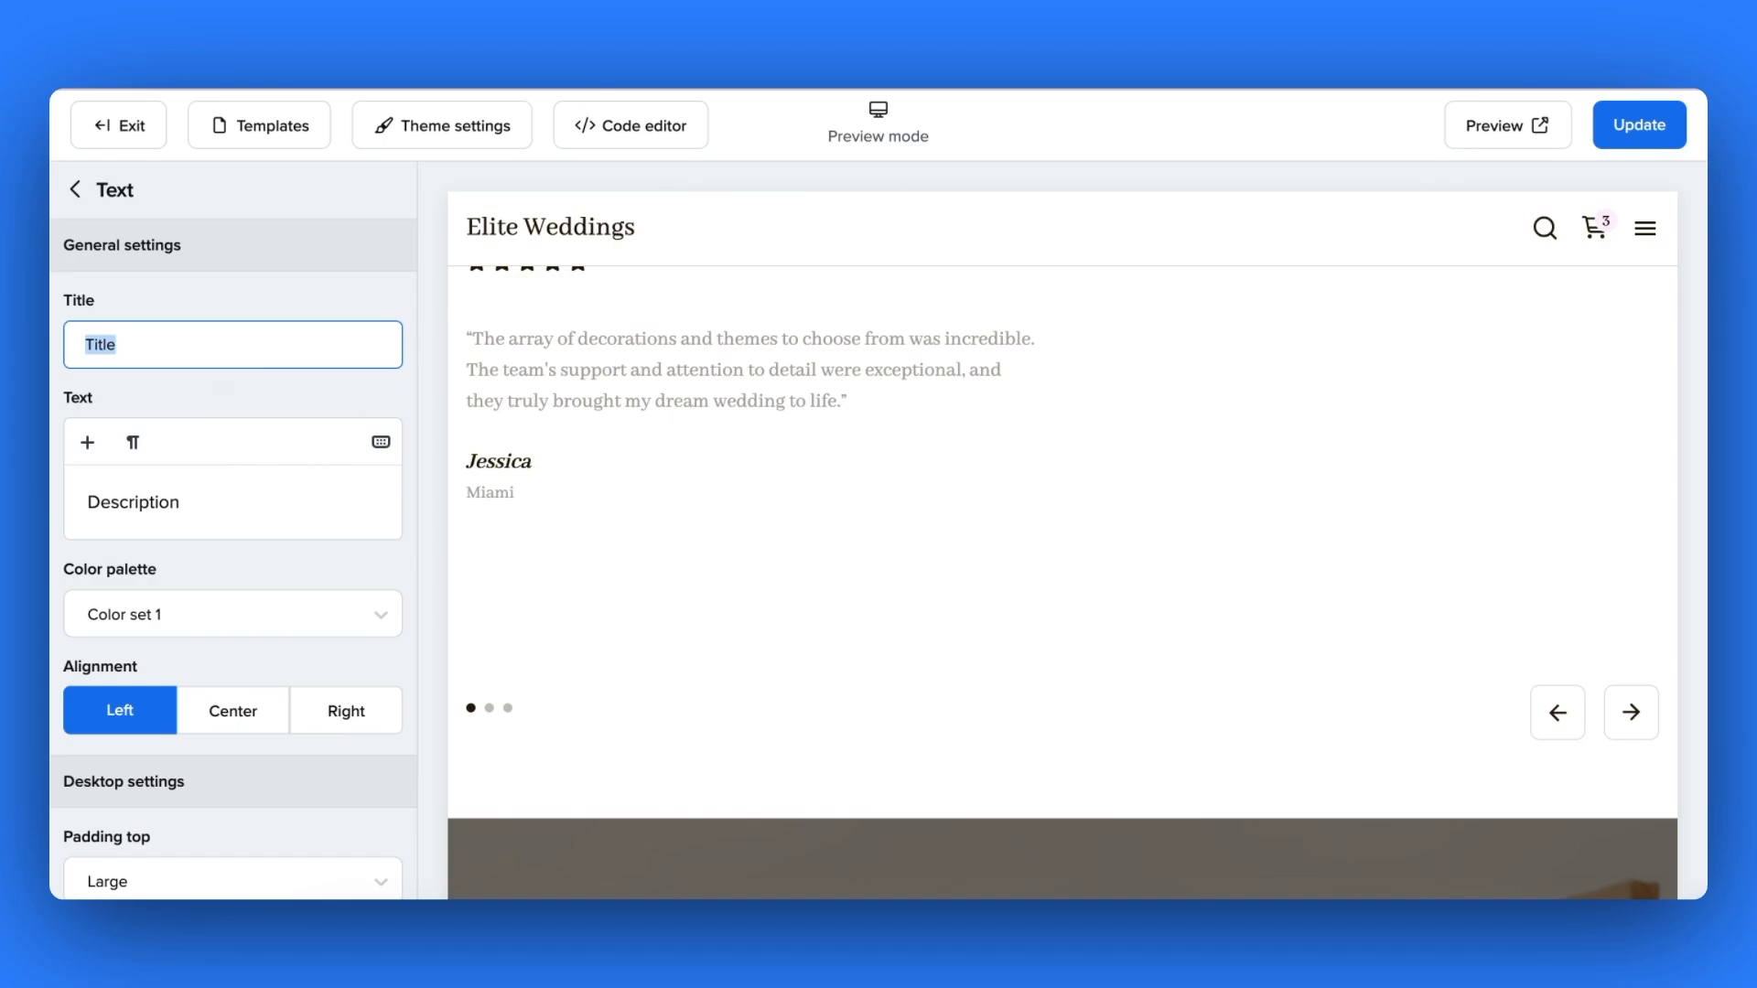
{"action": "type", "text": "\"The best rentals in town!"}
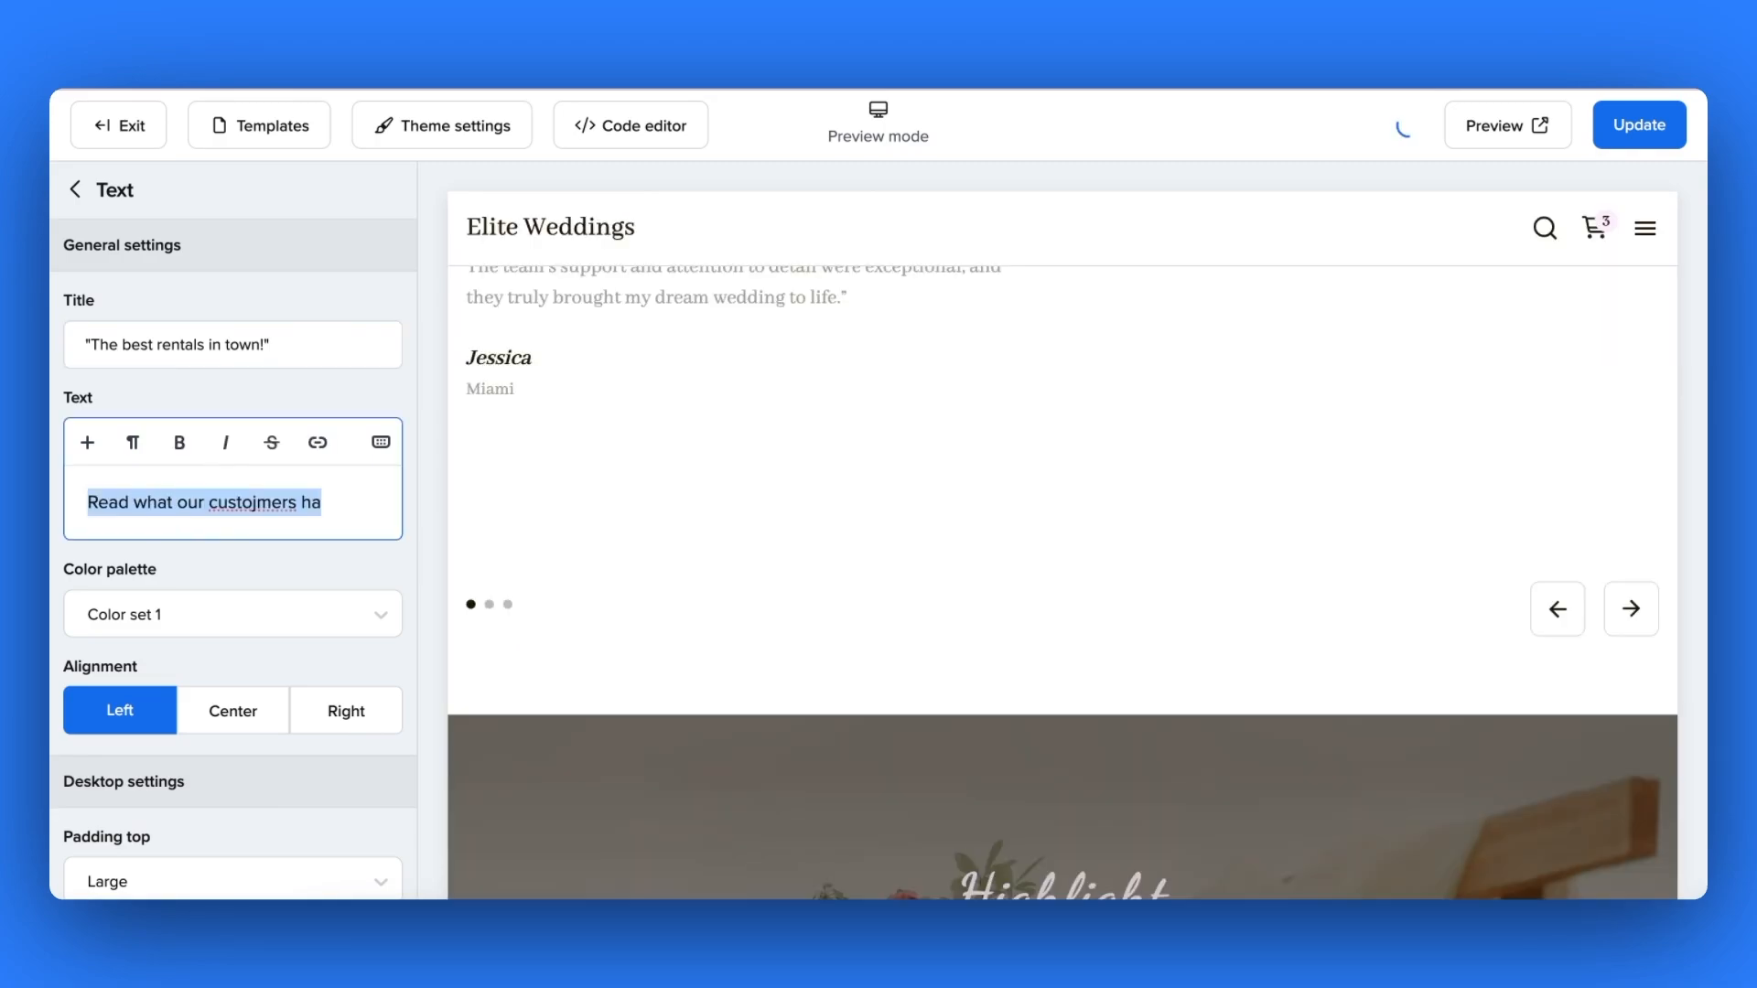
{"action": "type", "text": "Read what our u"}
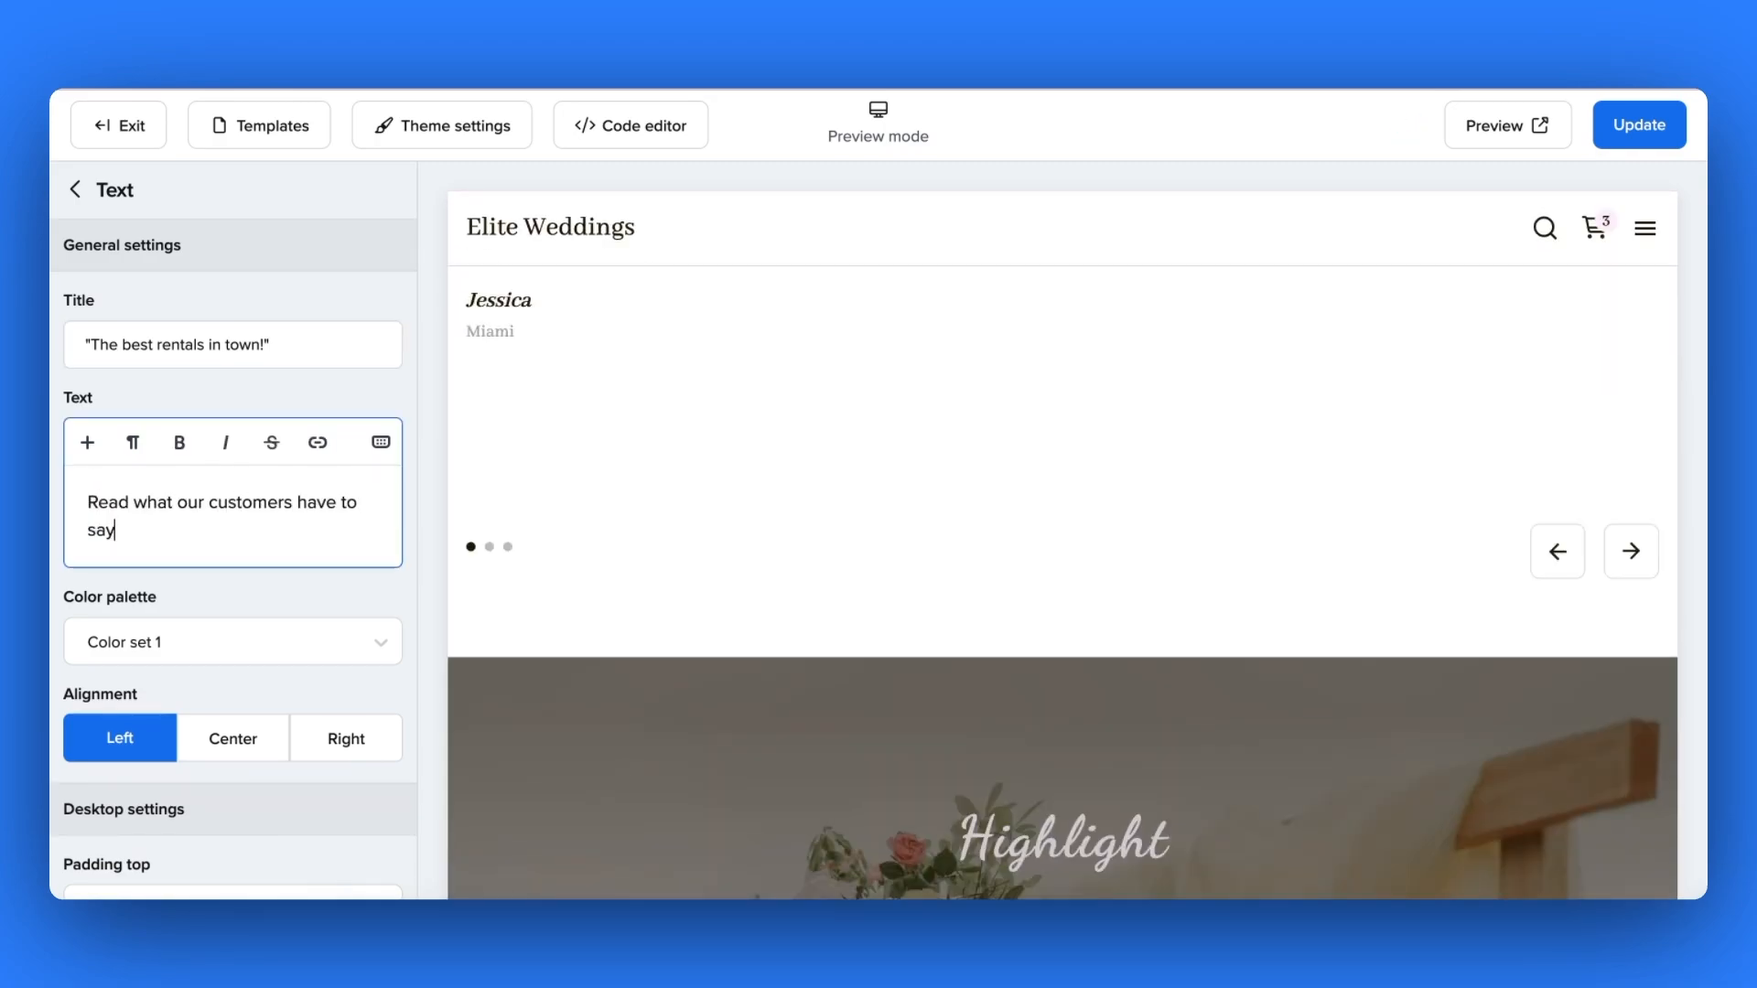
- Return to the Home page's section list and select a section there
{"action": "left_click", "coordinate": [232, 641]}
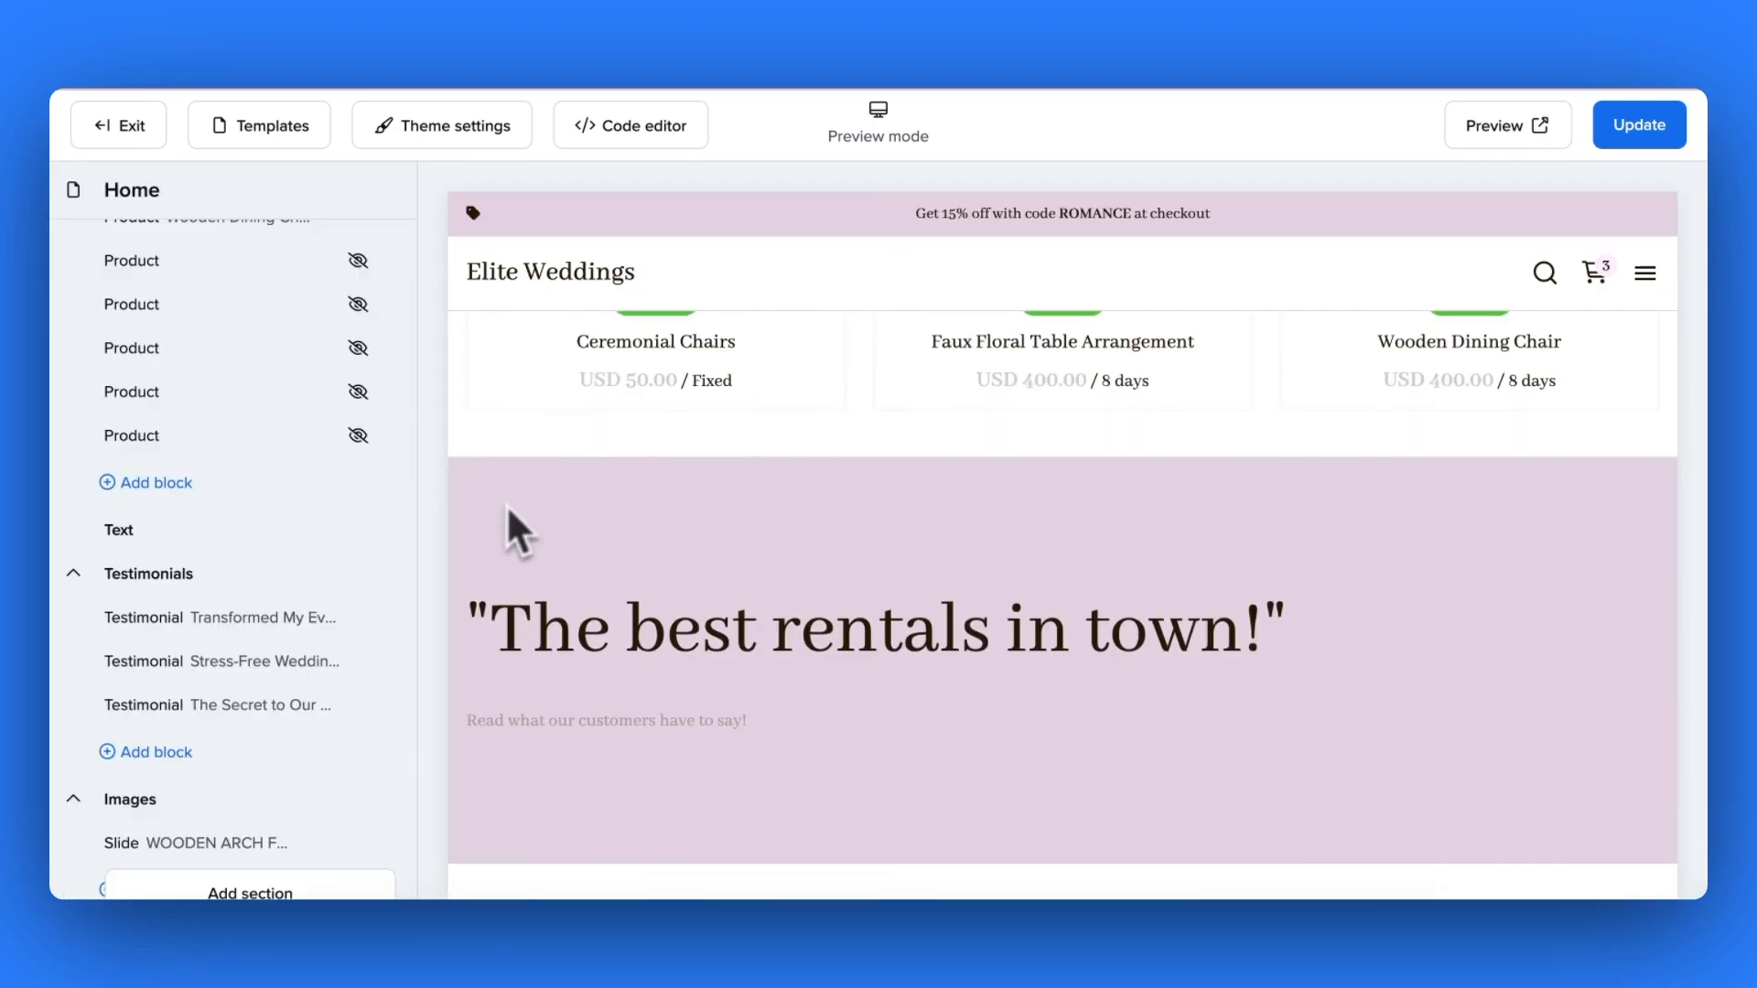
{"action": "left_click", "coordinate": [117, 531]}
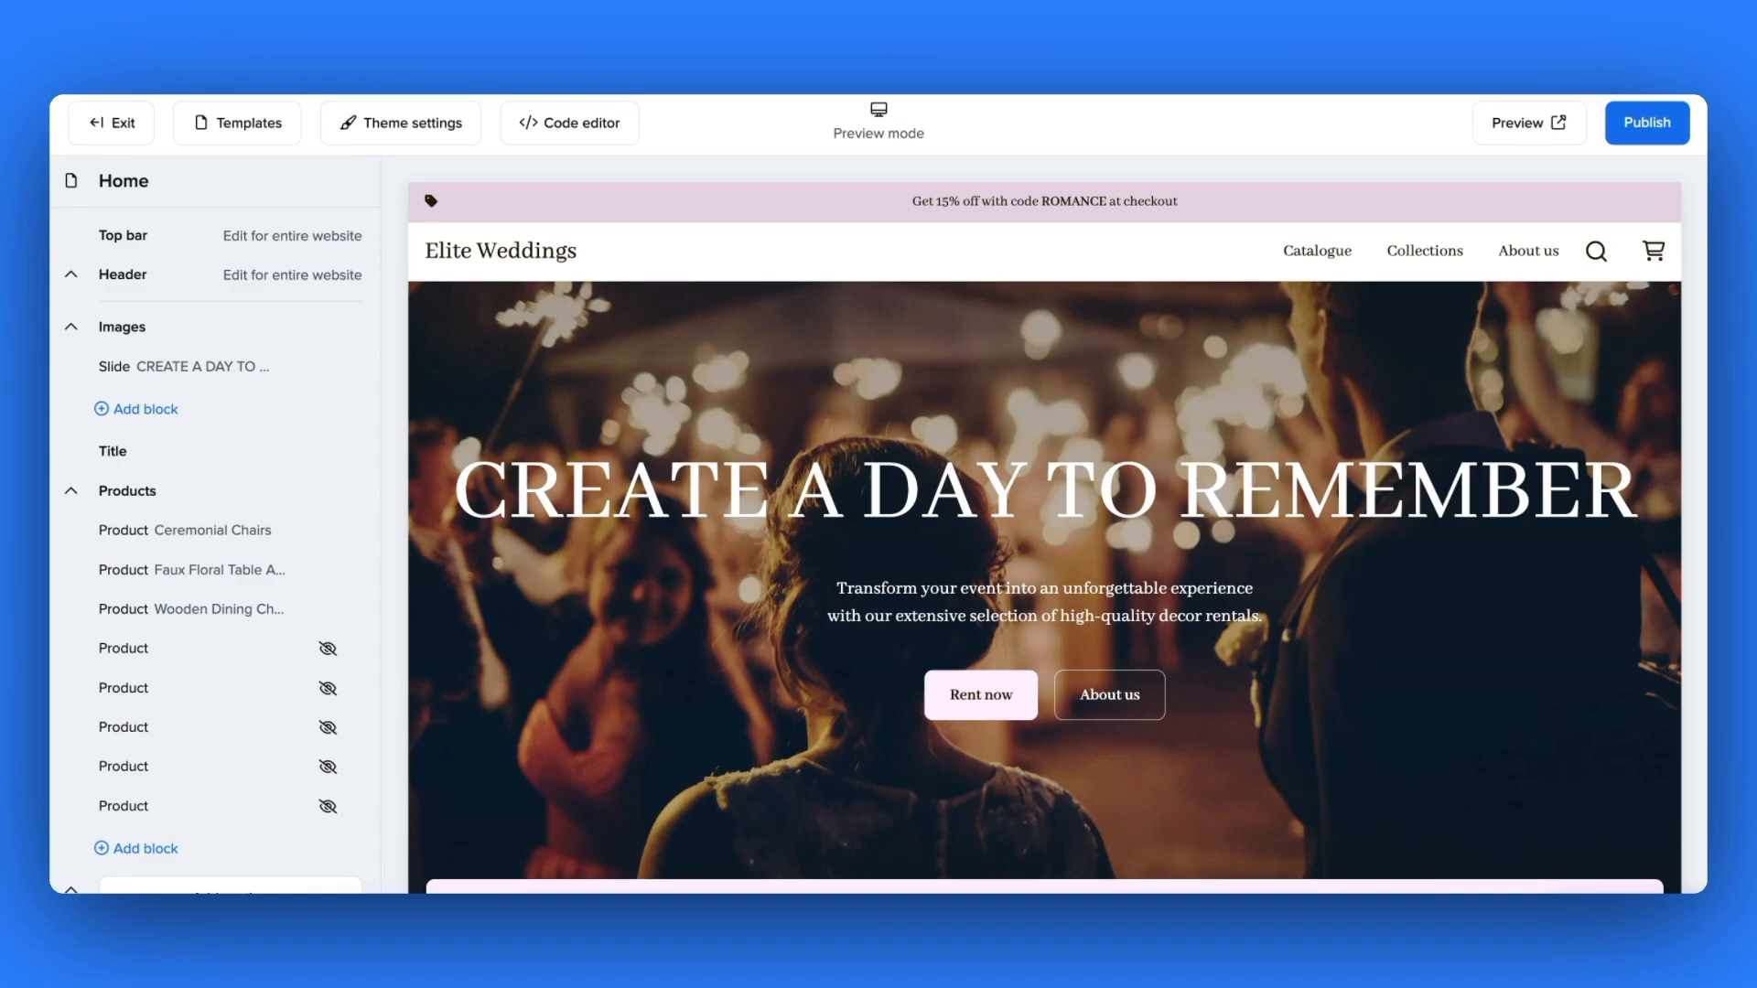
{"action": "mouse_move", "coordinate": [812, 560]}
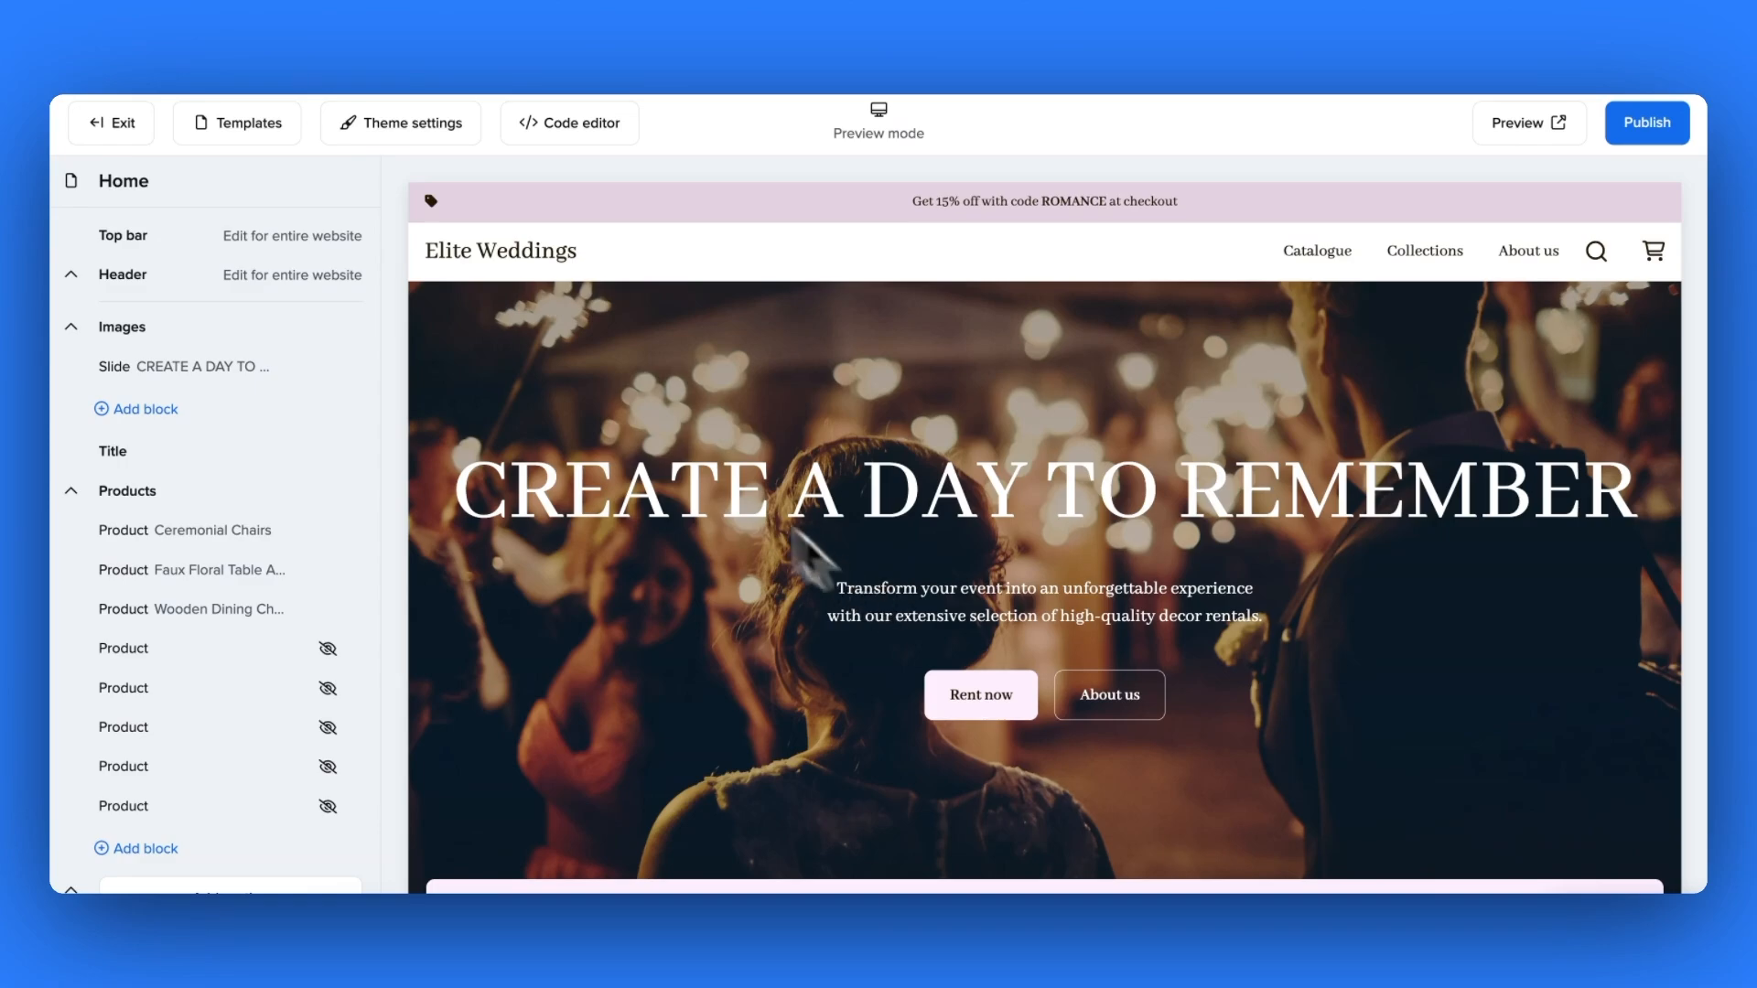
{"action": "mouse_move", "coordinate": [368, 370]}
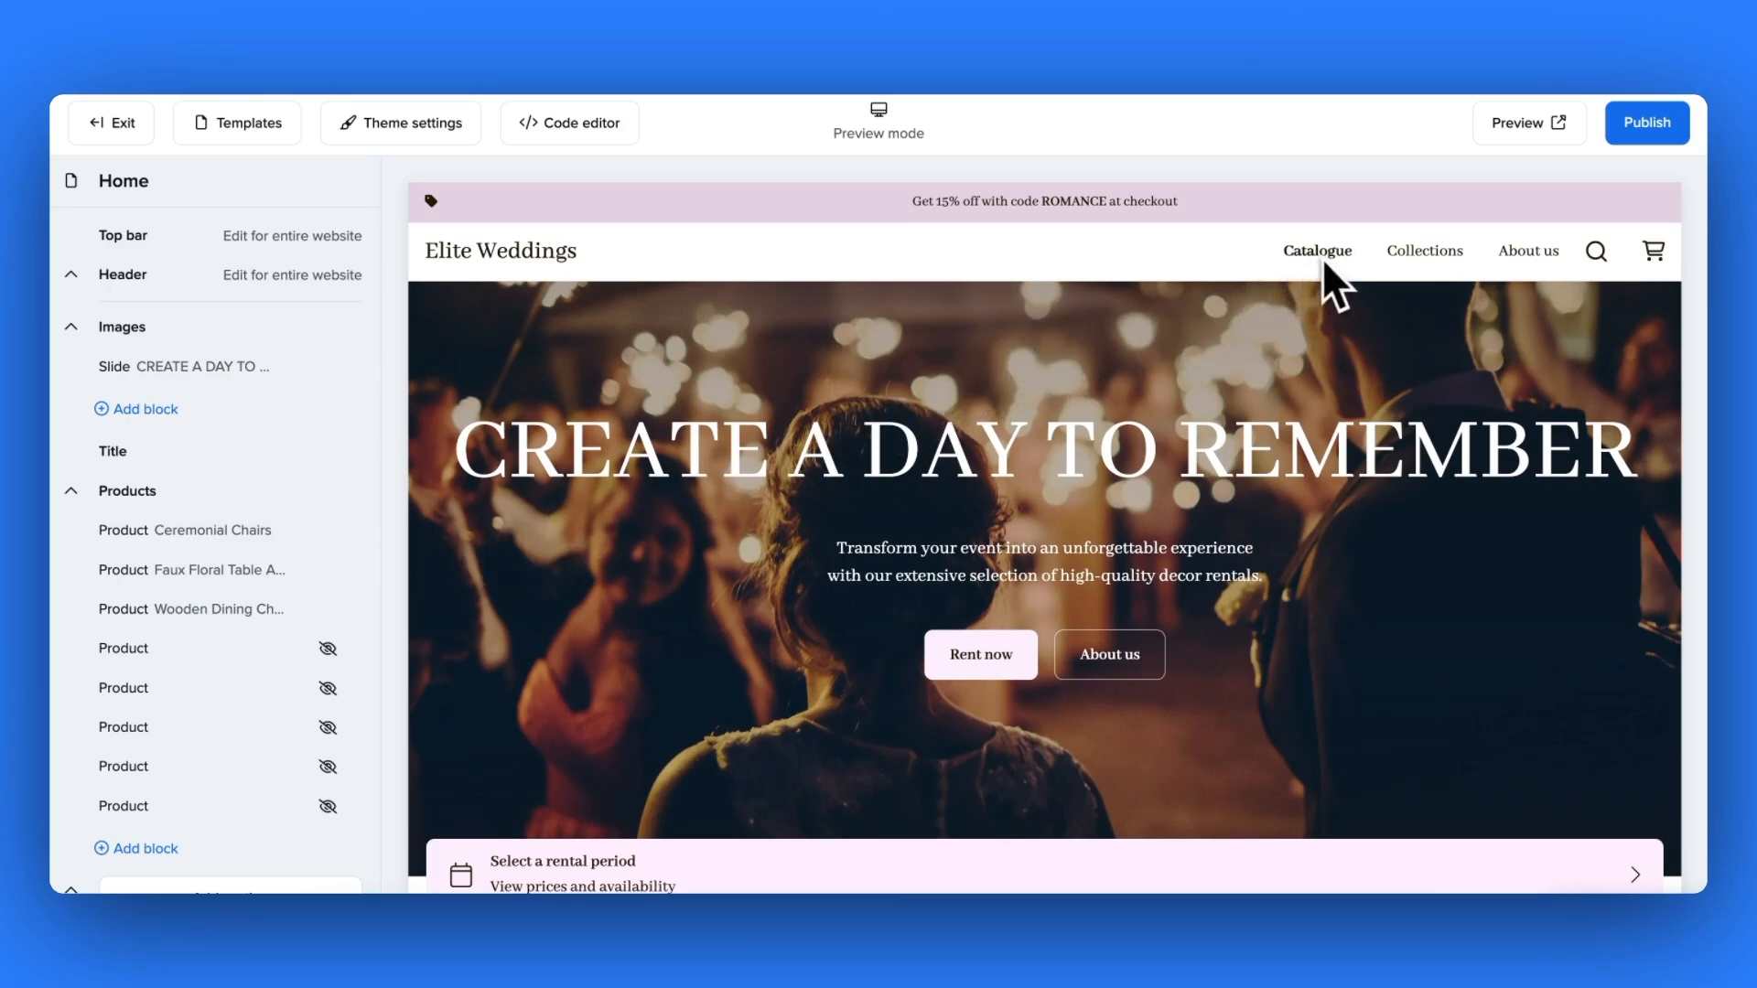
{"action": "mouse_move", "coordinate": [1527, 277]}
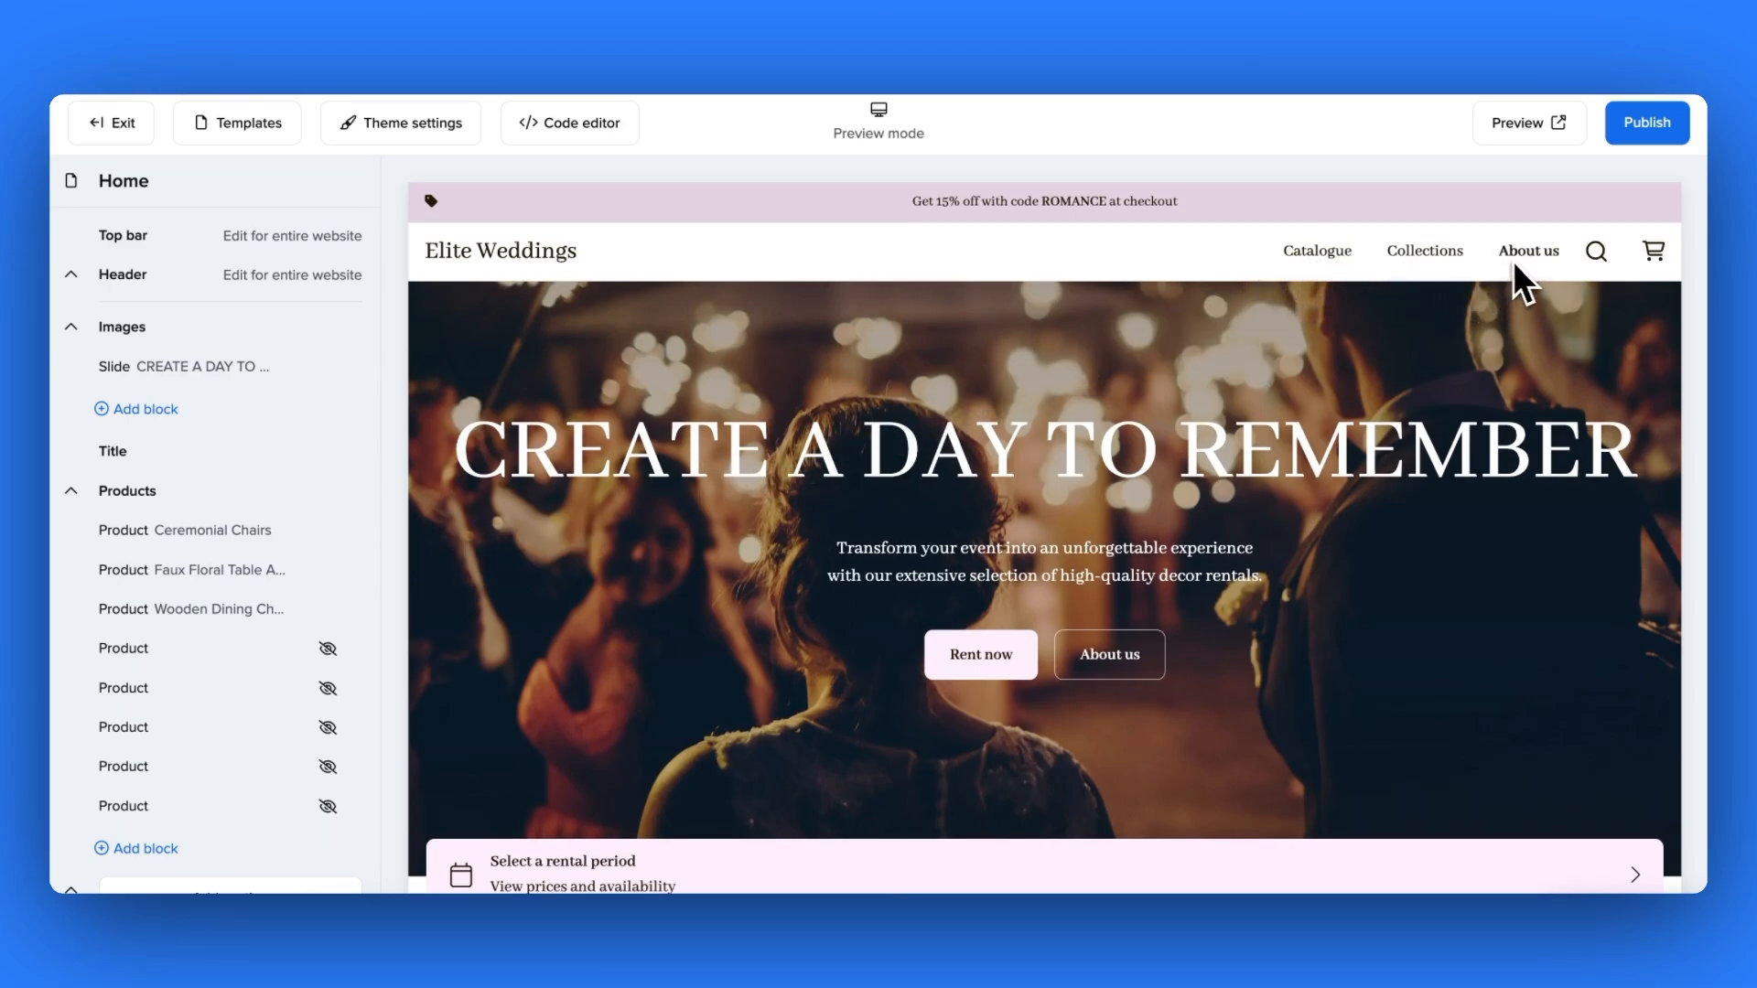
- Load the About us page with its contact form in the editor
{"action": "left_click", "coordinate": [1526, 251]}
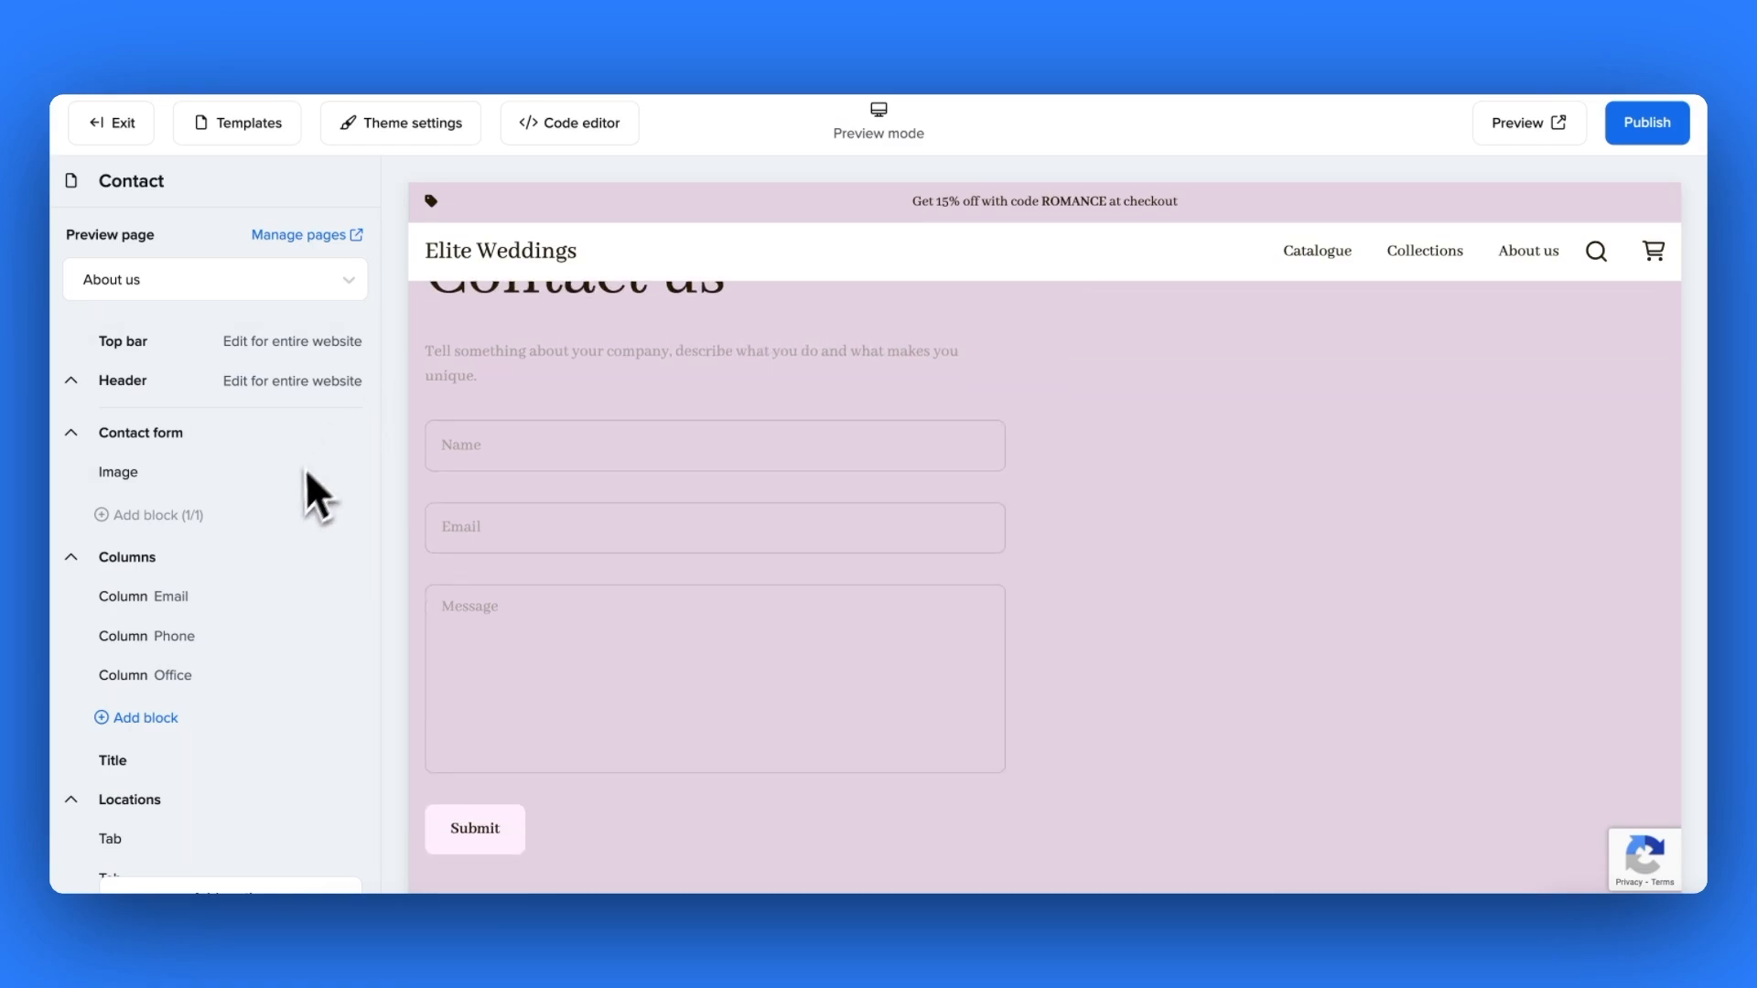
{"action": "mouse_move", "coordinate": [282, 510]}
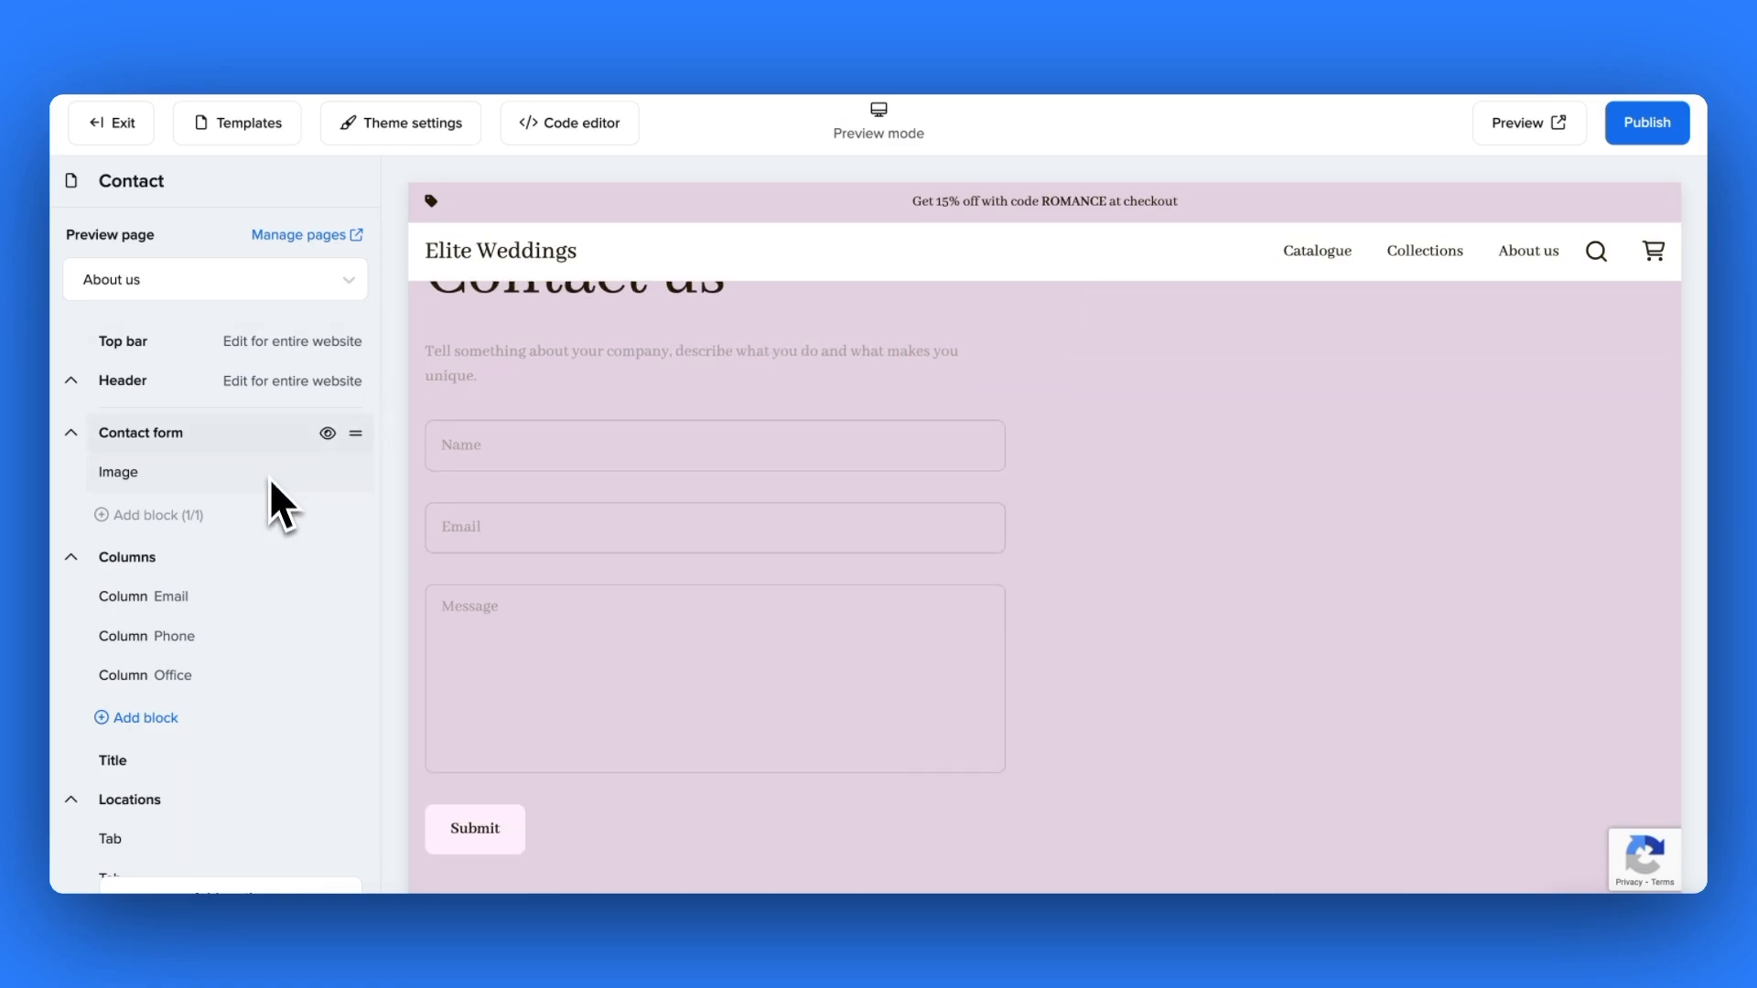
- Cycle the contact form's colour palette, settle on plain white Color set 1, and view the live store
{"action": "left_click", "coordinate": [141, 432]}
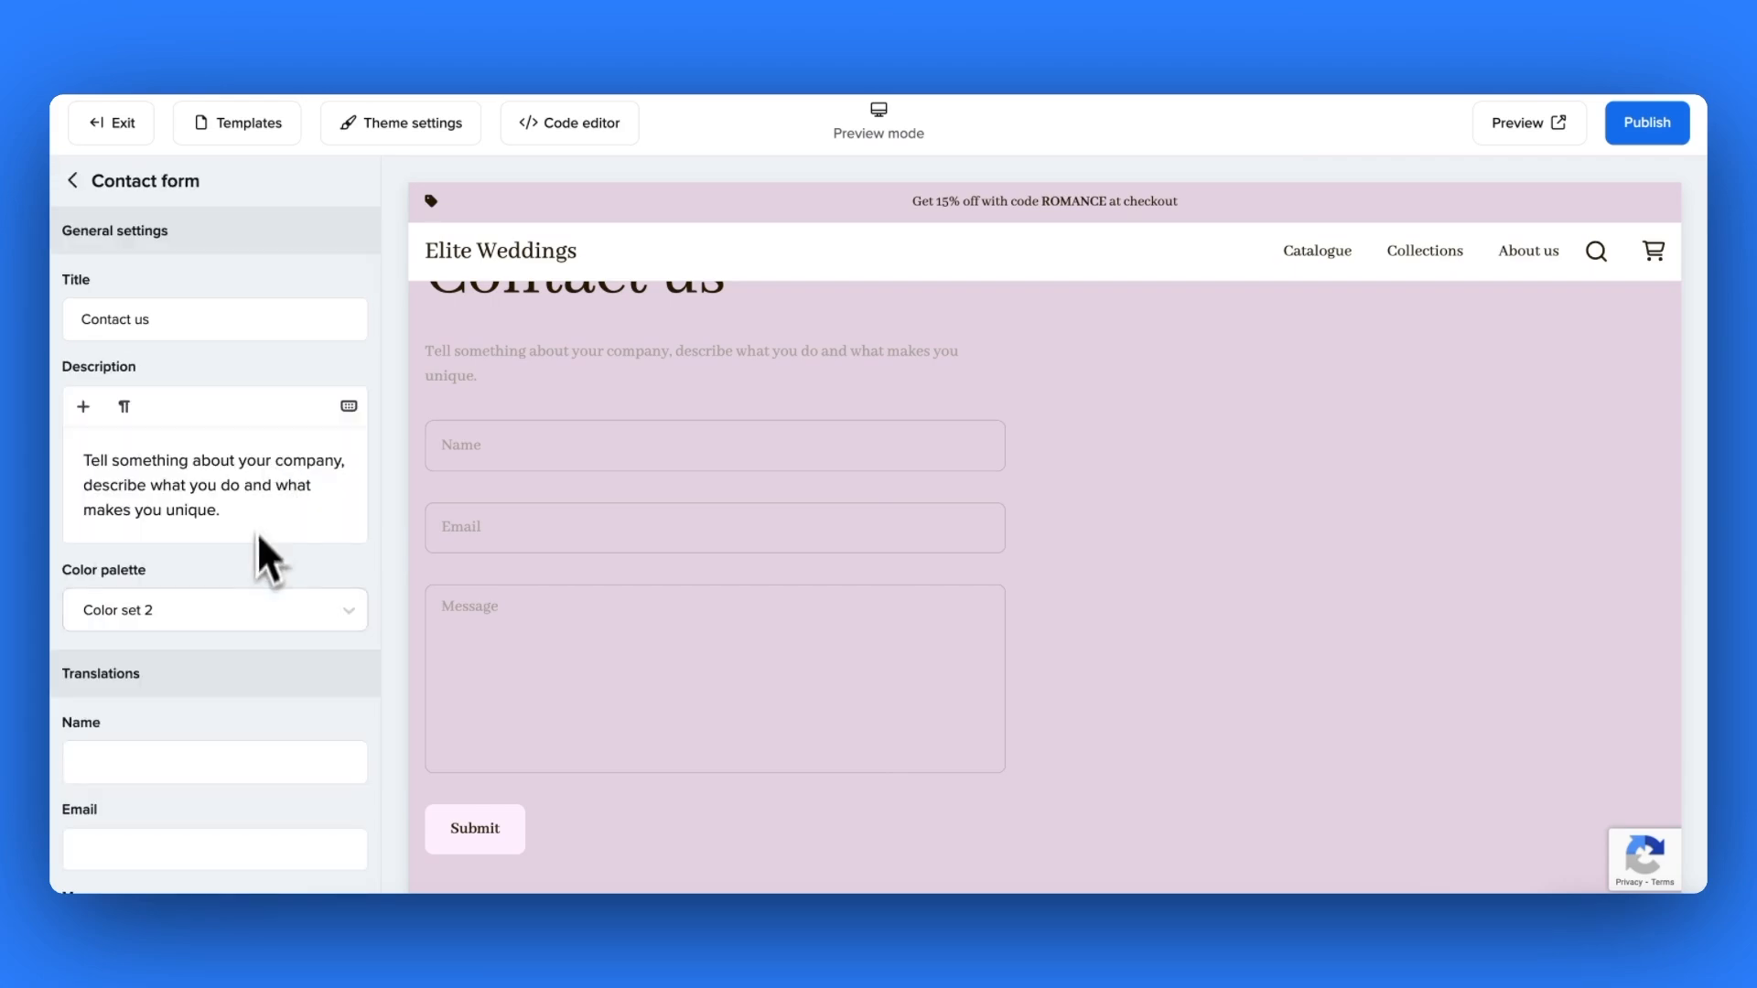
{"action": "left_click", "coordinate": [214, 609]}
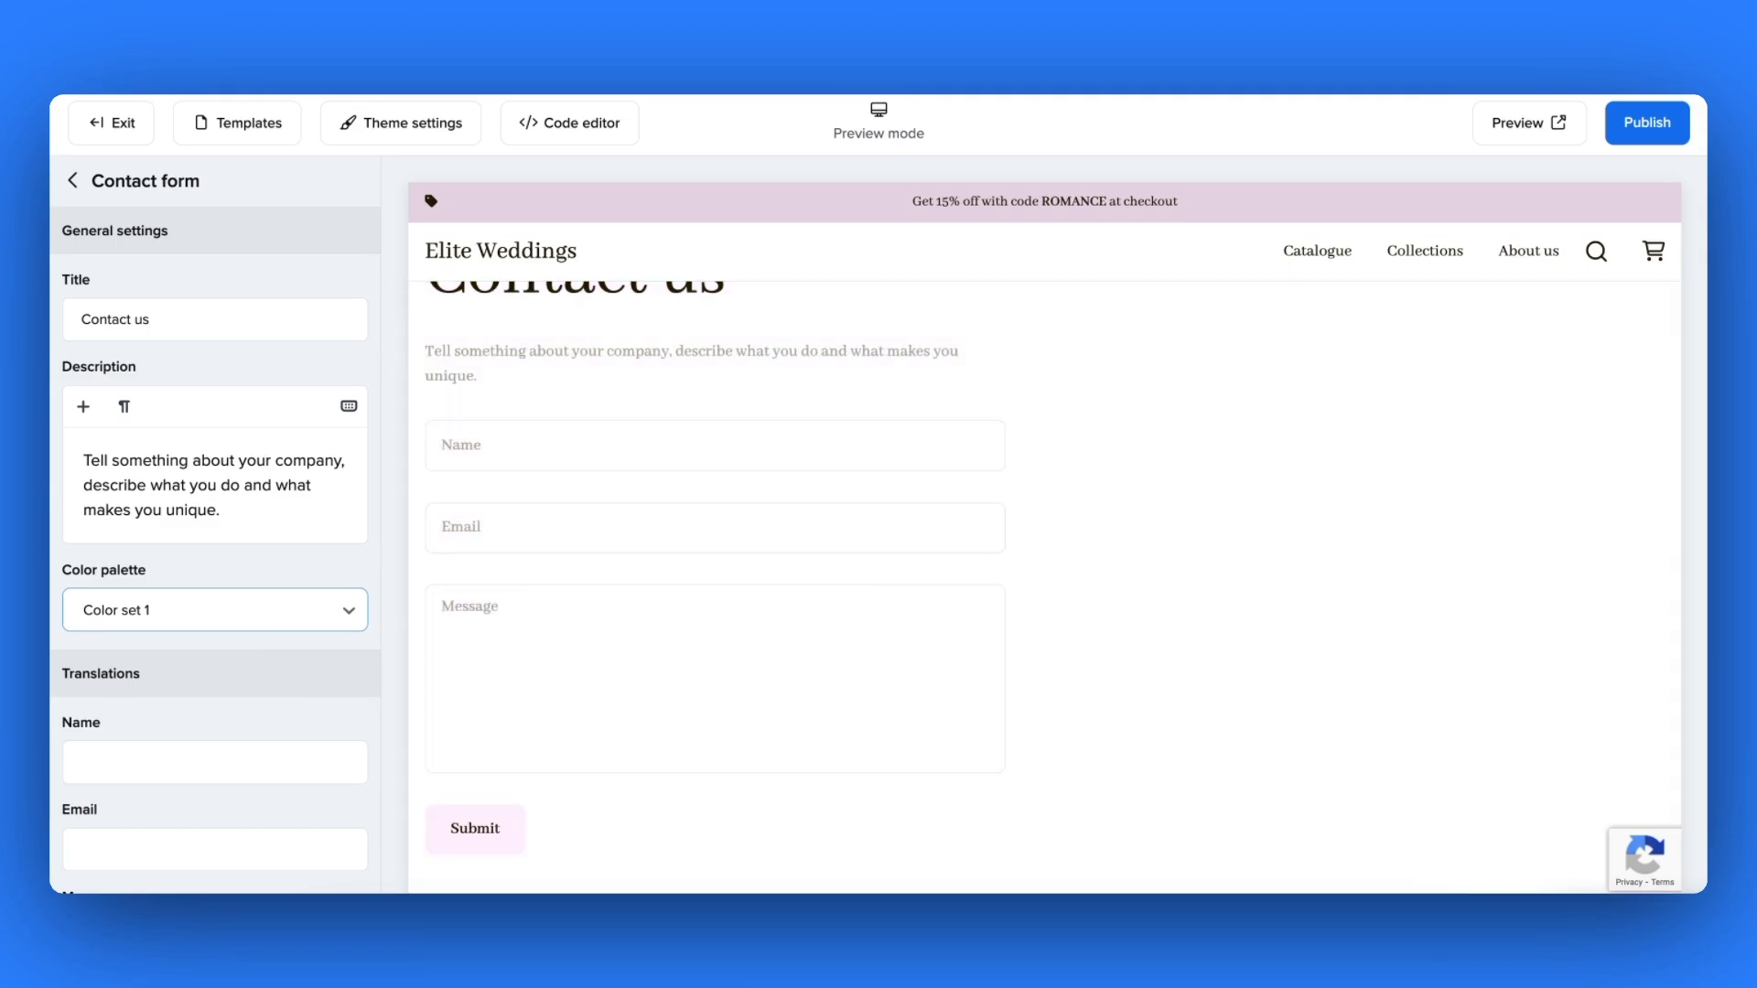
{"action": "mouse_move", "coordinate": [255, 687]}
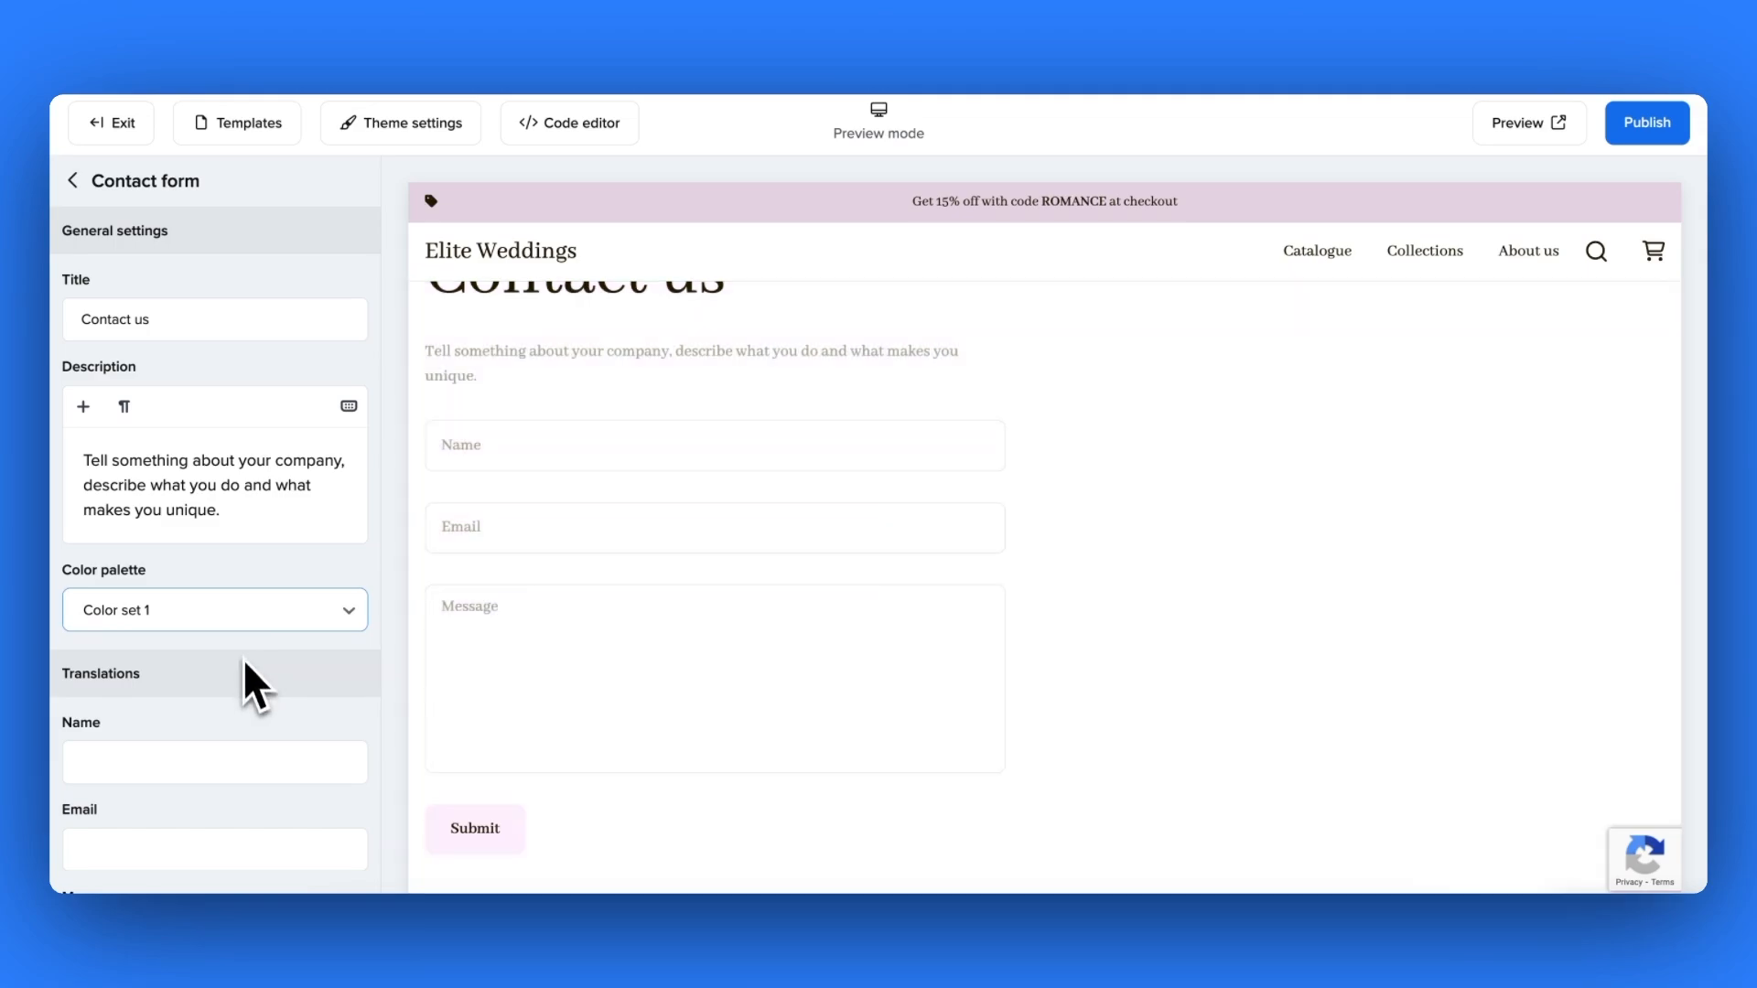
{"action": "left_click", "coordinate": [214, 610]}
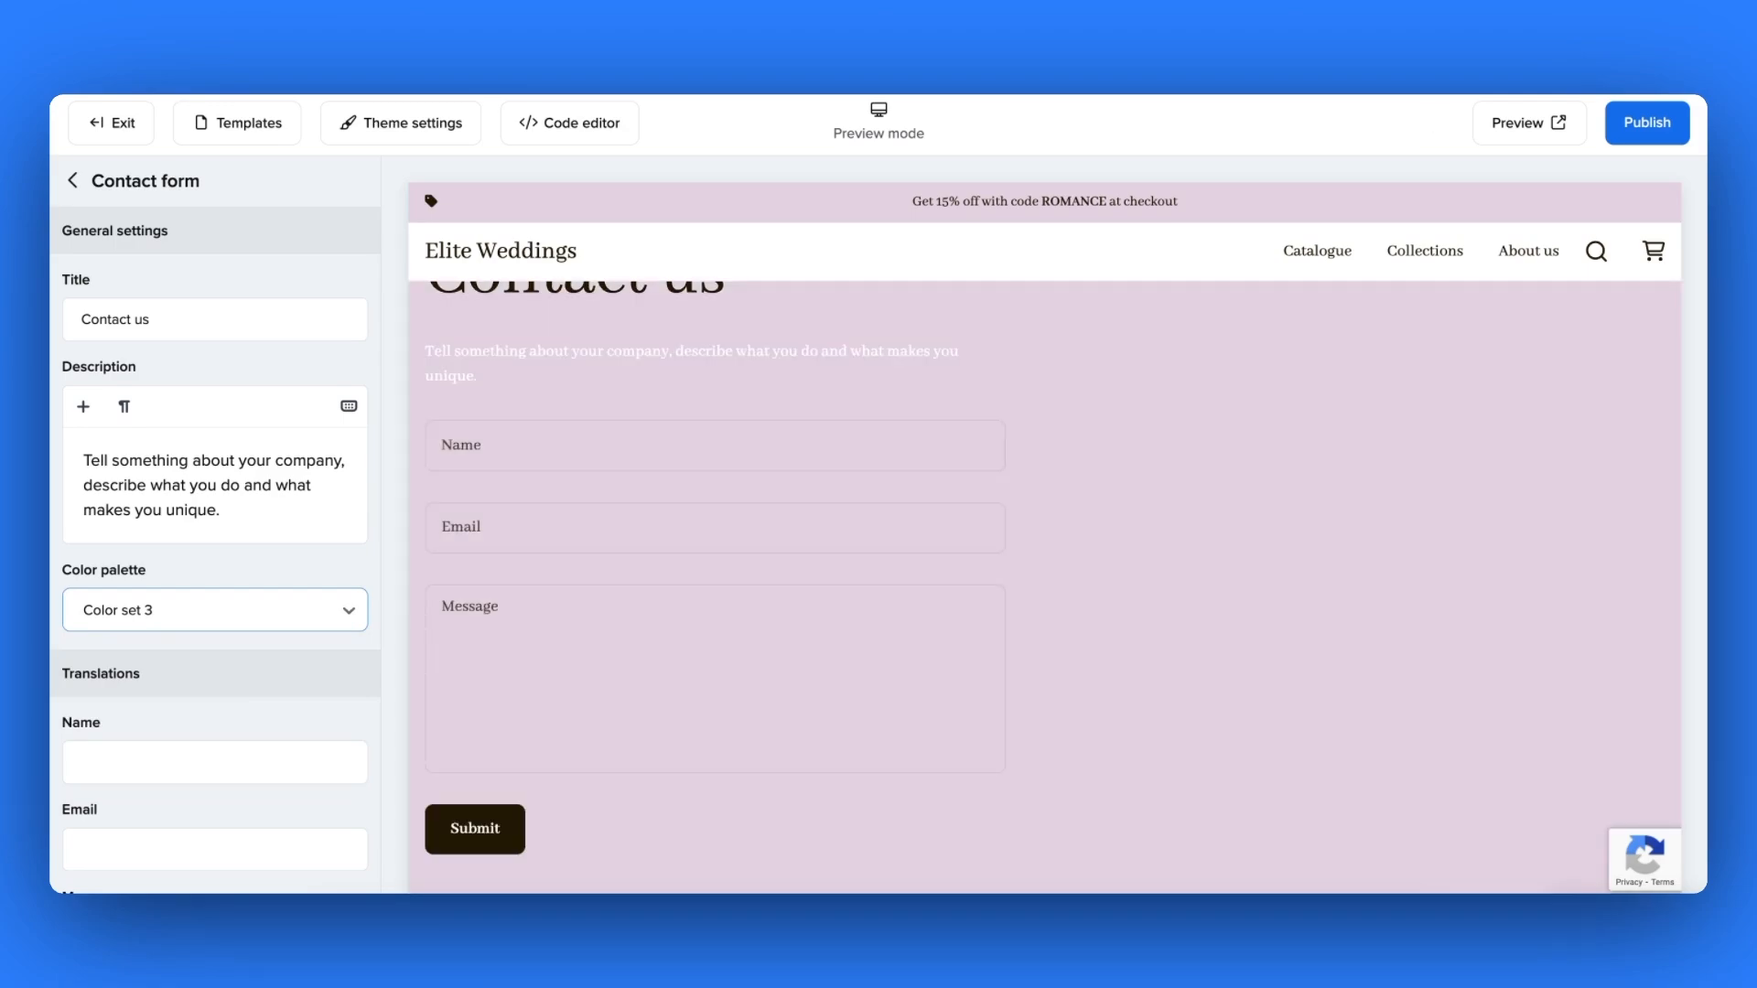
{"action": "left_click", "coordinate": [214, 610]}
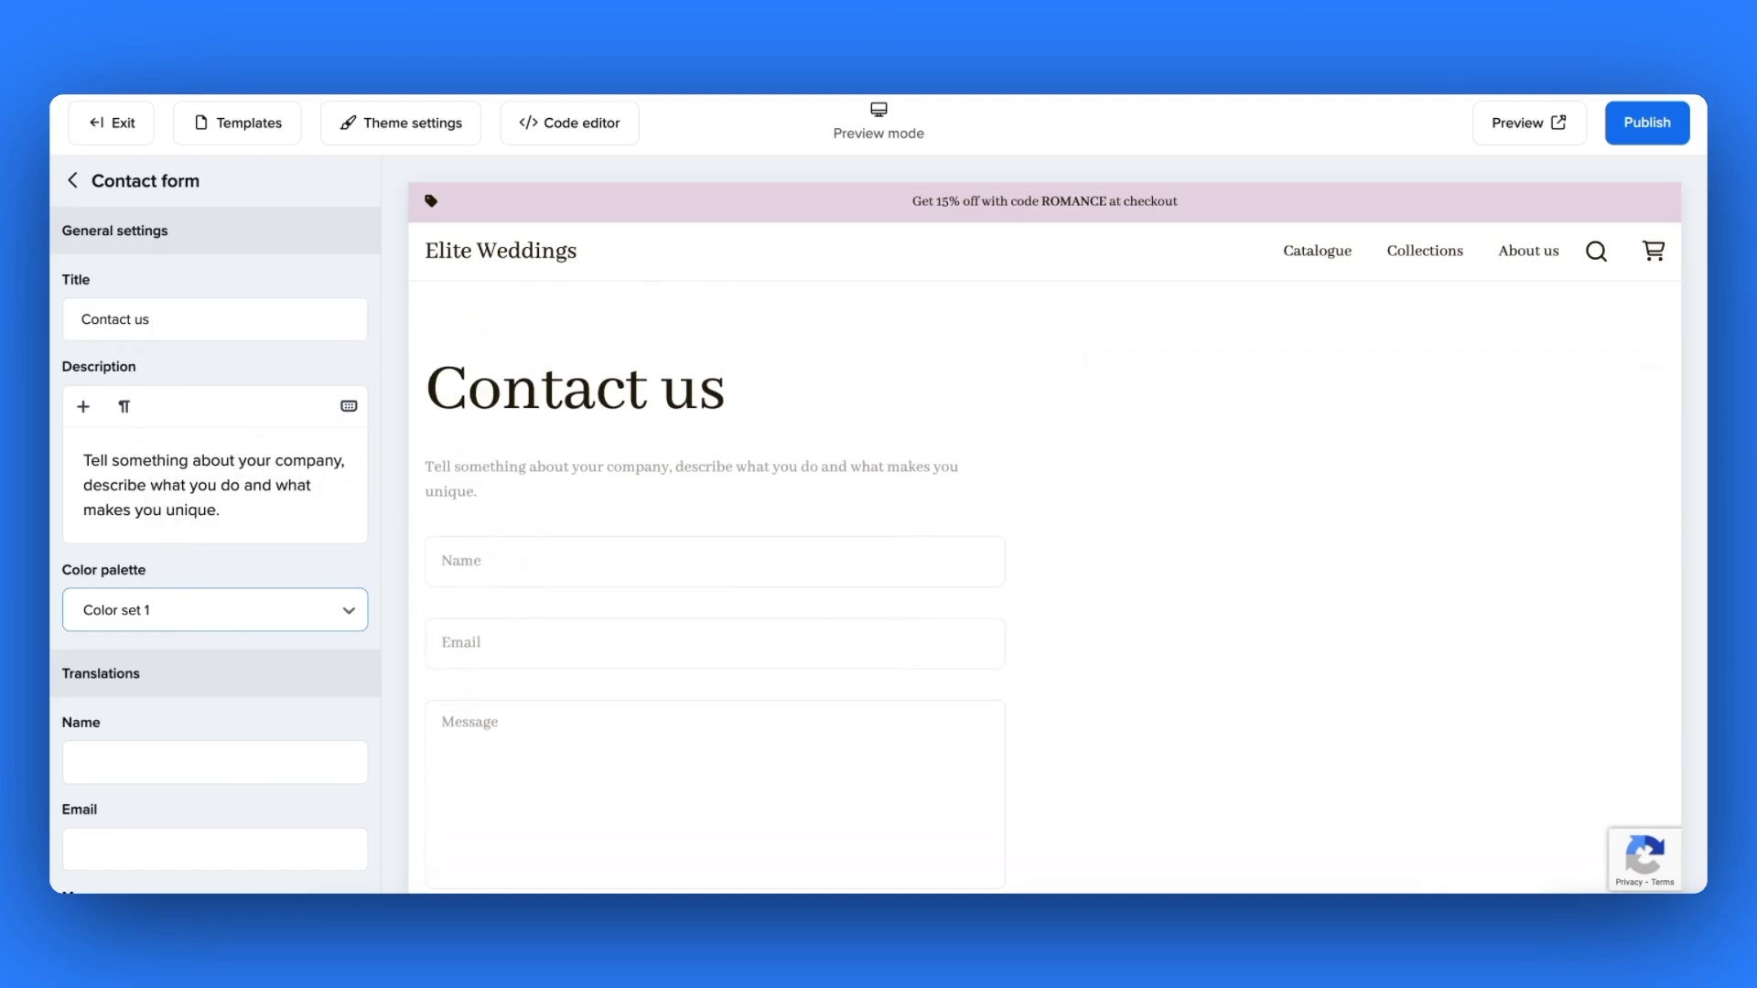
{"action": "left_click", "coordinate": [72, 182]}
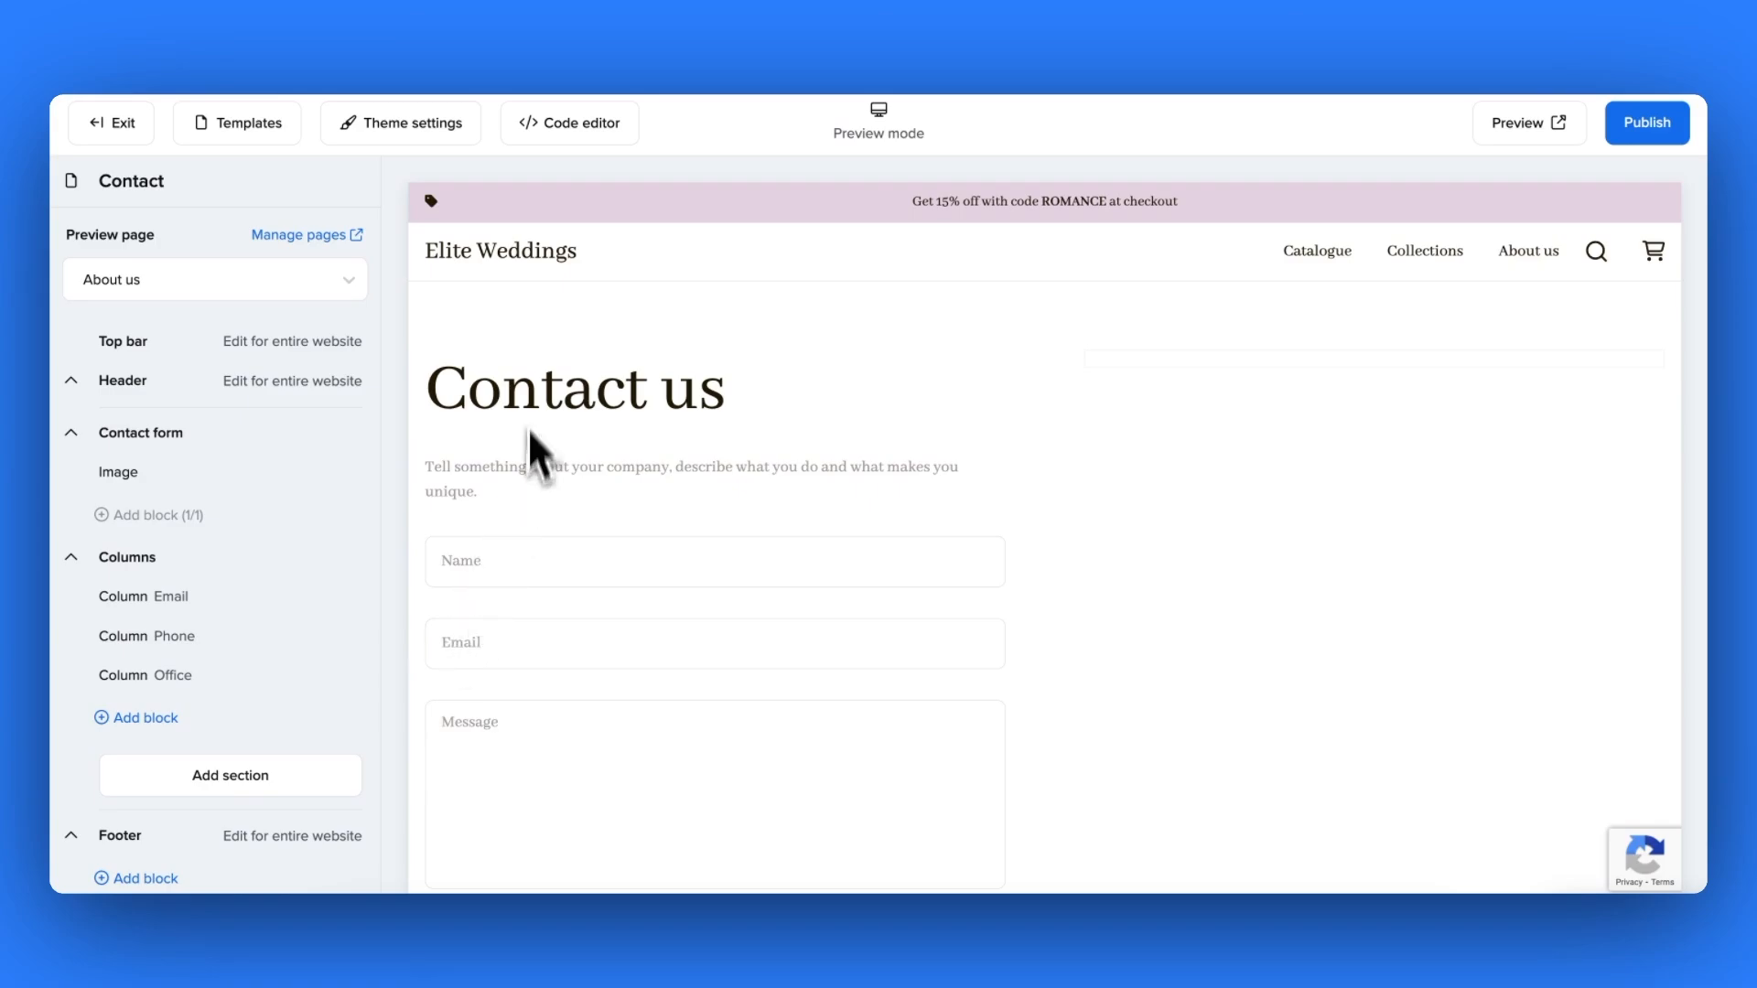
{"action": "left_click", "coordinate": [1519, 123]}
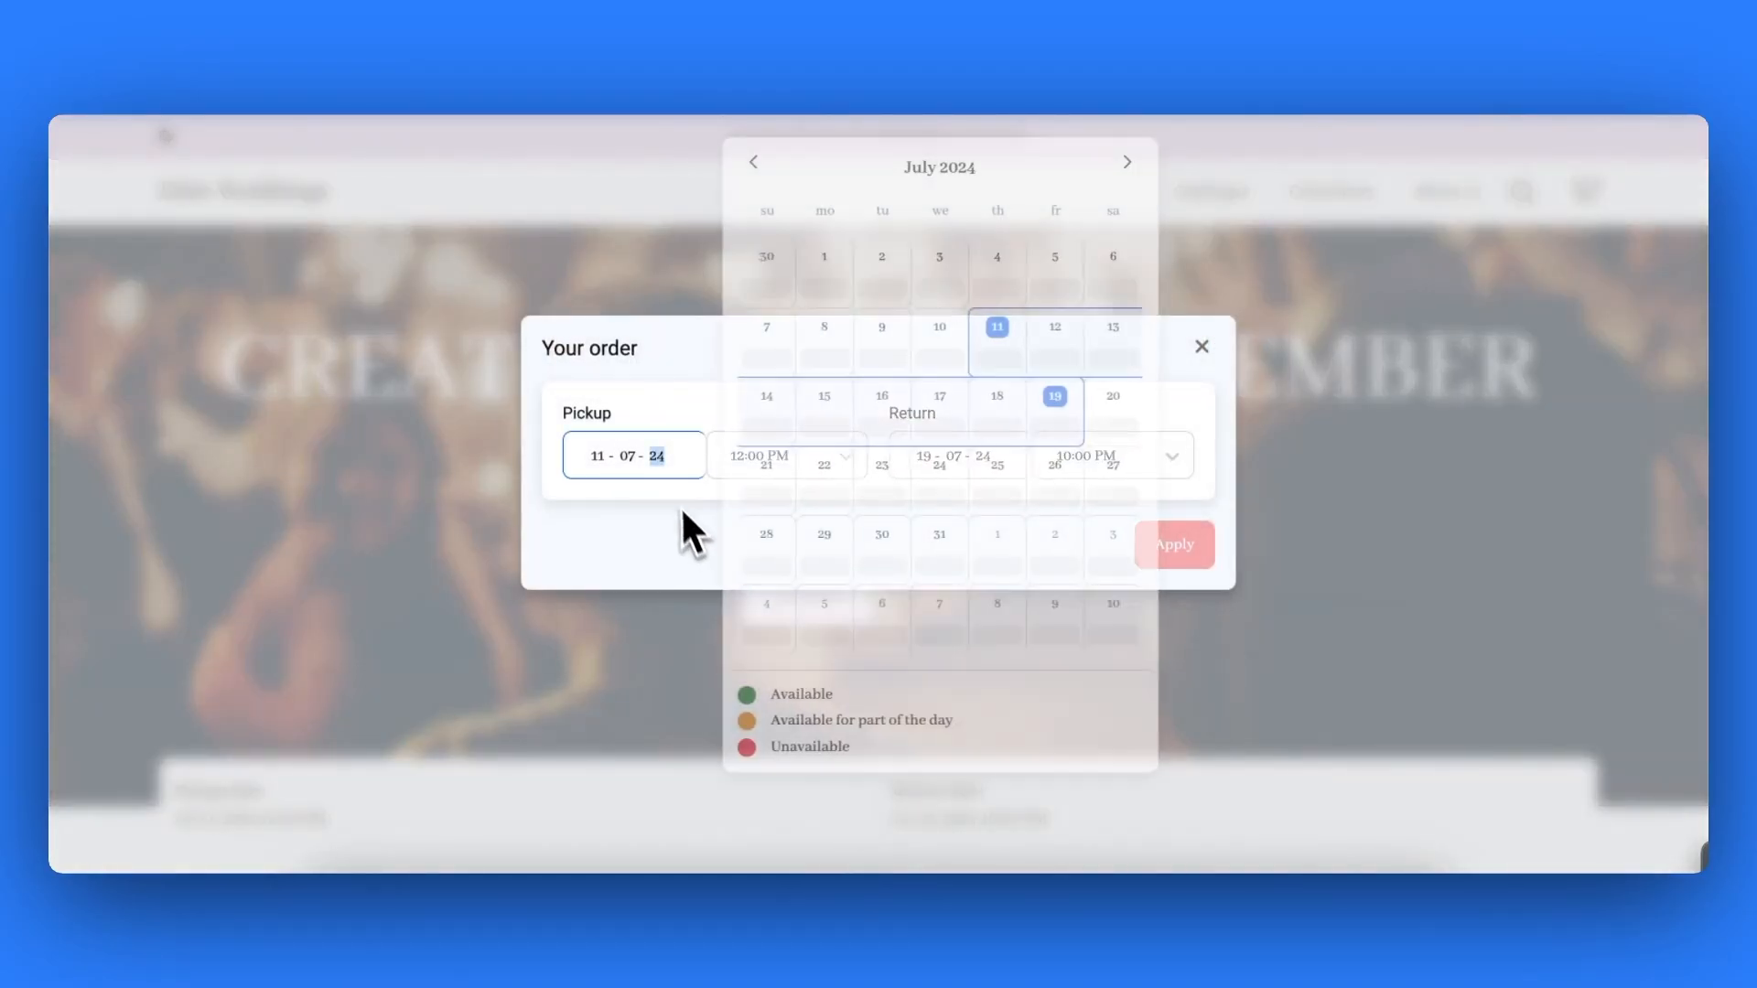
- Set the test booking's pickup to Jul 3, 2024 09:00 AM and return to Jul 10, 10:00 AM
{"action": "left_click", "coordinate": [787, 456]}
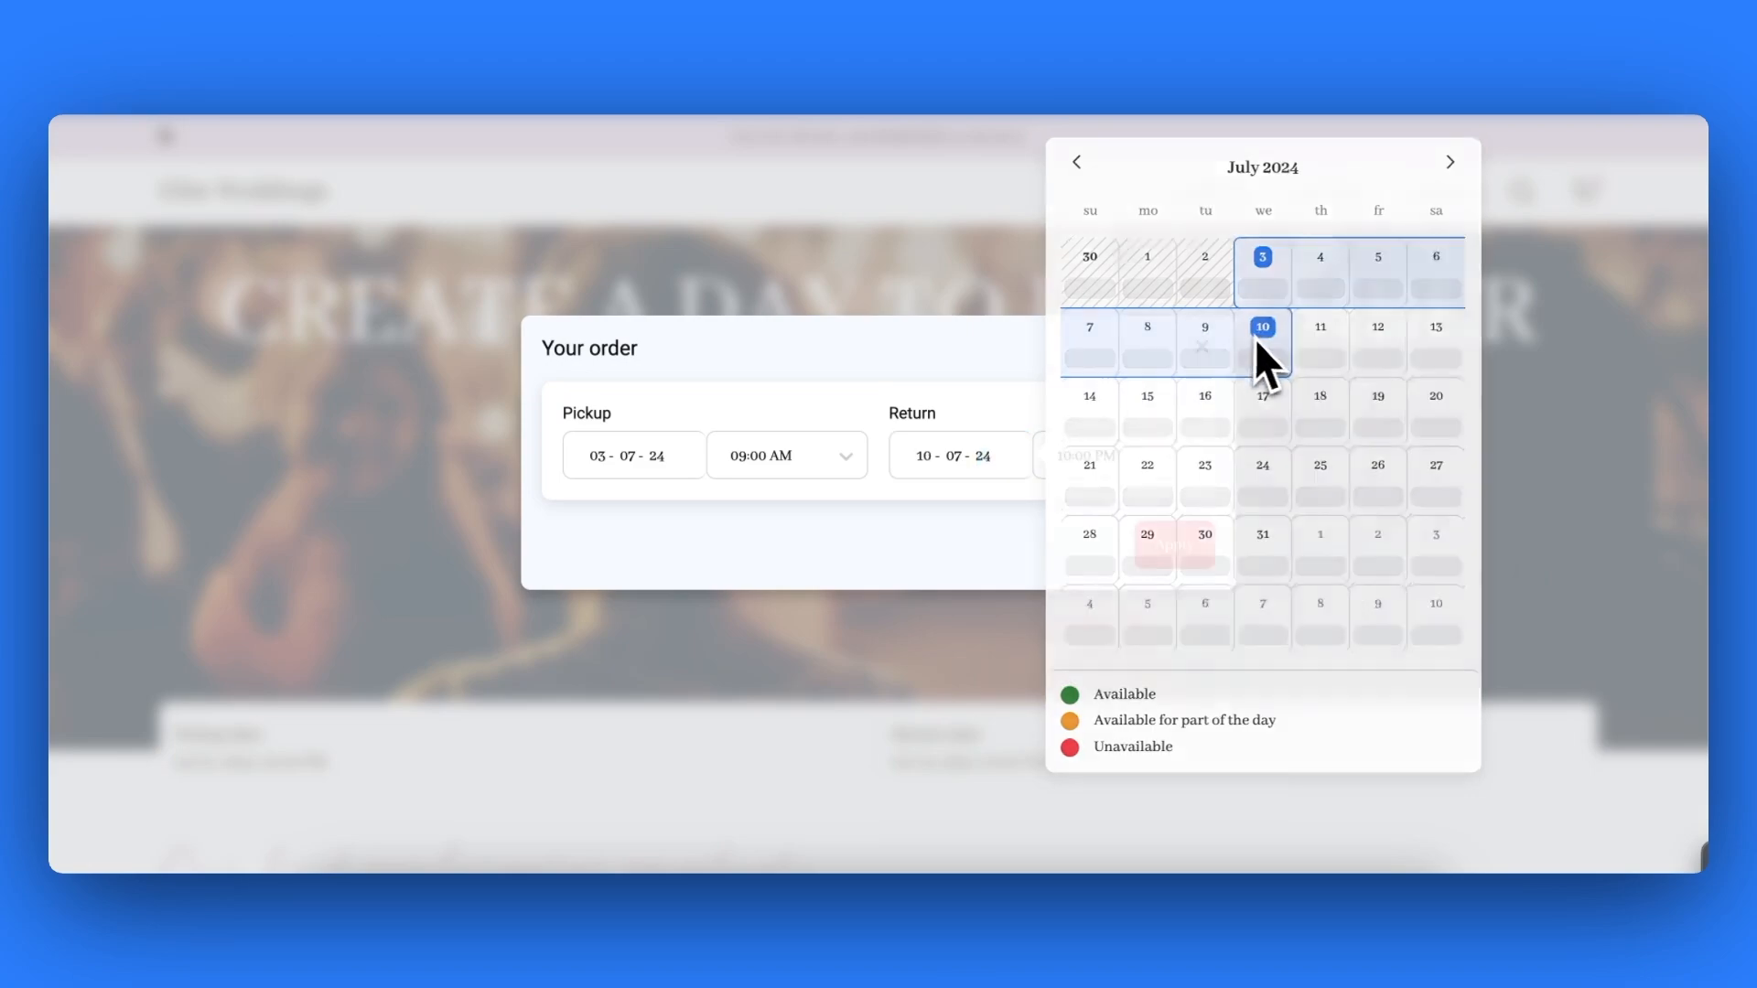
{"action": "left_click", "coordinate": [1109, 456]}
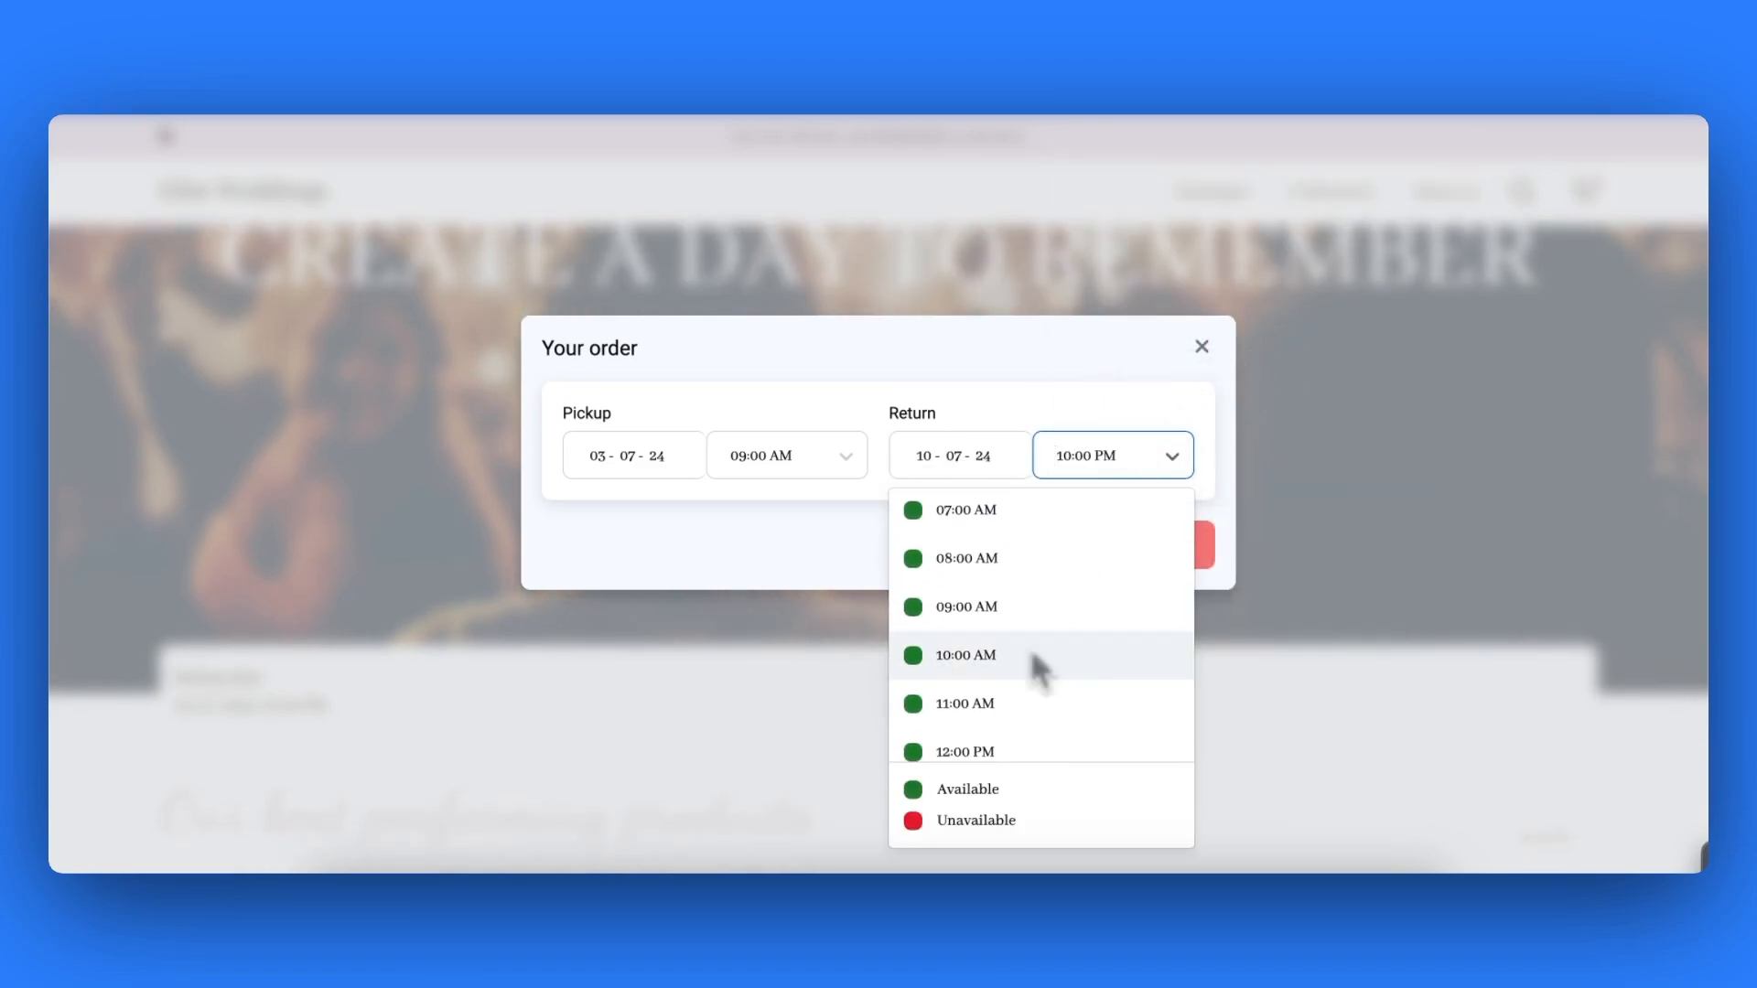
{"action": "left_click", "coordinate": [1201, 346]}
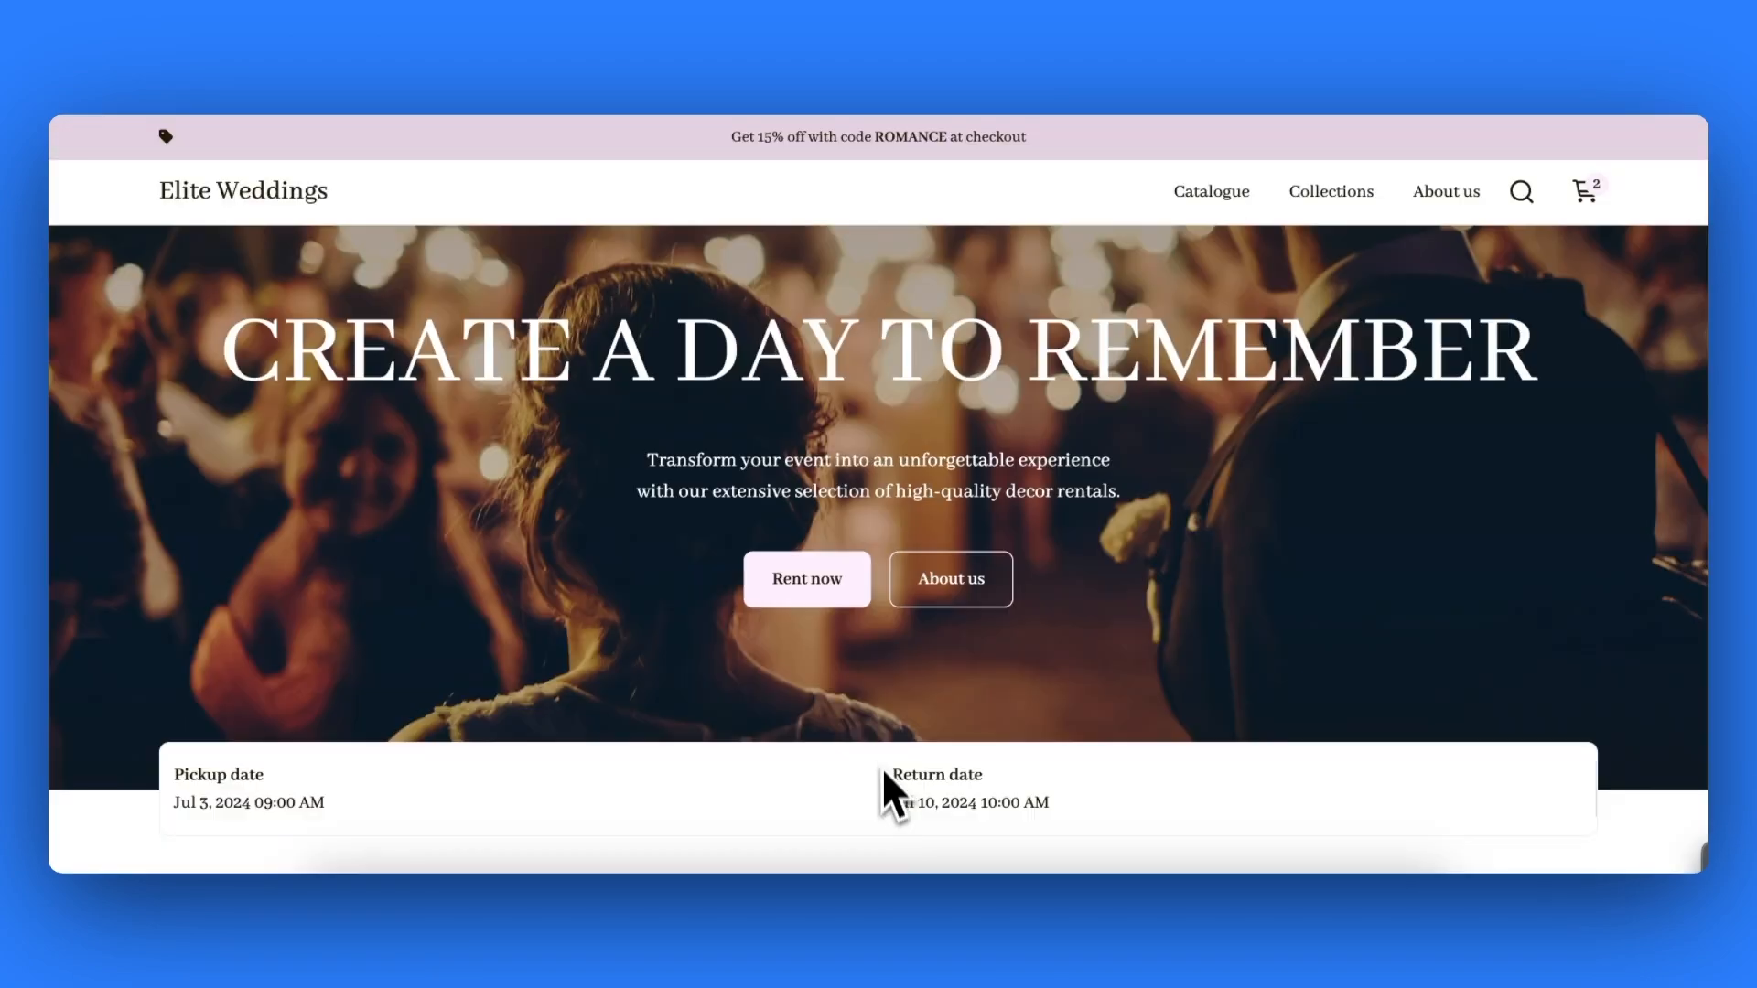
- From the Catalogue, add the Glass Table Sculpture to the cart and go back to the editor
{"action": "left_click", "coordinate": [806, 580]}
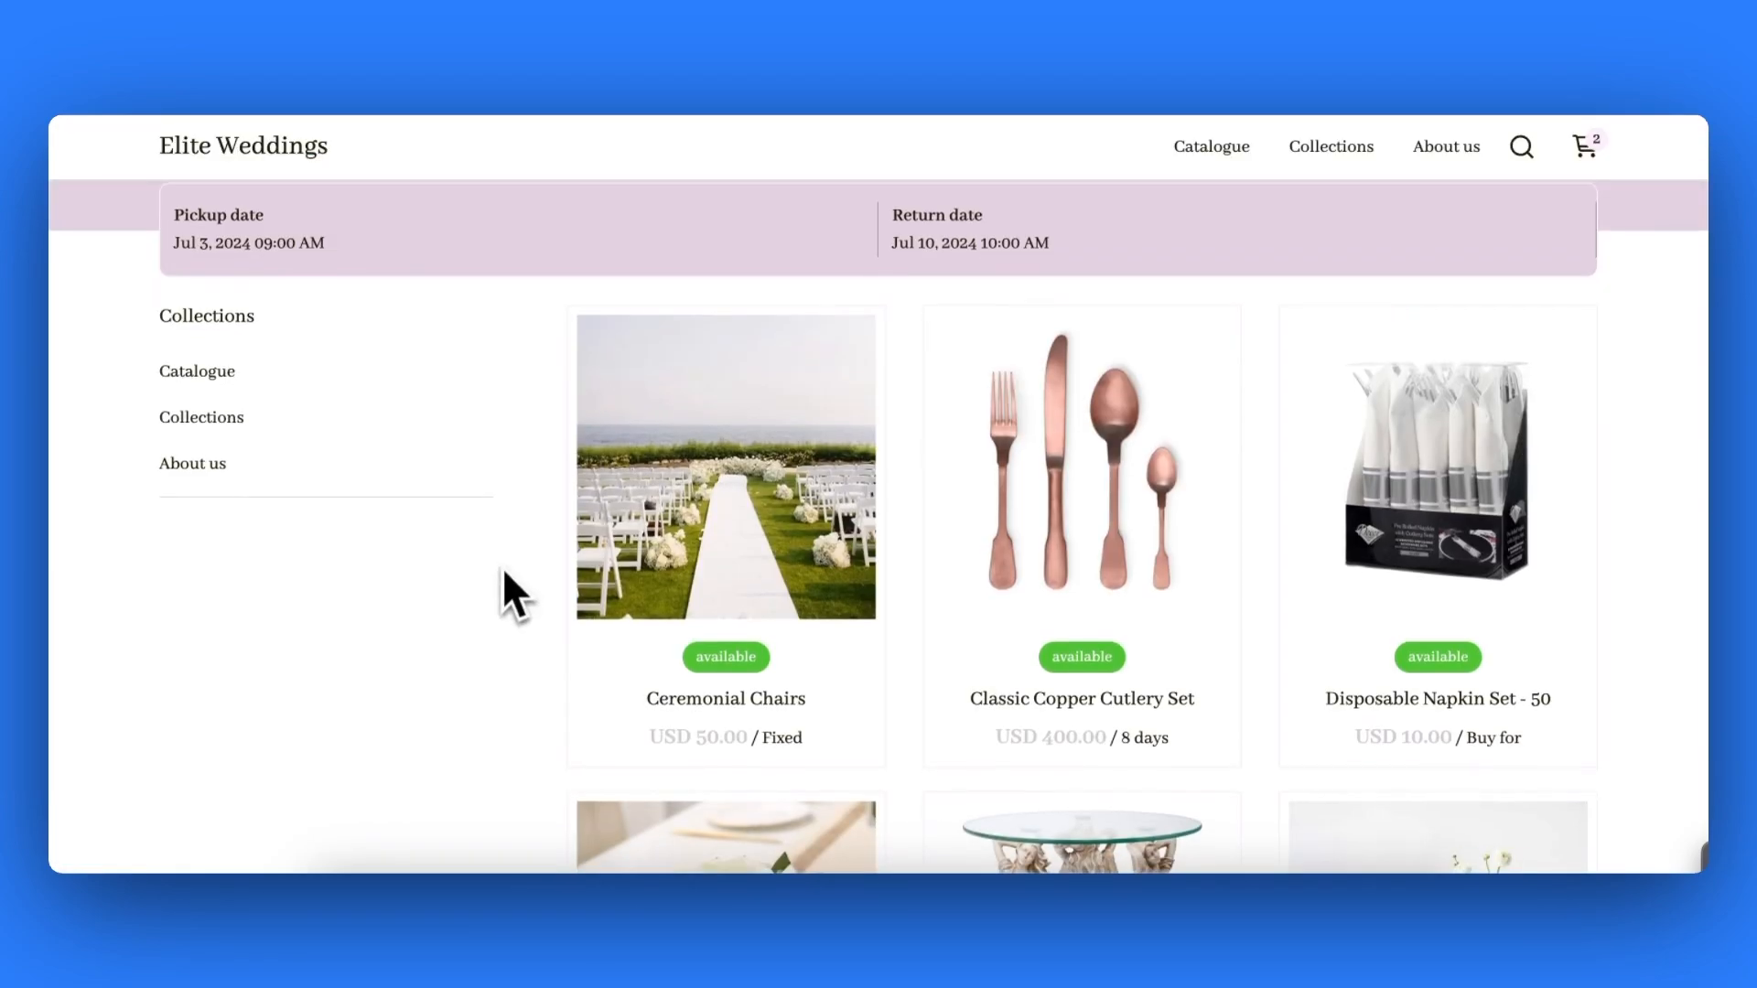
{"action": "scroll", "scroll_direction": "down", "scroll_amount": 3}
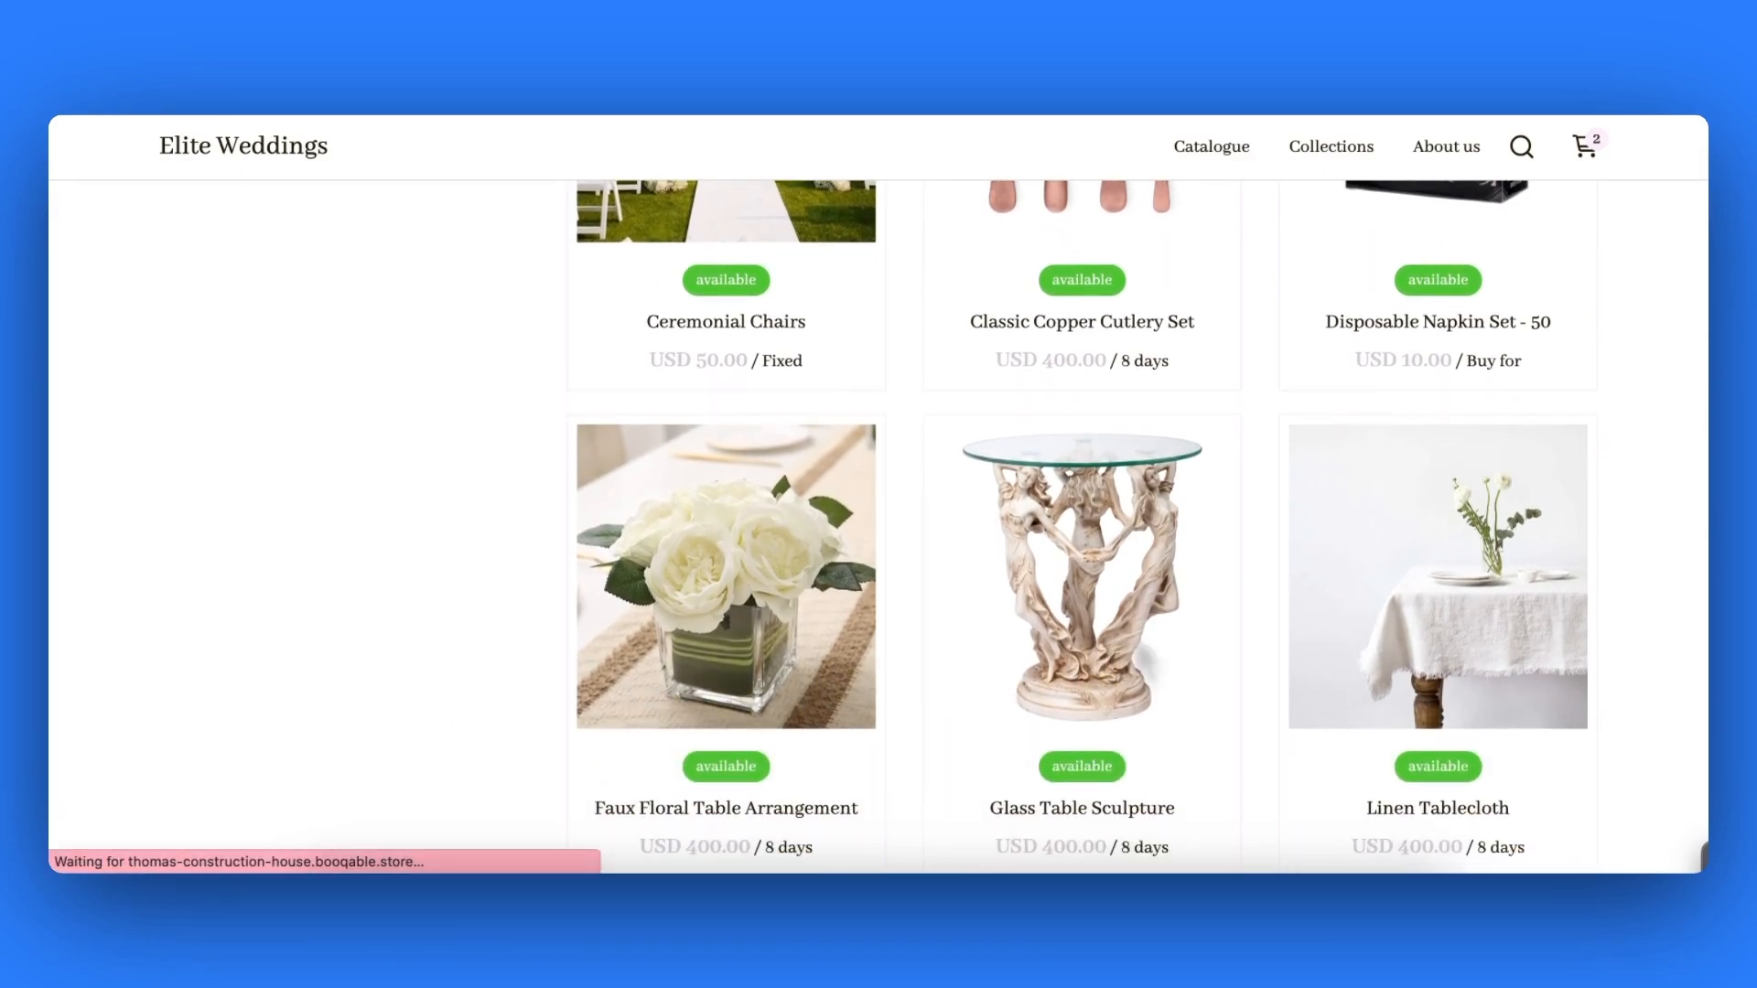
{"action": "left_click", "coordinate": [1080, 575]}
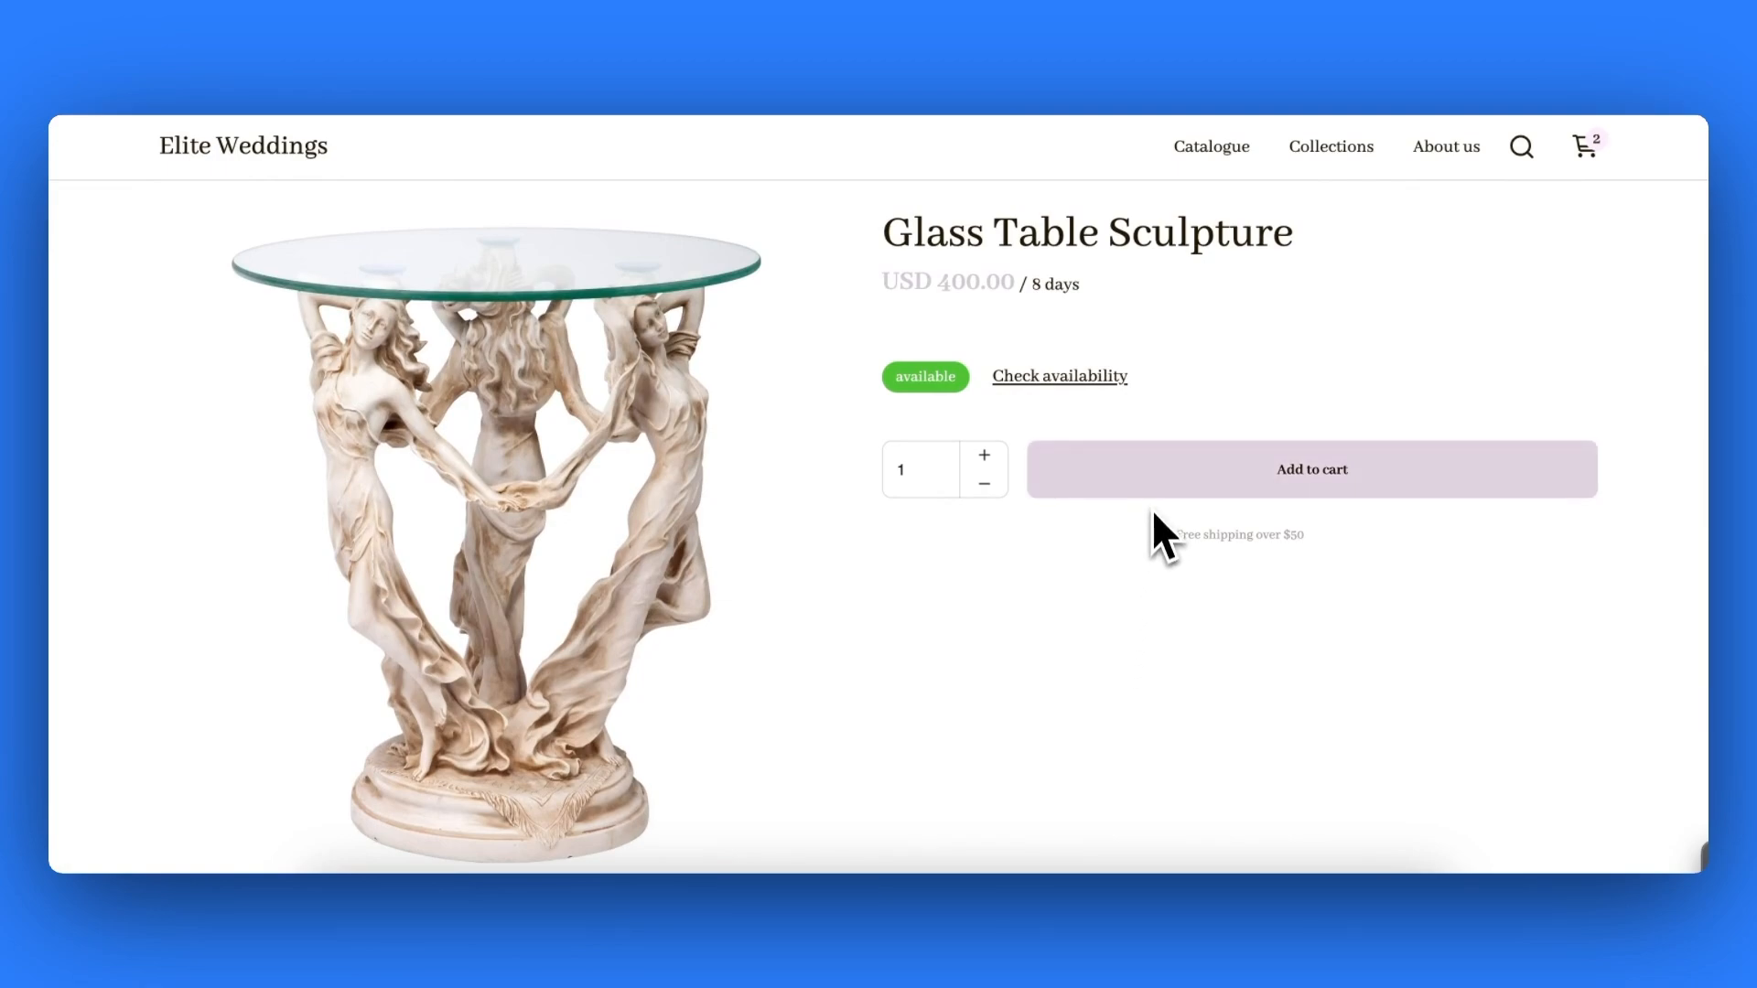
{"action": "left_click", "coordinate": [1310, 469]}
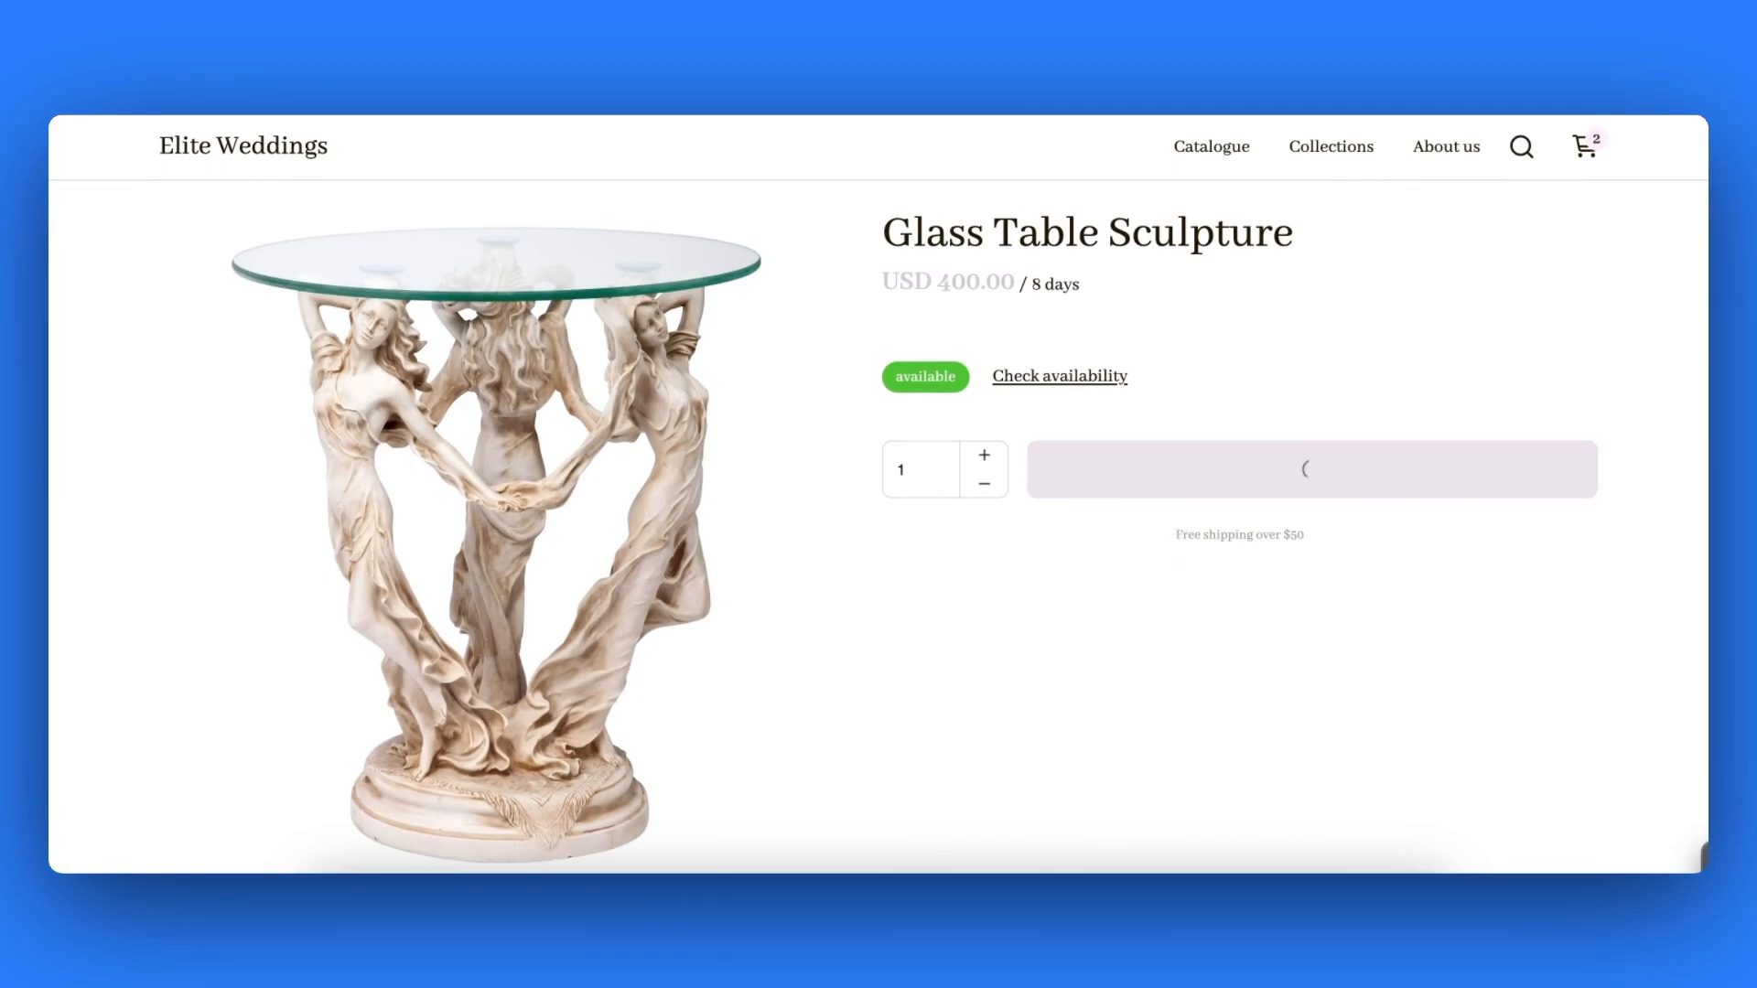
{"action": "left_click", "coordinate": [1582, 146]}
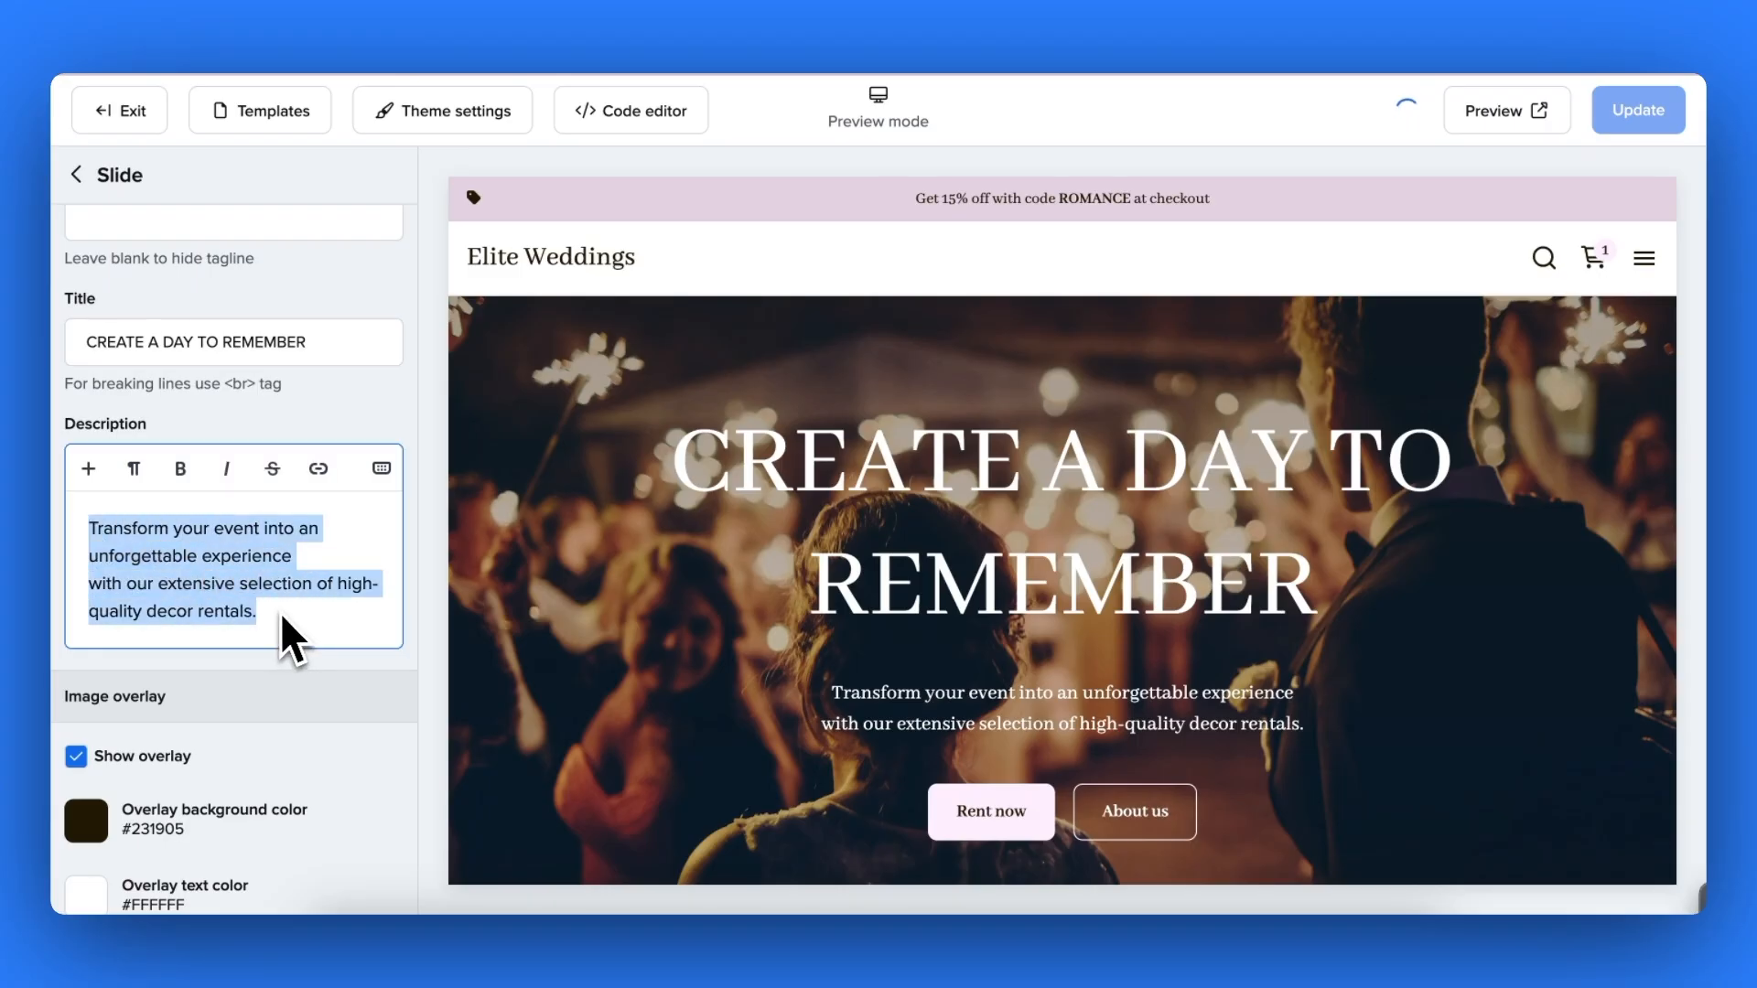
- Begin rewriting the hero slide's description as "Create your dream wedd…"
{"action": "type", "text": "Create your dream wedd"}
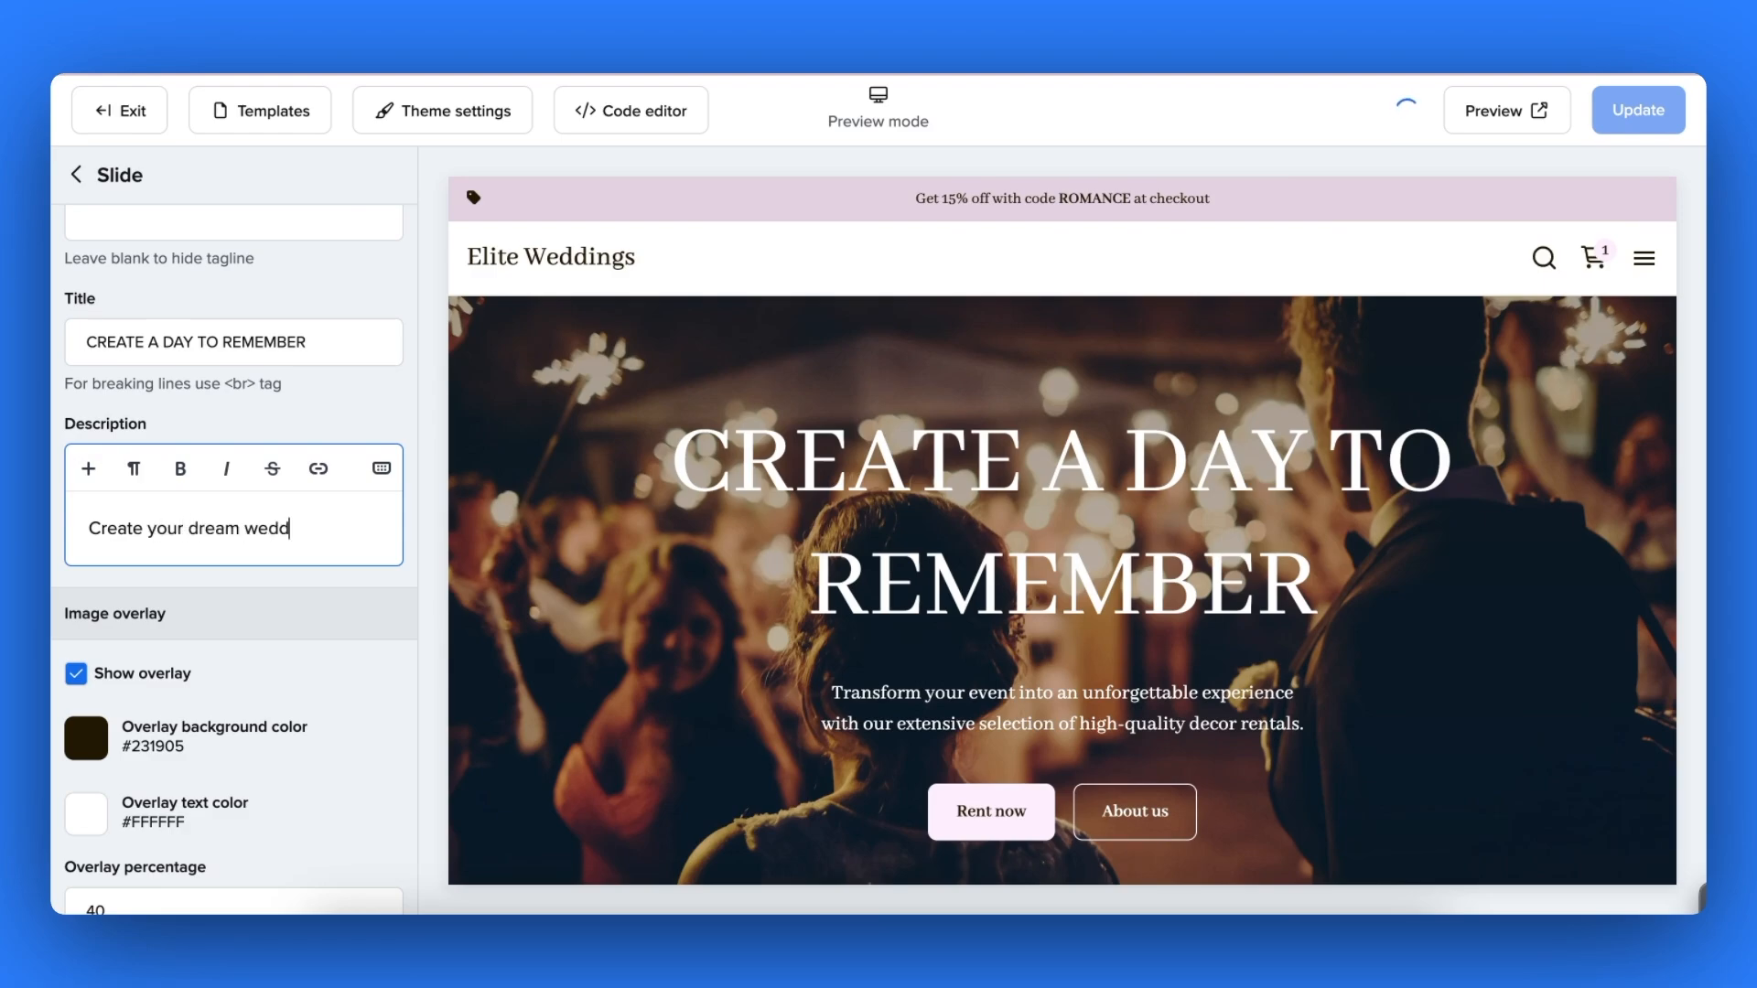